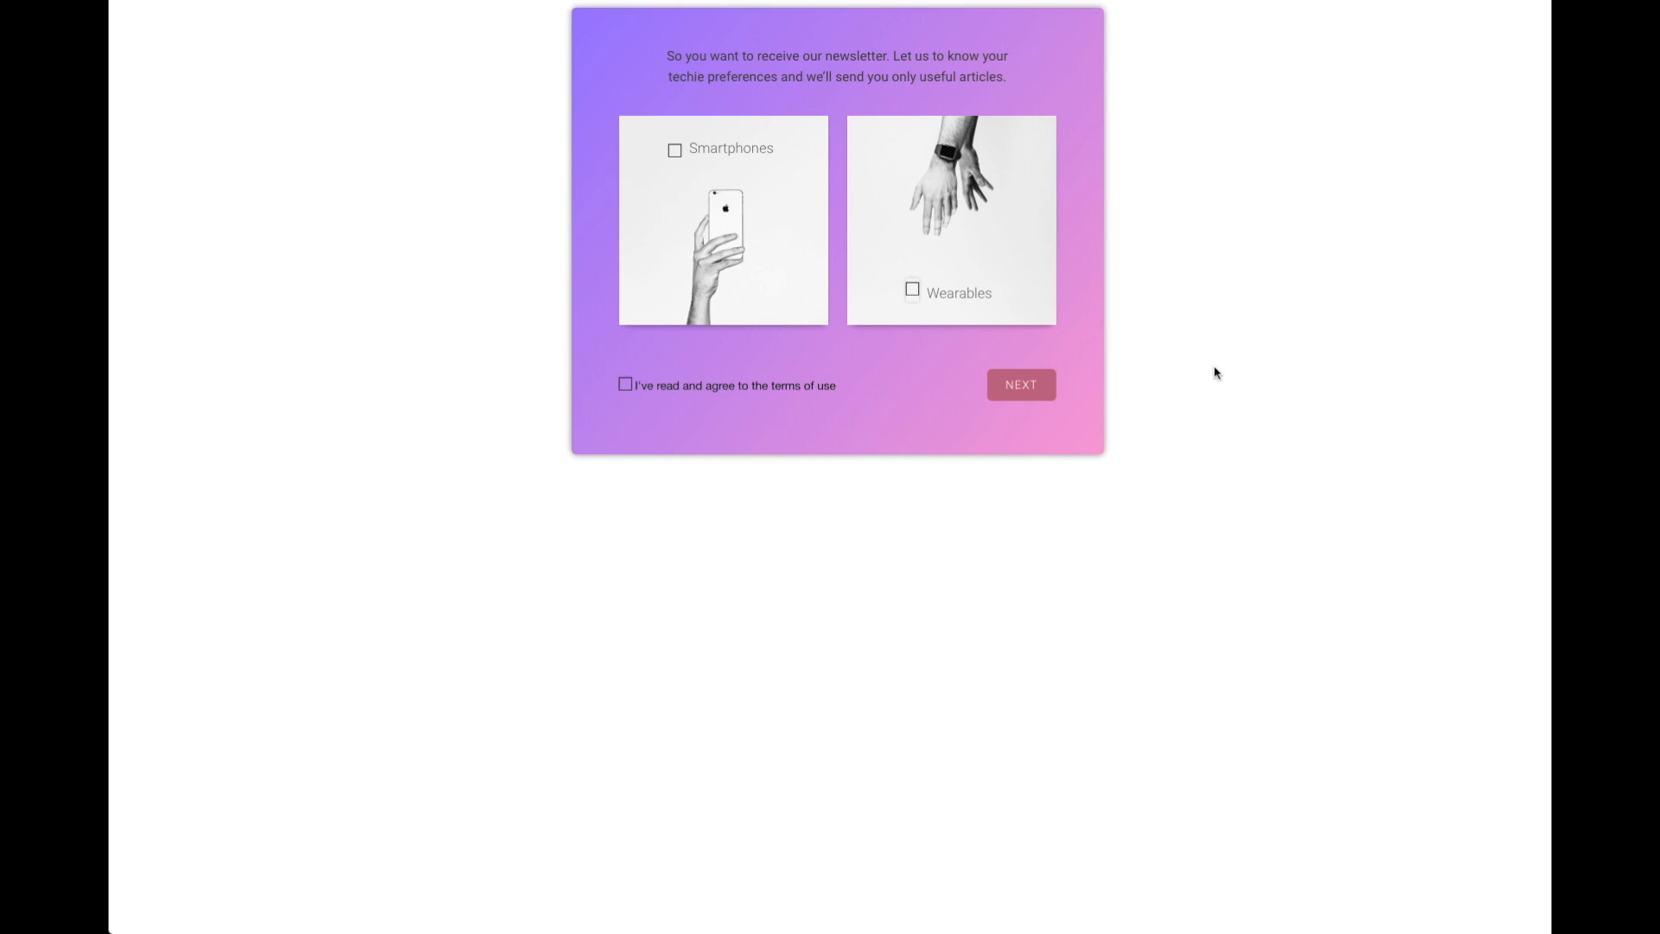
mouse_move(1163, 353)
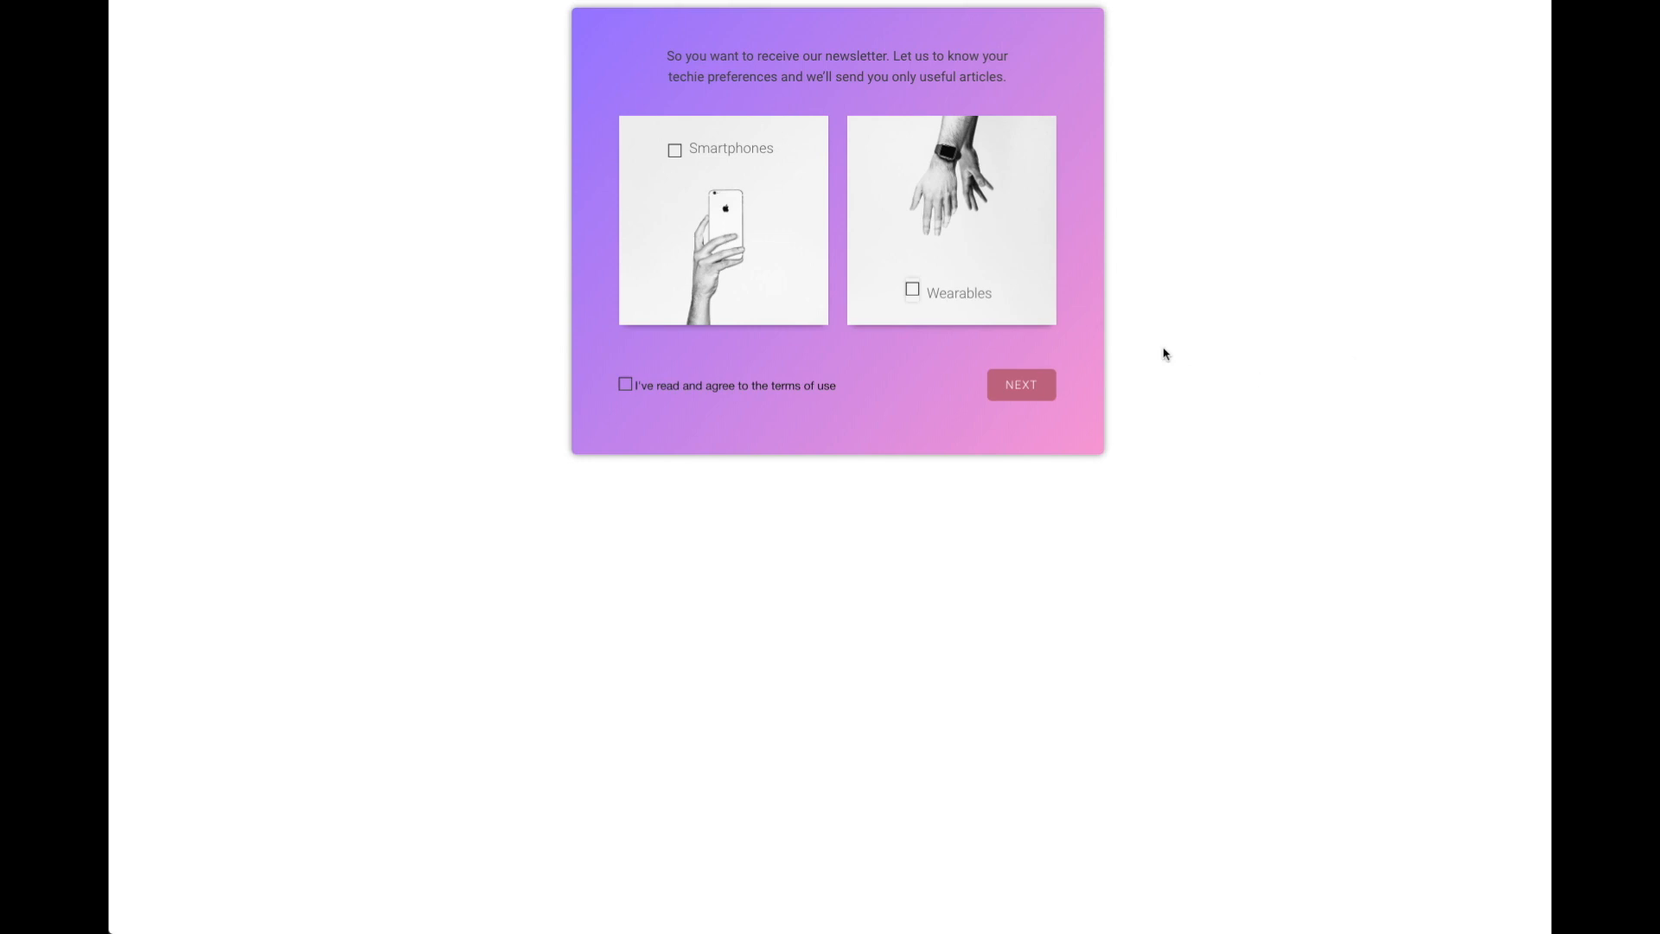
mouse_move(1217, 255)
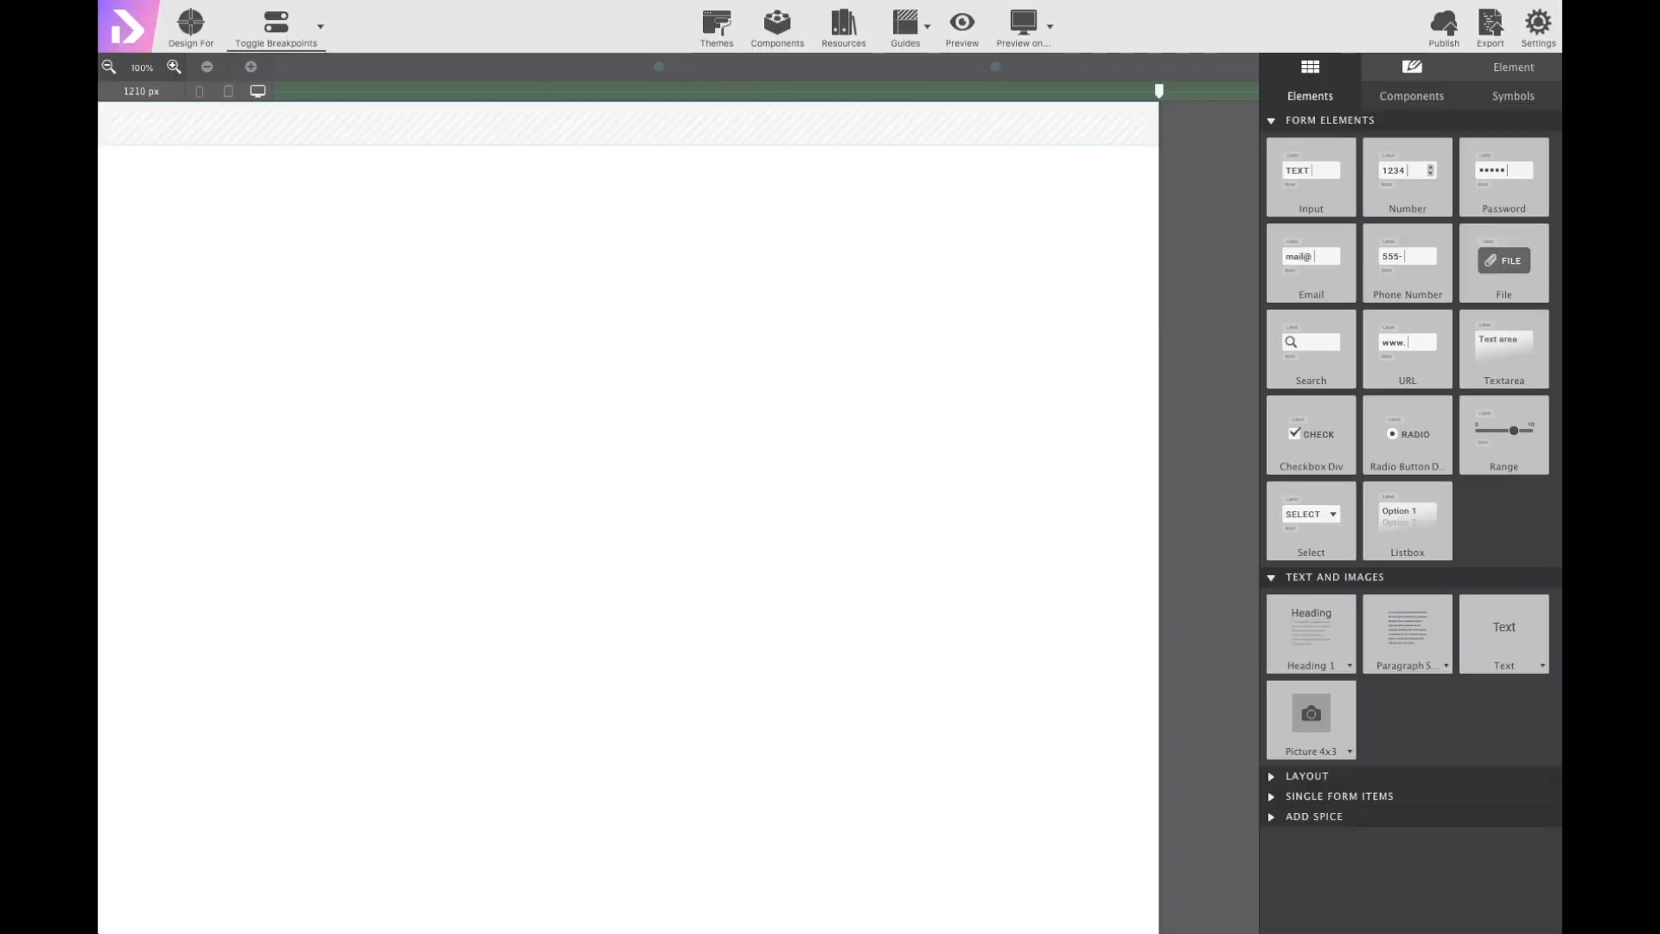
mouse_move(846, 875)
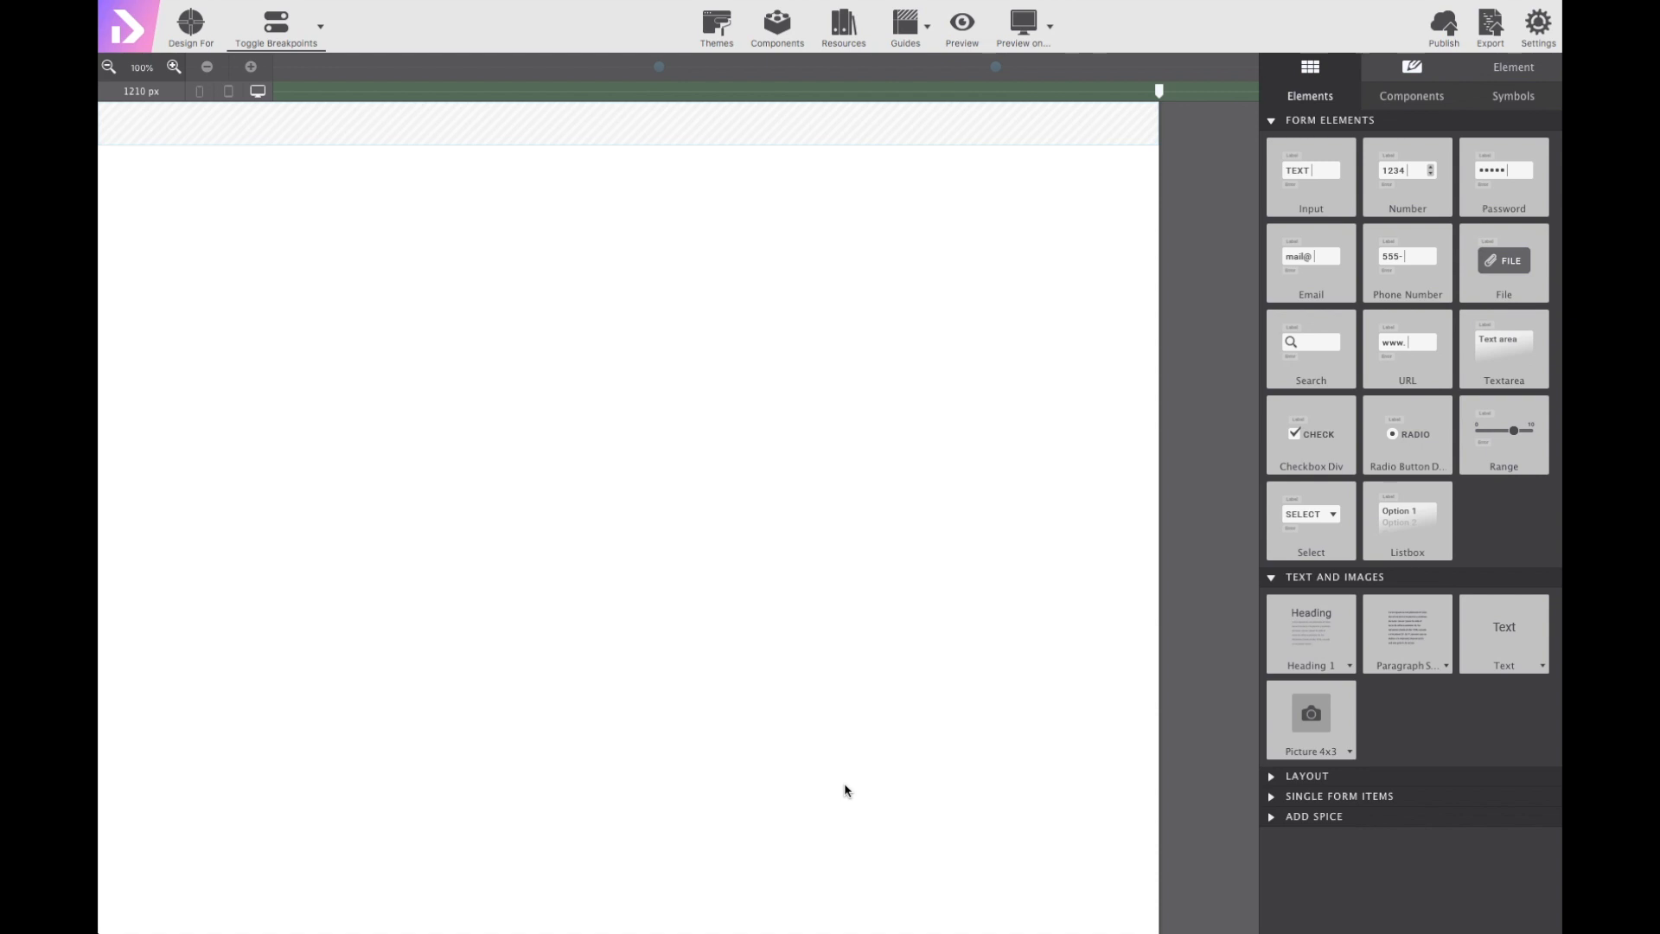
mouse_move(954, 633)
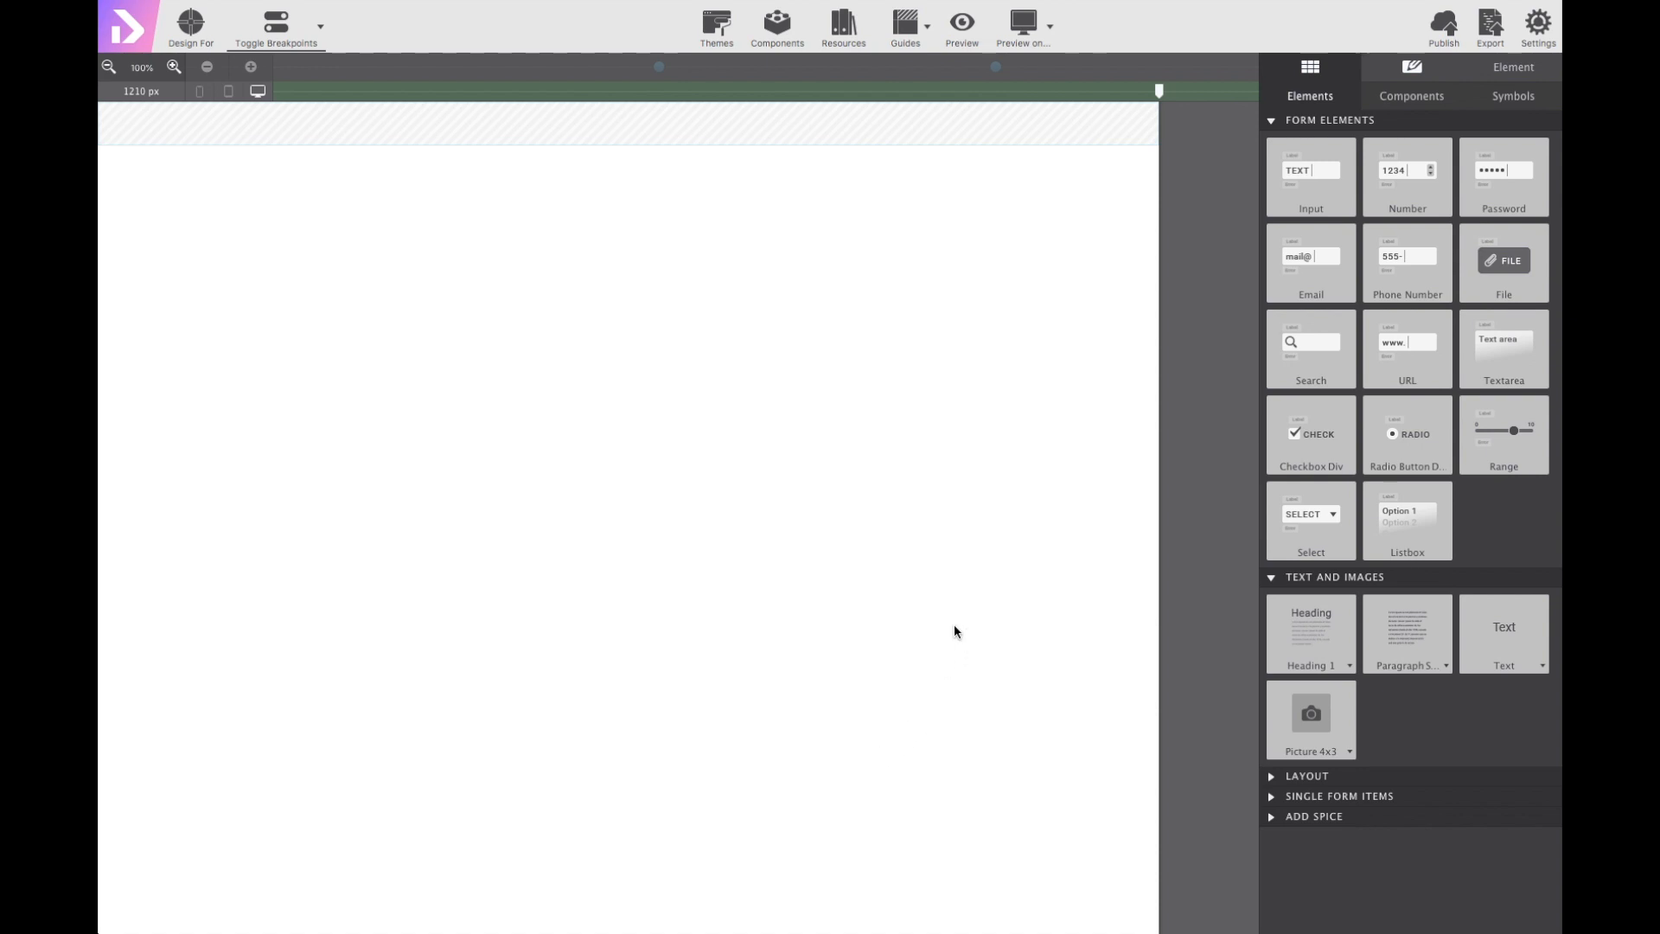
mouse_move(1499, 88)
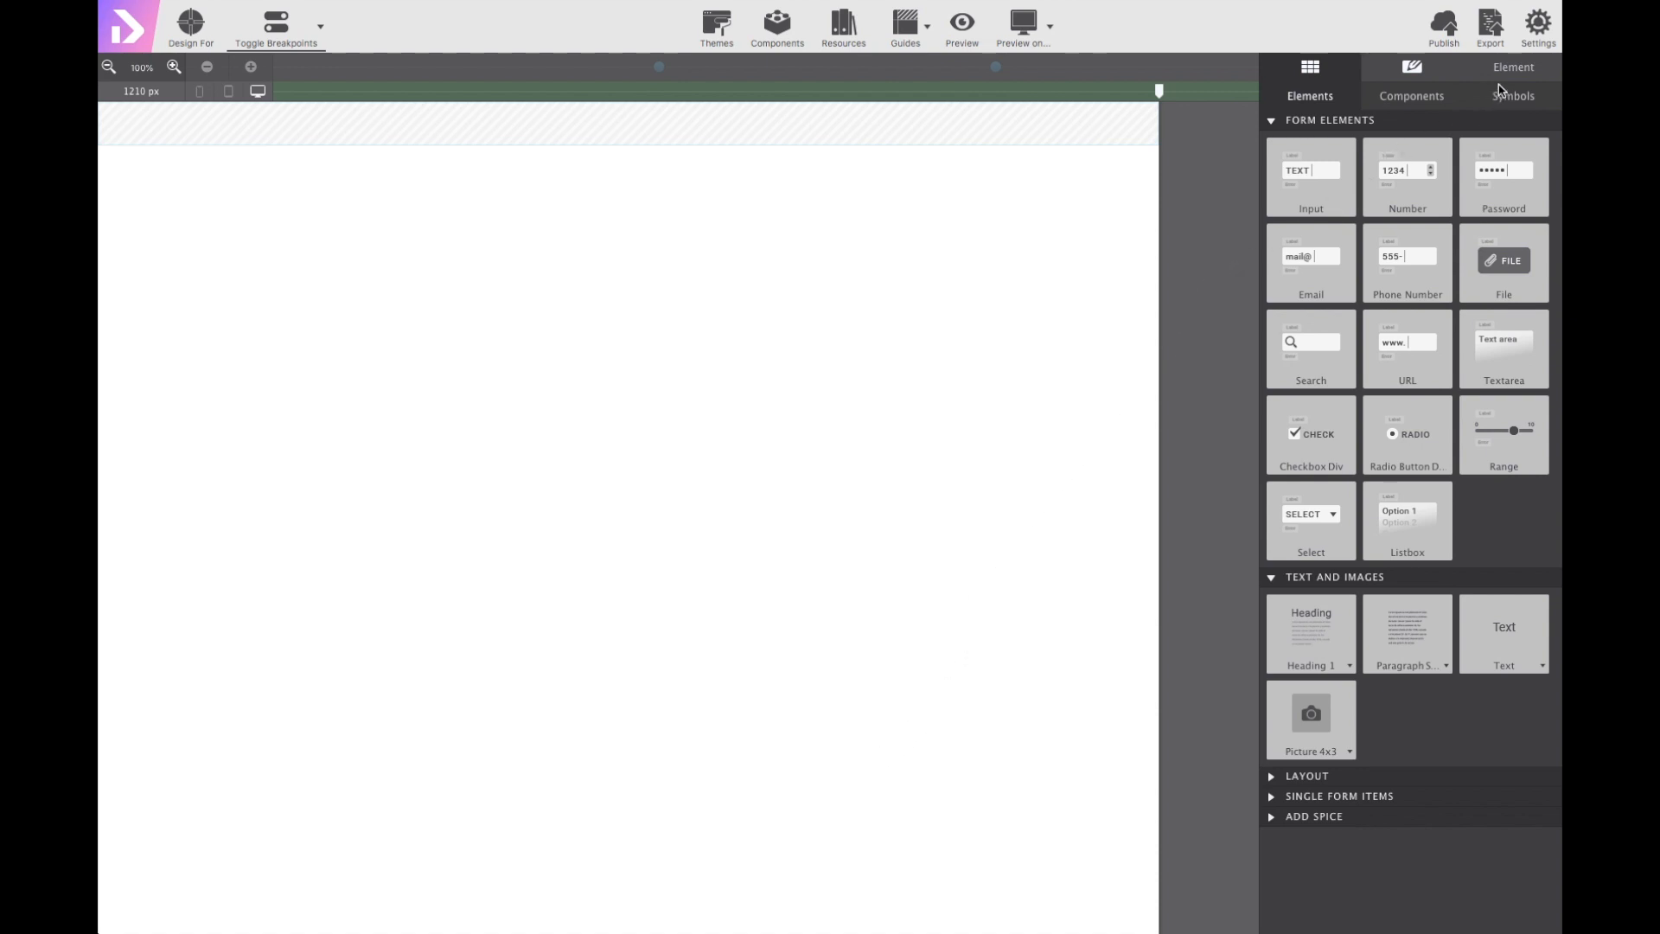
Show the Elements Tree with the Form Container and its form properties.
left_click(1513, 68)
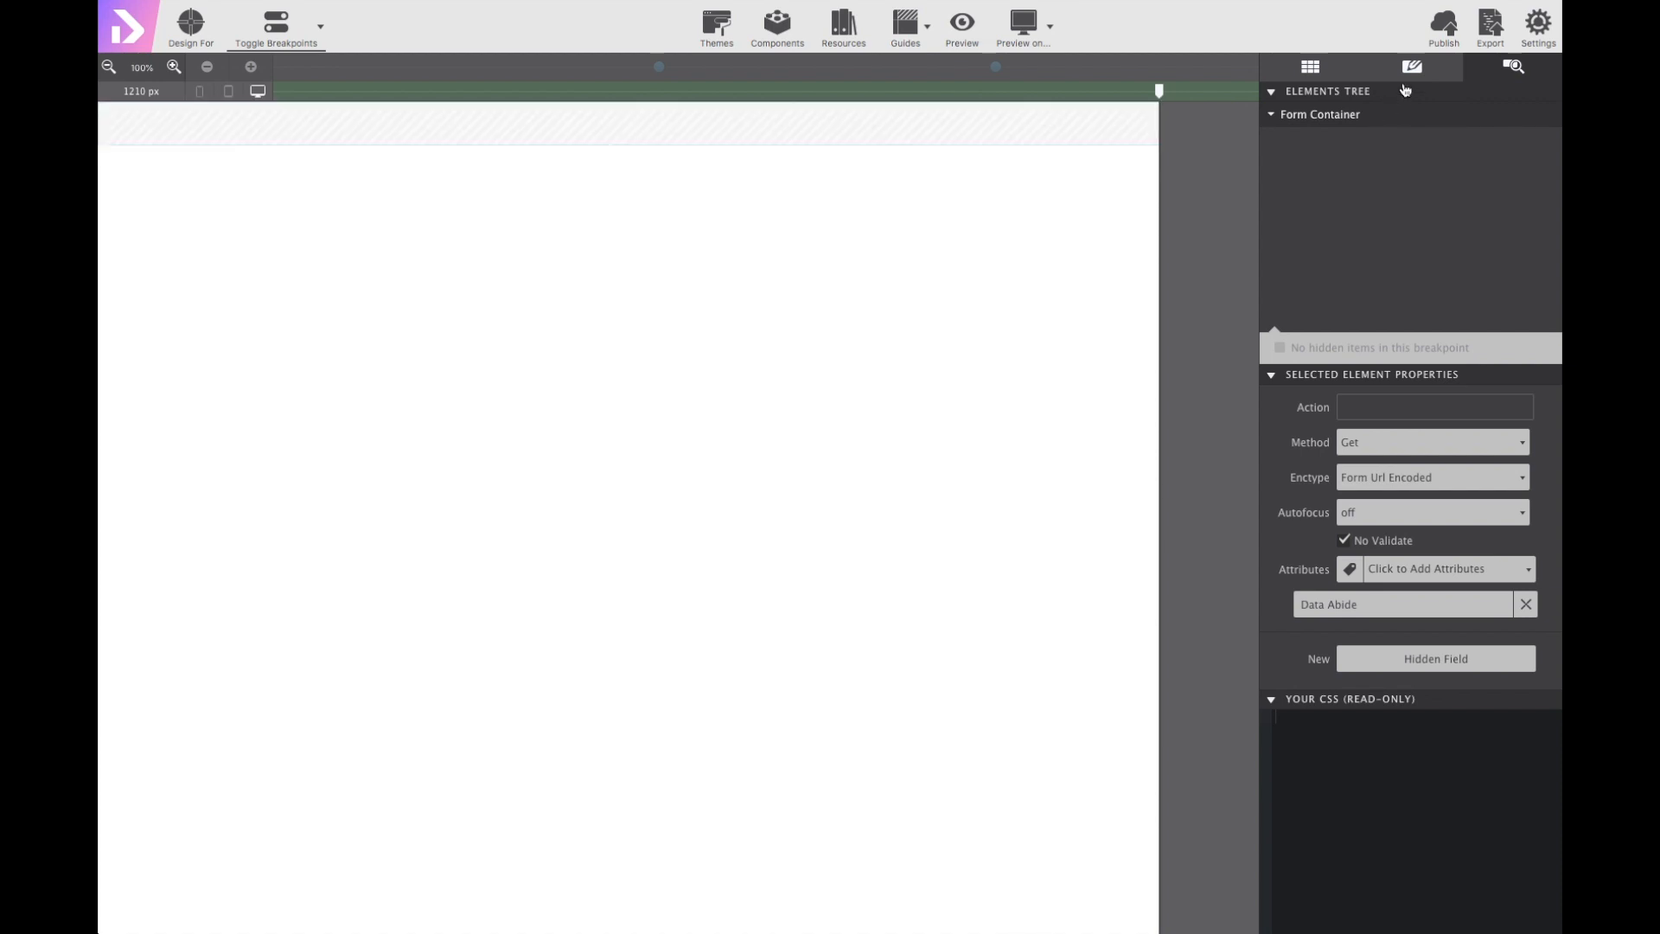
Give the form container the class subscription-form in its Styles panel.
left_click(1411, 67)
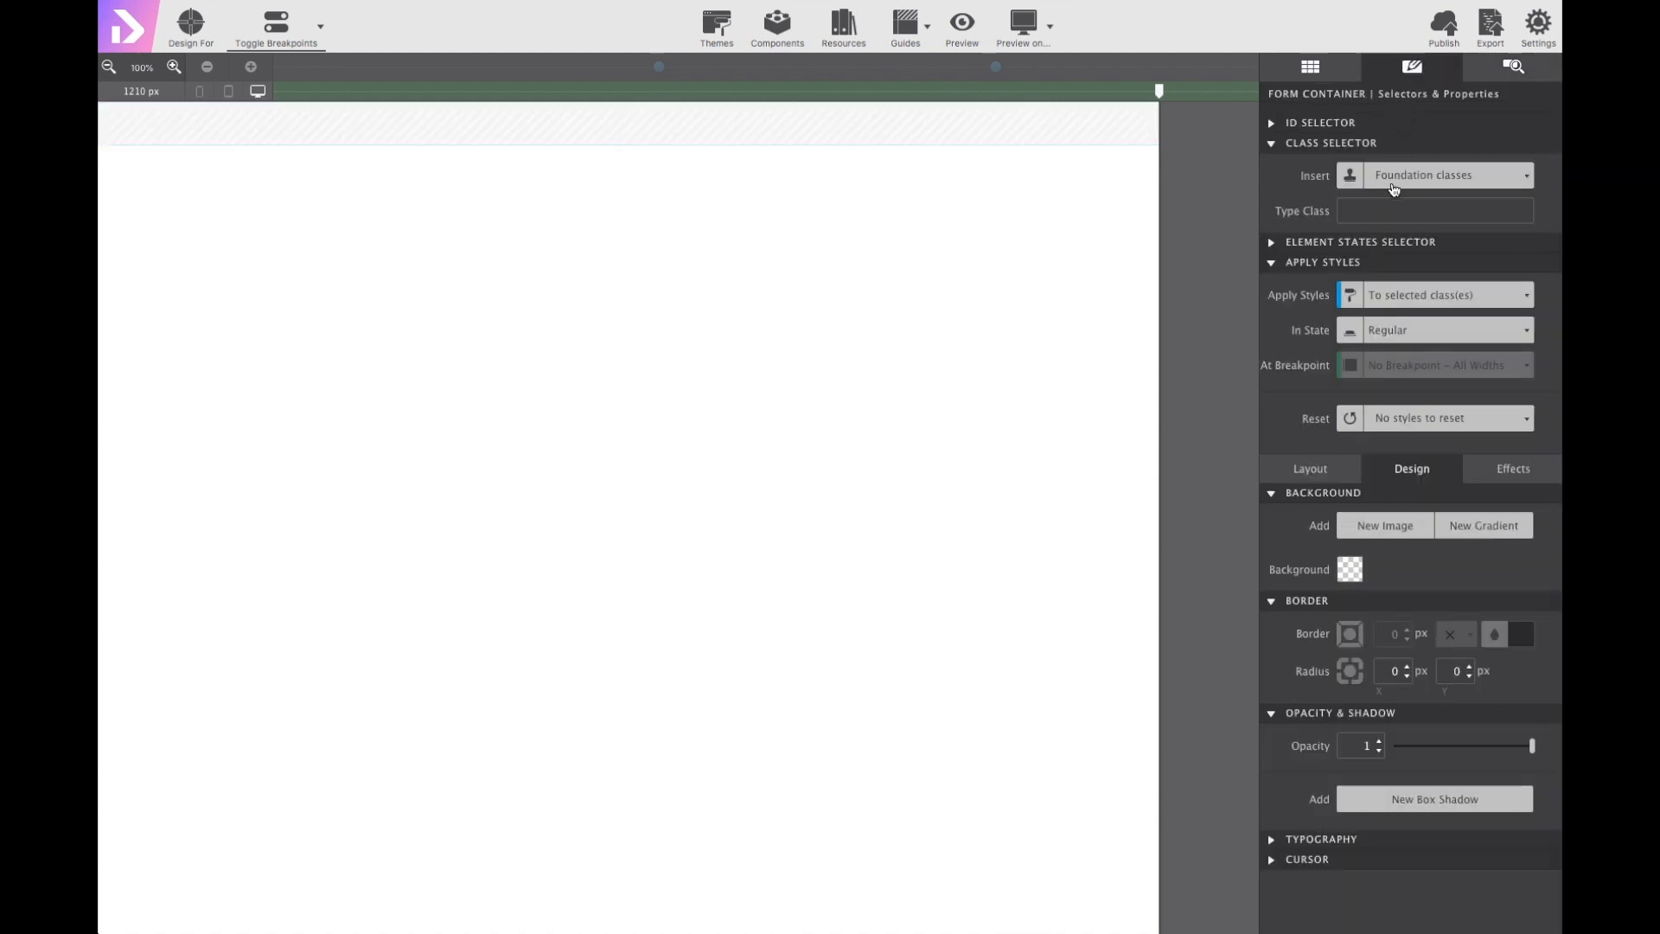
left_click(1435, 209)
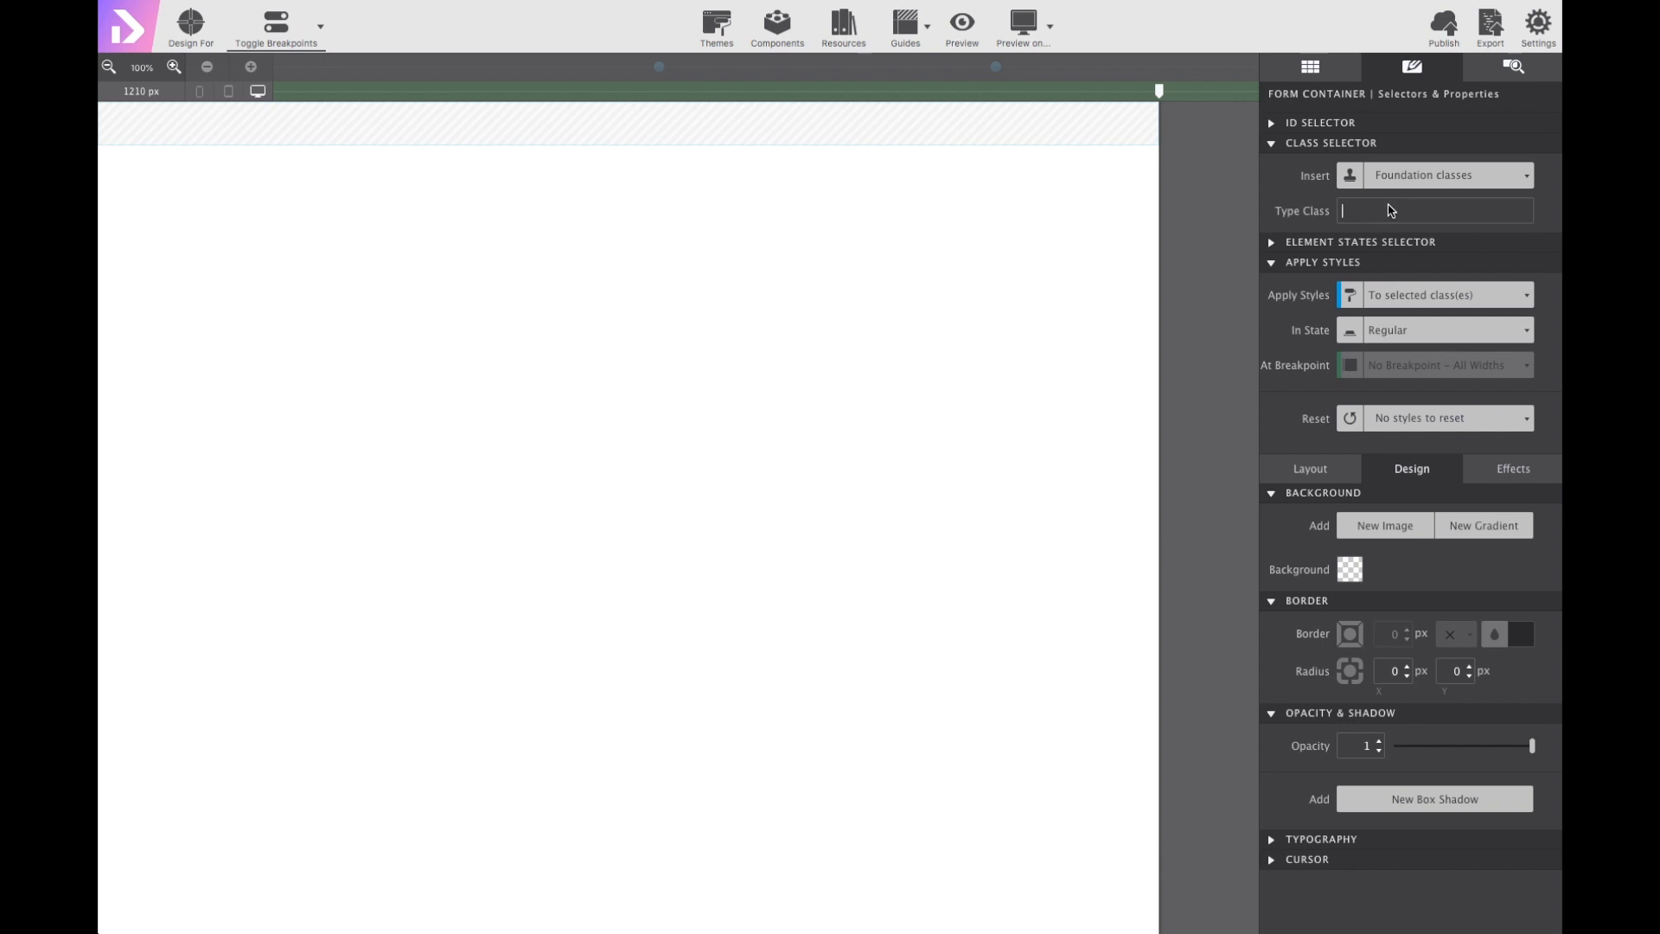
type("subscription-form")
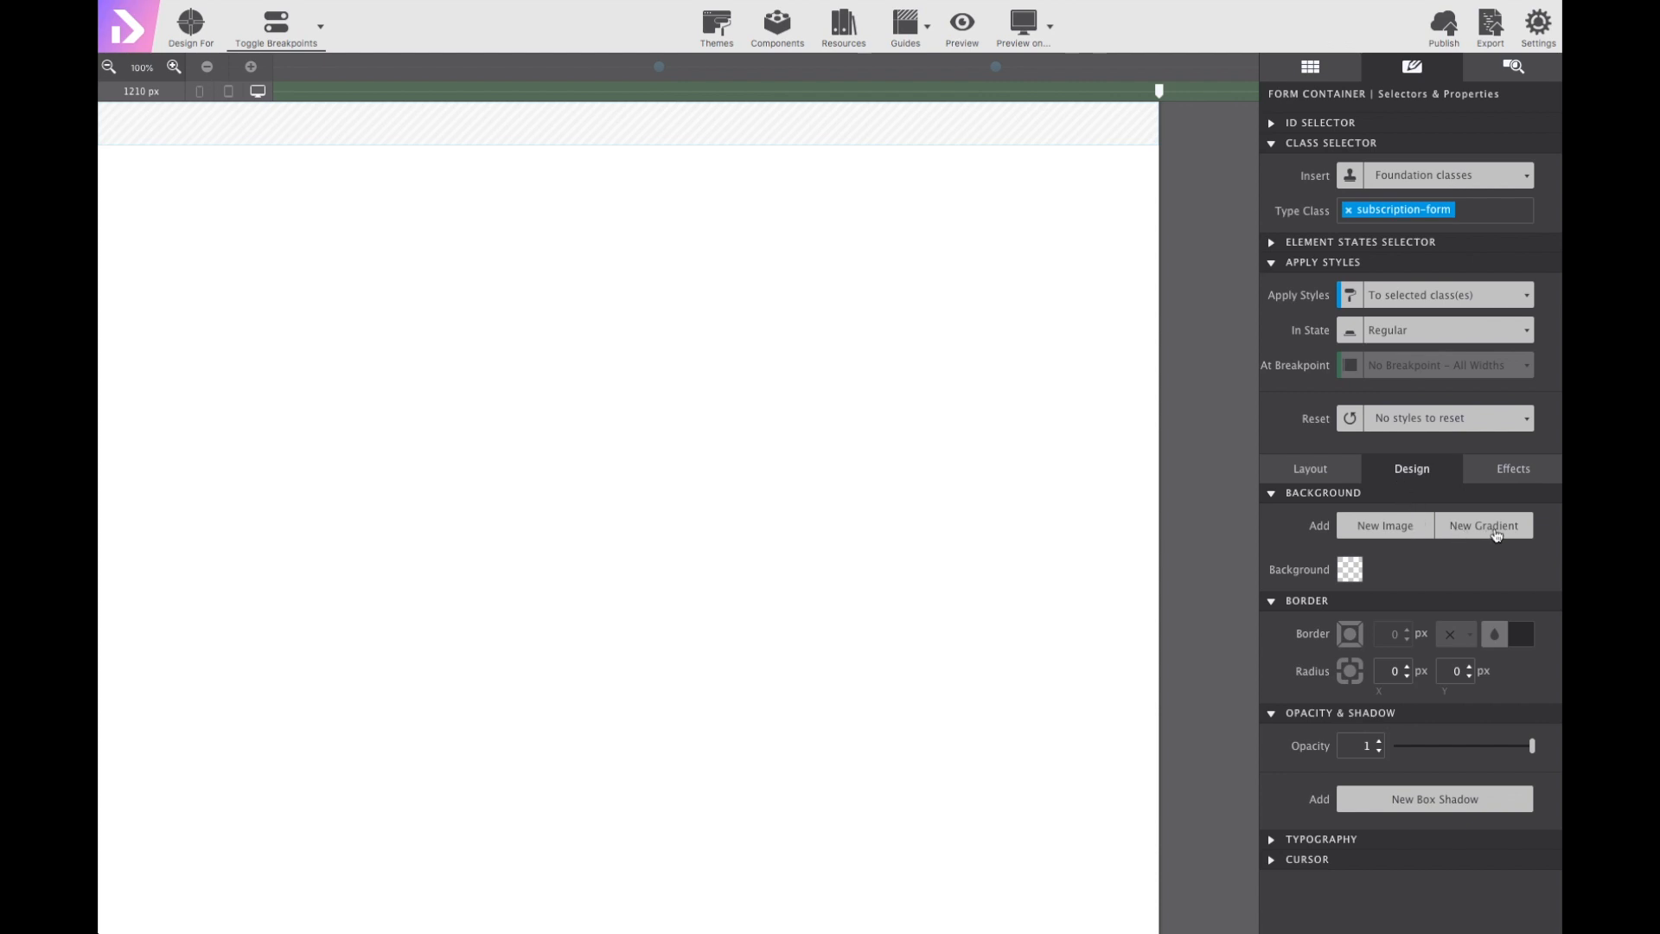
Add a gradient background and set its first stop to opaque purple #9261ff.
left_click(1483, 526)
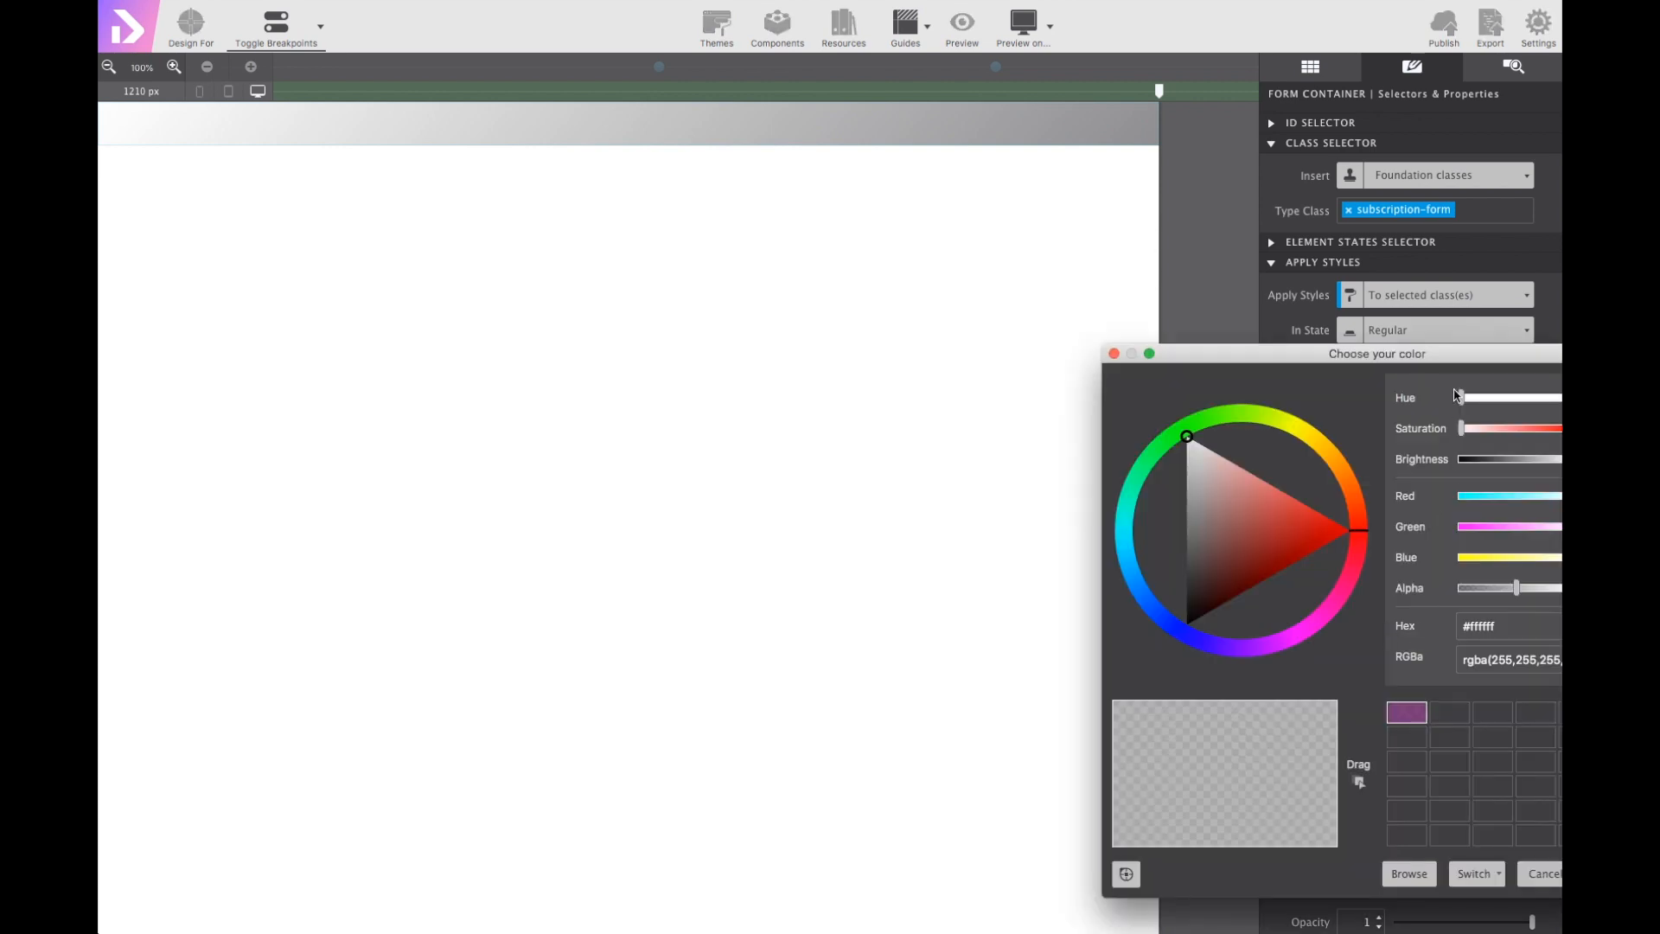
left_click_drag(1379, 353, 1280, 321)
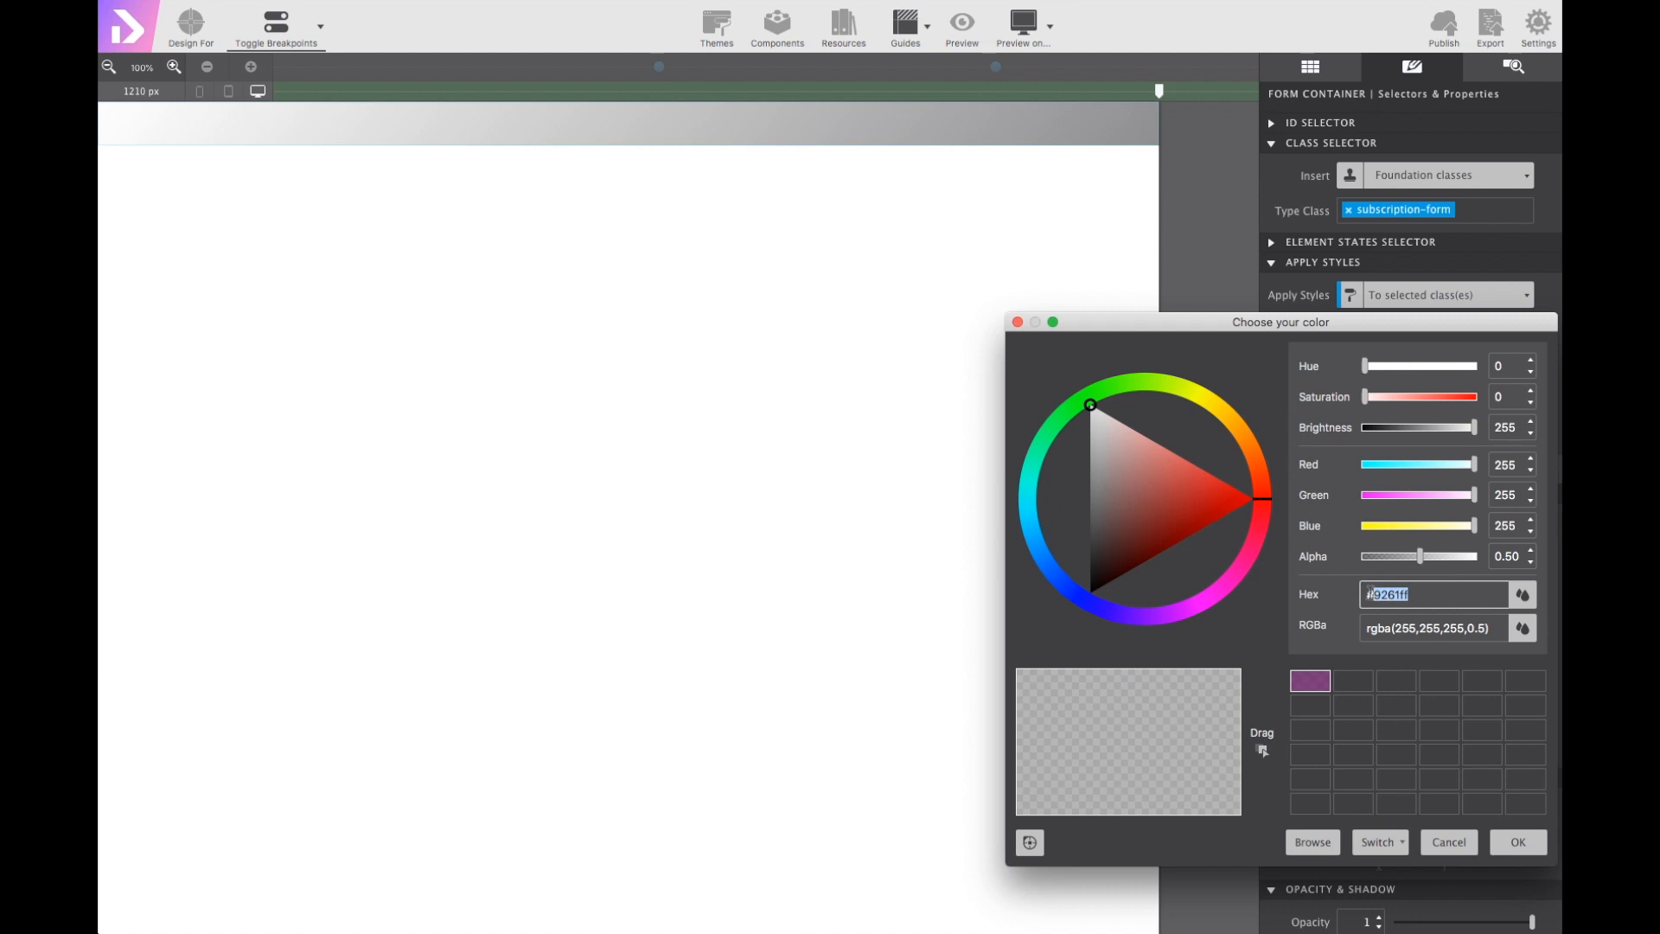
key("Delete")
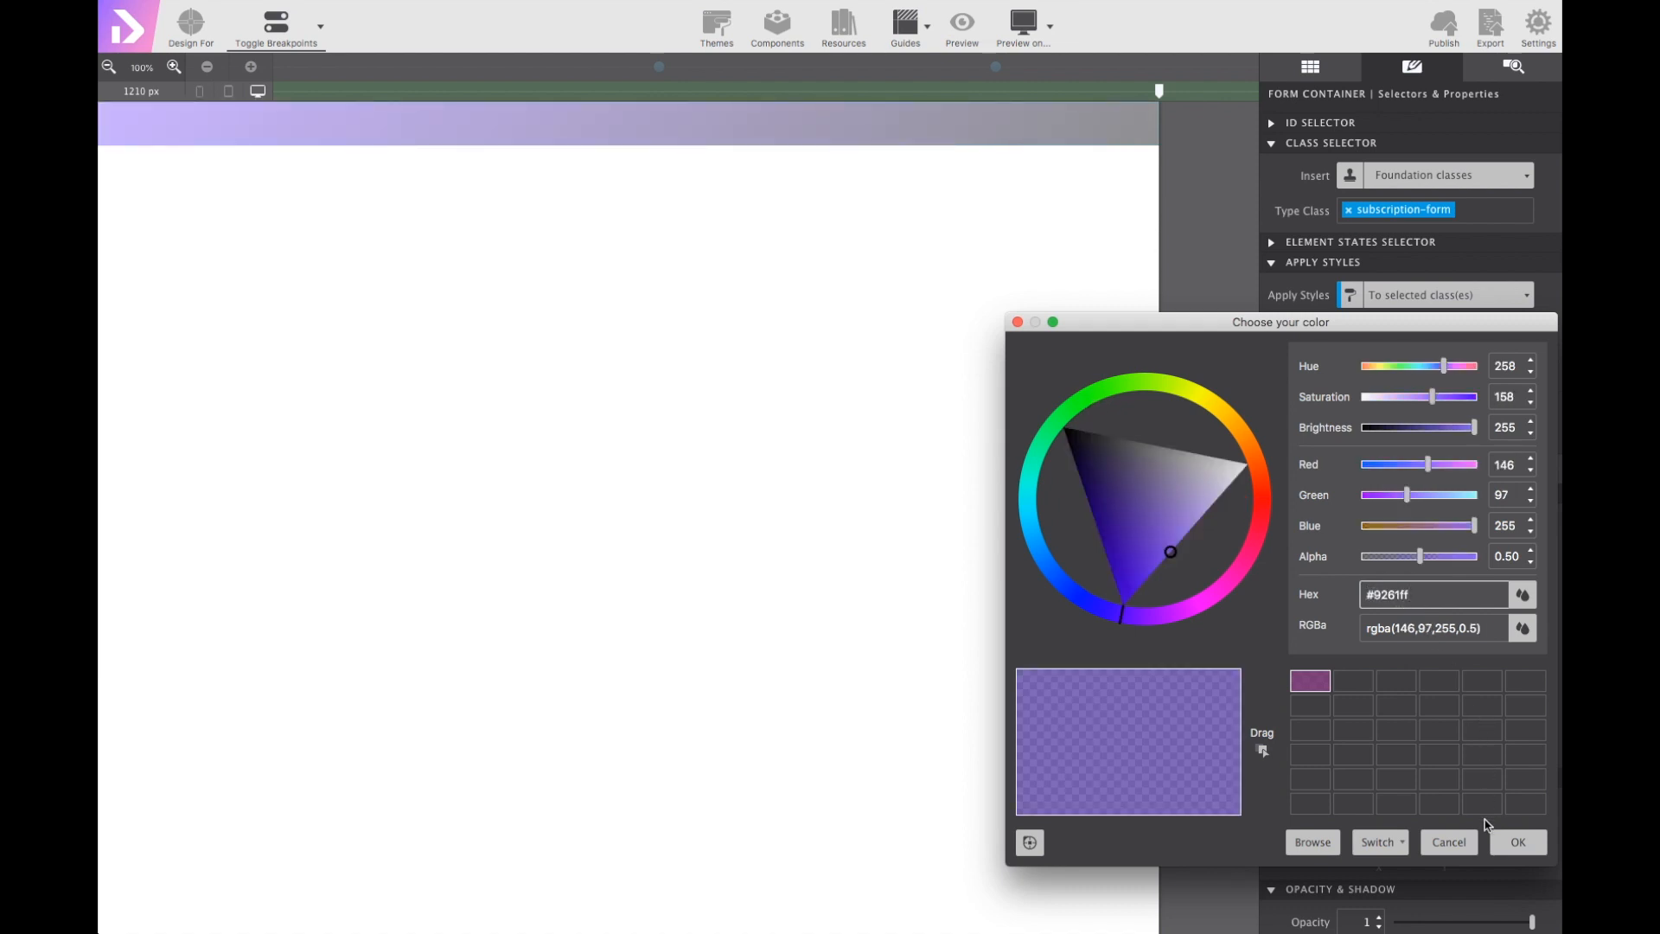
mouse_move(1423, 558)
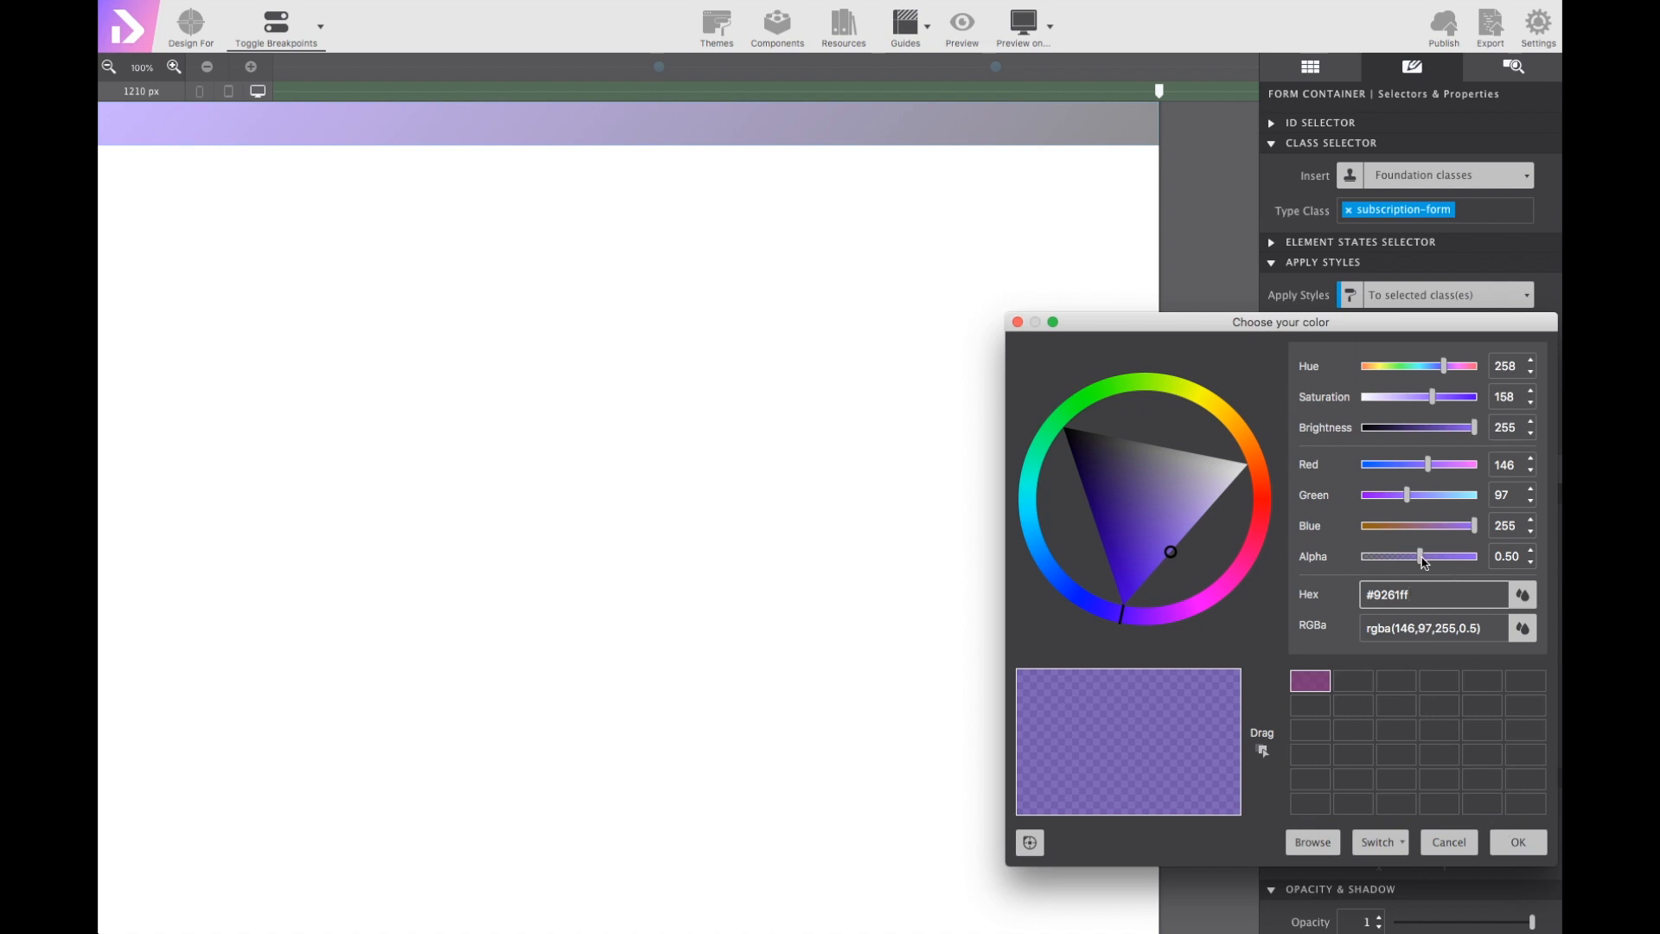
left_click_drag(1418, 555, 1477, 555)
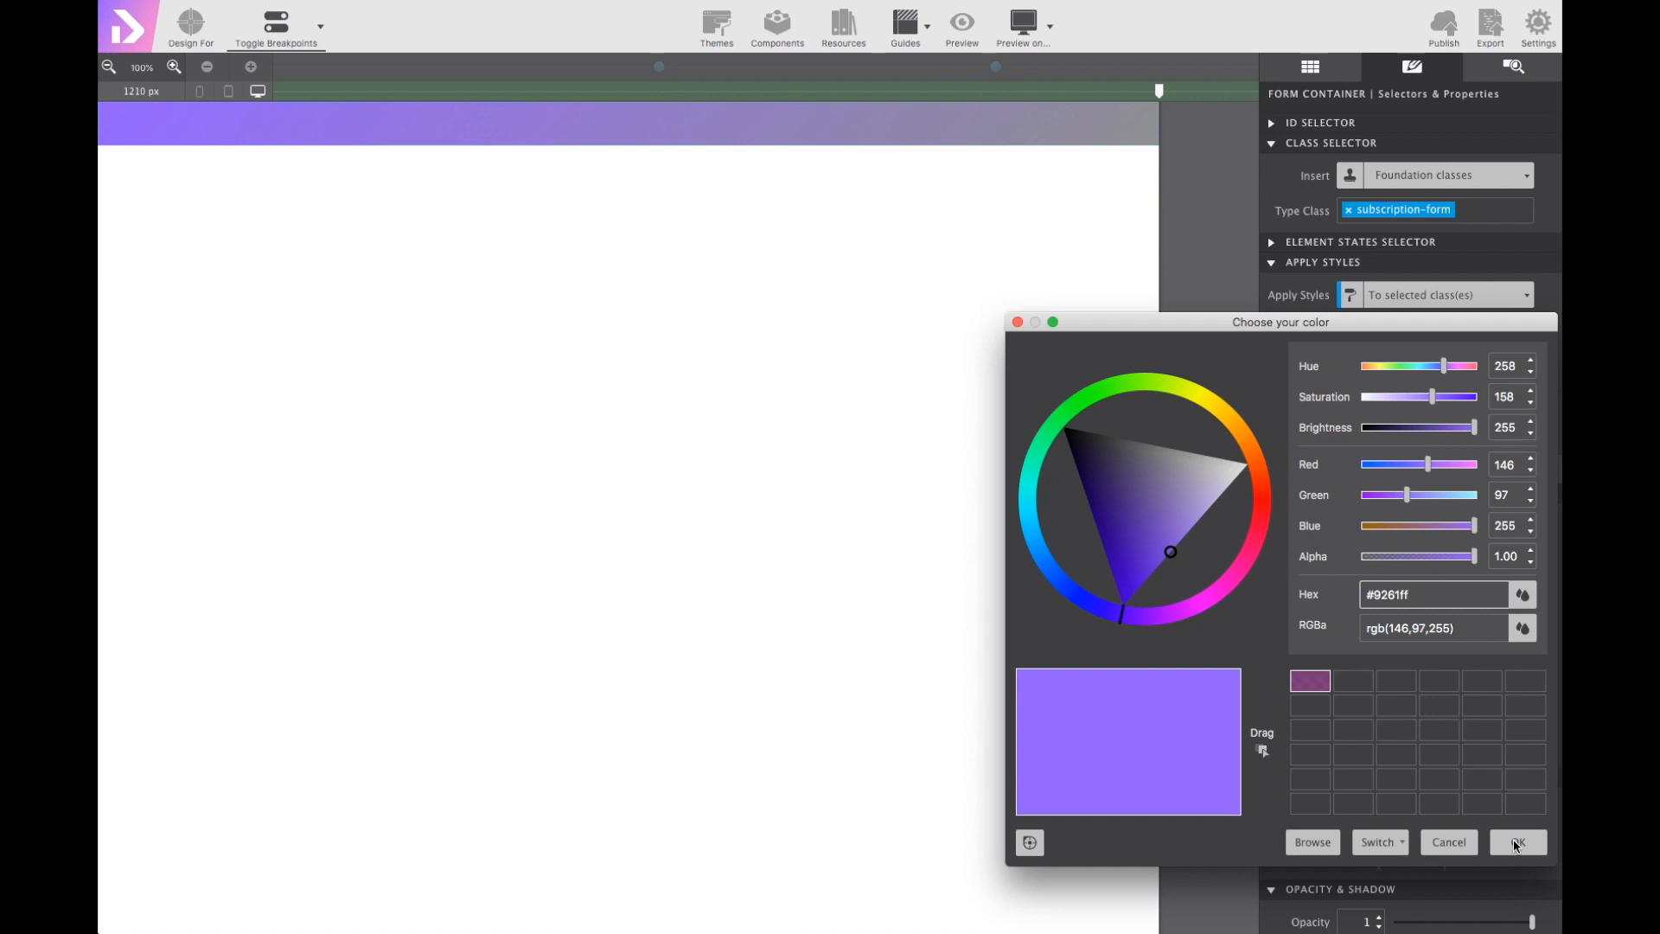
left_click(1517, 842)
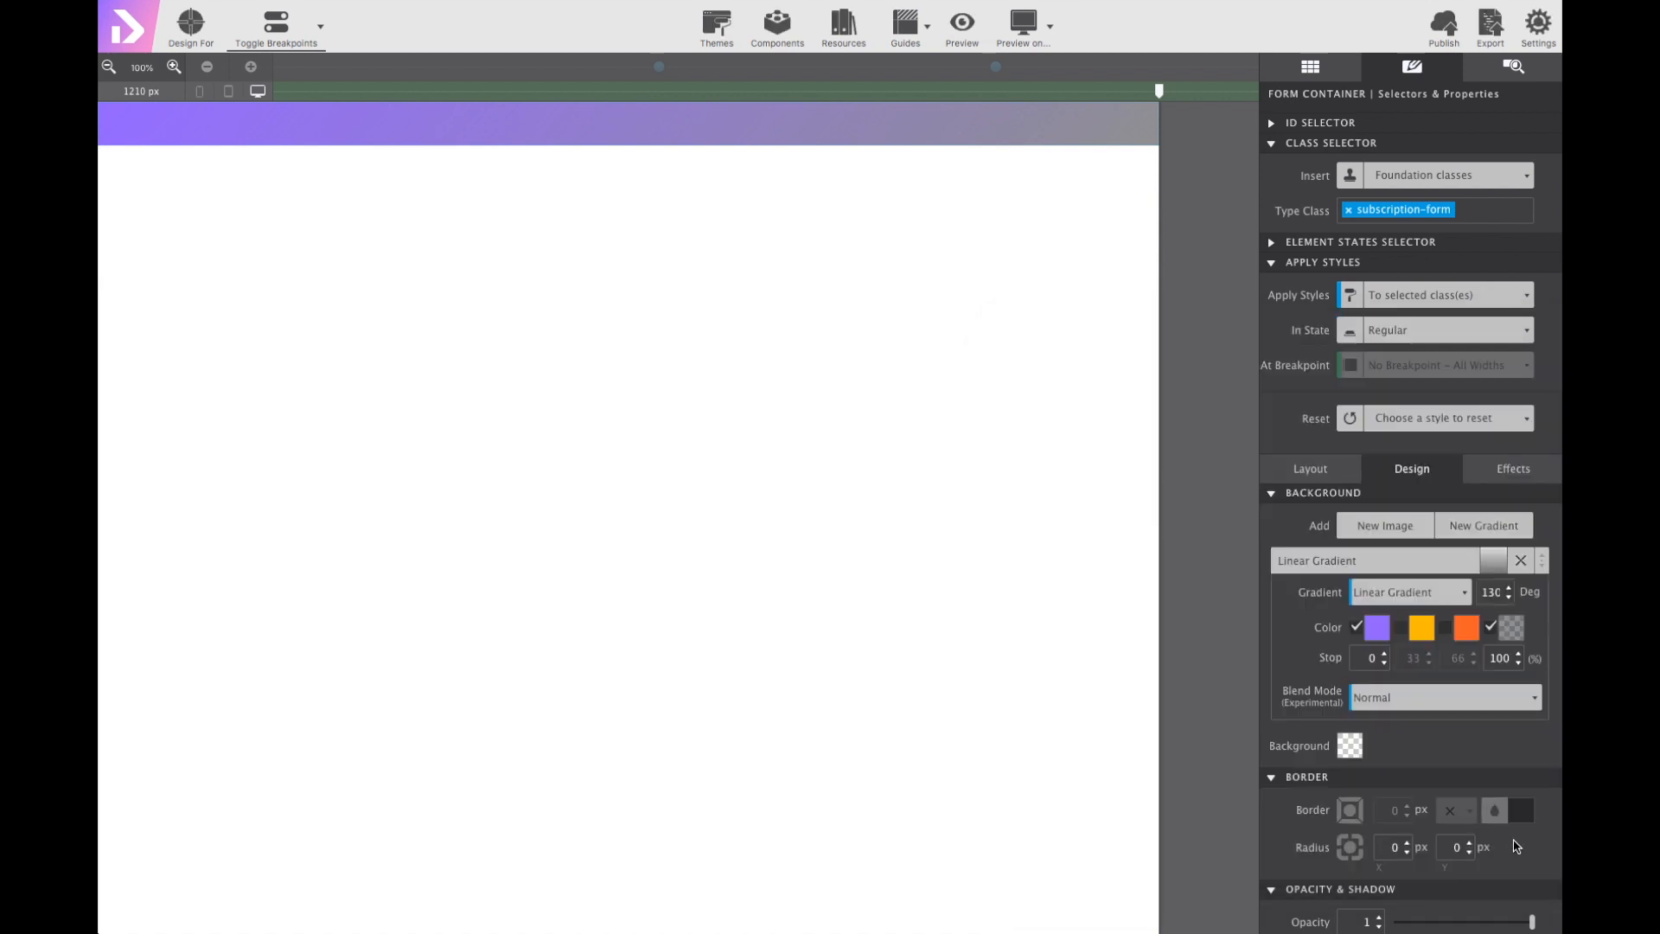
Set the gradient's last stop to opaque pink #f261ff.
left_click(1508, 626)
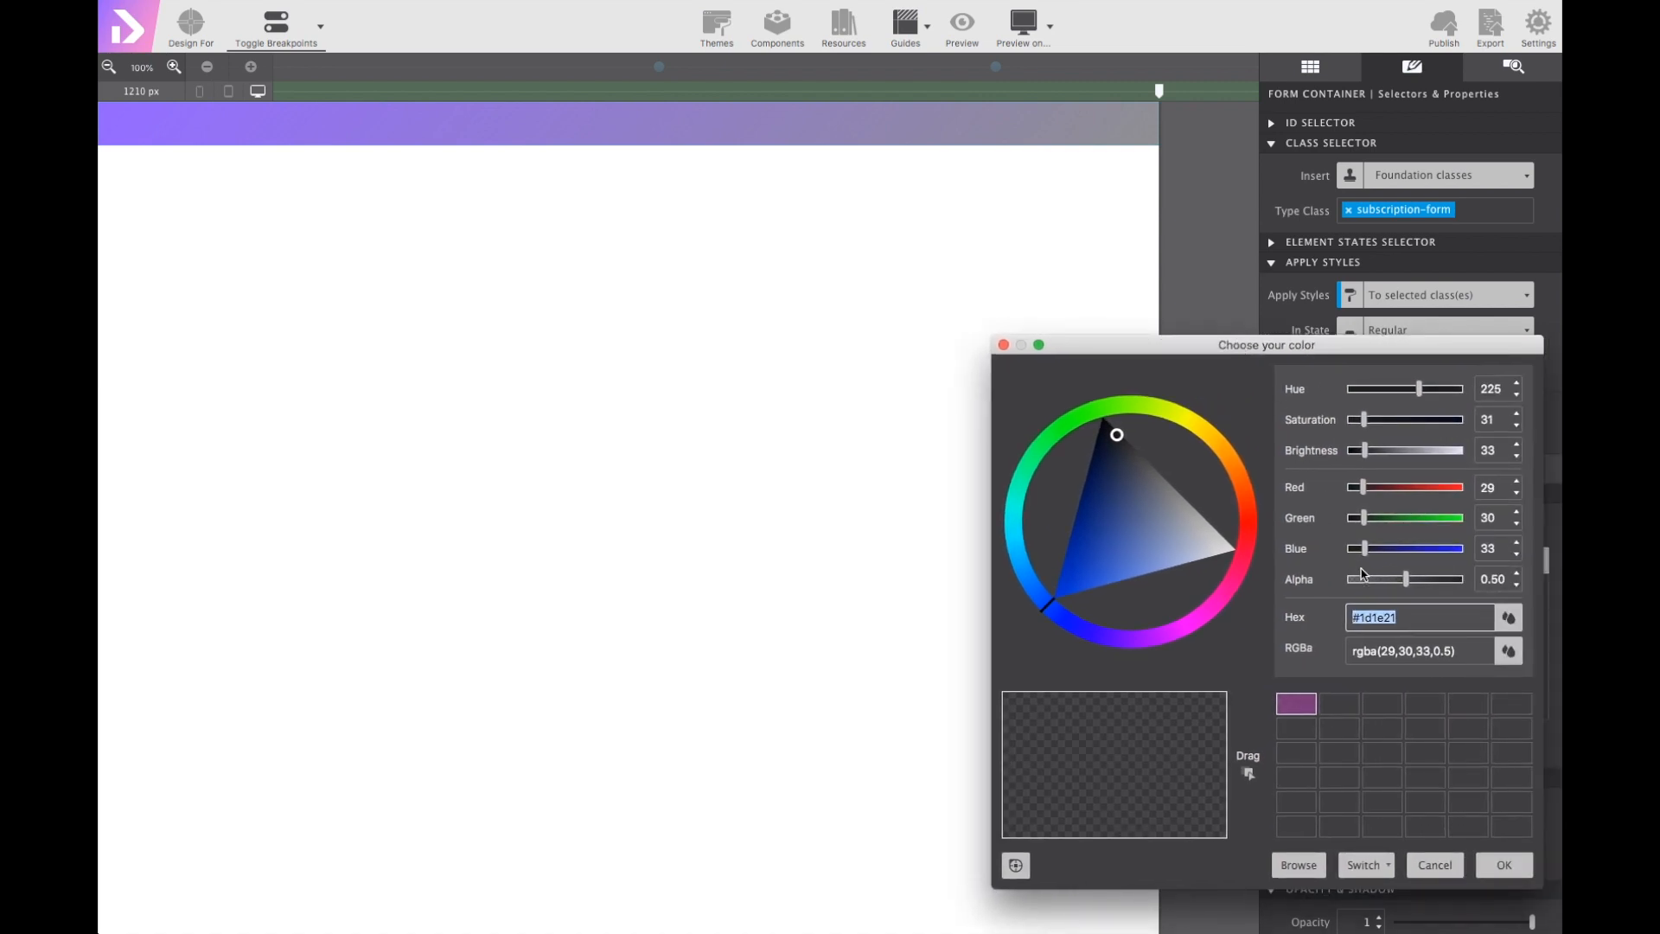
mouse_move(1395, 591)
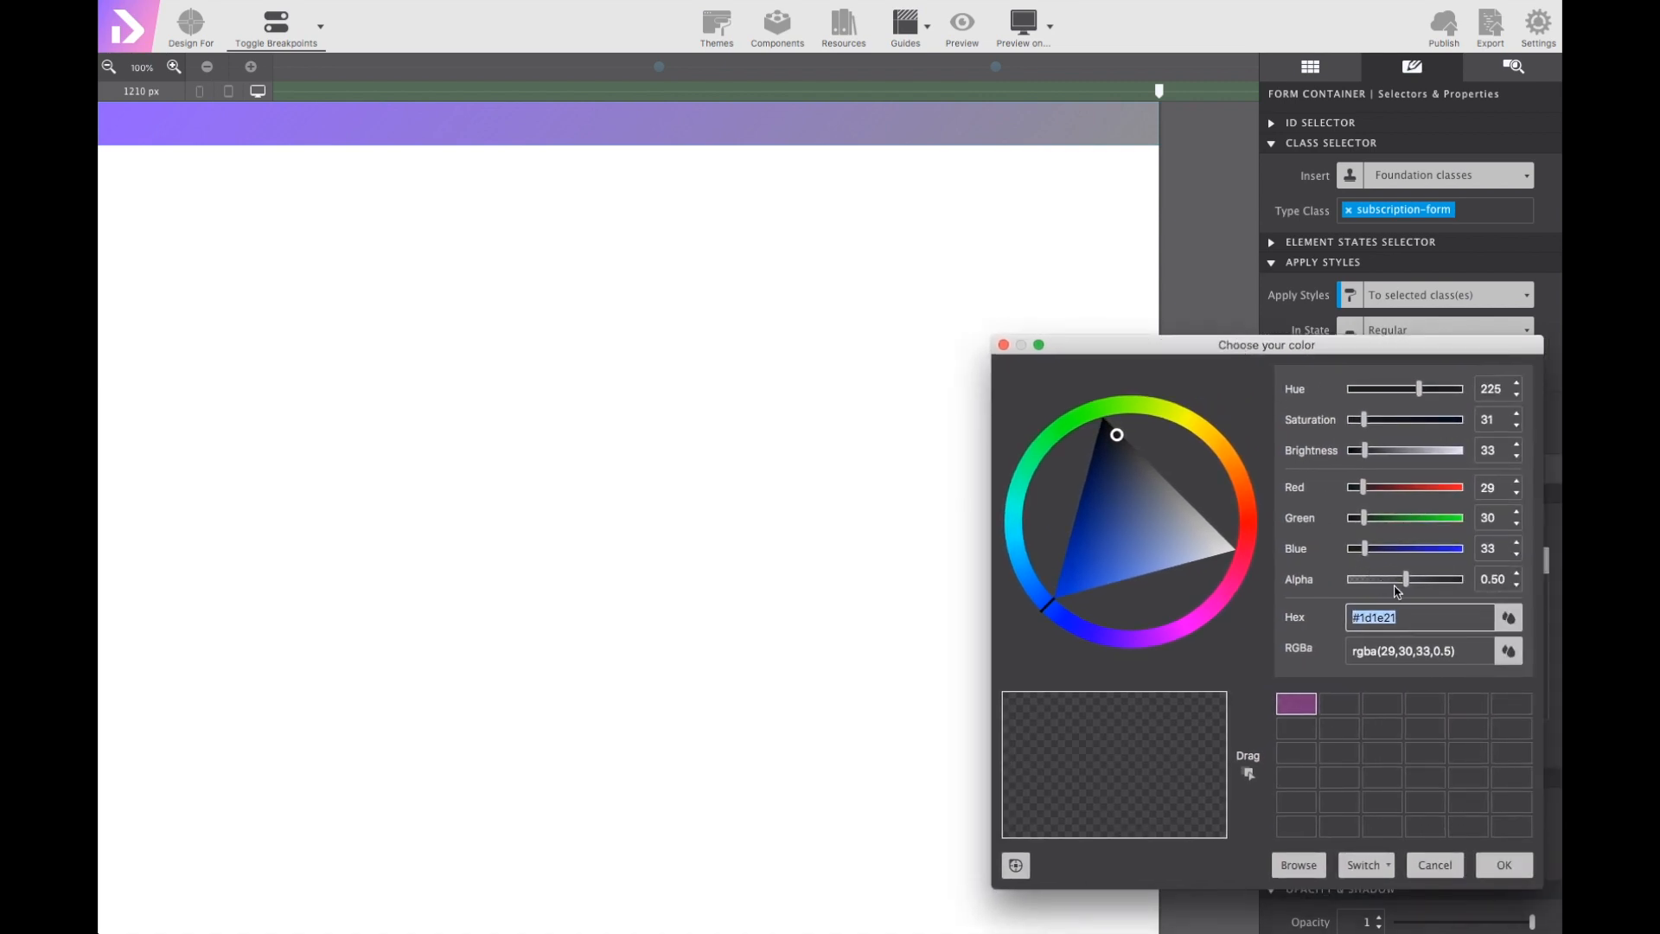
type("#f261ff")
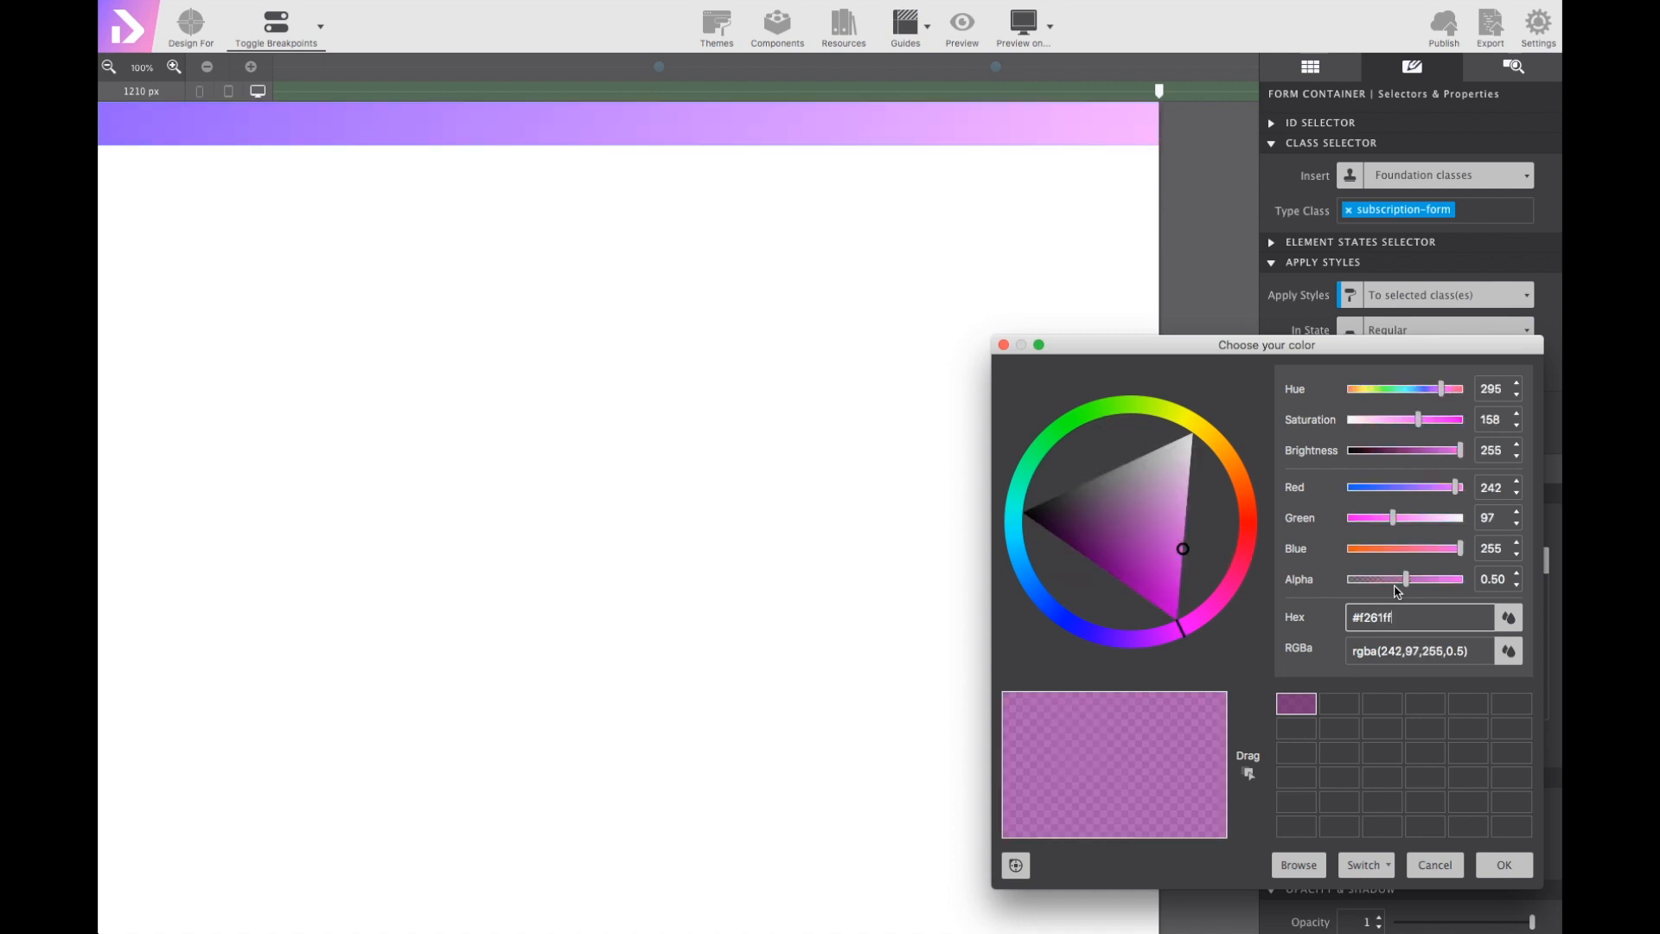
left_click_drag(1406, 578, 1463, 578)
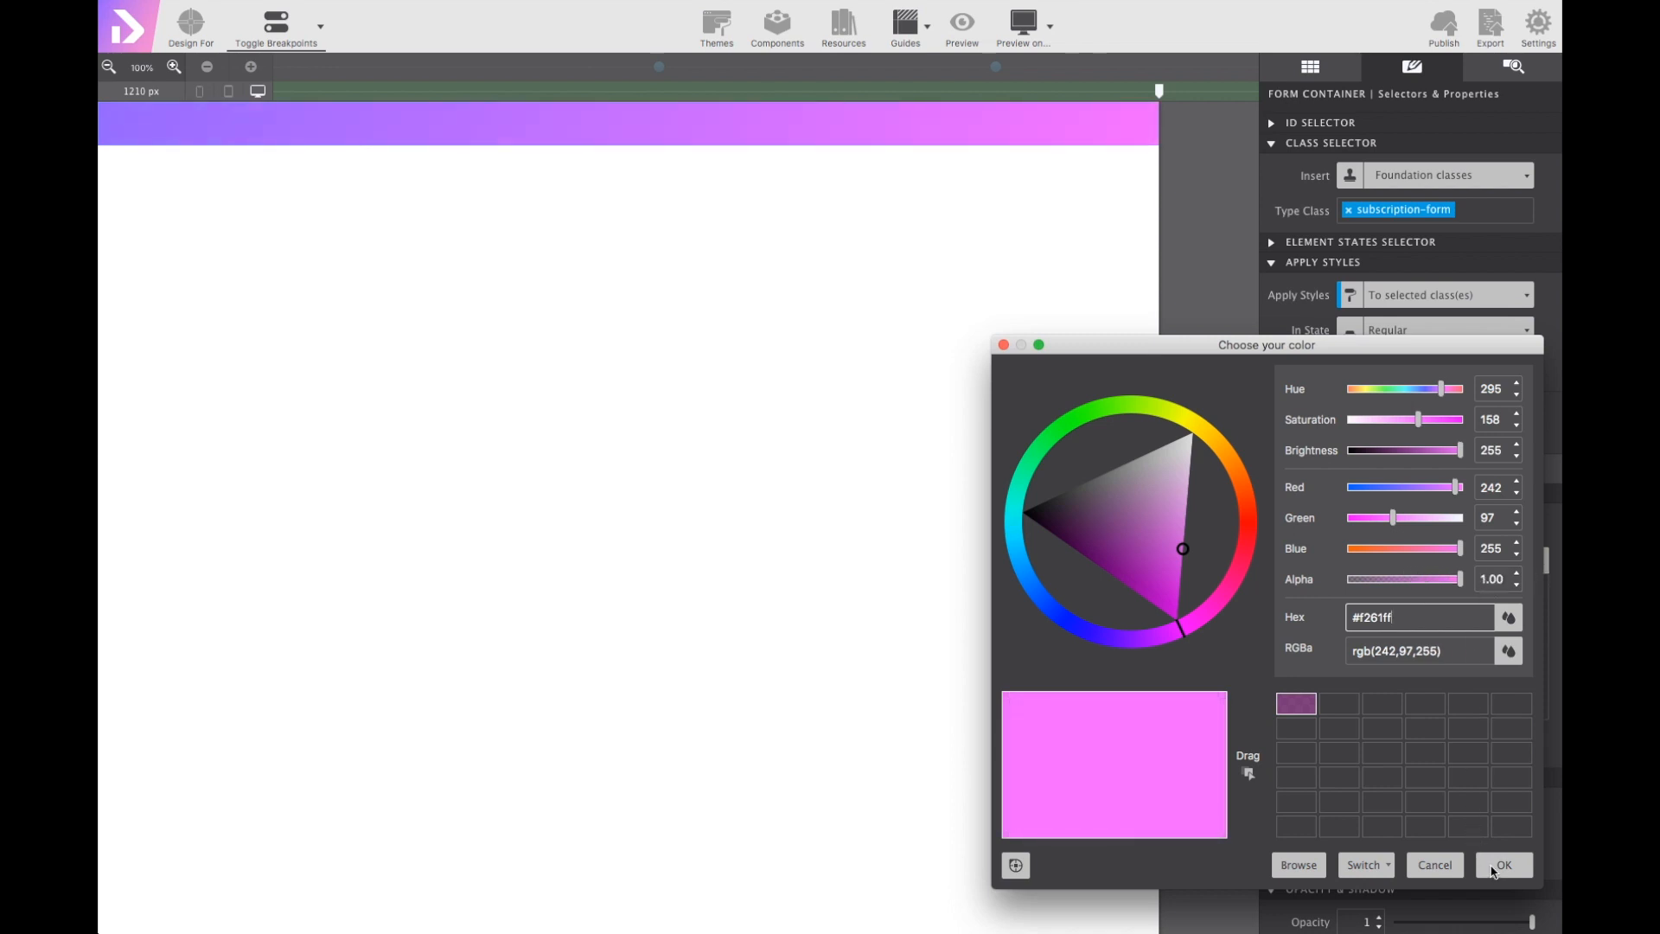
left_click(1503, 865)
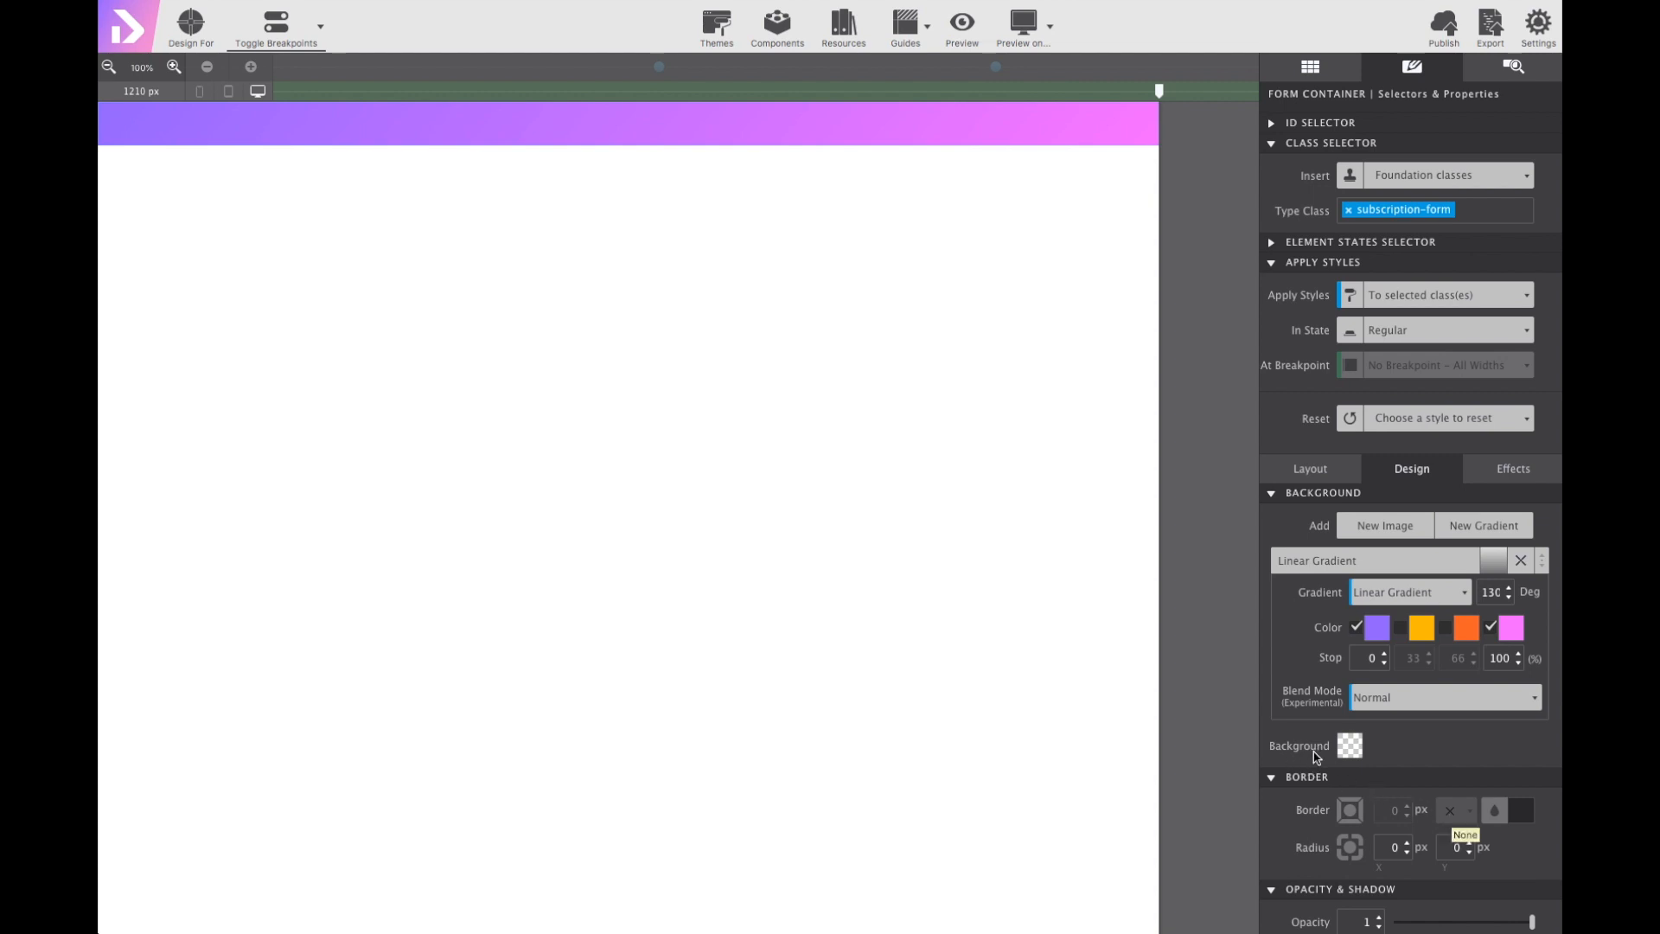
Set a solid lilac background colour #c661ff behind the gradient.
left_click(1351, 745)
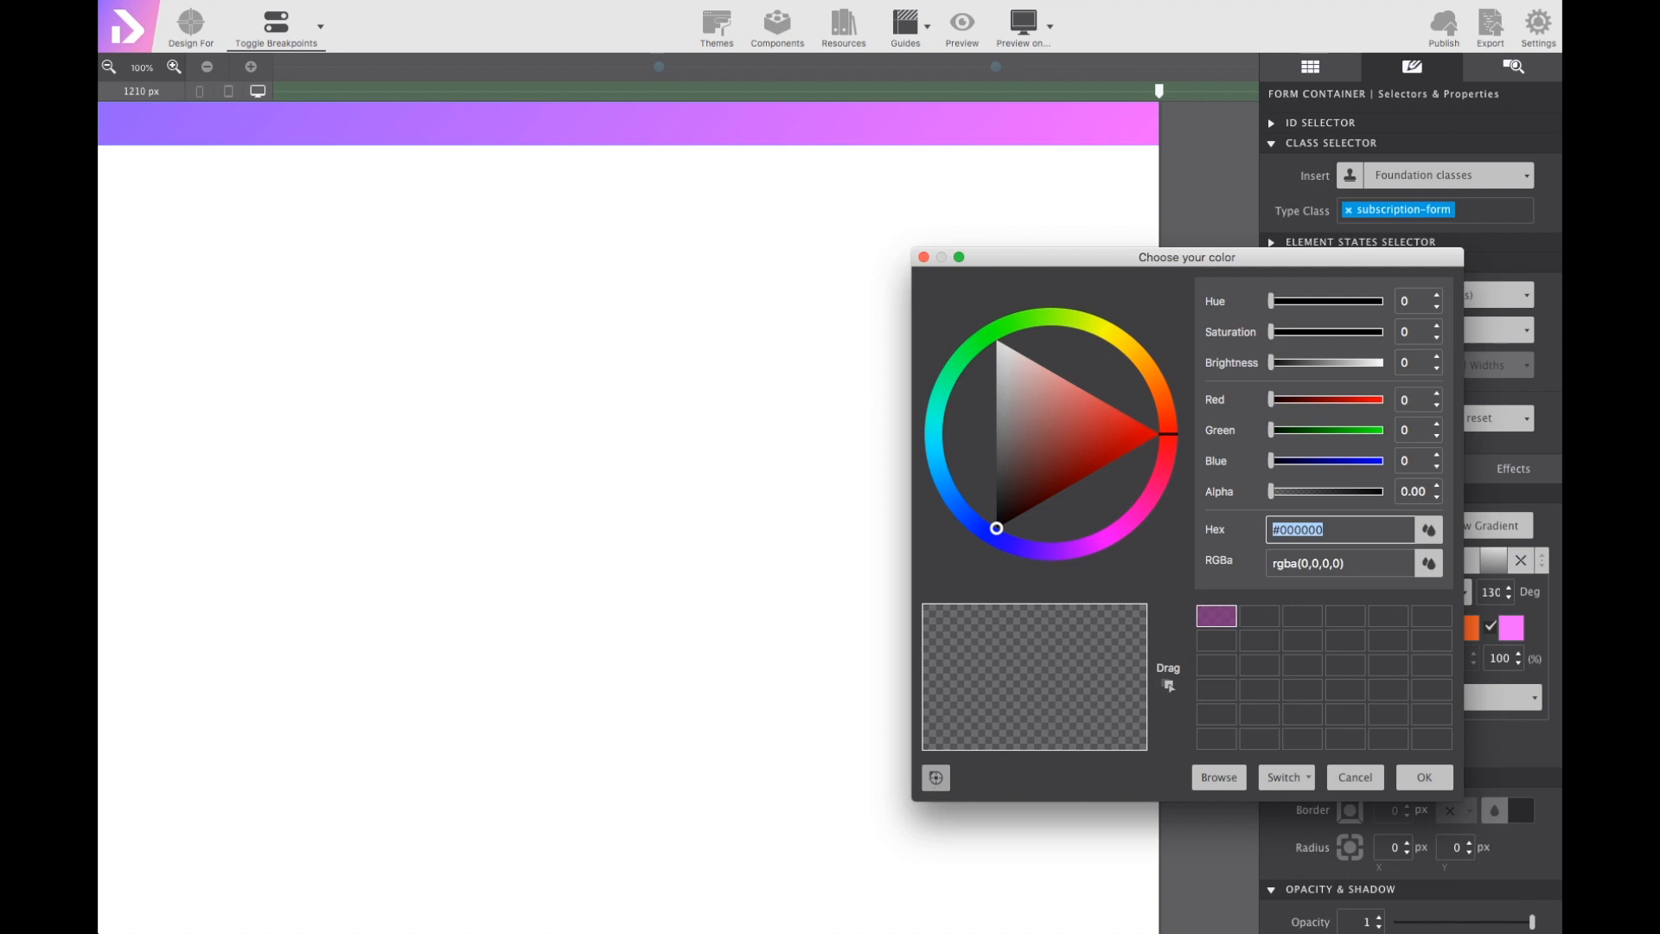
left_click(1424, 777)
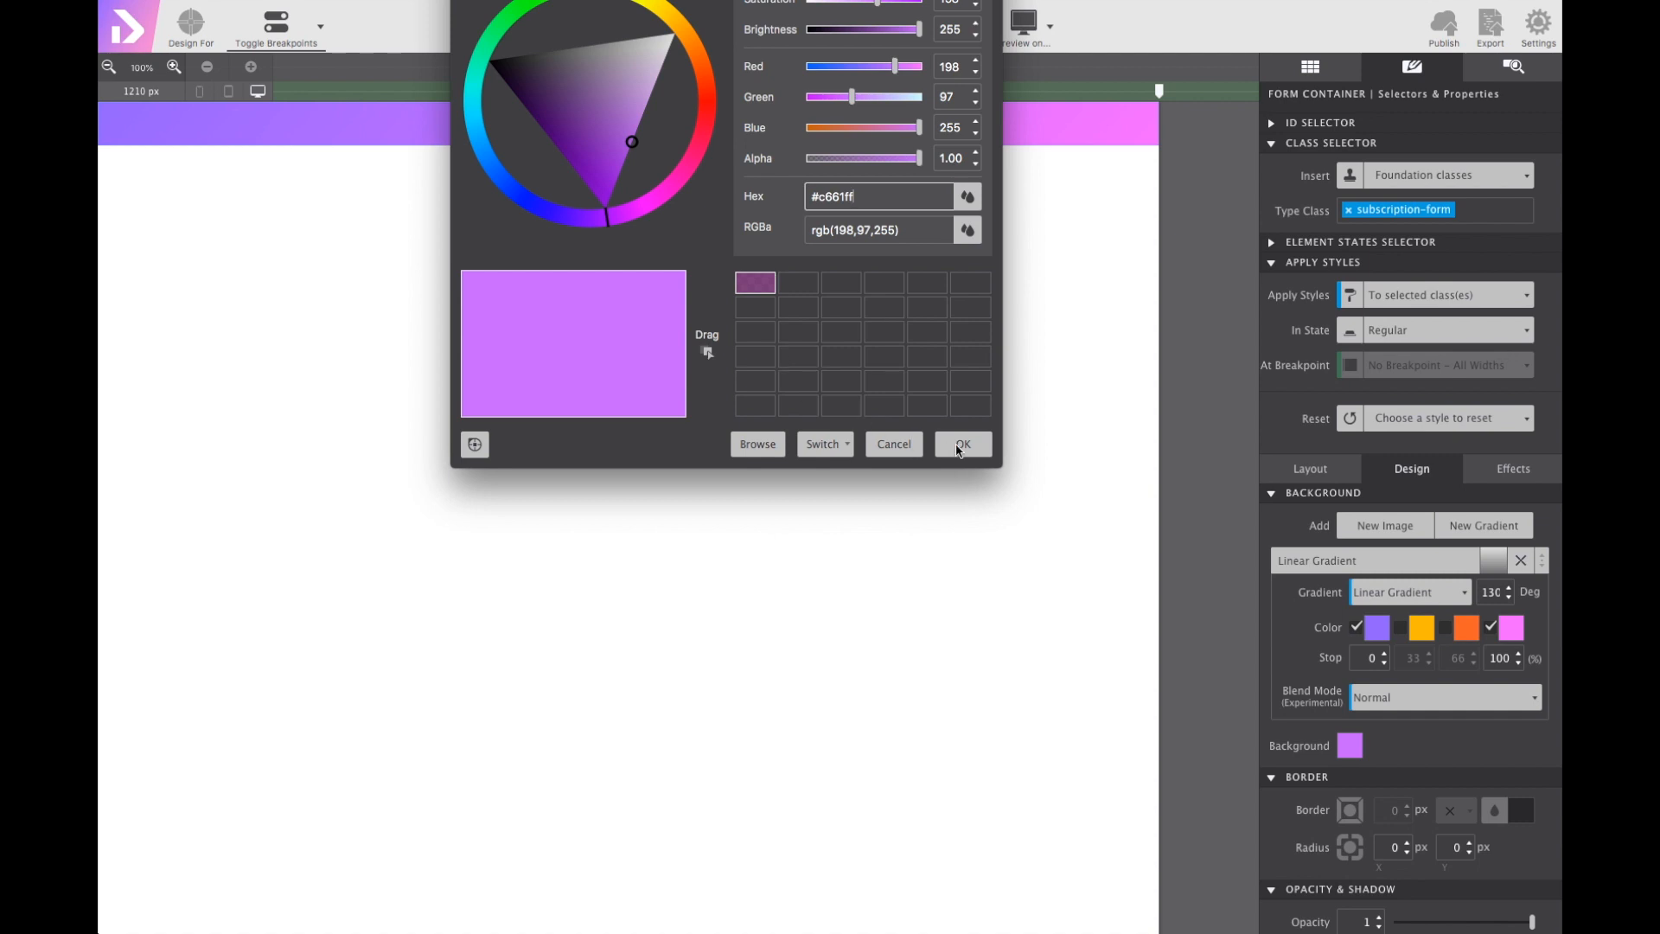
left_click(959, 444)
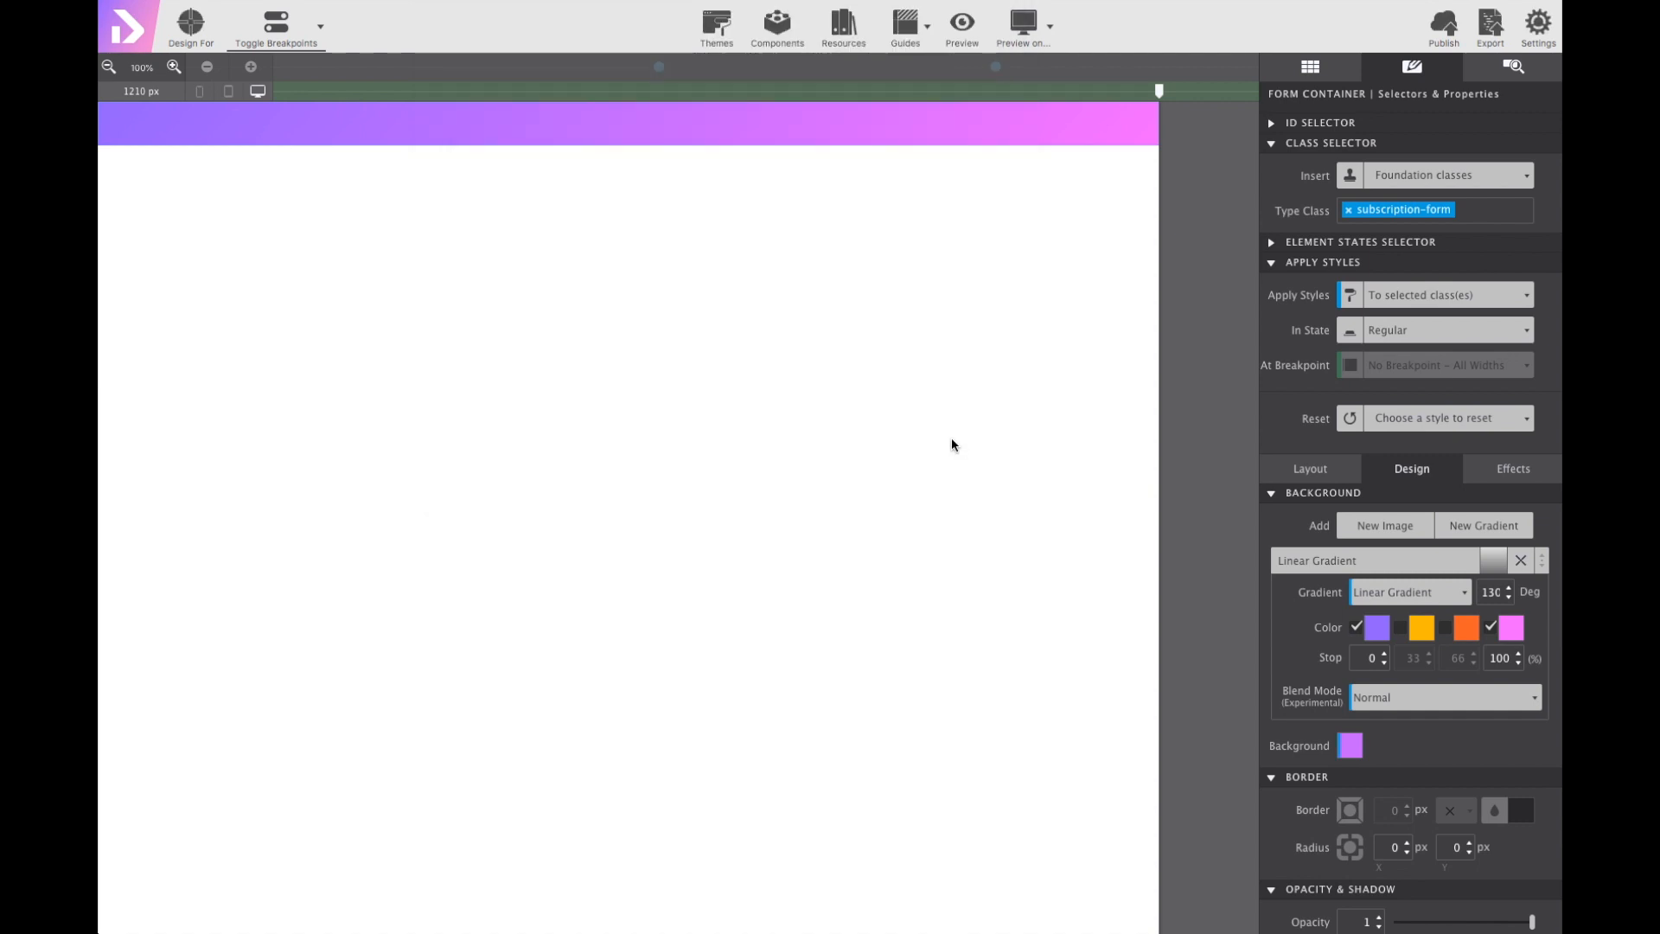
mouse_move(970, 450)
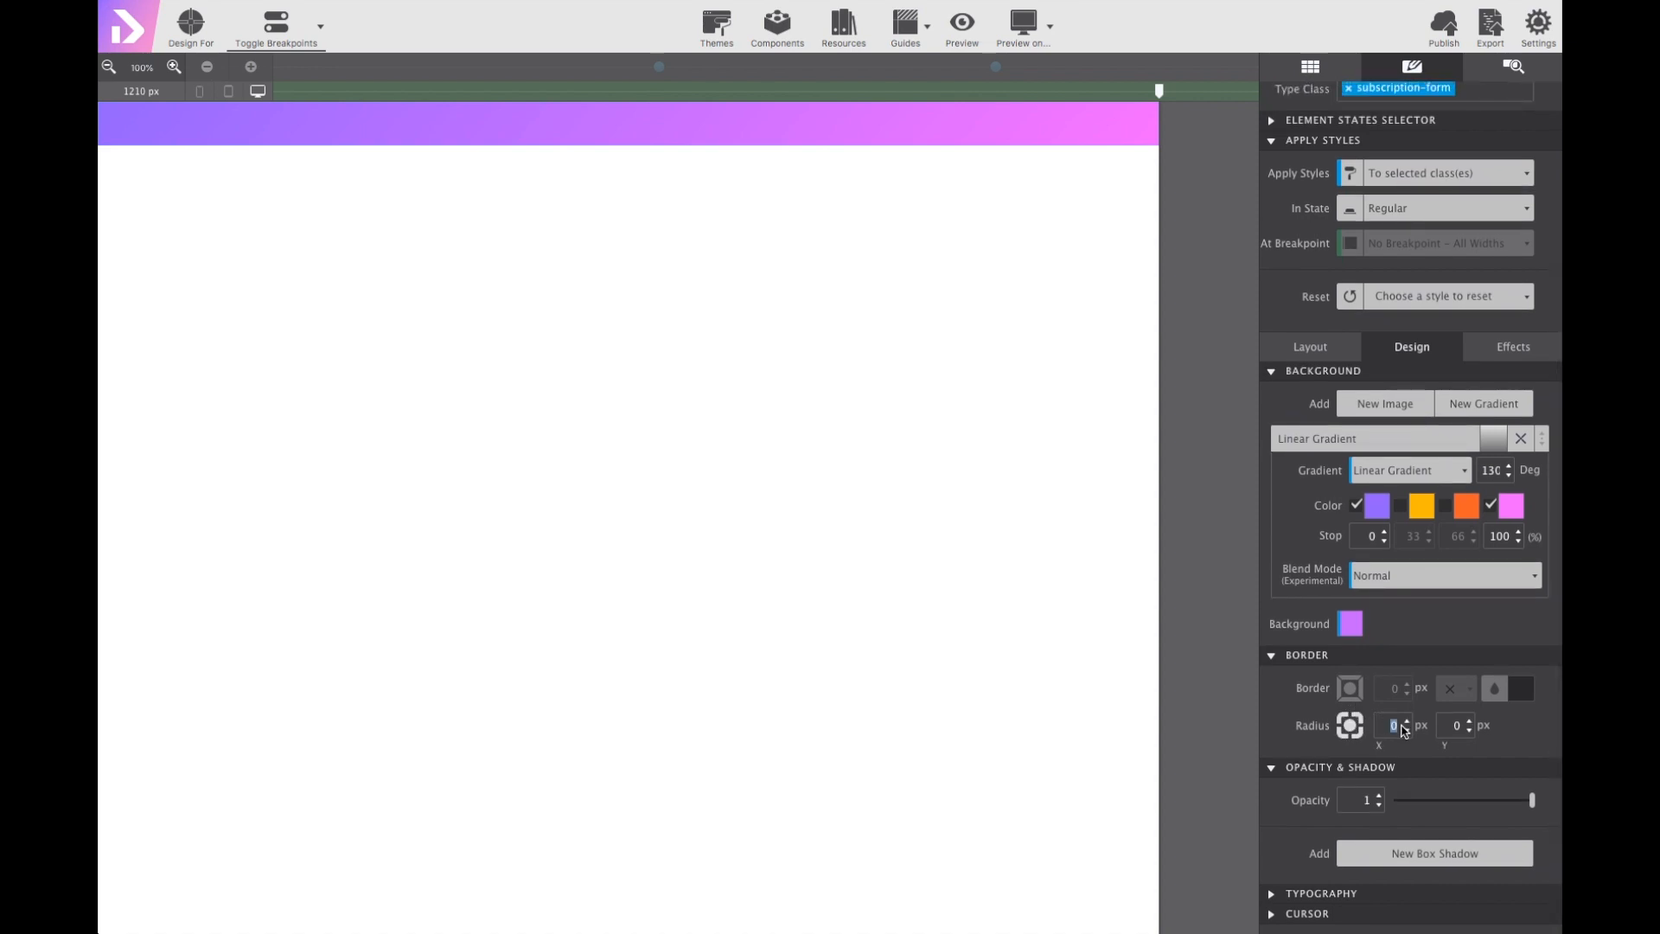
Give the container a 5 px border radius on both X and Y.
type("65")
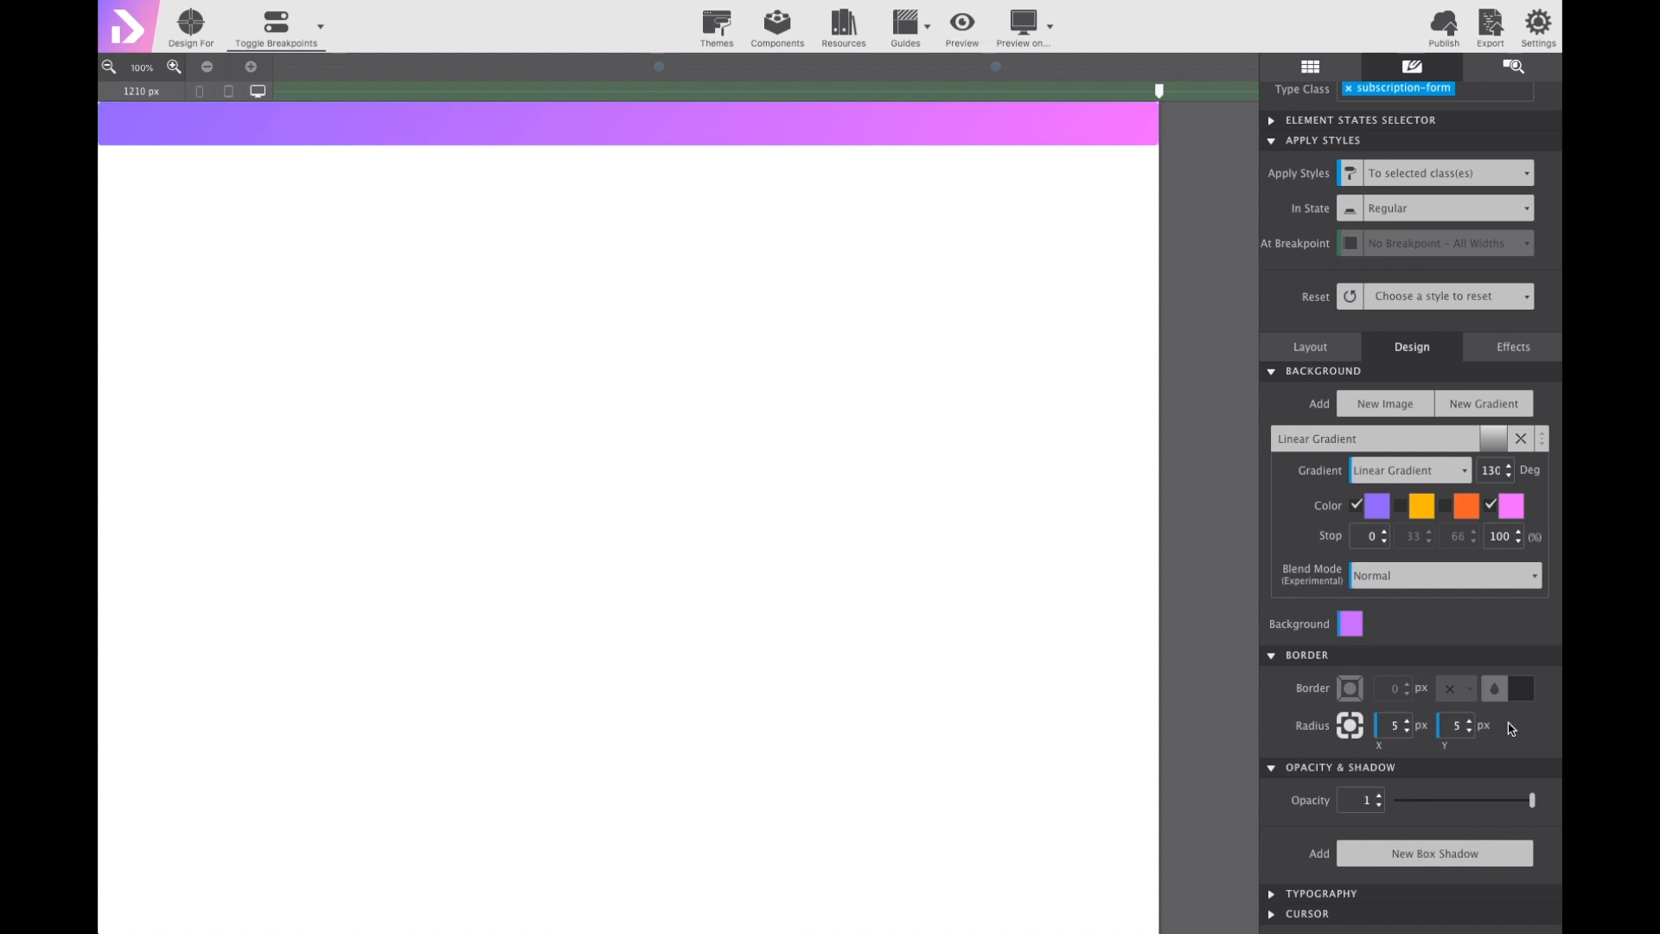
mouse_move(1455, 625)
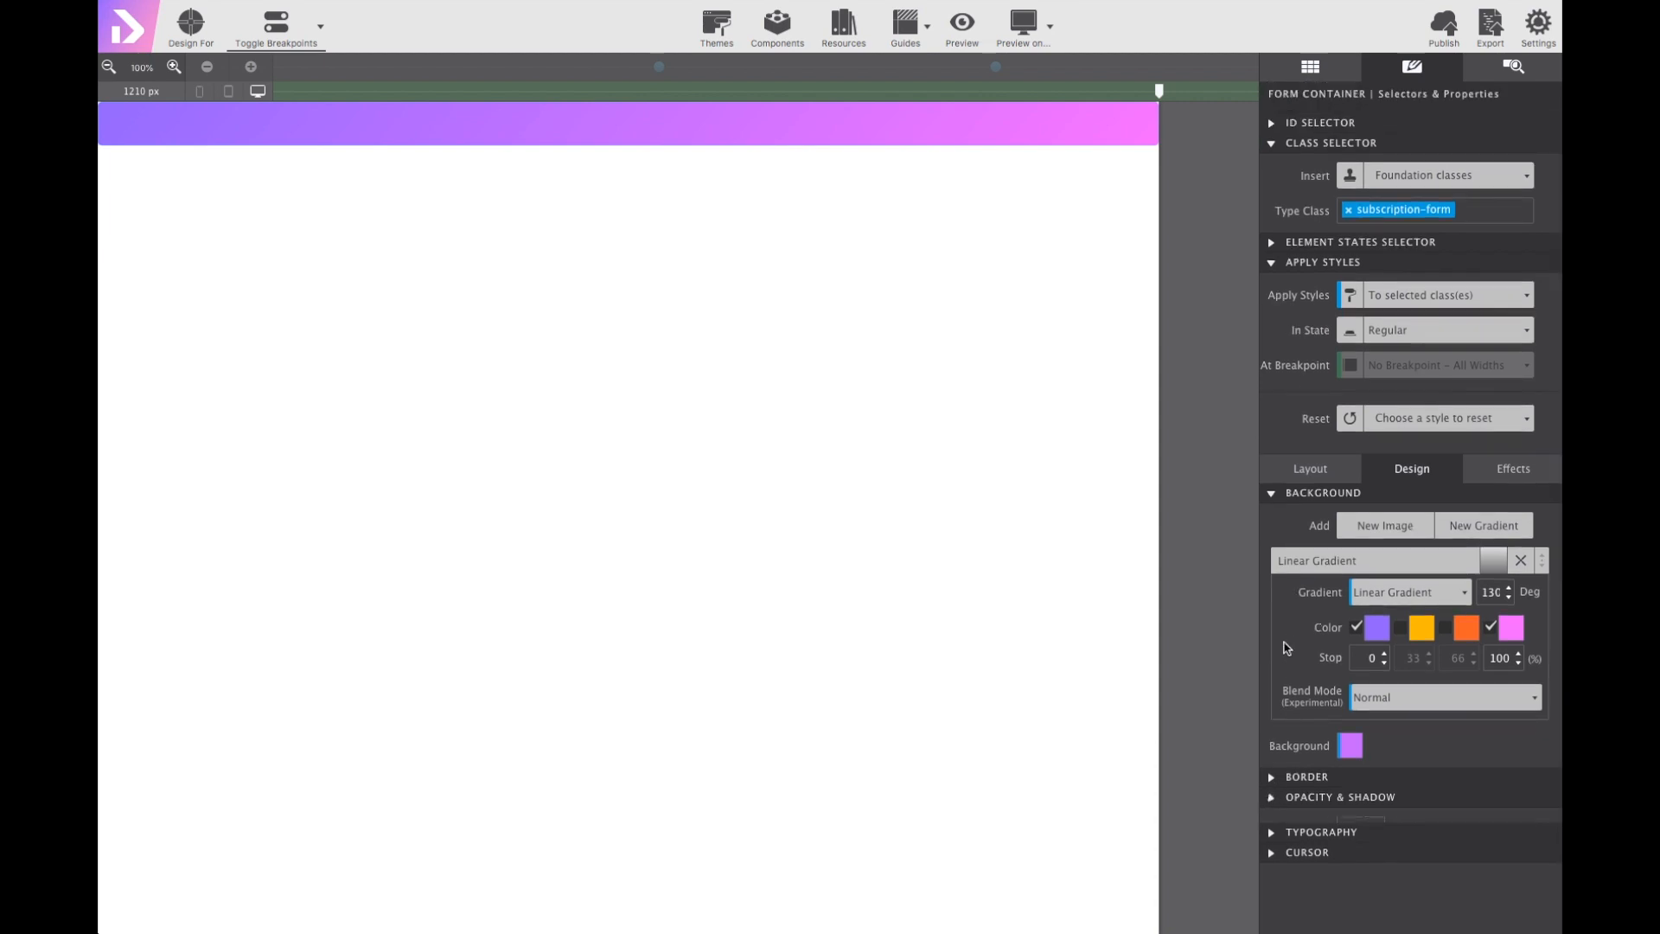
Set the container's max width to 560 px and min height to 100 px in Layout.
left_click(1271, 493)
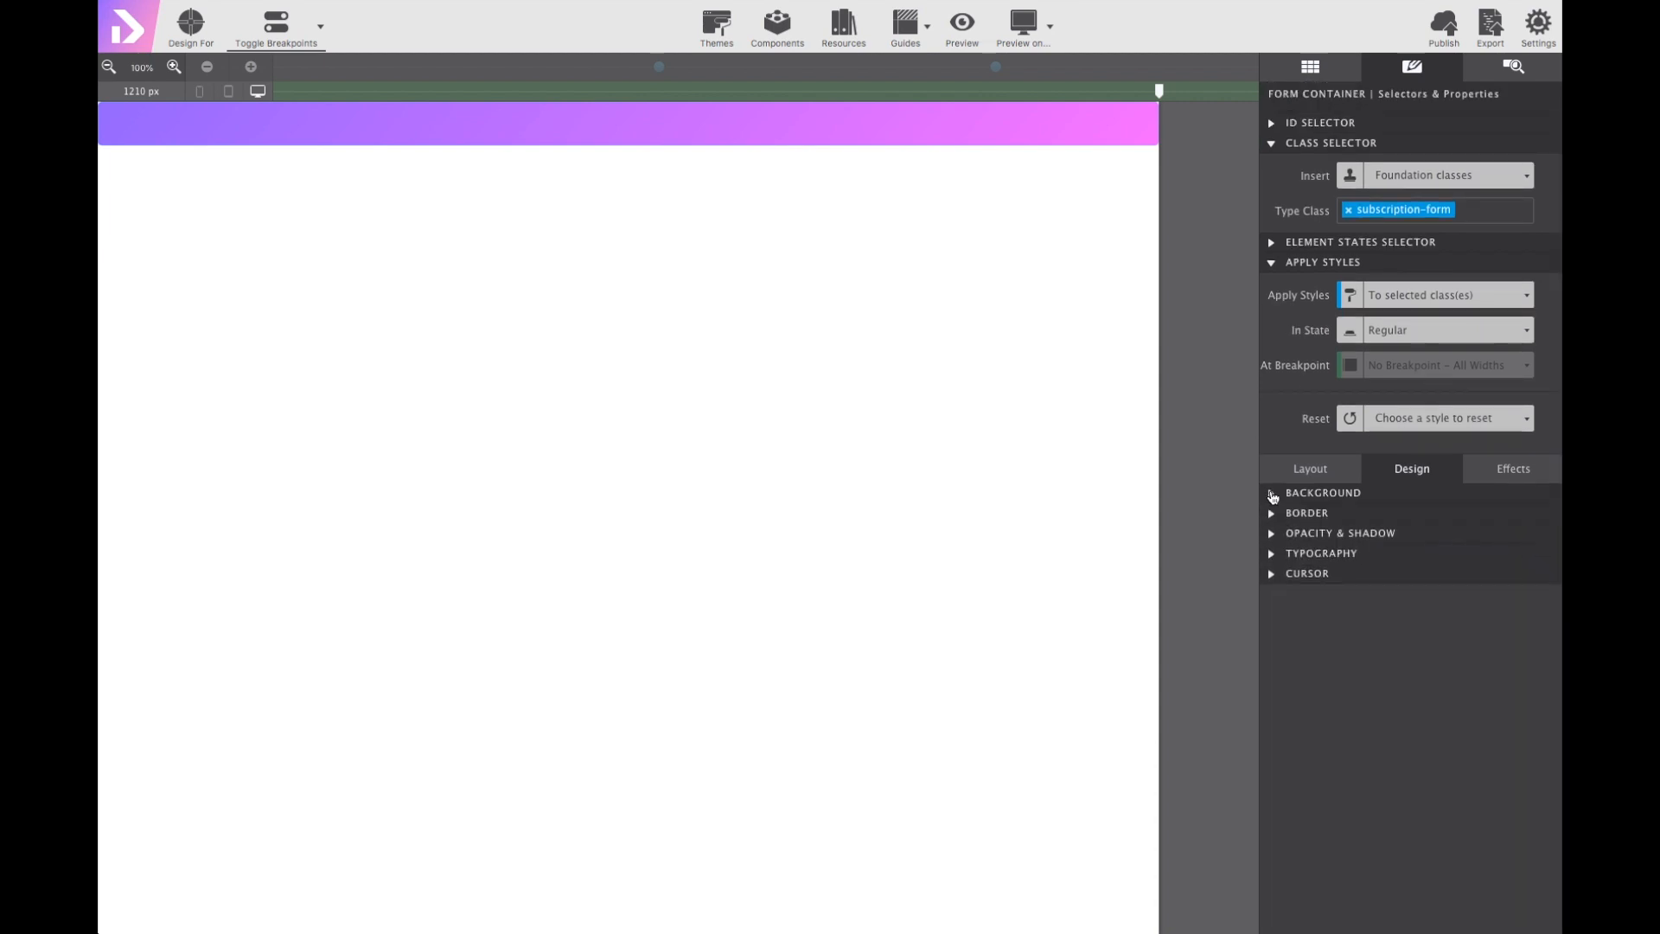
mouse_move(1311, 469)
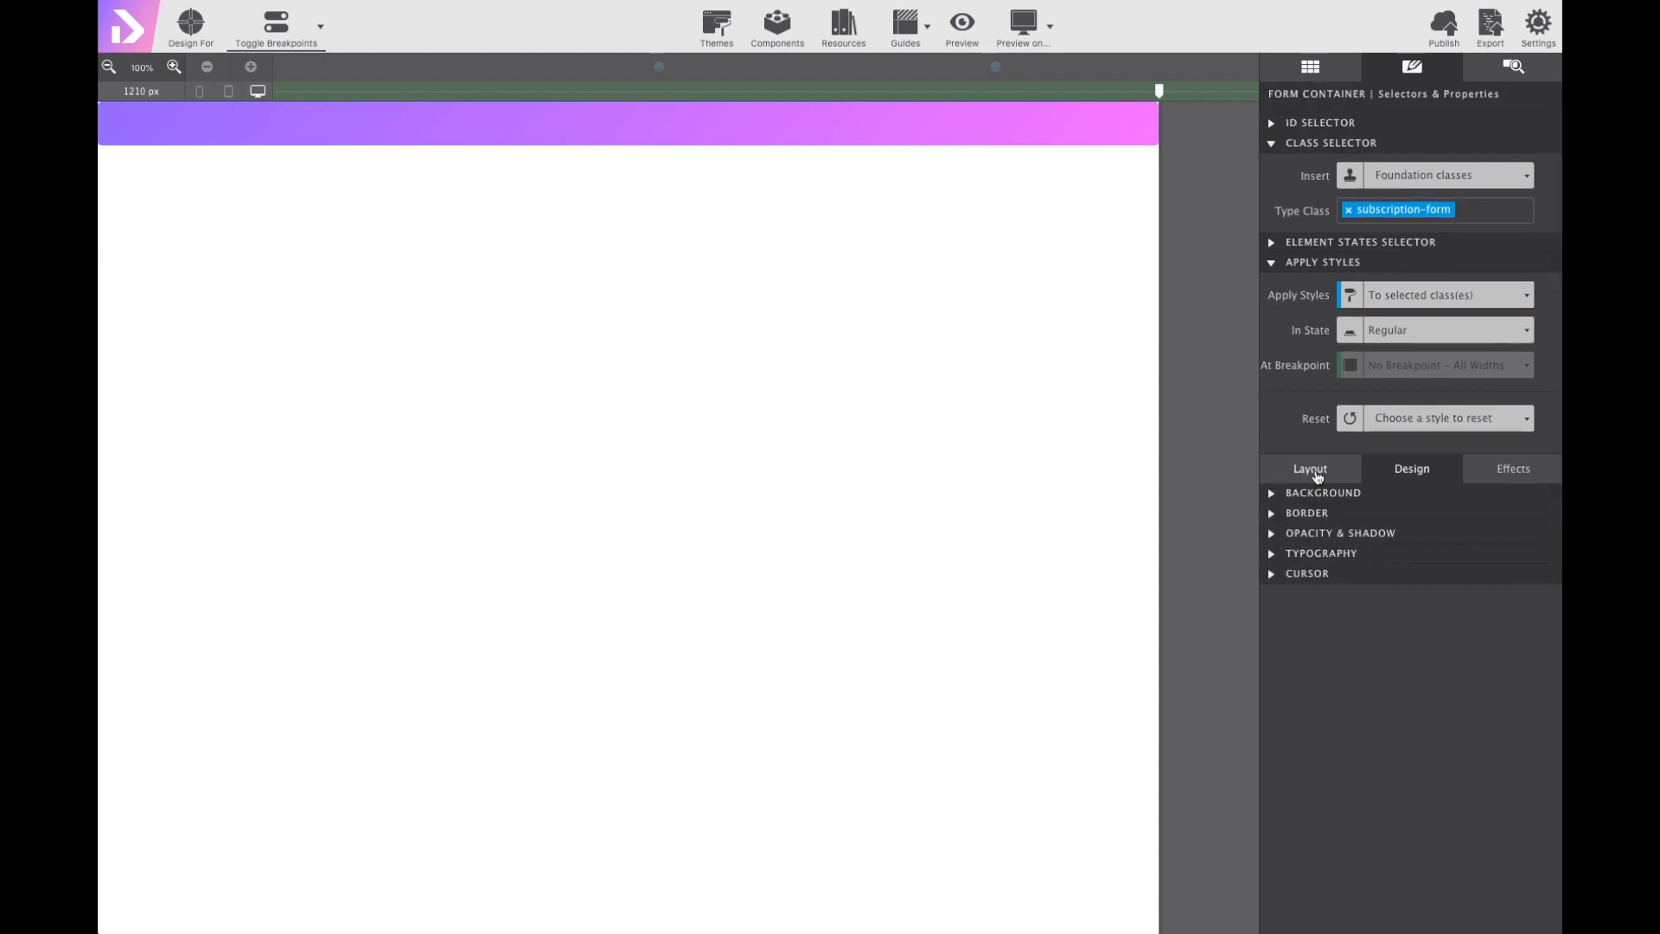
left_click(1309, 469)
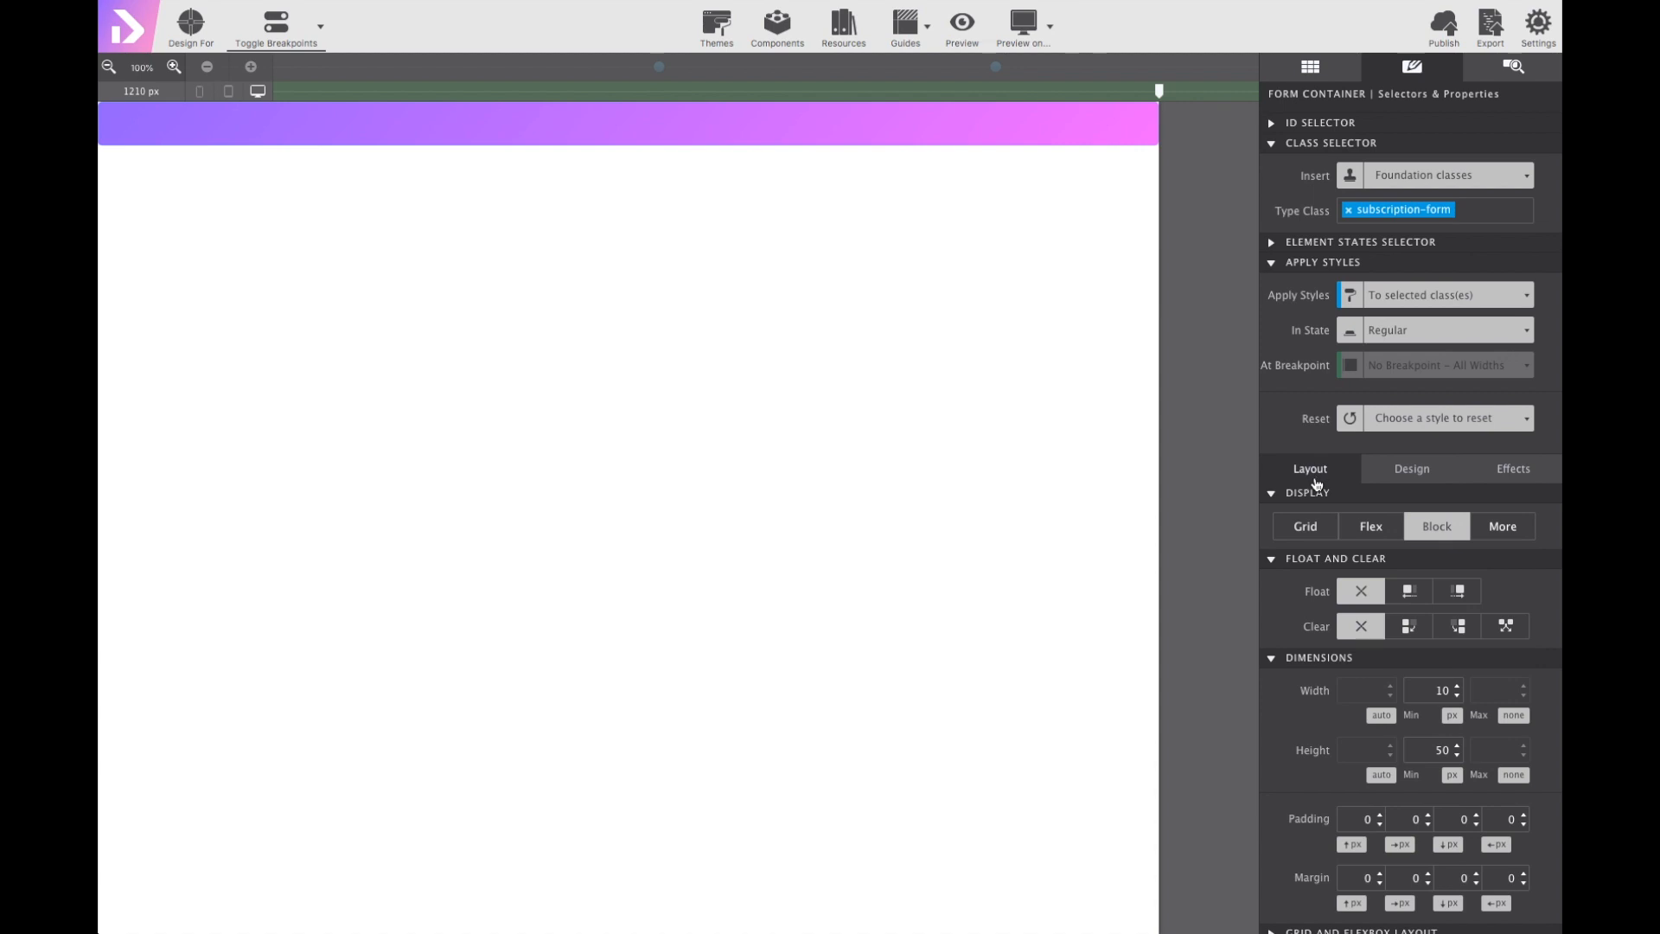
left_click(1271, 493)
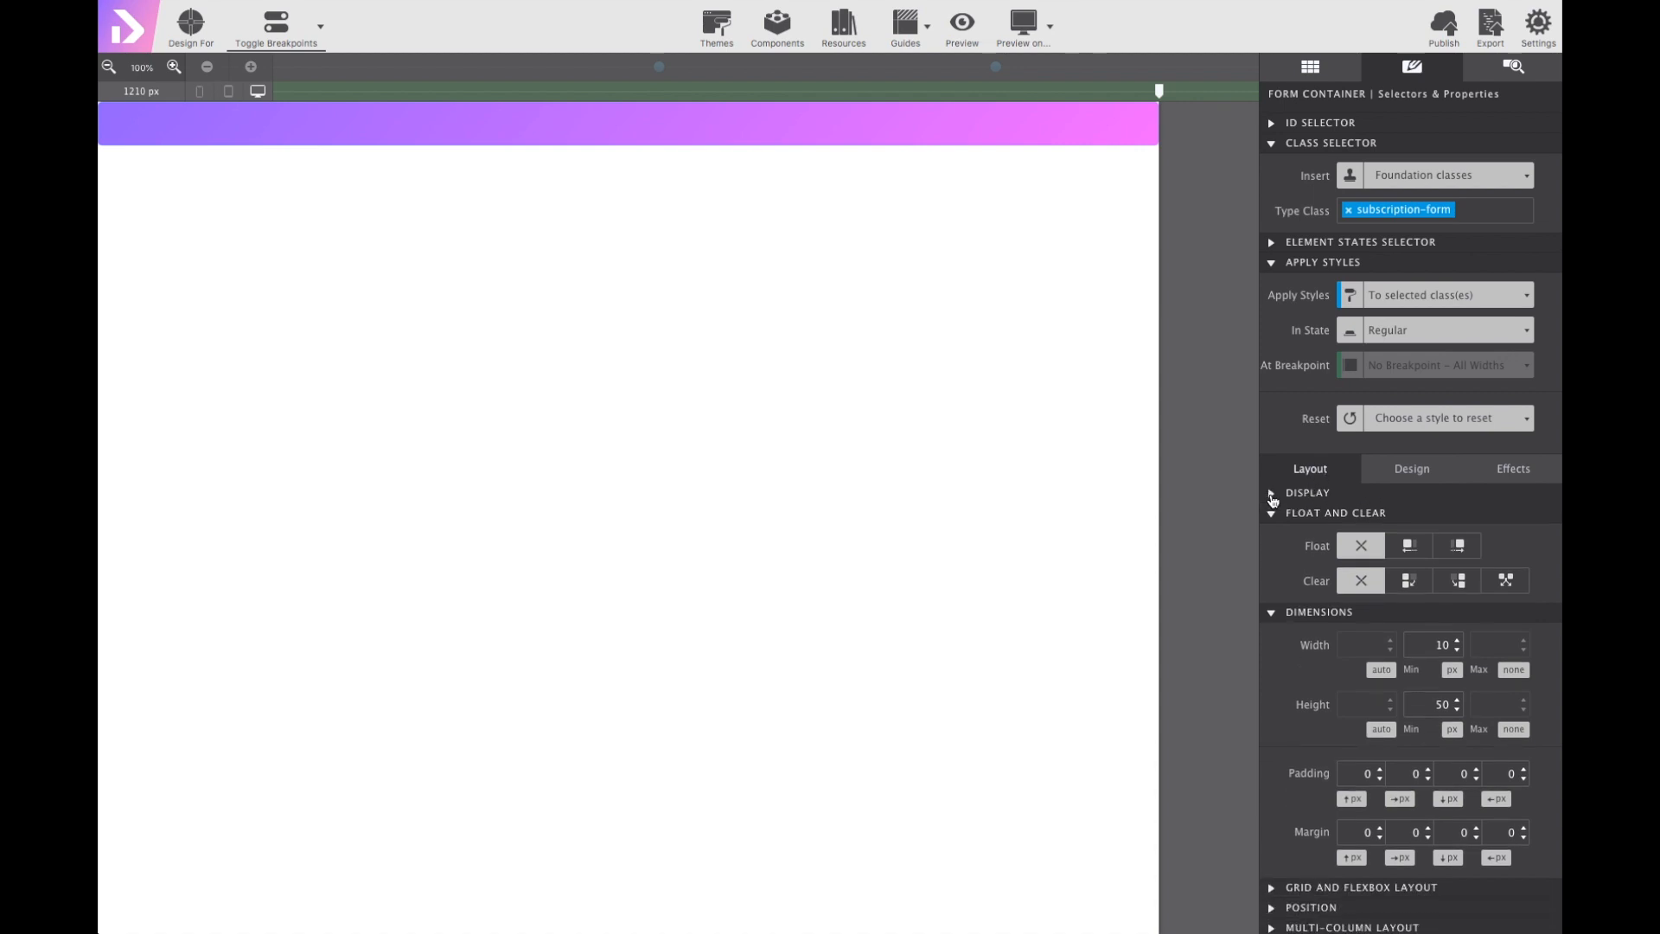
left_click(1271, 512)
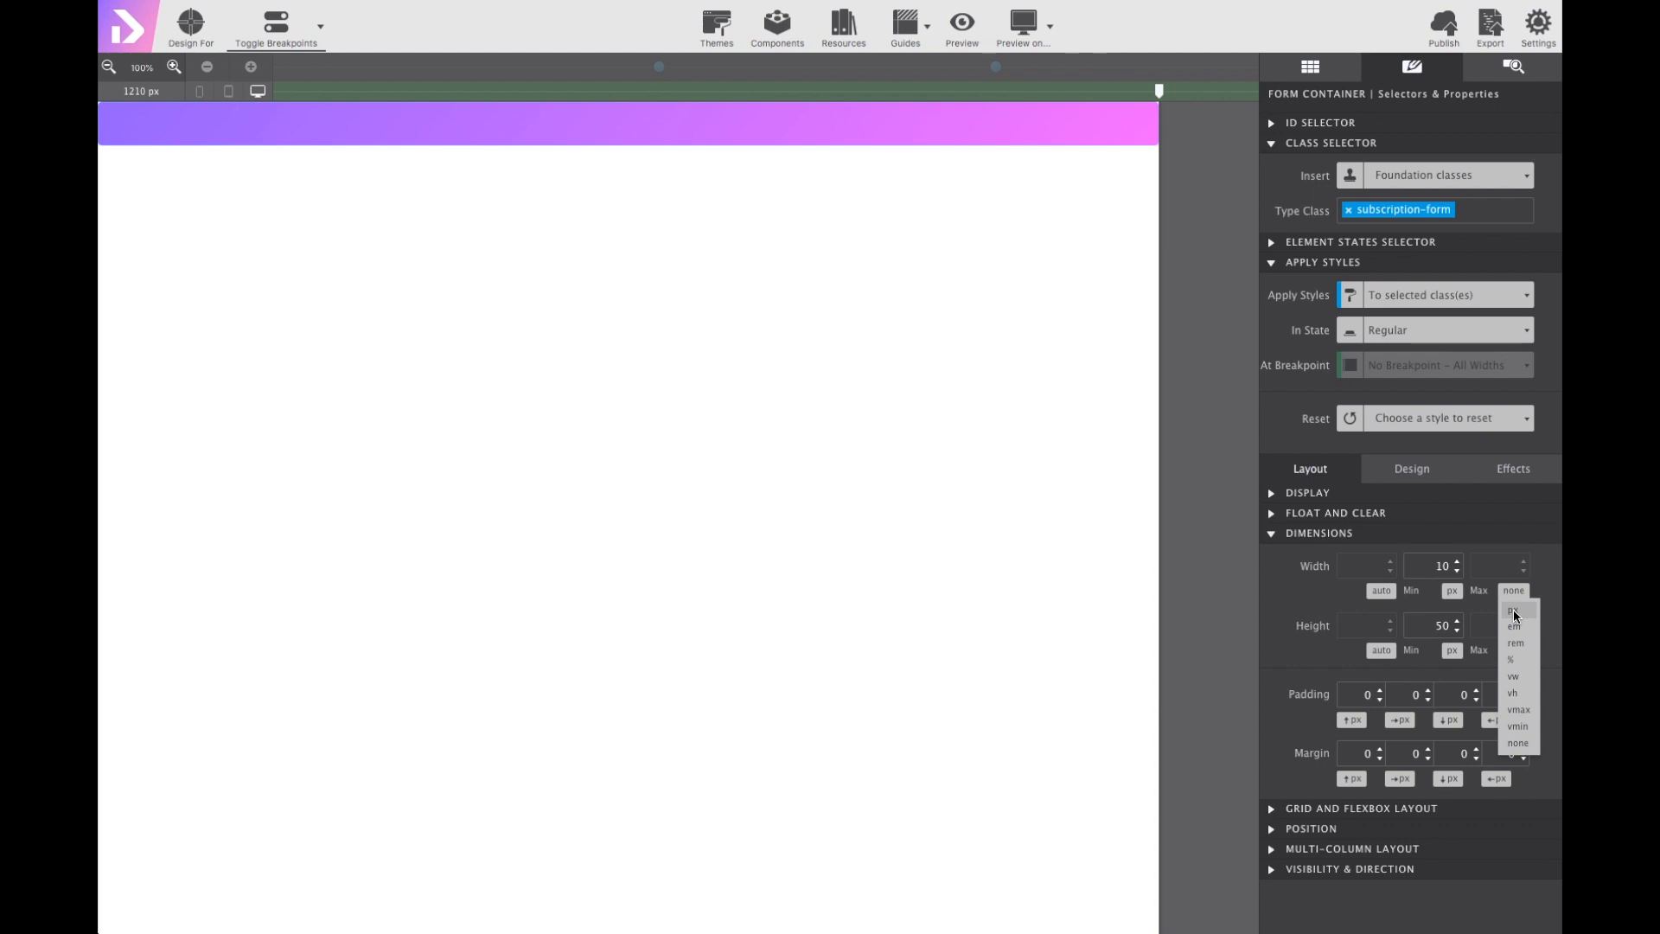
left_click(1511, 611)
type("560")
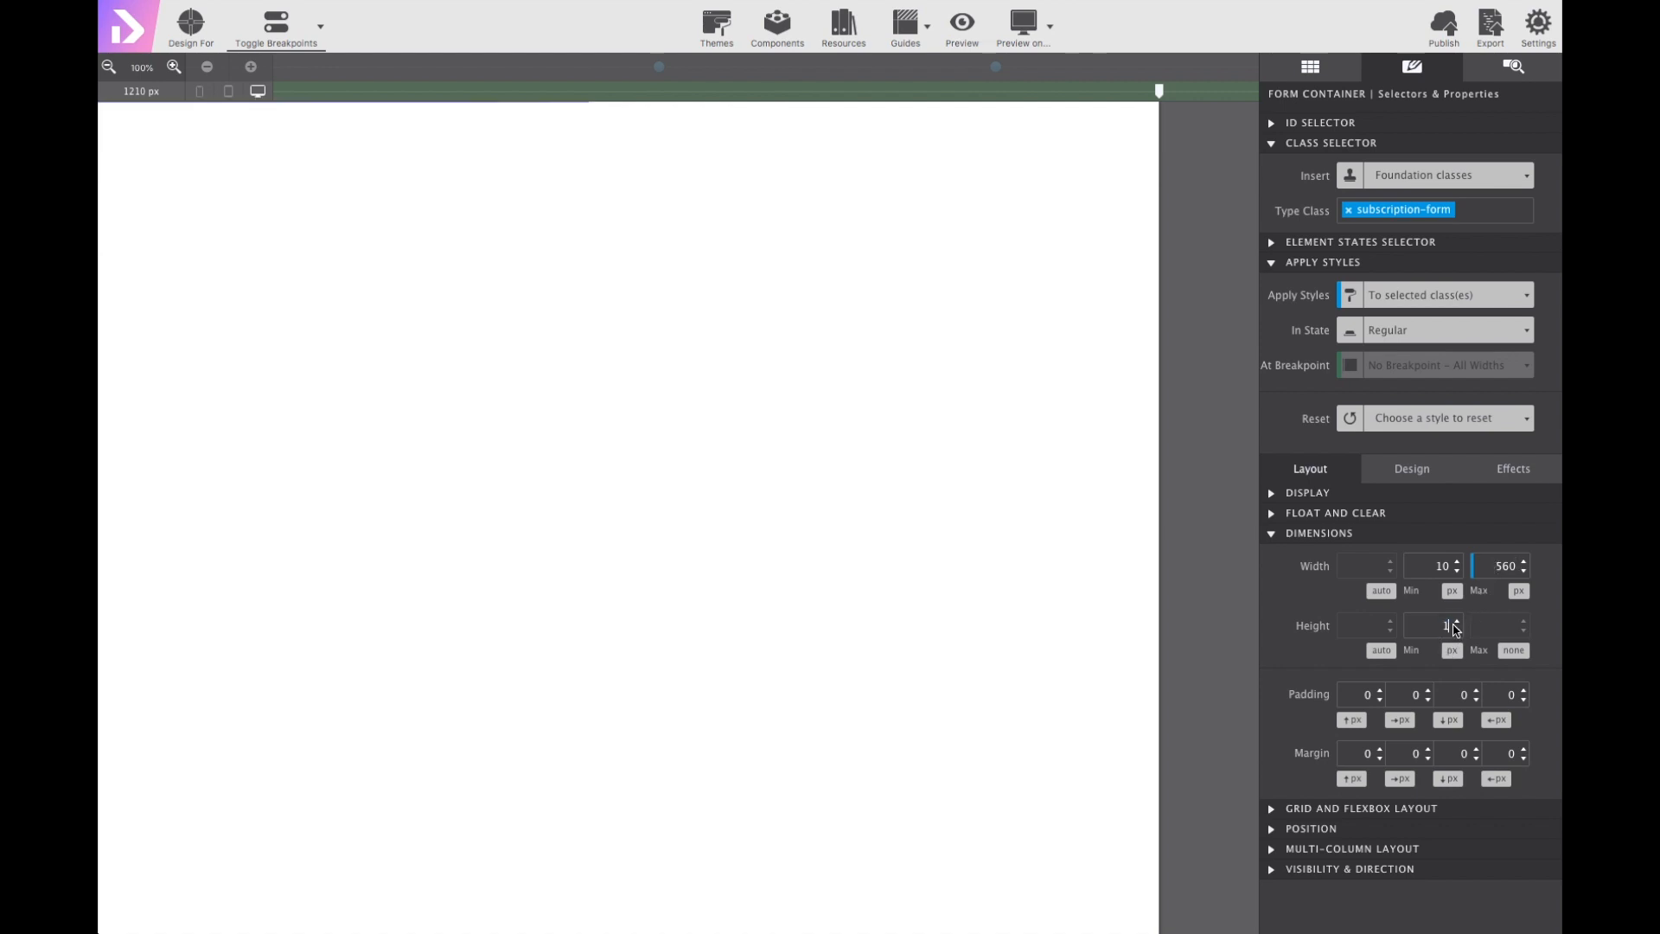
type("100")
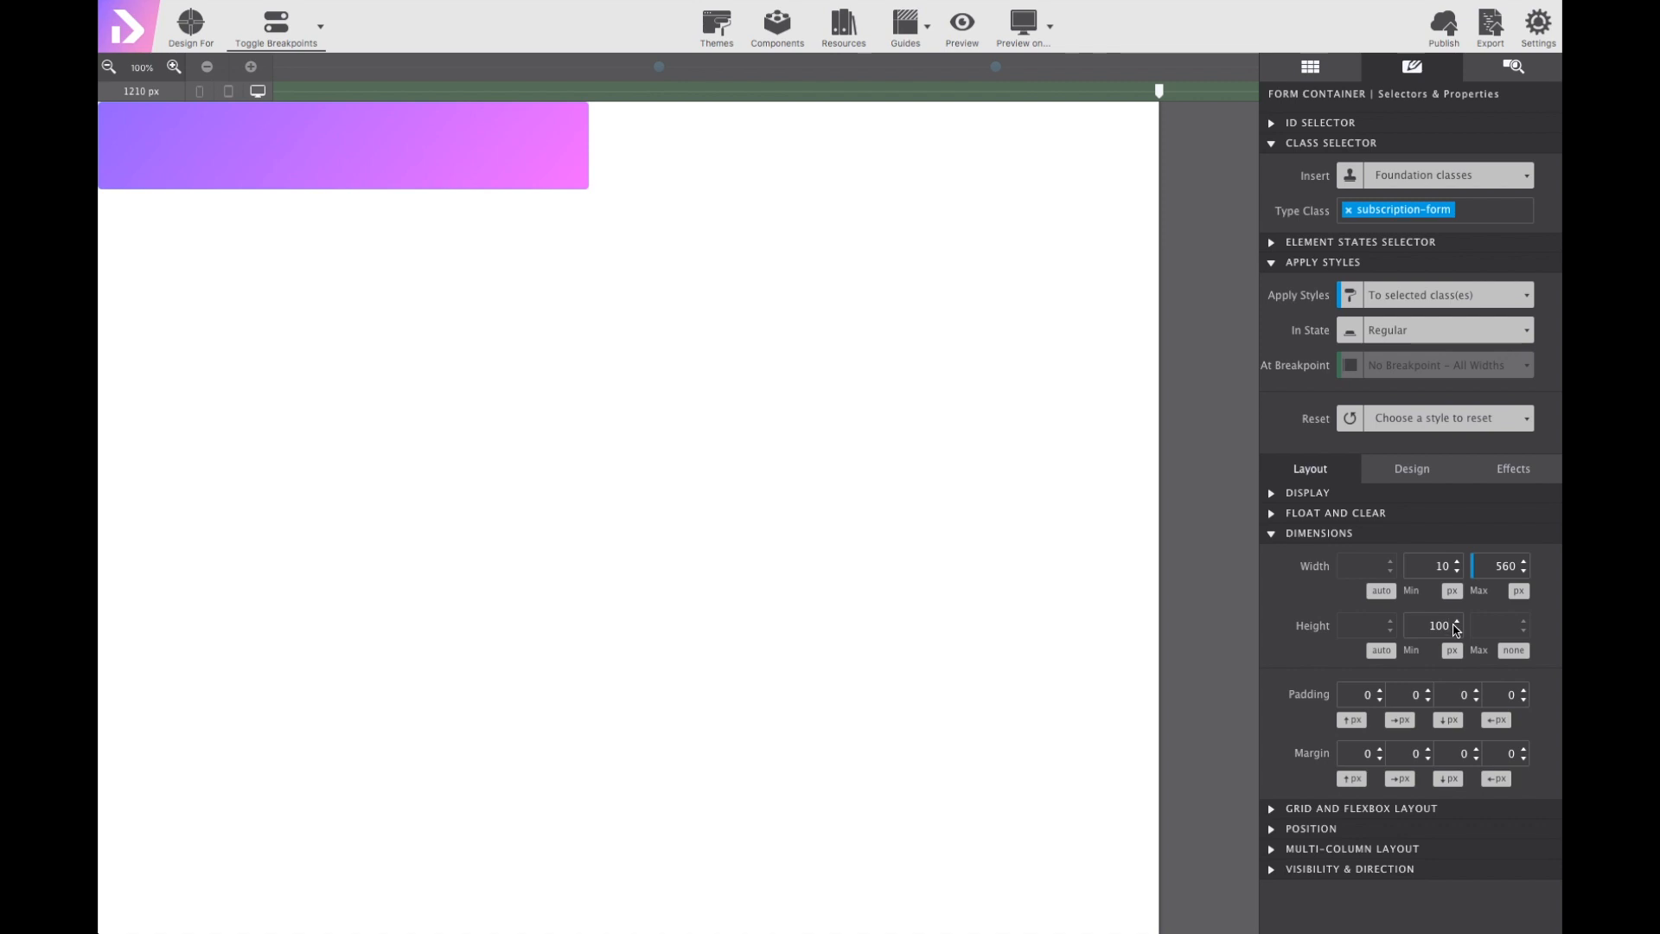
left_click(1435, 624)
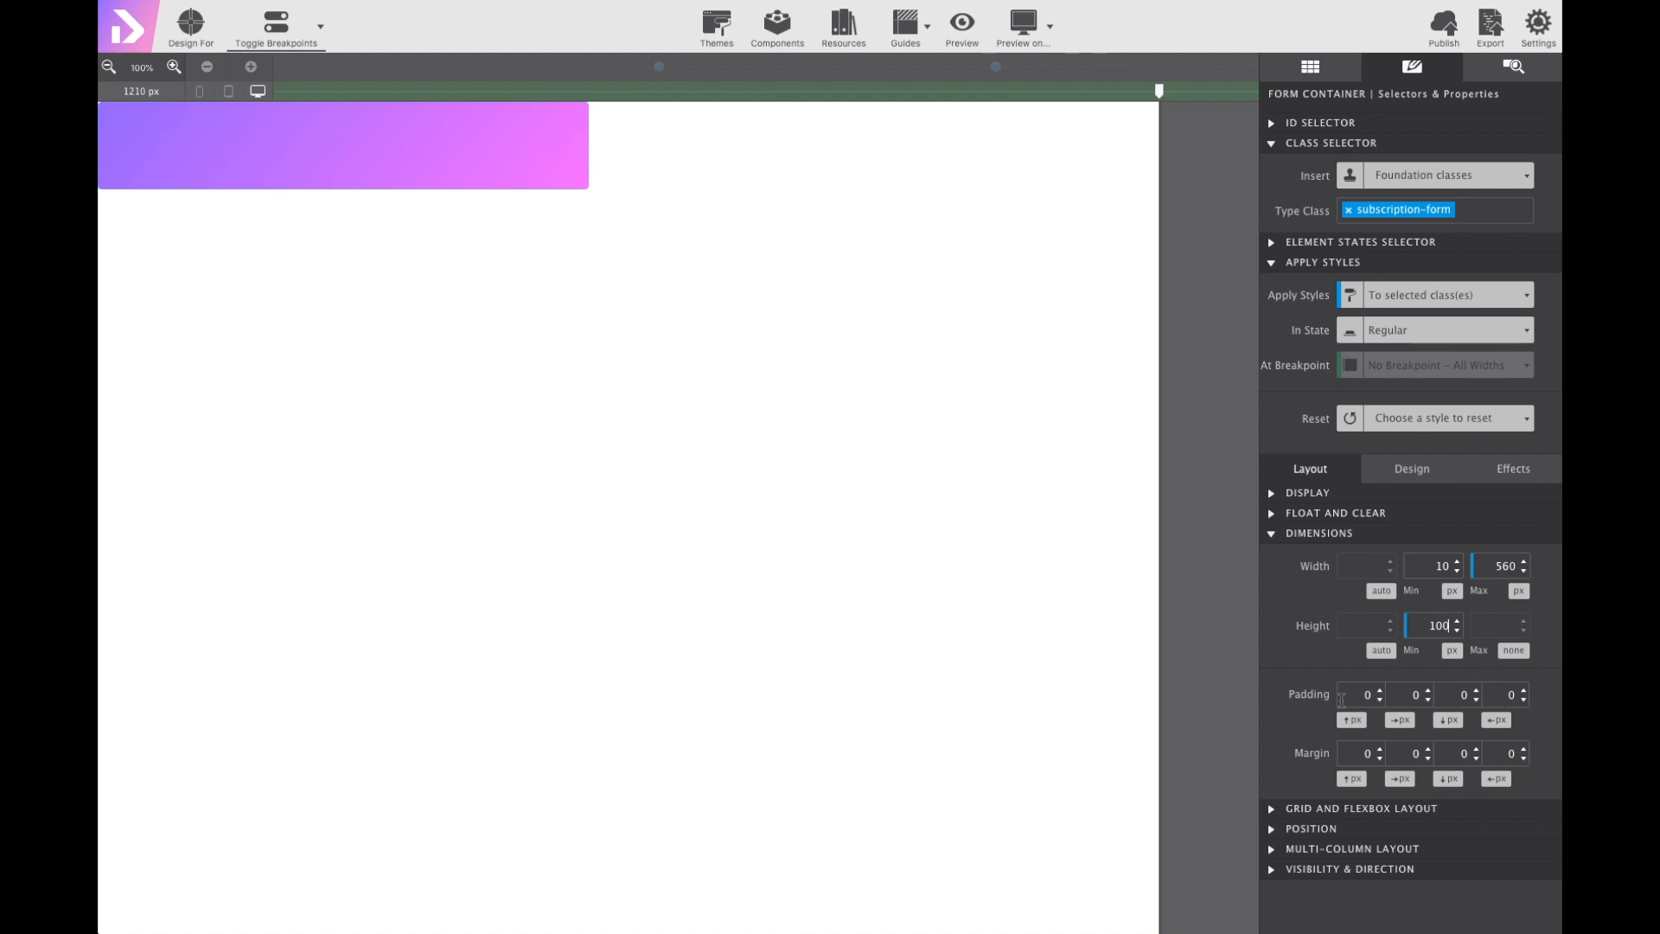
Set padding to 40/50 px and margins to 10 px auto so the container centres.
left_click(1361, 695)
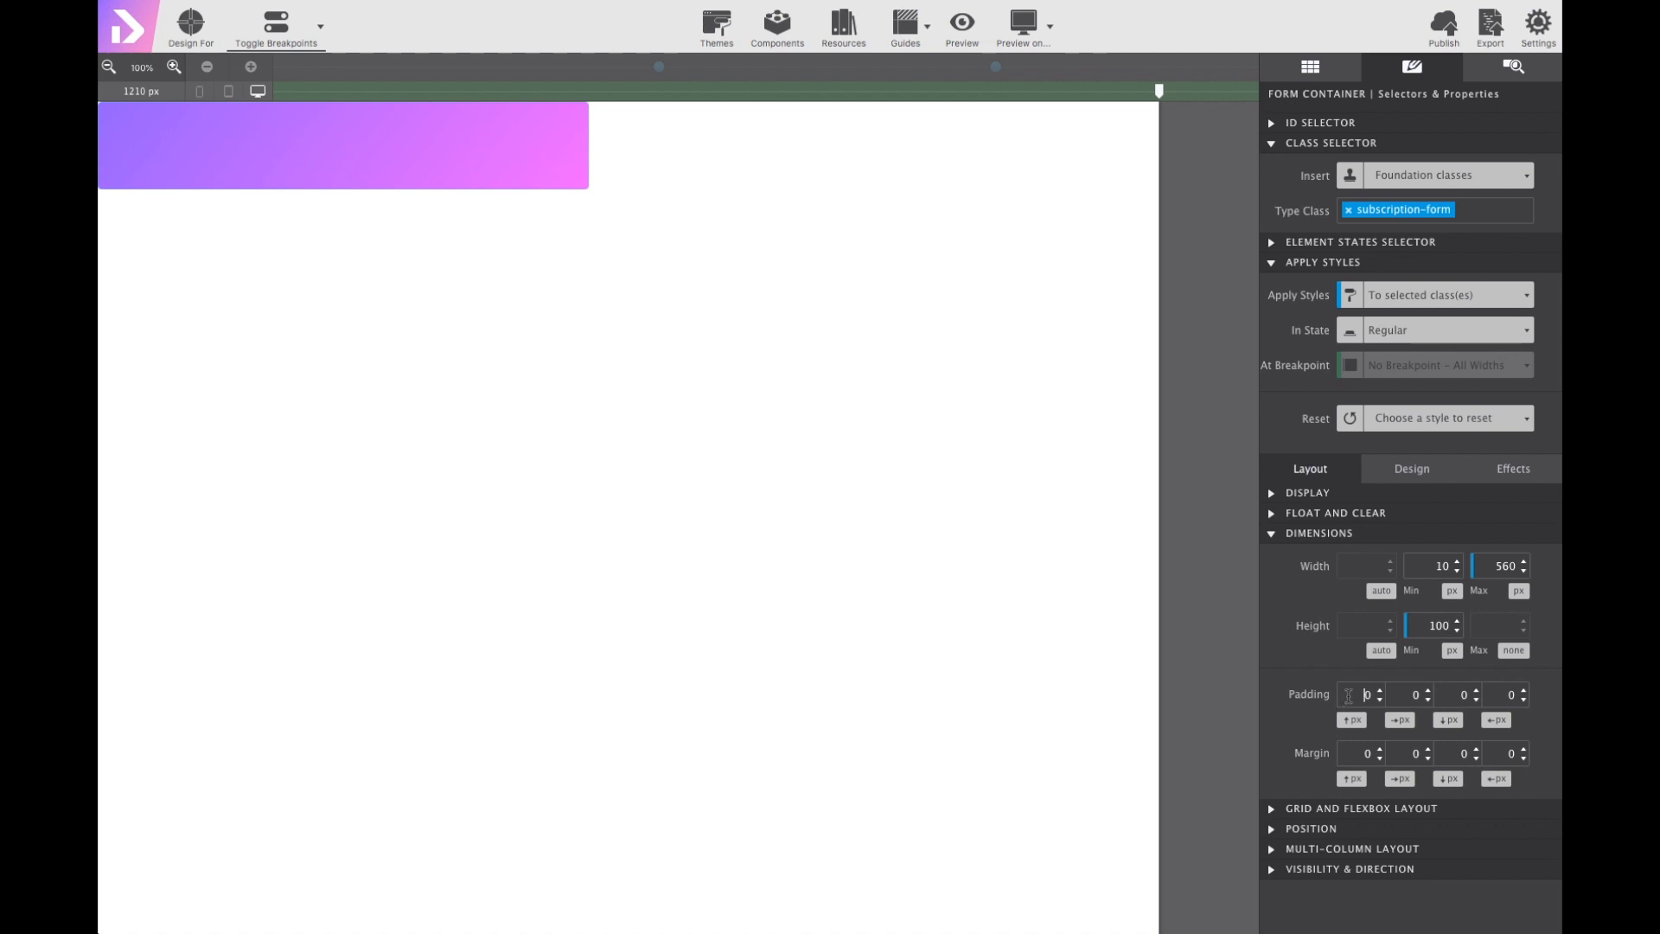
type("40")
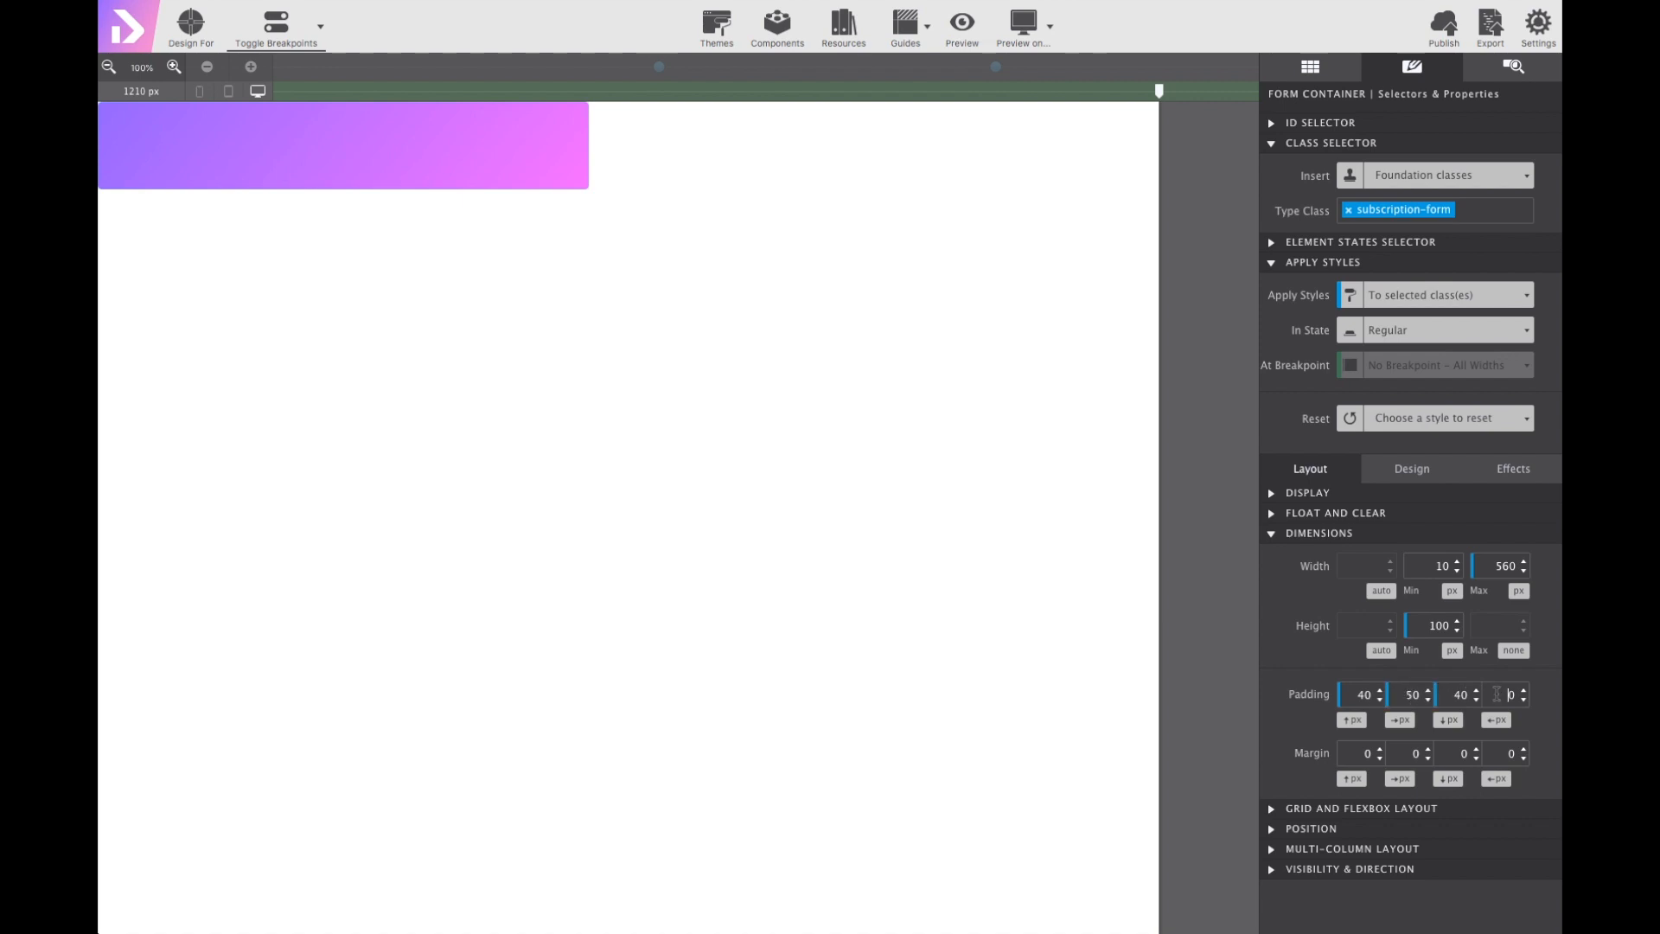
type("50")
left_click(1361, 752)
type("10")
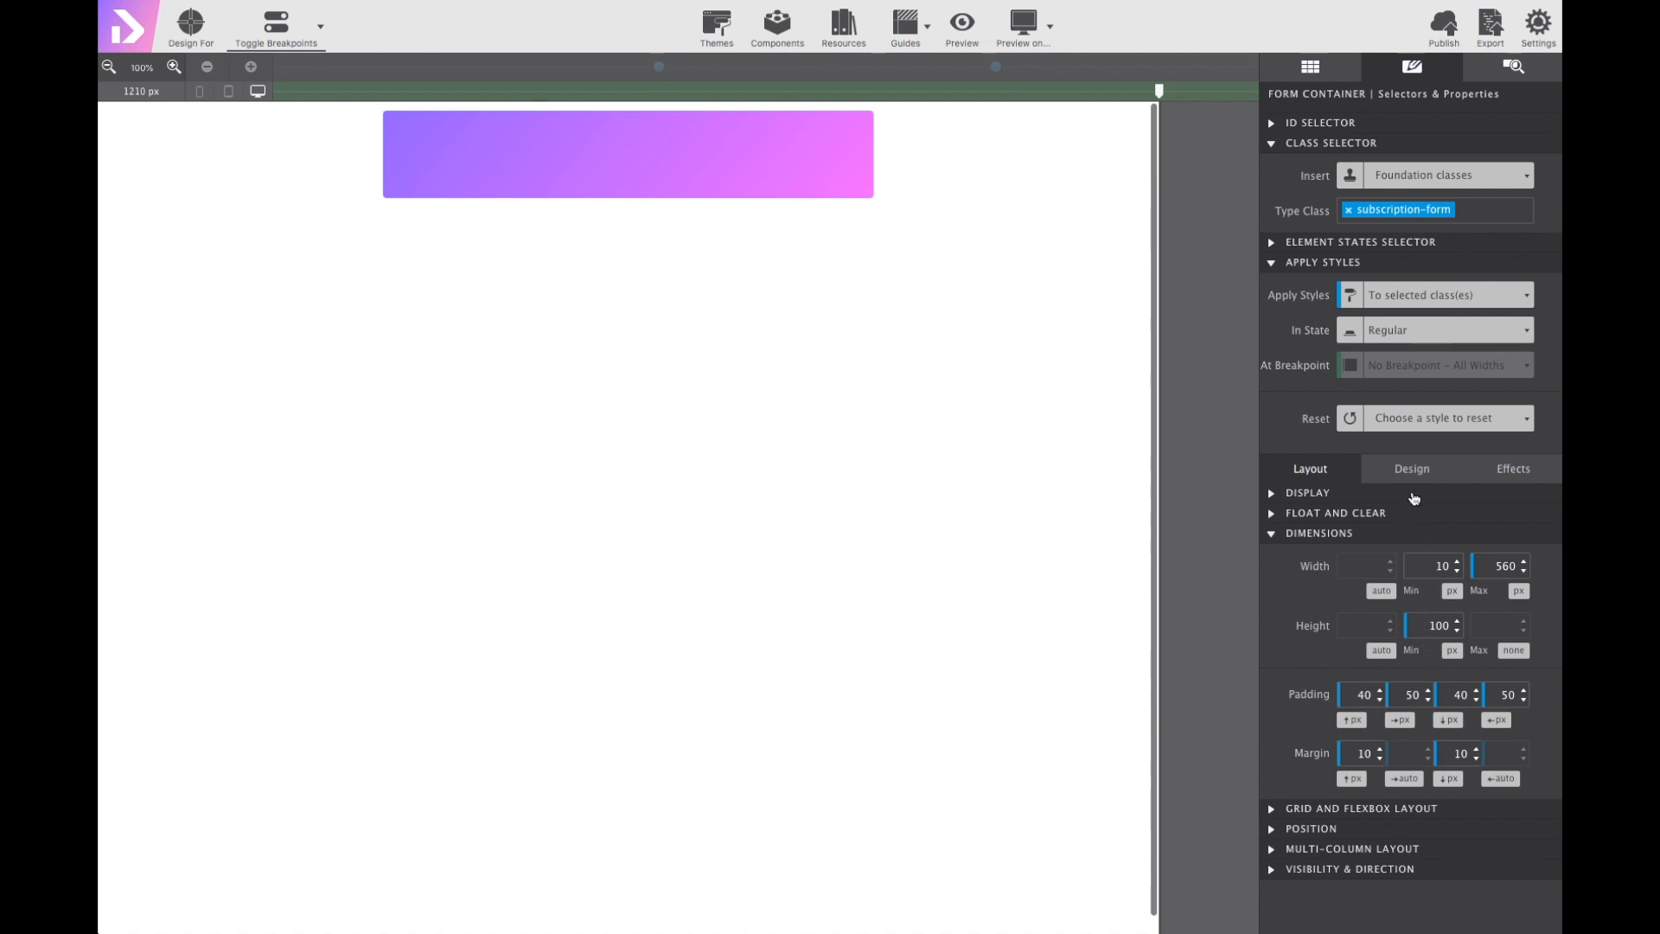
Add a box shadow with 0 offset and 10 px blur to the container.
left_click(1411, 469)
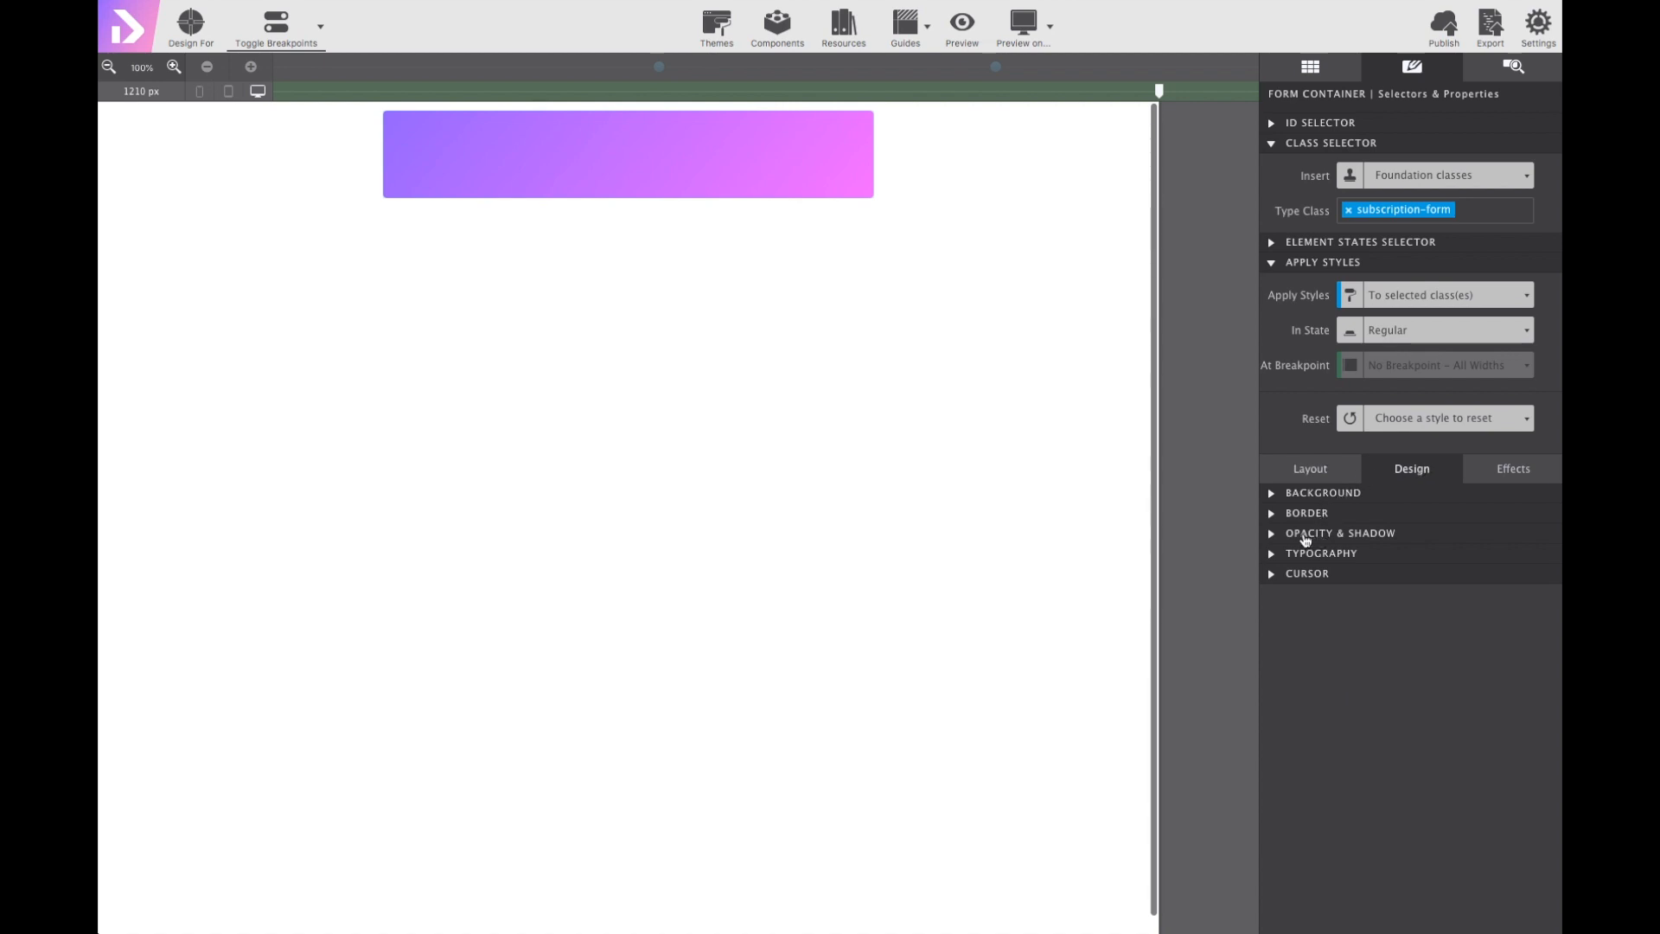
left_click(1339, 532)
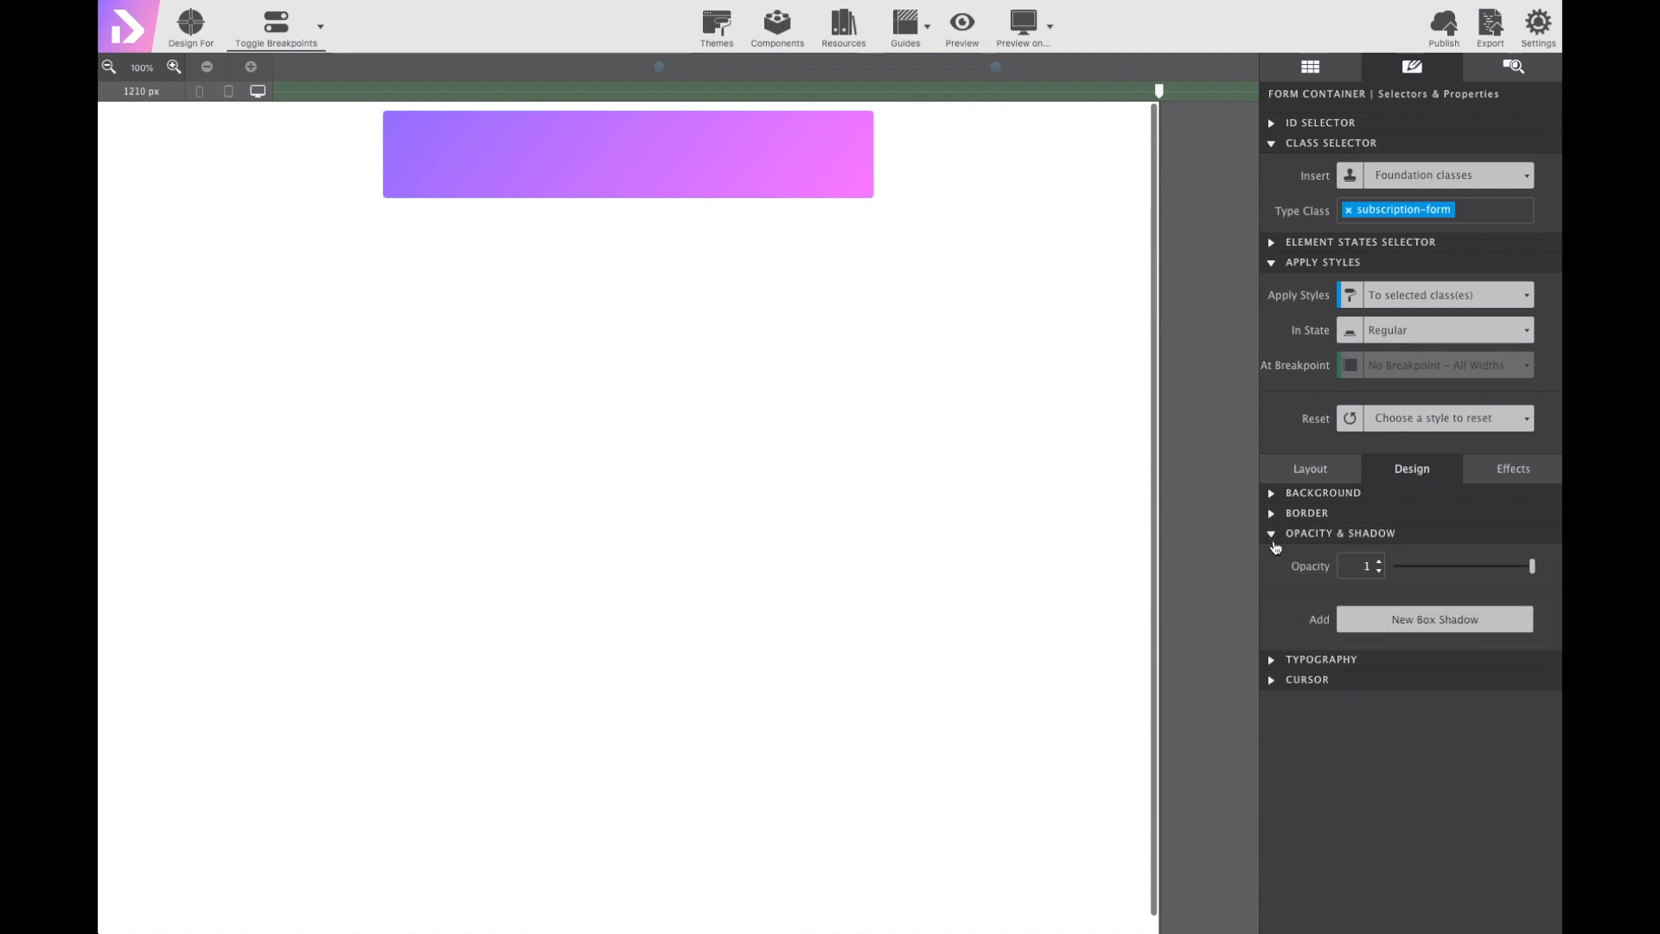
left_click(1433, 619)
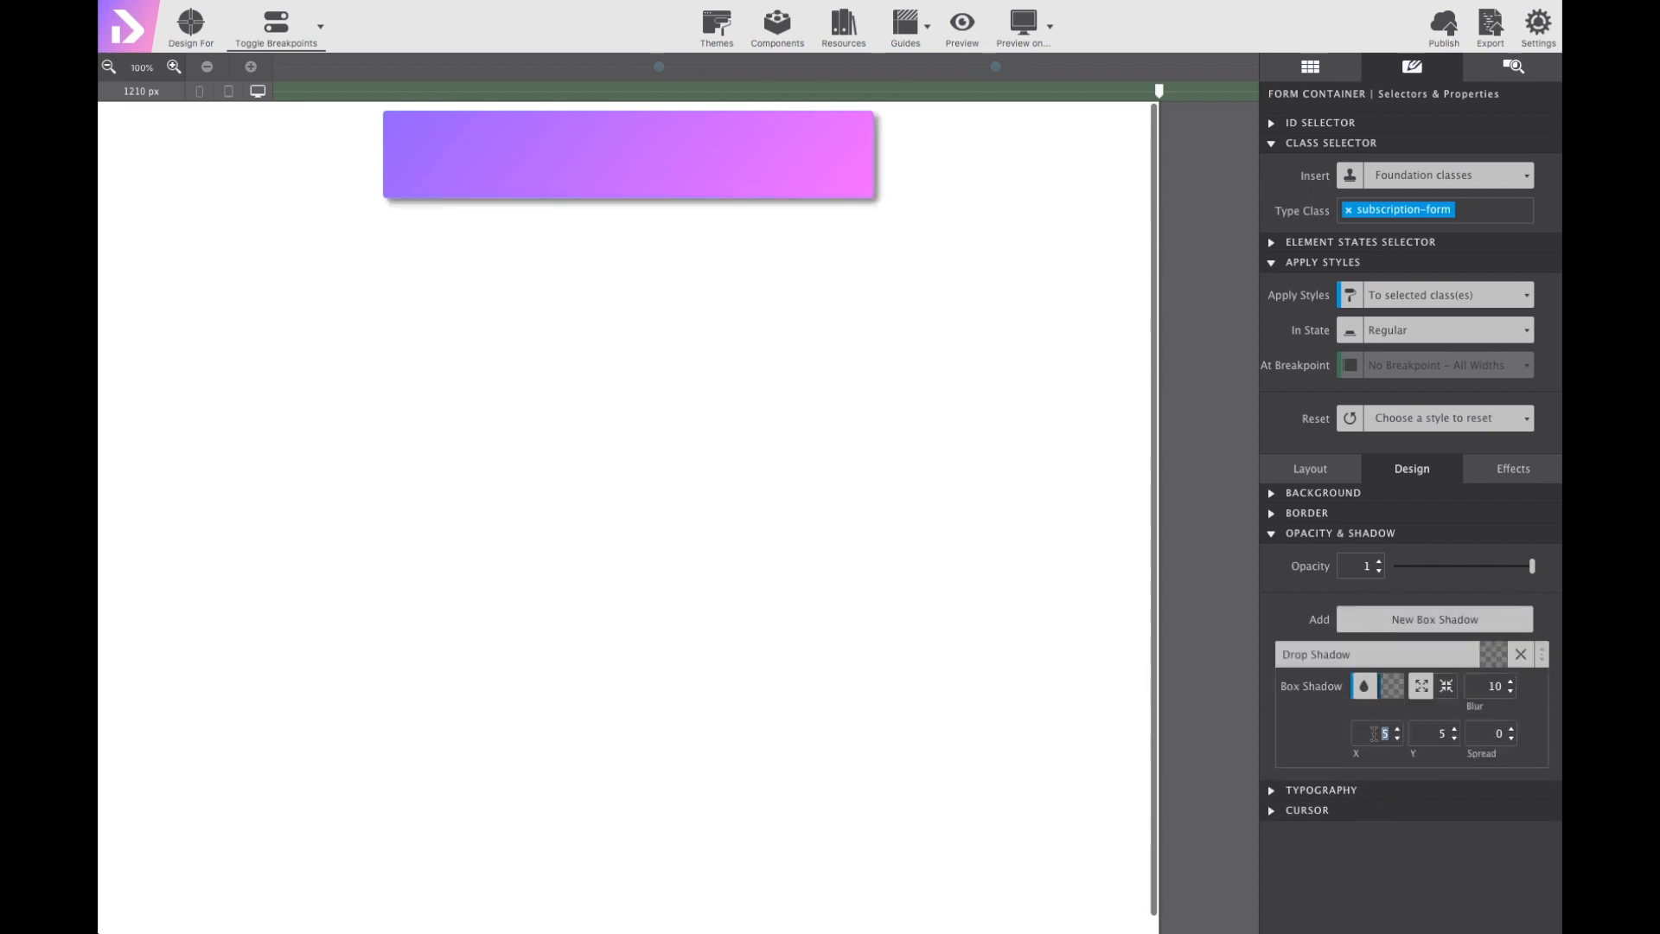
left_click(1431, 733)
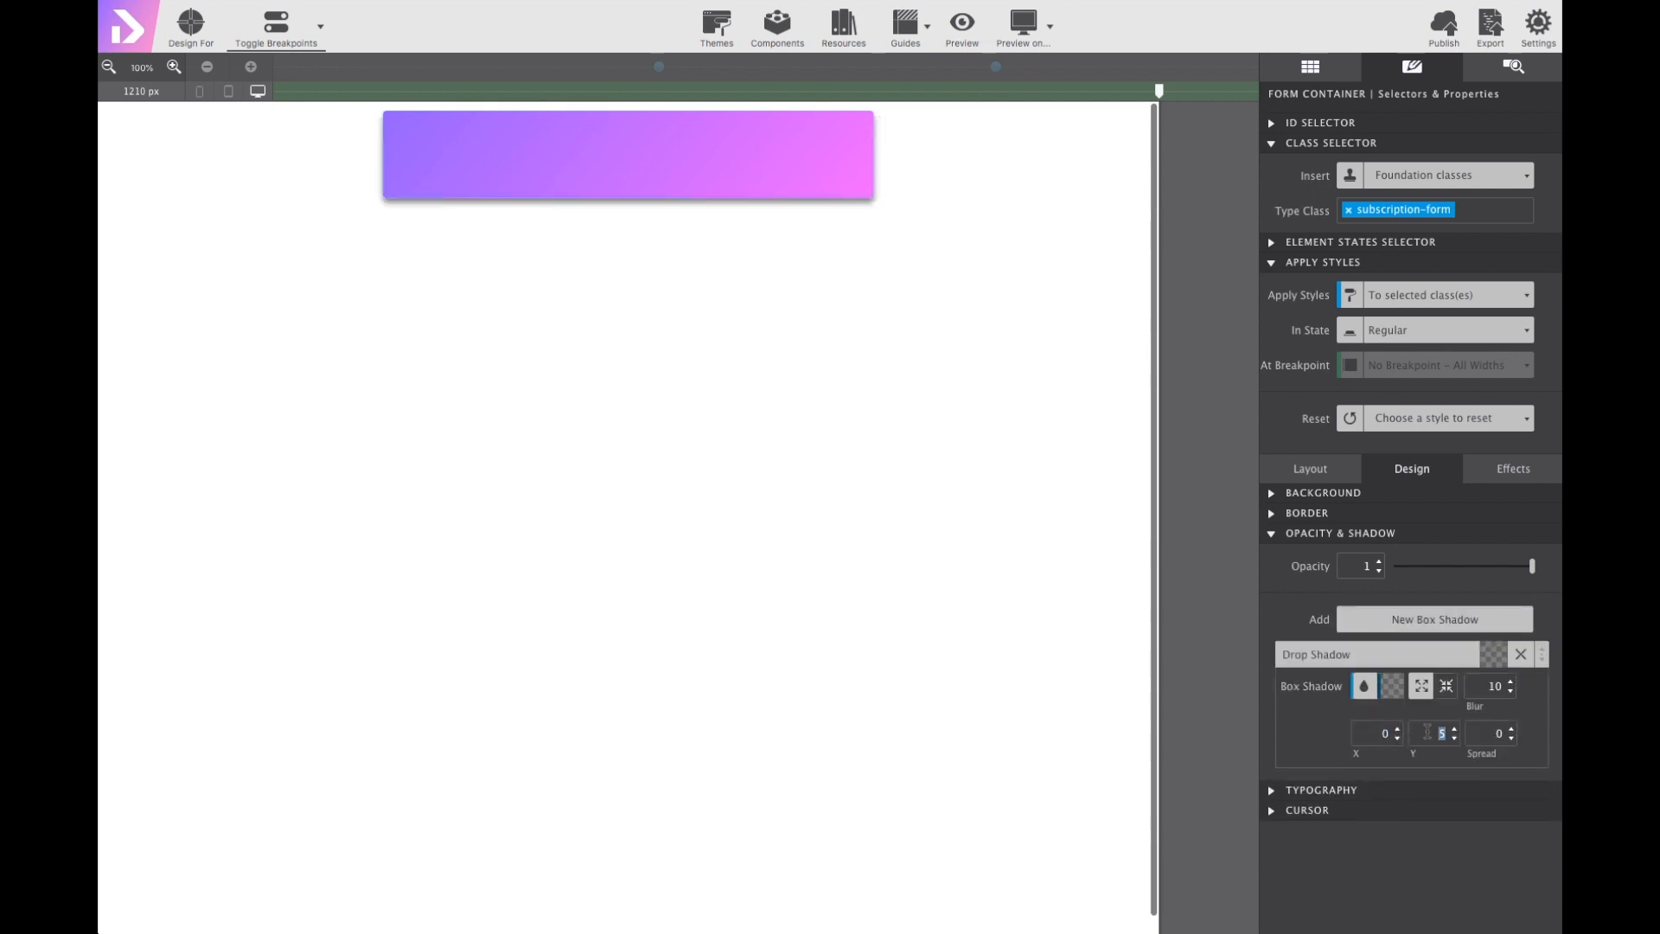
type("0")
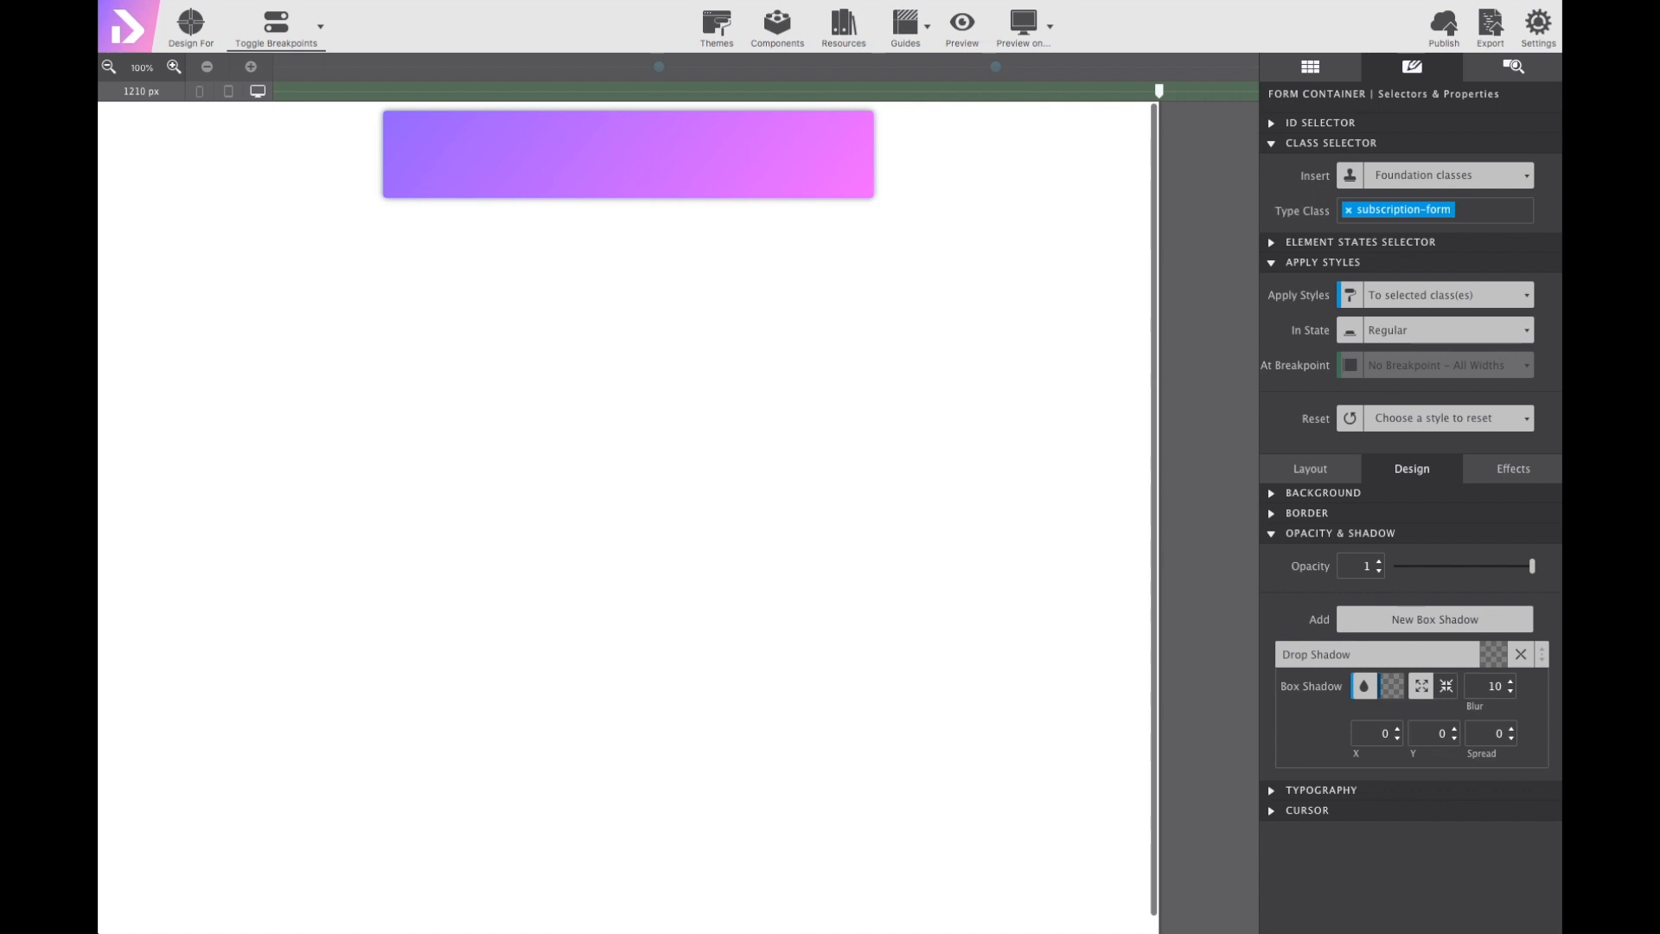
mouse_move(1268, 858)
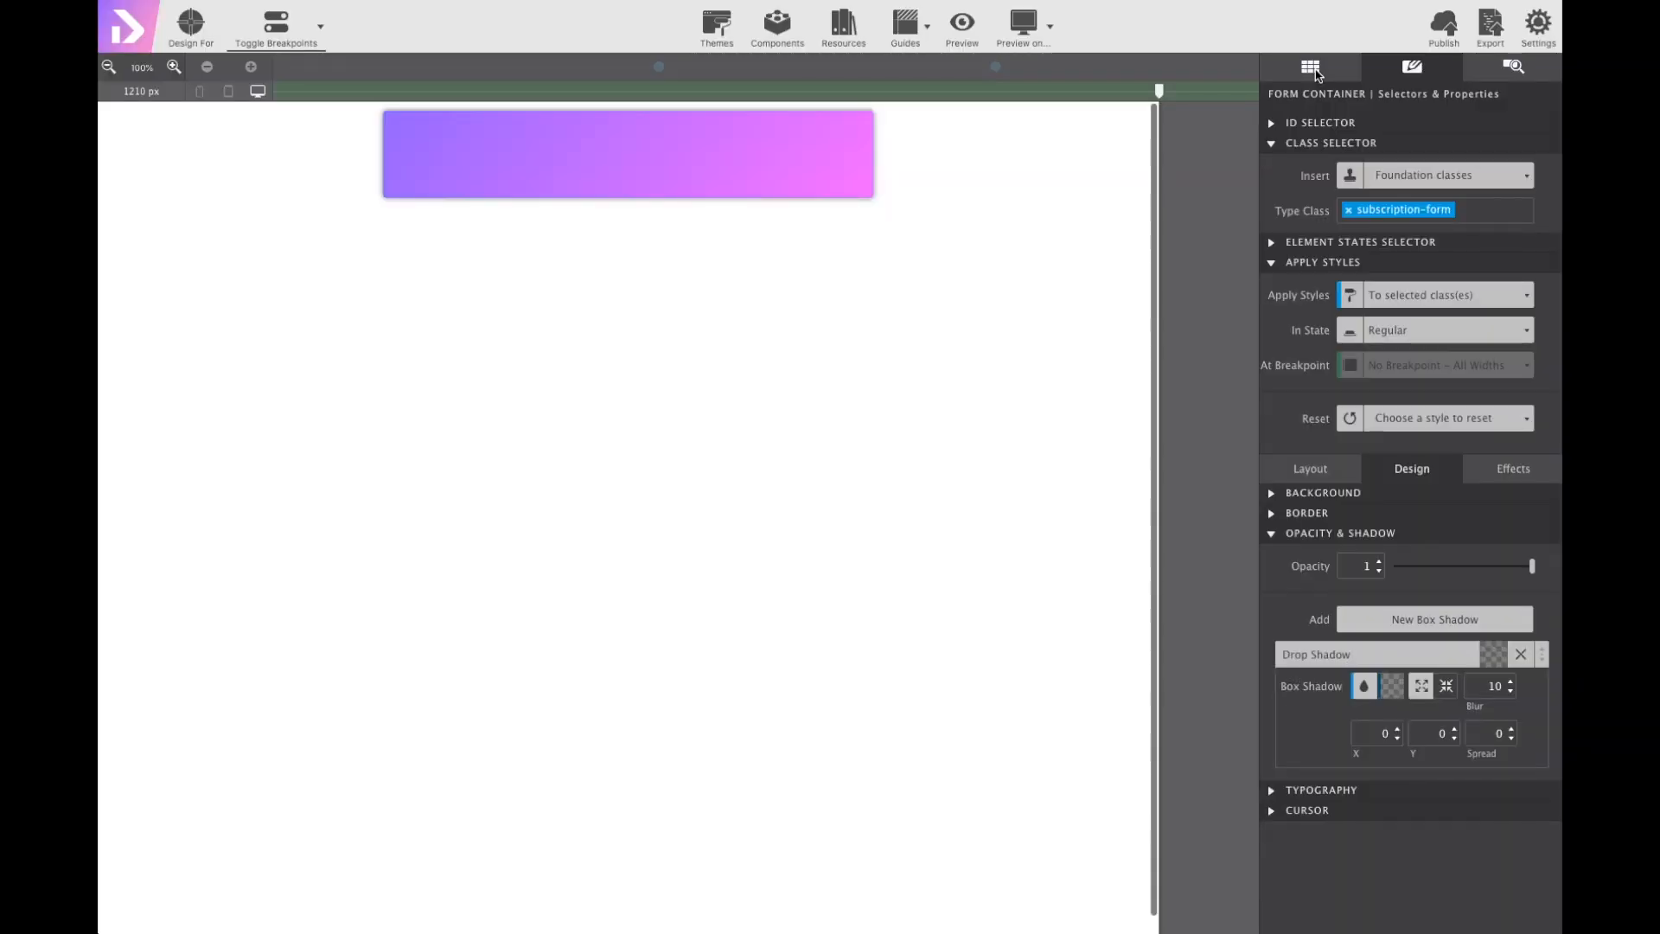
Insert a Lorem ipsum Paragraph element into the form container.
left_click(1309, 67)
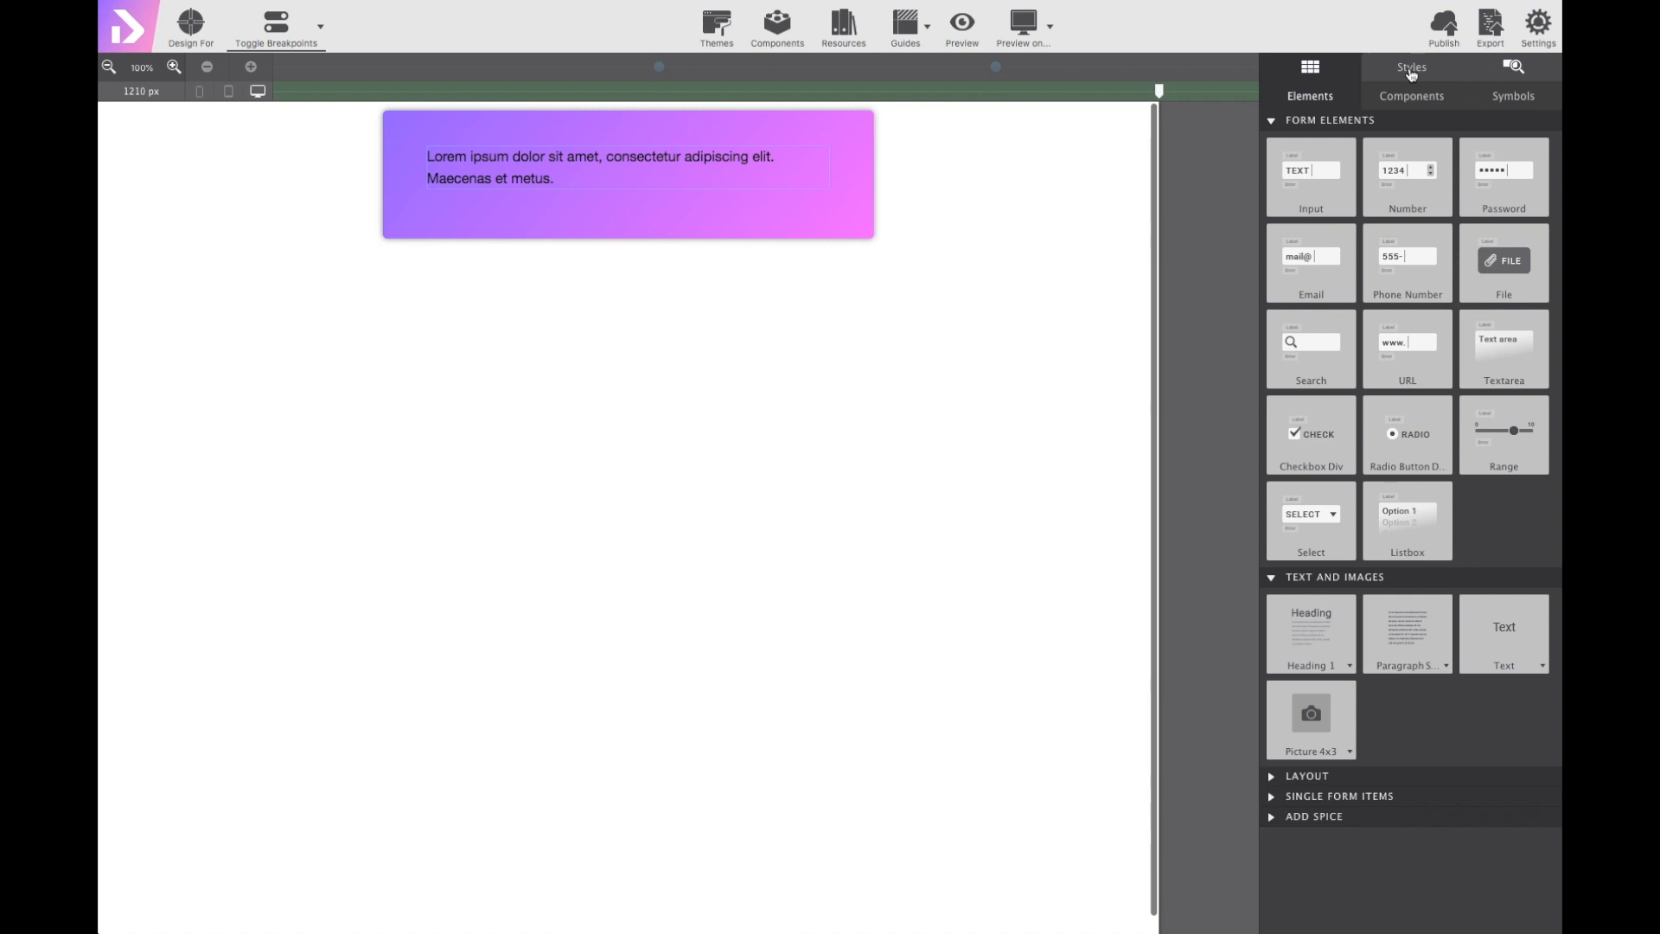
left_click(1411, 67)
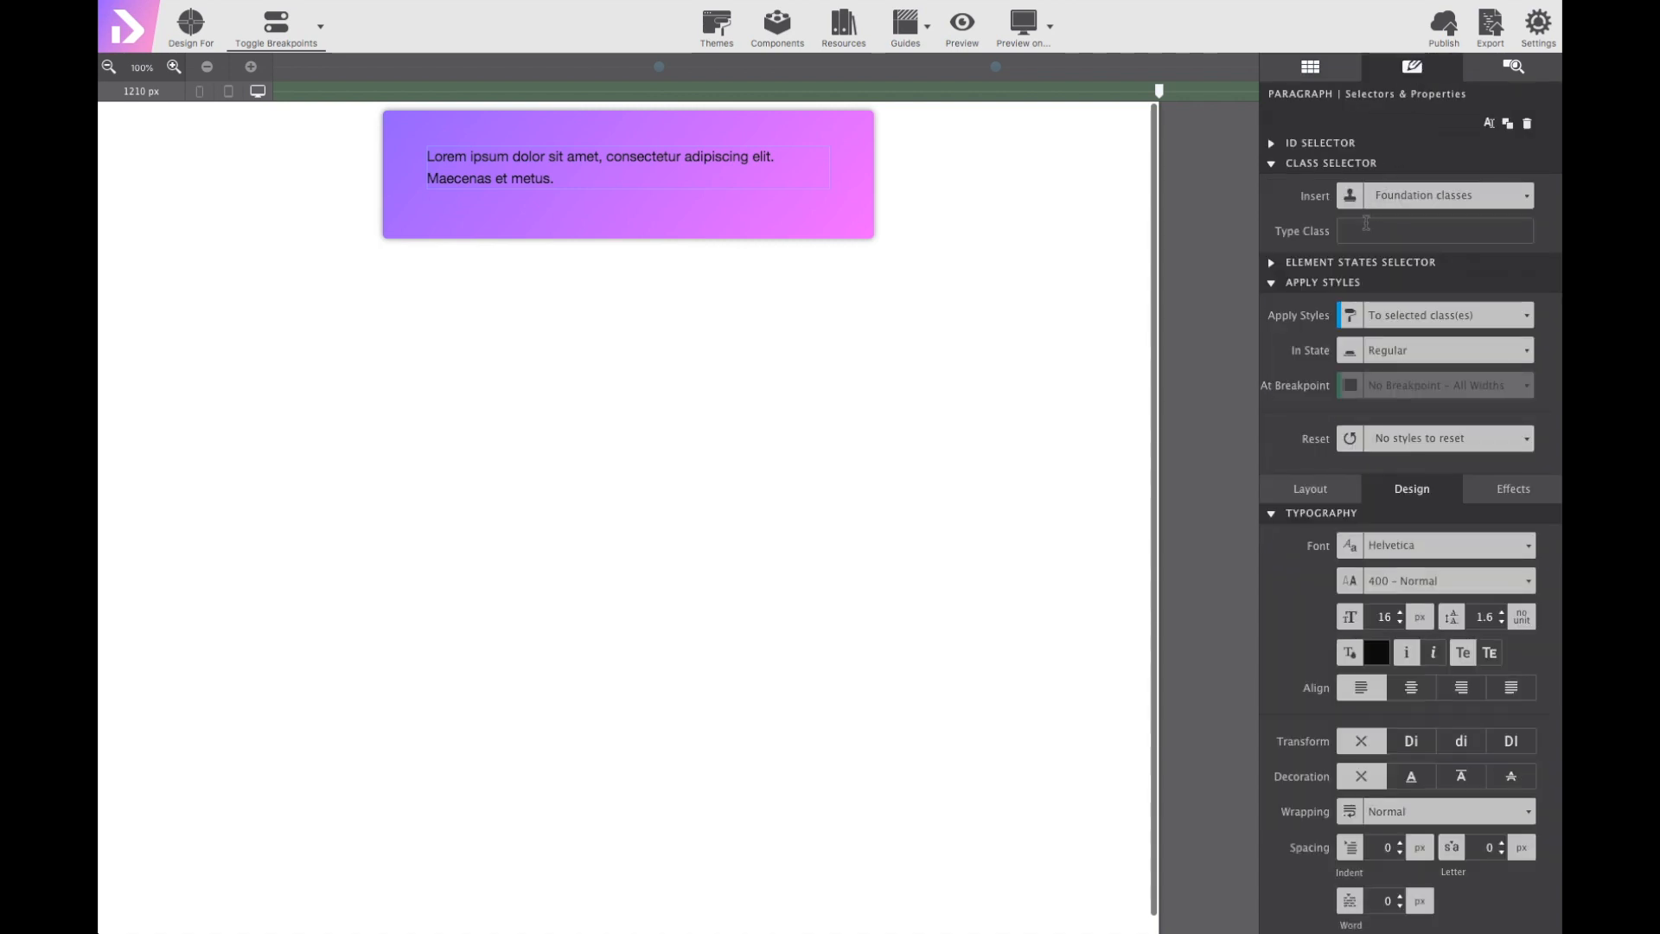
Give the paragraph the class intro-paragraph.
left_click(1432, 230)
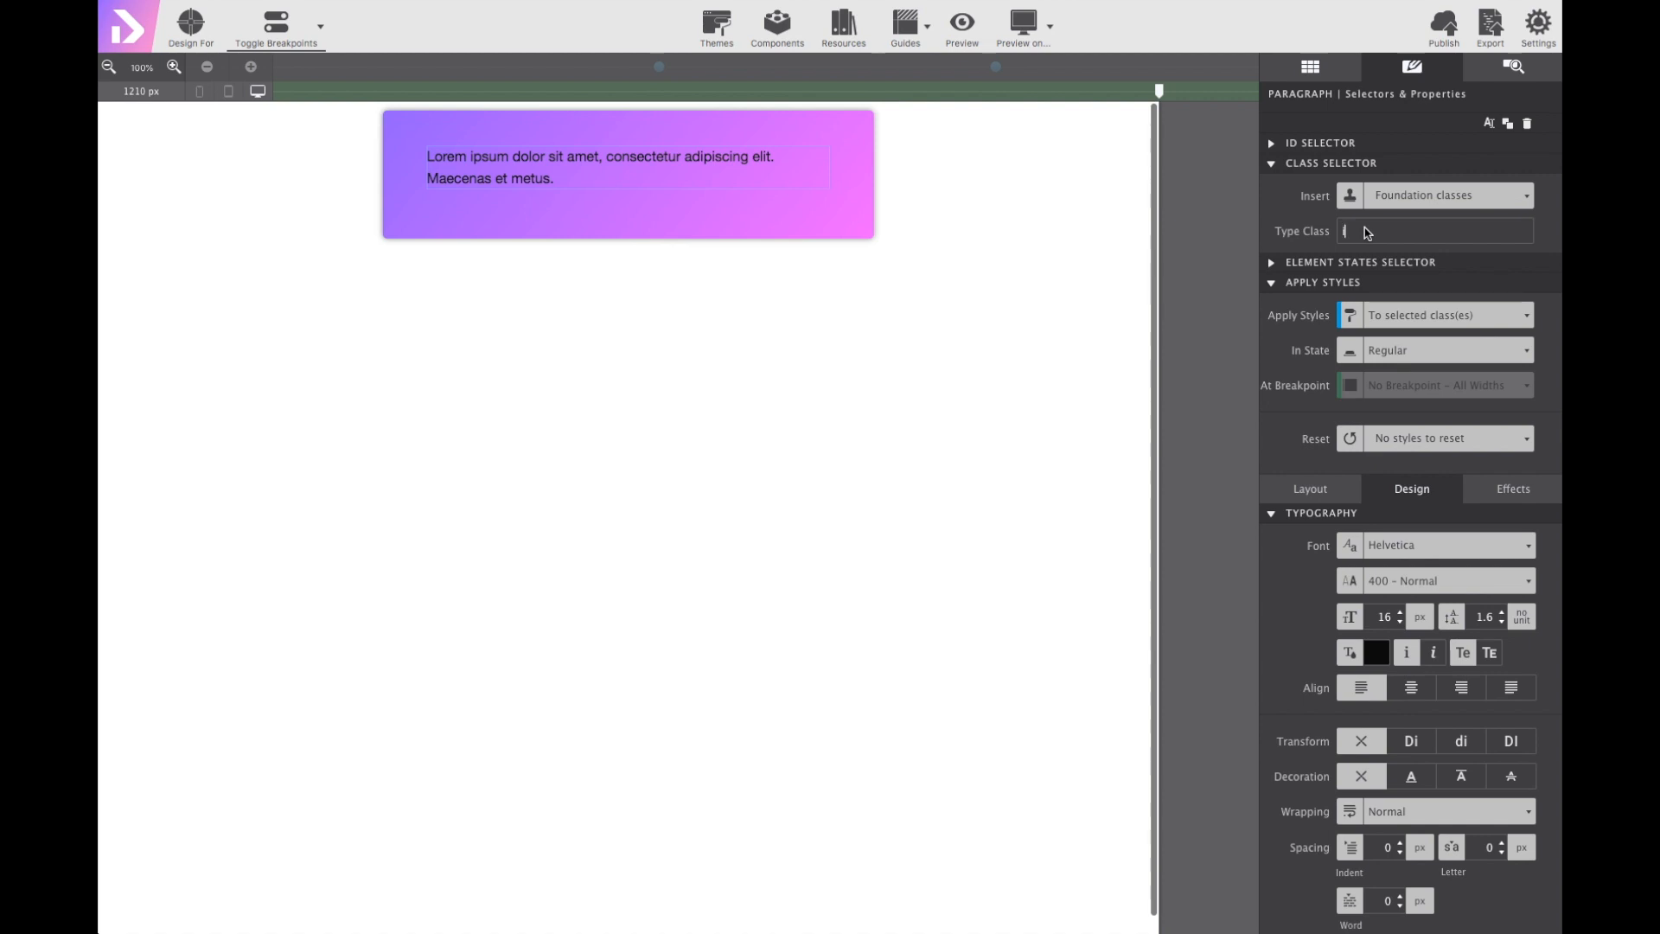
type("intro_para")
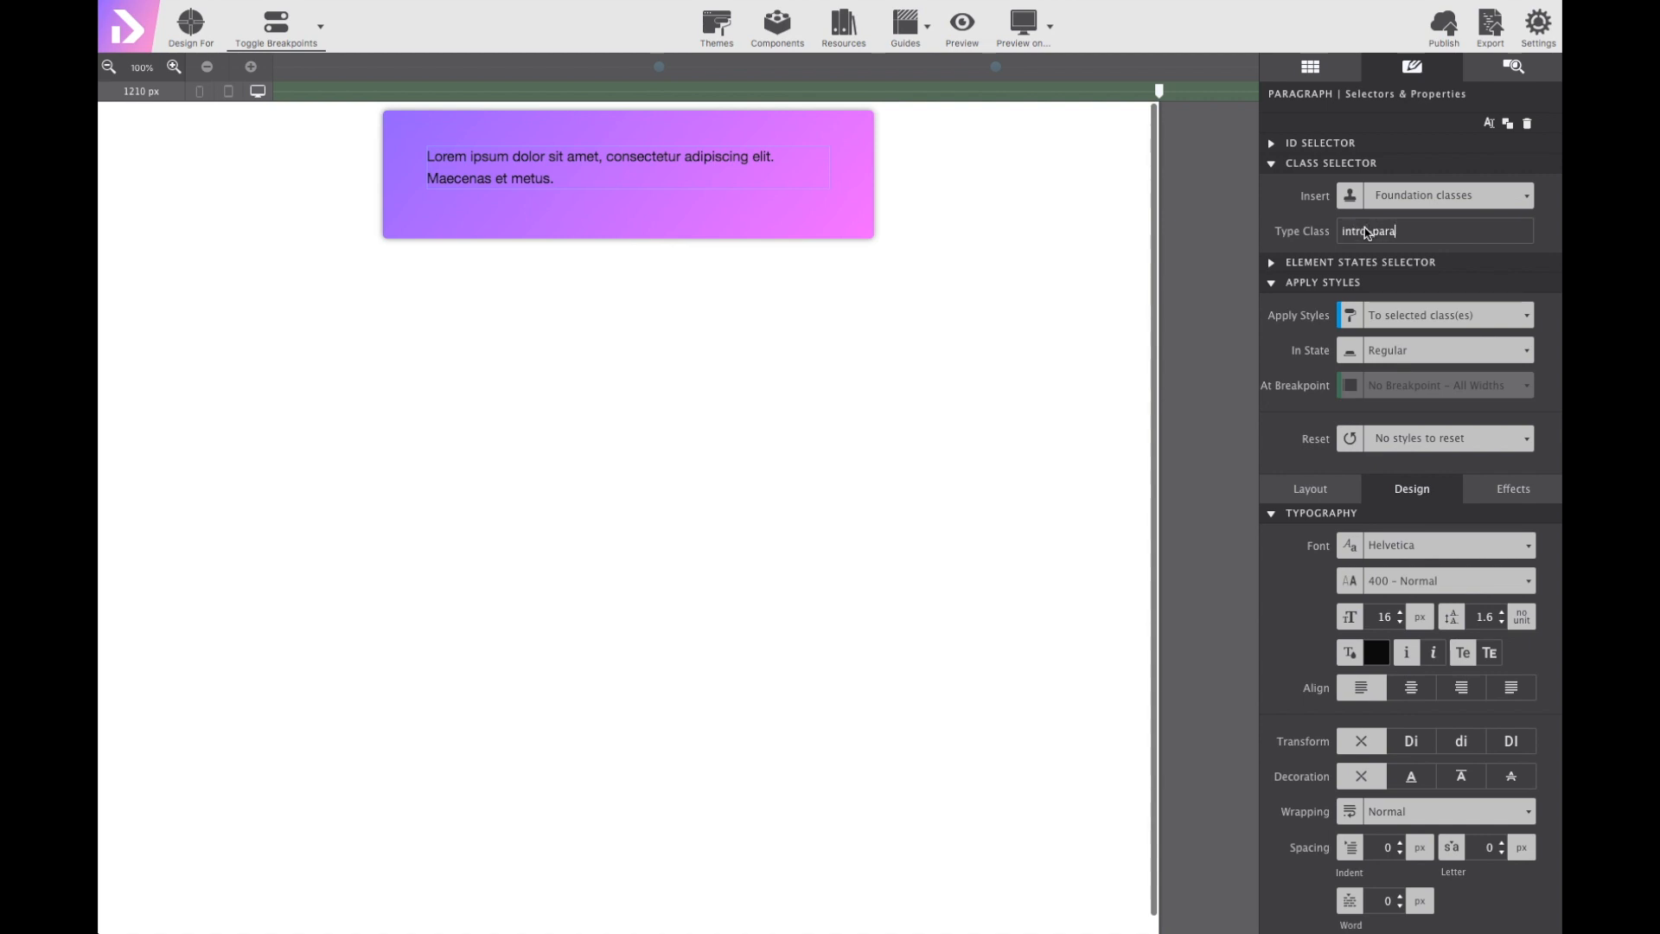
type("grao")
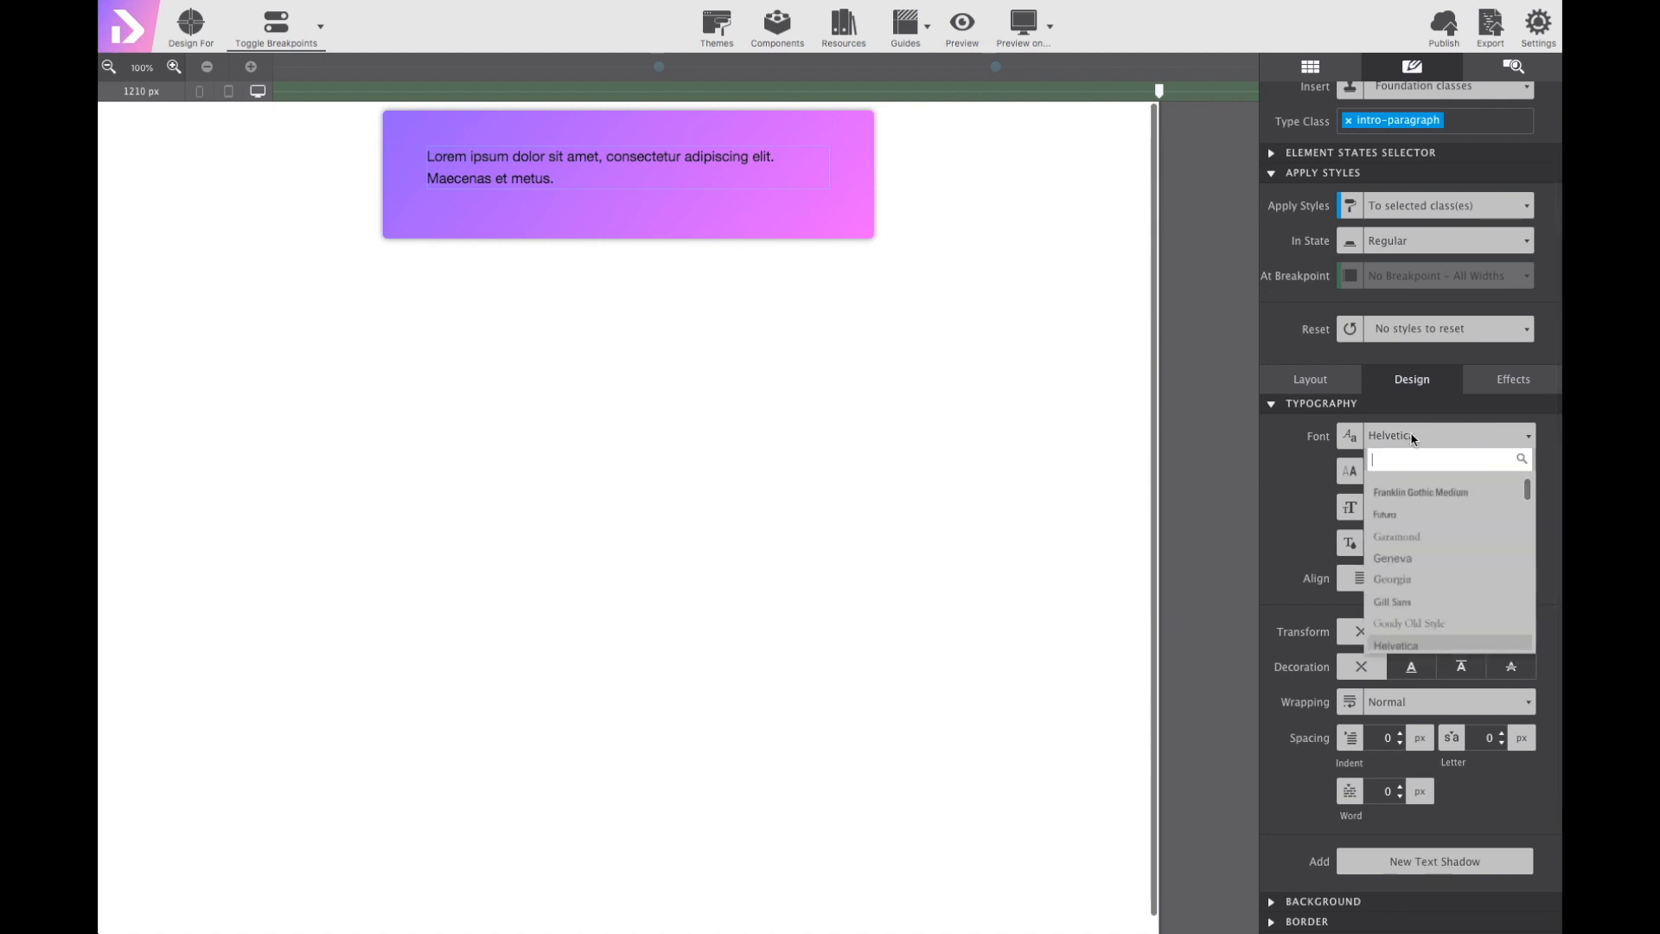
Set the paragraph font to Roboto with Arial fallback at 15 px.
type("robo")
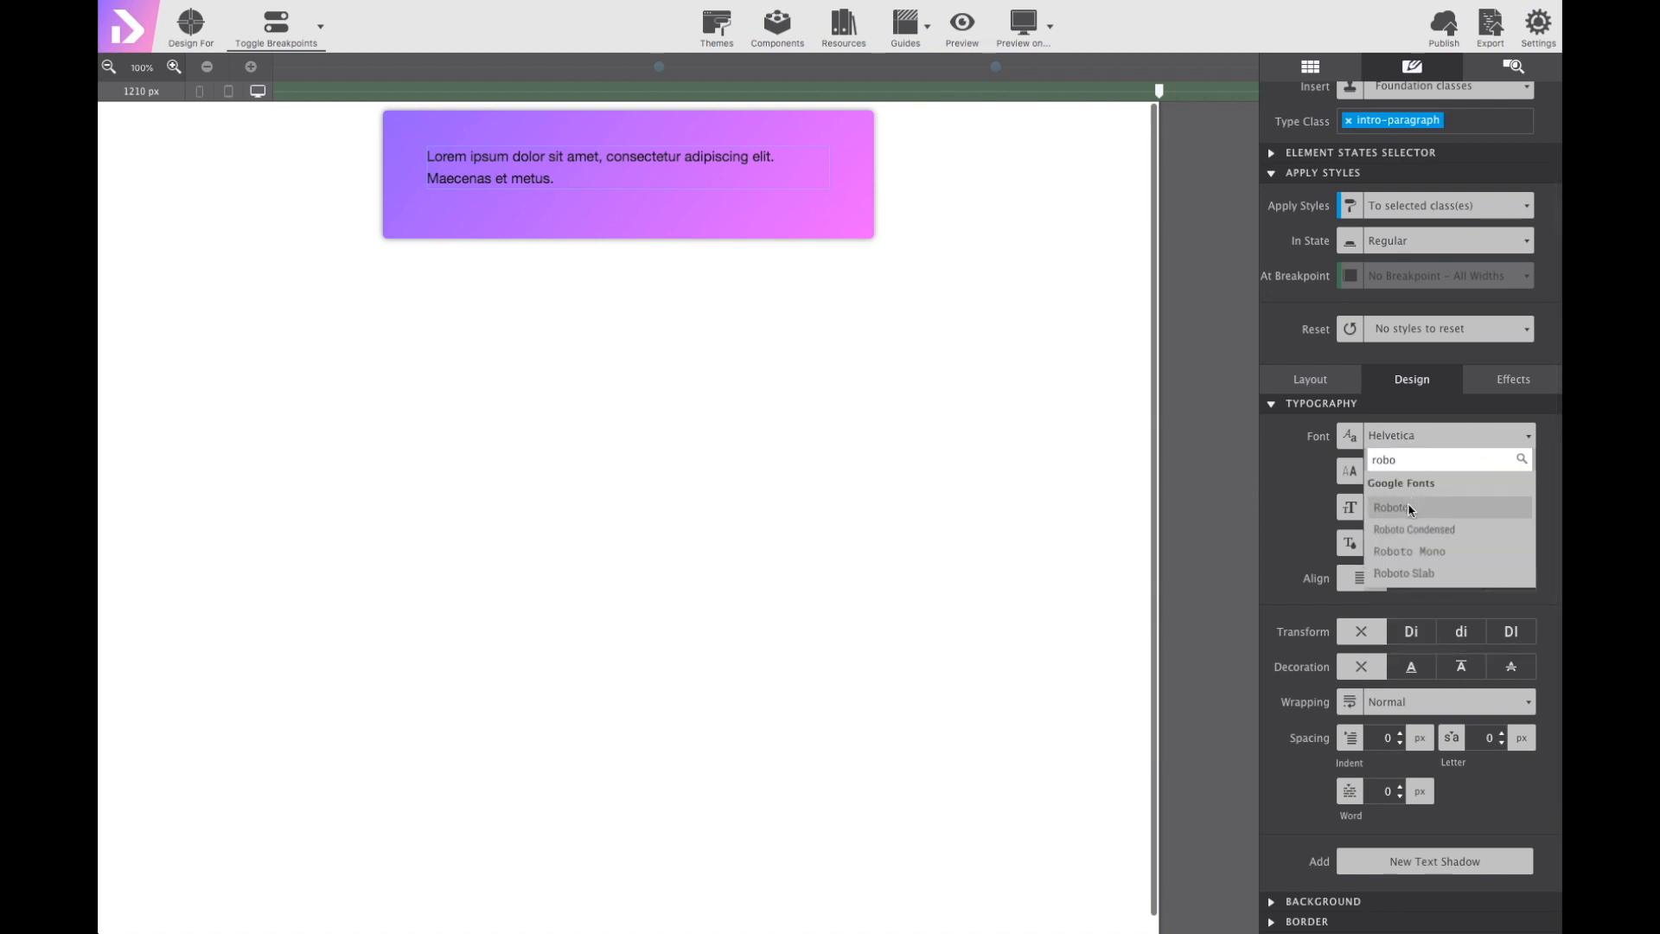
left_click(1392, 507)
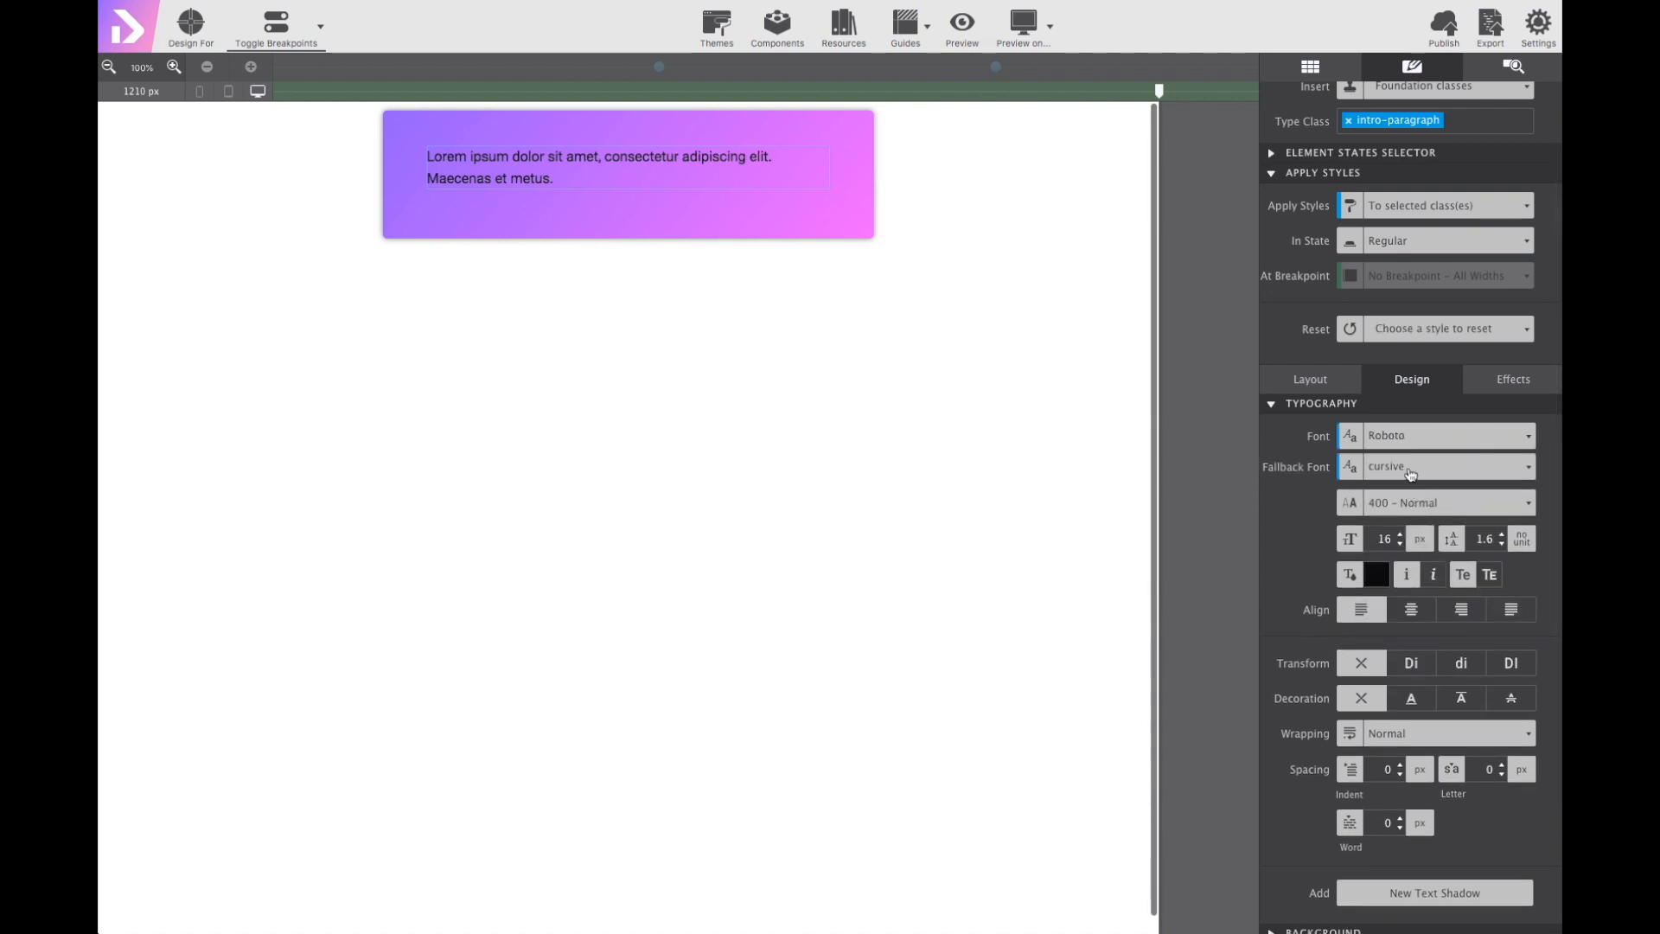
type("ar")
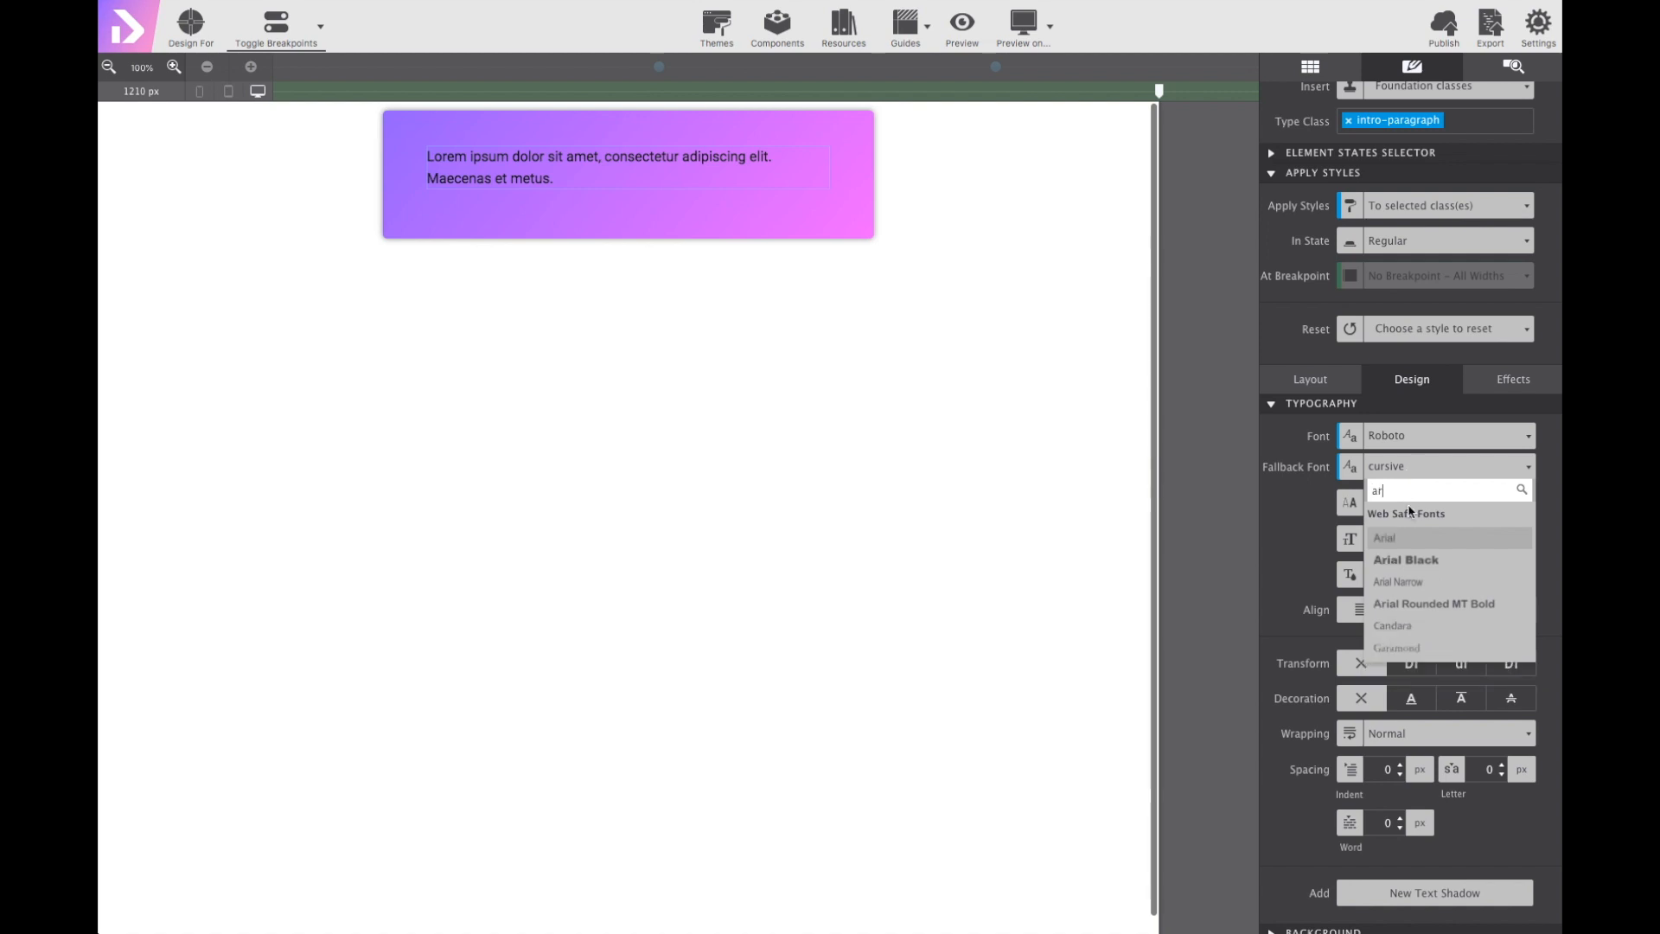
left_click(1384, 538)
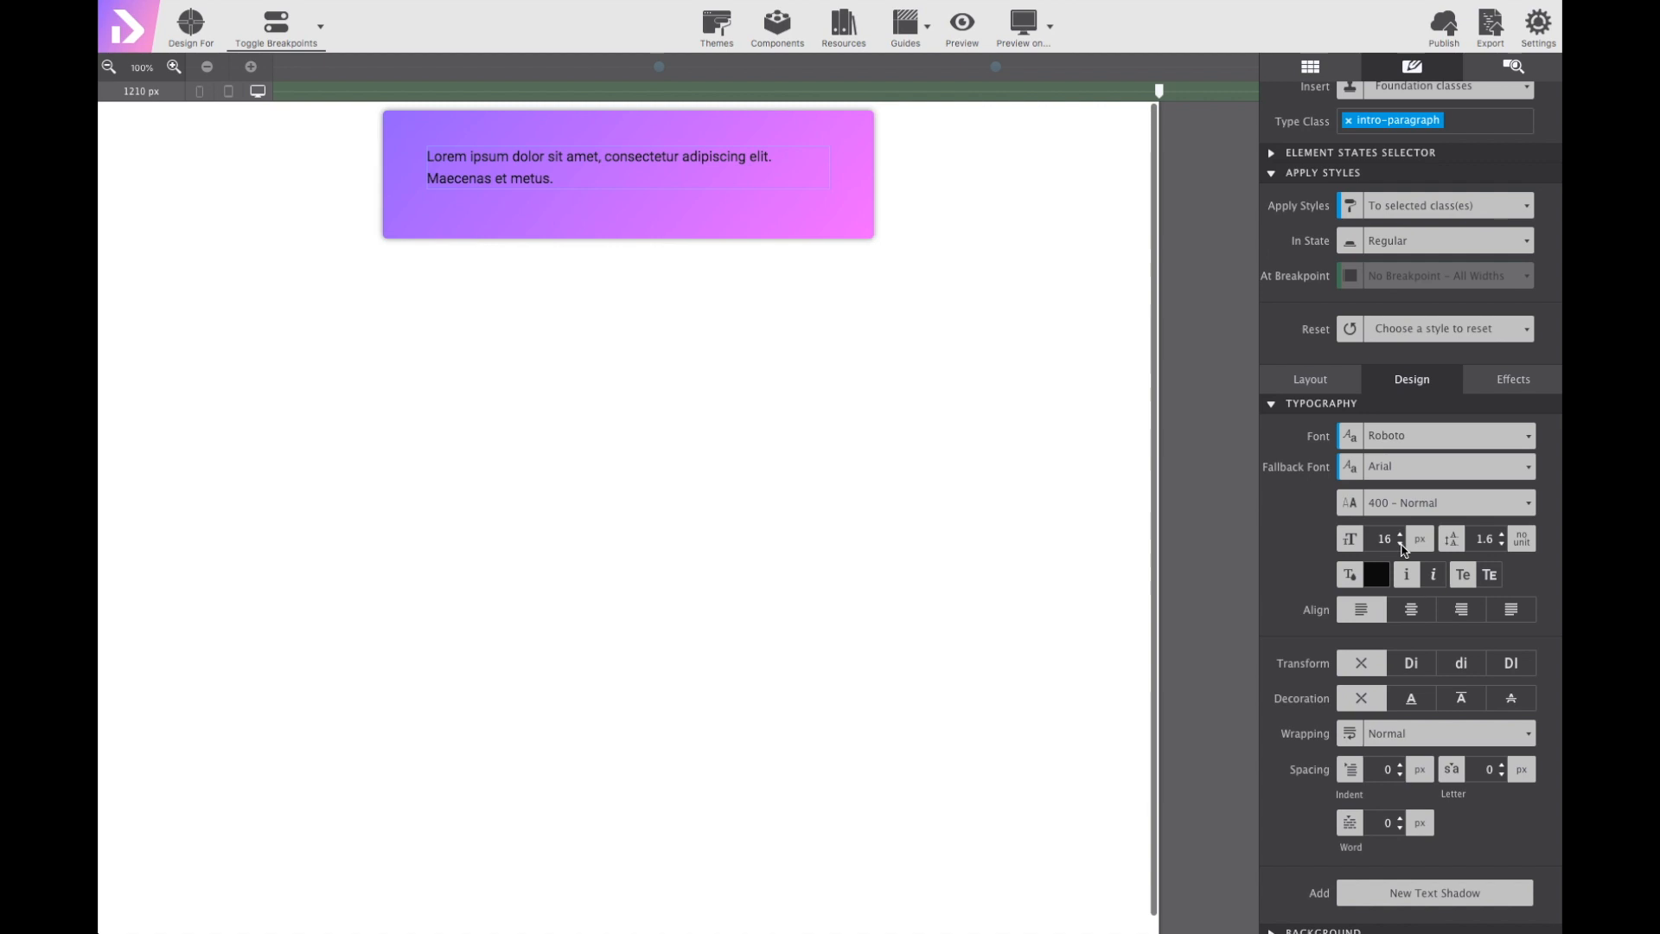
left_click(1401, 543)
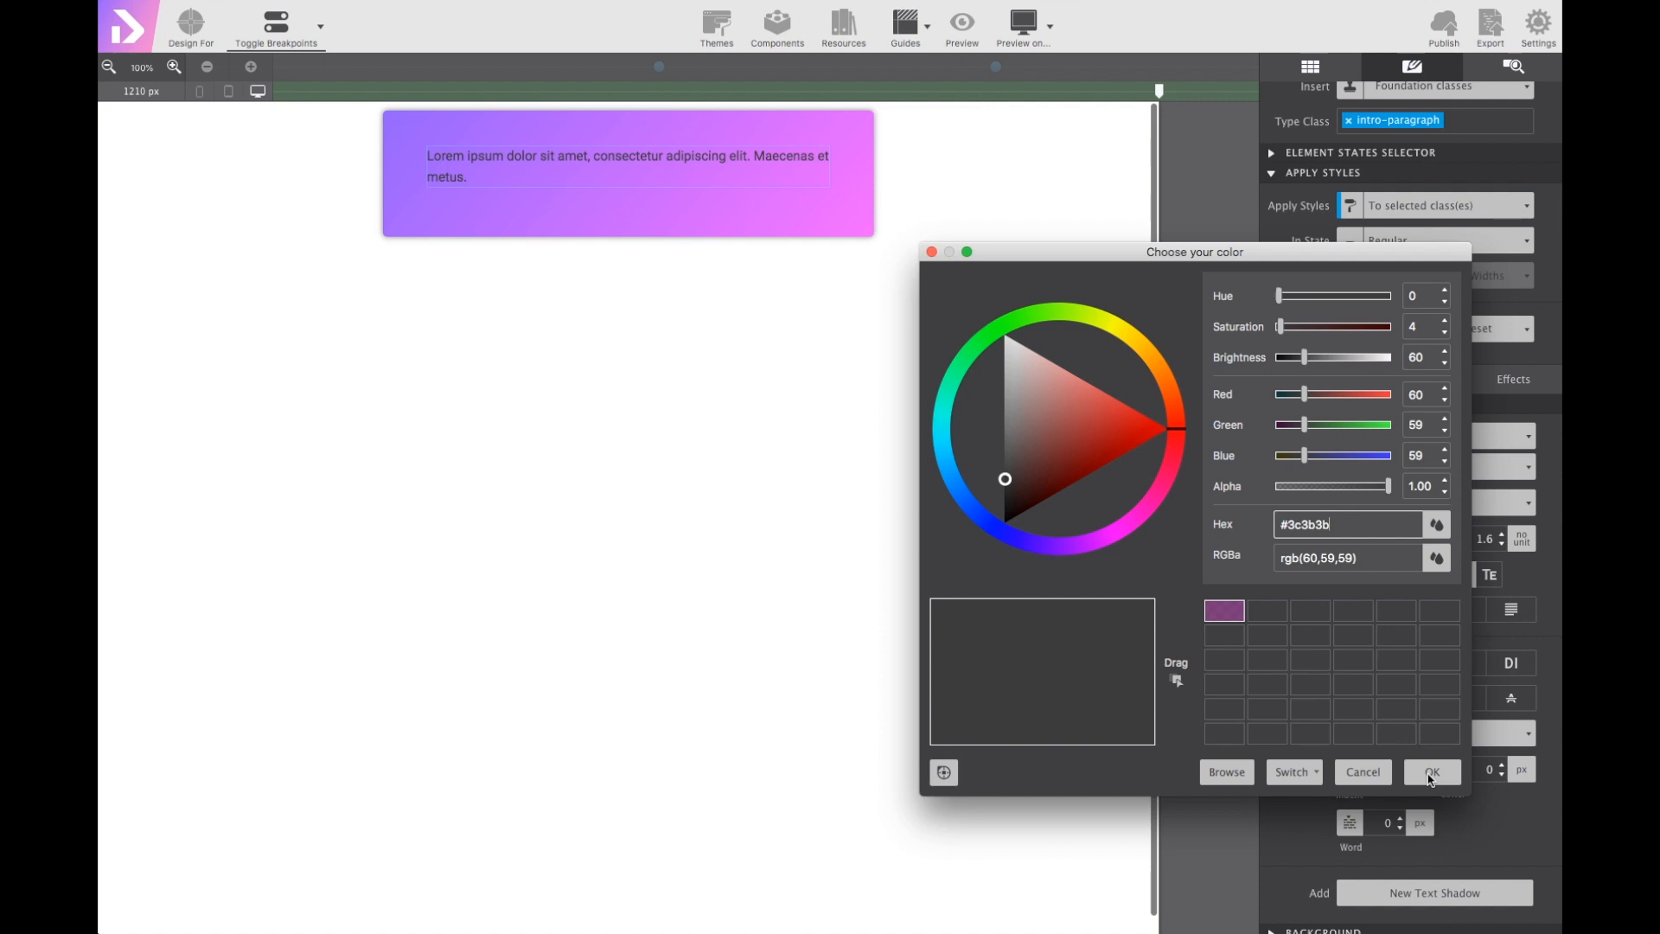
Colour the paragraph dark grey #3c3b3b and centre-align it.
left_click(1431, 771)
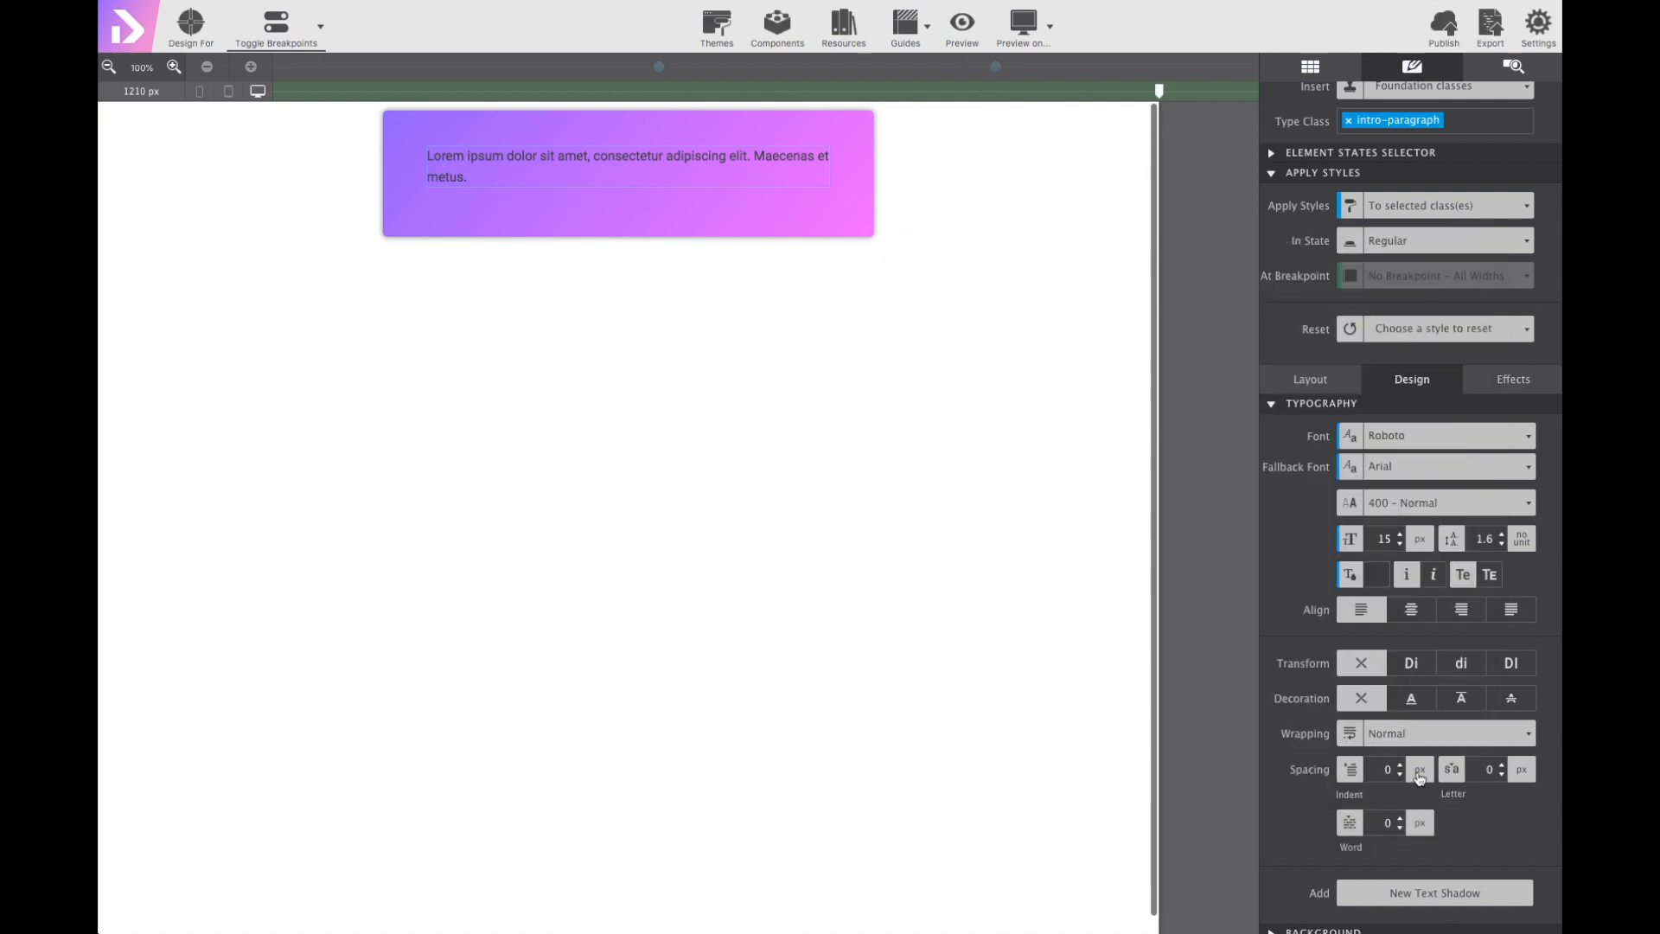
left_click(1412, 609)
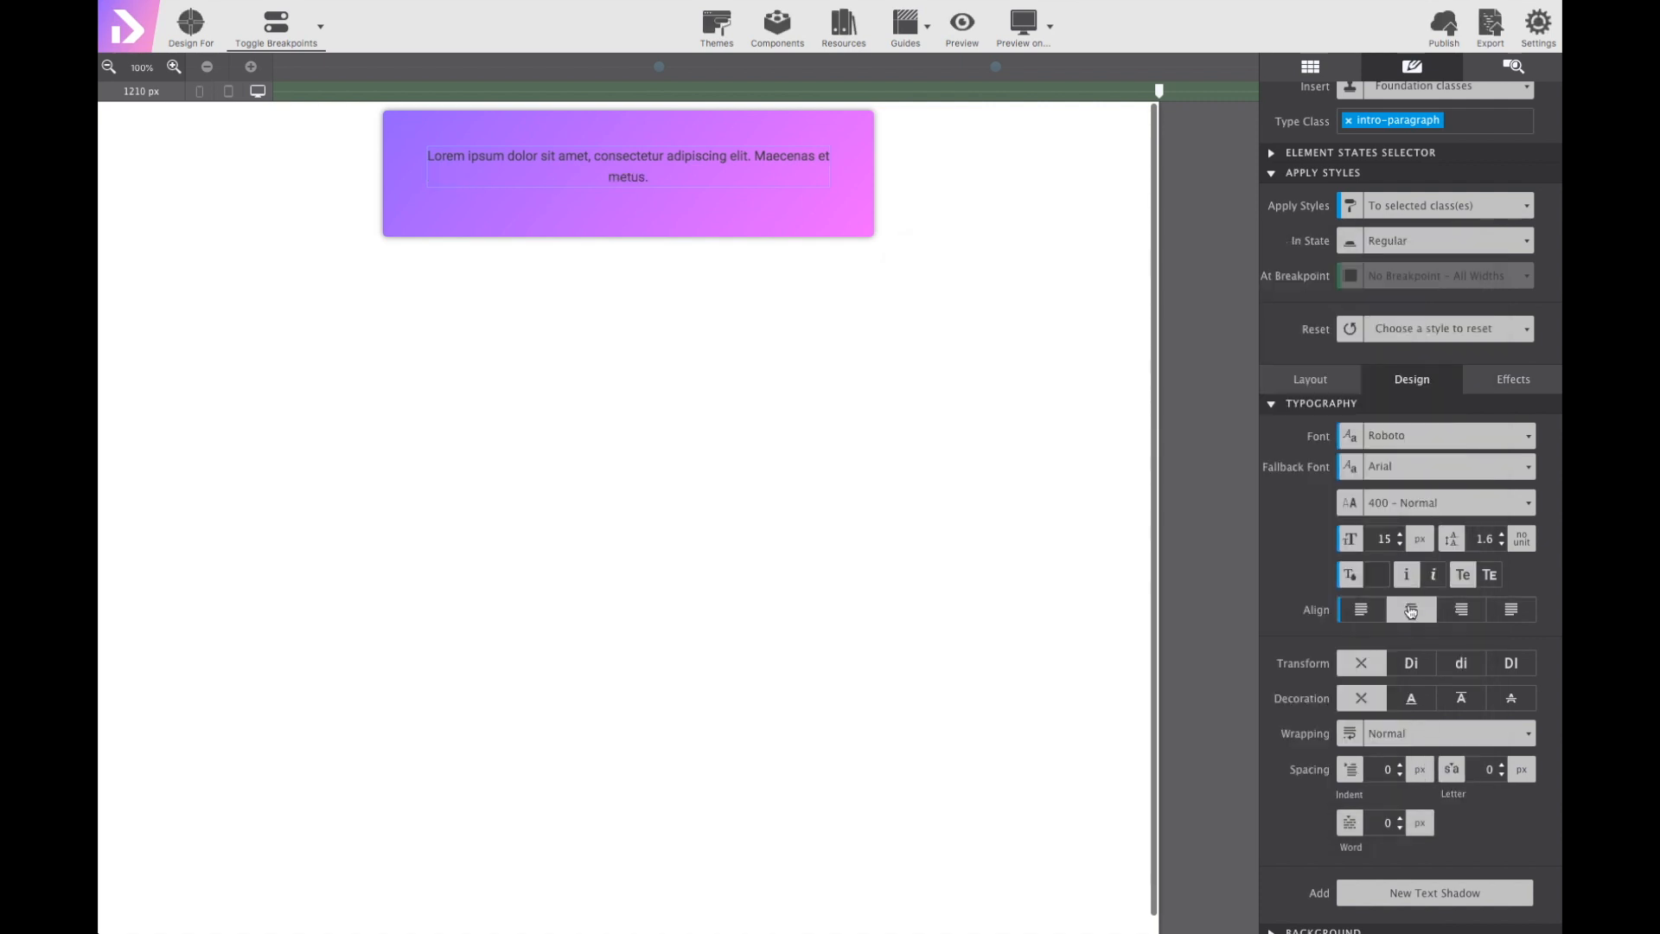
left_click(1361, 609)
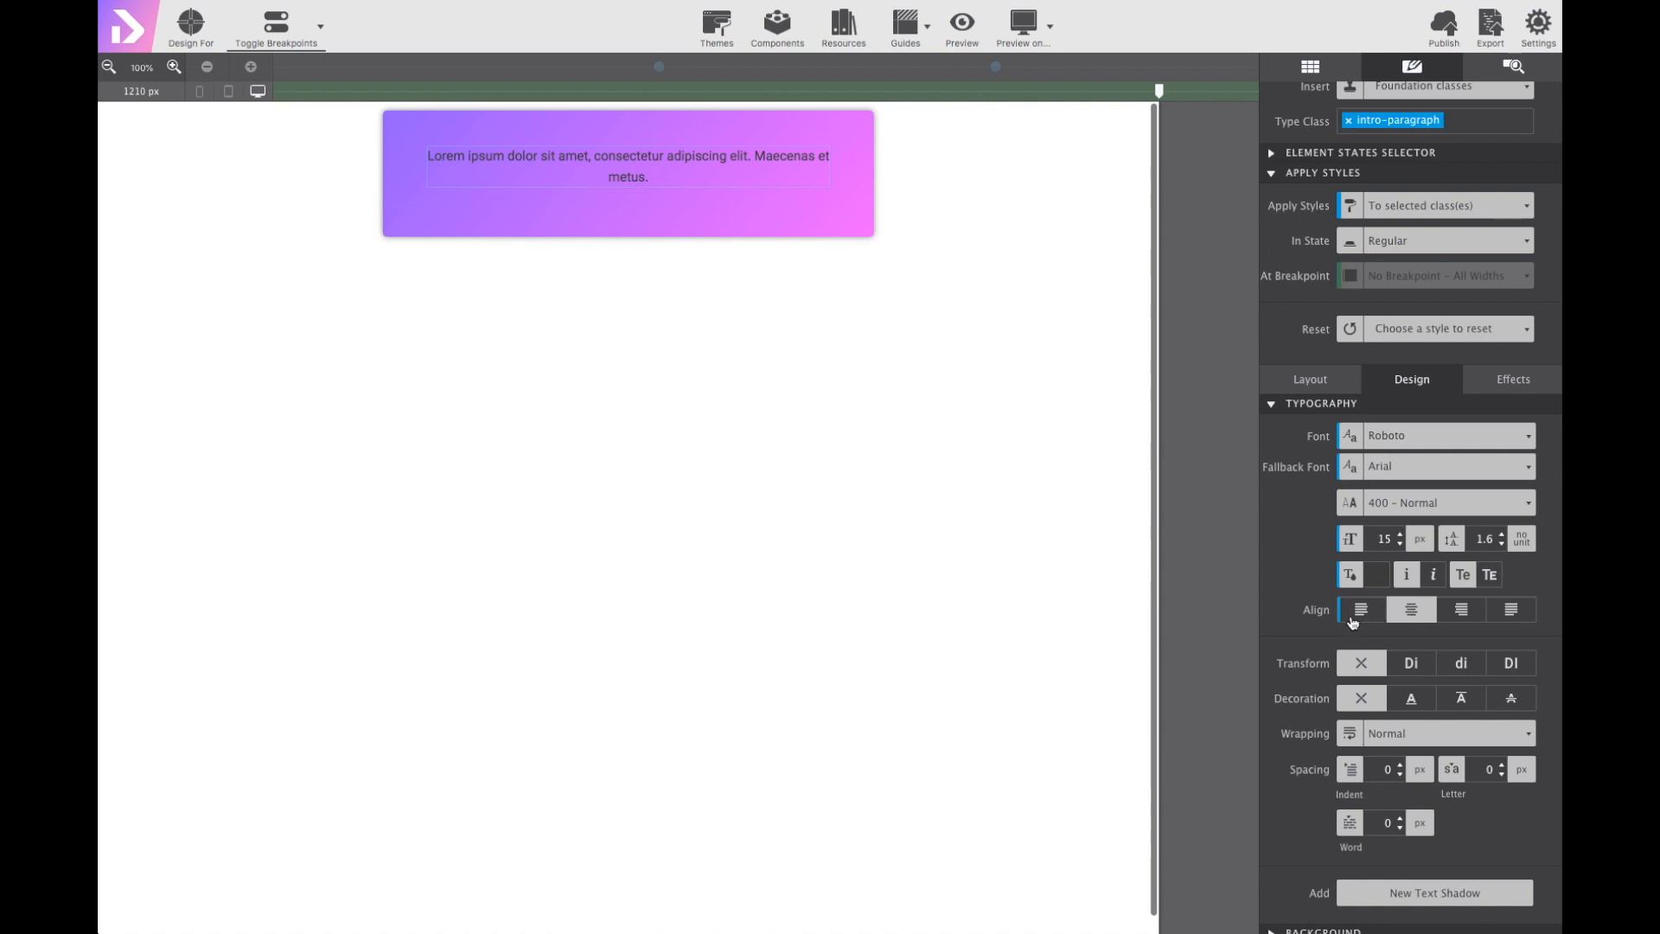
left_click(1411, 608)
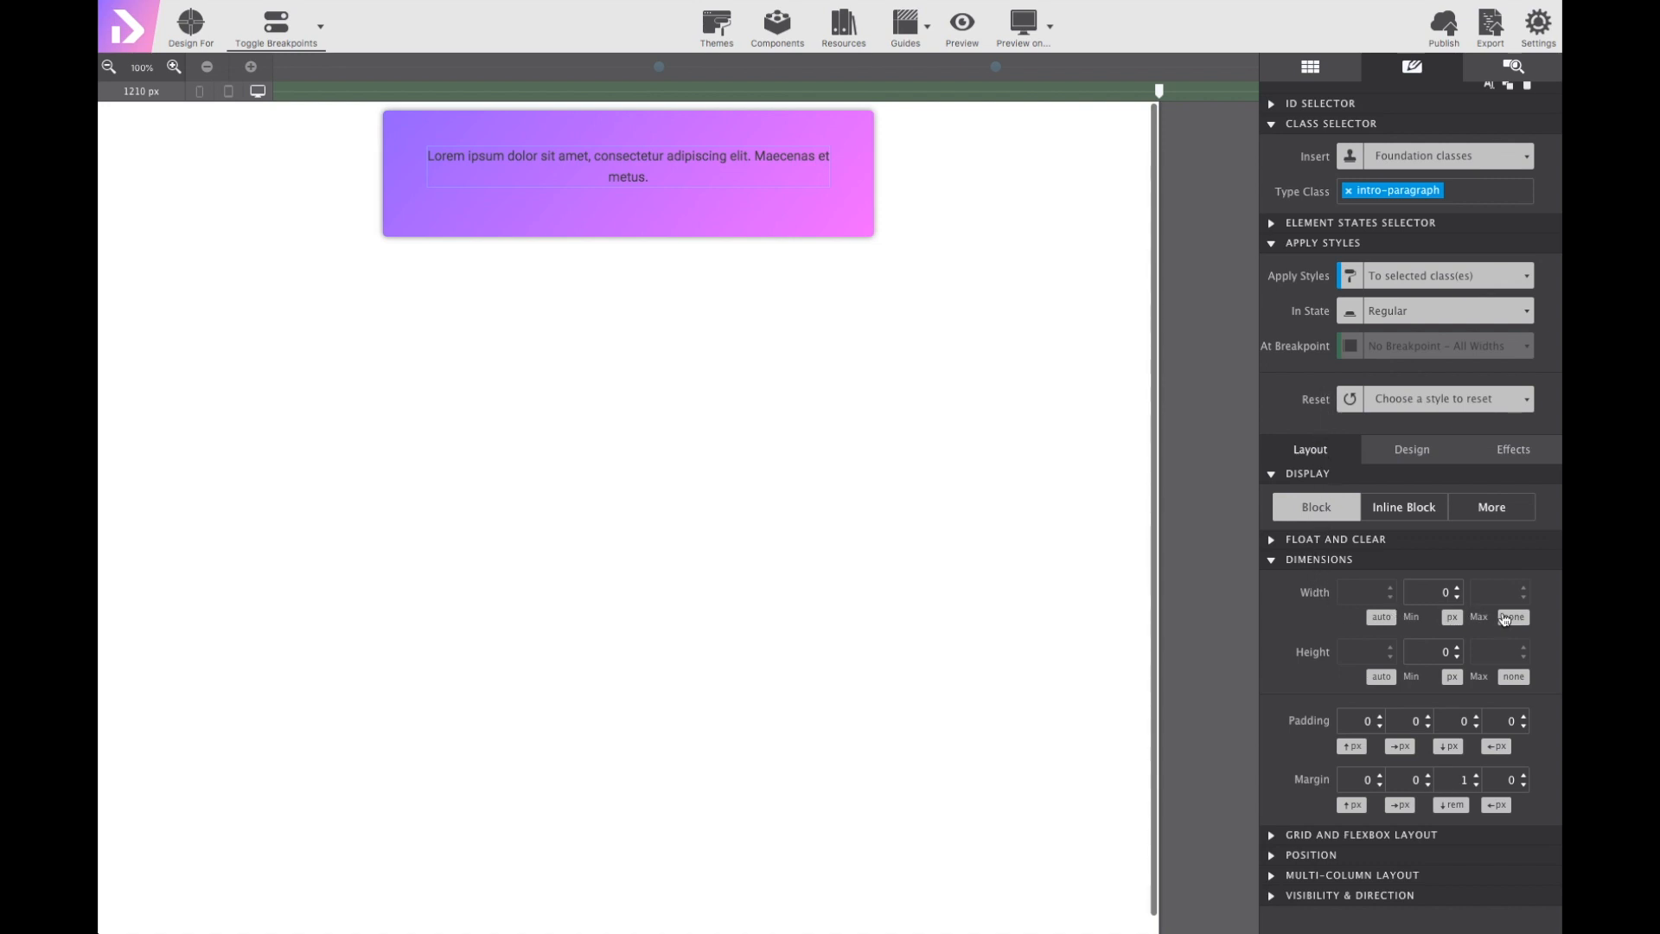
Cap the paragraph at 390 px wide, with auto left/right margins and a 30 px bottom margin.
left_click(1515, 616)
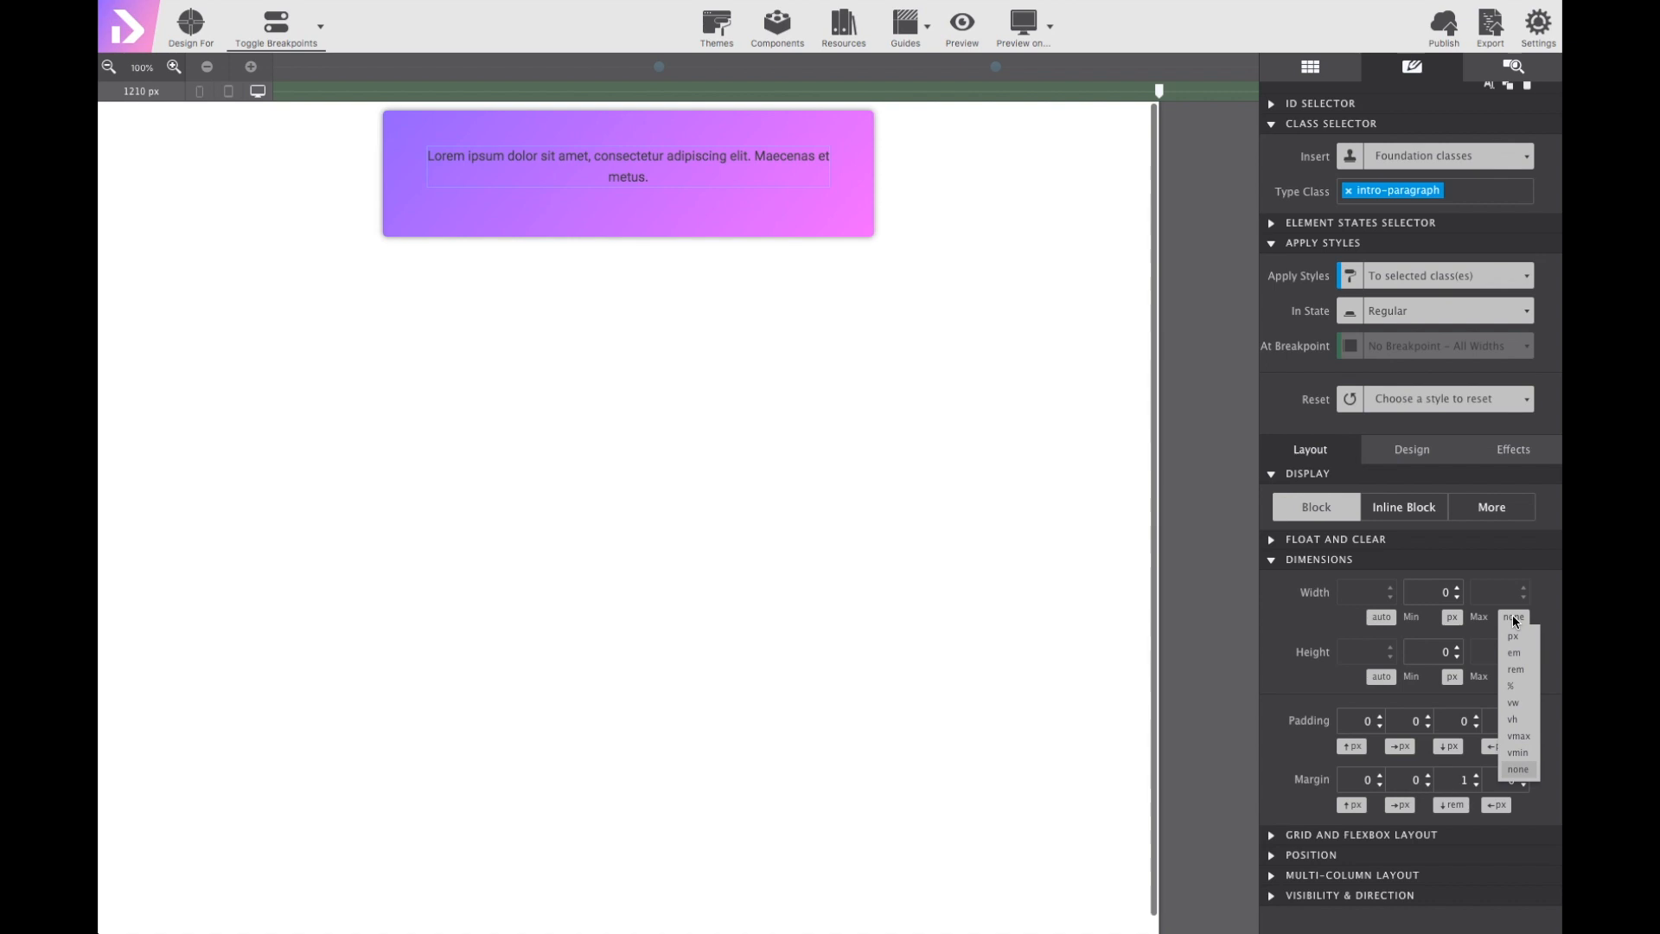
left_click(1514, 636)
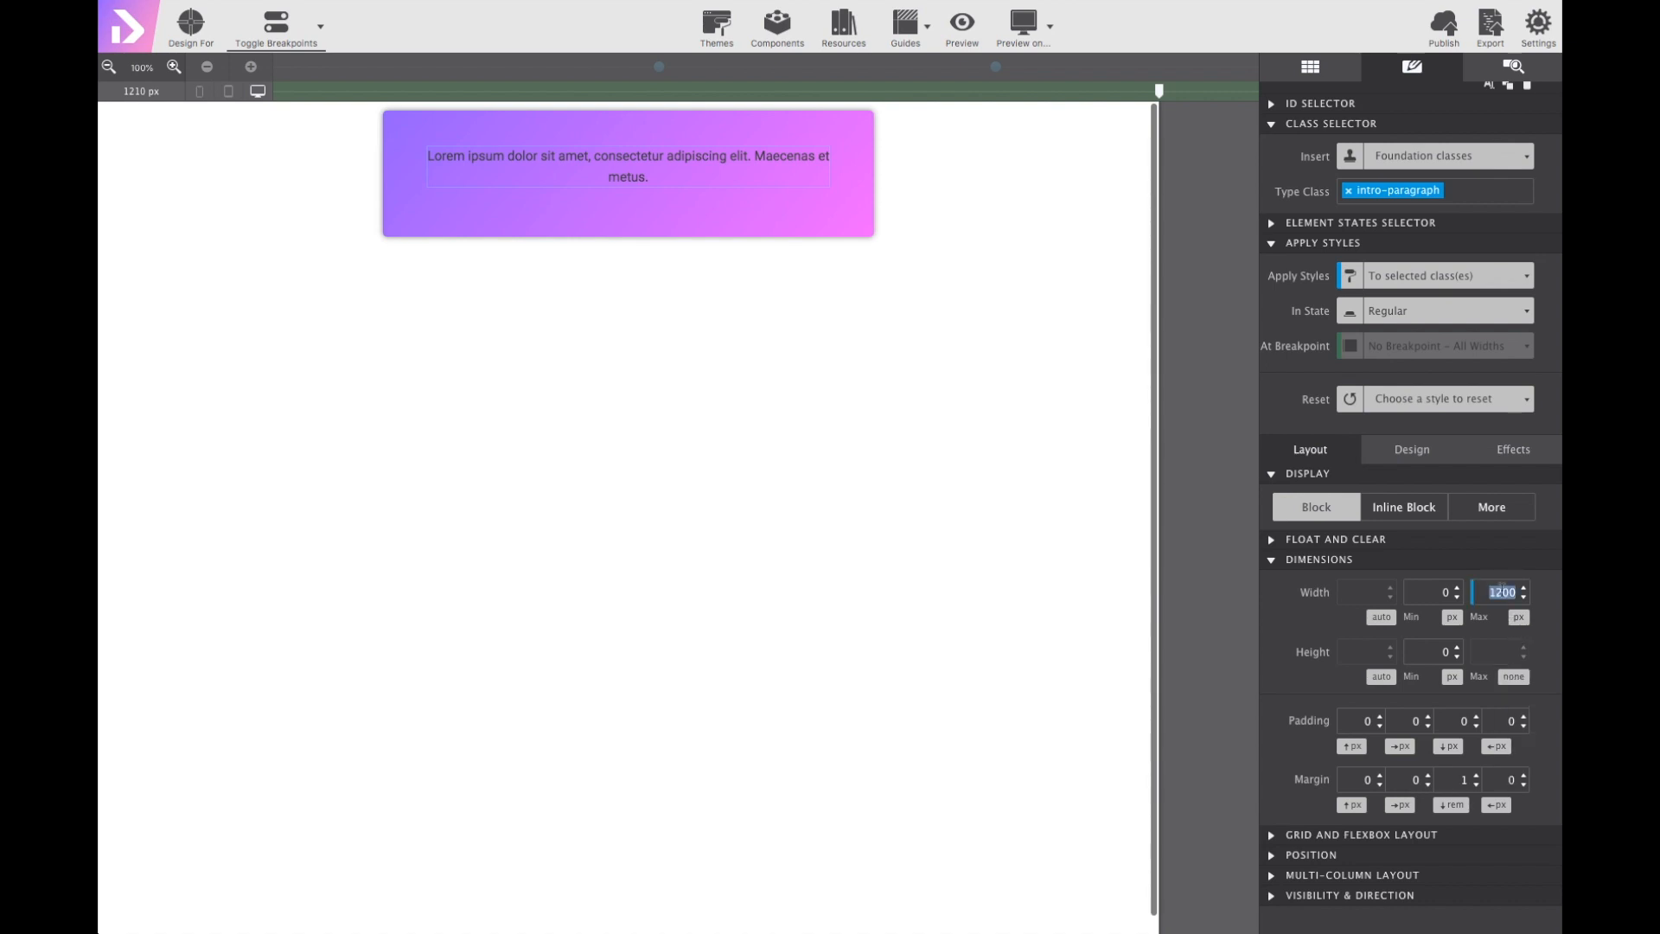
type("390")
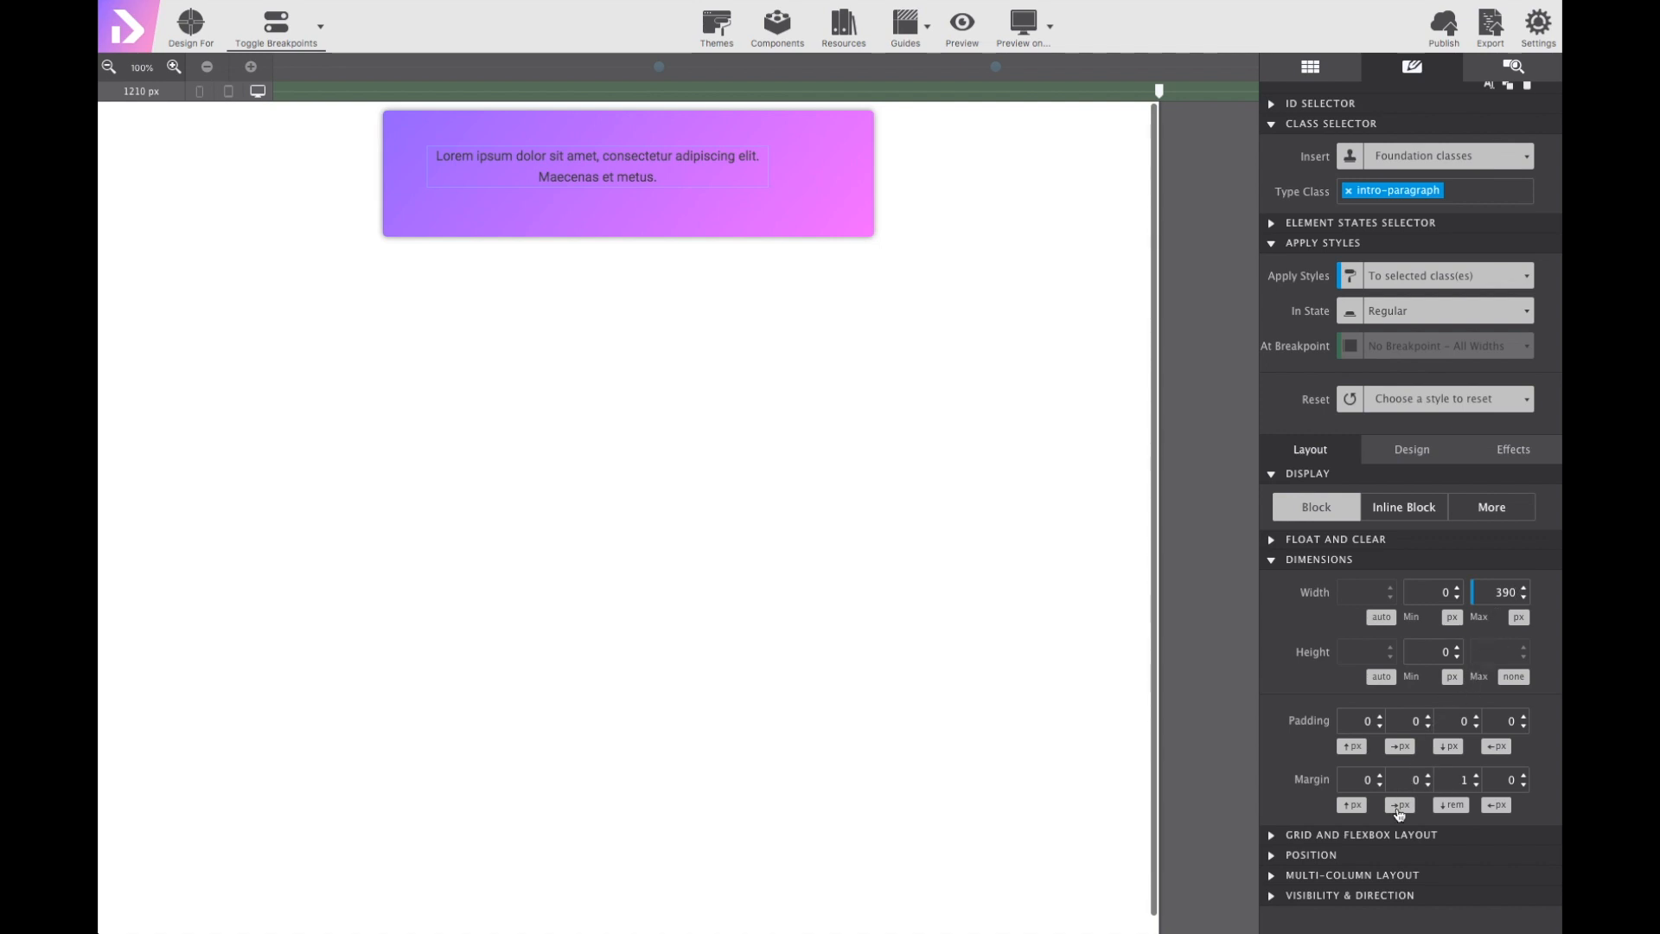
left_click(1399, 804)
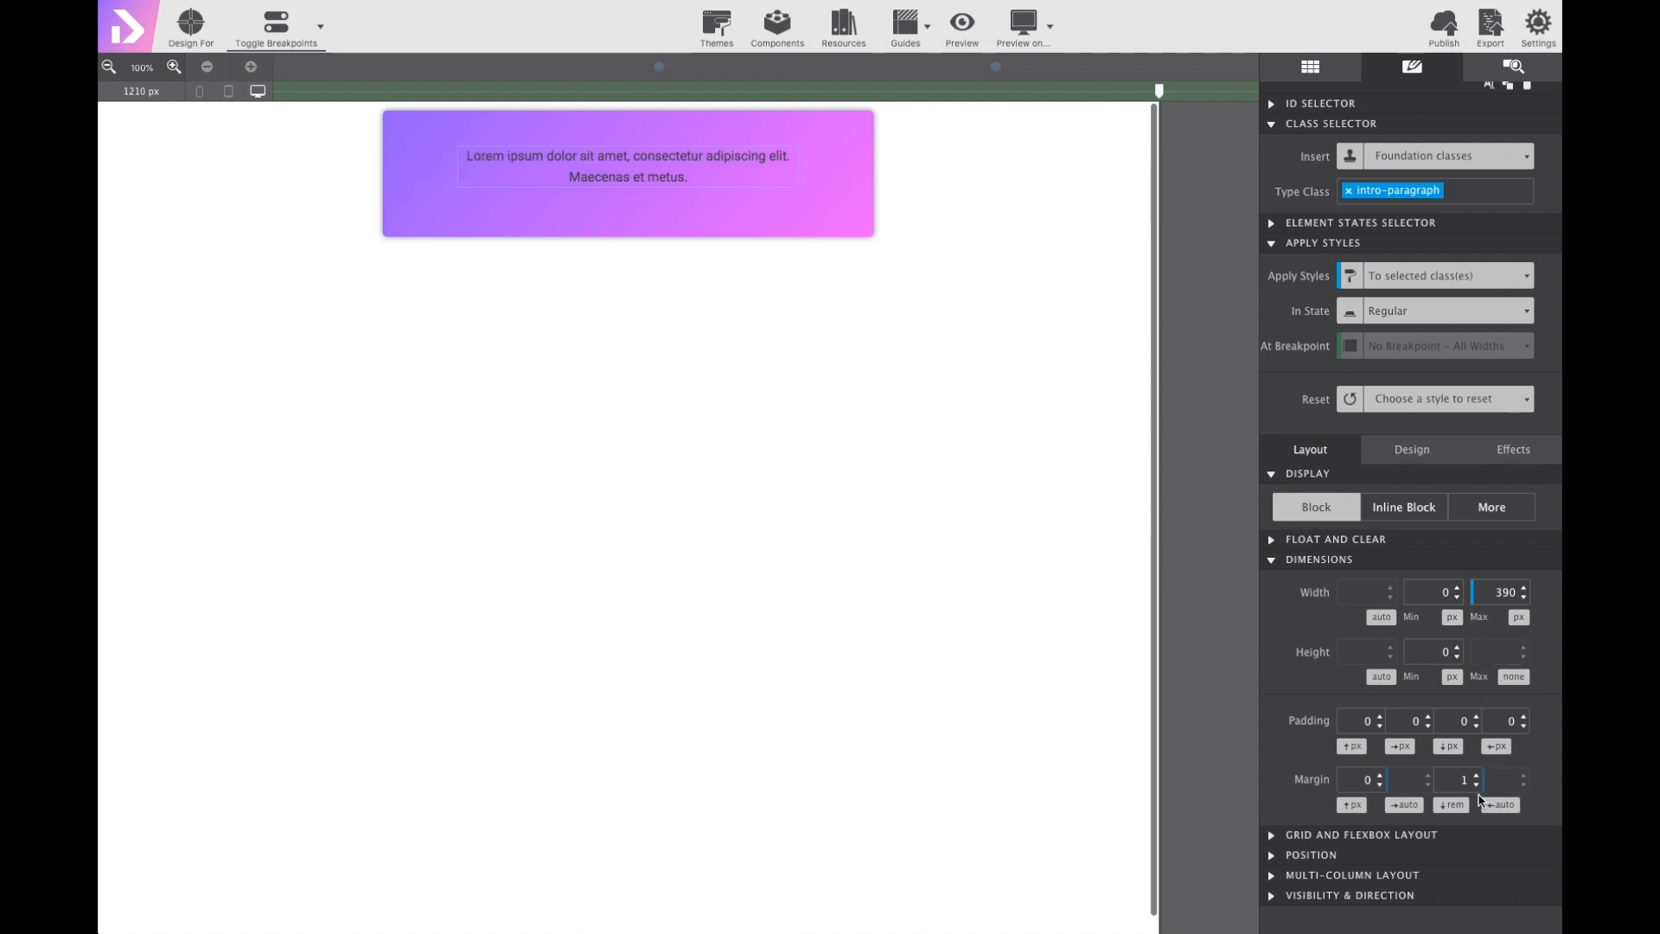
left_click(1453, 804)
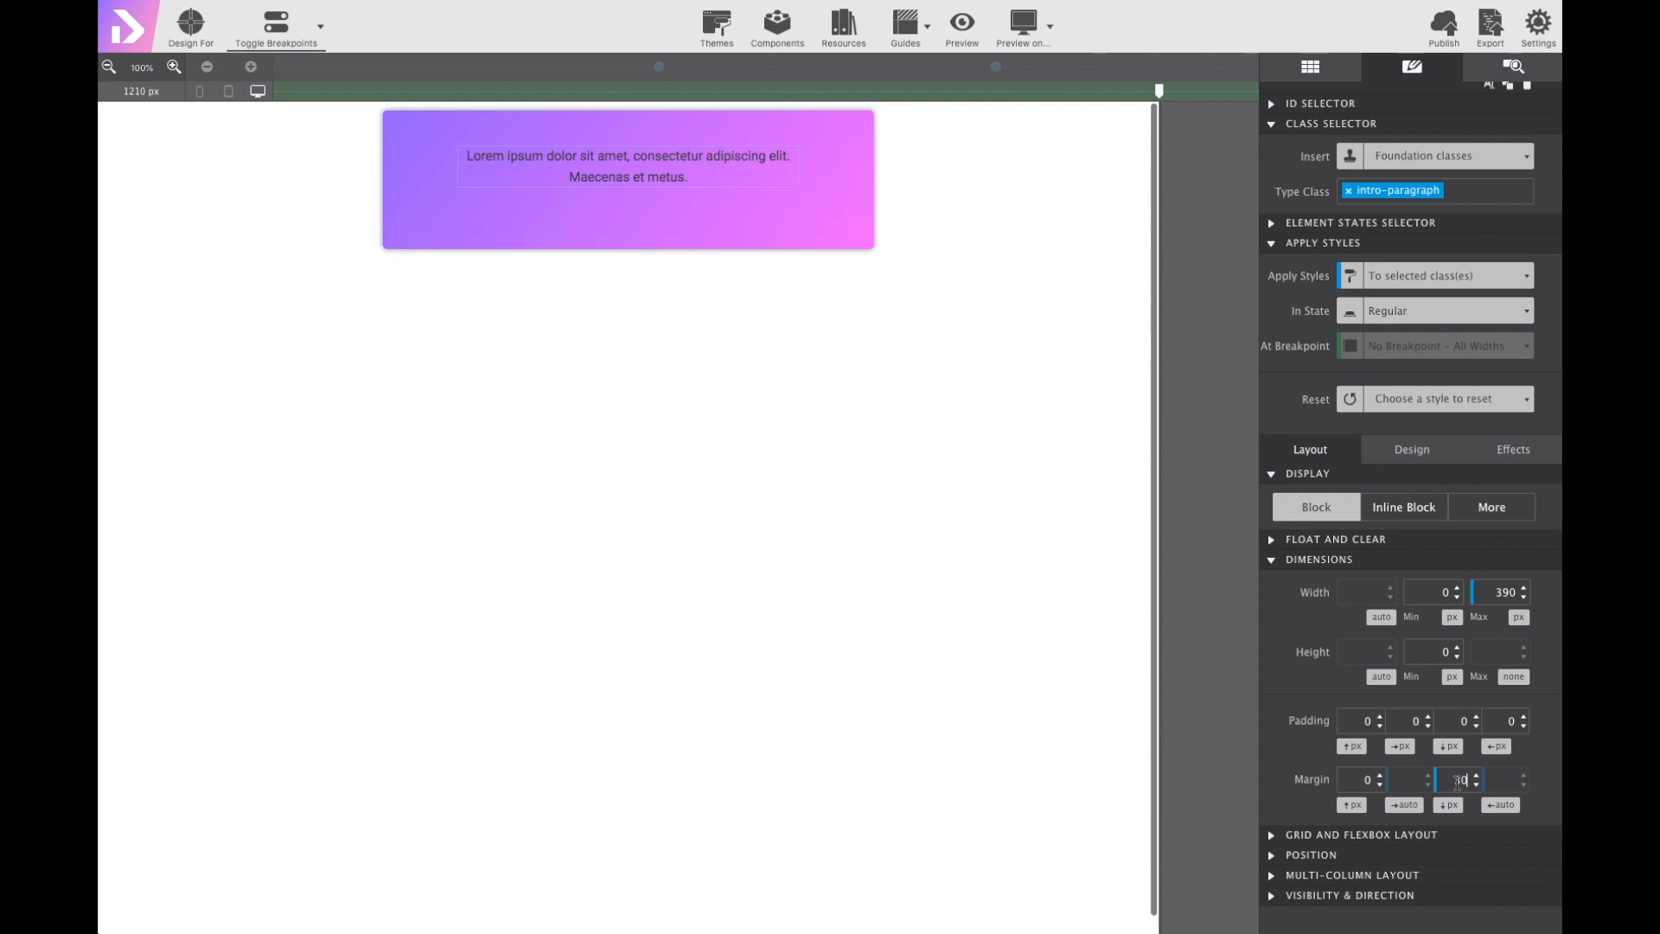
type("30")
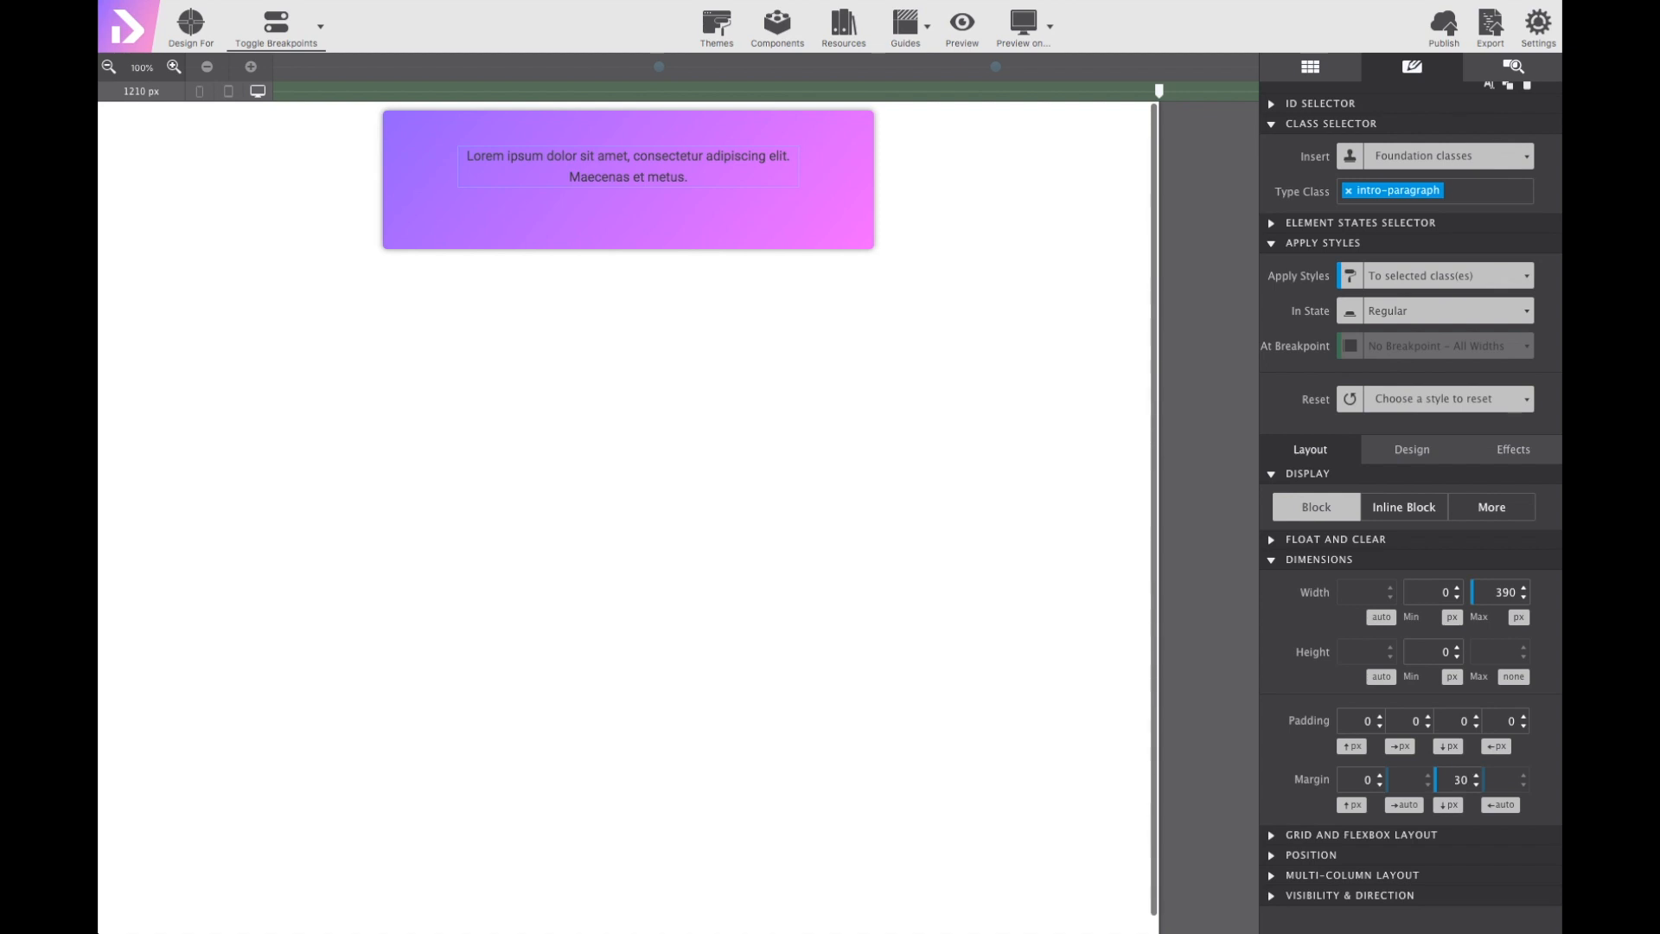
mouse_move(1064, 237)
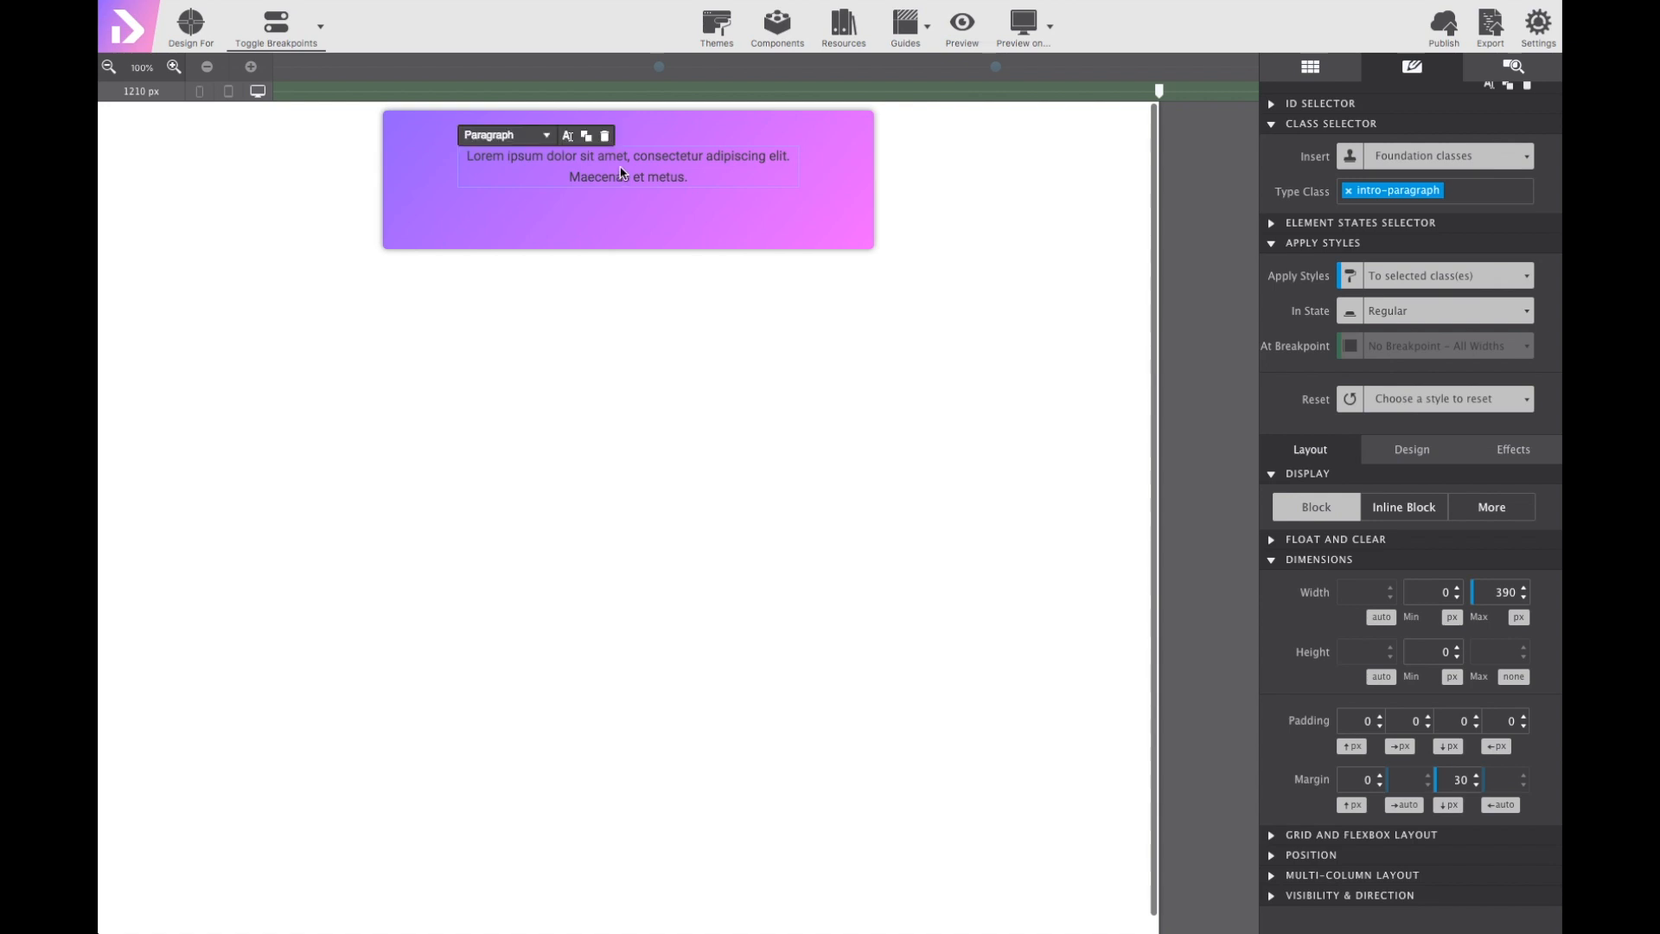
Replace the lorem ipsum with the 'So you want to receive our newsletter...' invitation text.
right_click(623, 171)
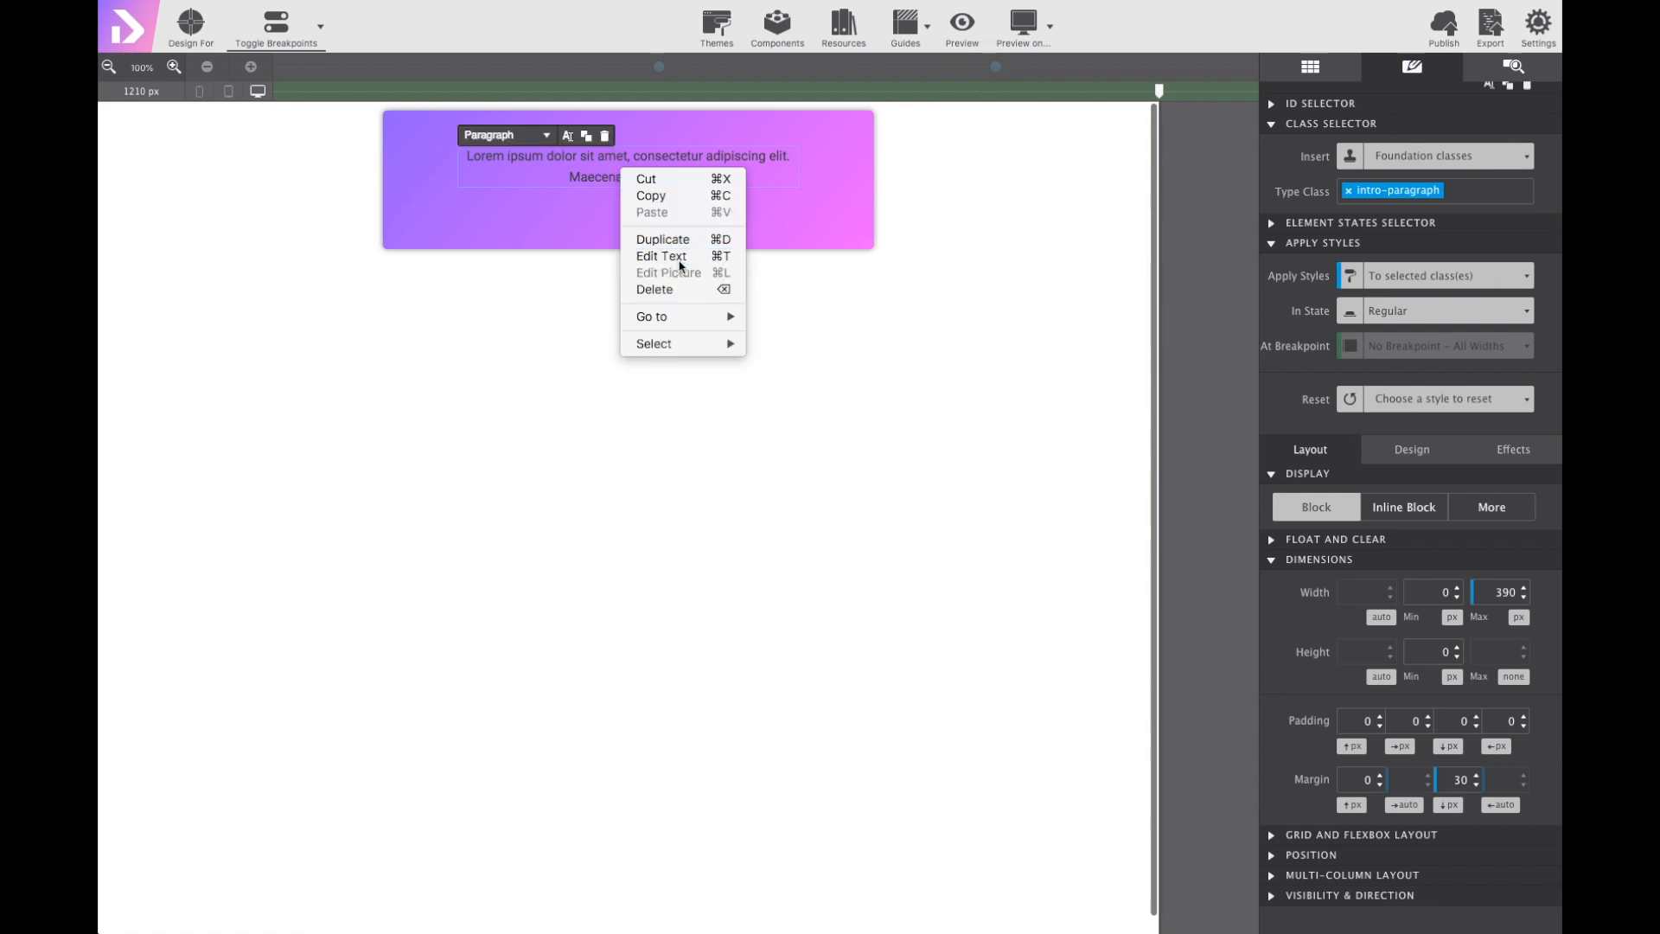
left_click(660, 255)
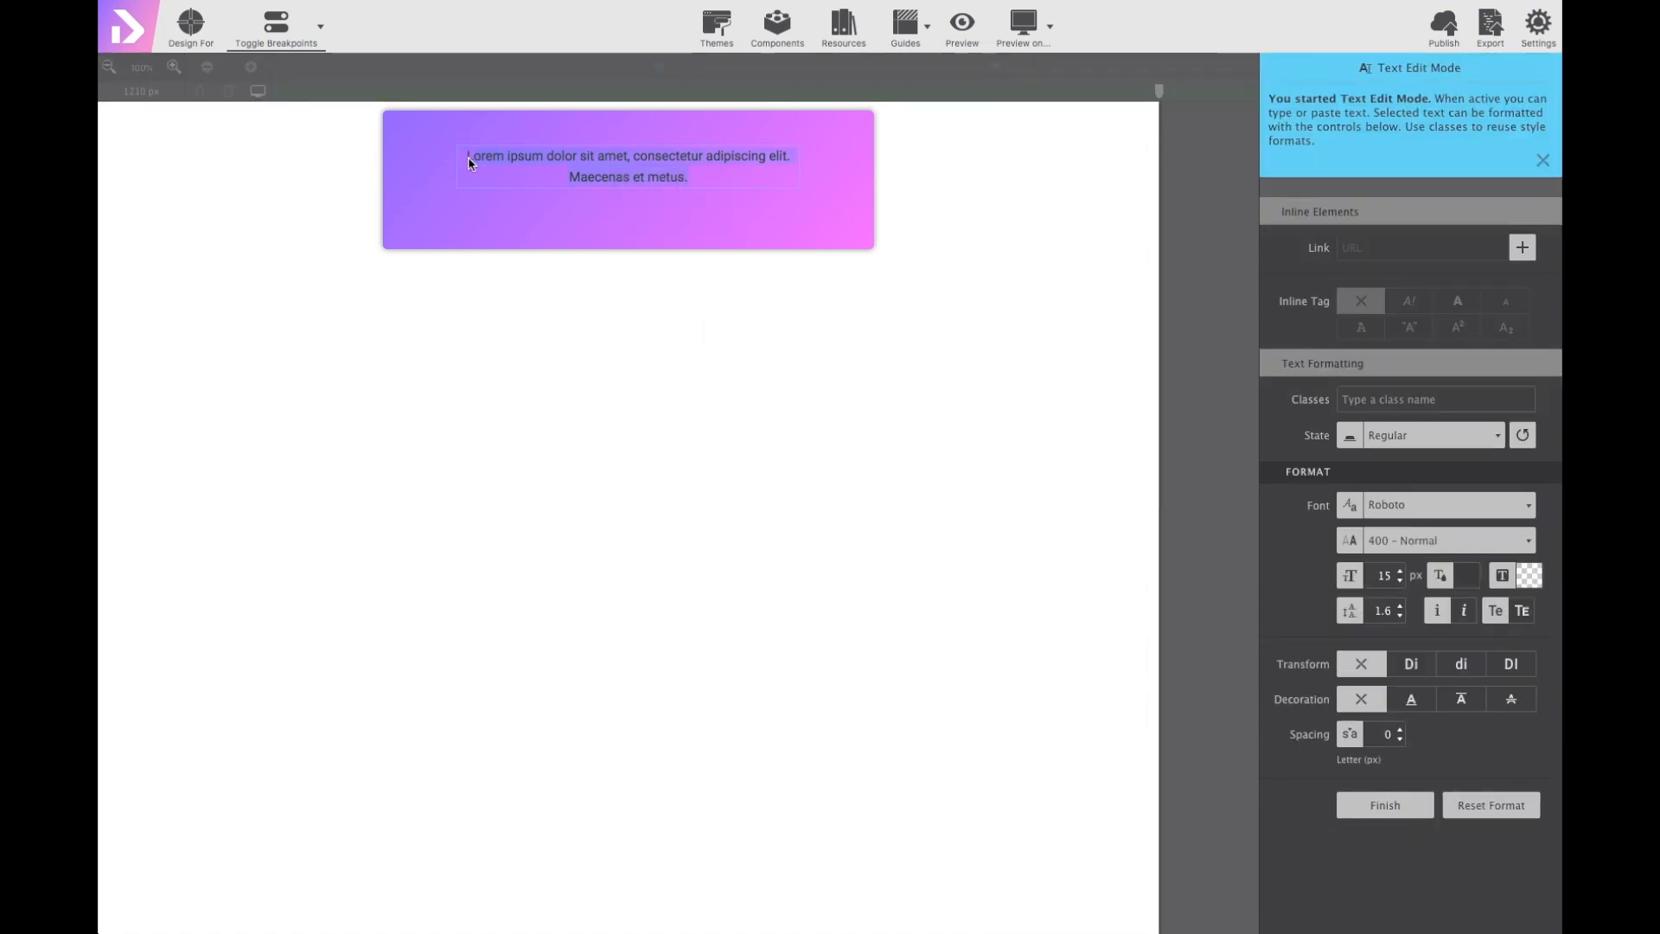
type("So you want to receive our newsletter. Let us to know your techie preferences and well send you only useful articles.")
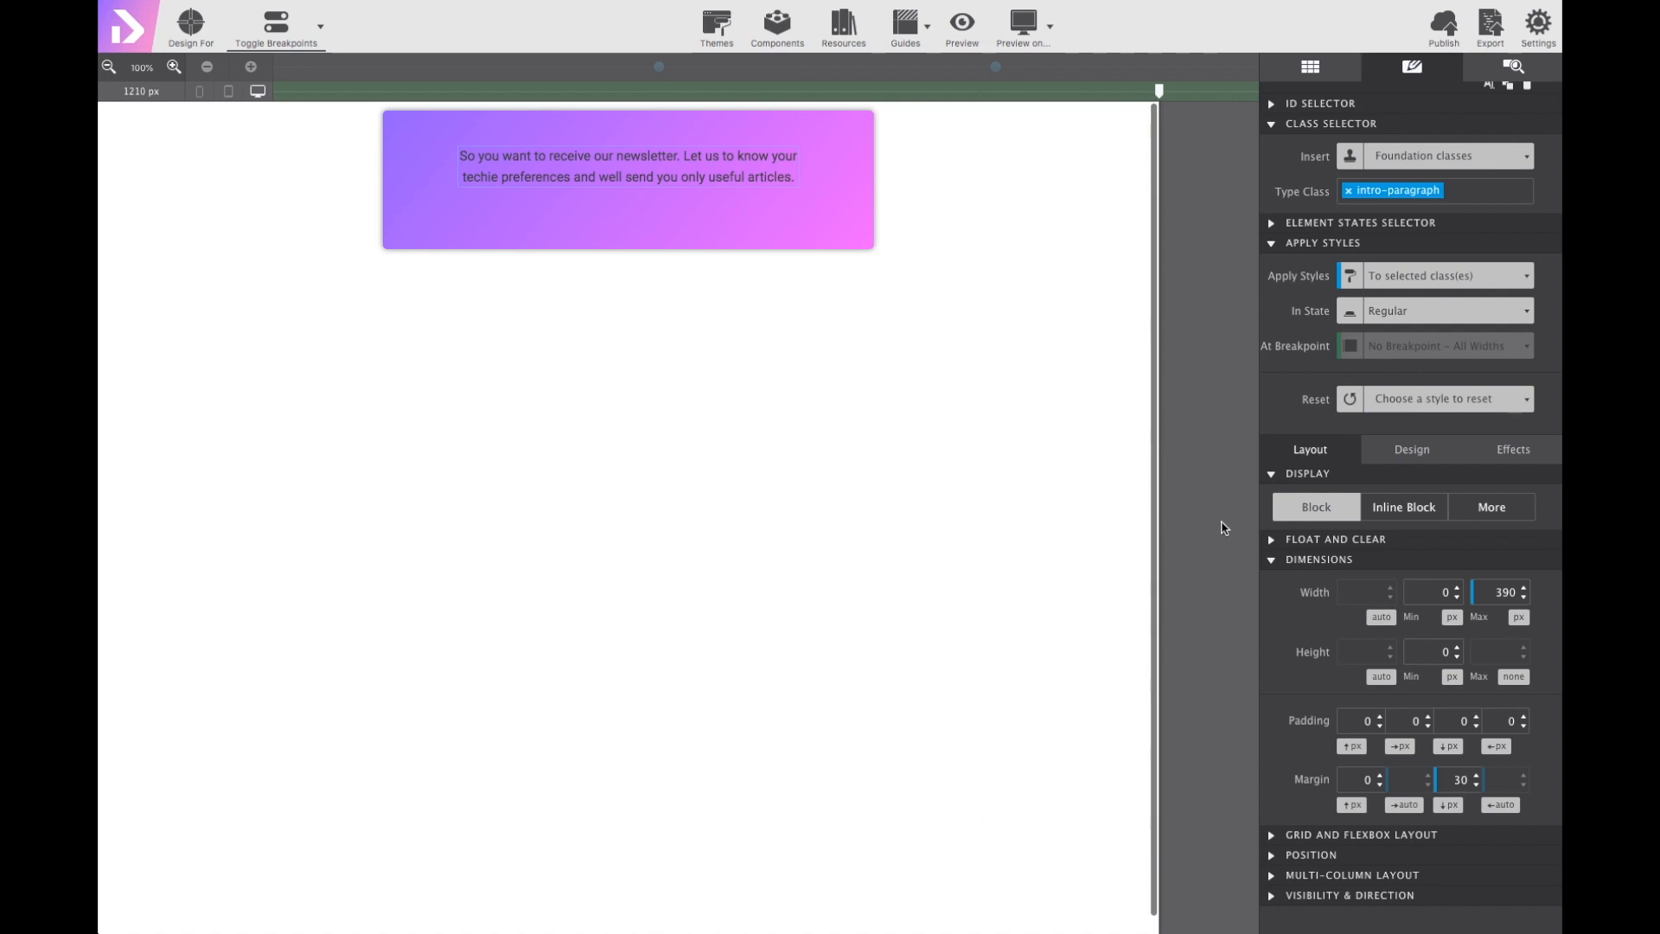
mouse_move(1306, 119)
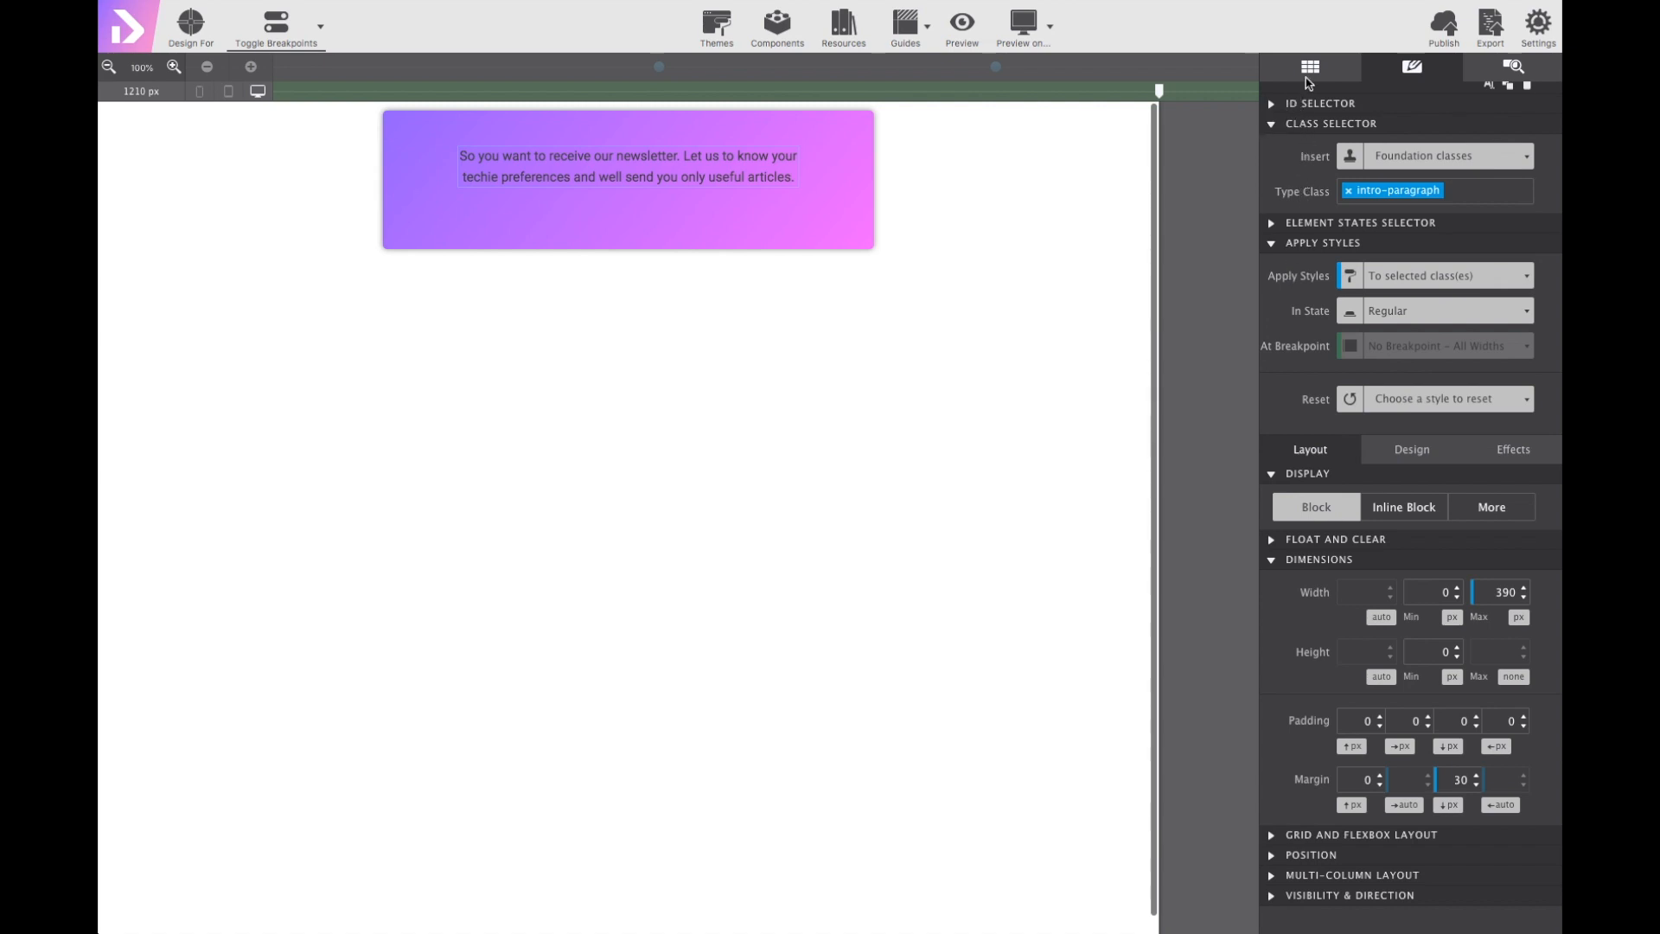
Add a Checkbox Div from the Form Elements library below the paragraph.
left_click(1309, 68)
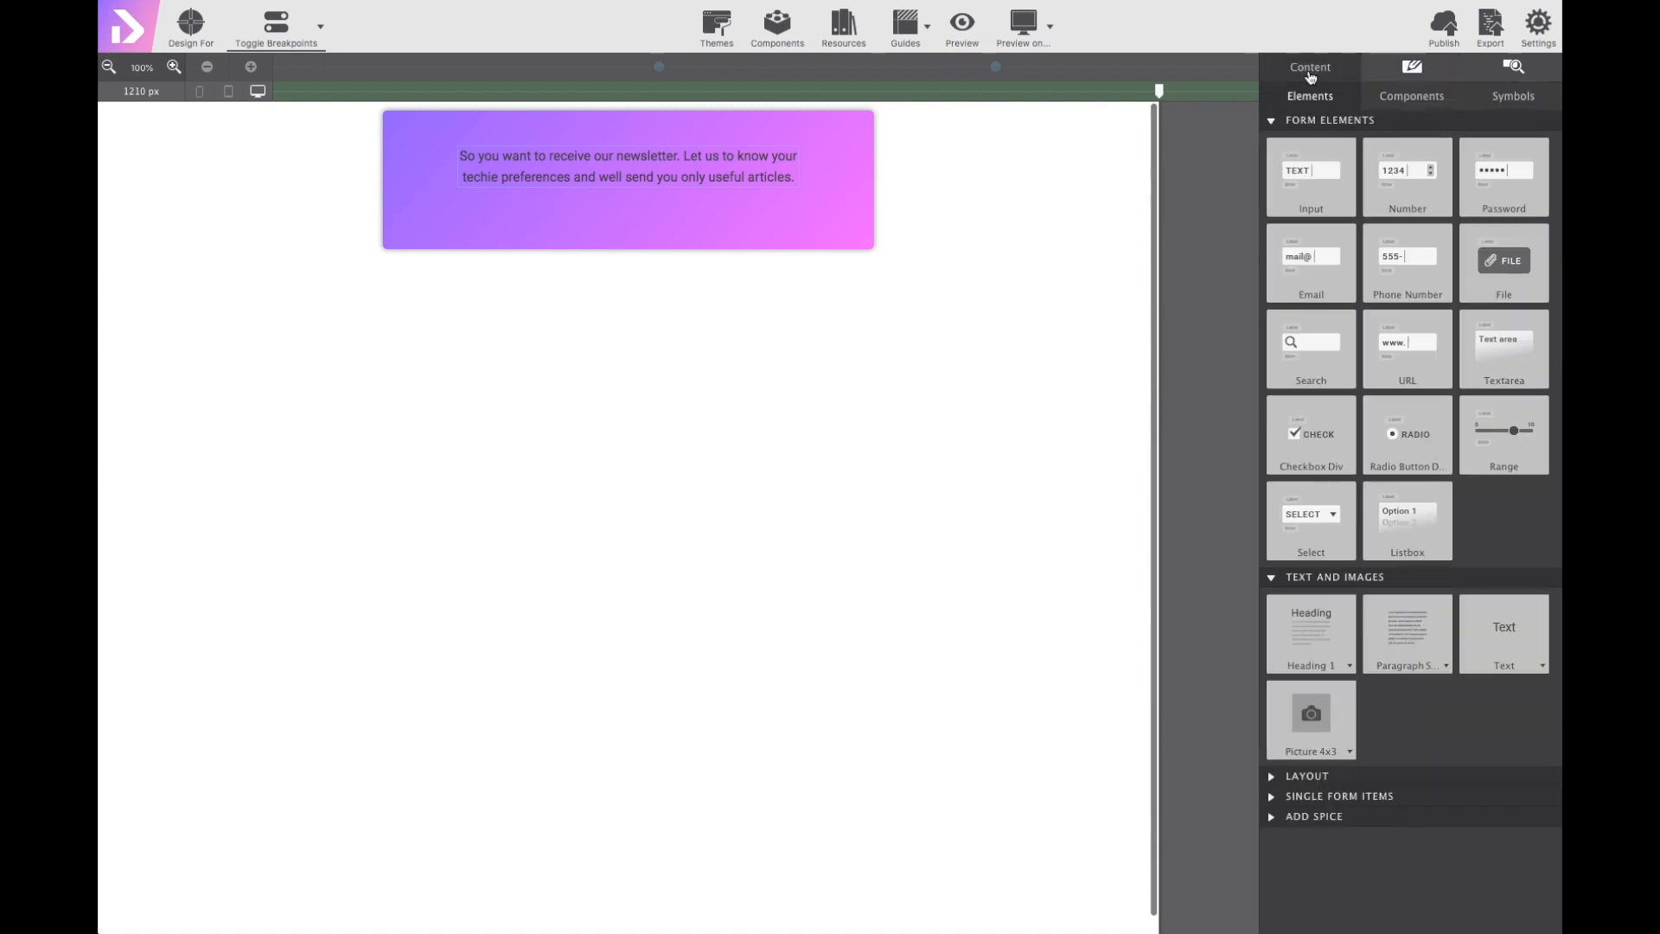
left_click(1310, 68)
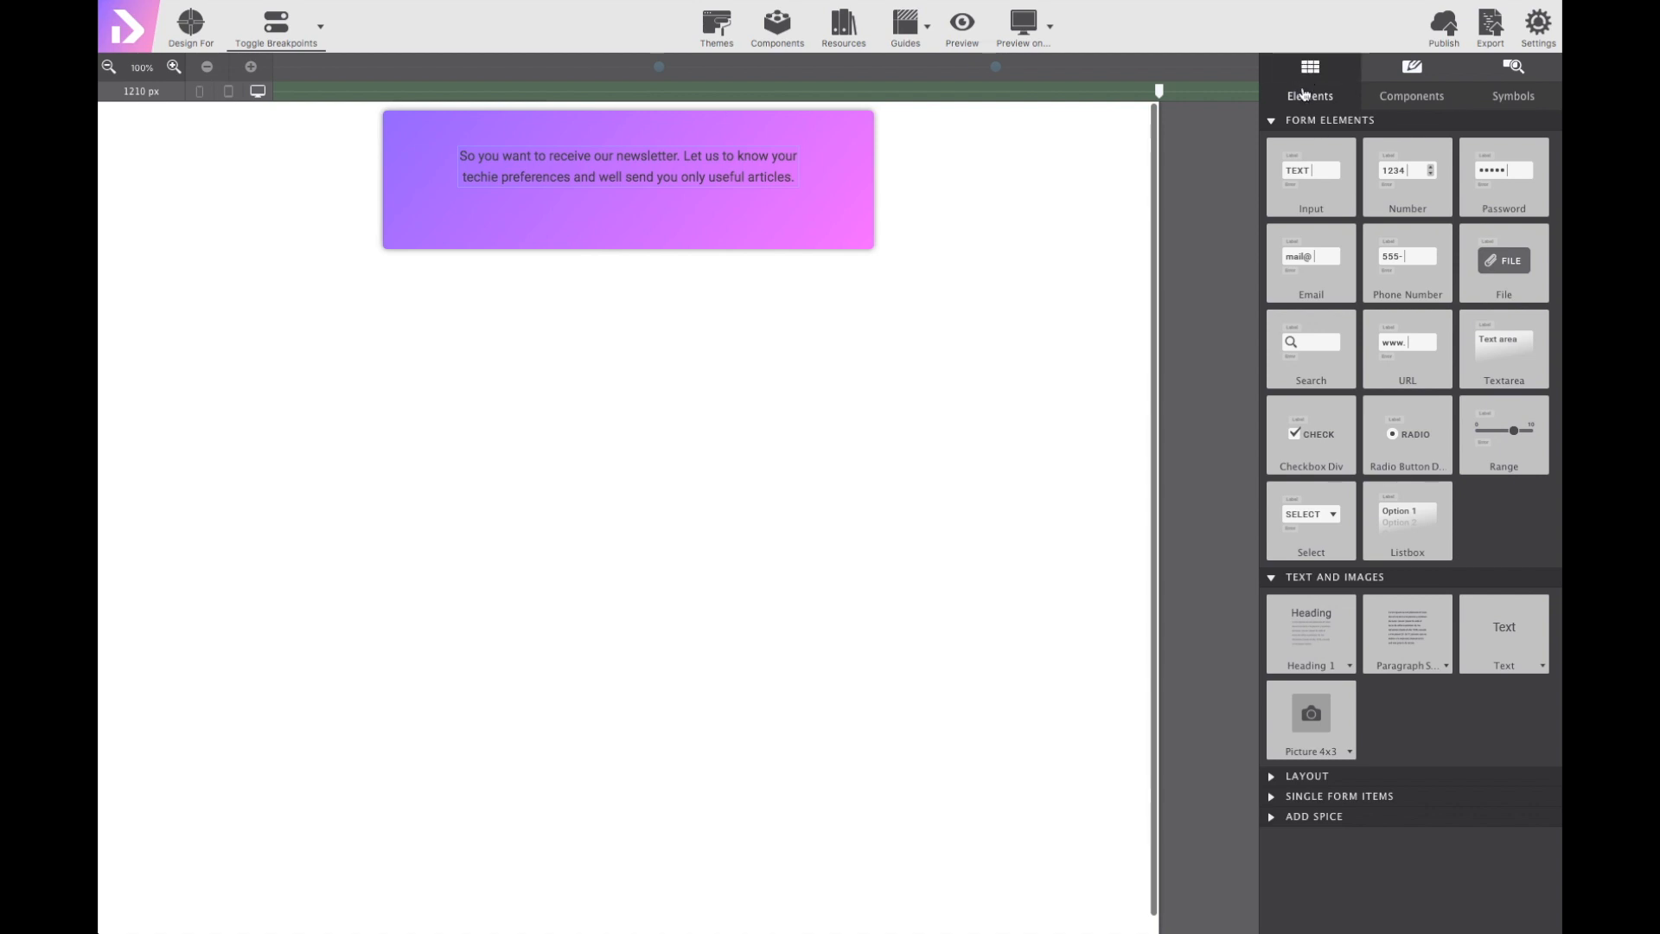
mouse_move(1323, 455)
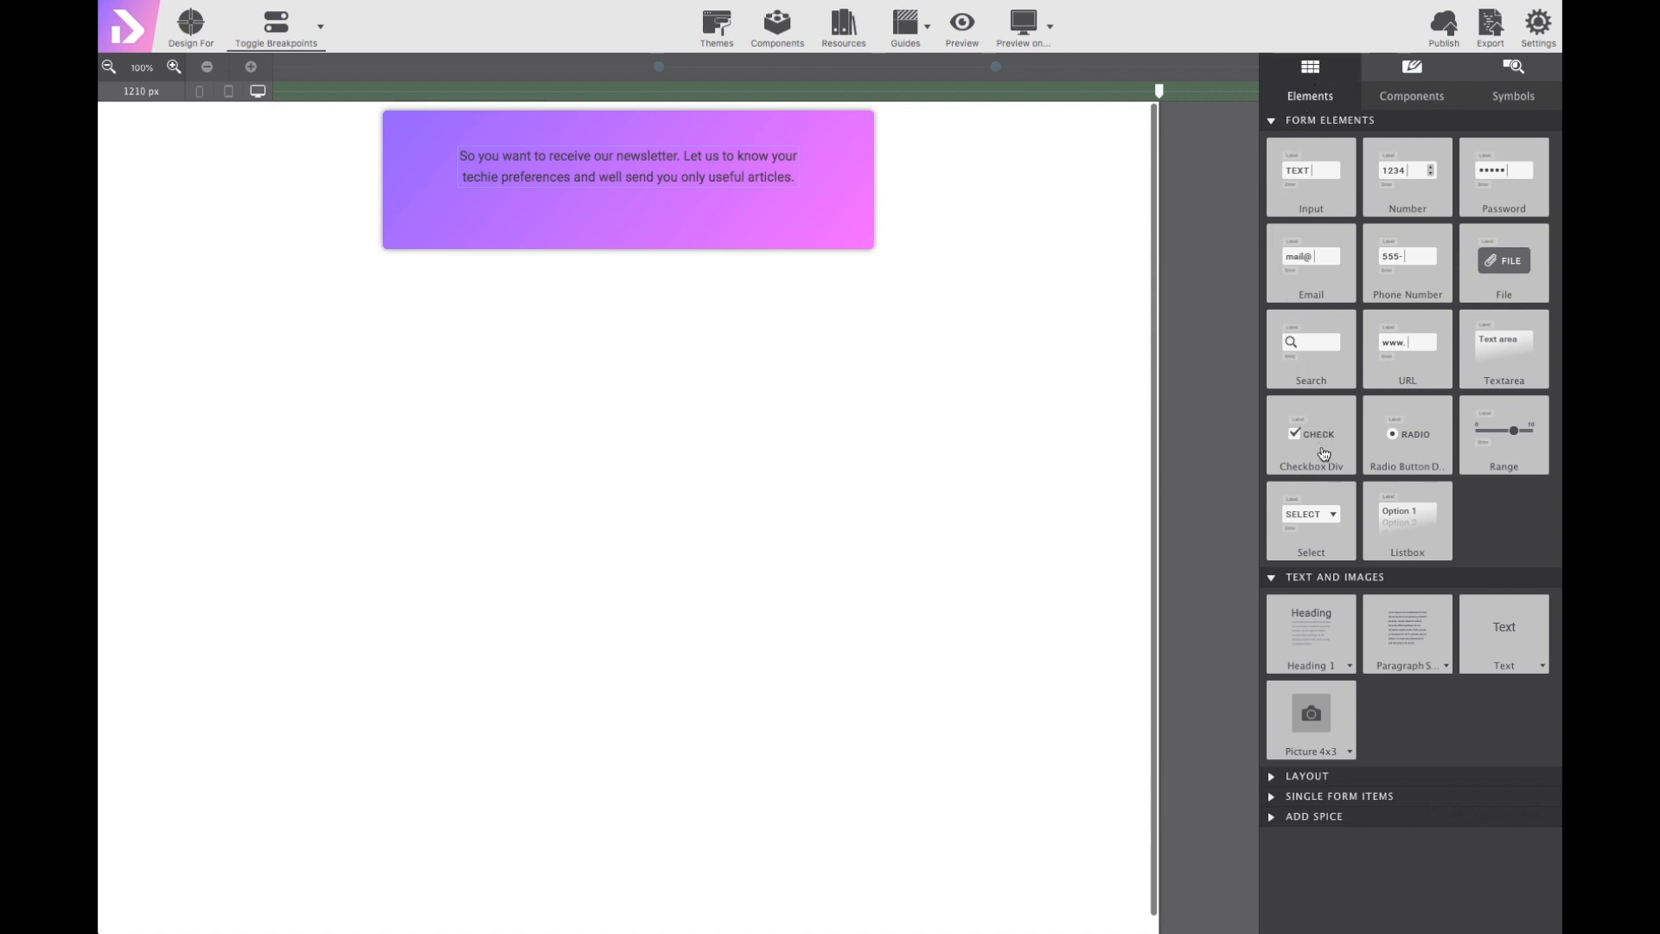
left_click(1311, 434)
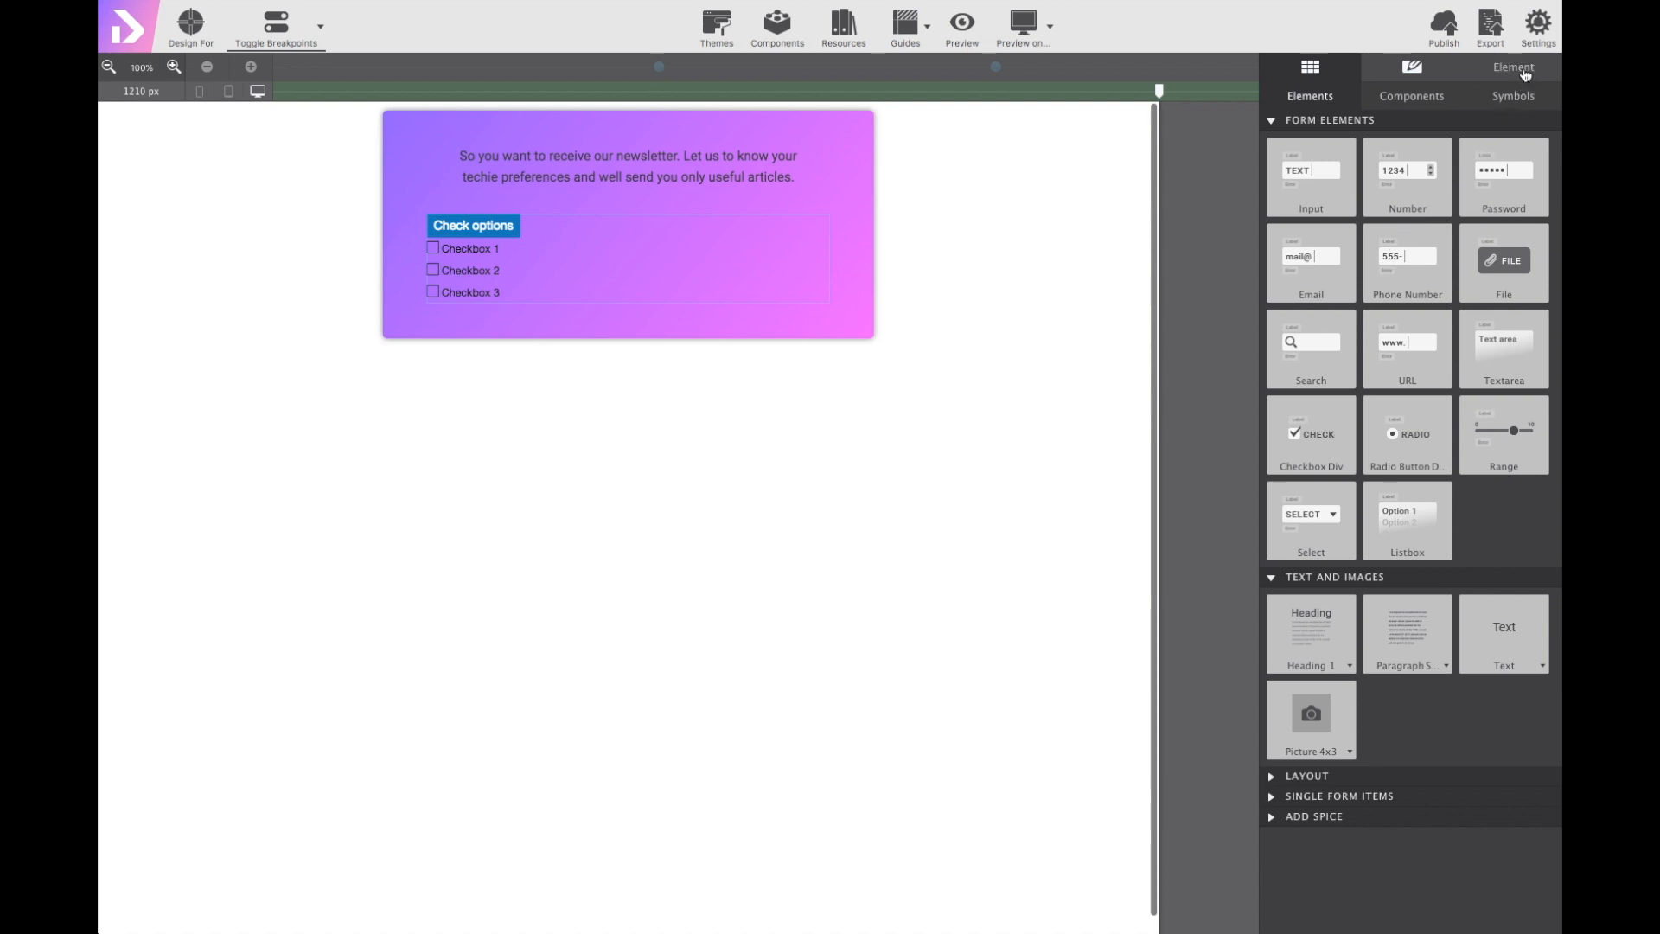
Select the checkbox group's container in the Elements Tree.
left_click(1513, 68)
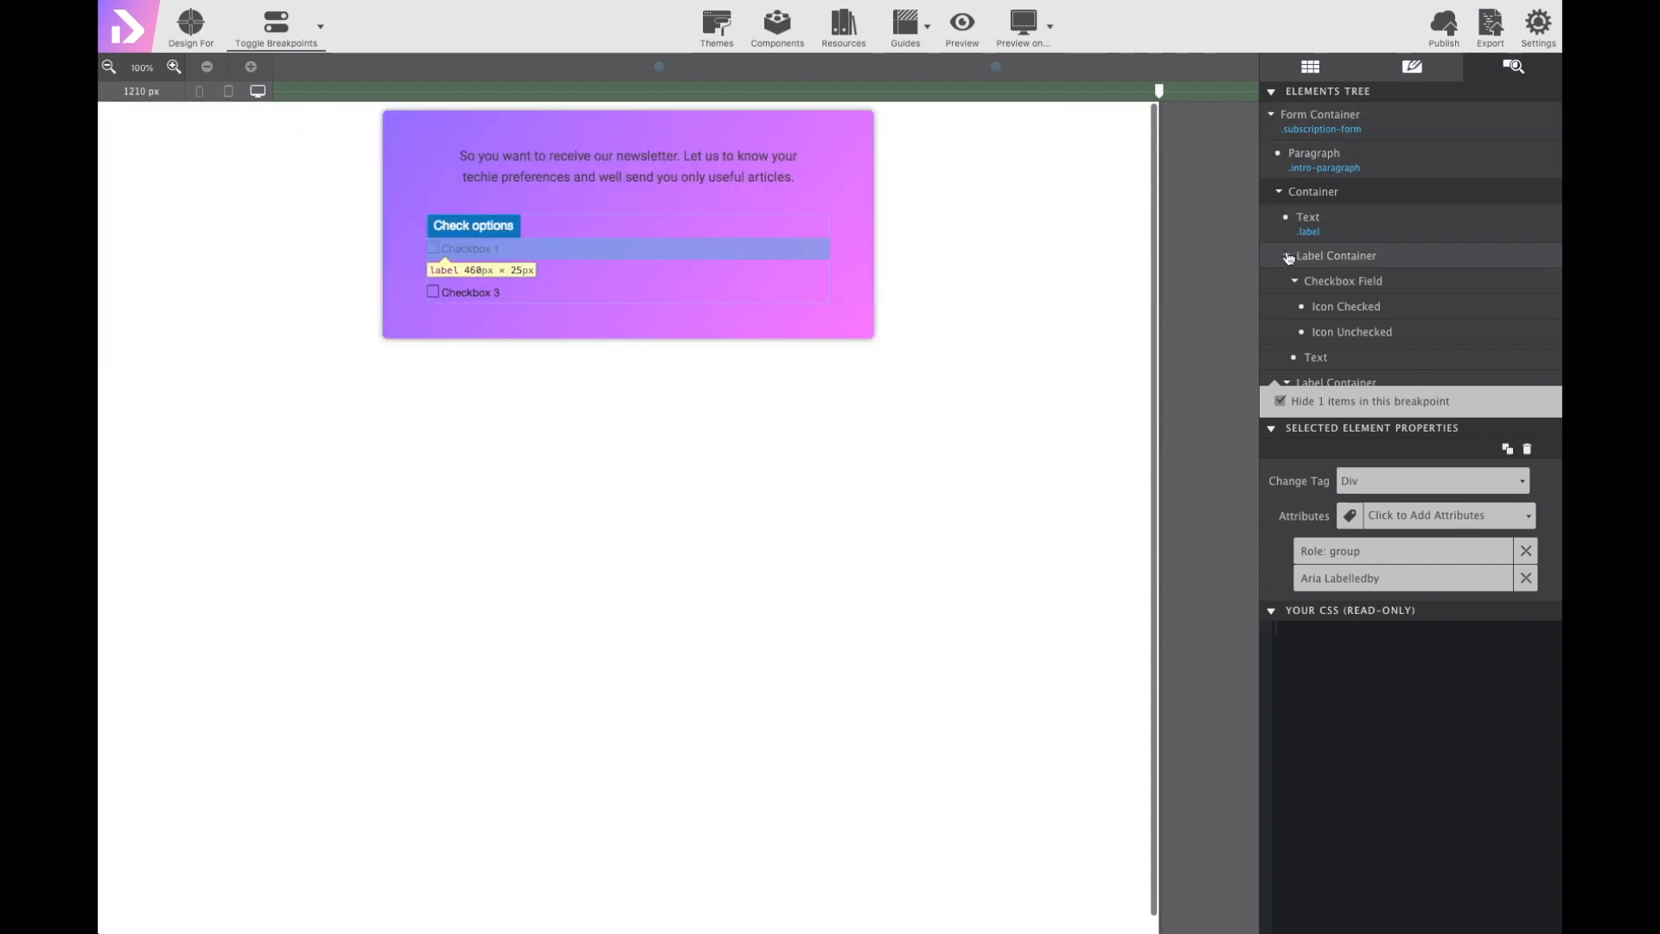
left_click(1289, 256)
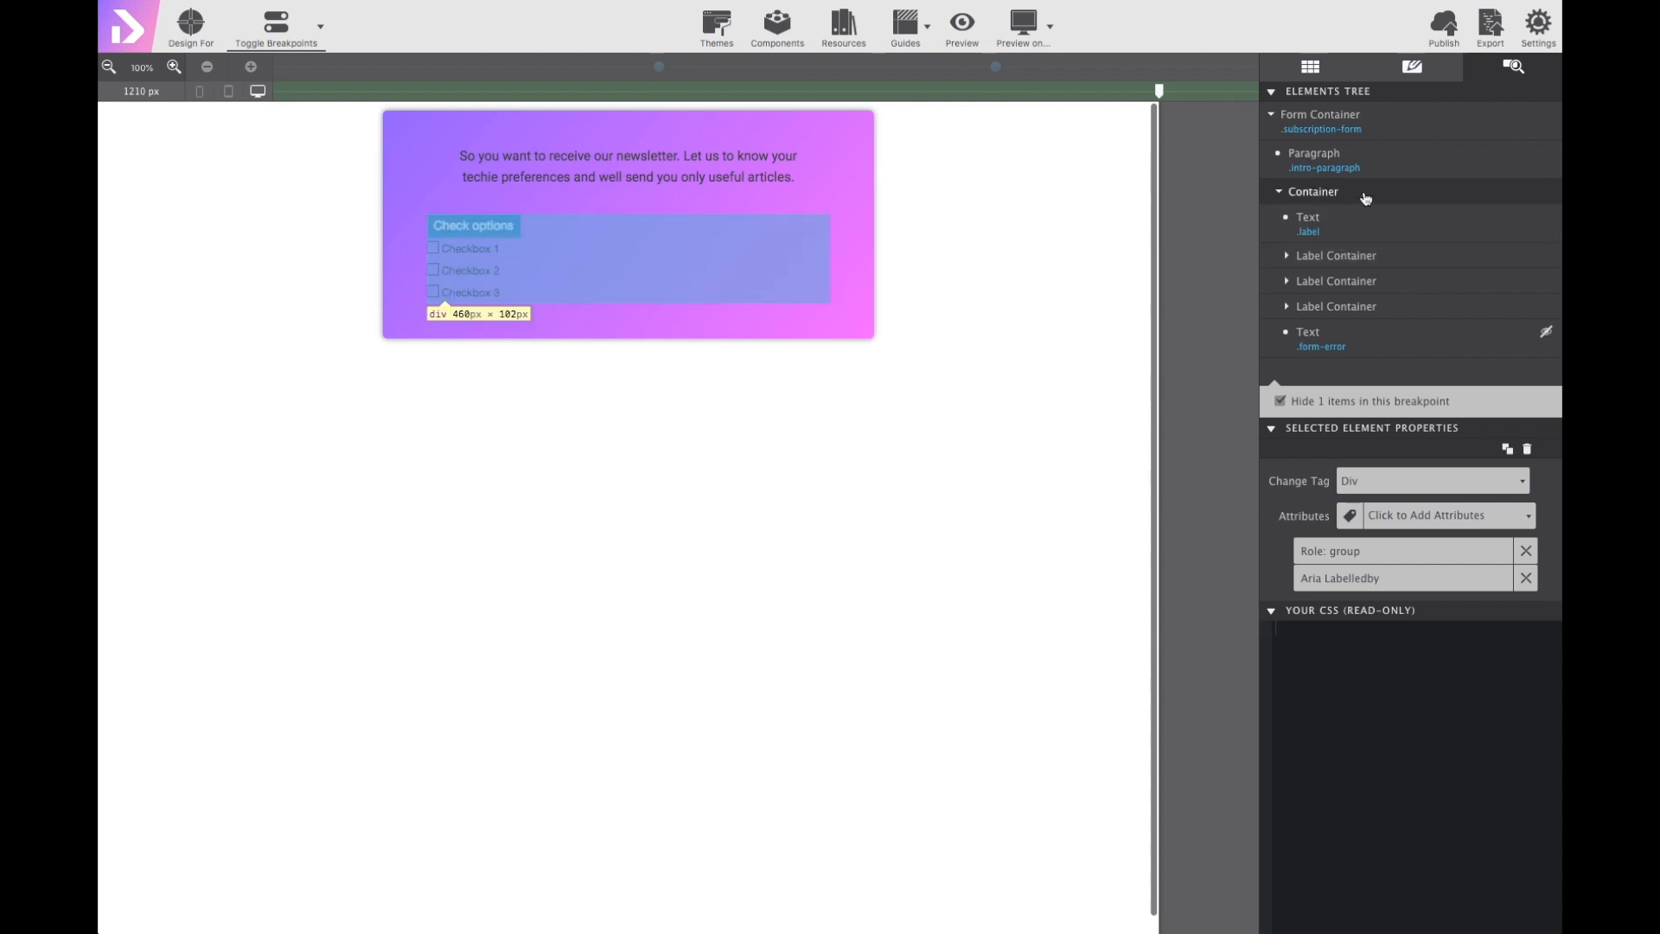
left_click(1411, 66)
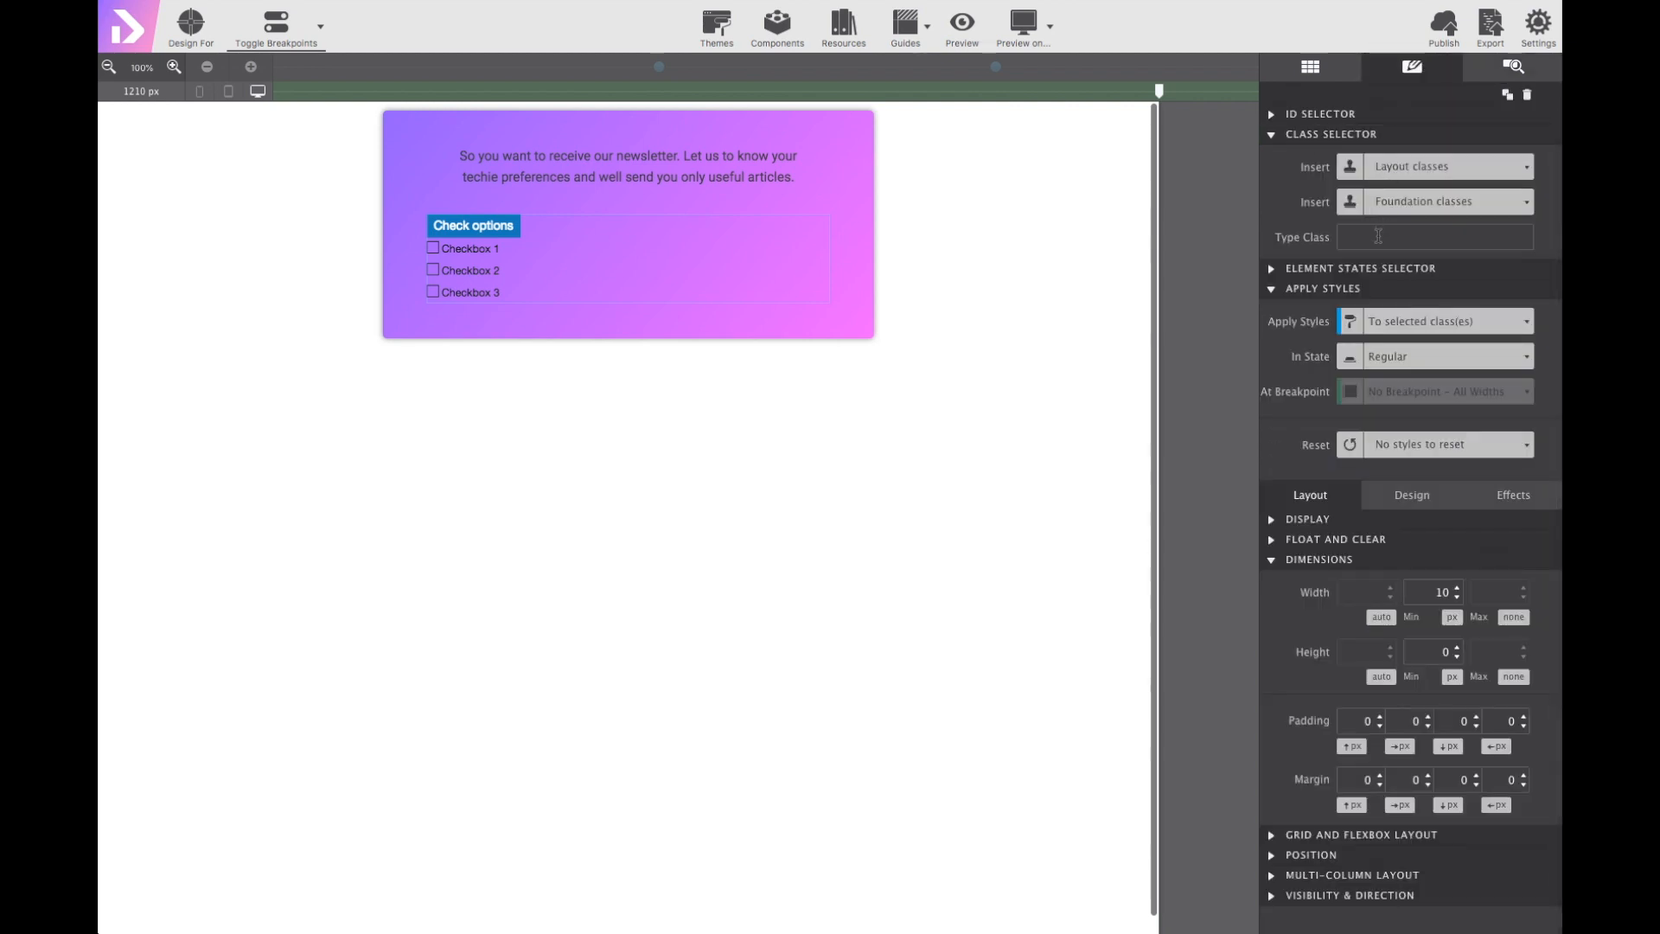
Give the container the class 'visual-choices' and delete the 'Check options' label.
type("visual-choices")
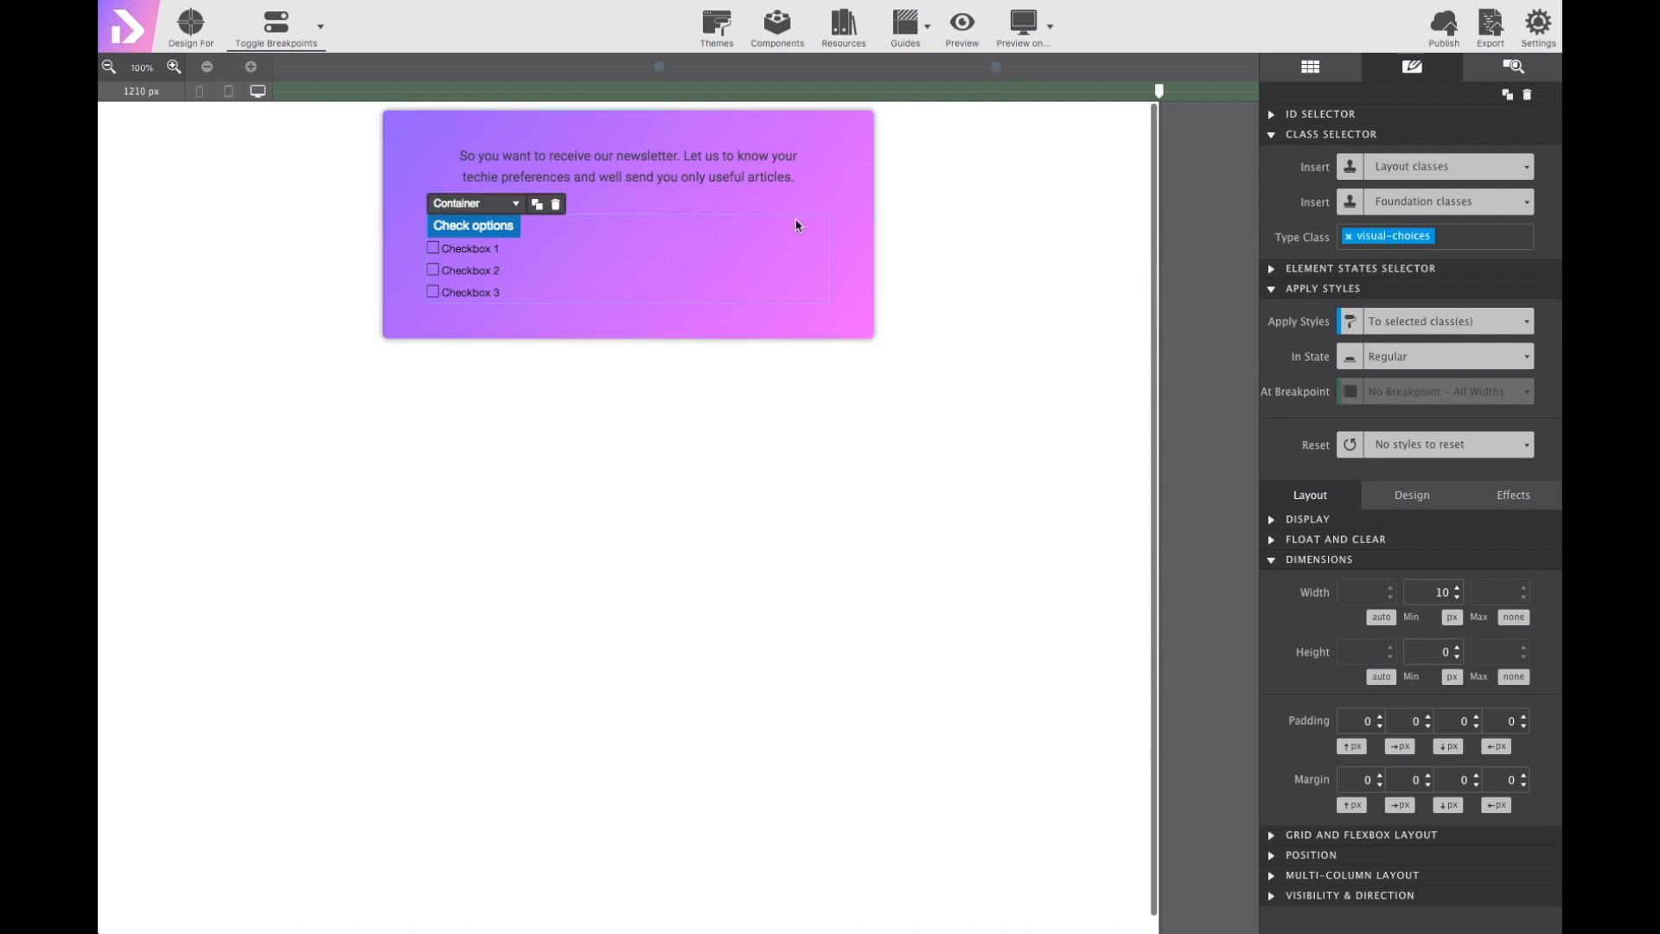
left_click(473, 225)
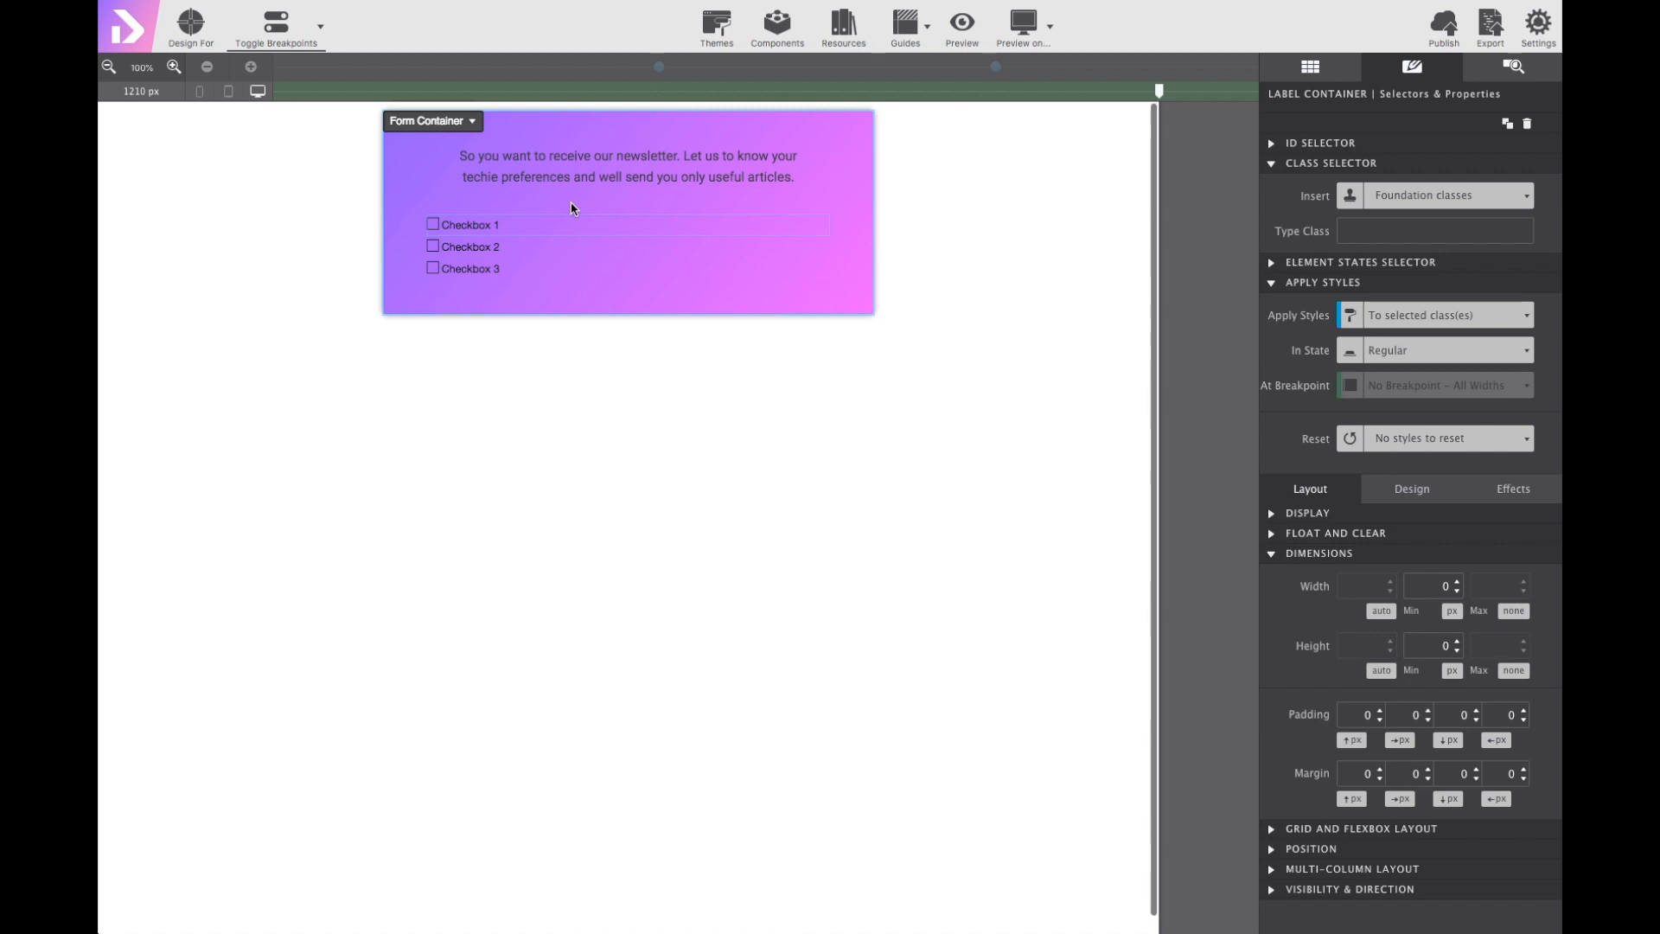
left_click(471, 245)
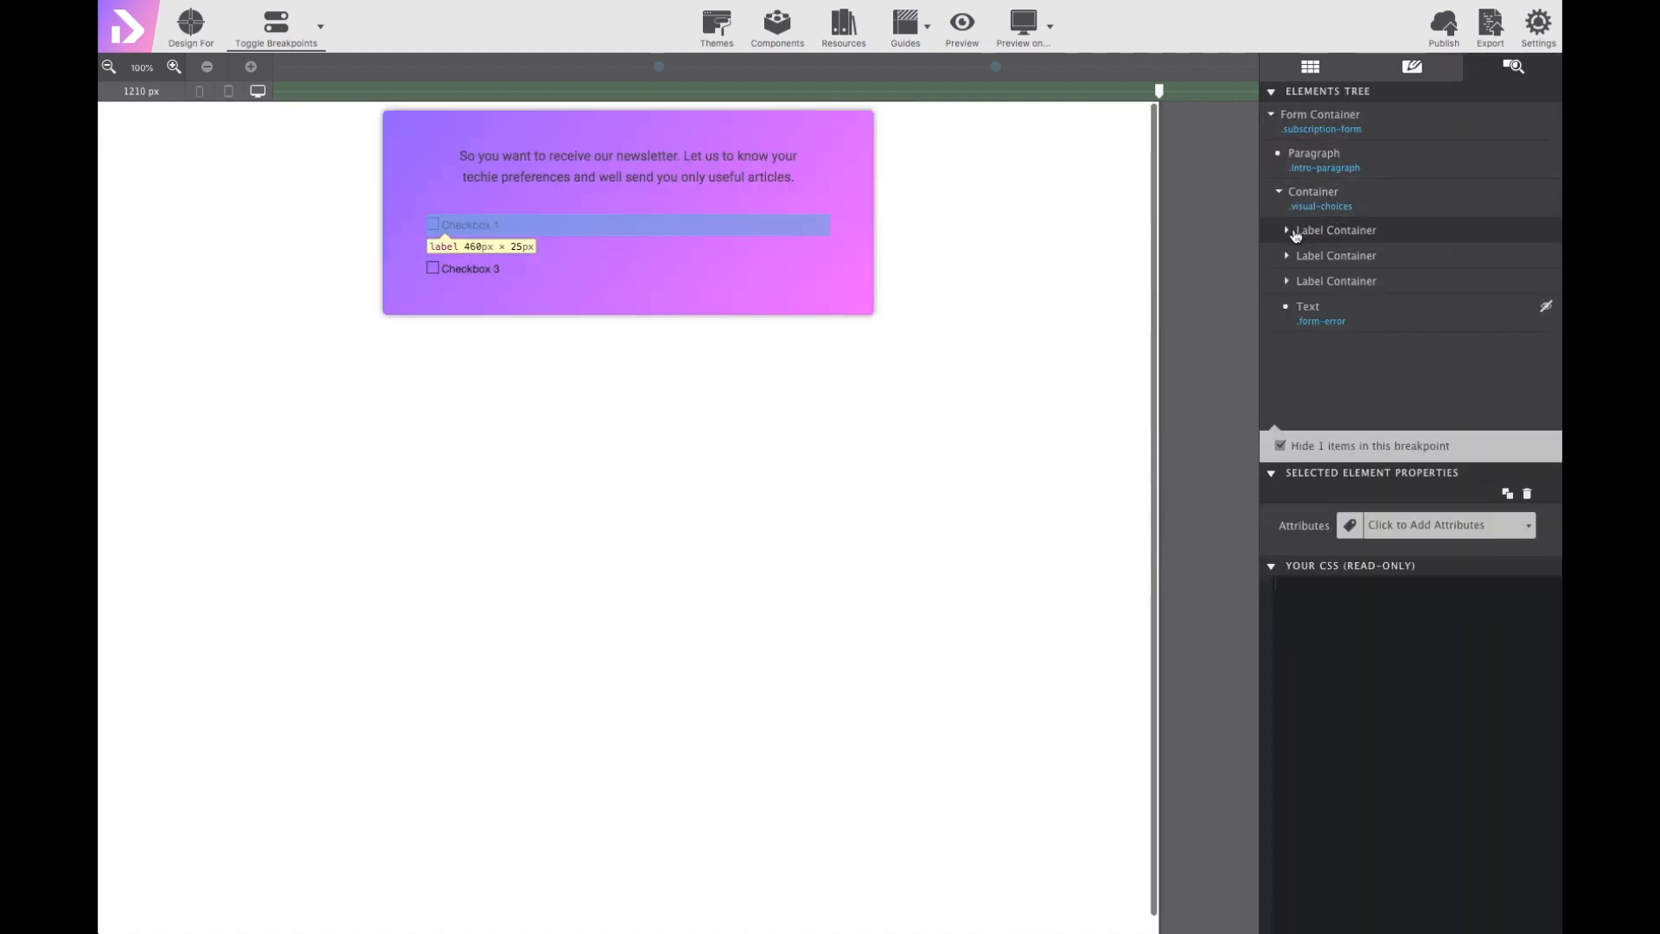
Expand the first checkbox's Label Container in the tree to reveal its parts.
left_click(1287, 230)
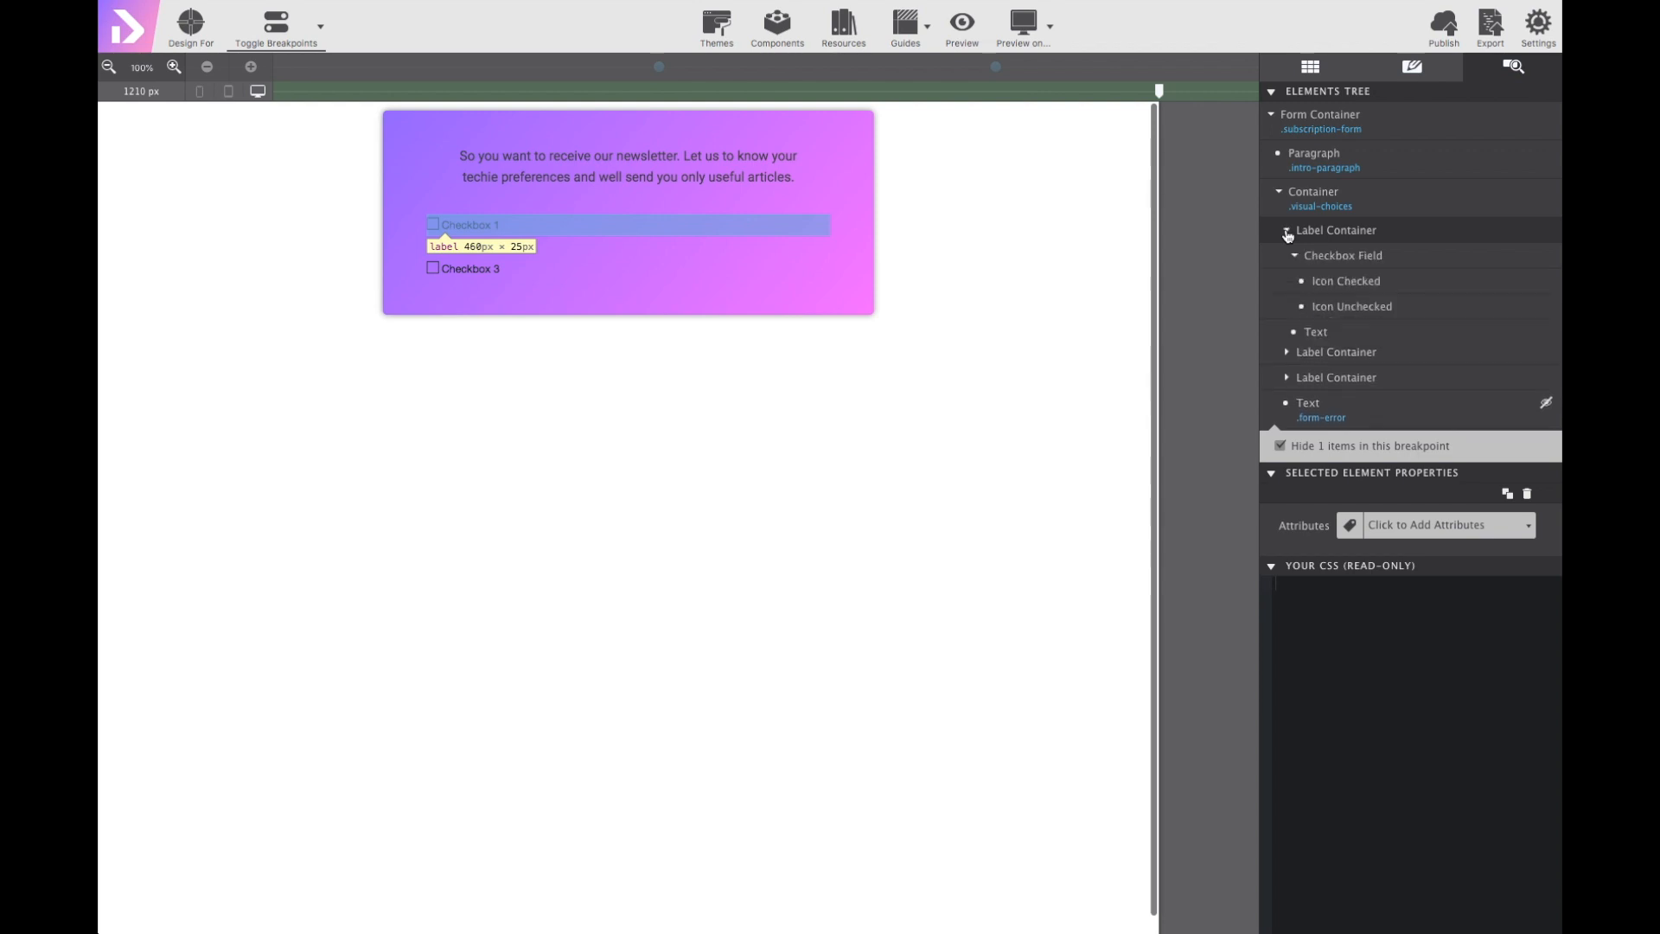
left_click(1342, 256)
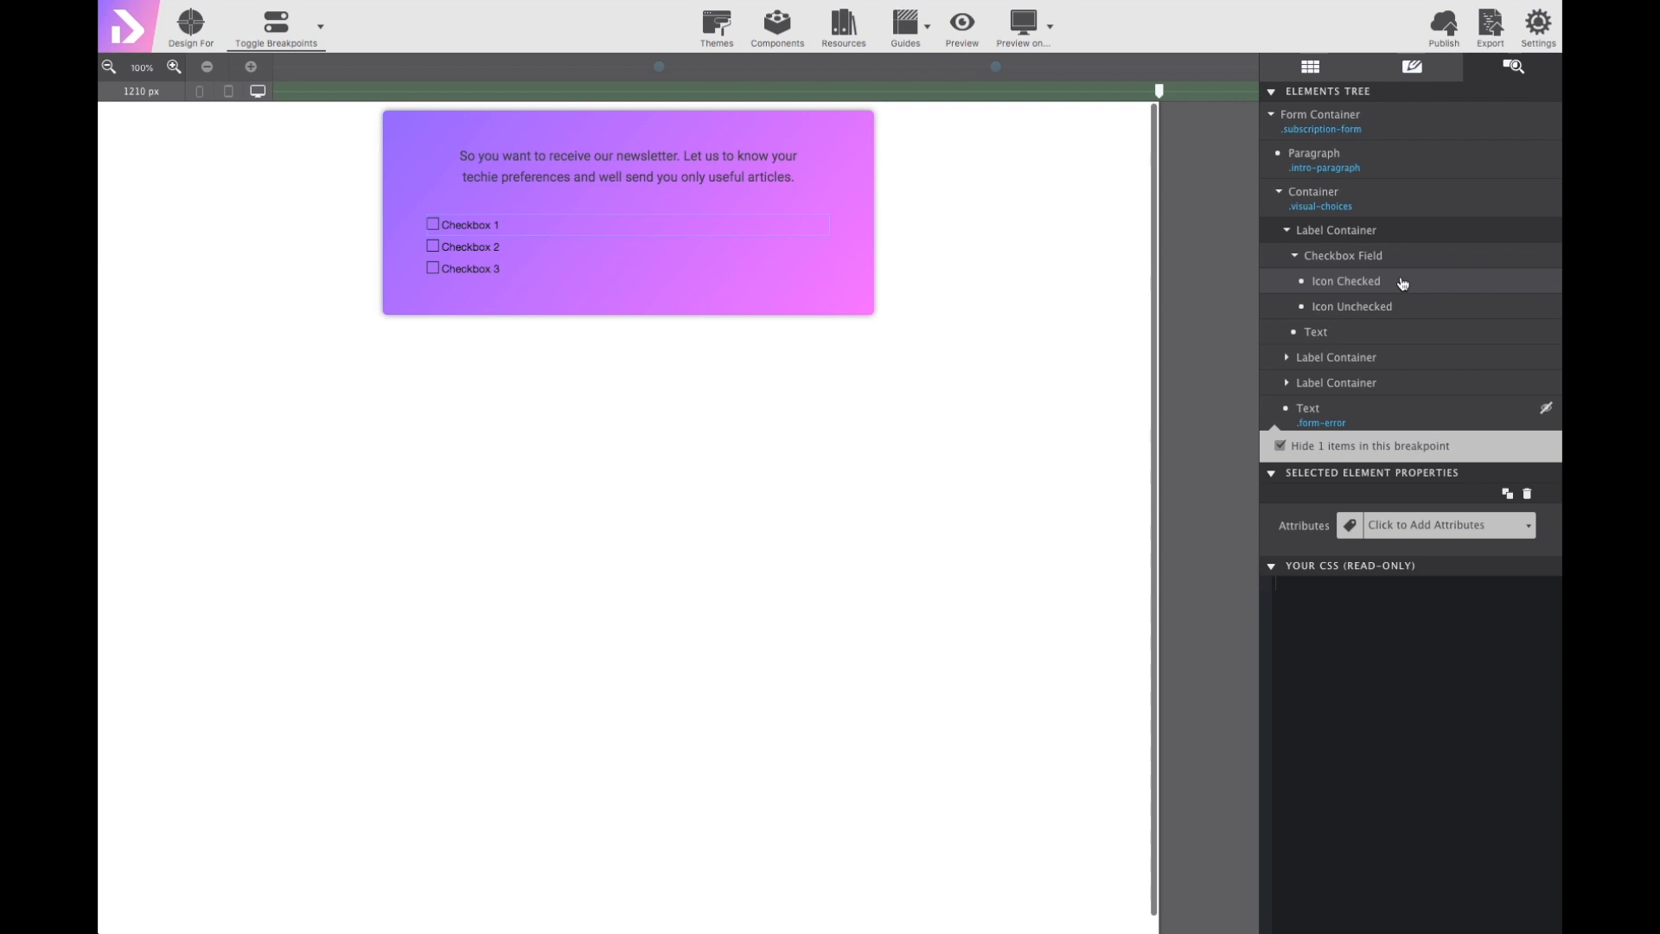
mouse_move(1352, 306)
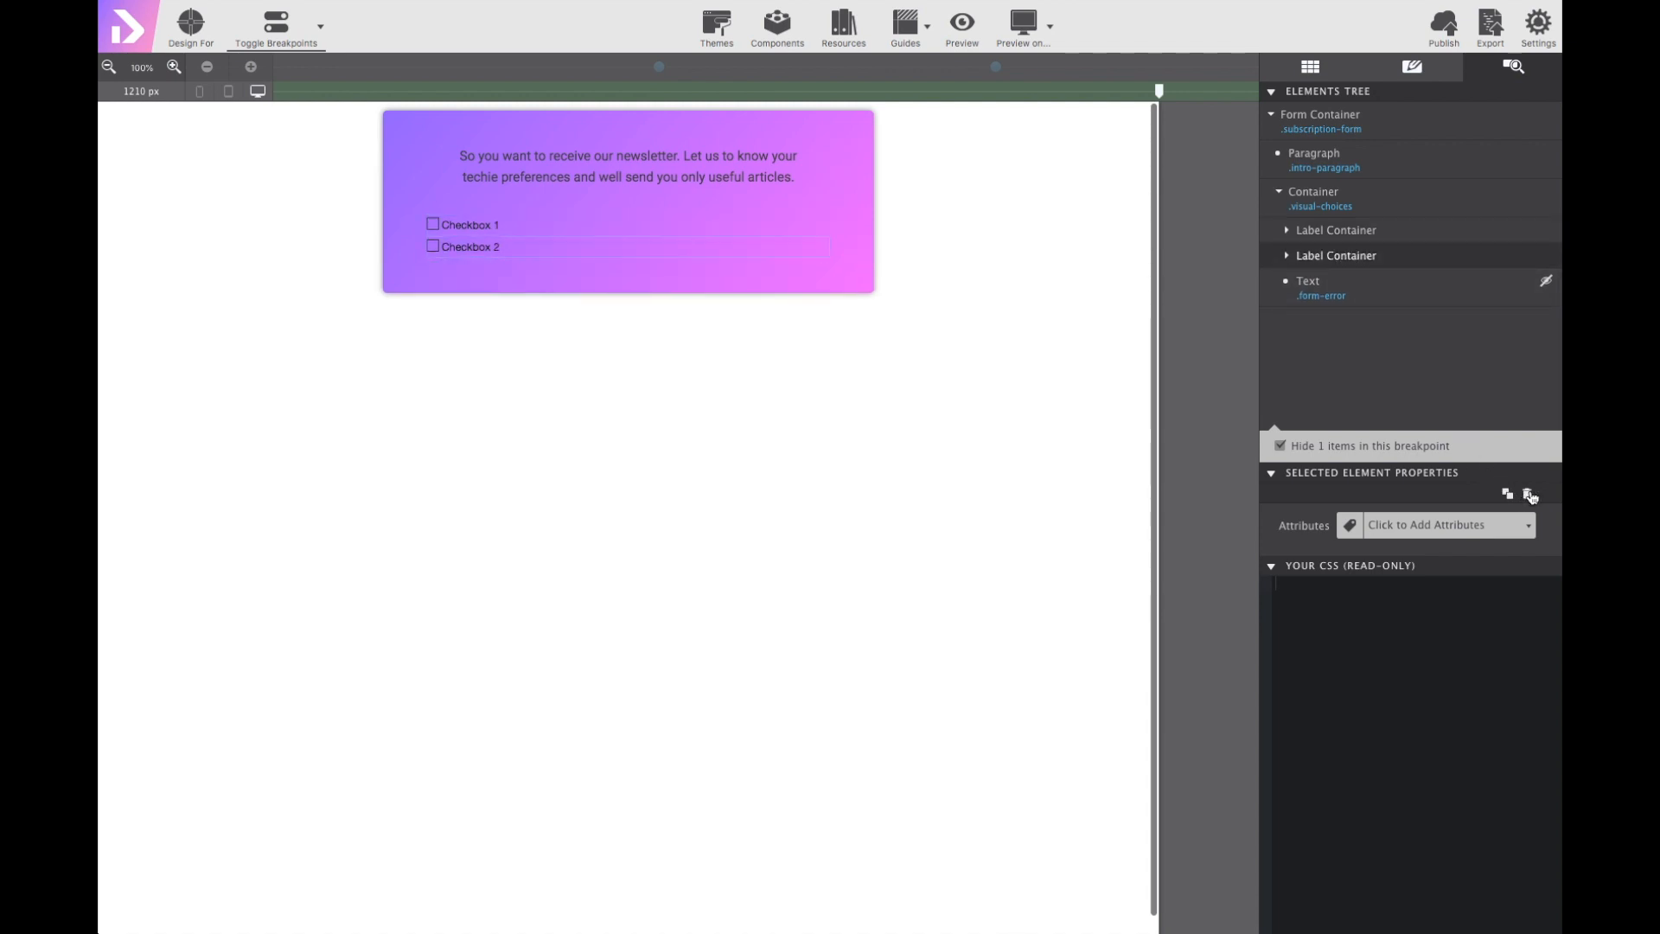
mouse_move(1527, 493)
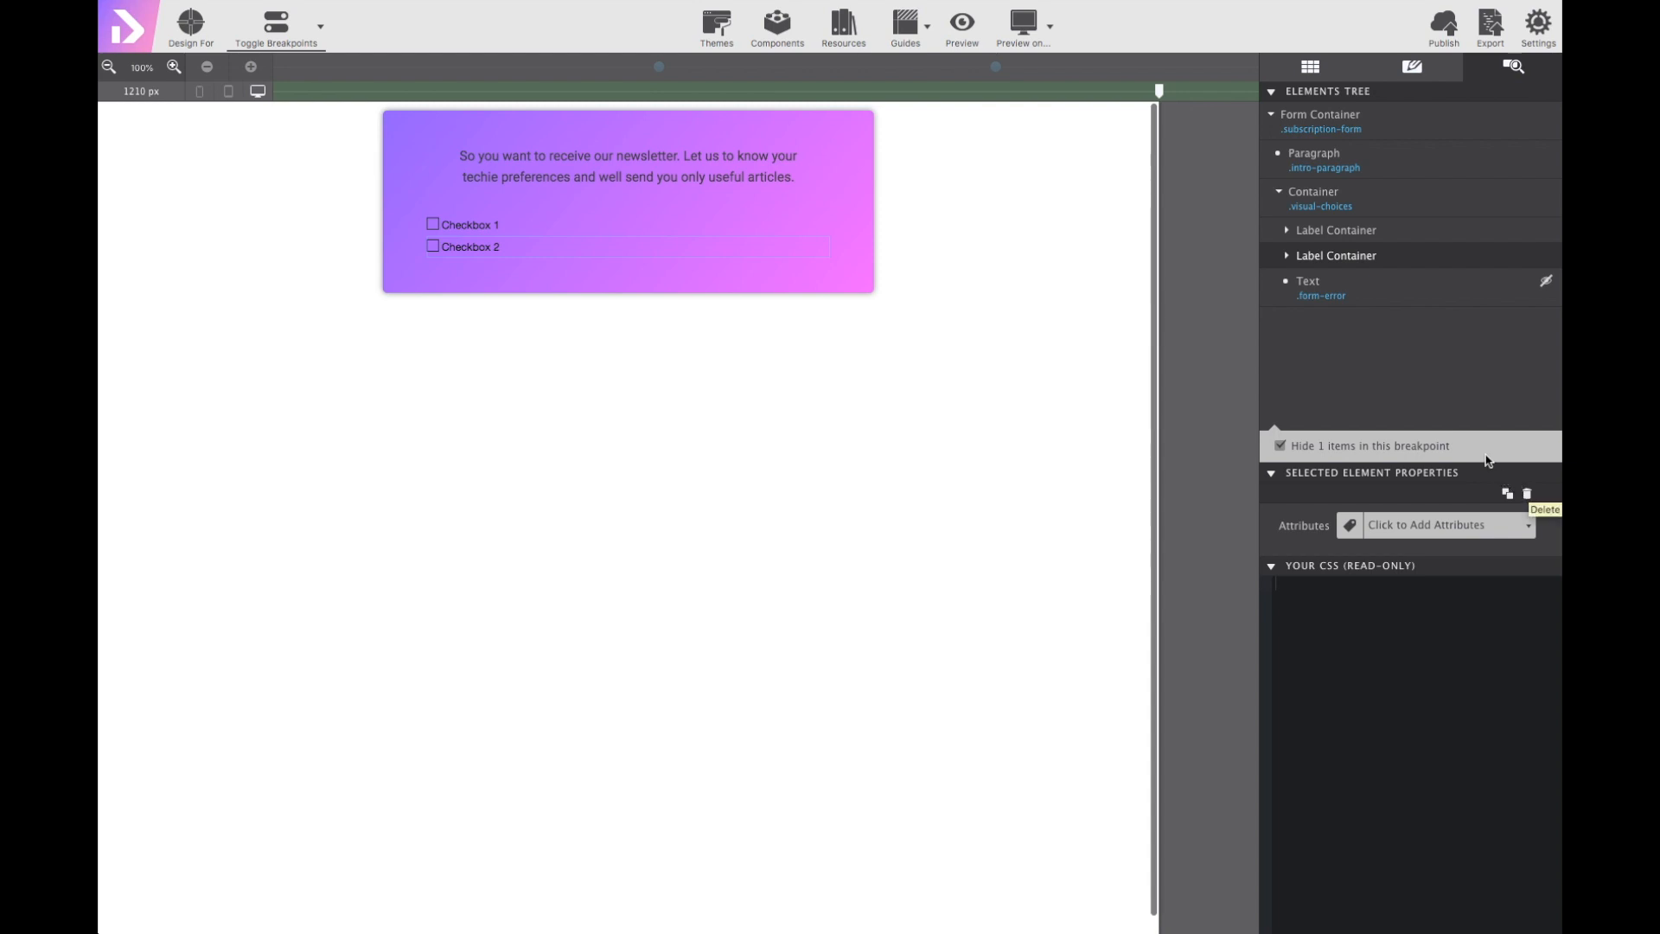
mouse_move(1345, 201)
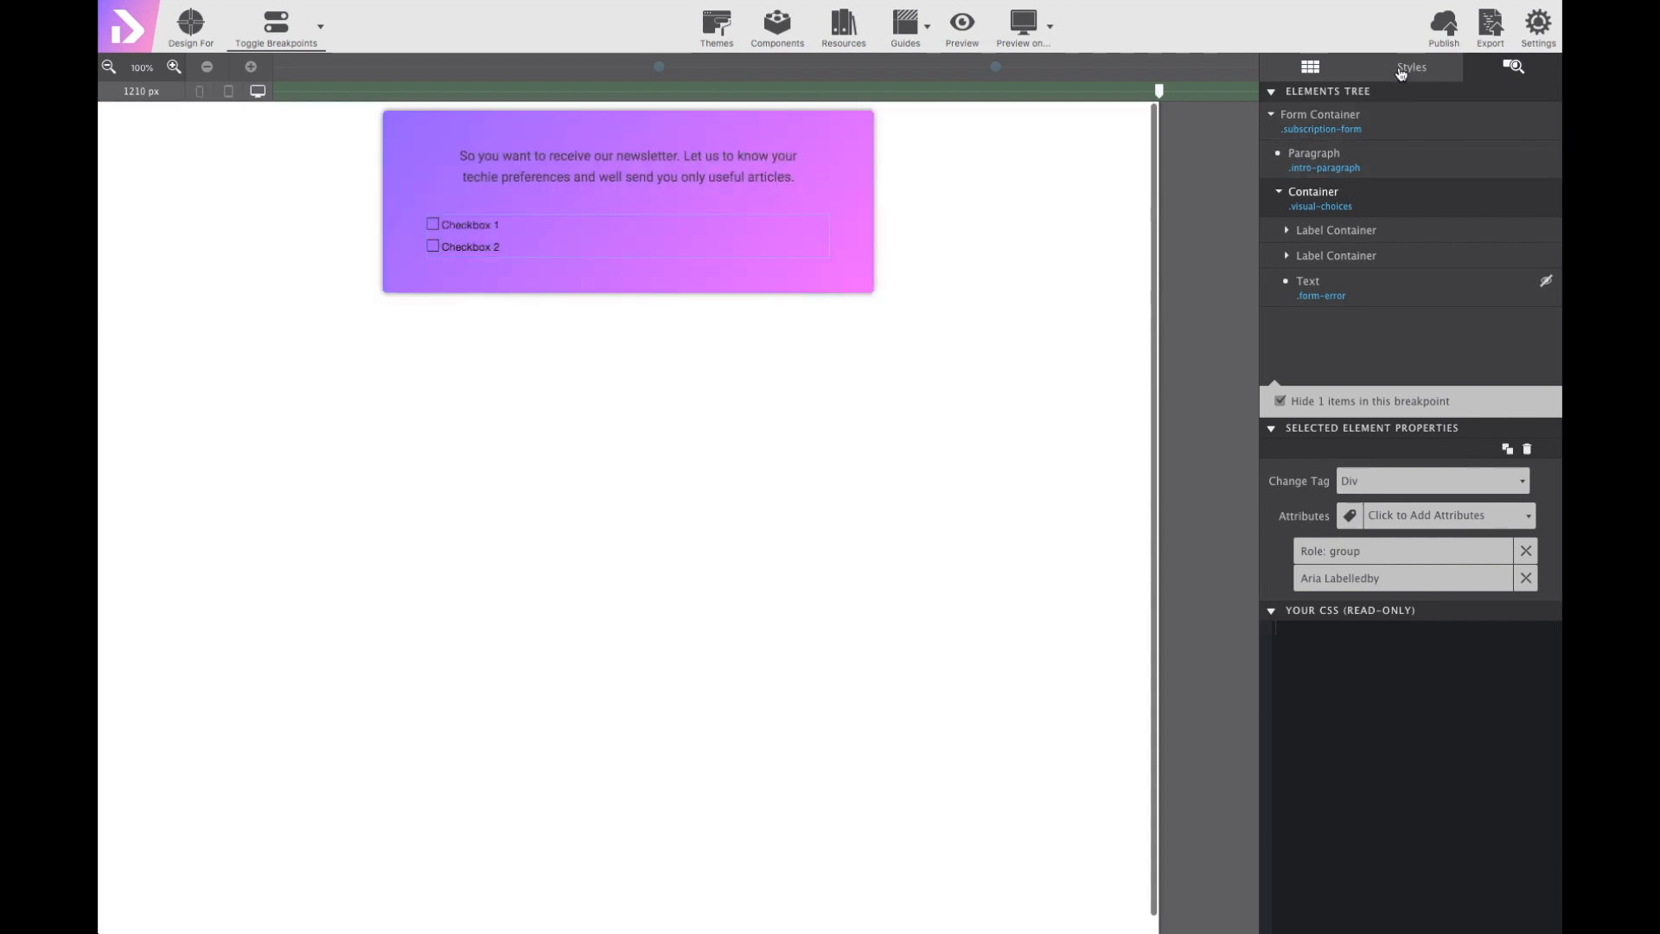
Give the visual-choices container a Flex display with Space Between justification.
left_click(1413, 67)
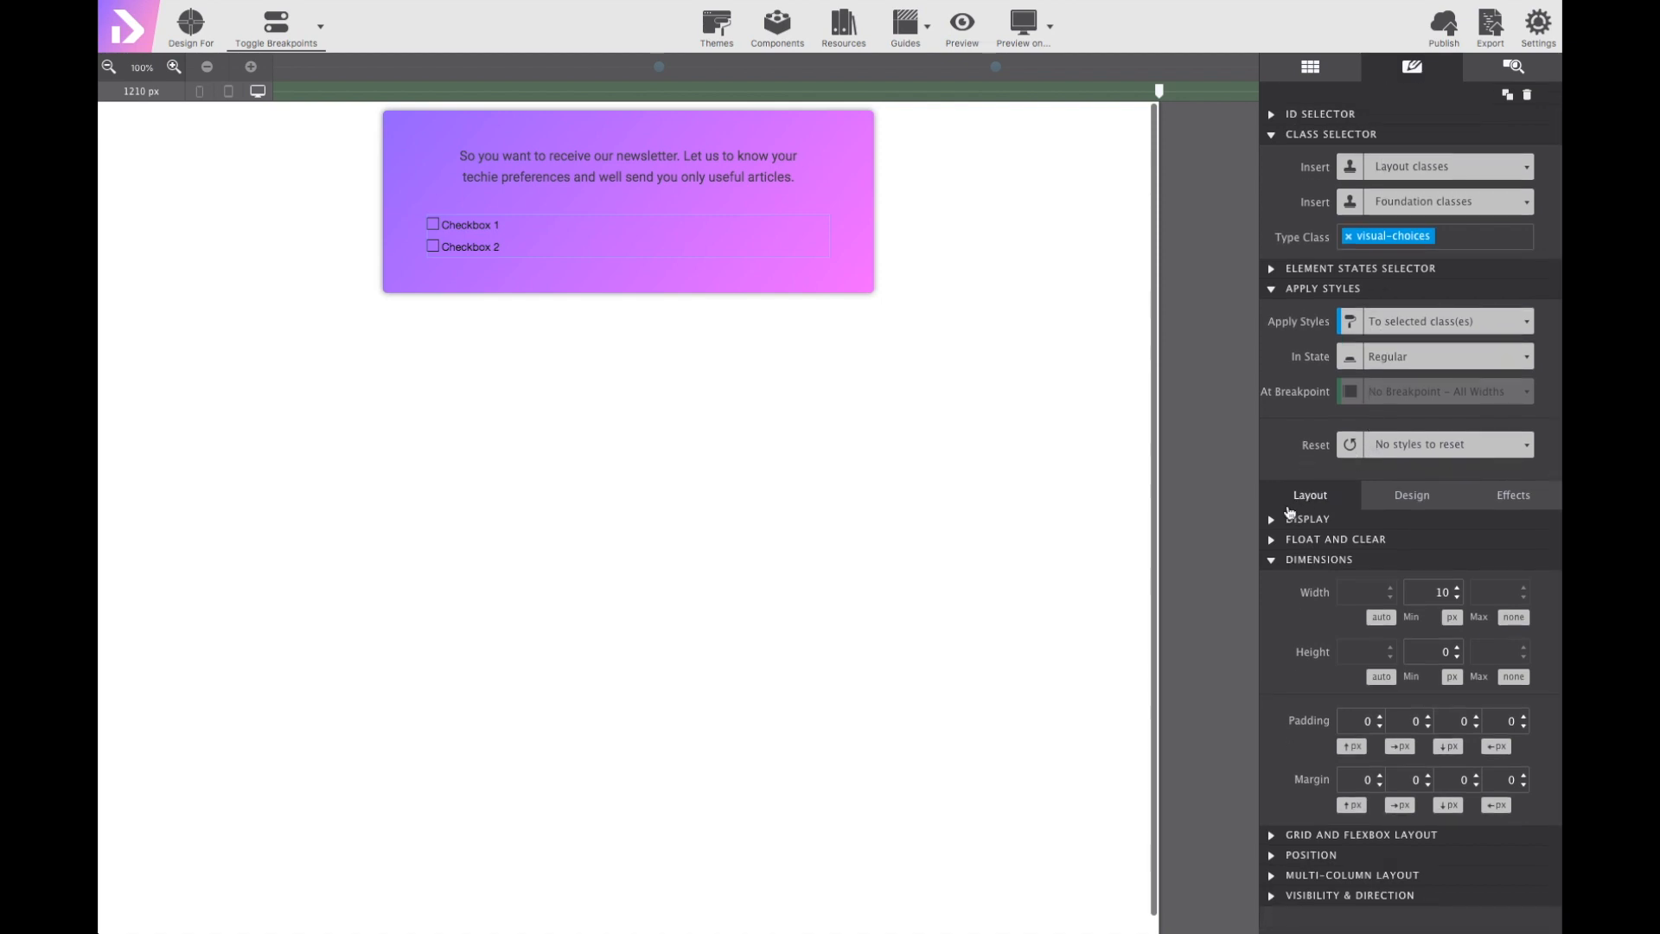
left_click(1307, 519)
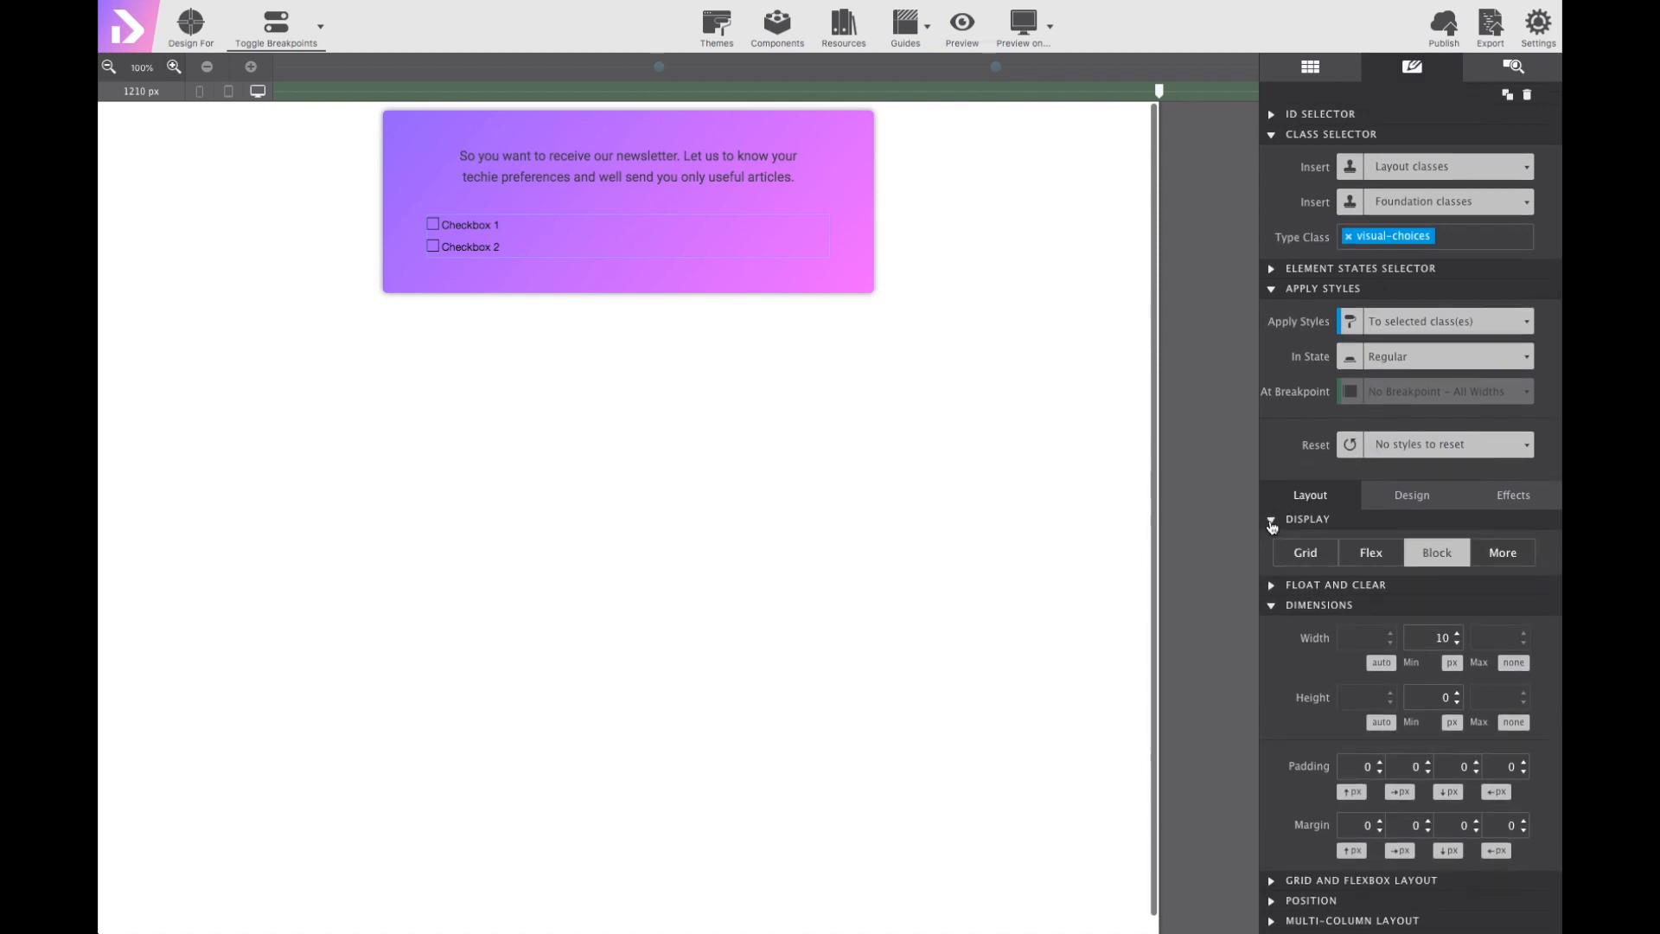
left_click(1369, 551)
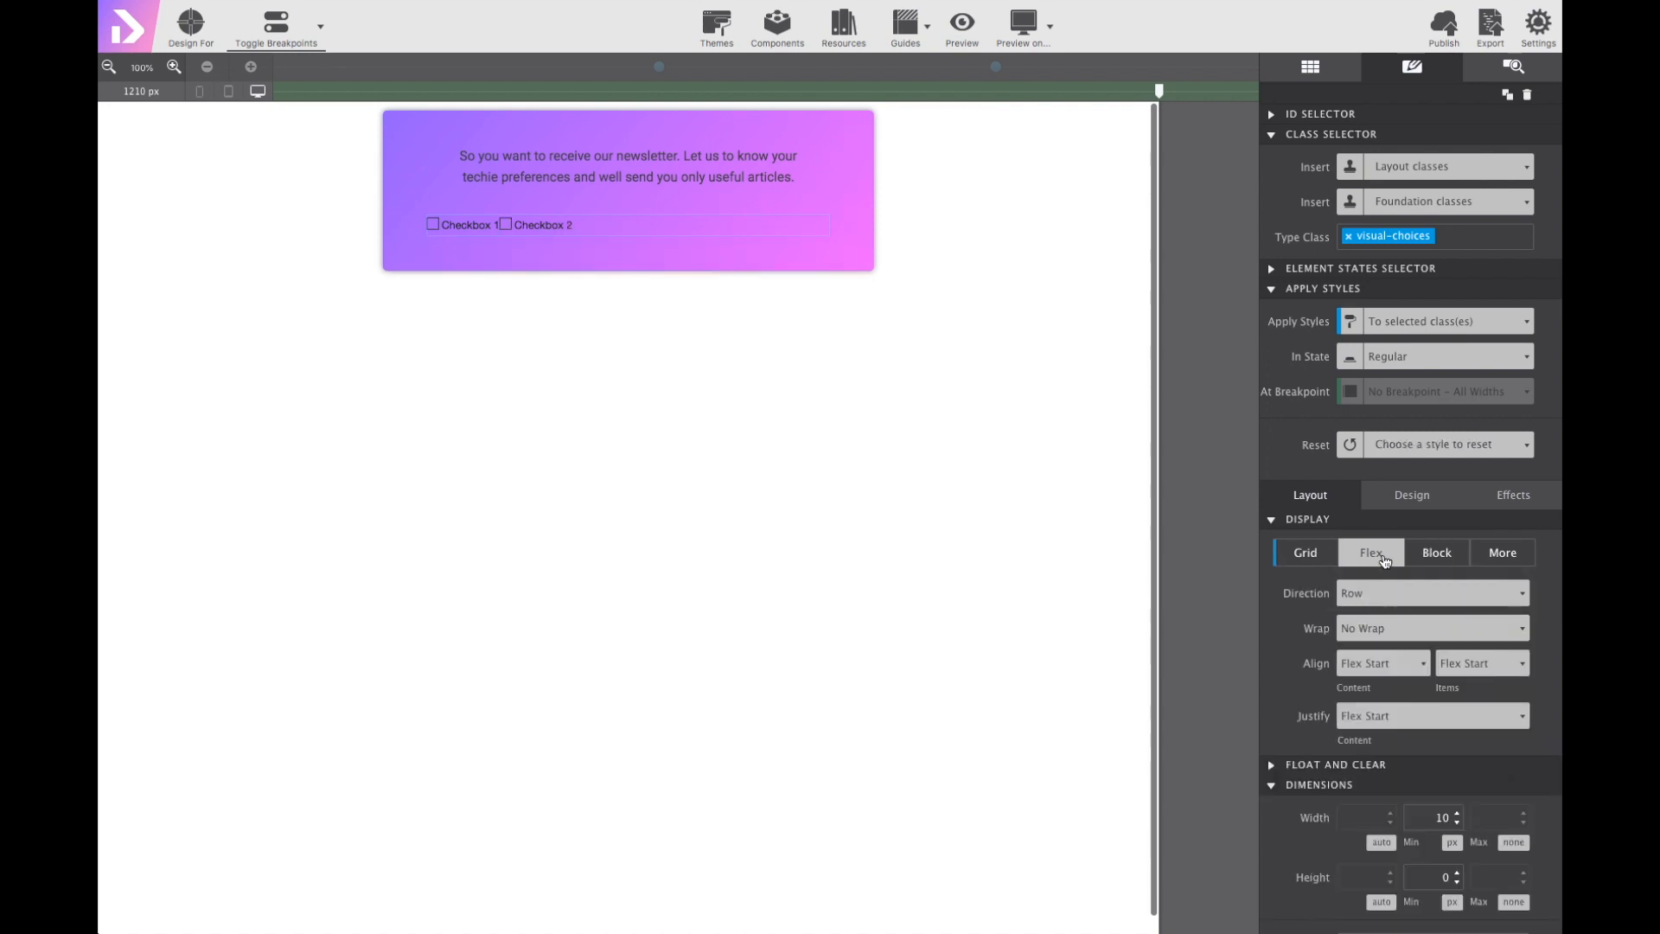
mouse_move(1383, 601)
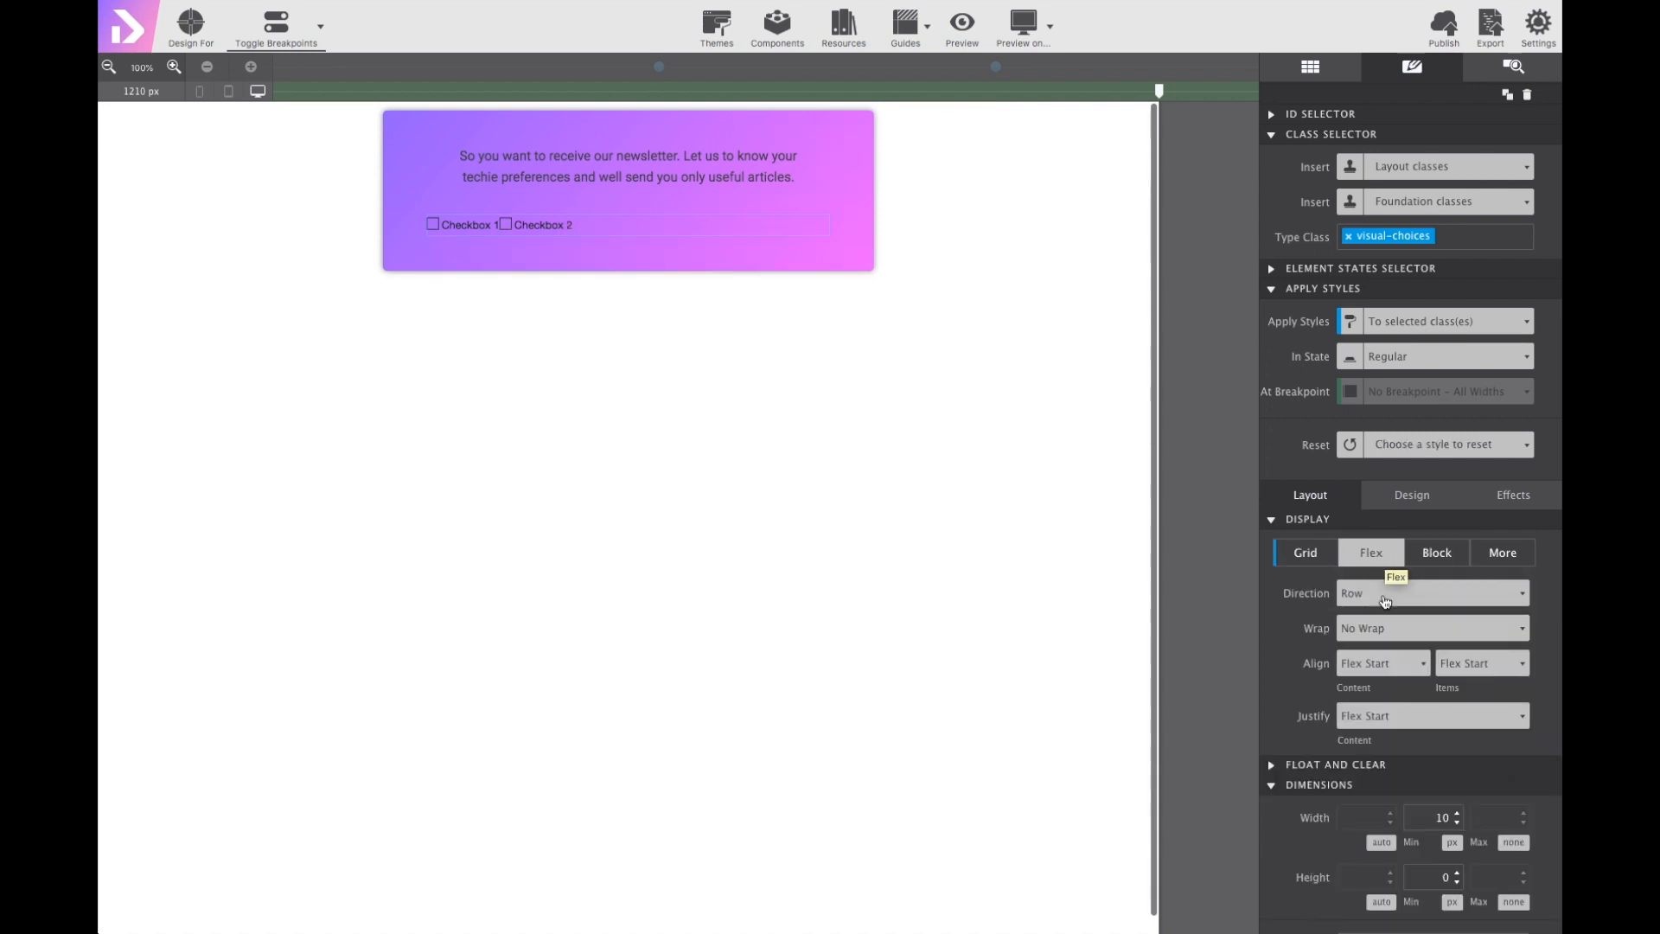
left_click(1430, 714)
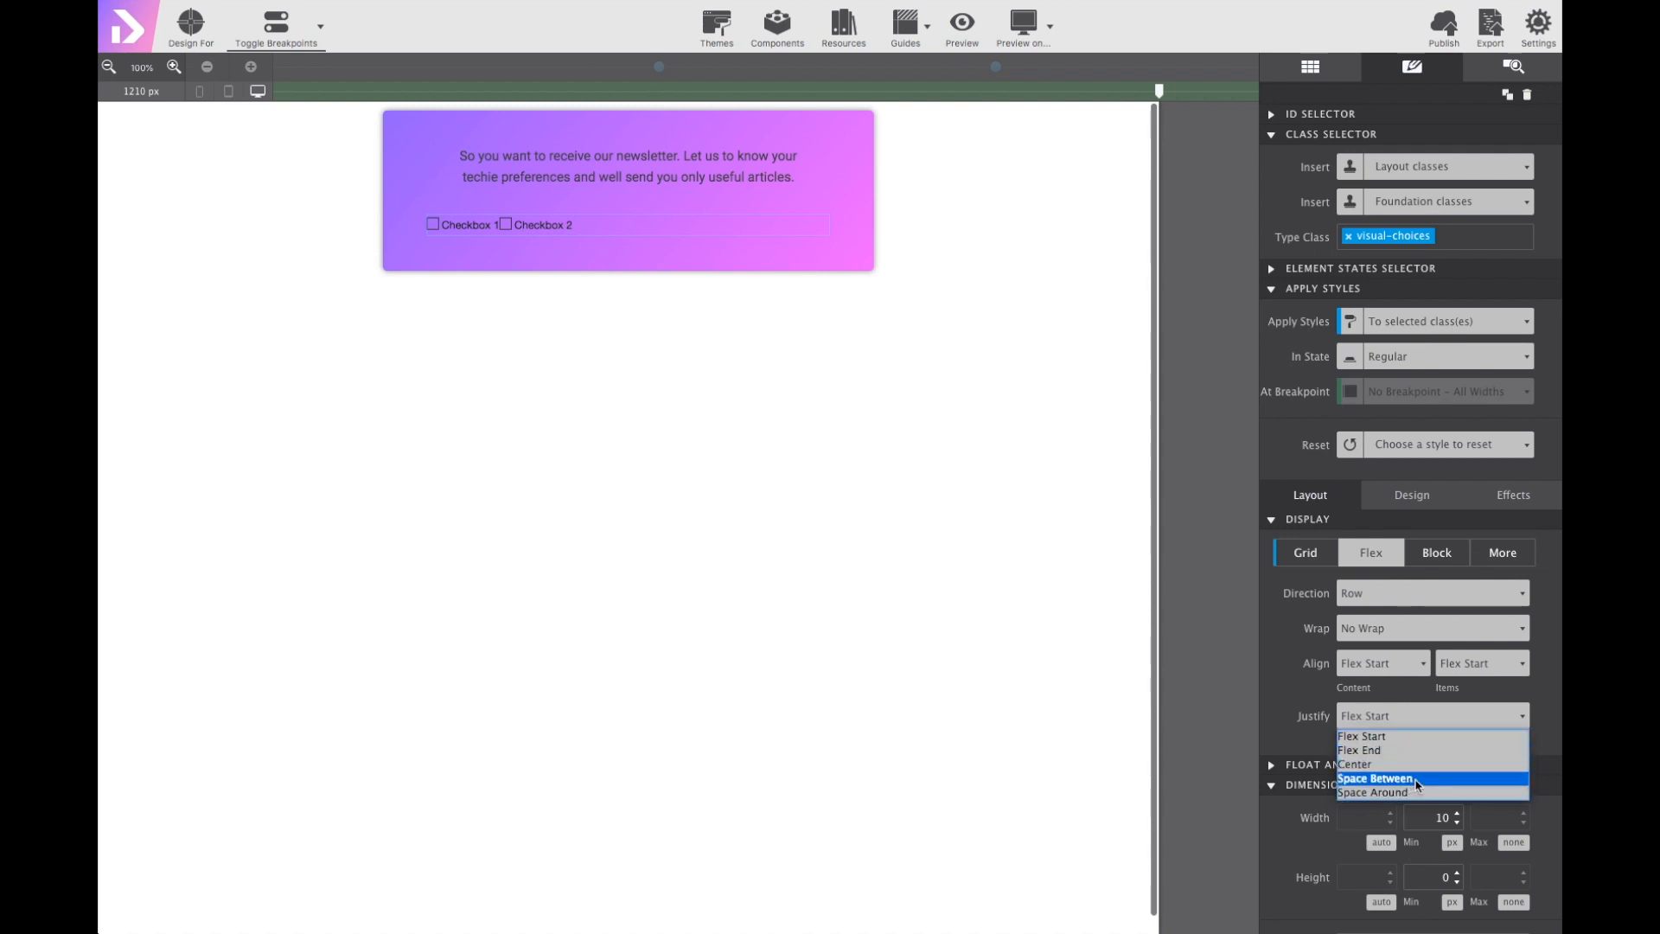
left_click(1372, 779)
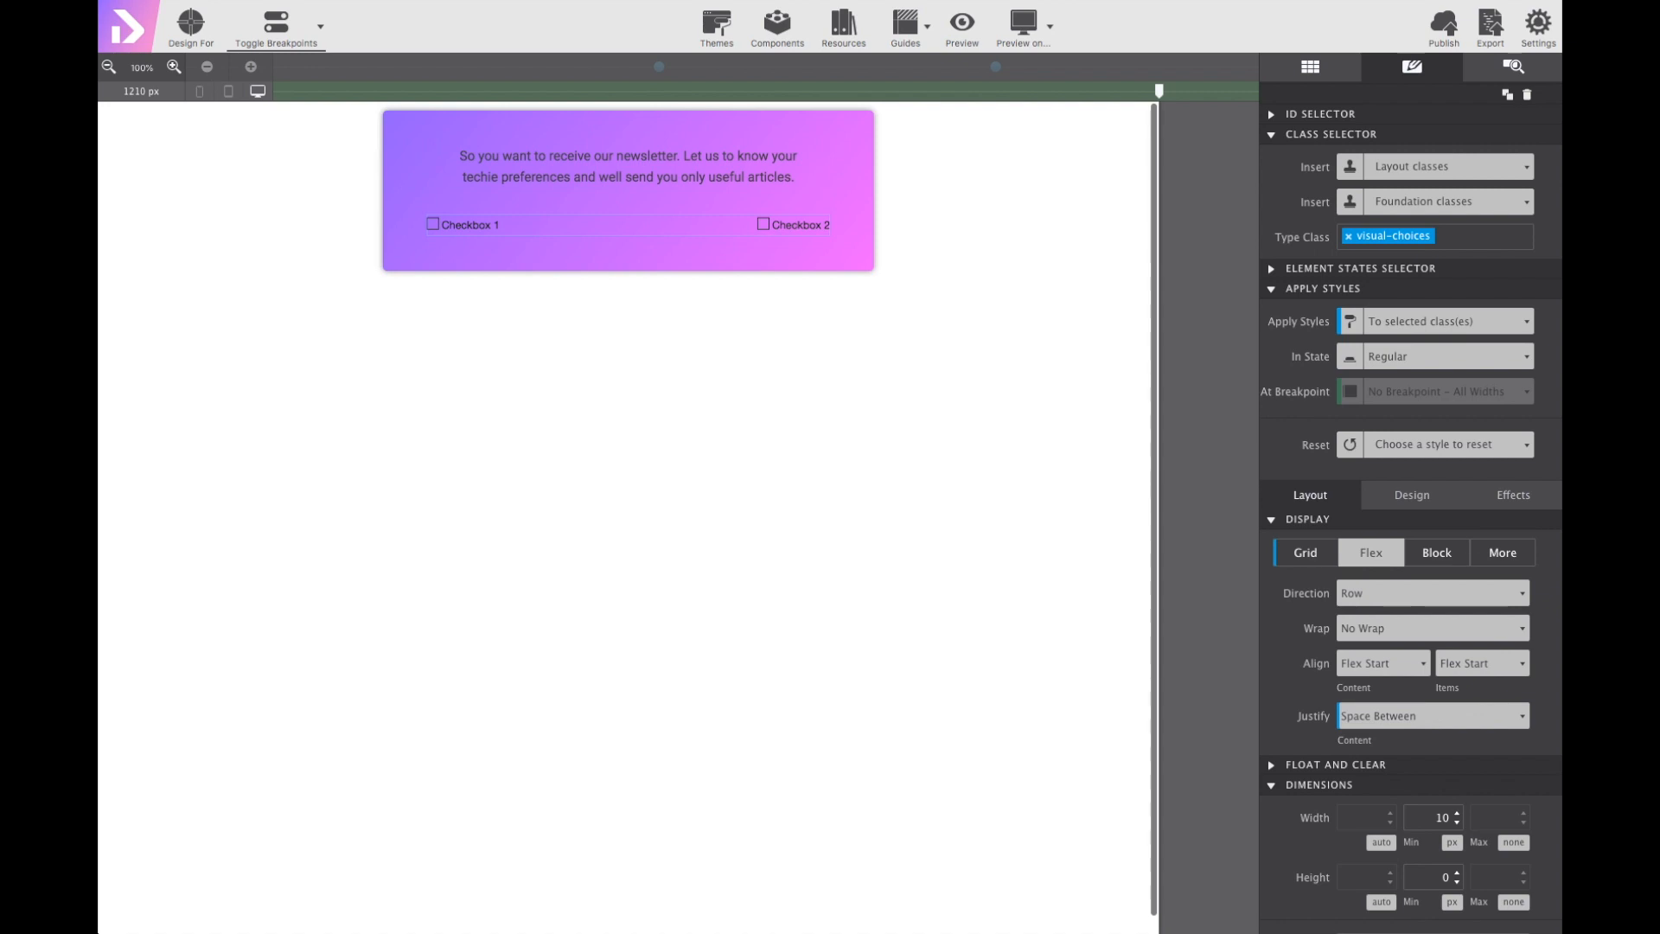
mouse_move(858, 416)
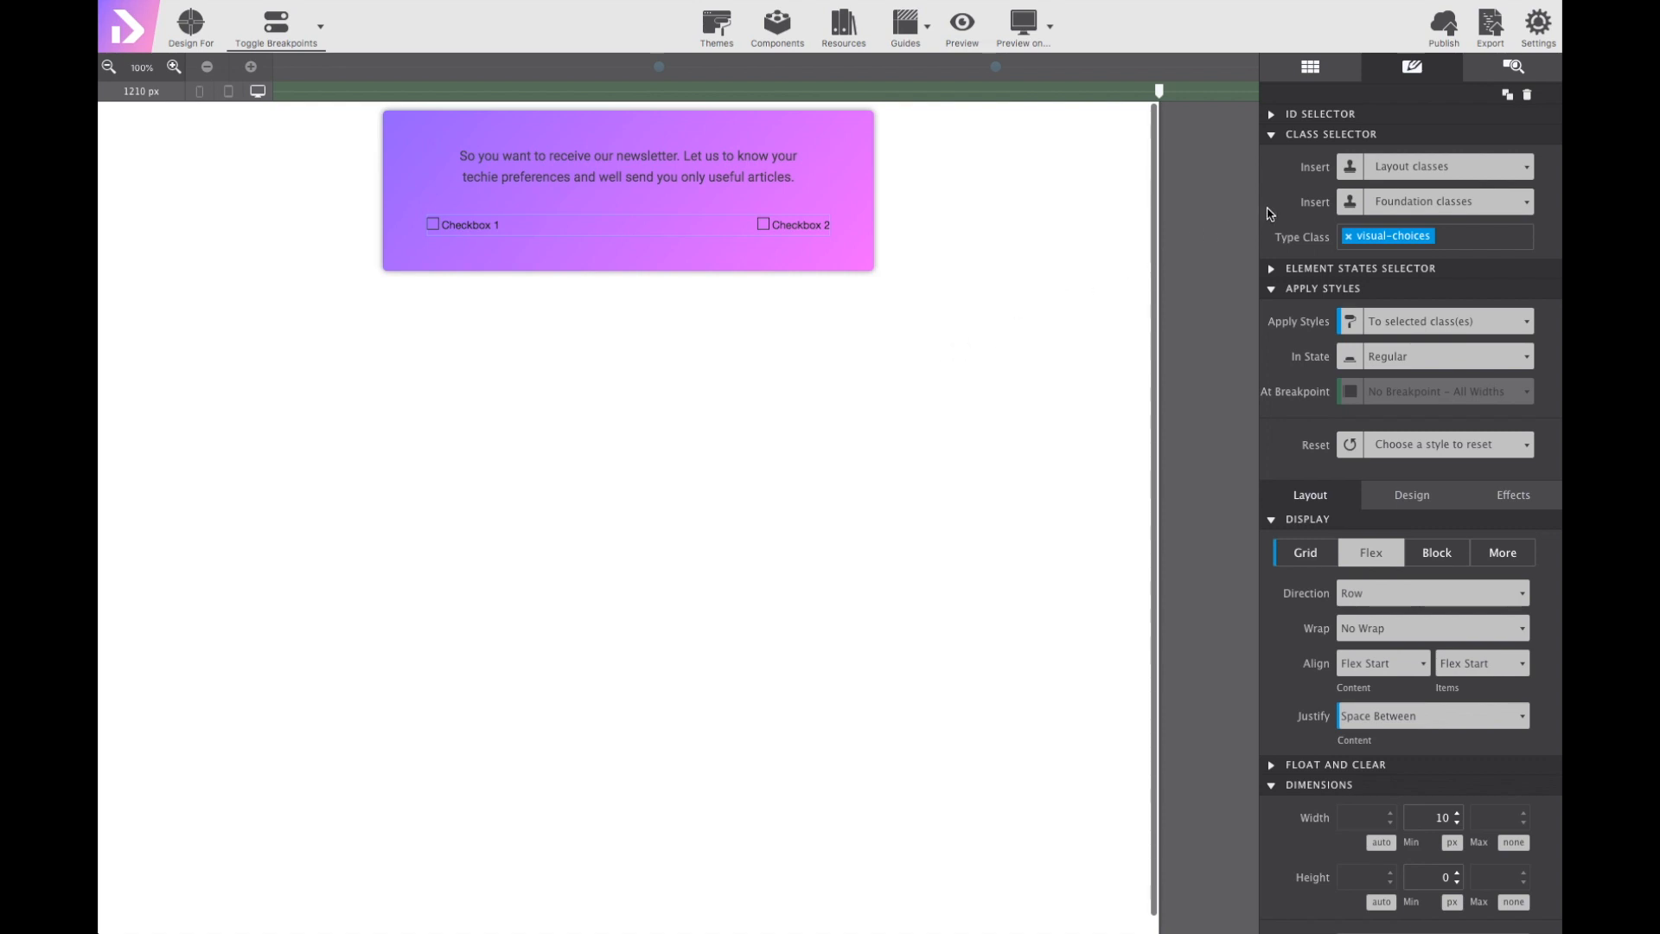
Assign the class 'choice' to the first checkbox's Label Container.
left_click(1512, 67)
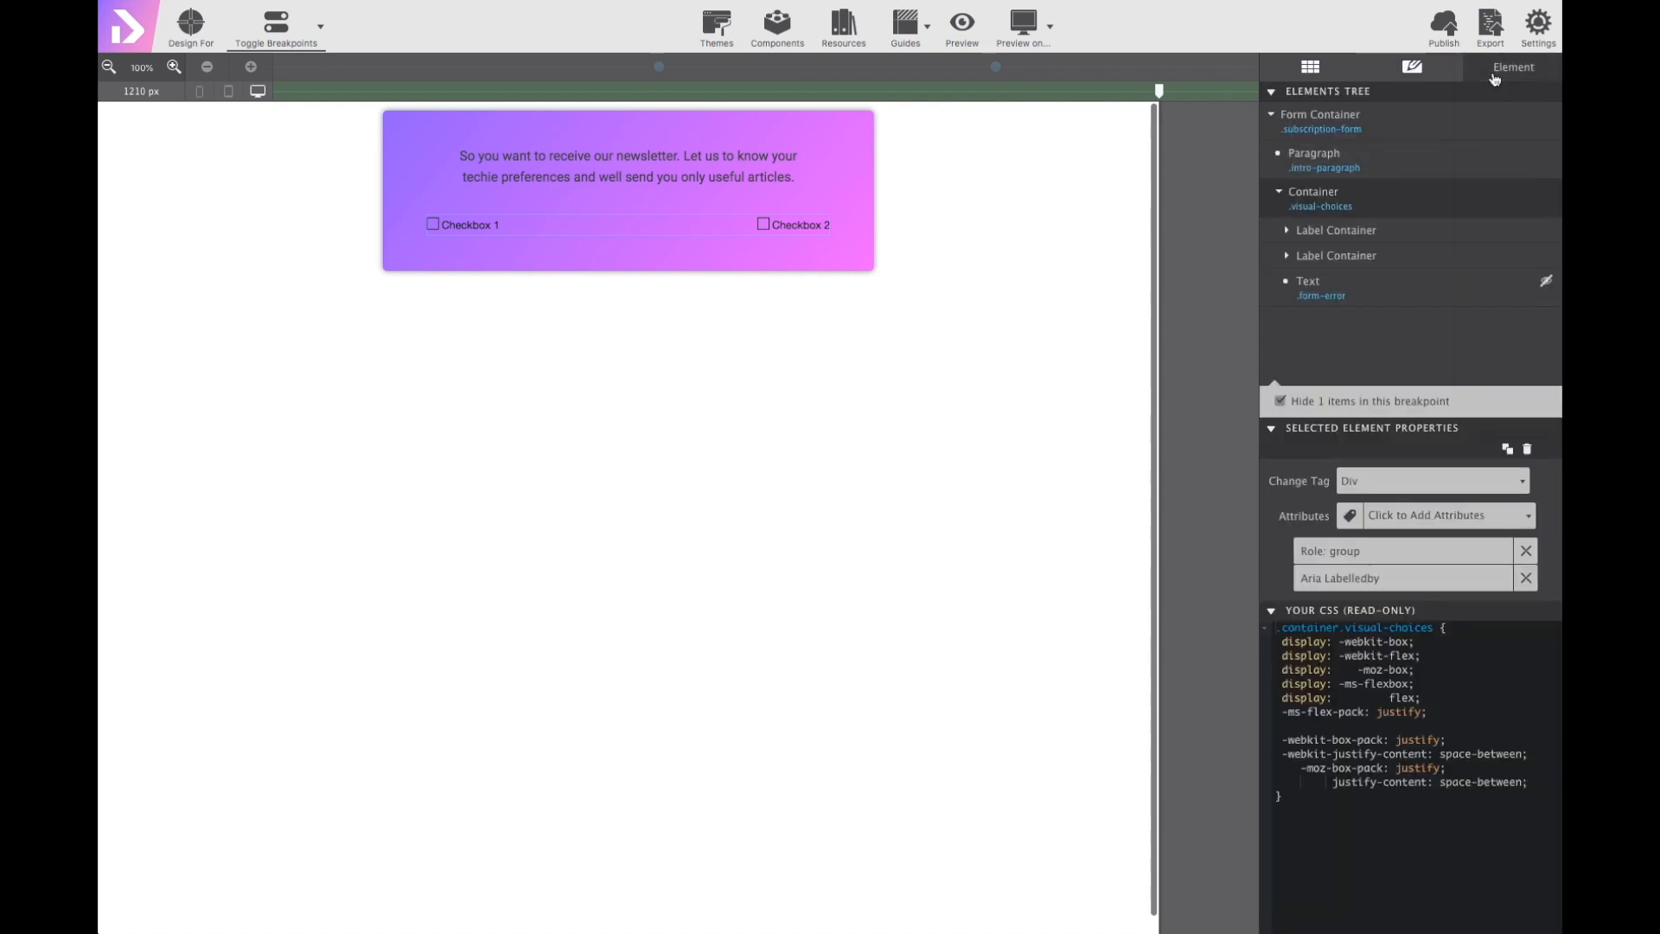
mouse_move(1335, 230)
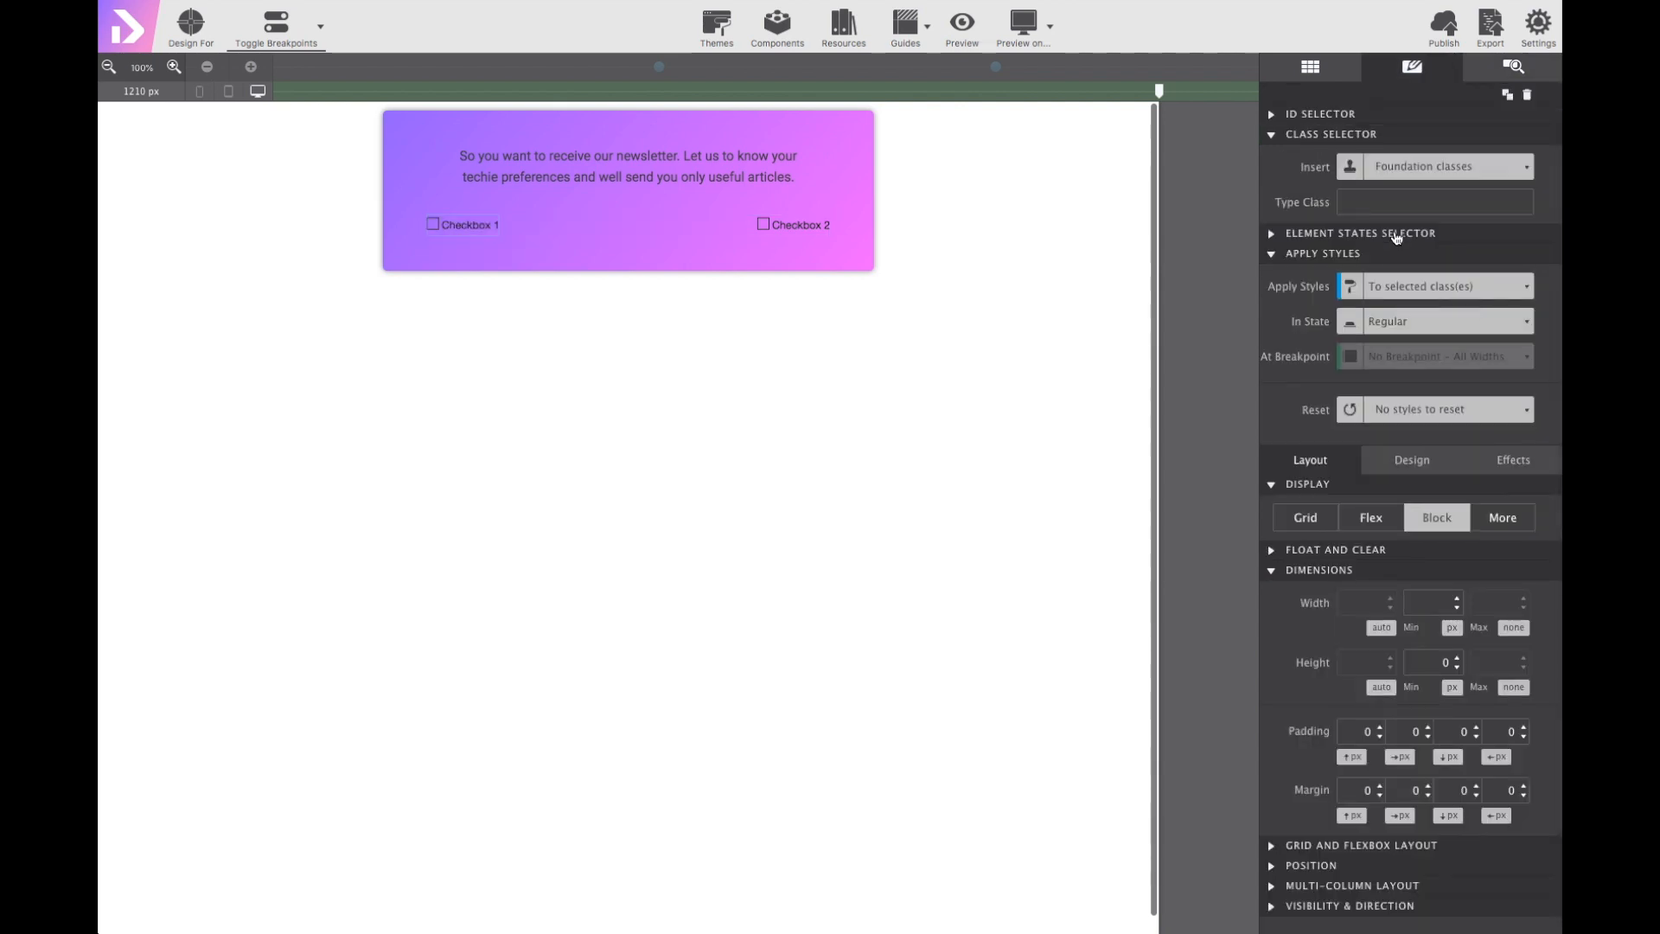
left_click(1430, 203)
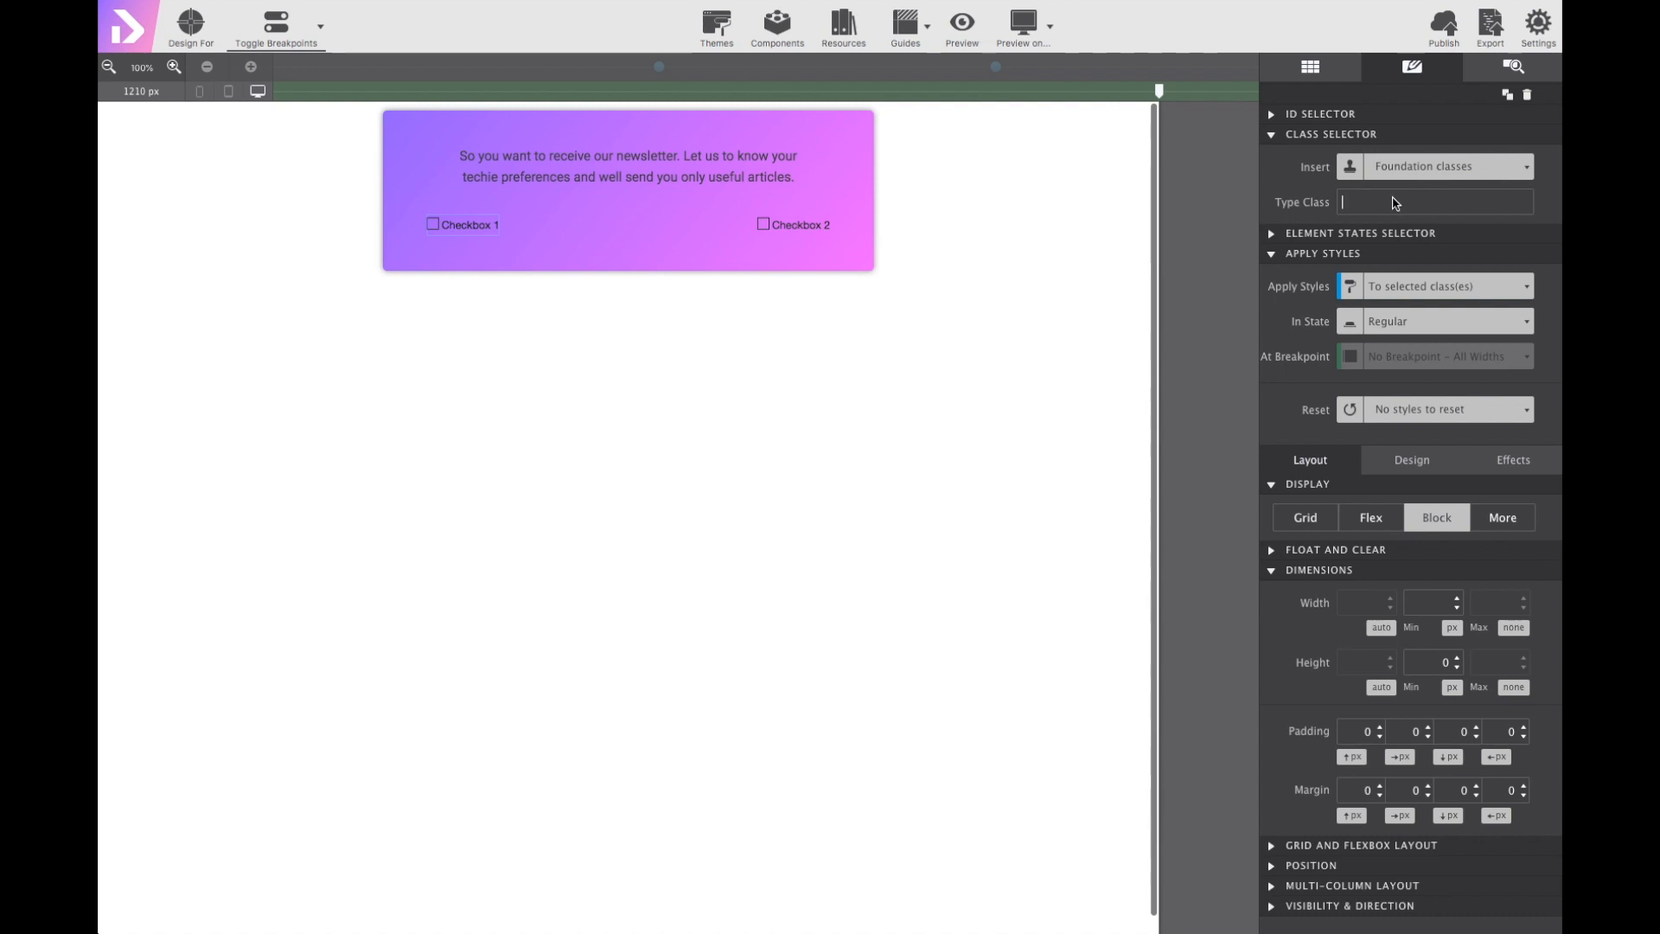
type("choi")
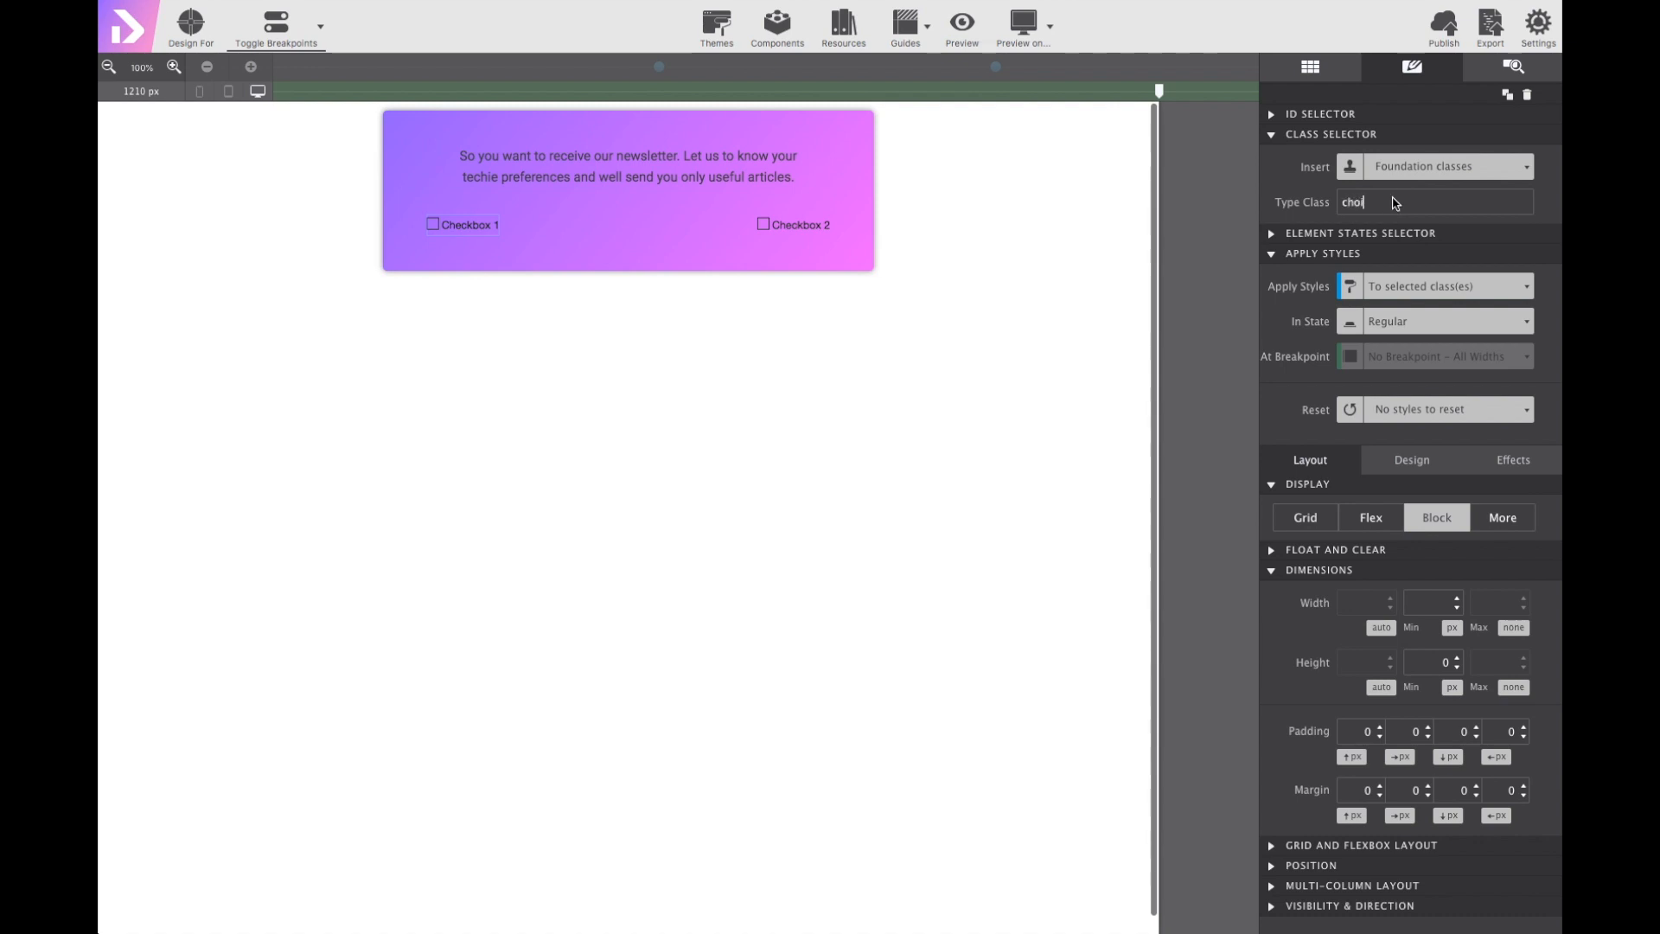
type("ice")
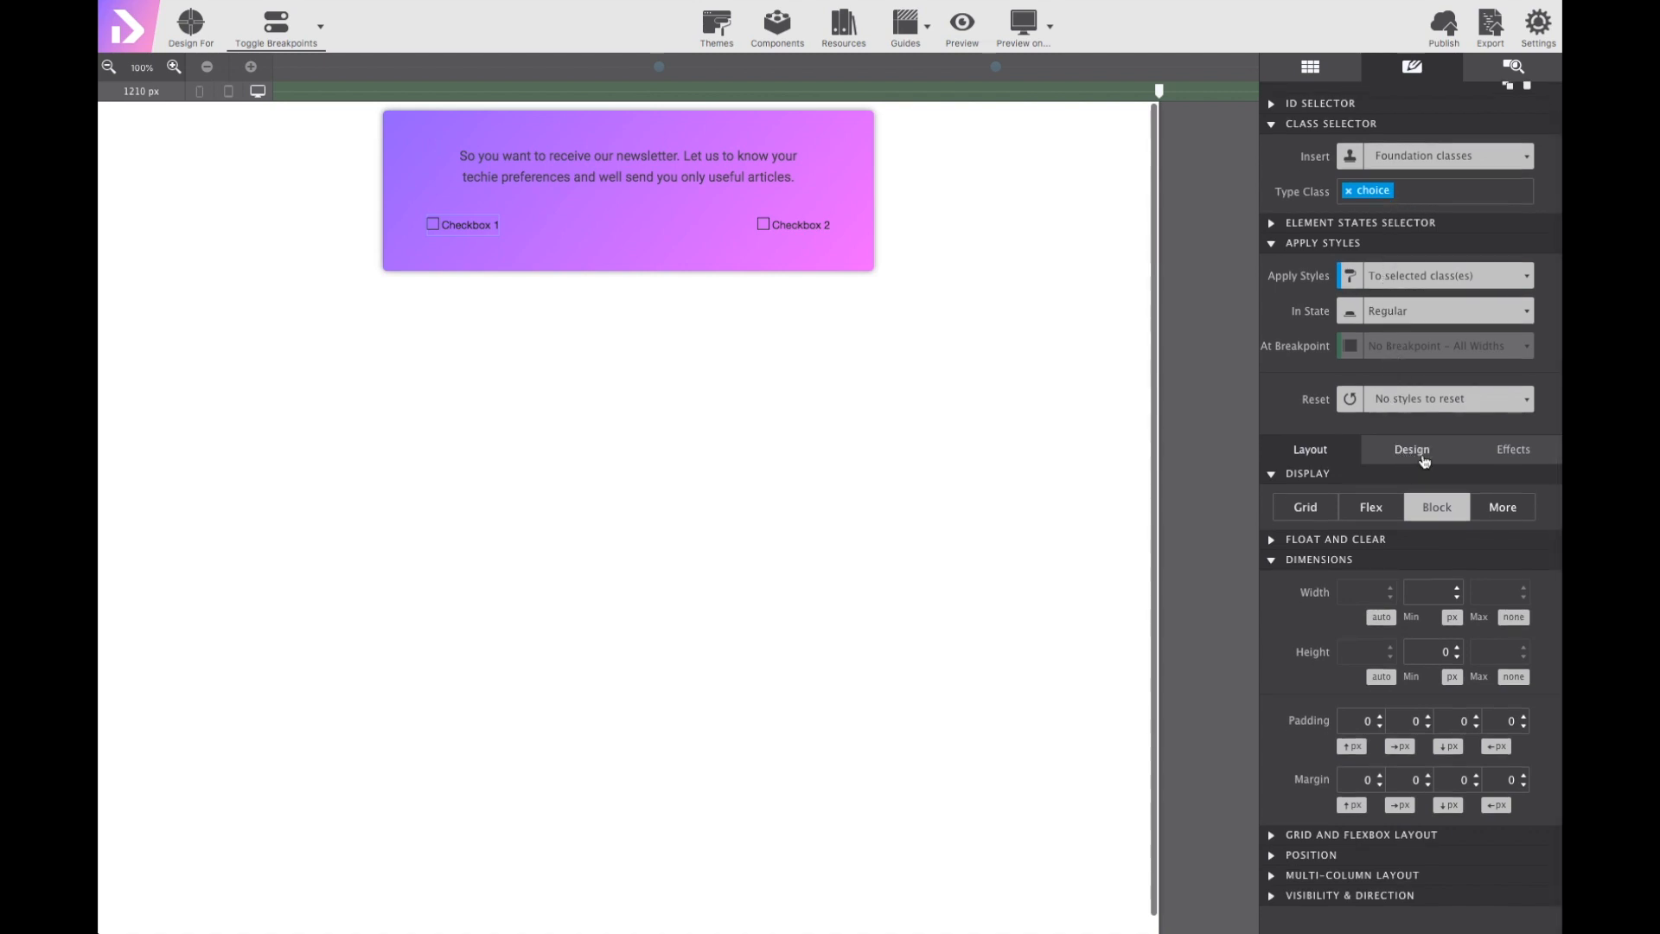
Import mobile.jpg into the project and set it as the choice container's background image.
left_click(1411, 448)
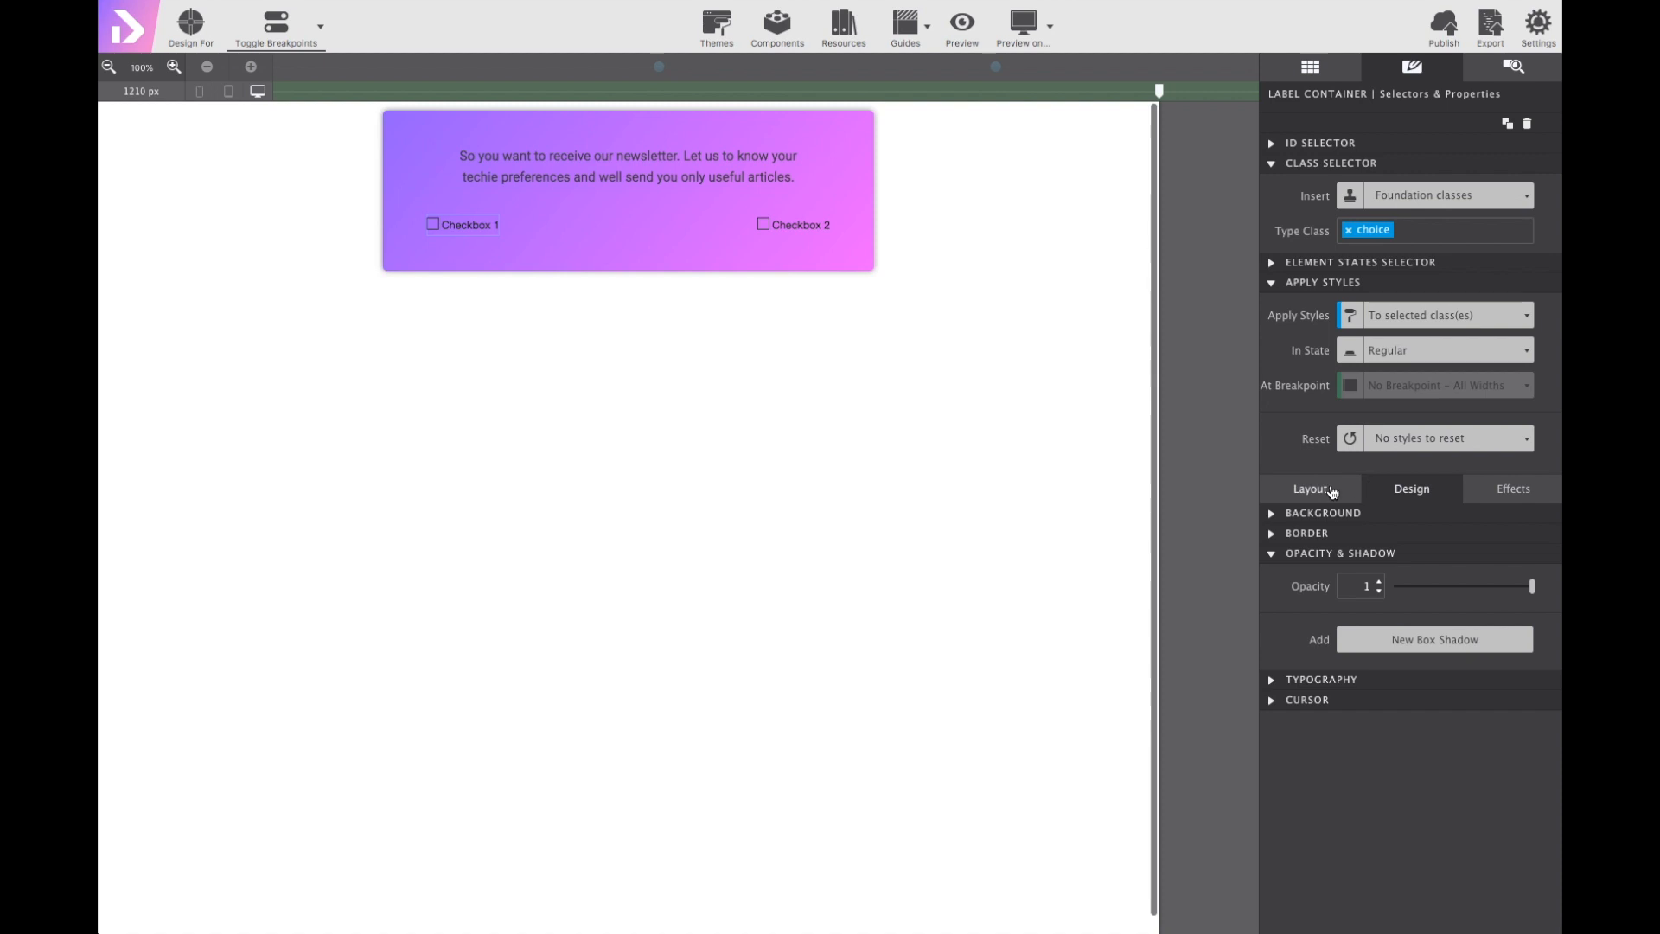
left_click(1323, 512)
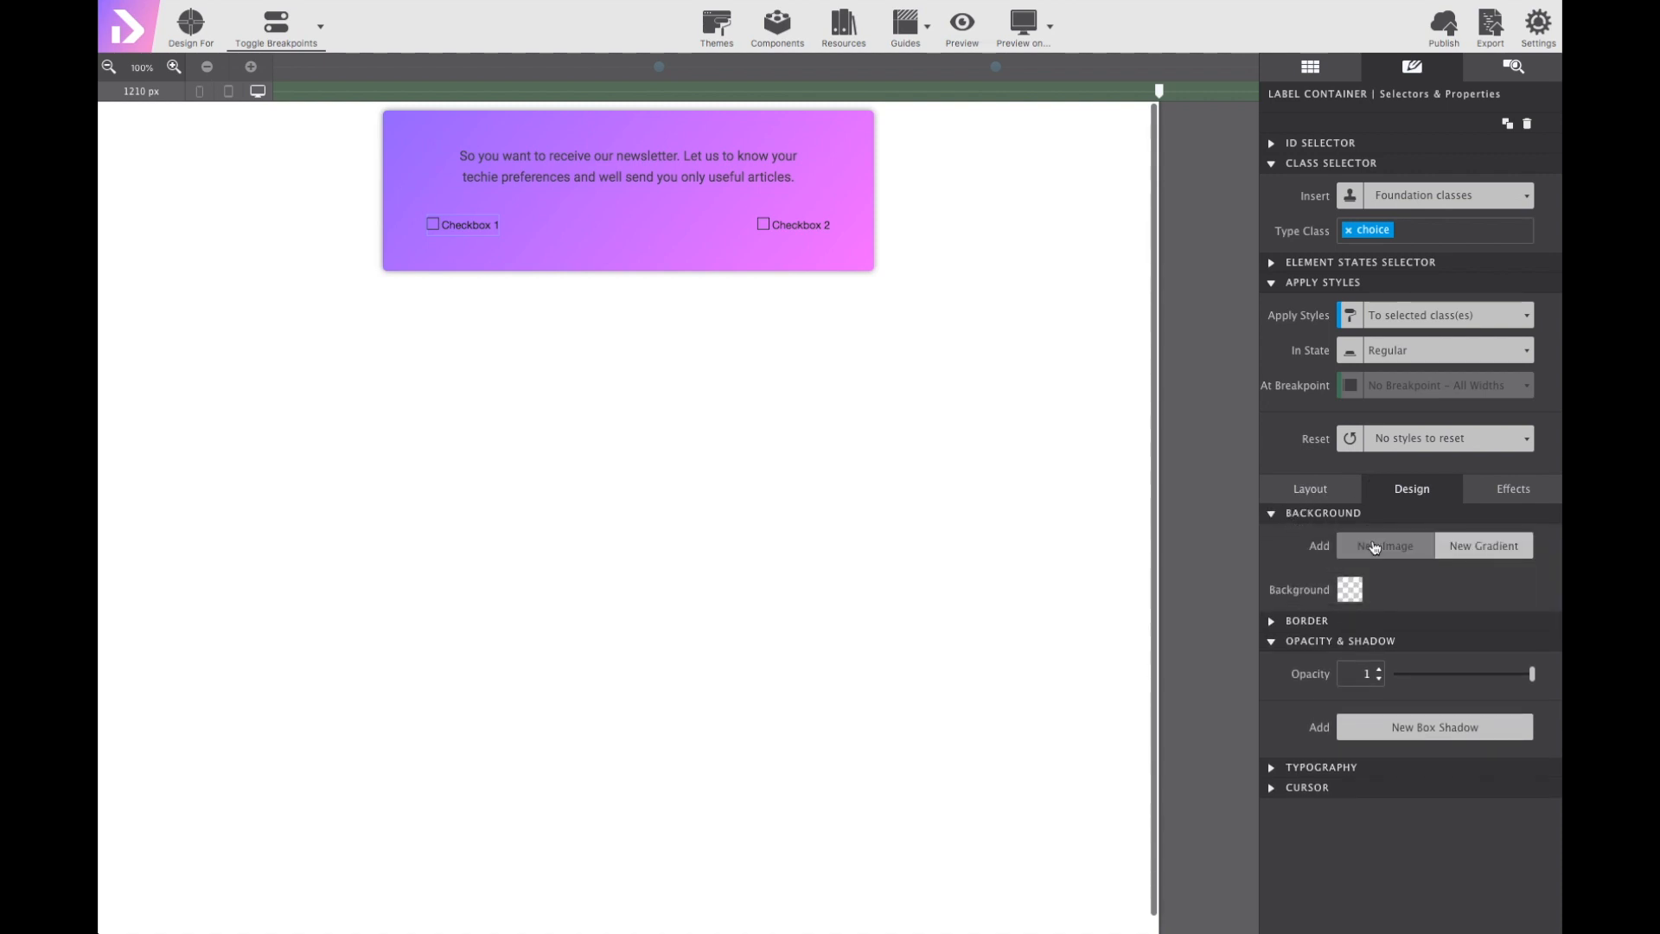
left_click(1384, 545)
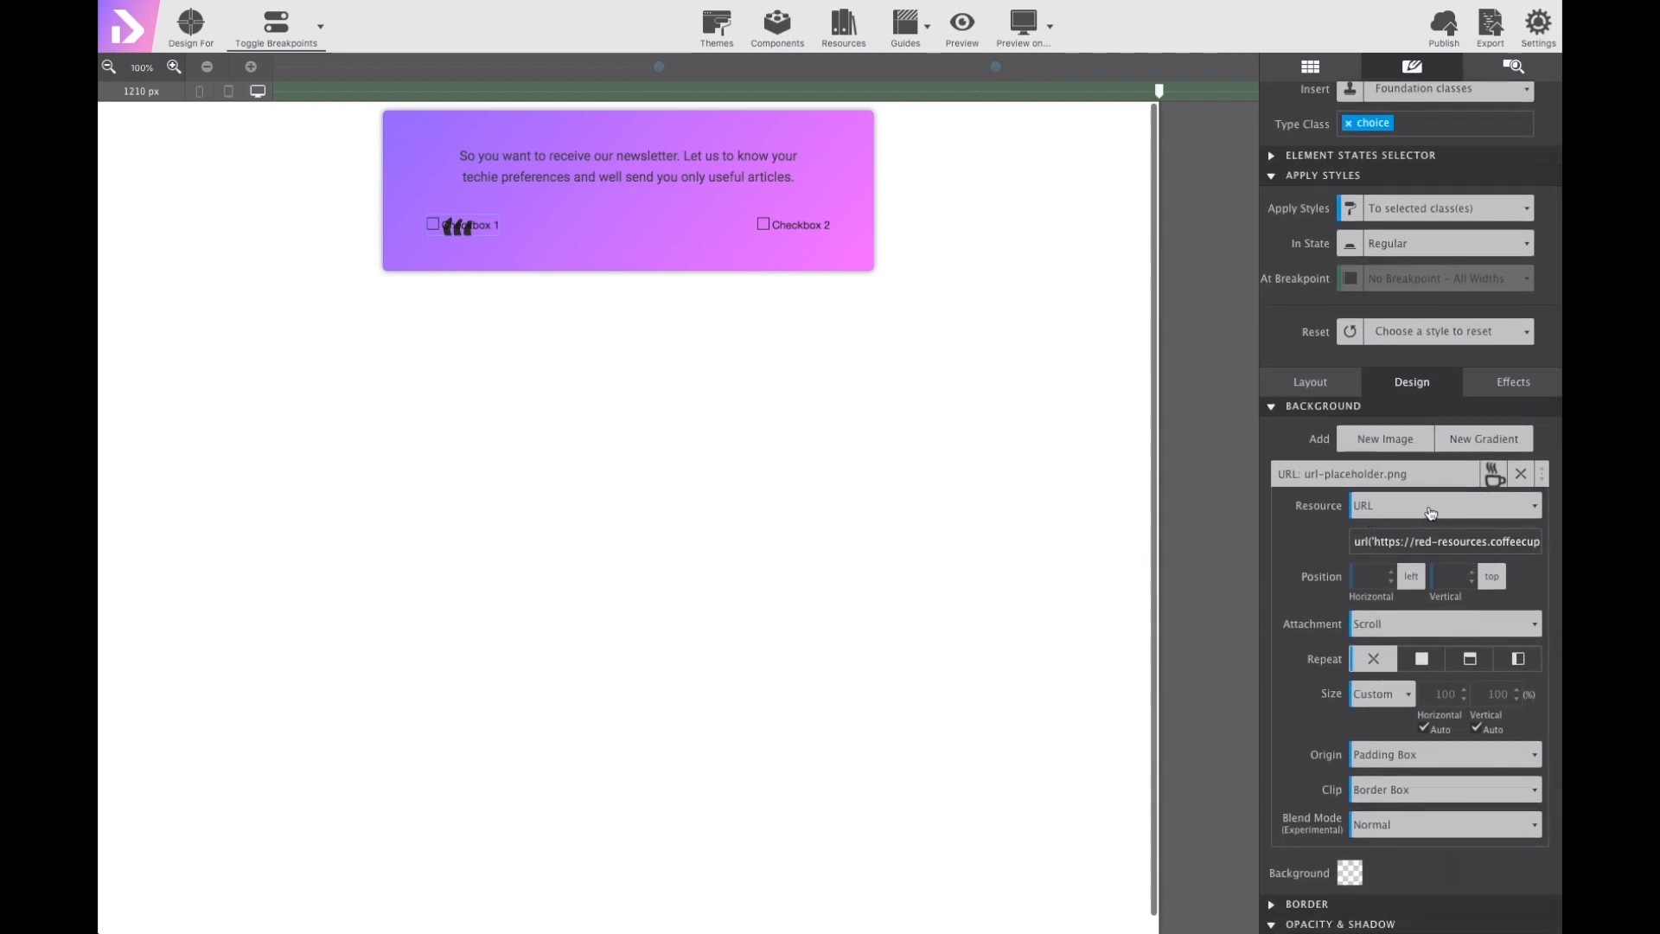
left_click(1494, 474)
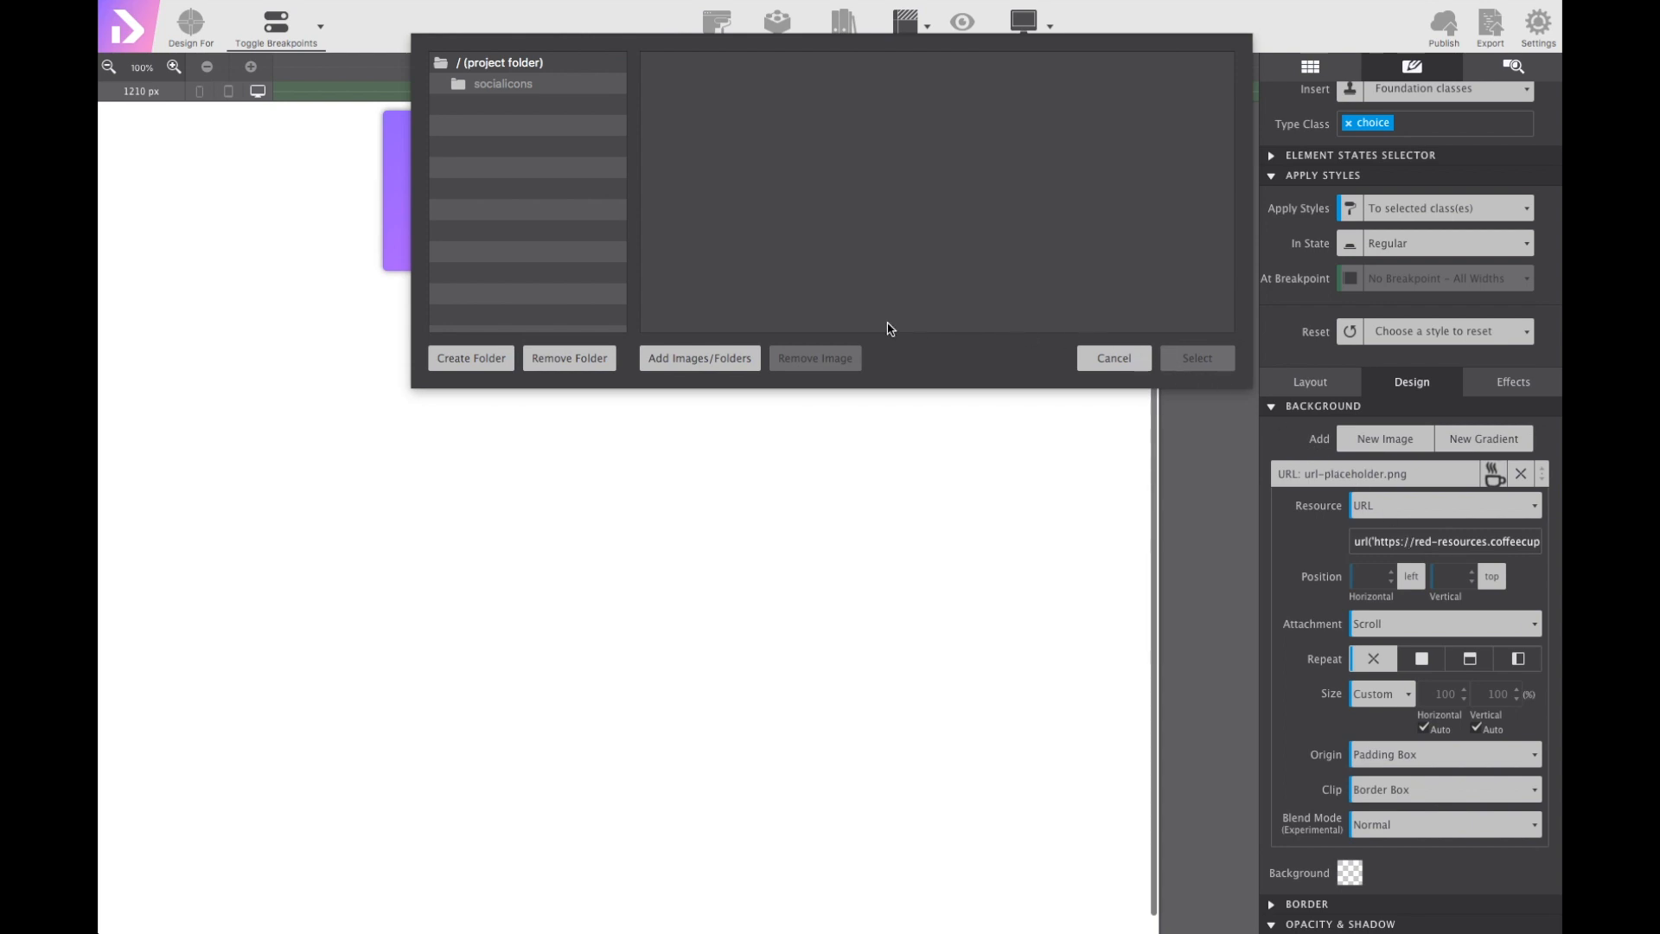
left_click(699, 358)
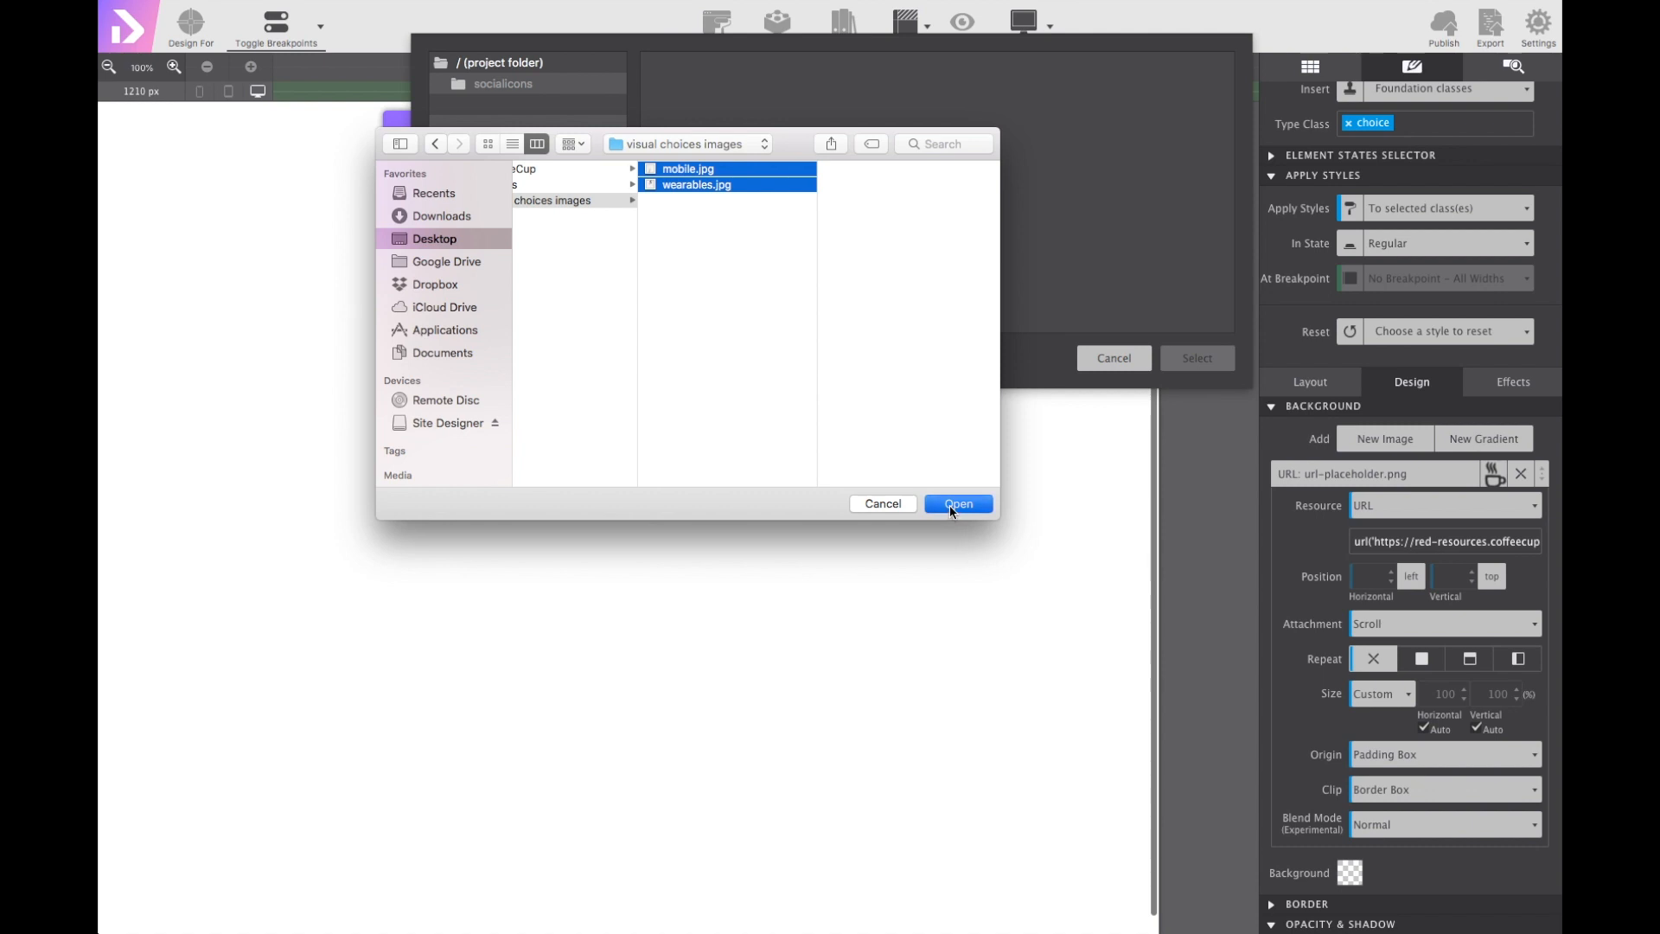
left_click(956, 504)
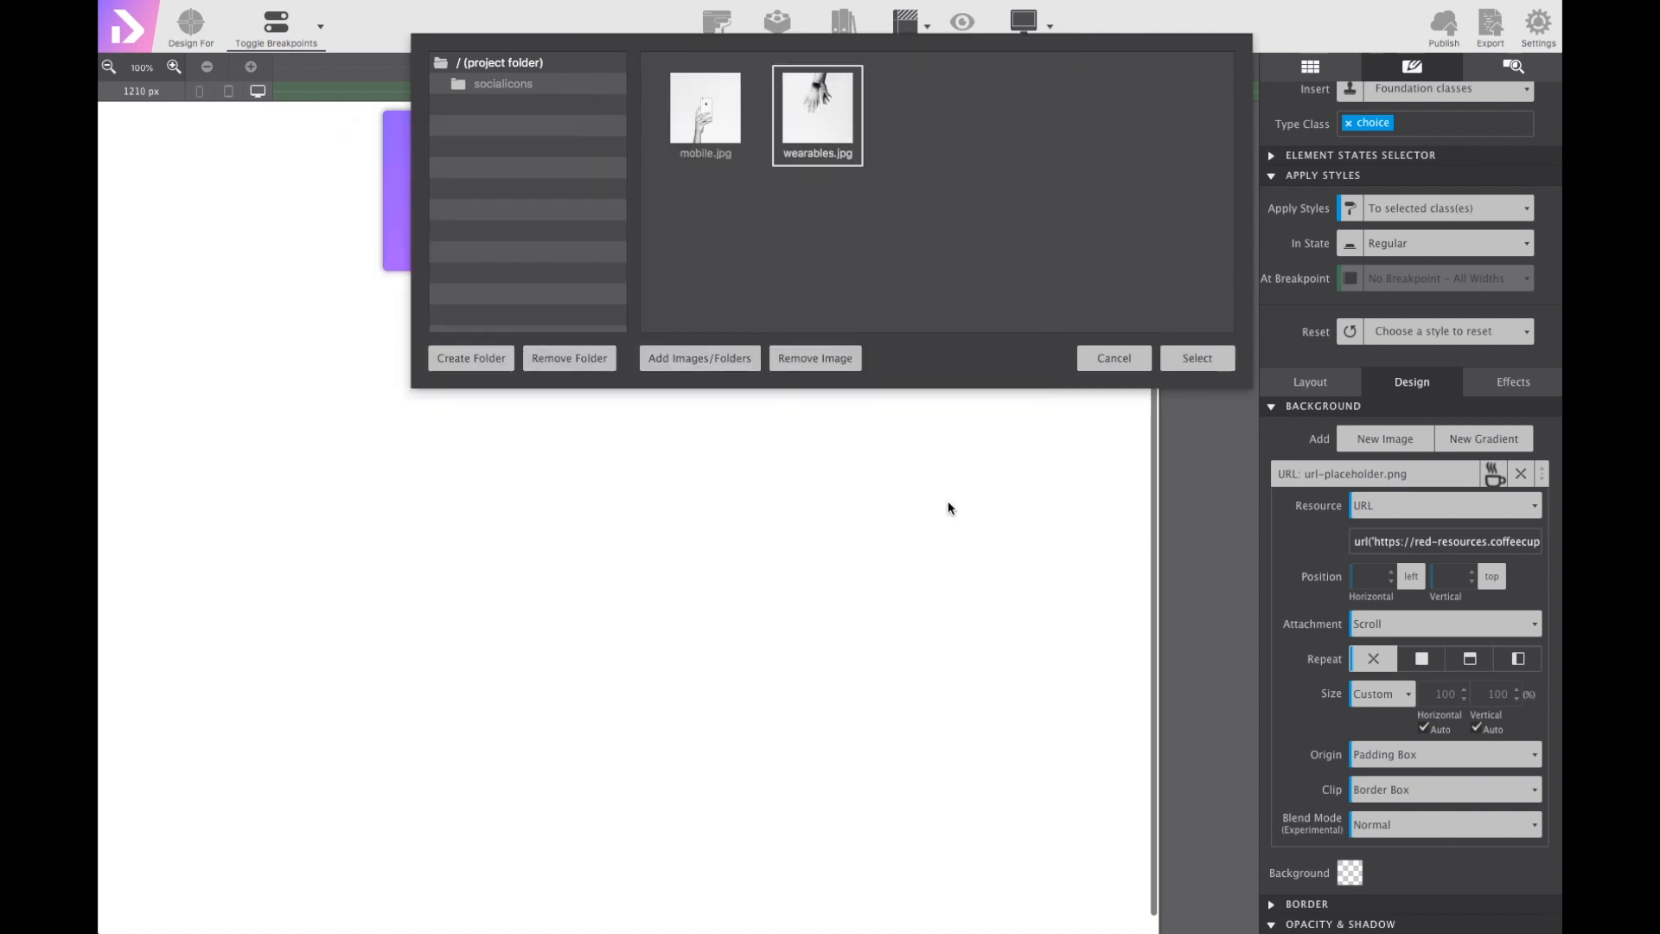
left_click(704, 109)
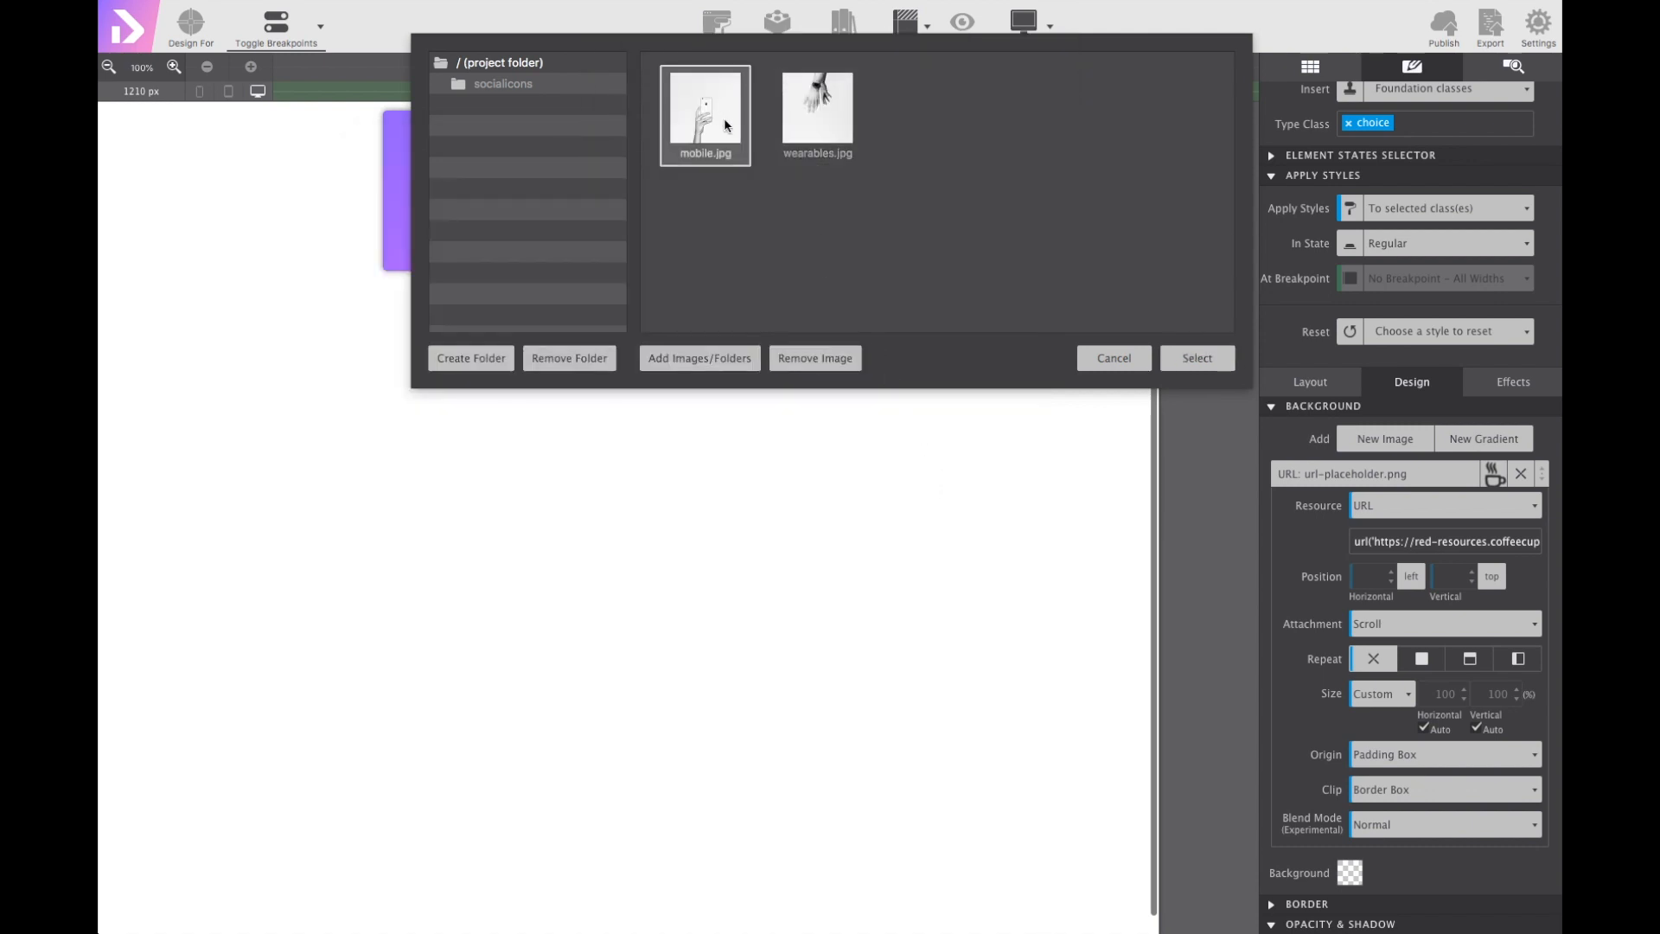
left_click(704, 114)
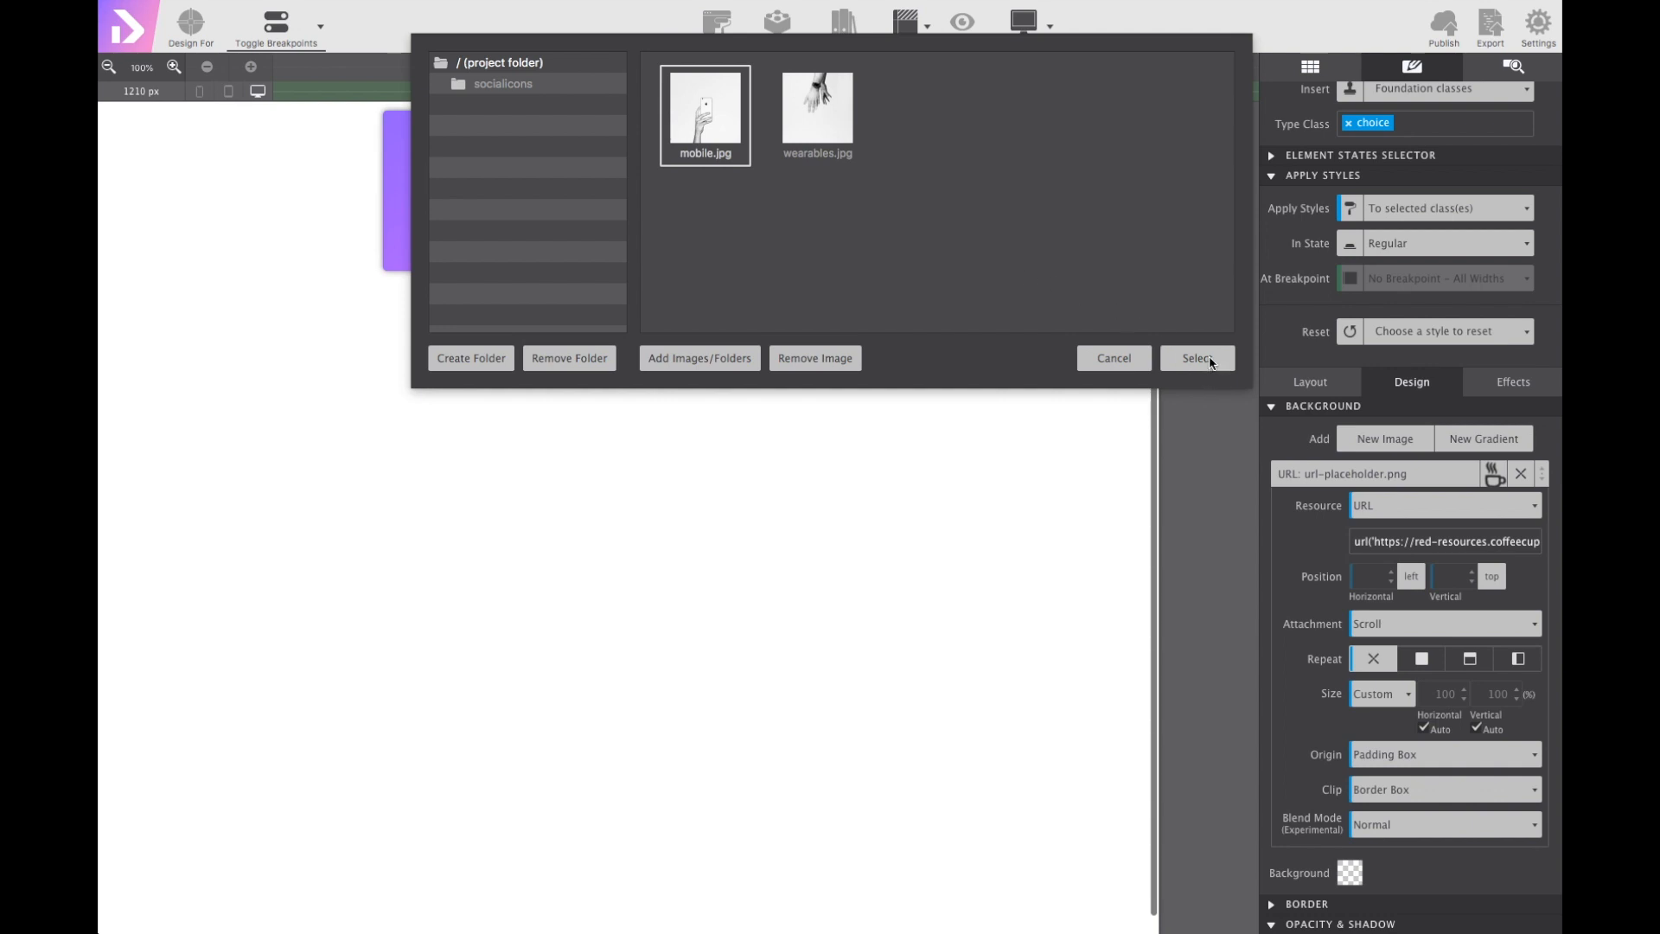
left_click(1197, 358)
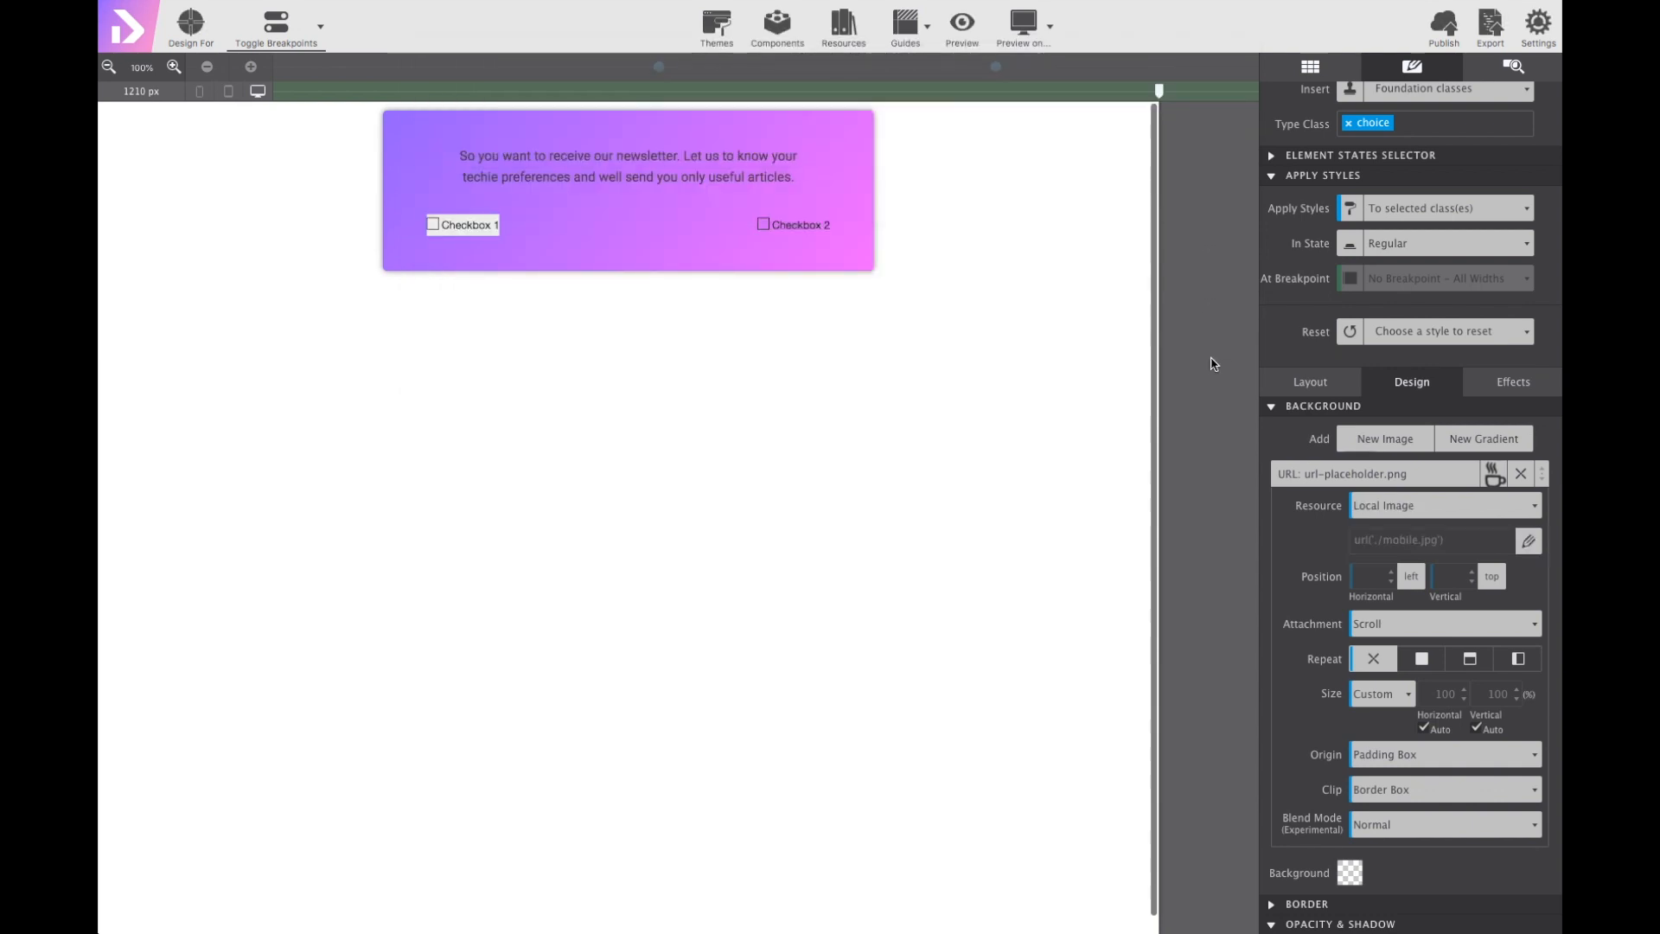
Position the background image centred horizontally and sized to Cover.
left_click(1411, 576)
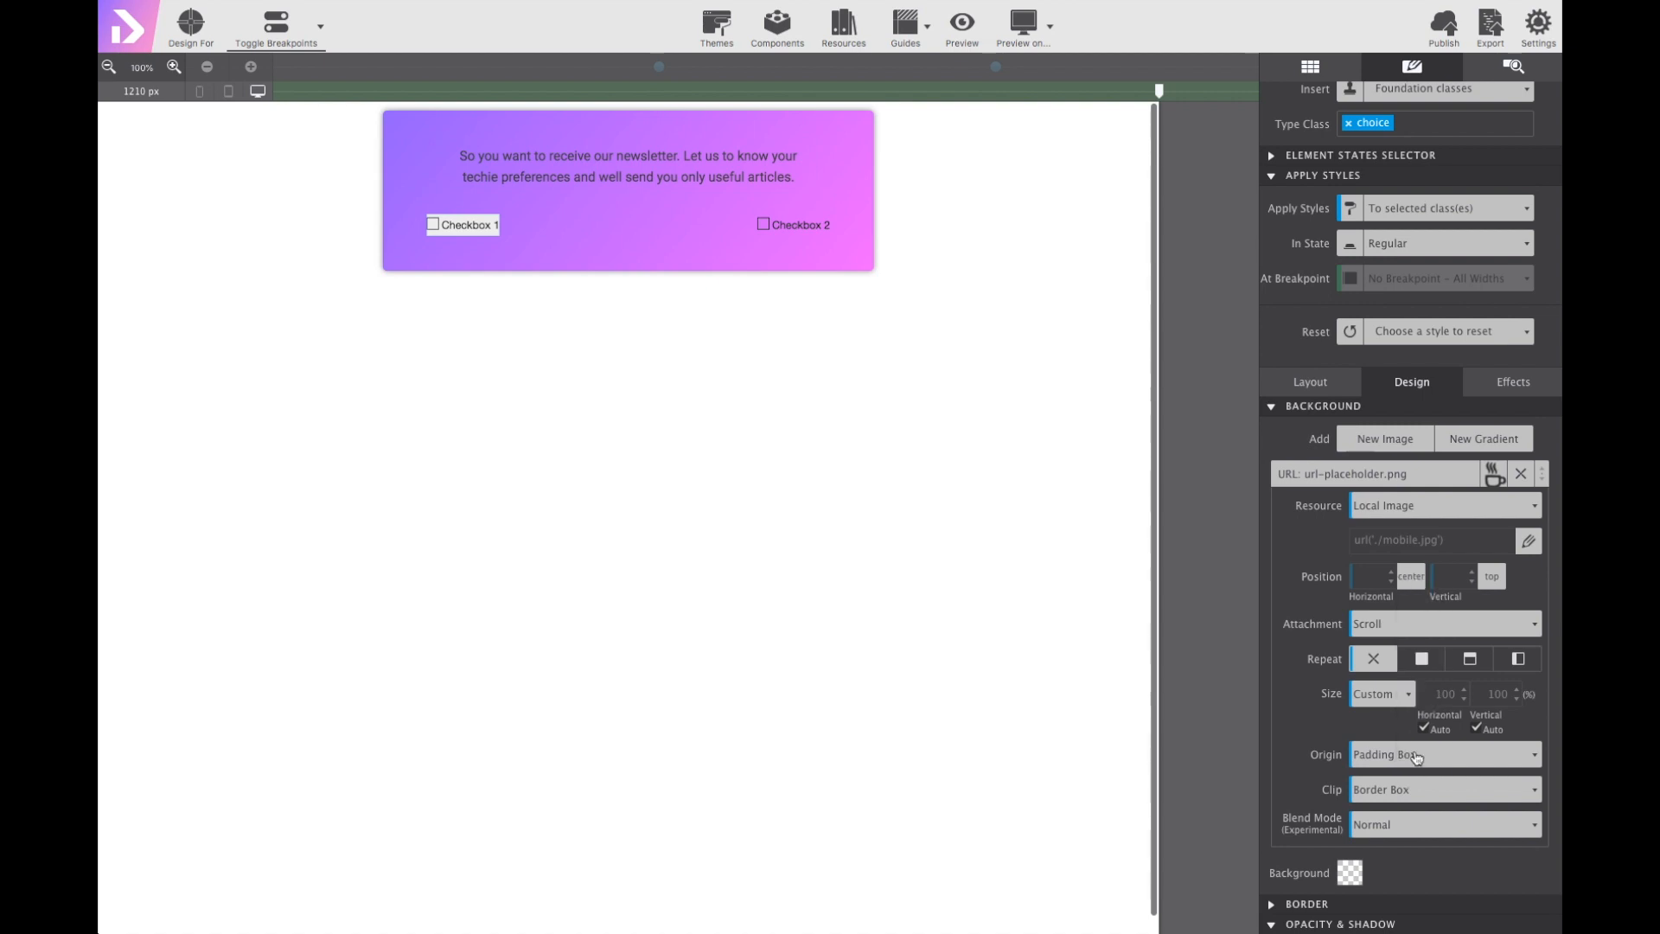
mouse_move(1361, 700)
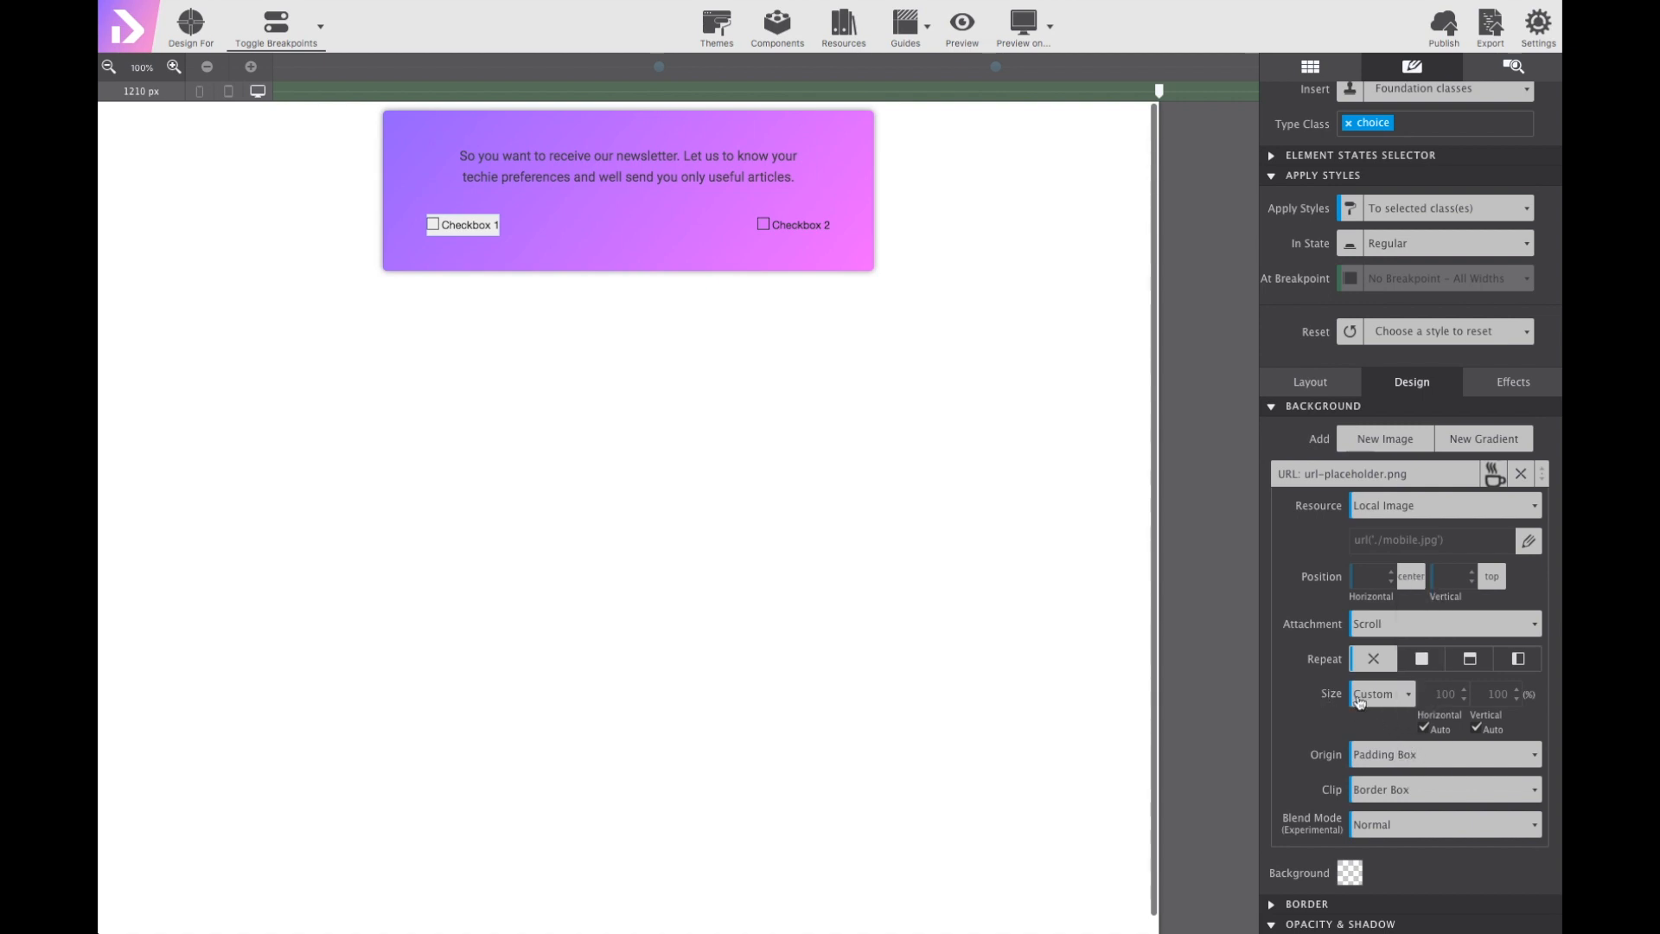
left_click(1377, 694)
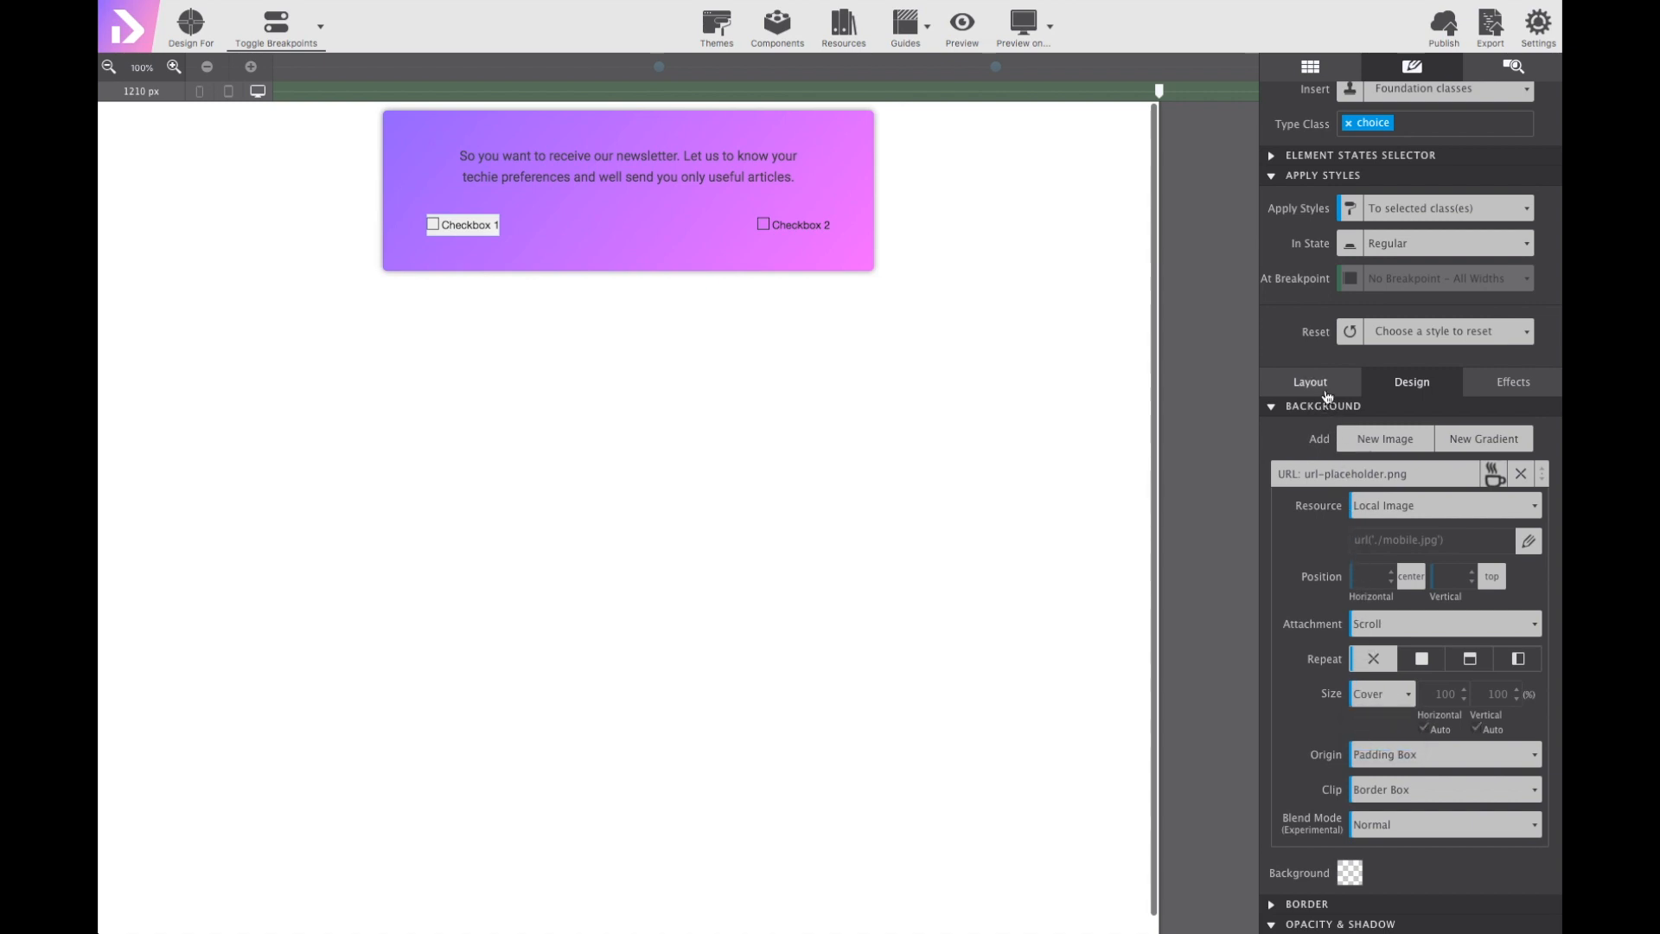
left_click(1309, 380)
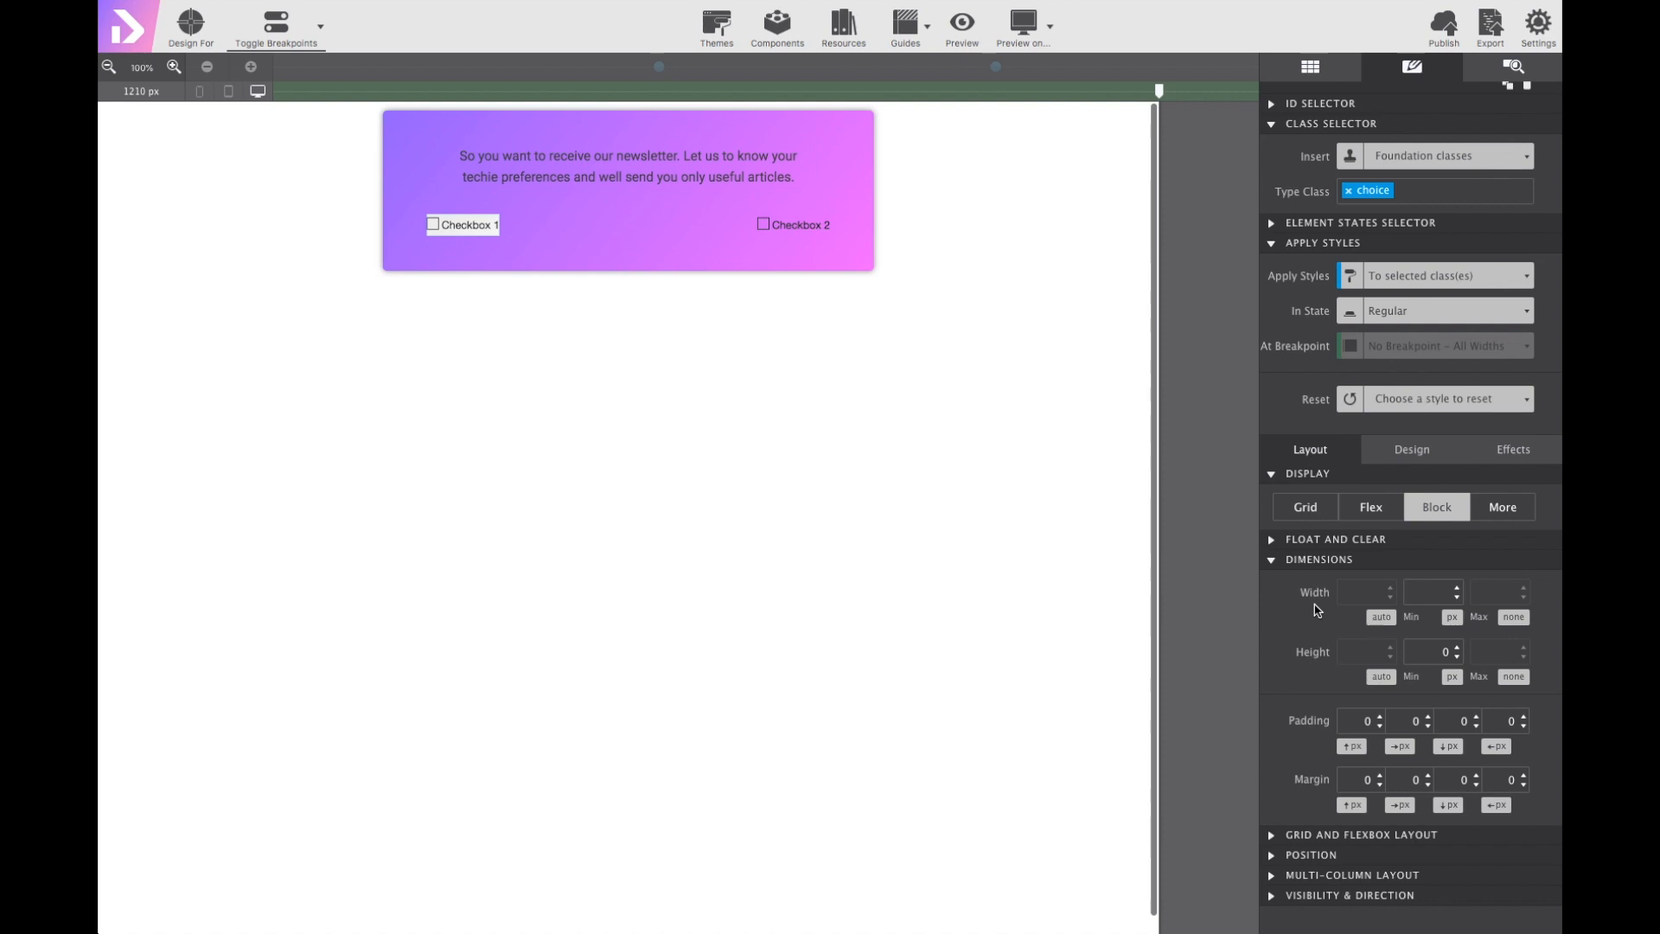
Size the choice card to 48 width, 220 px max width and 220 px height.
left_click(1451, 616)
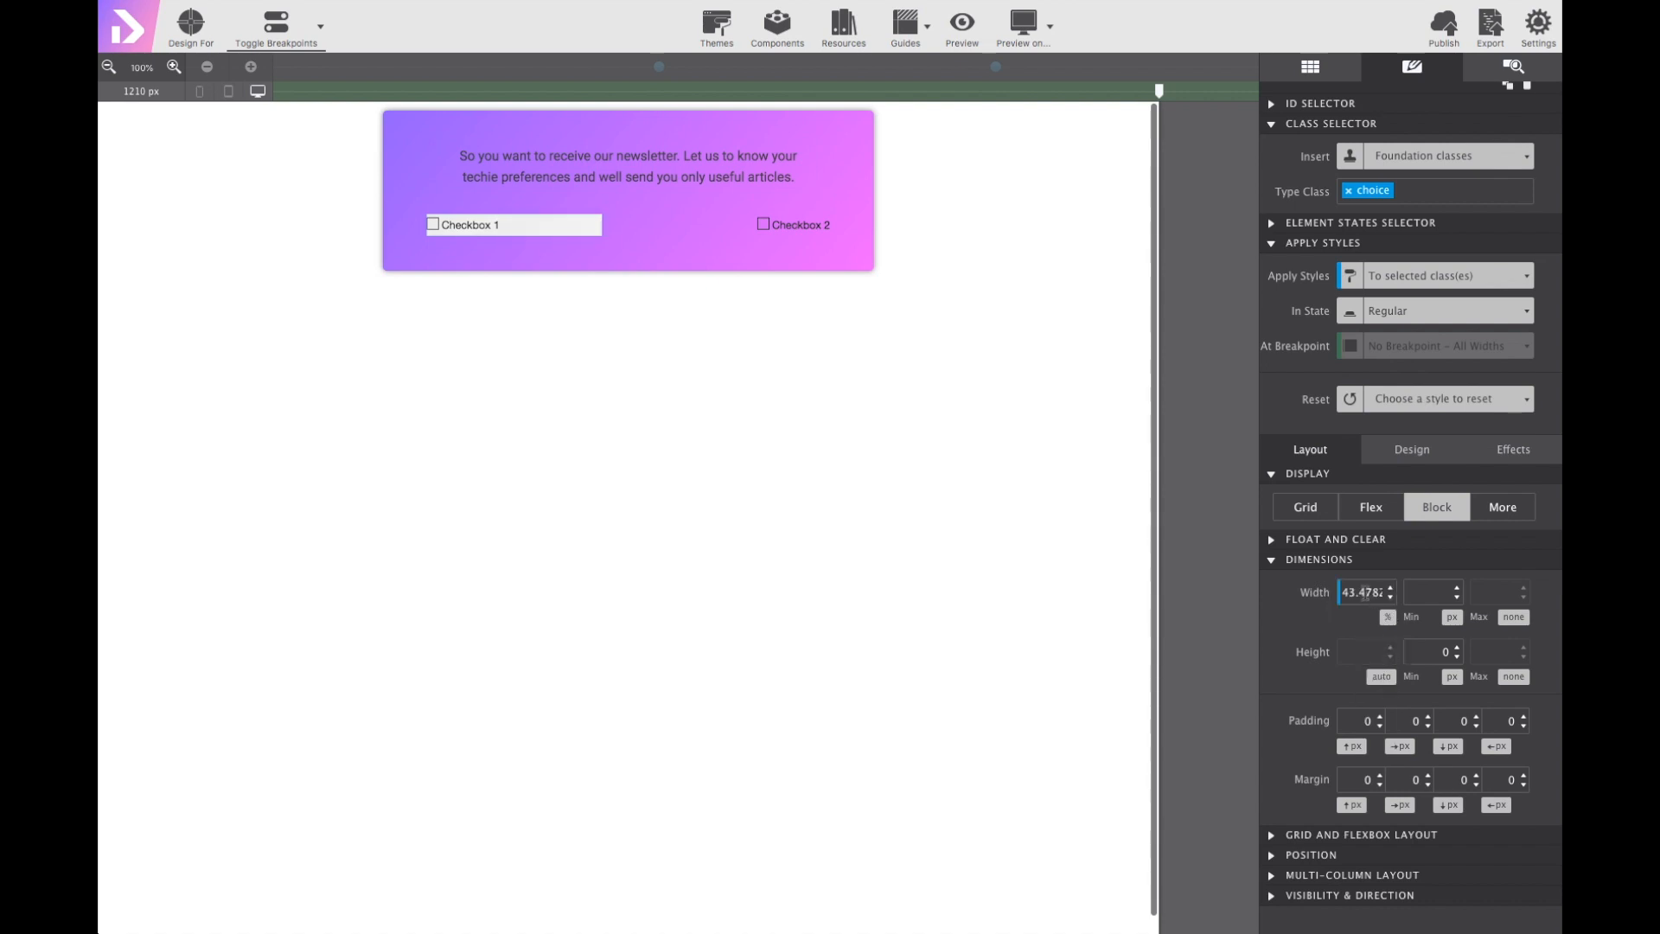
type("48")
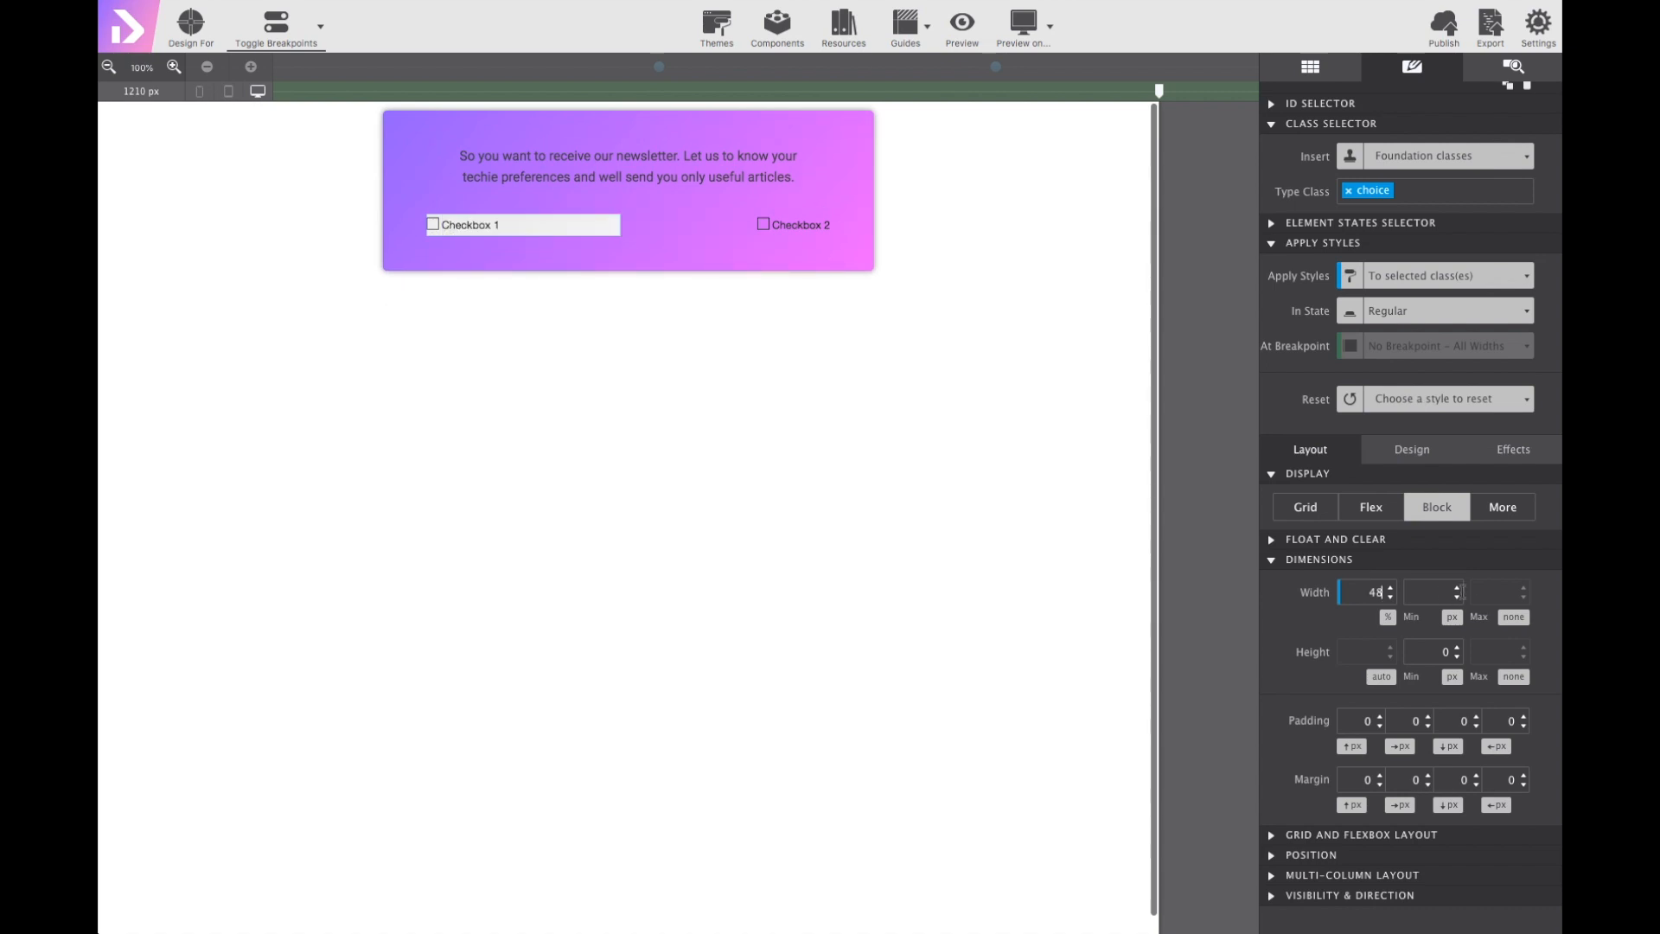
left_click(1513, 616)
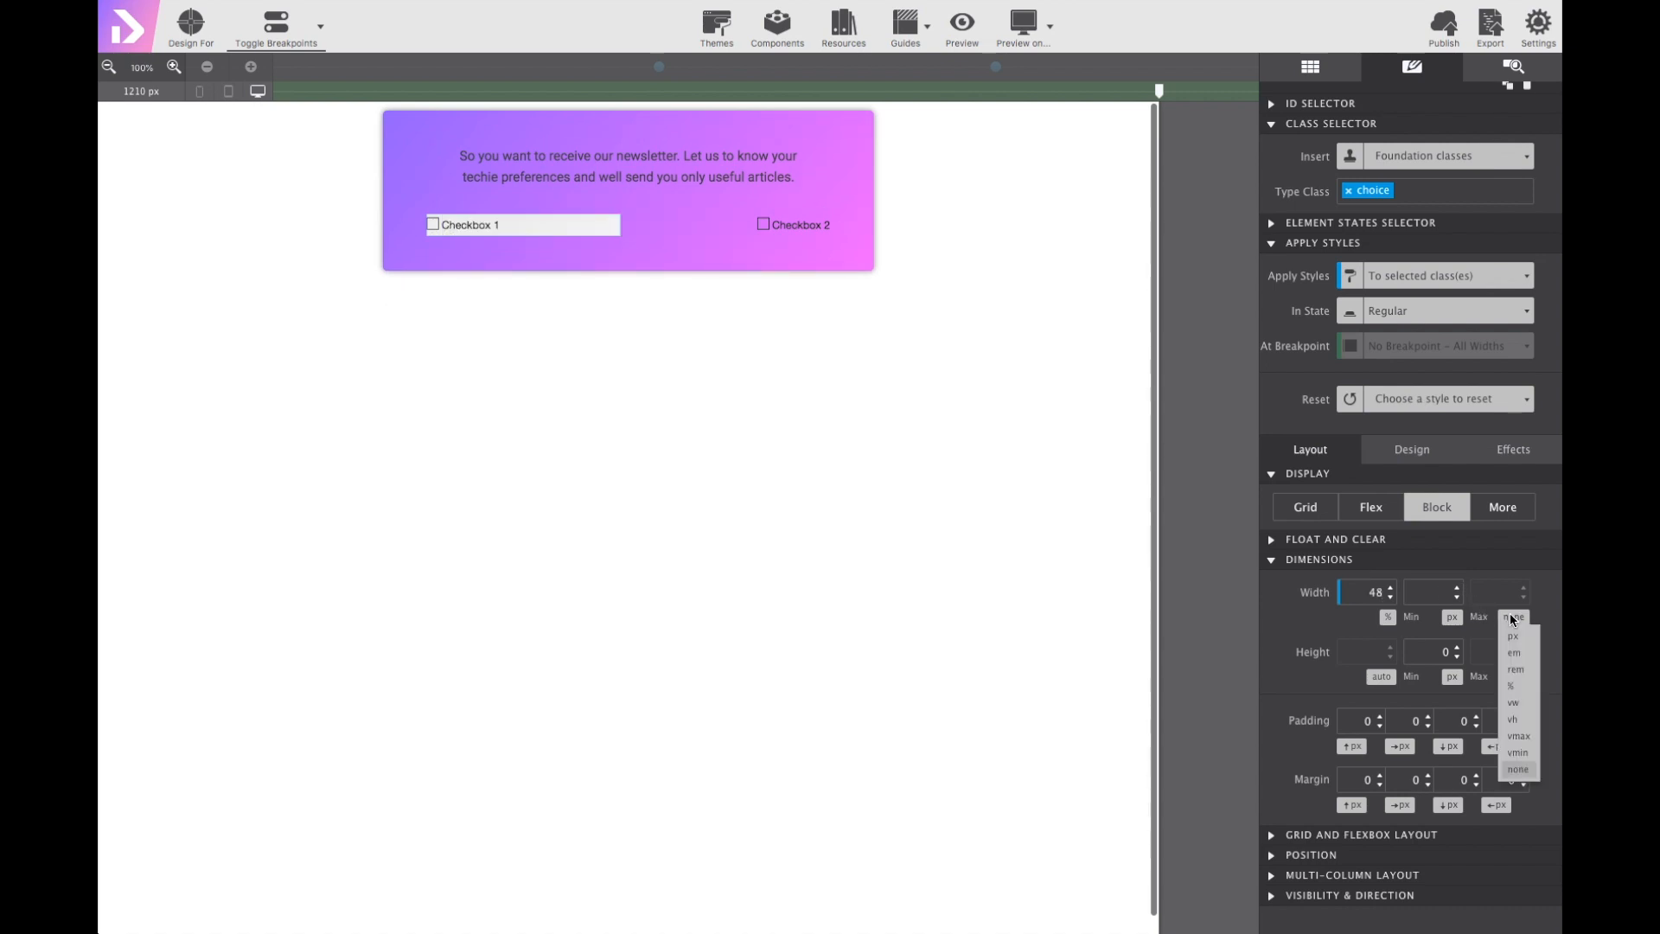
left_click(1515, 638)
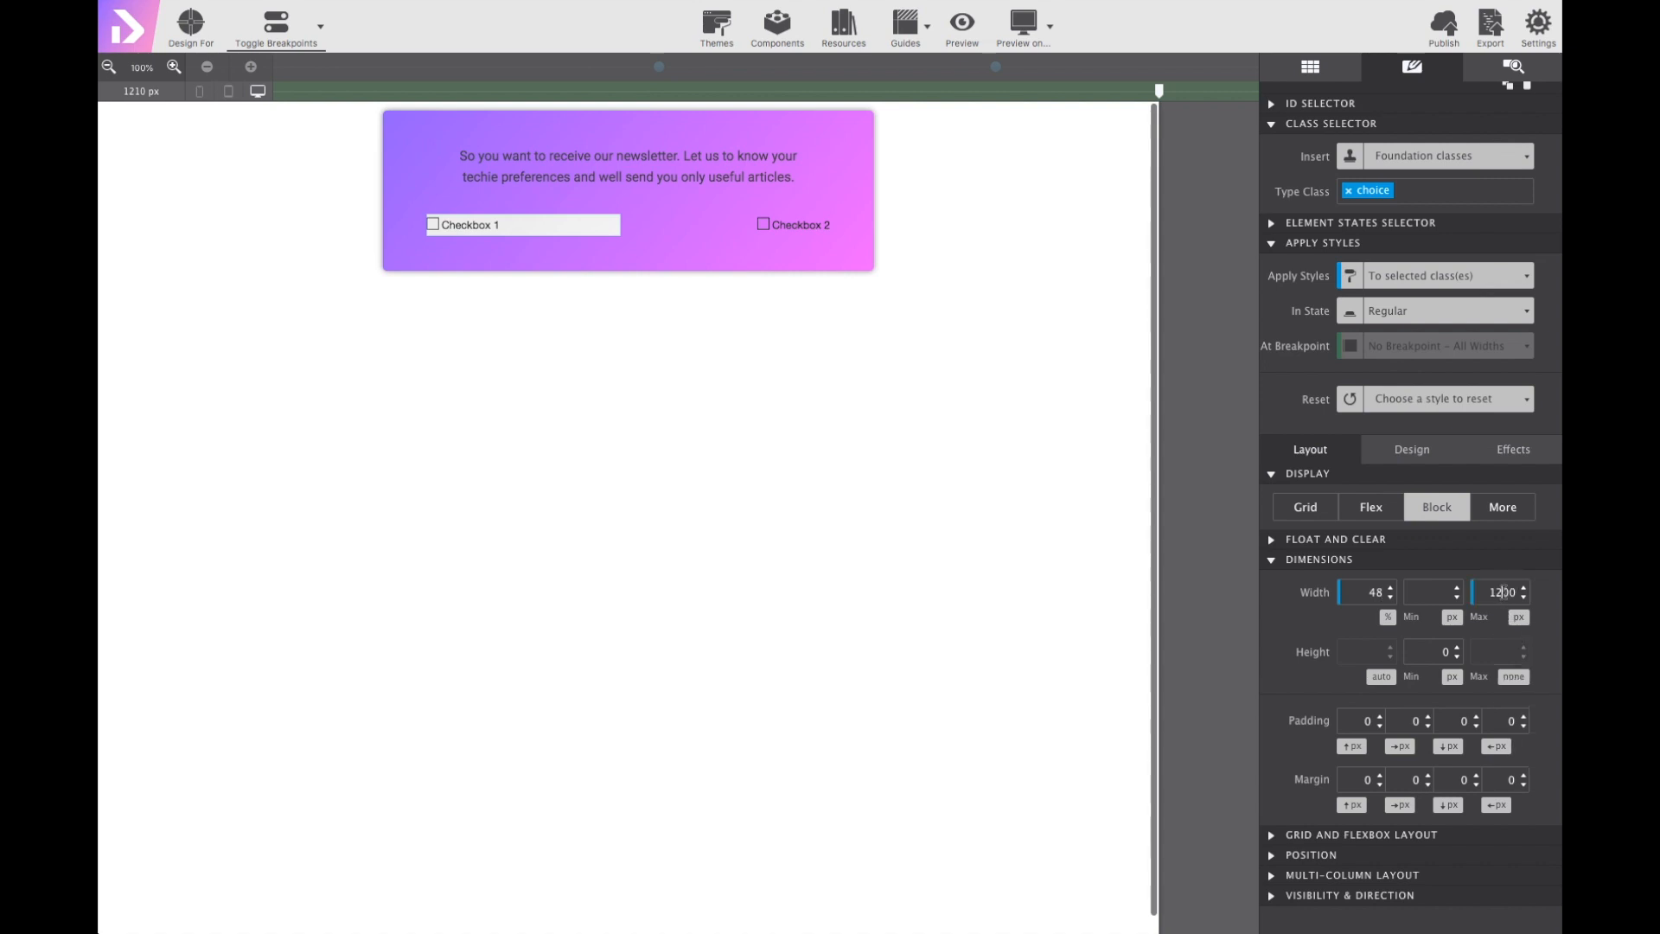
type("220")
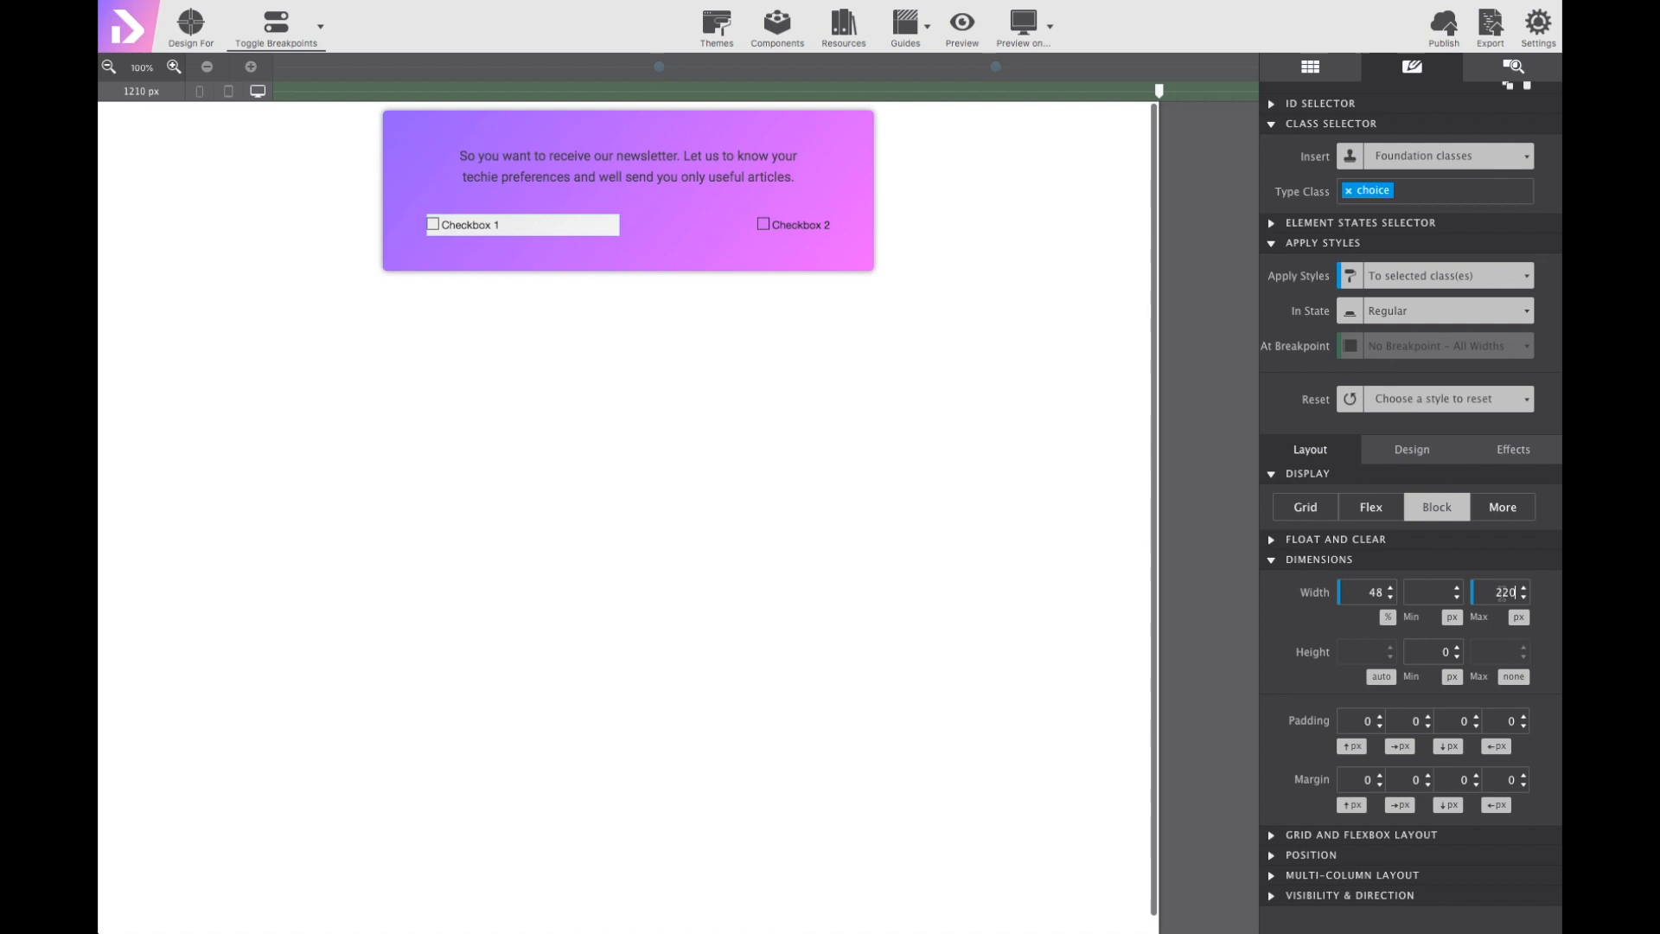
left_click(1451, 676)
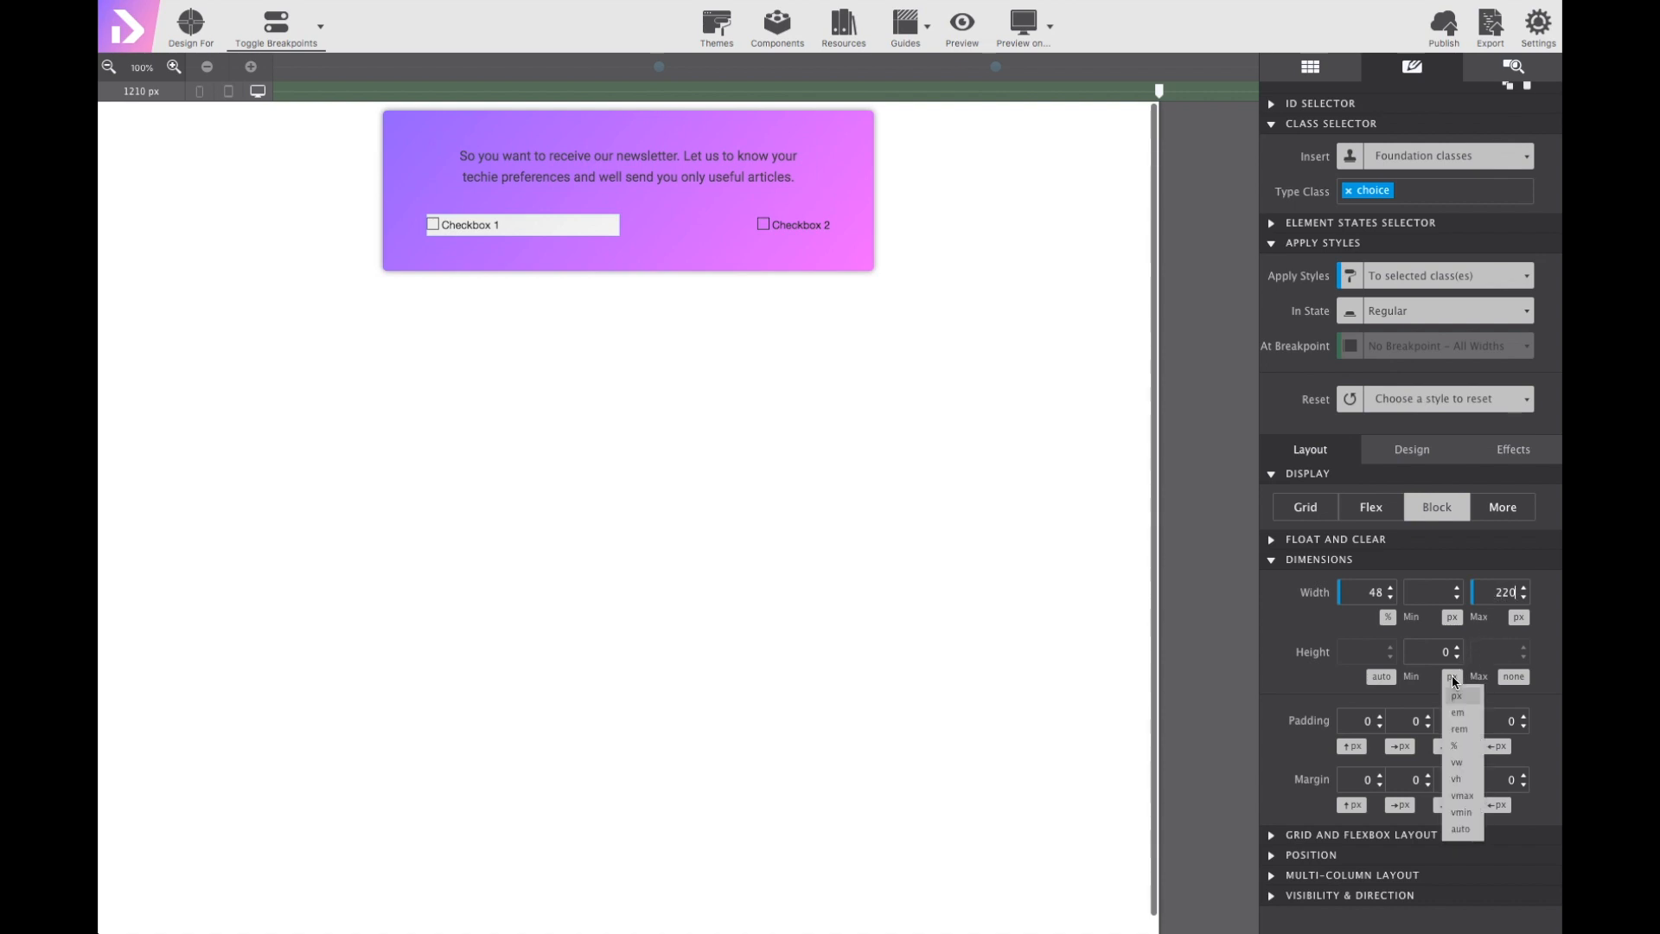
left_click(1453, 677)
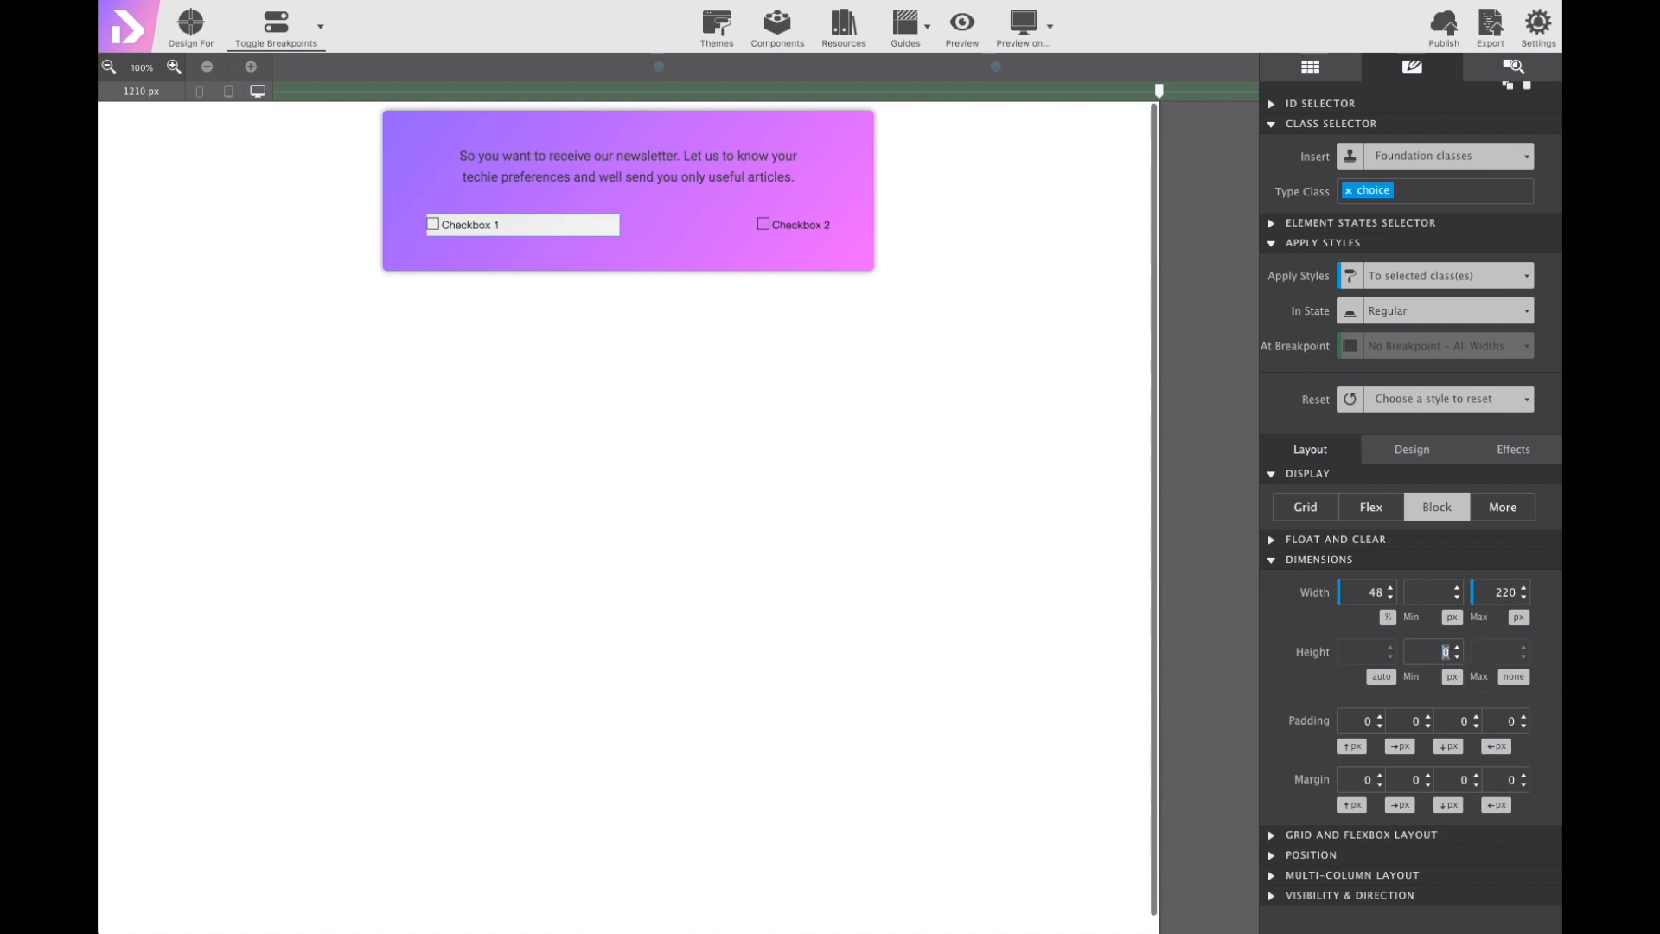
type("220")
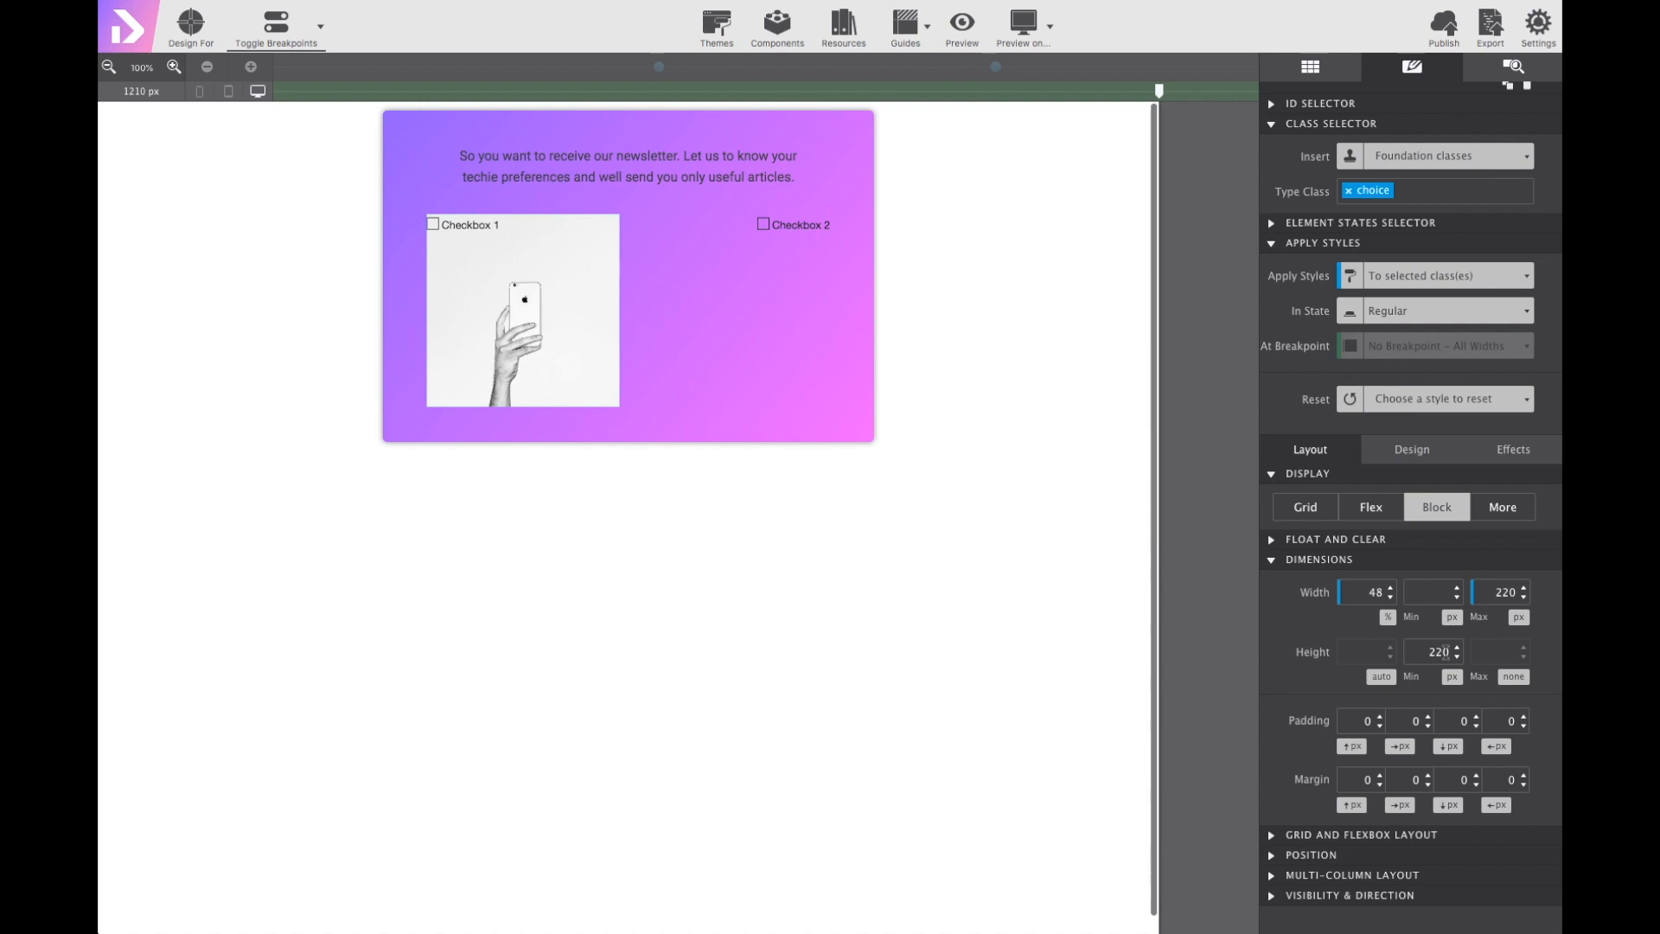
Give the card 25 px padding on all sides and centre its flex content.
left_click(1361, 721)
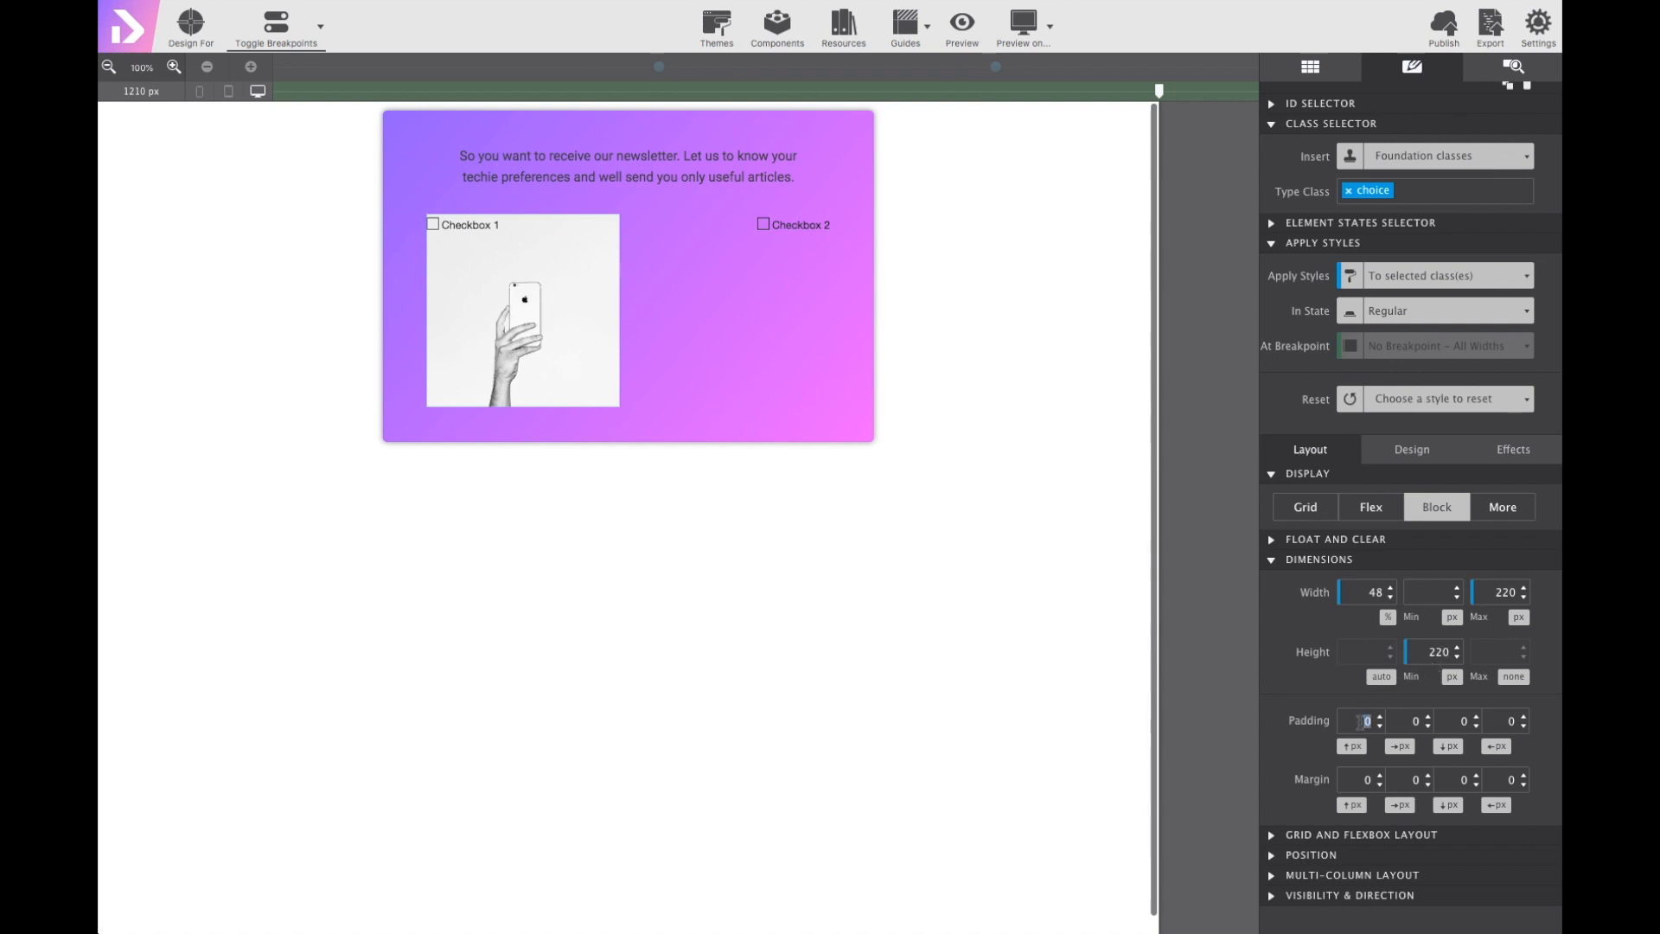
type("25")
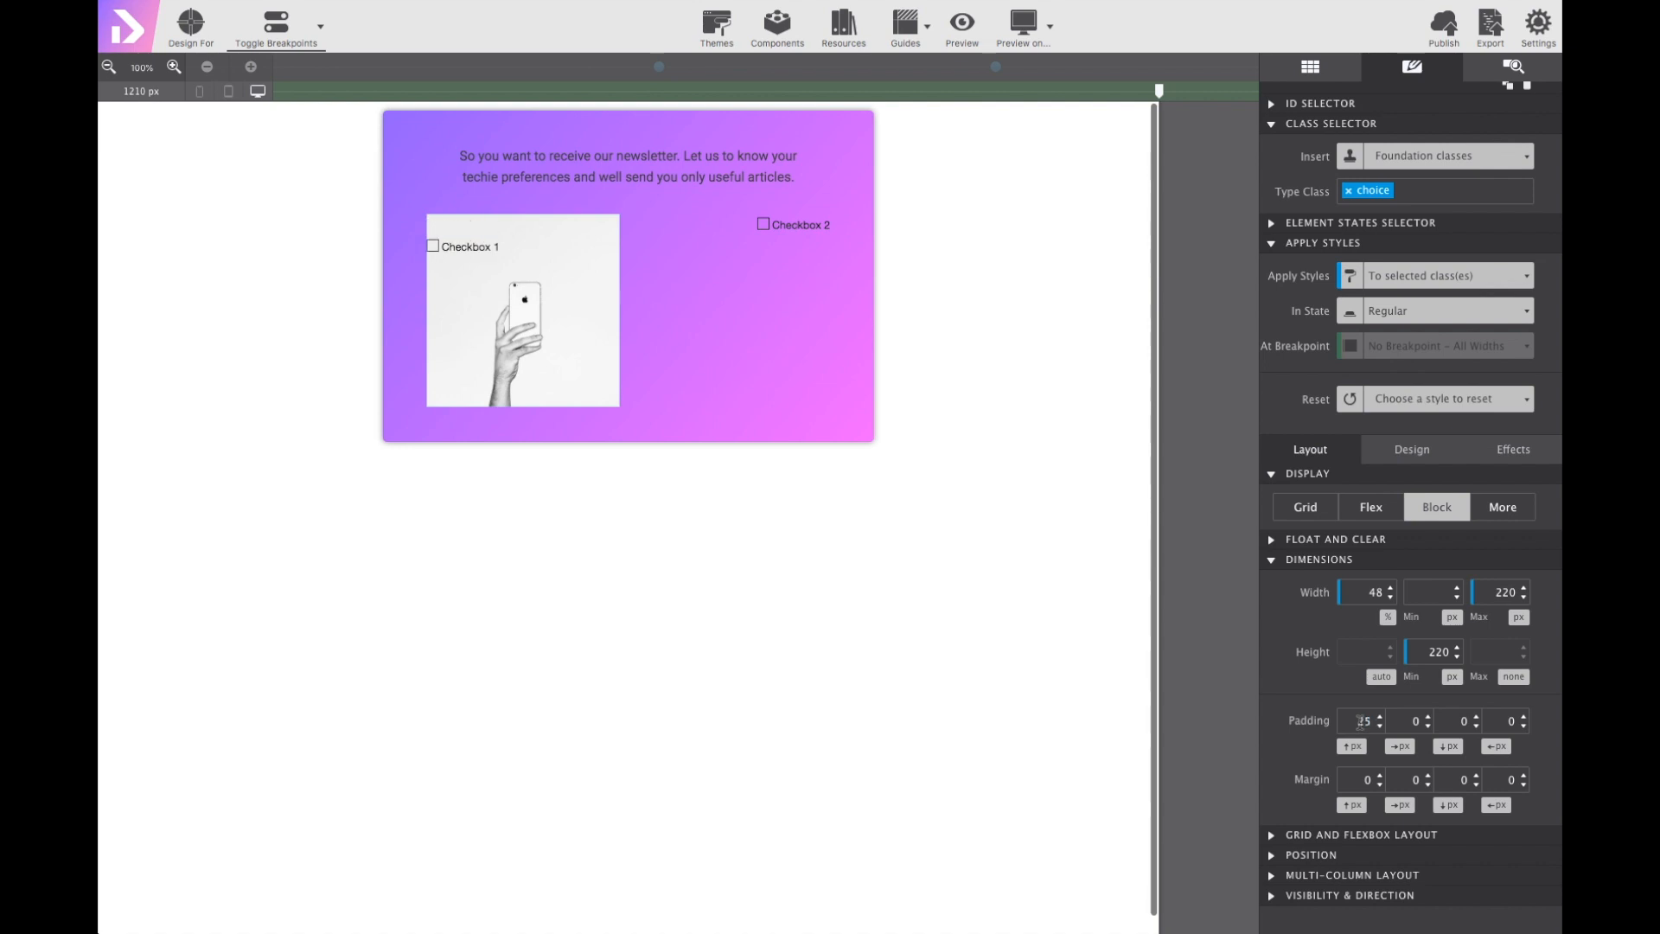
left_click(1413, 721)
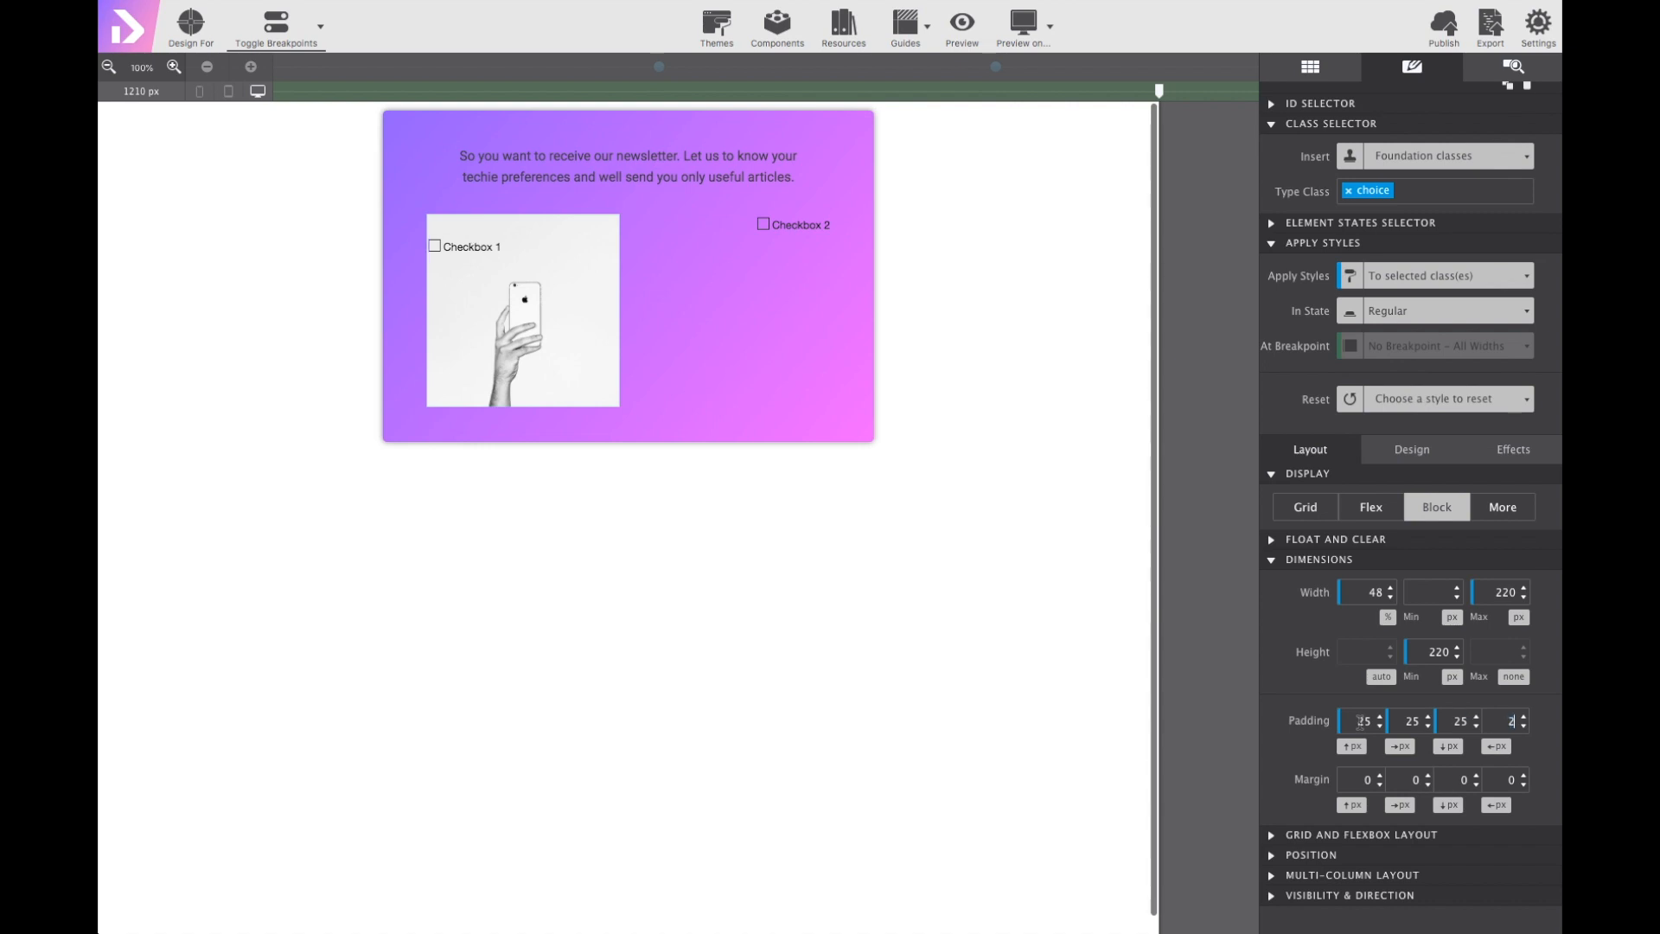
type("25")
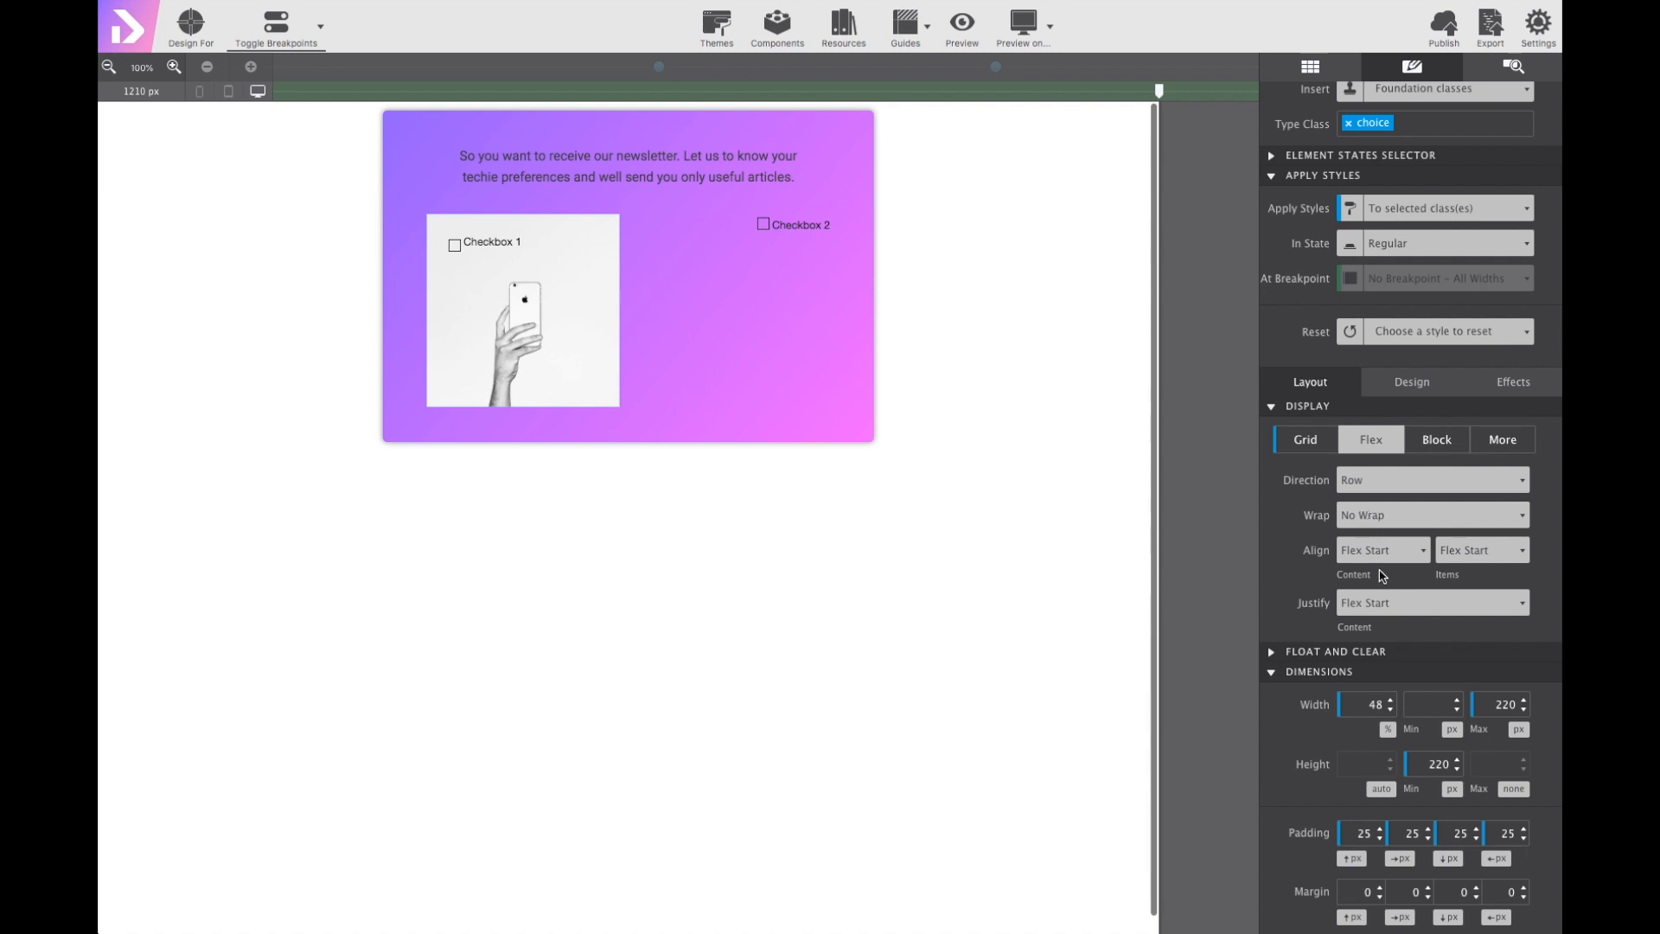
left_click(1430, 602)
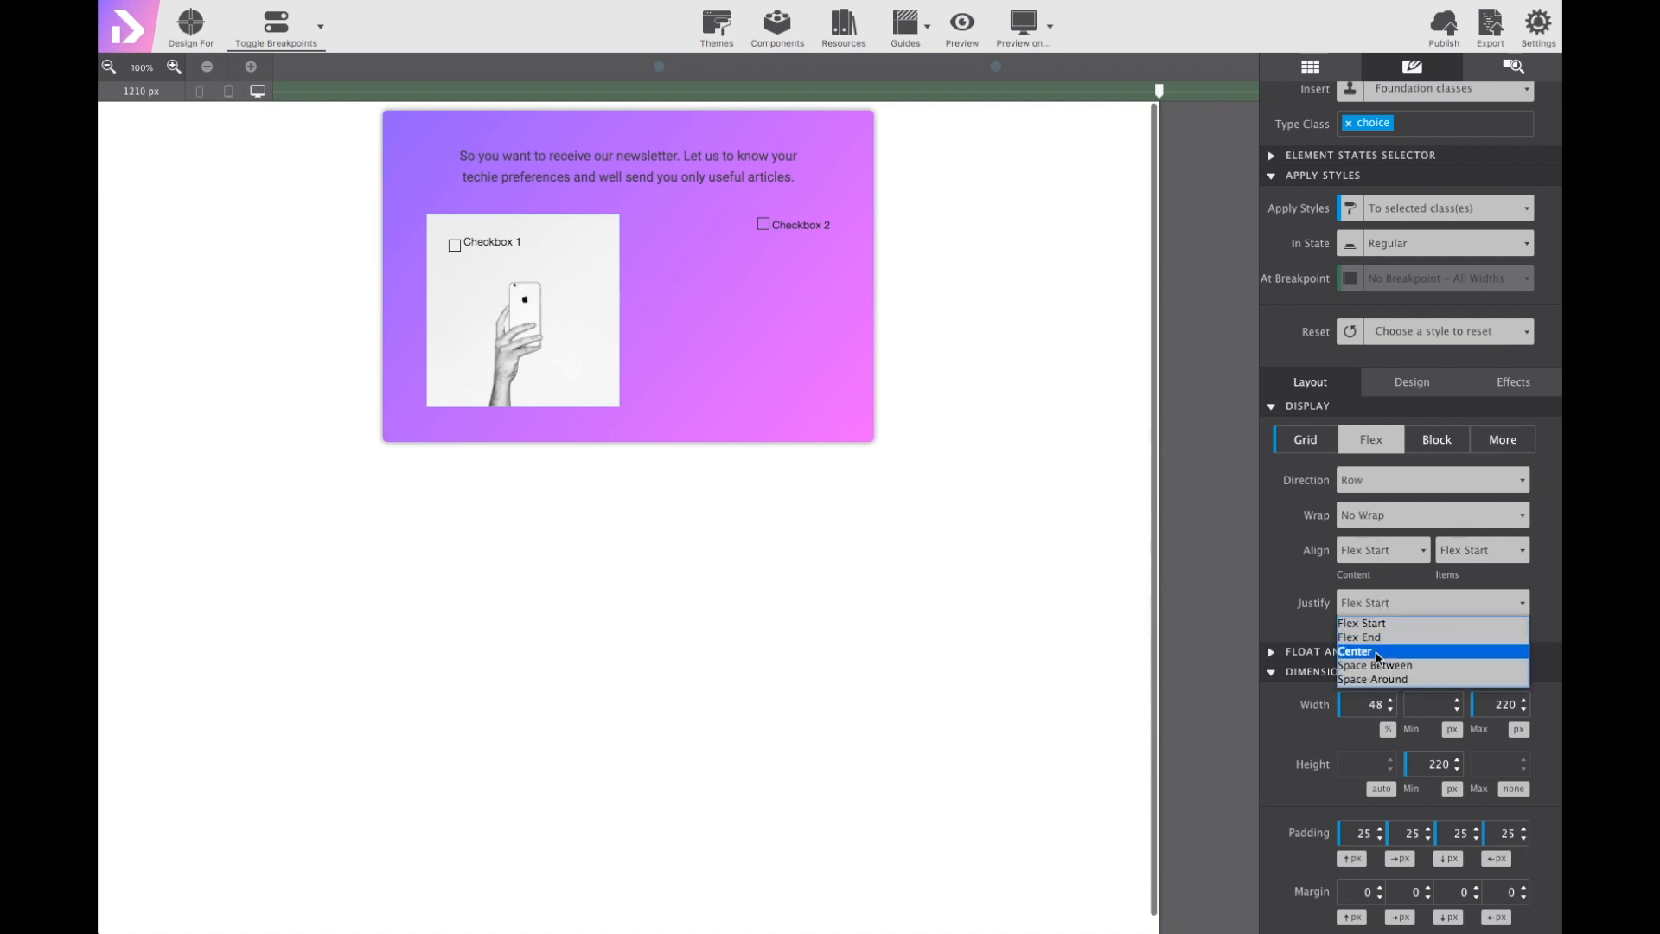
left_click(1359, 650)
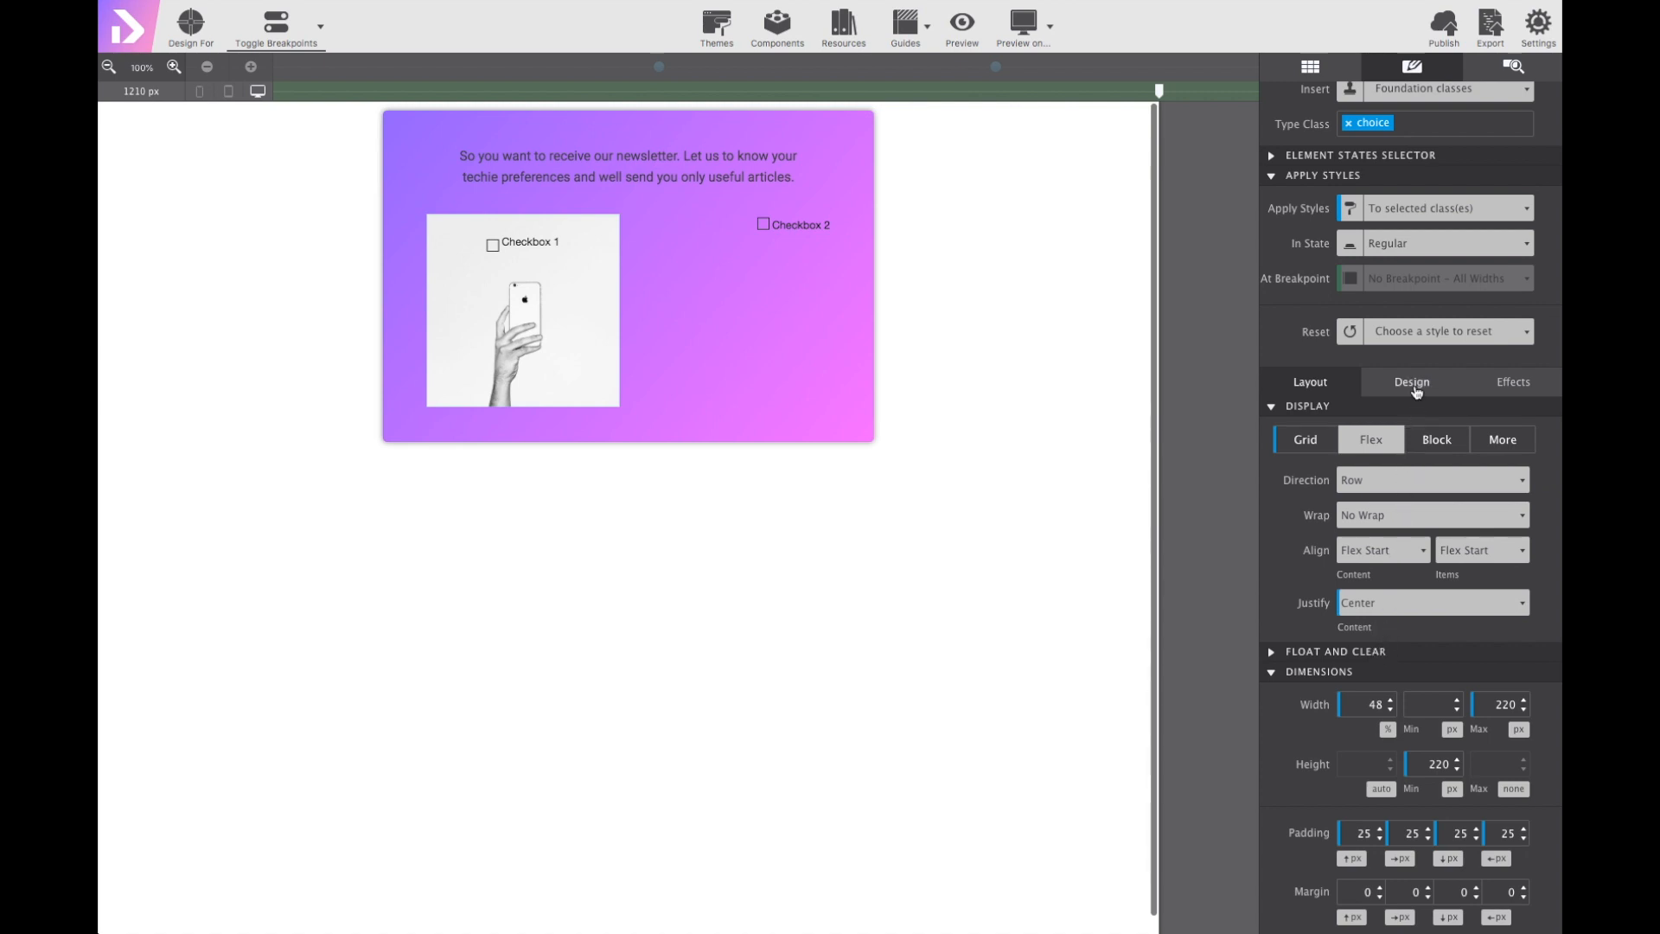
left_click(1411, 382)
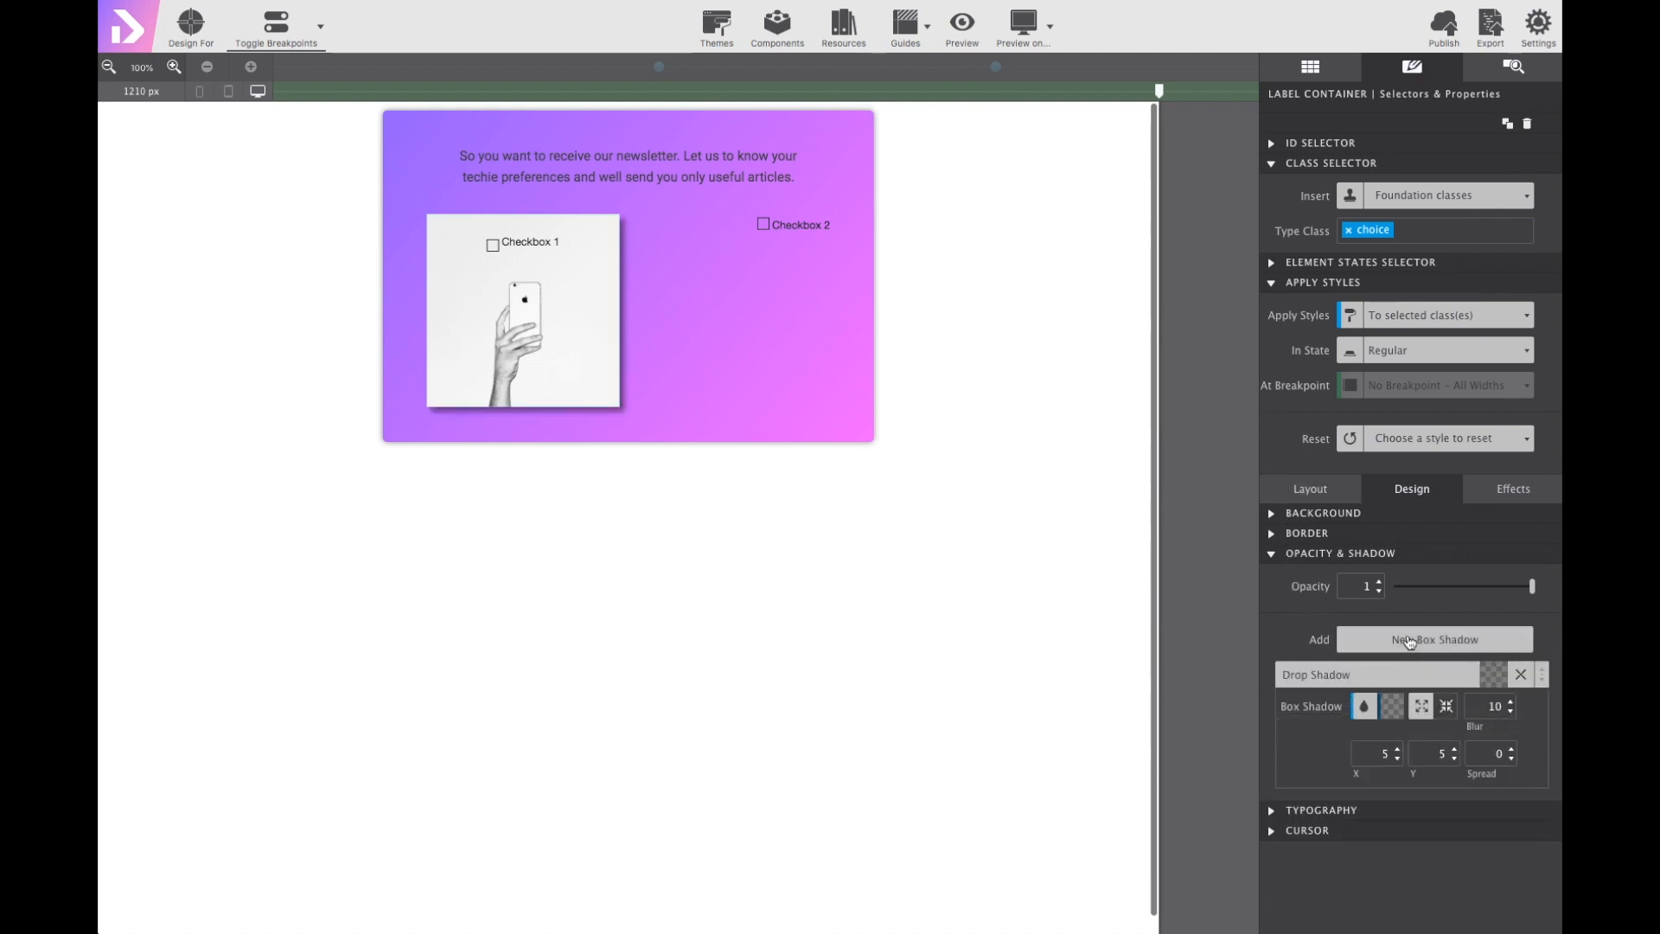
Add a box shadow with X 0, Y 5, Blur 10 and Spread -5 to the cards.
left_click(1371, 754)
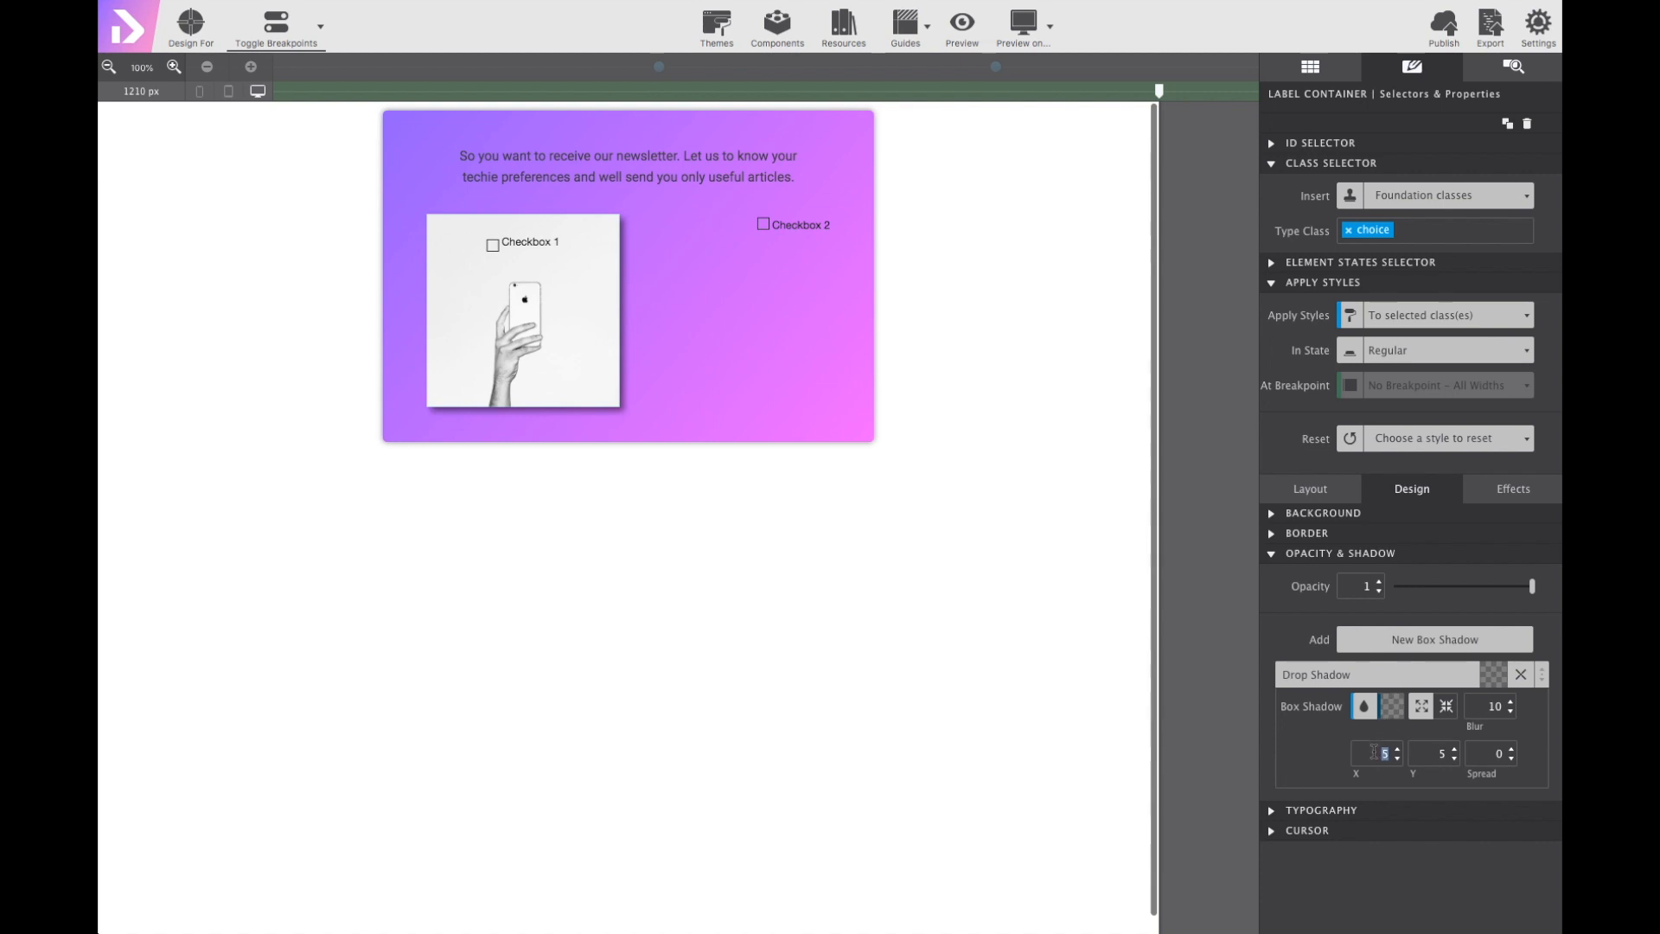
left_click(1397, 757)
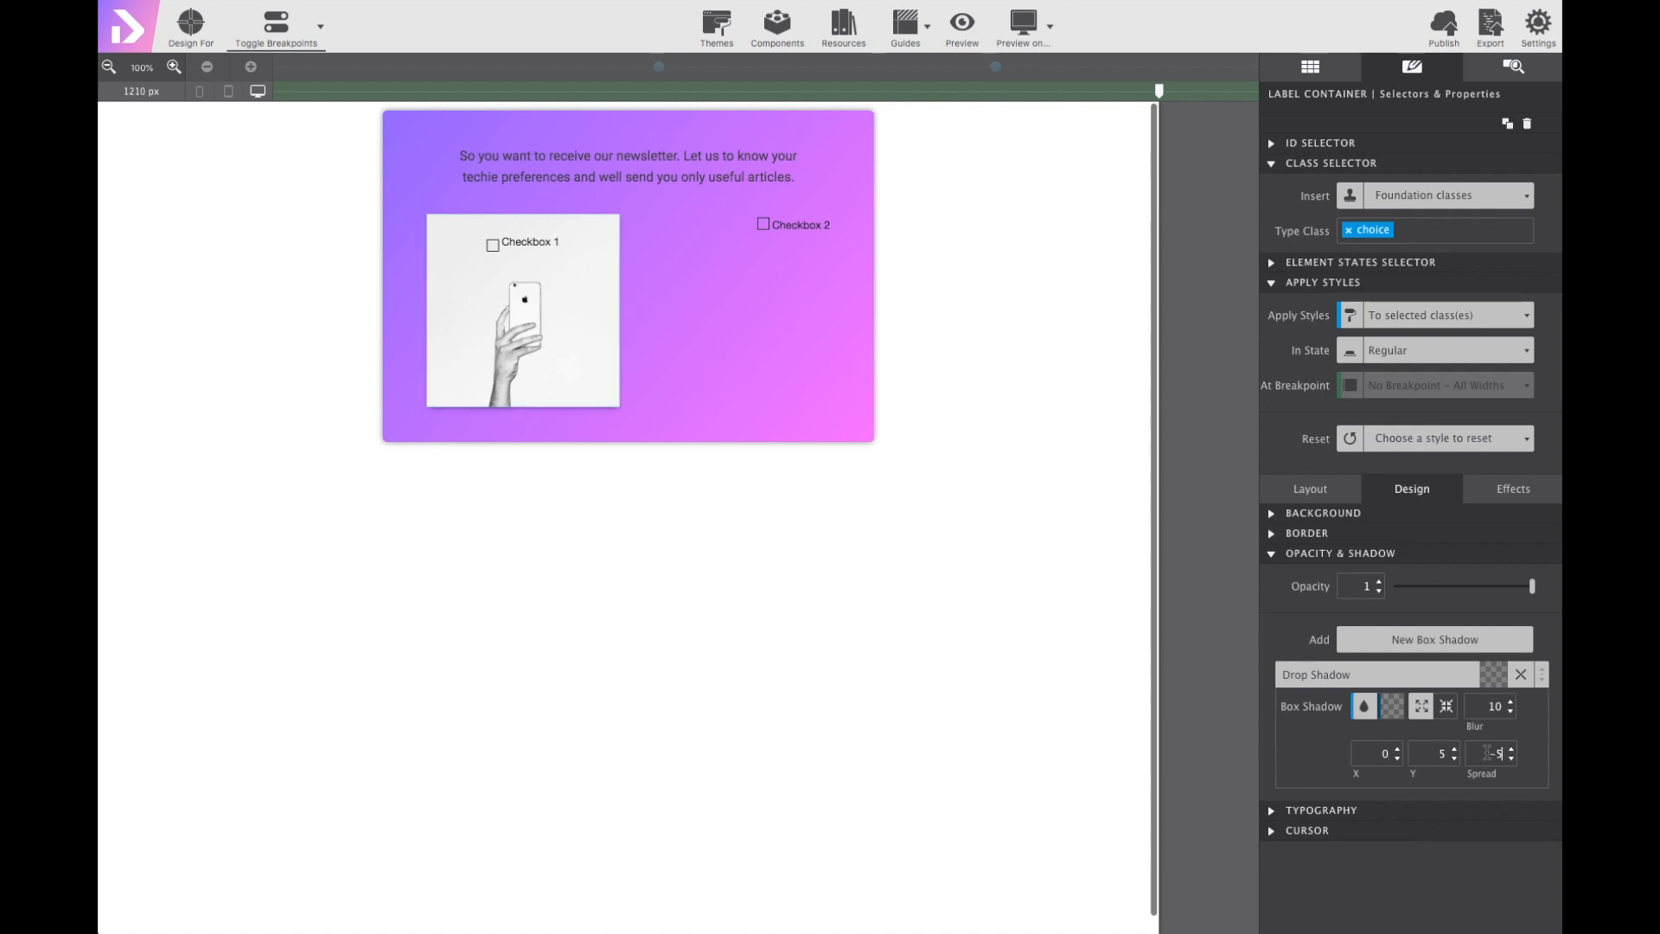
type("-5")
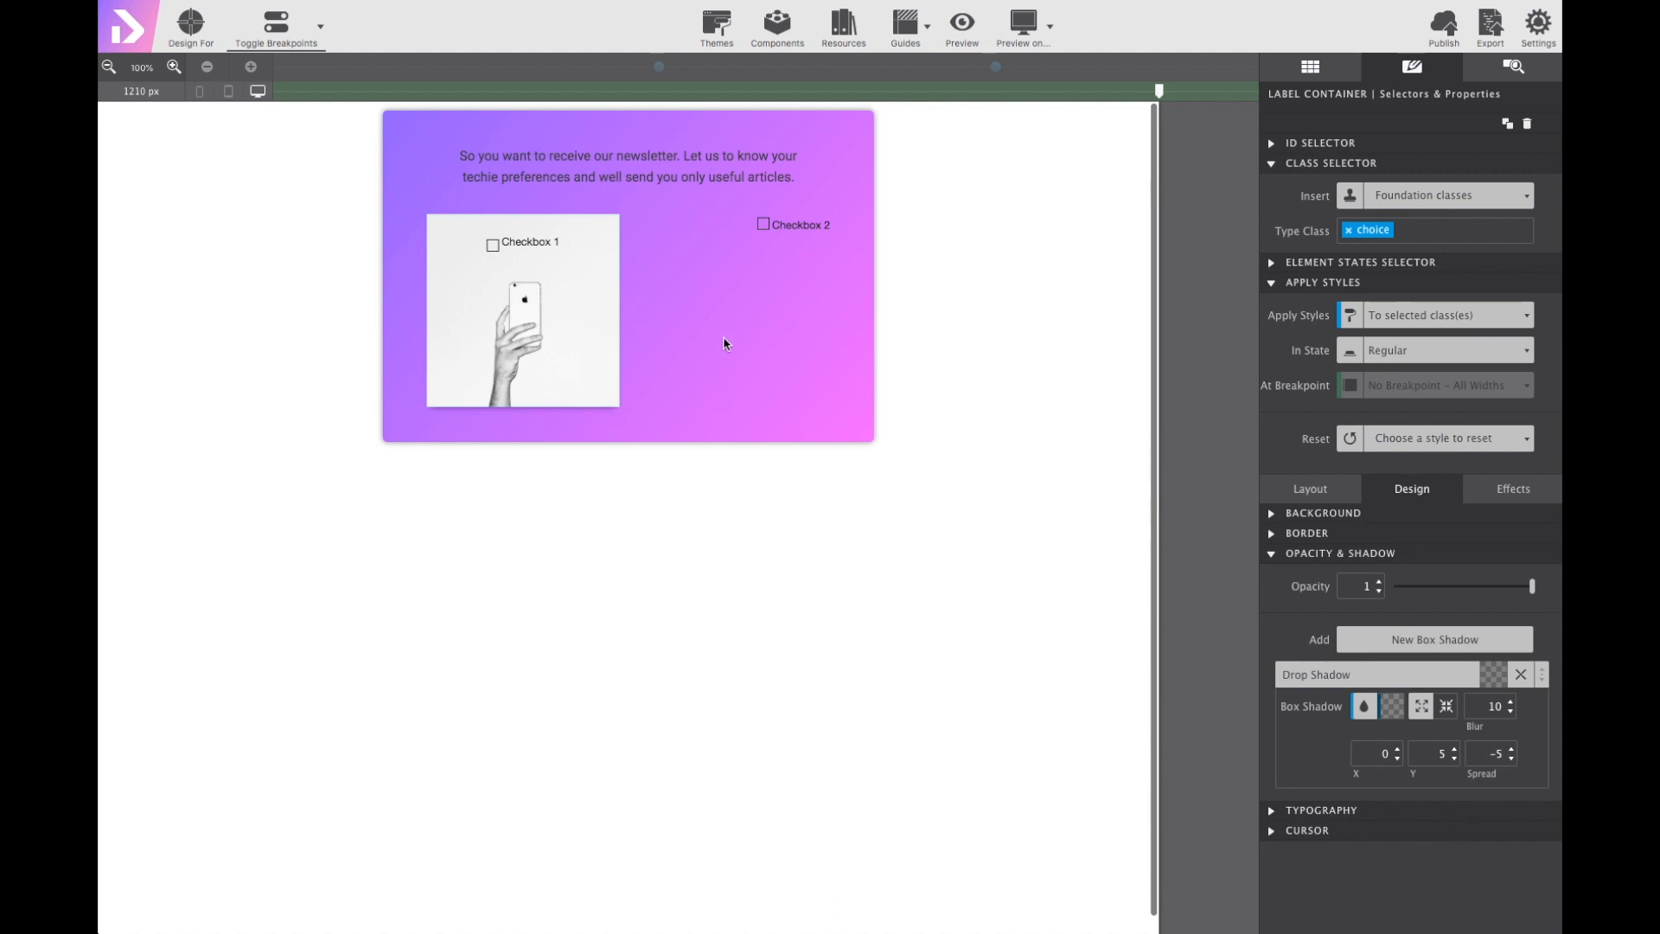
left_click(799, 225)
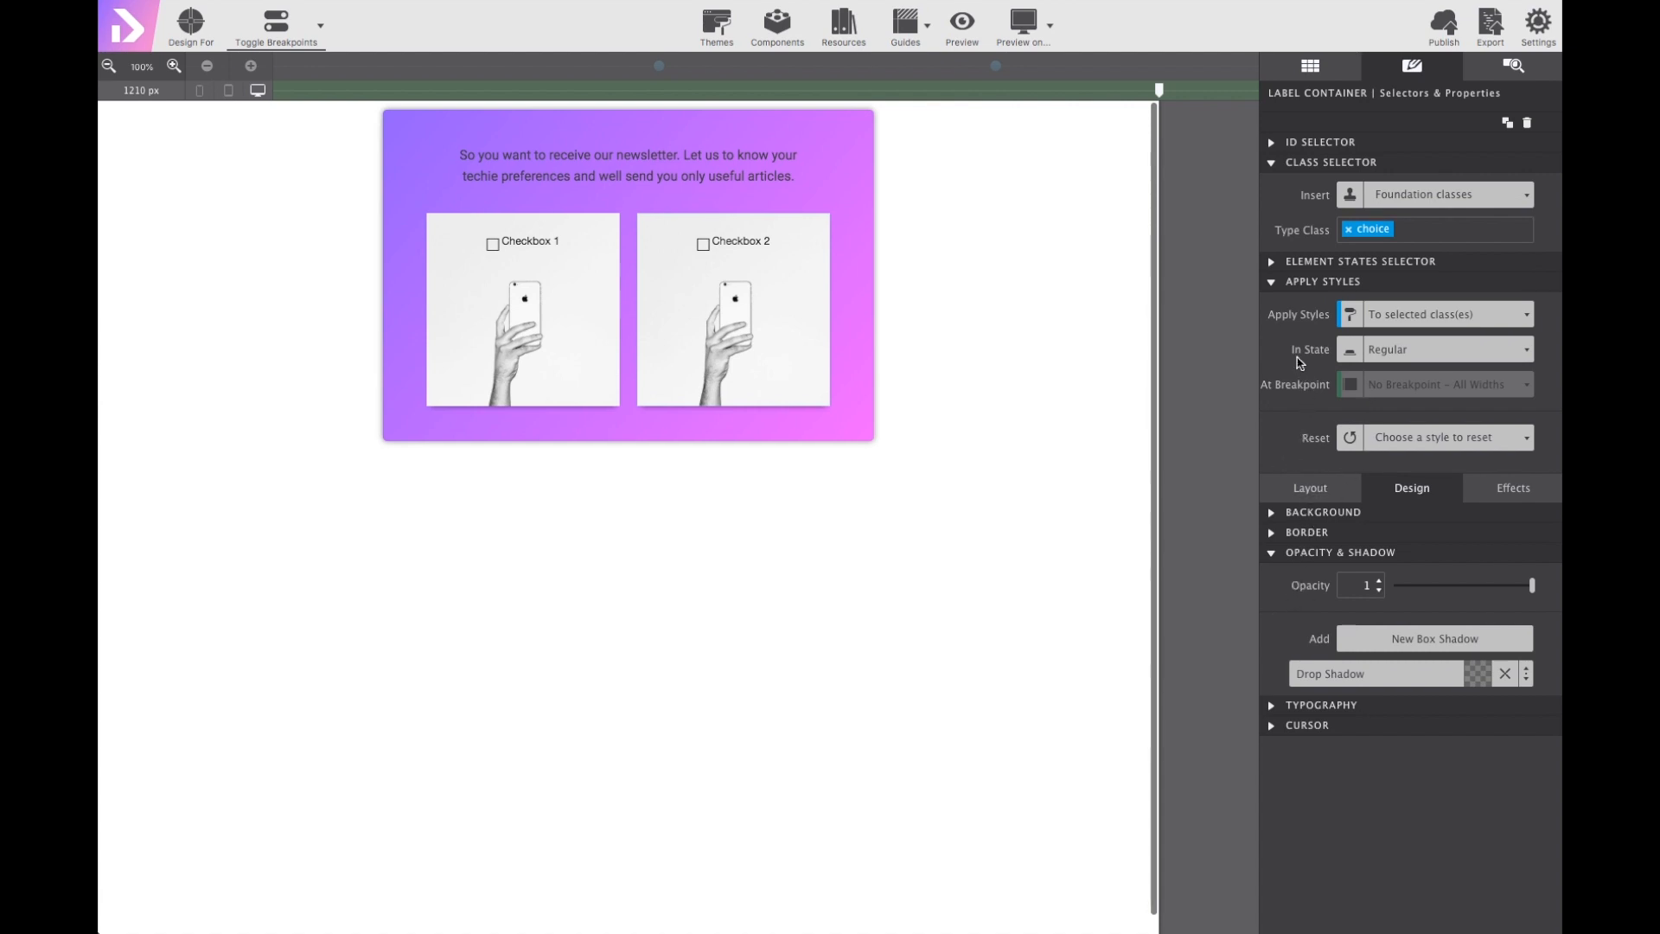
Switch the choice cards' styling to their Hover state.
left_click(1446, 348)
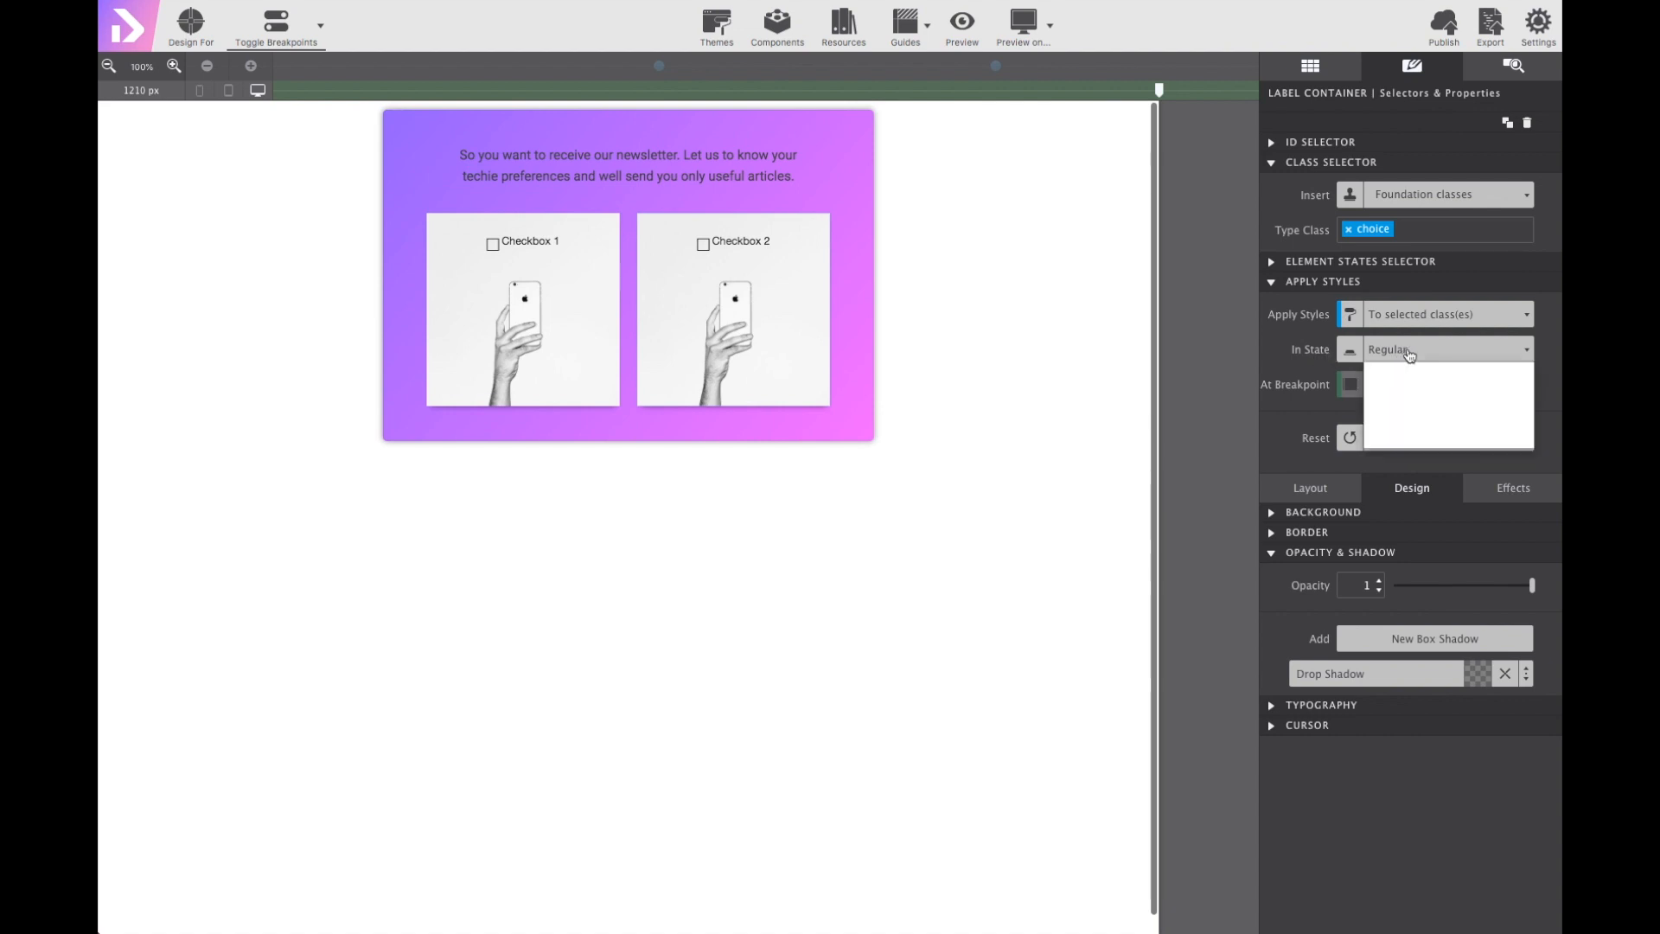
left_click(1445, 349)
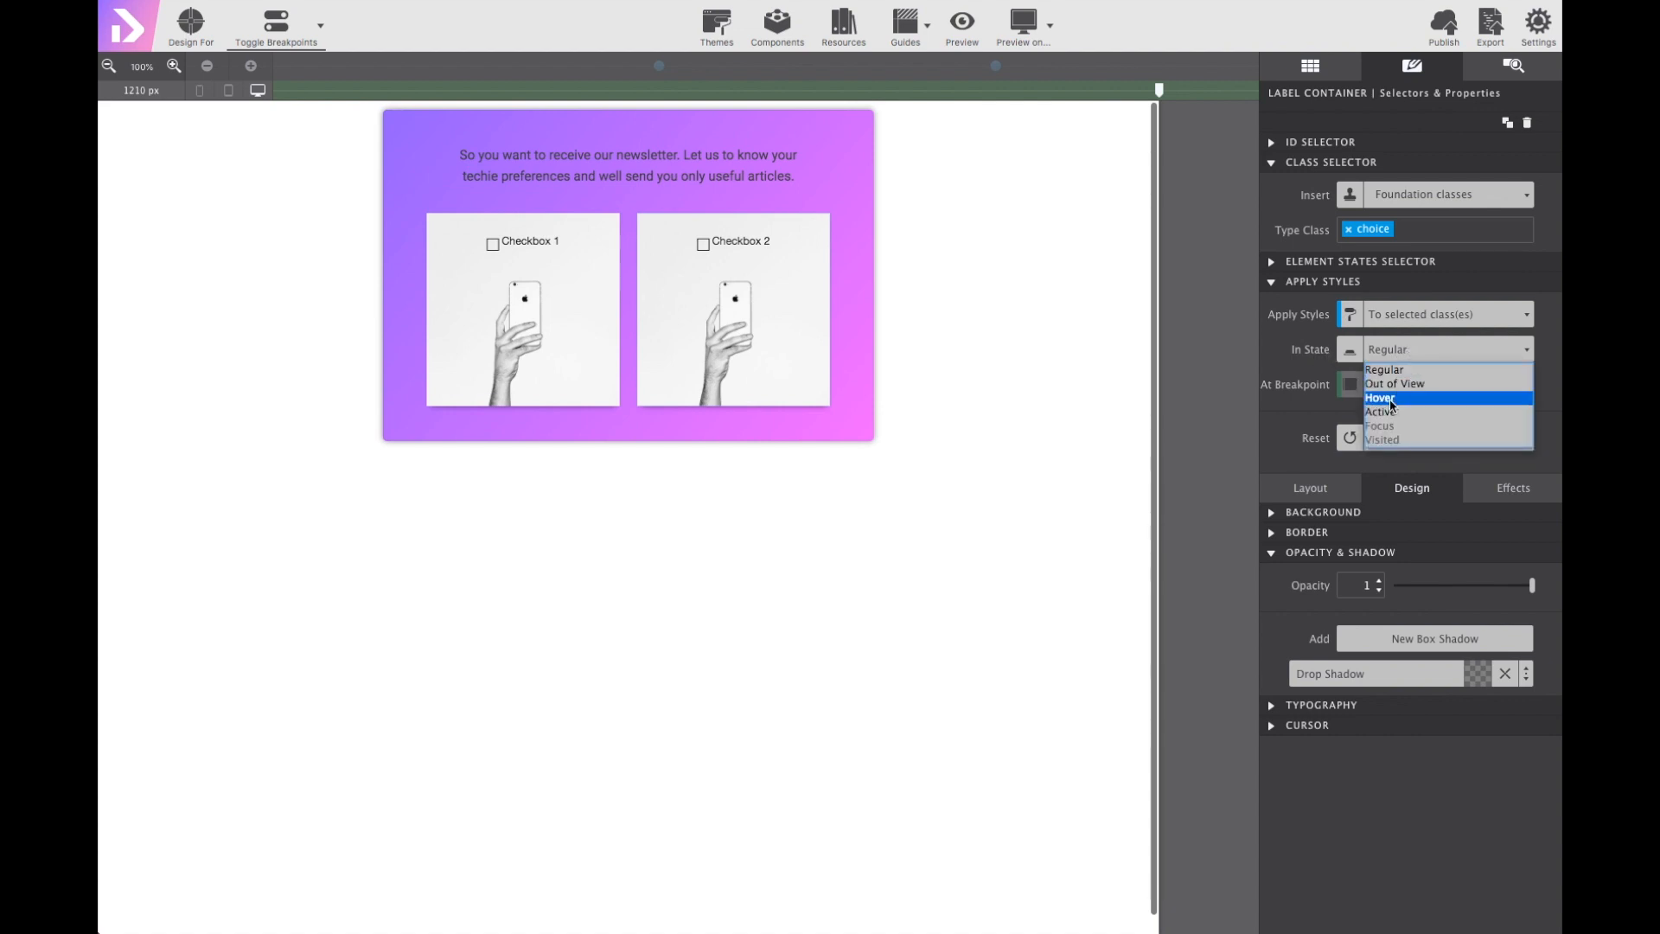
left_click(1382, 398)
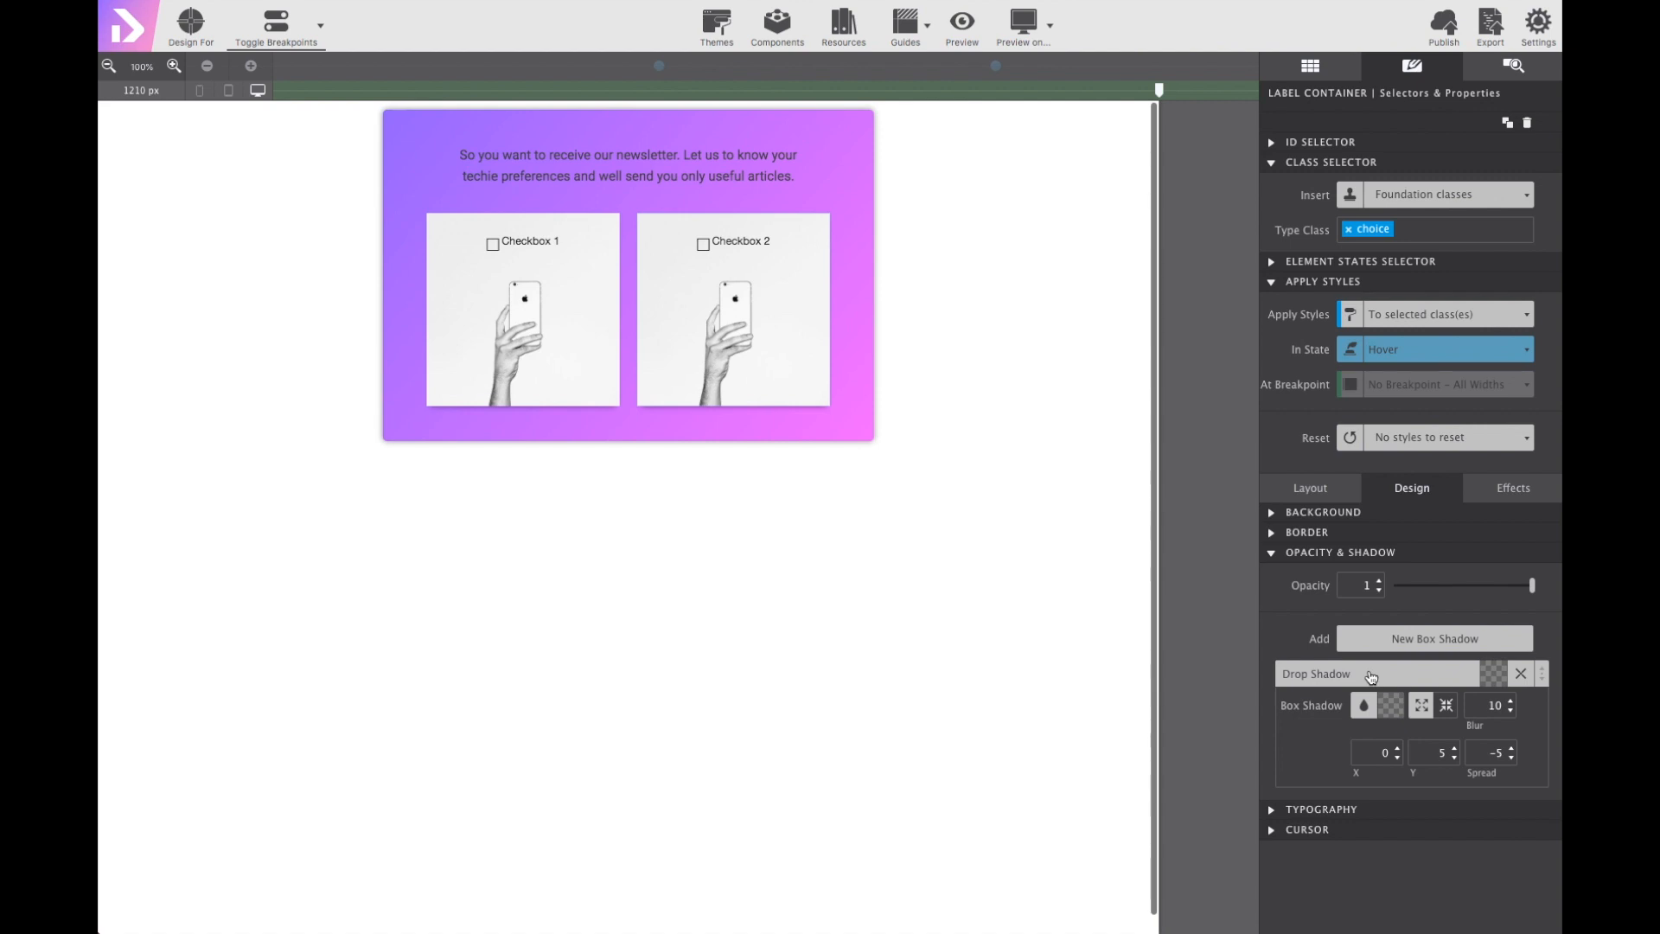
mouse_move(1373, 741)
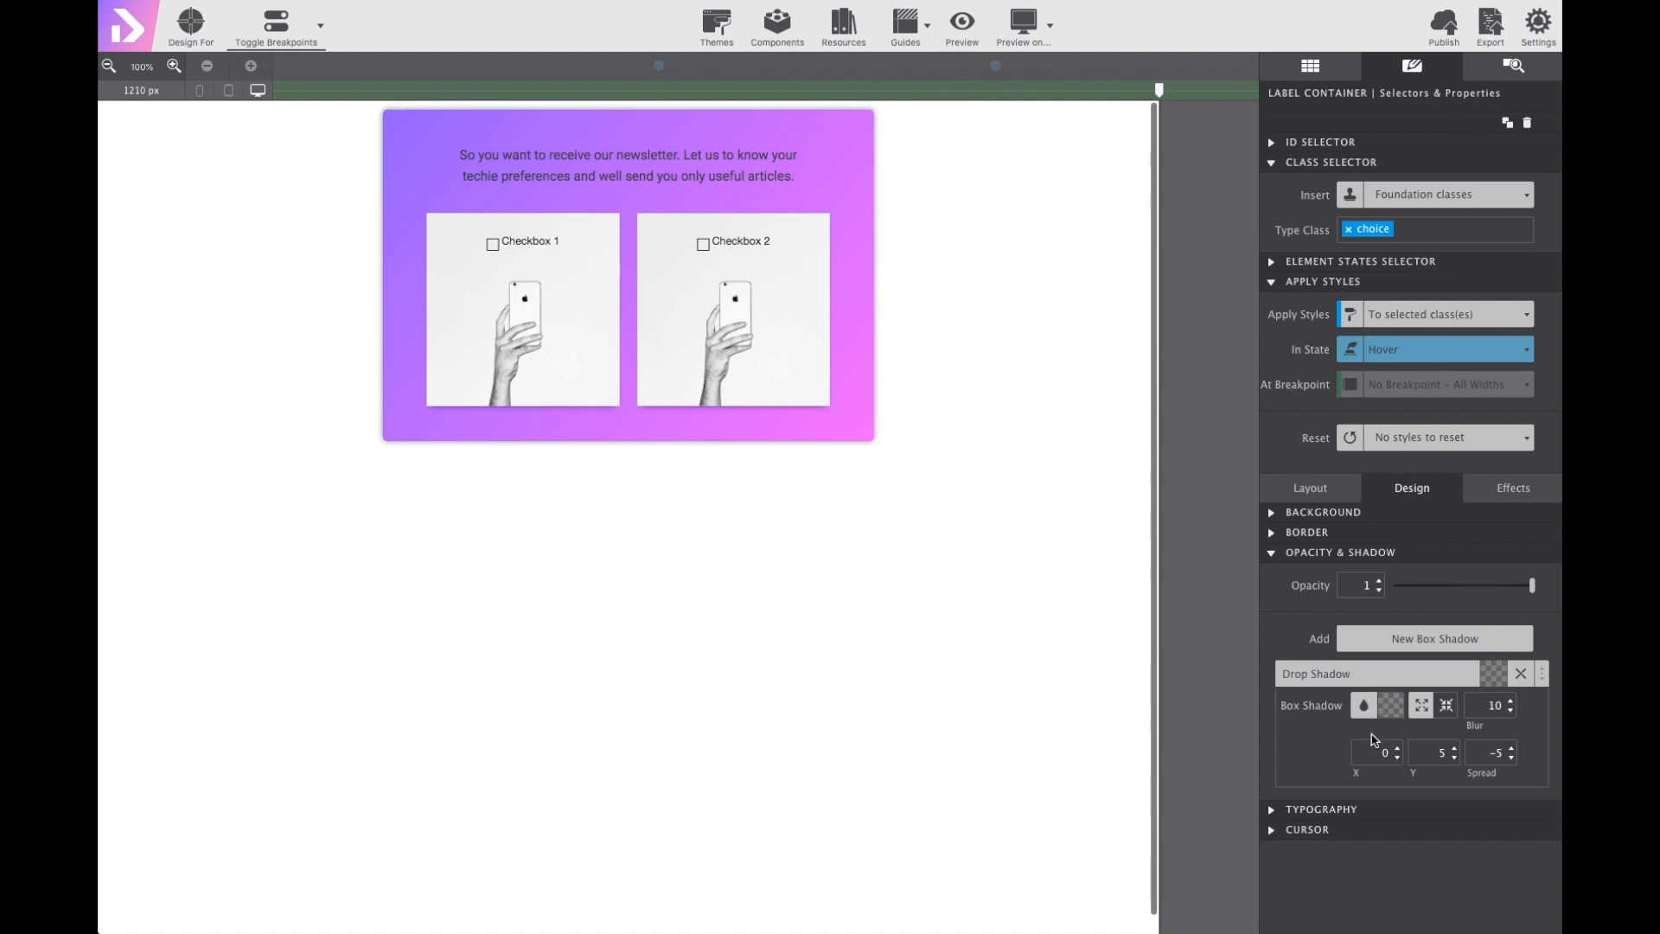
Set the hover drop shadow offset to X 5 and Y 10.
left_click(1375, 752)
type("5")
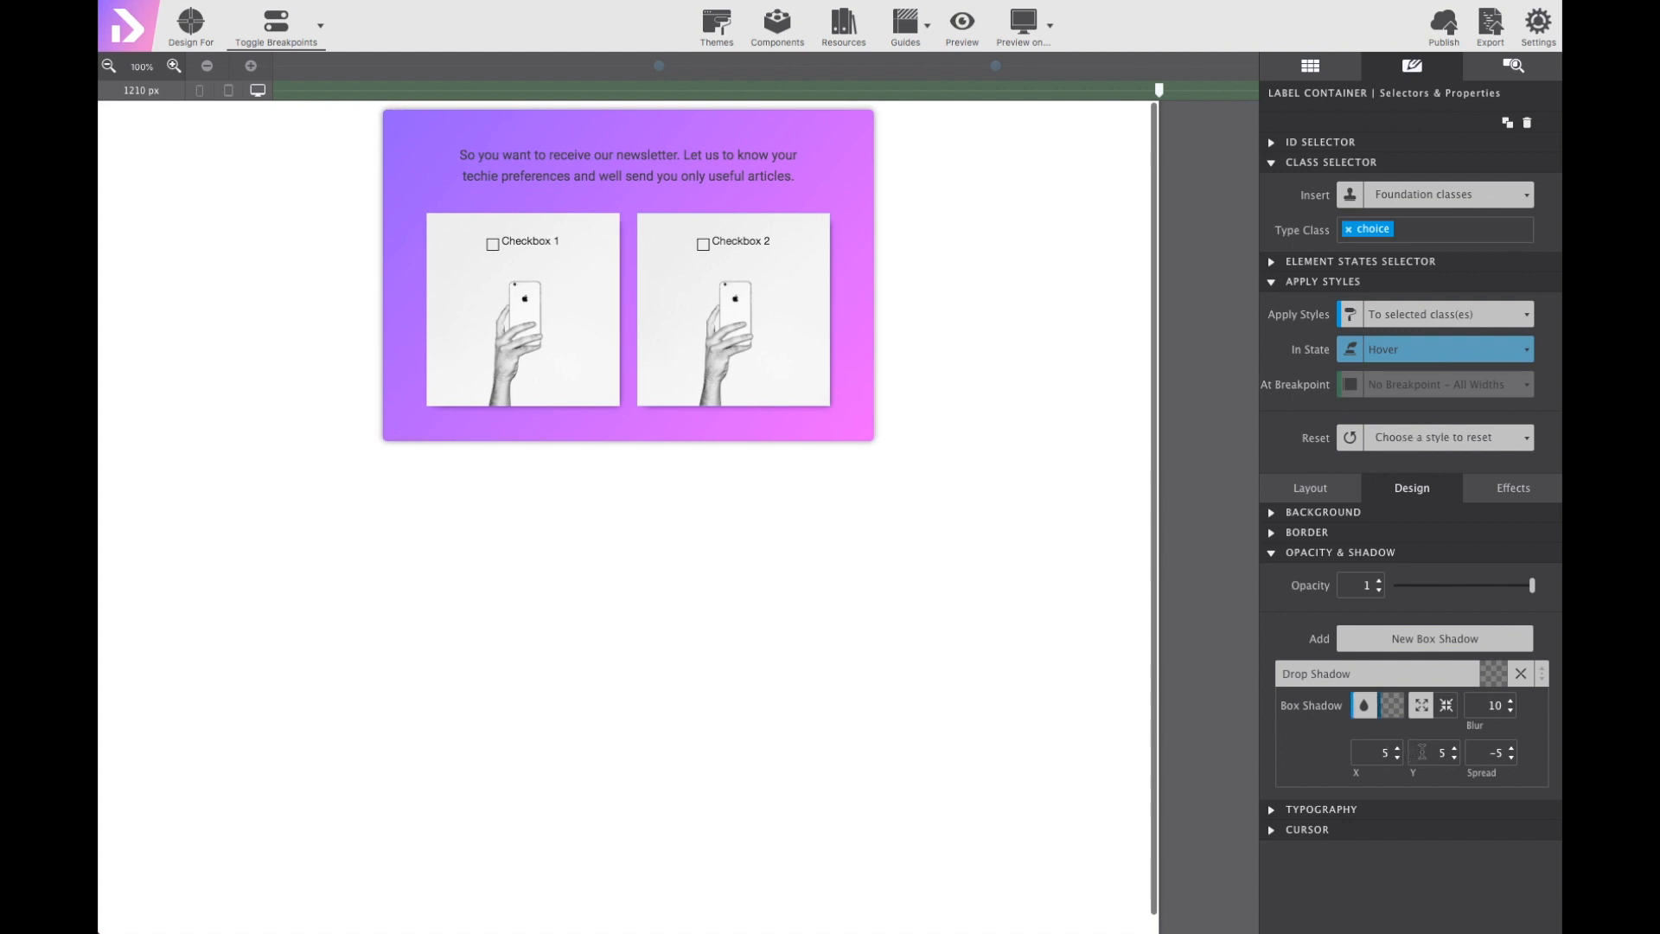
left_click(1430, 752)
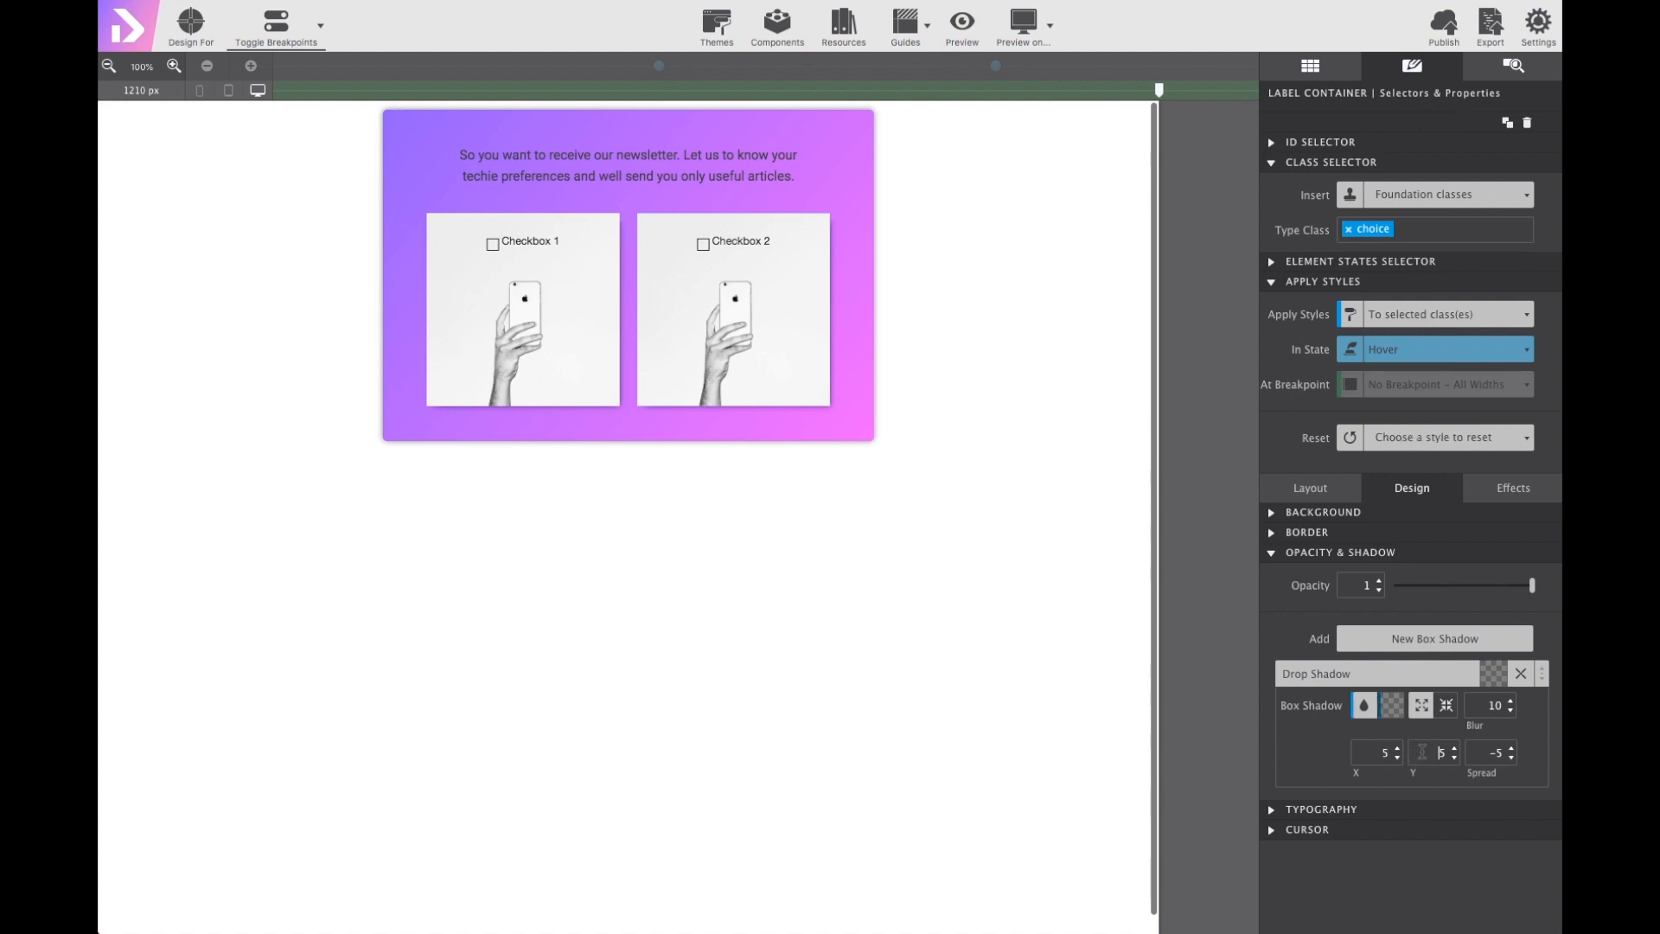
type("10")
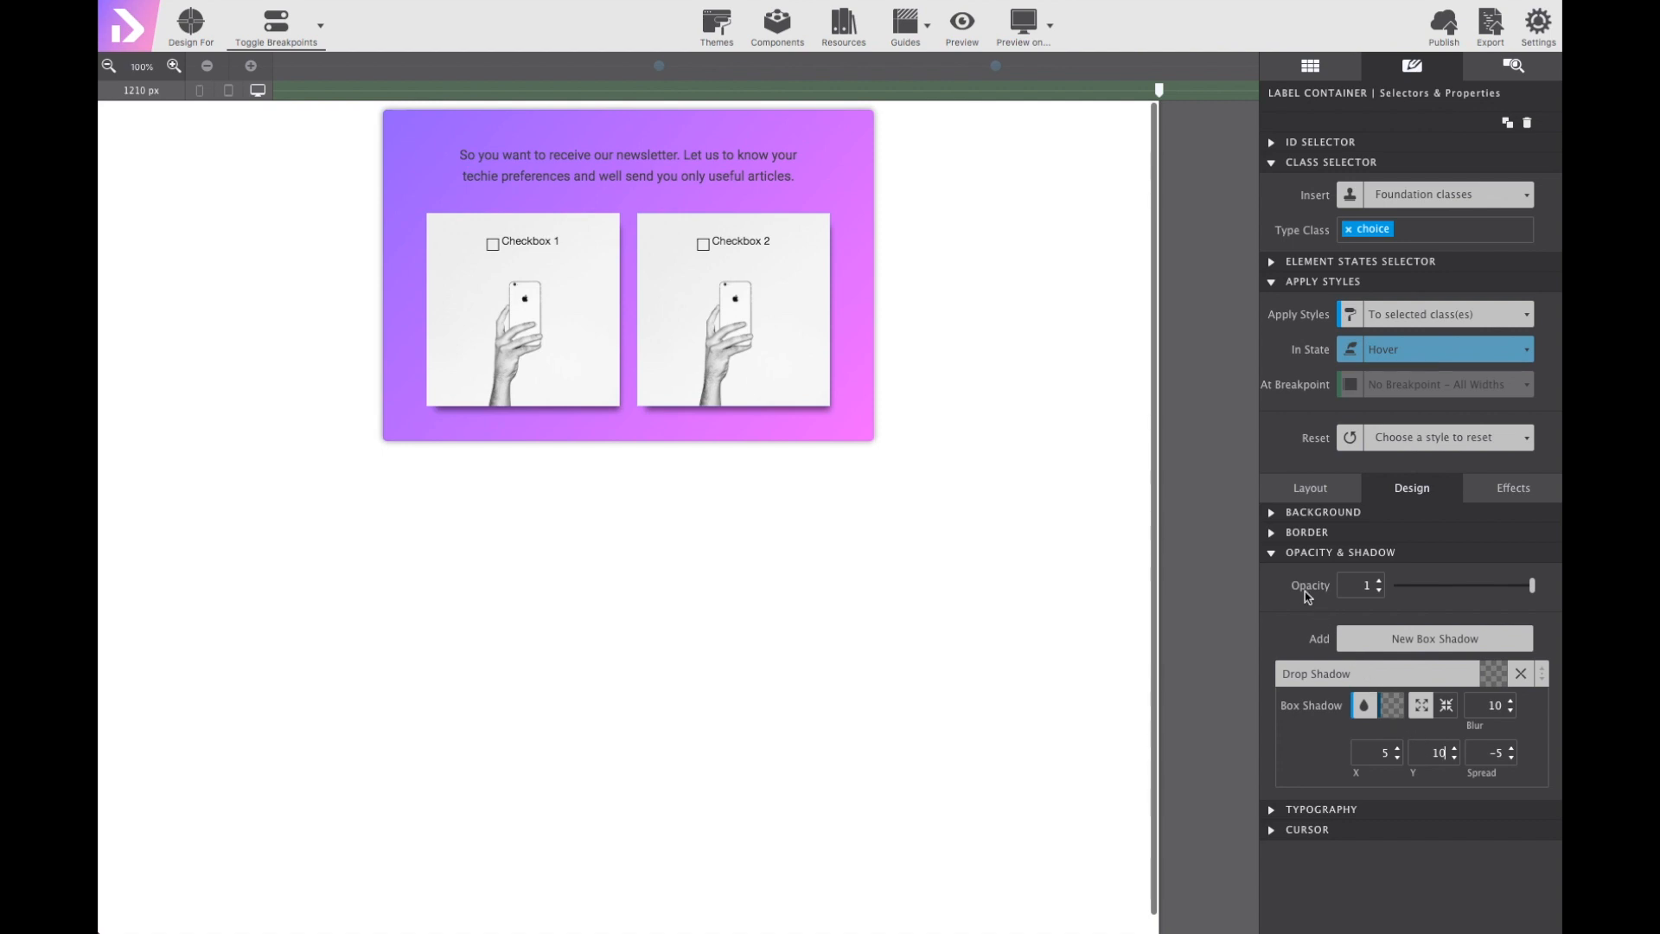
left_click(1271, 551)
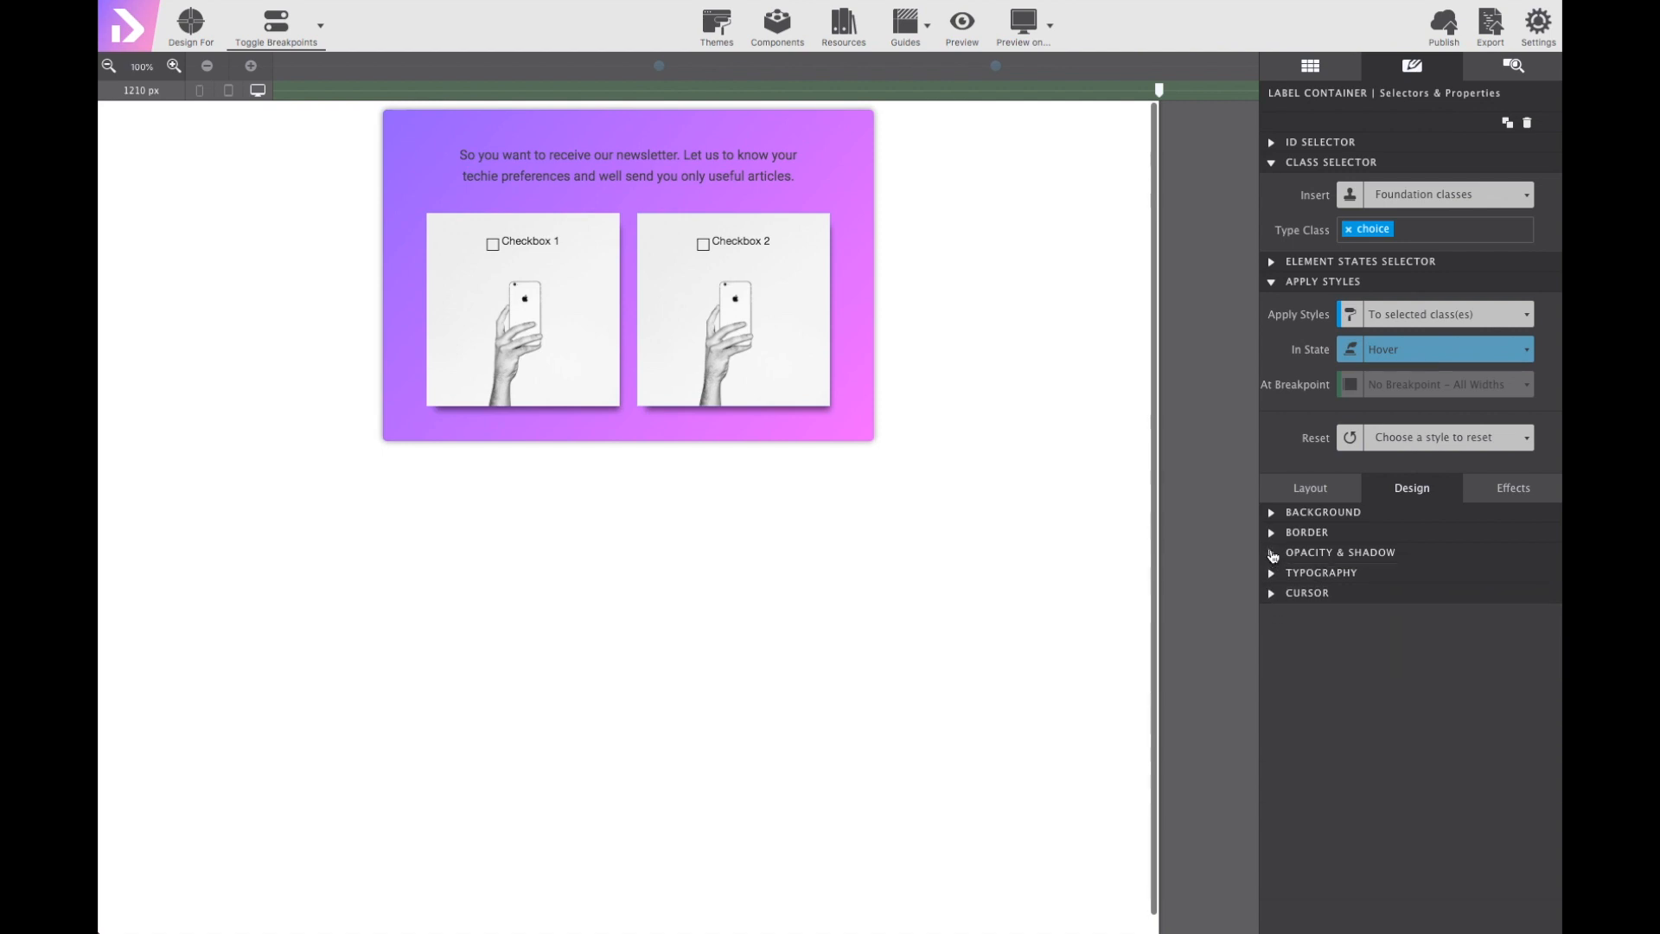
Give the hover state a 4 px solid border in light blue #08a9ff.
left_click(1307, 531)
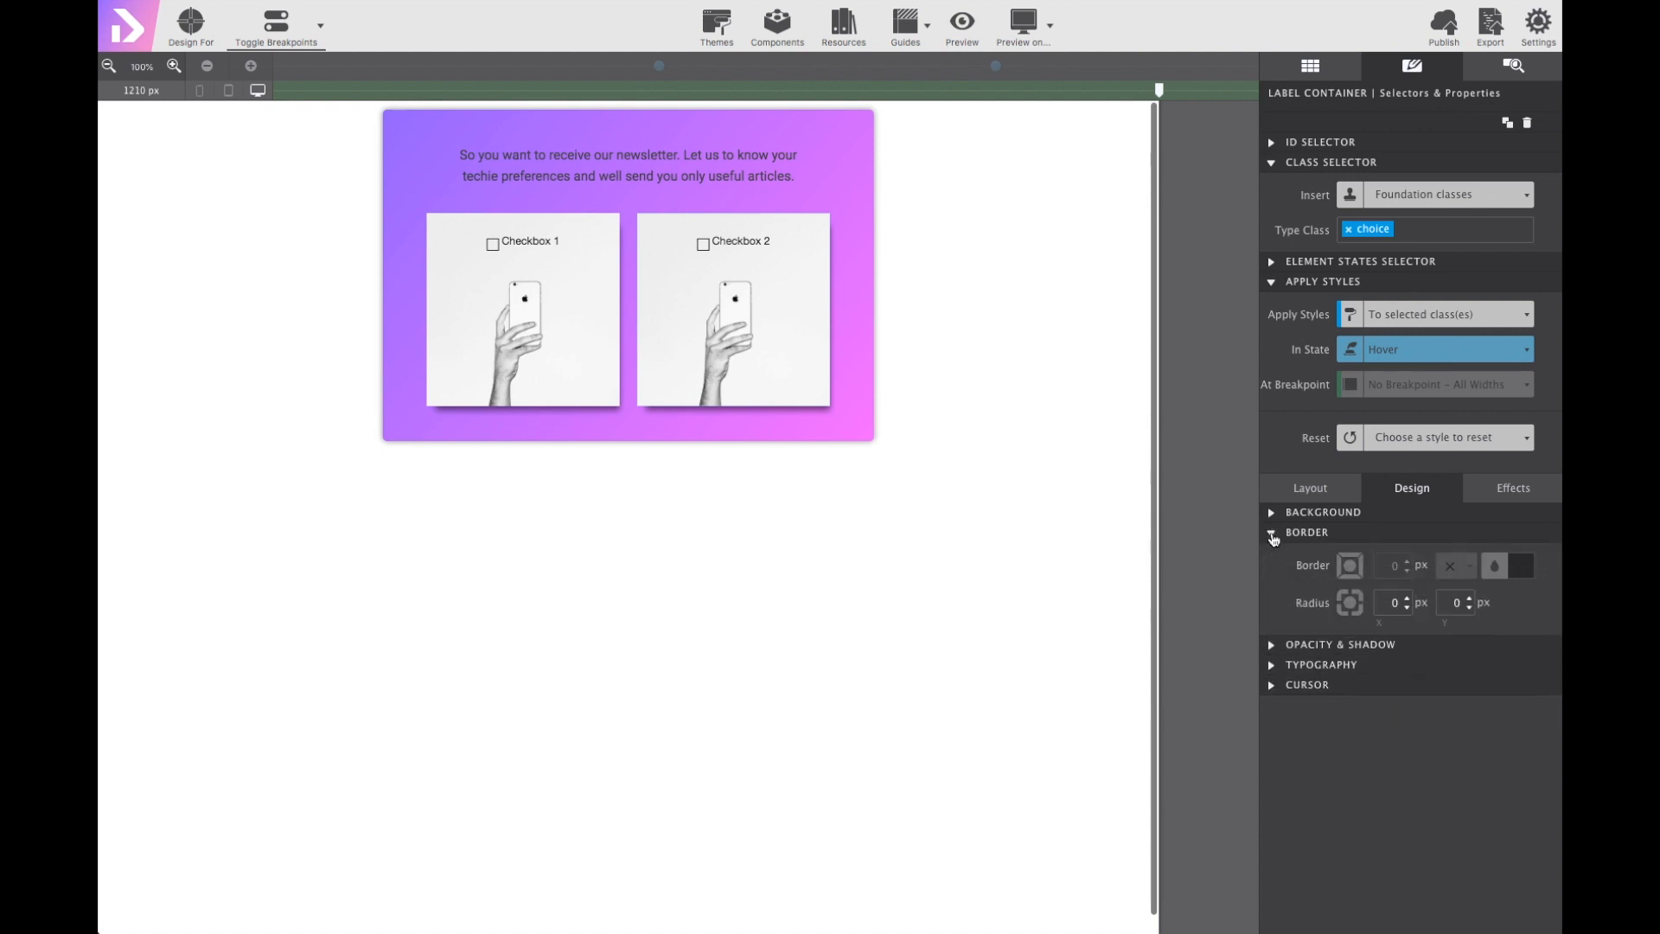
mouse_move(1351, 579)
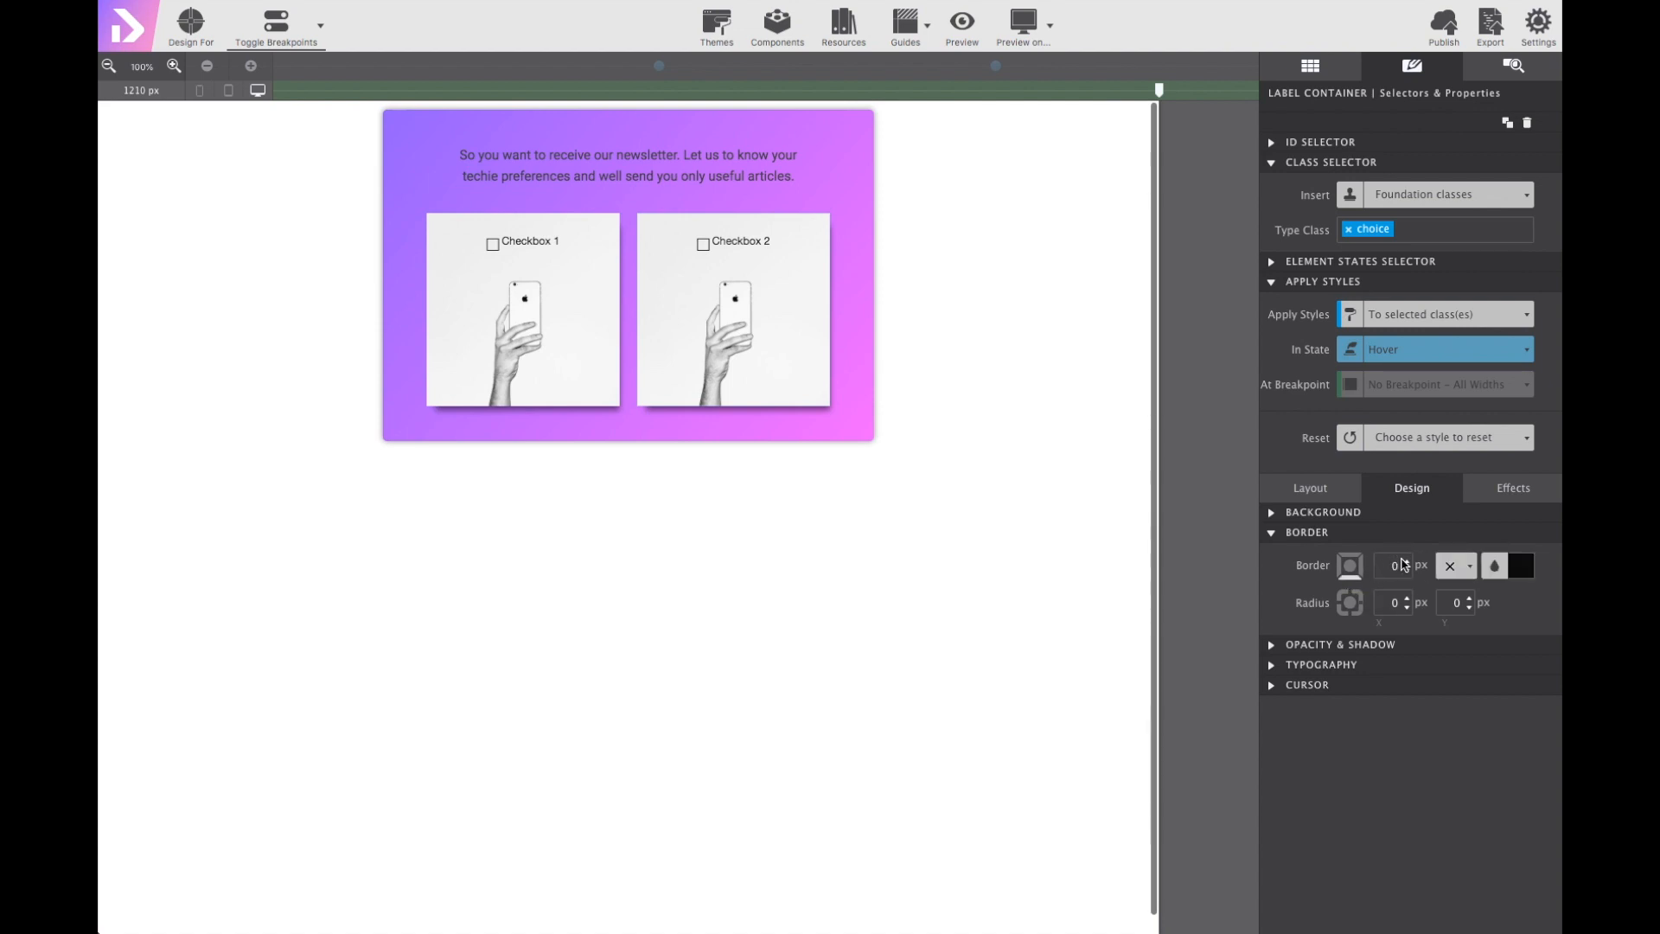
left_click(1397, 565)
type("4")
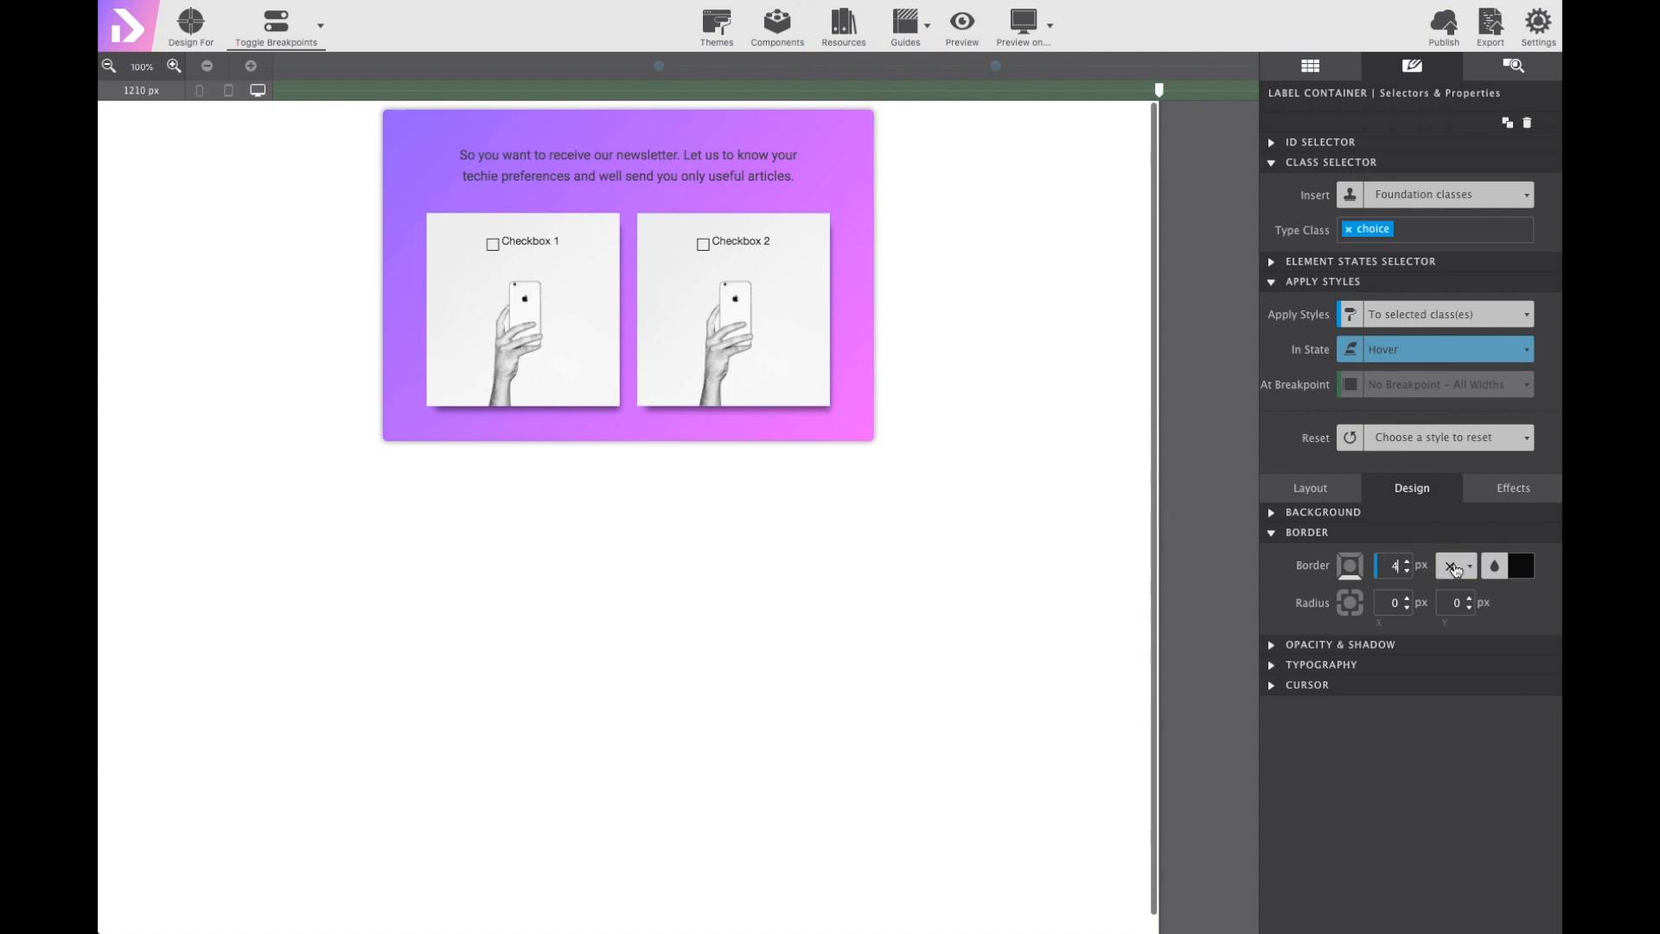
left_click(1458, 566)
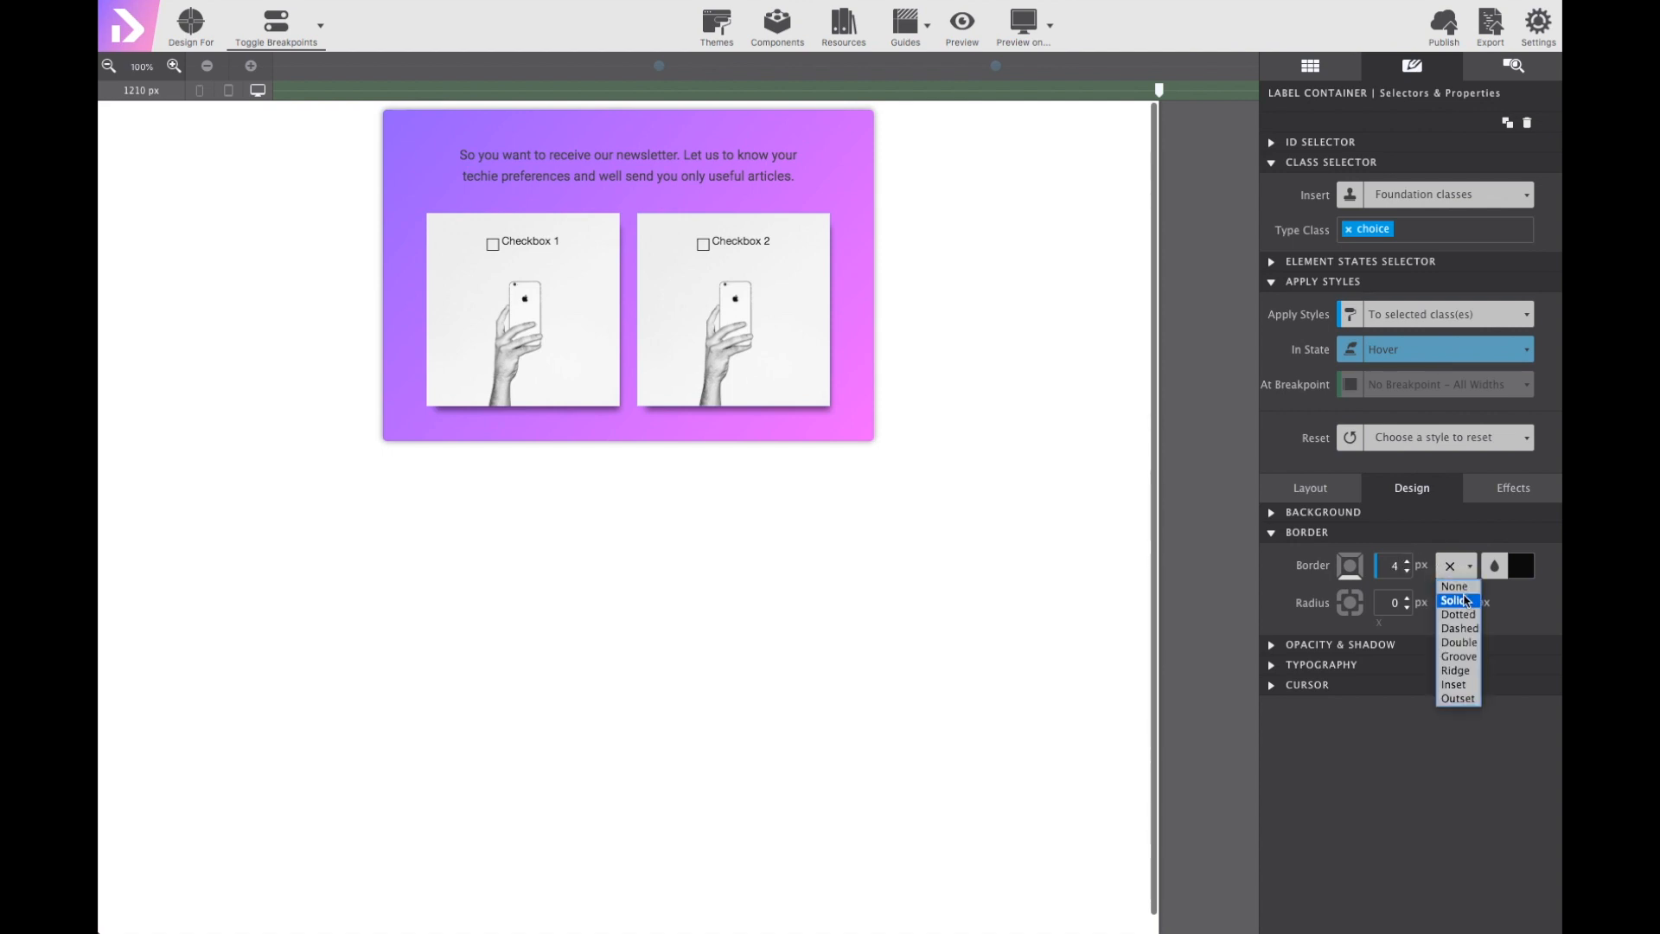
left_click(1456, 601)
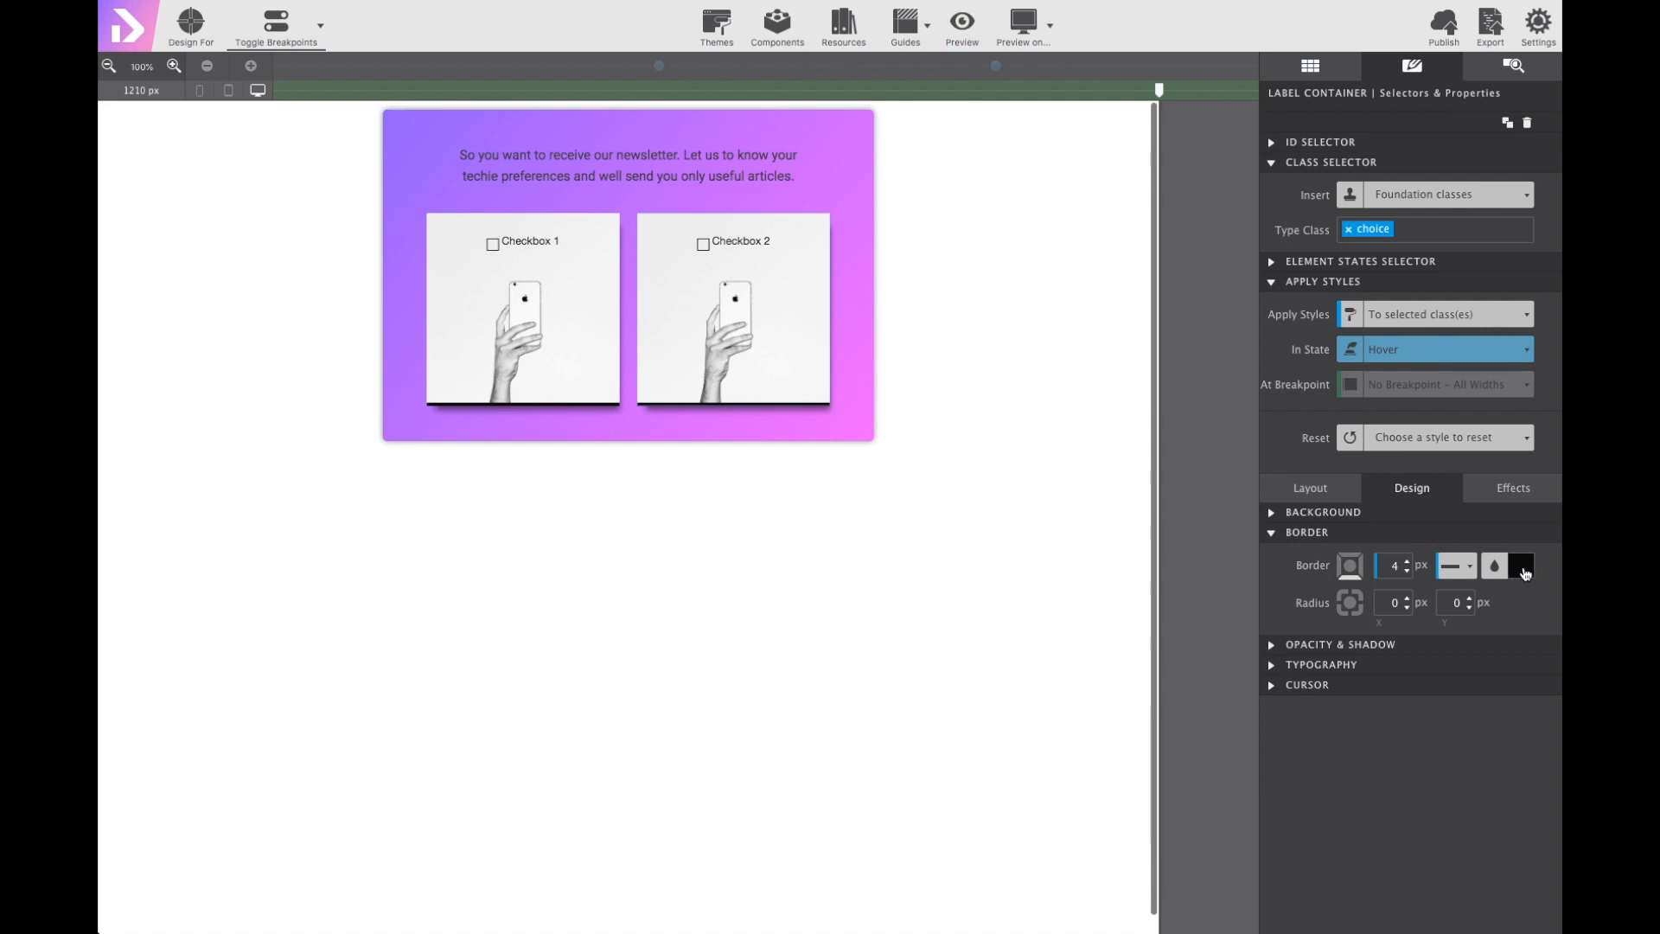
left_click(1522, 564)
type("#08a9ff")
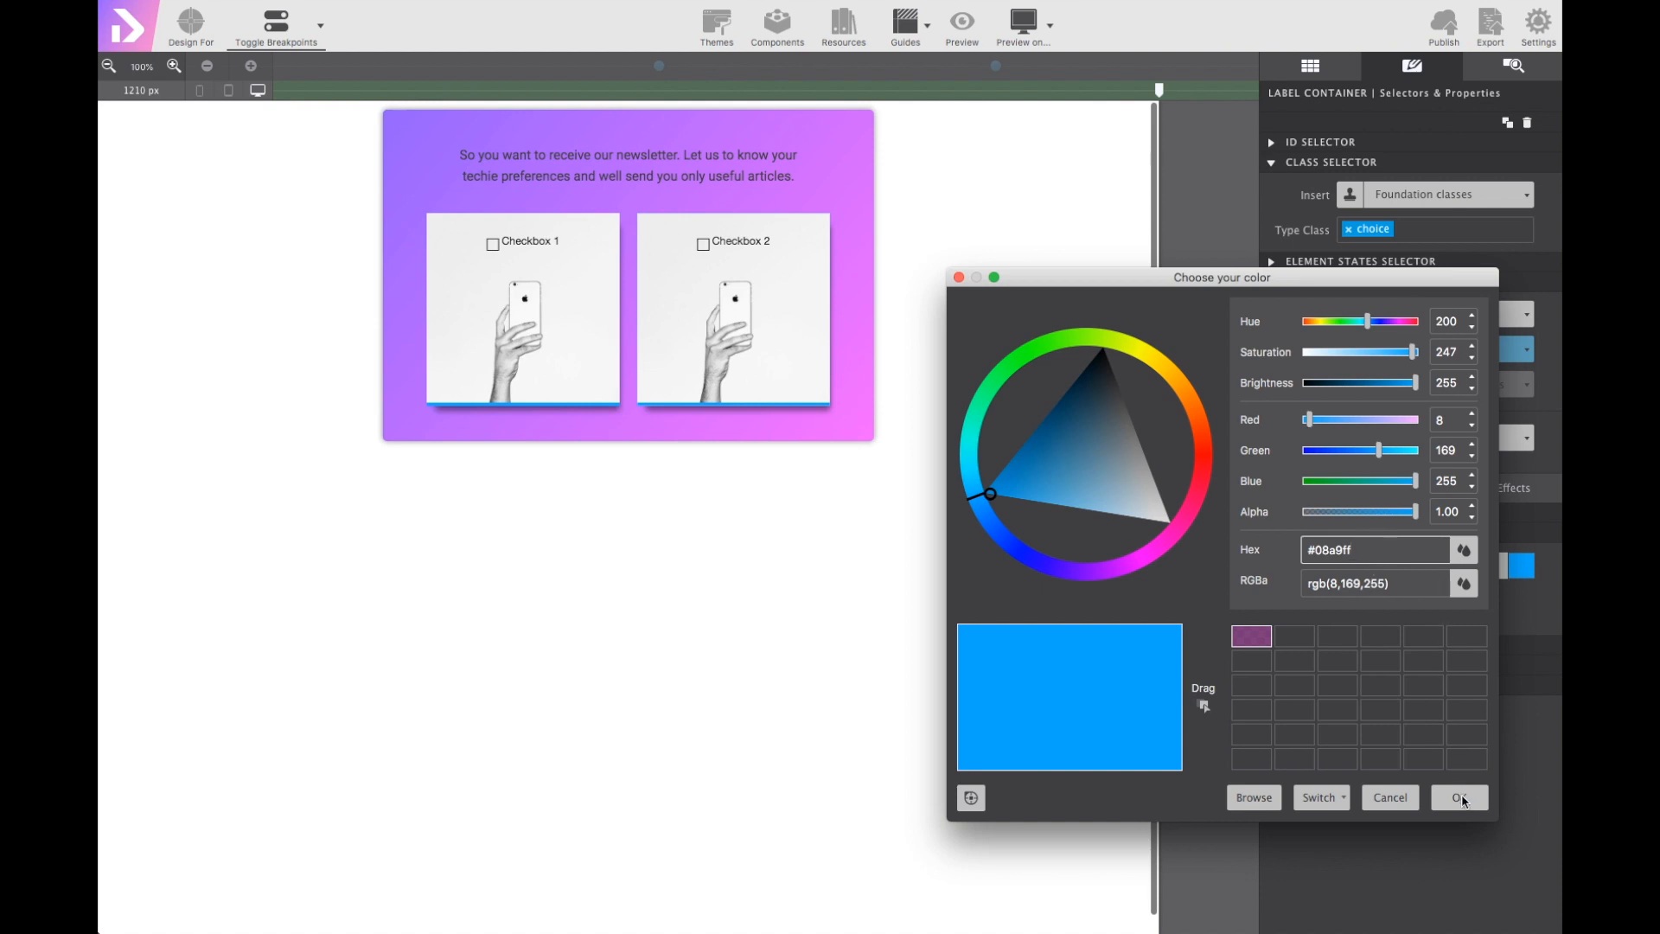
left_click(1460, 797)
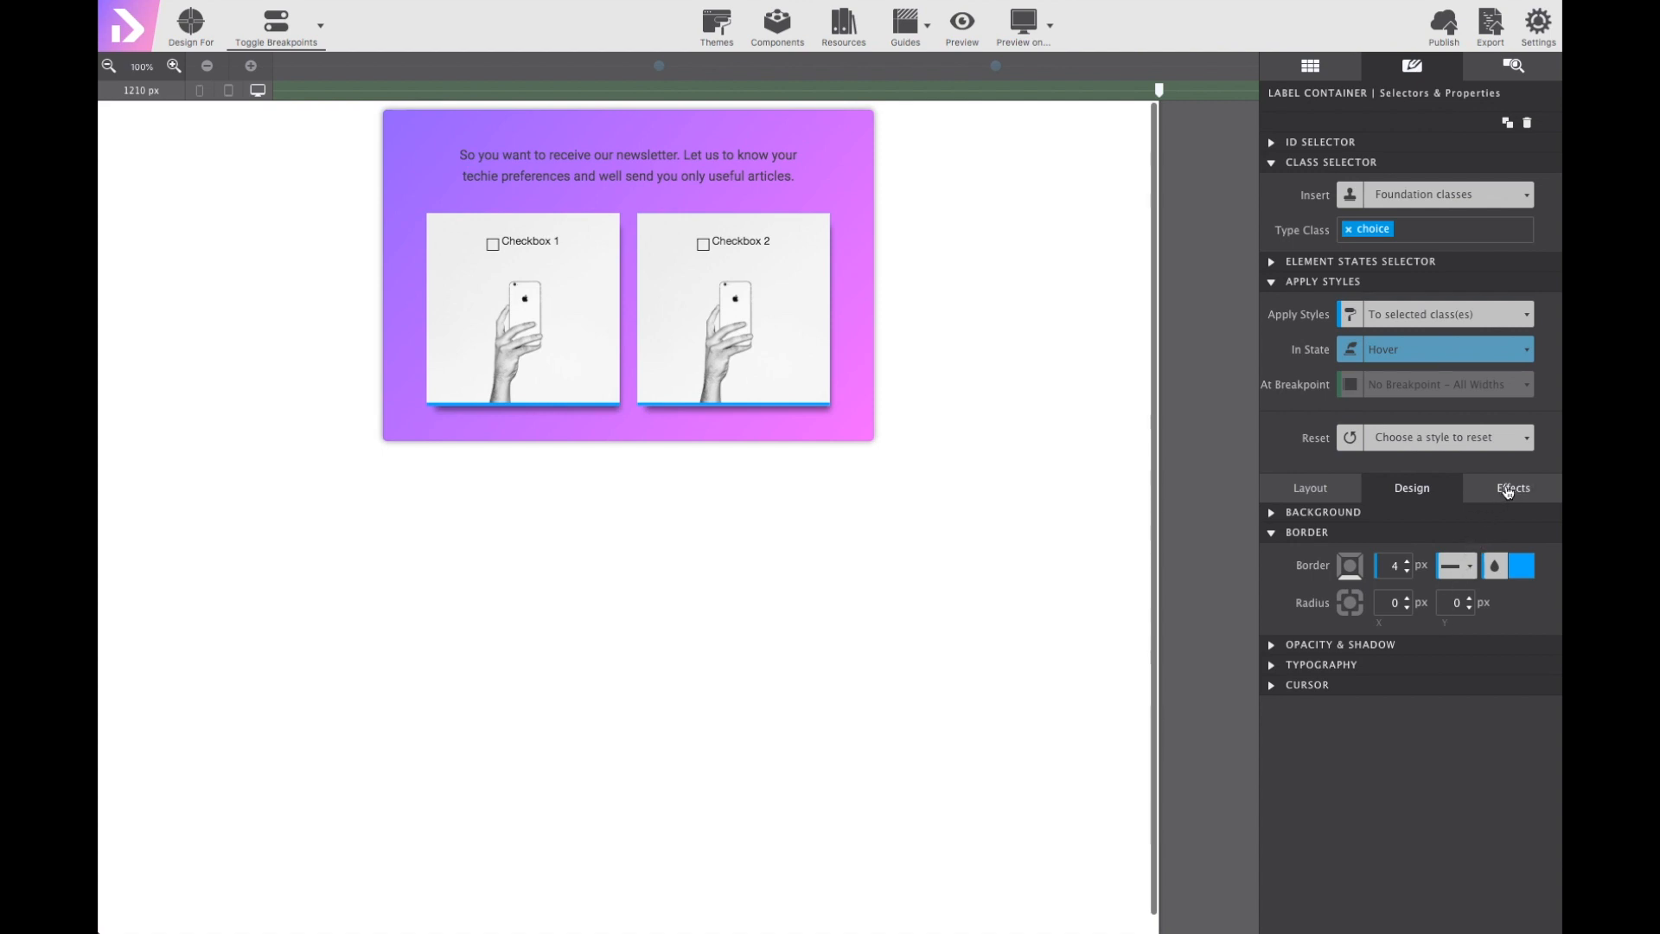
Translate the cards -8px on Y in the hover state and add a transition.
left_click(1511, 488)
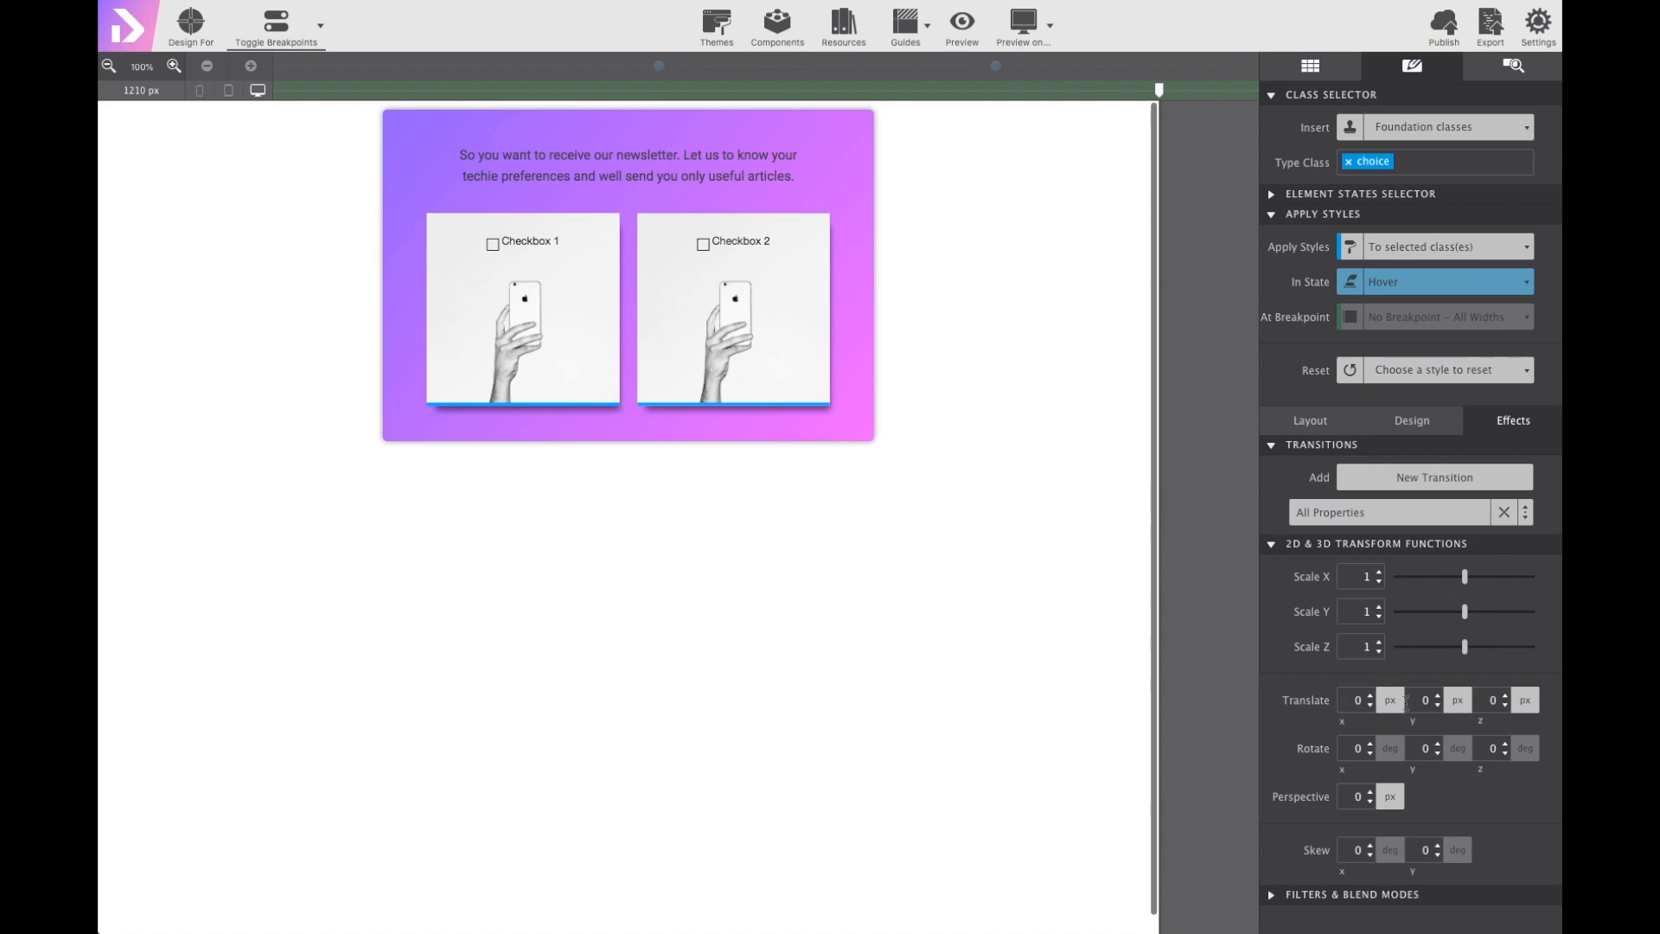
left_click(1427, 700)
type("-8")
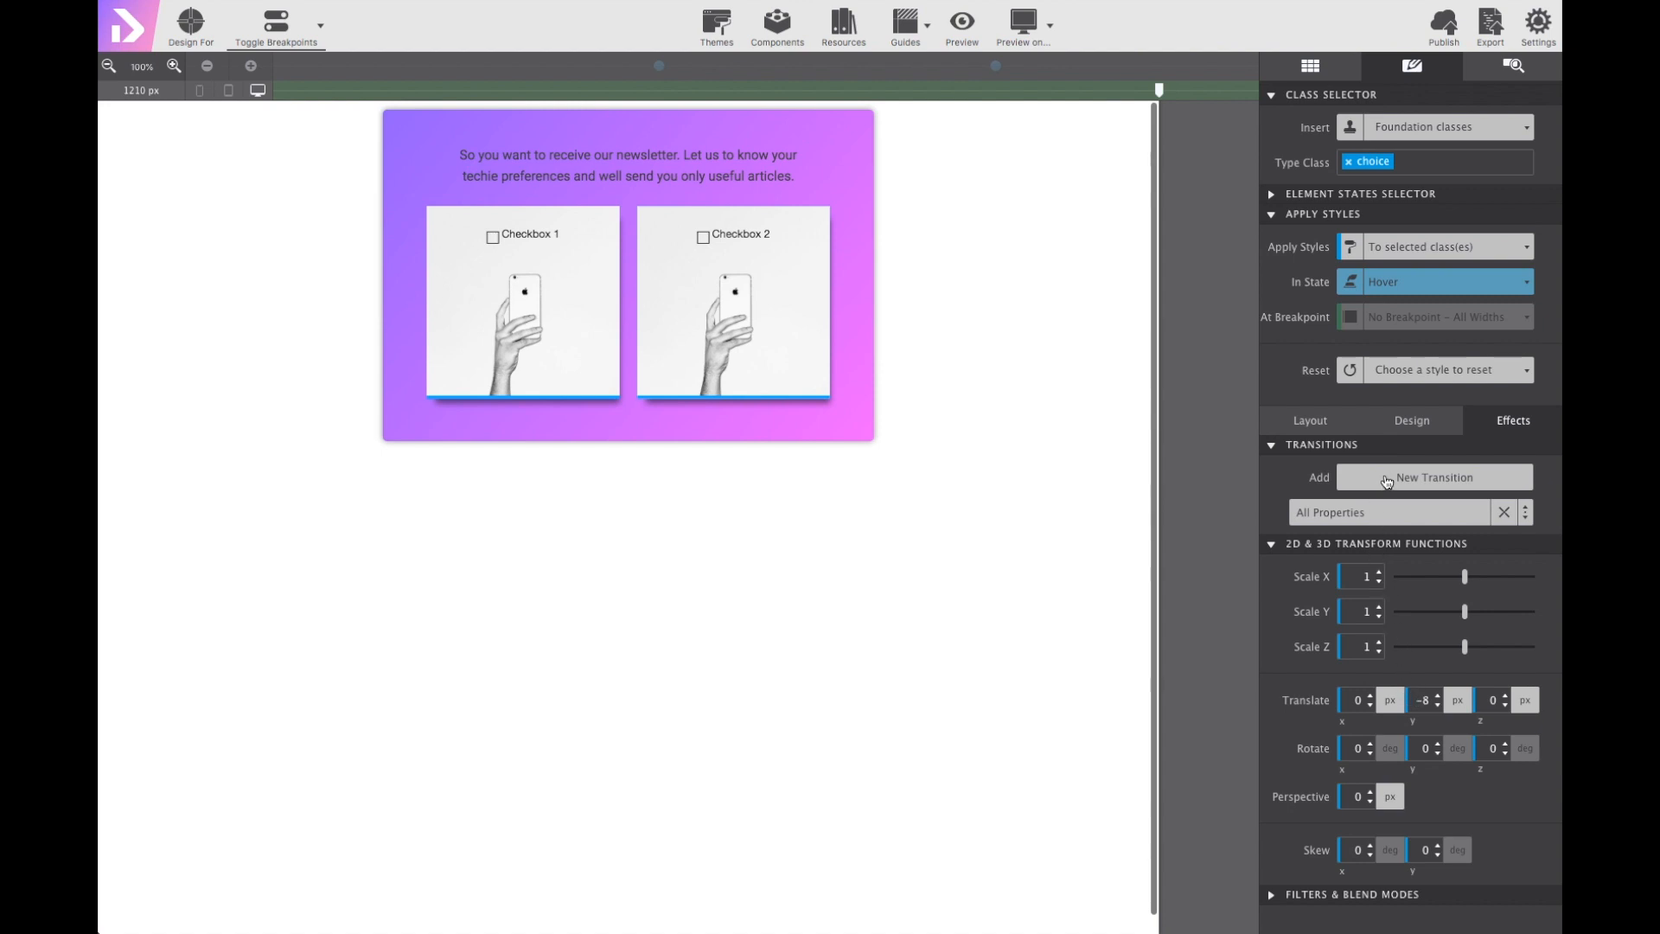
left_click(1432, 477)
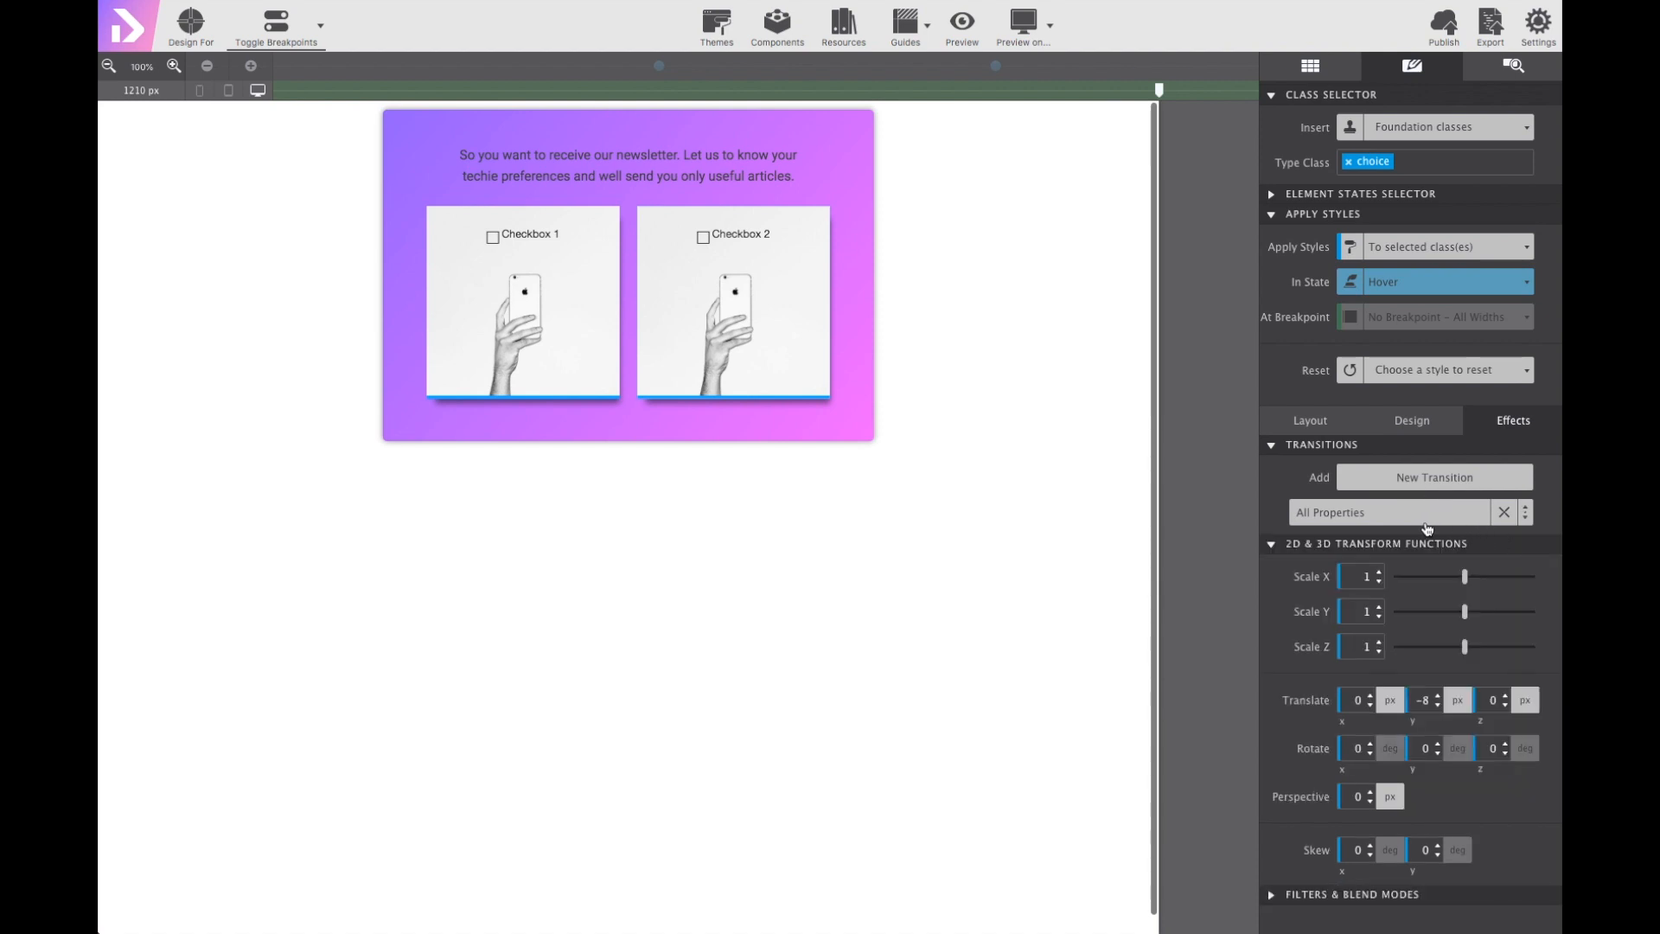
Apply the transition to Transform only with a 0.2s duration.
left_click(1387, 511)
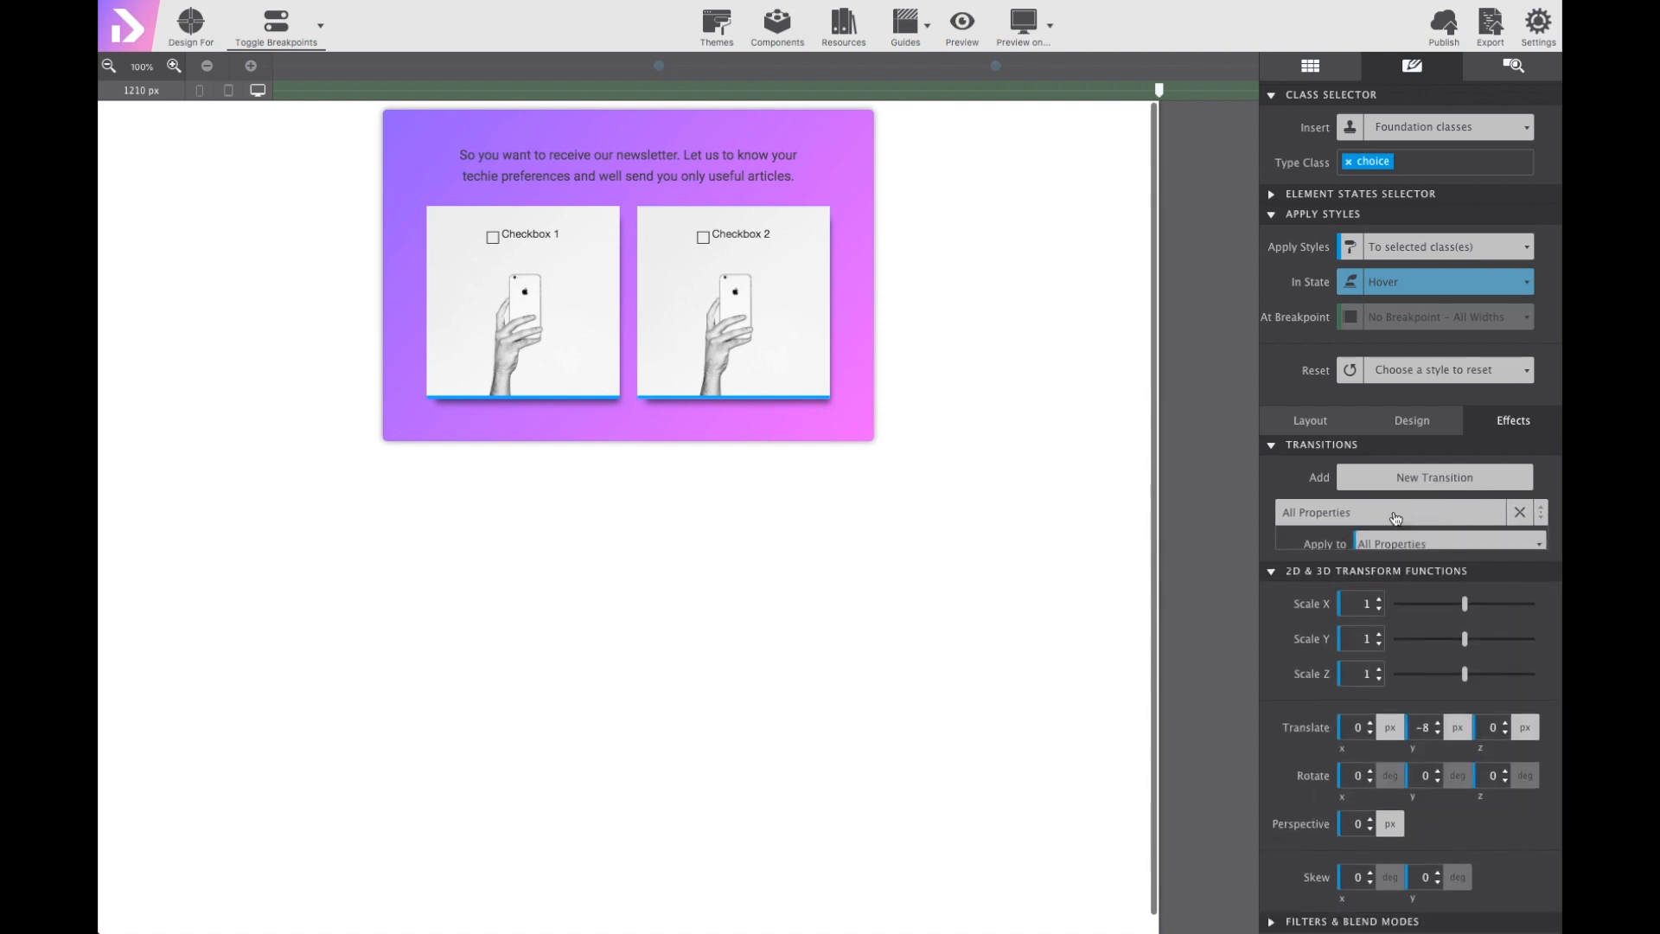
left_click(1388, 512)
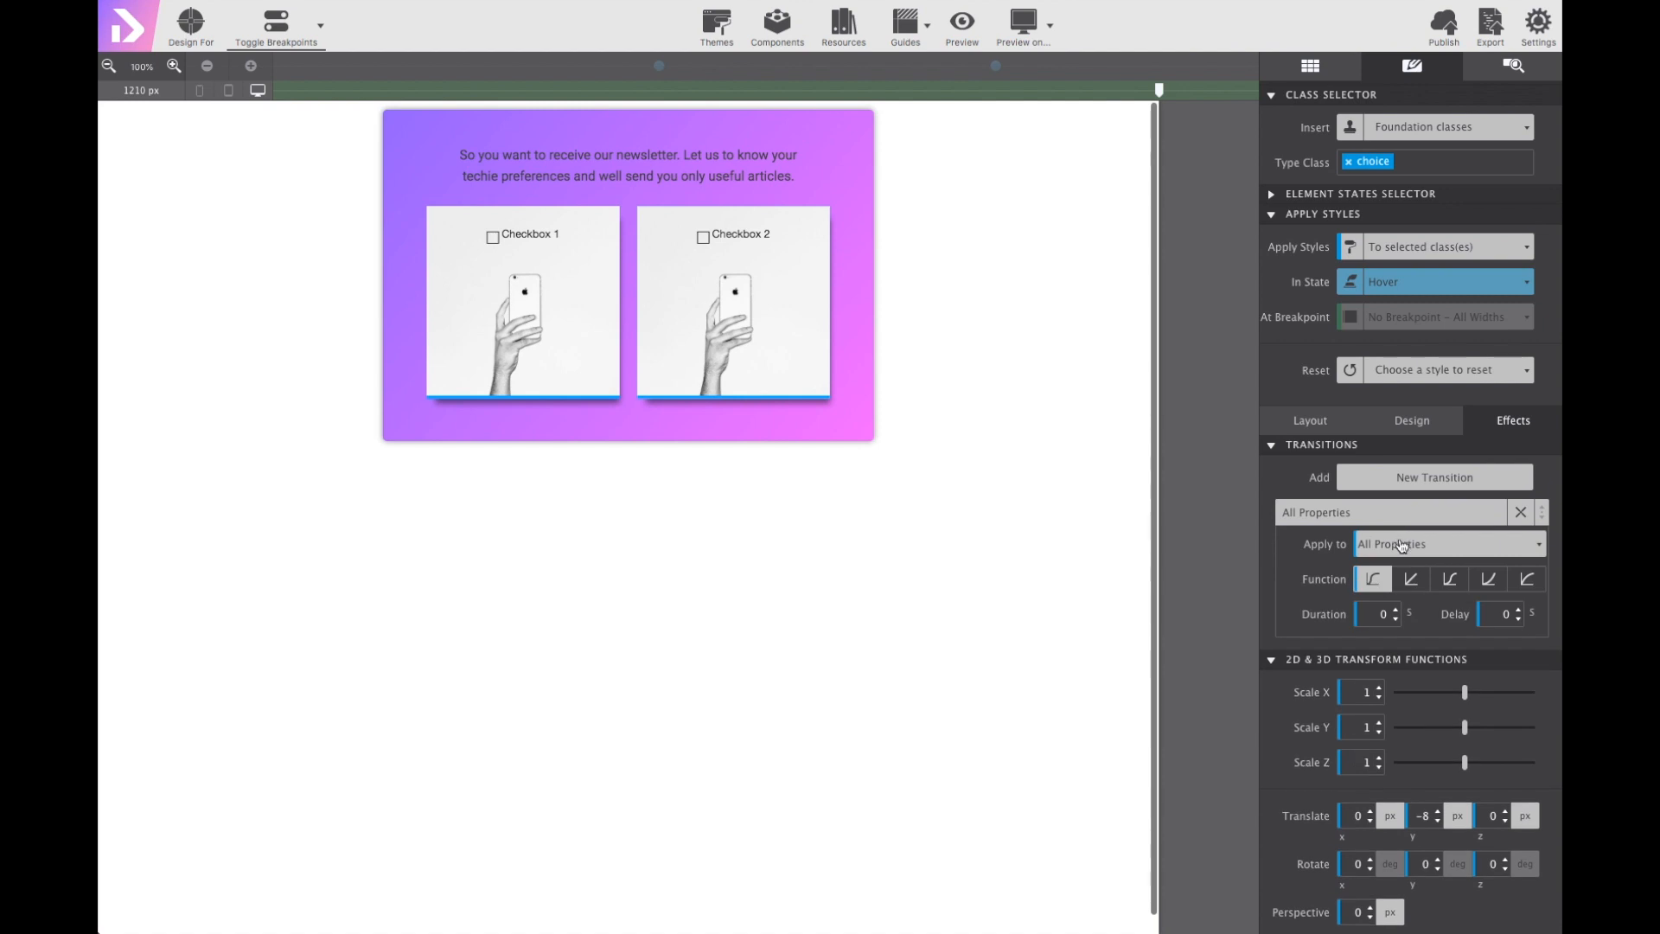
left_click(1448, 543)
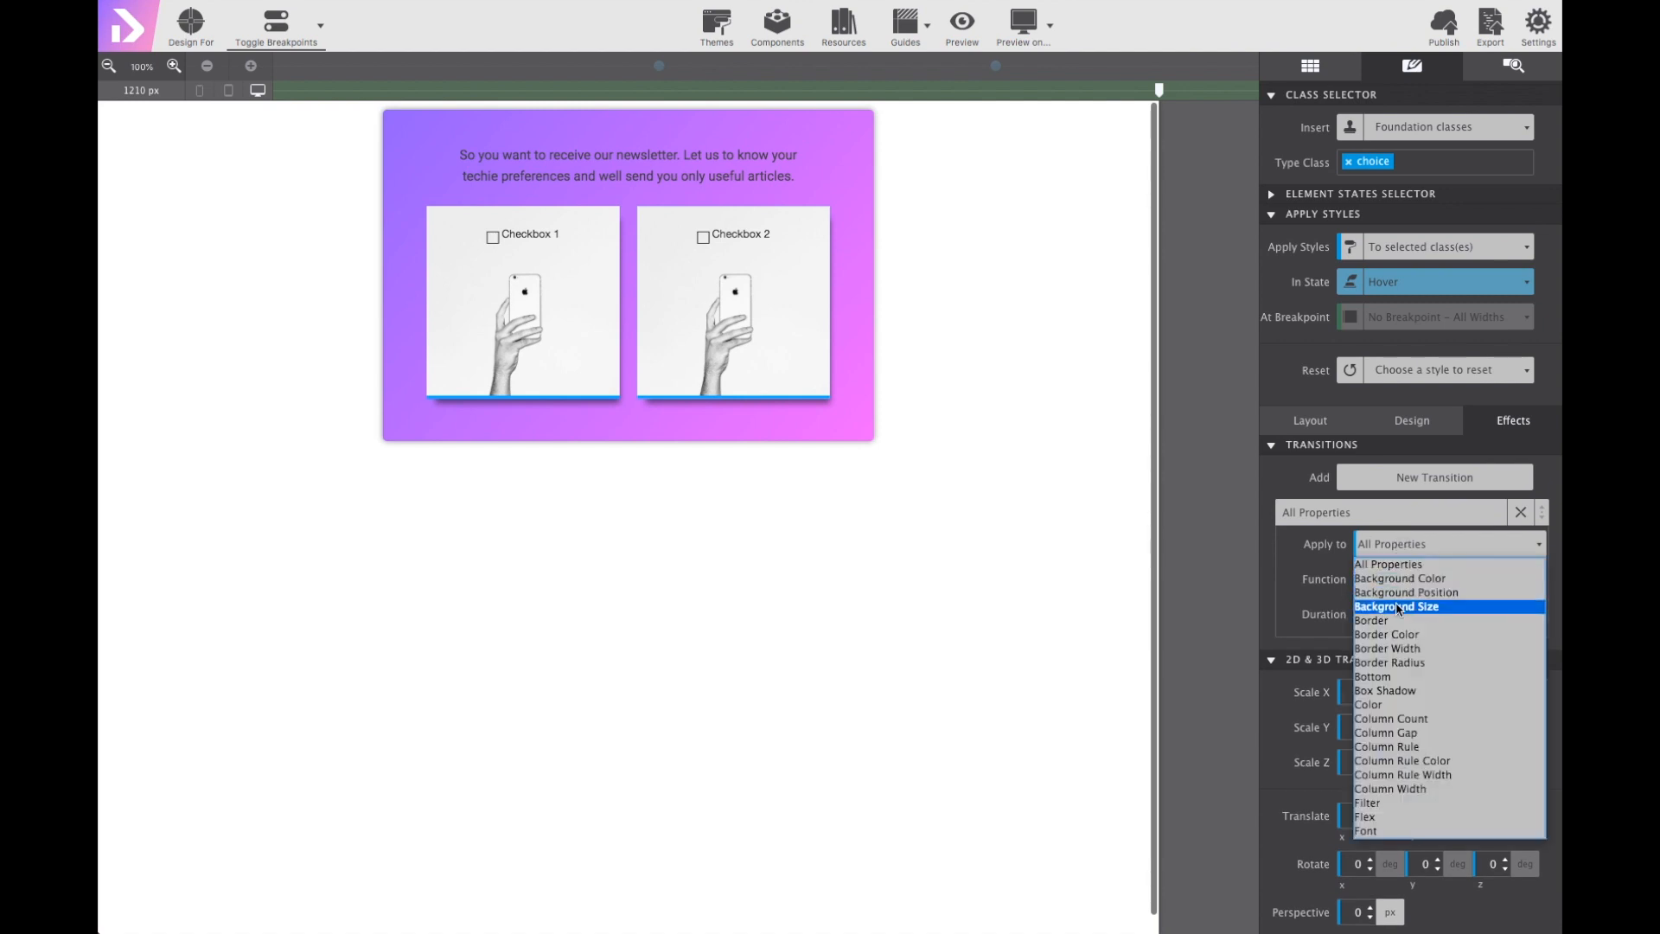
scroll("down", 3)
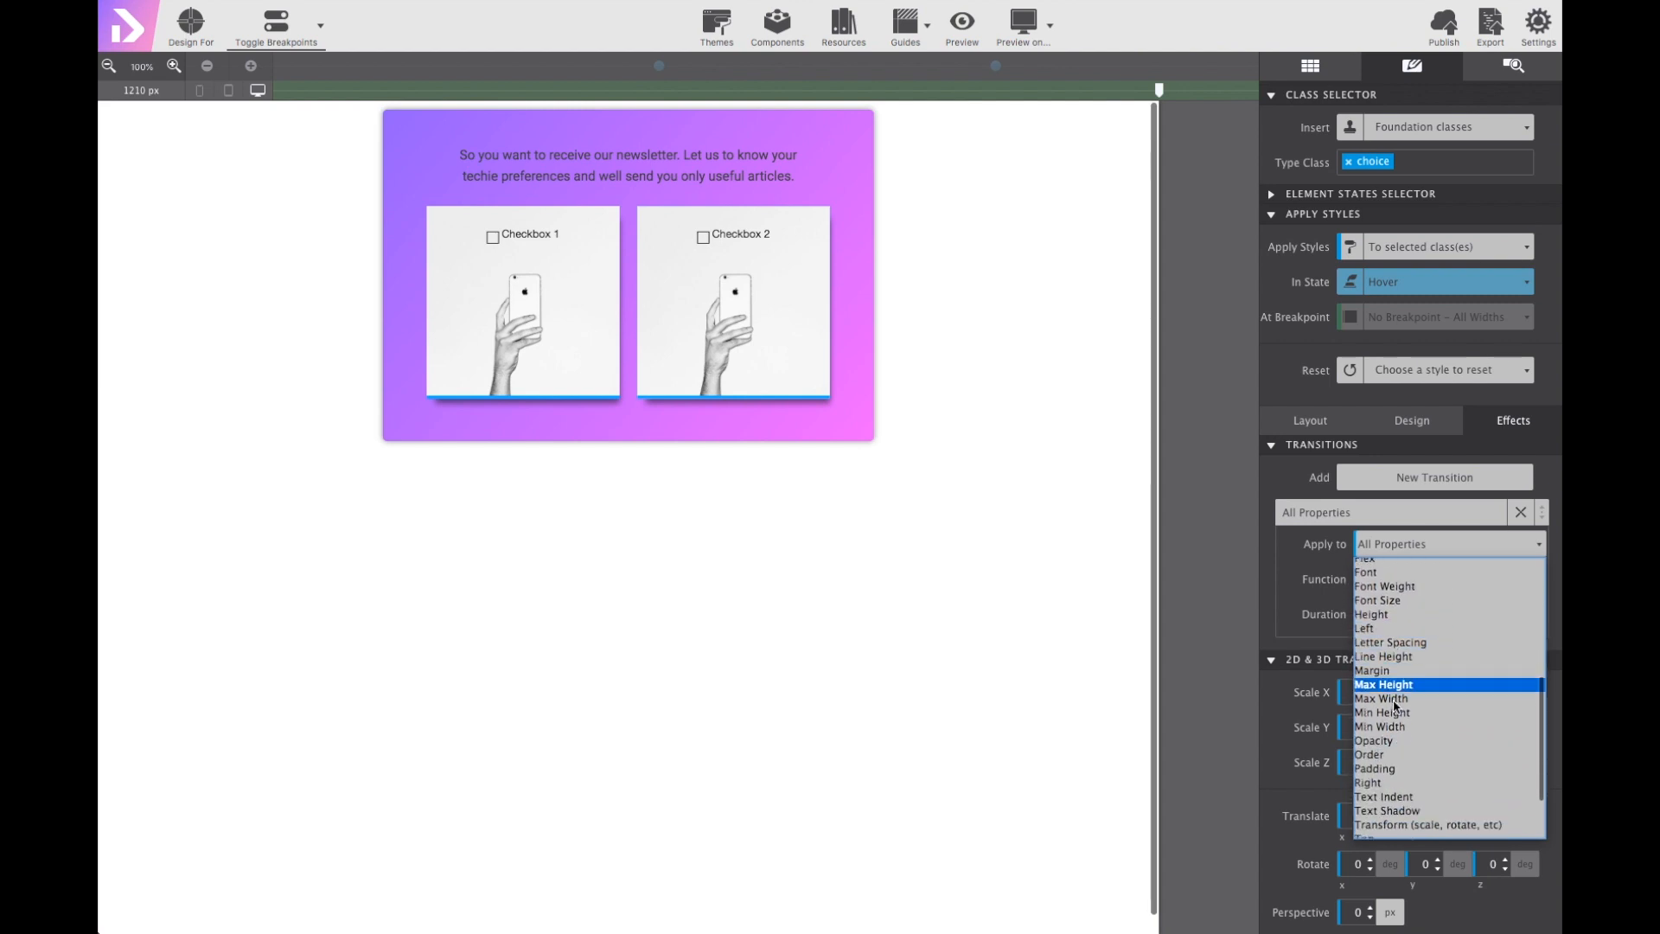
scroll("down", 3)
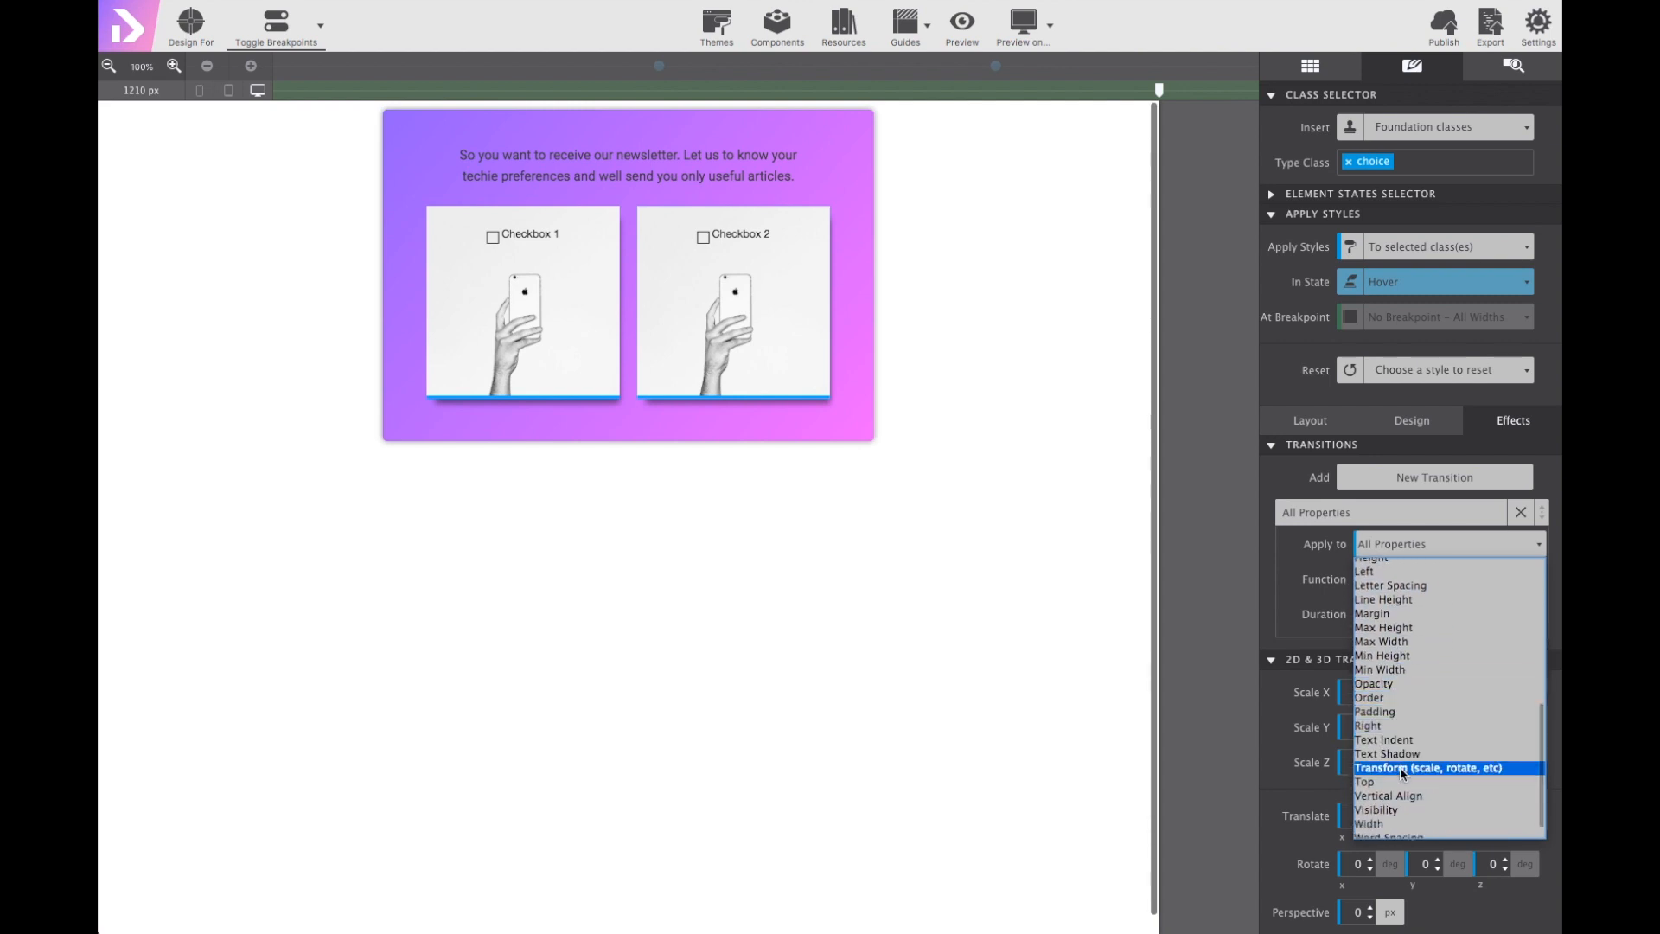
left_click(1432, 768)
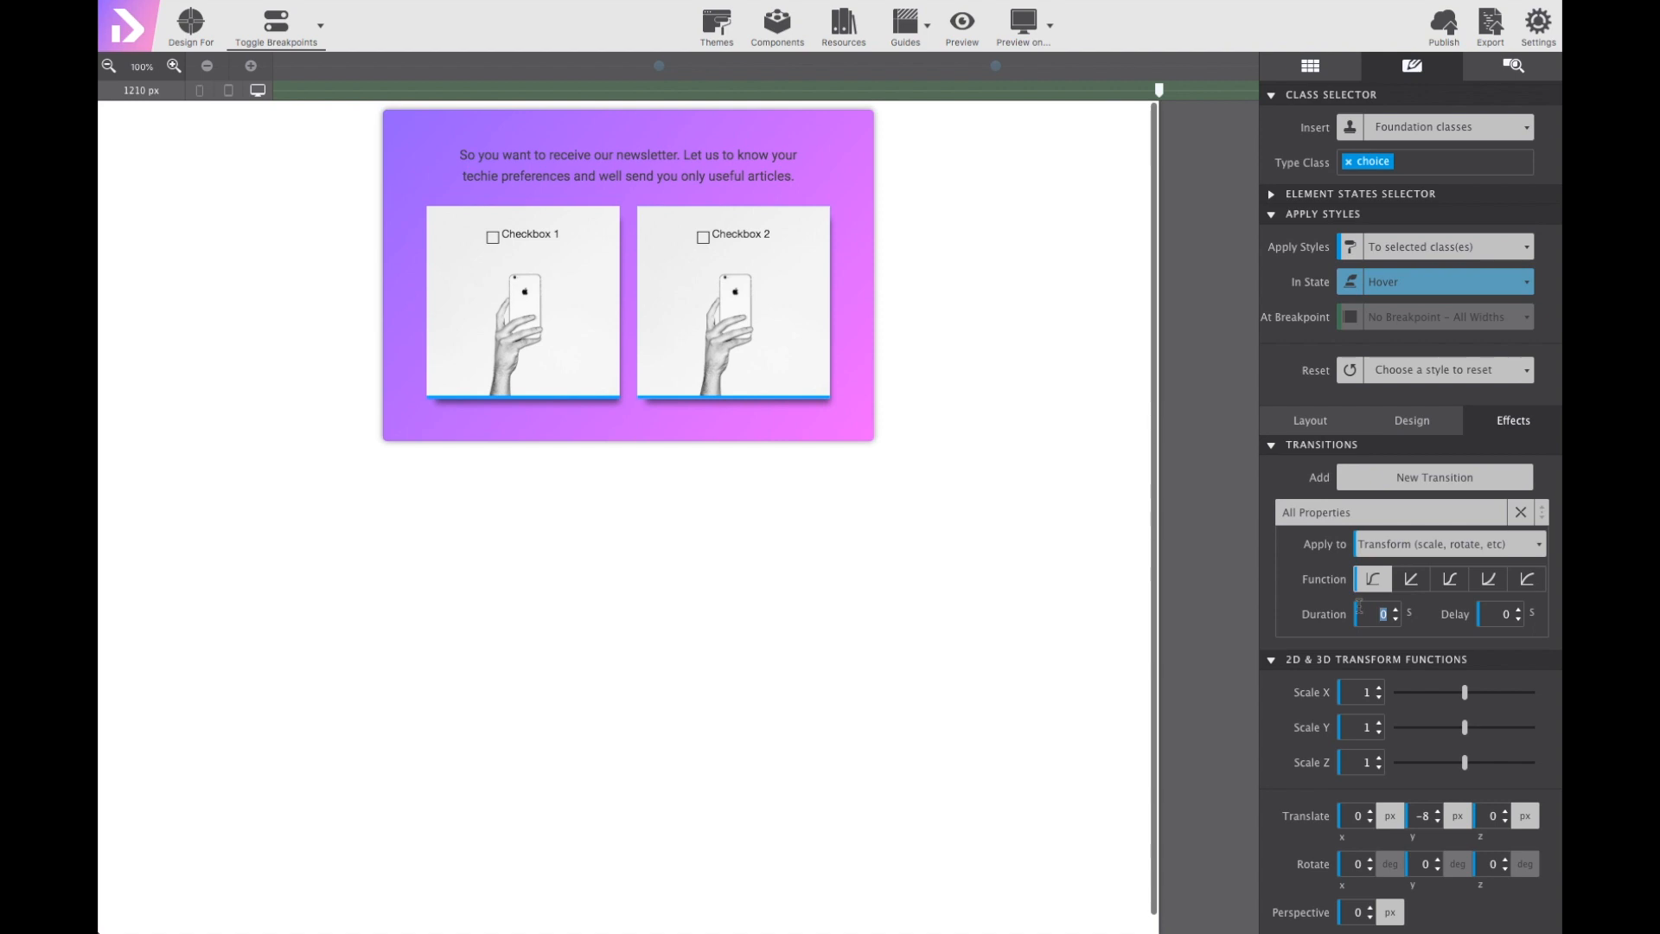
type("0.2")
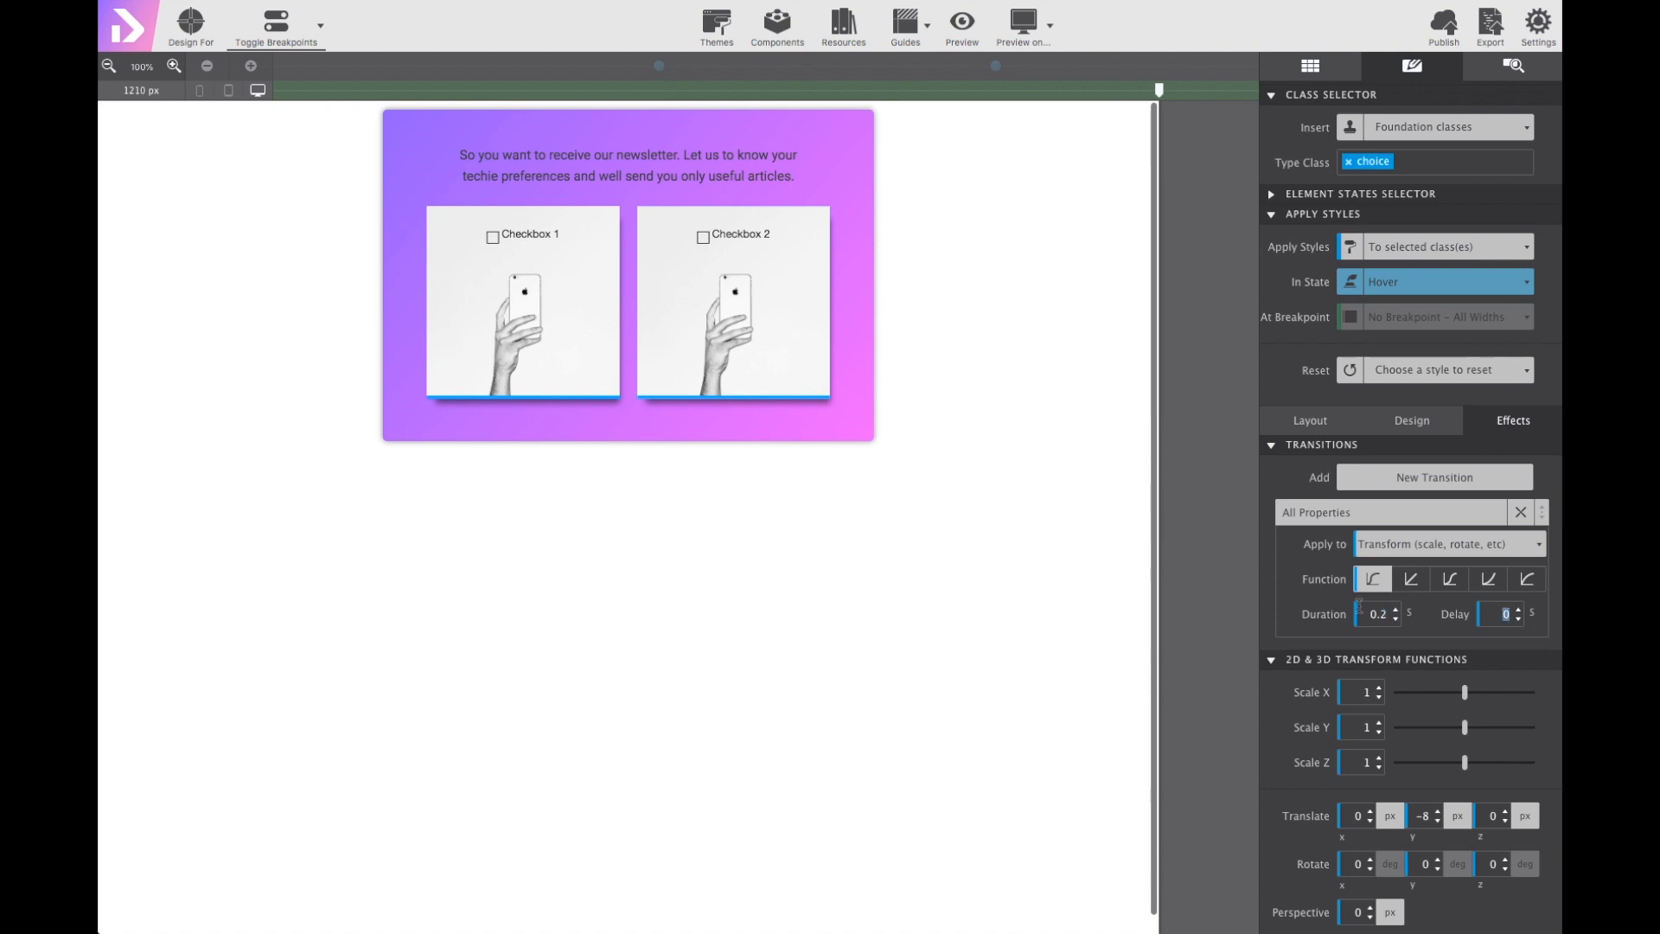
mouse_move(1195, 437)
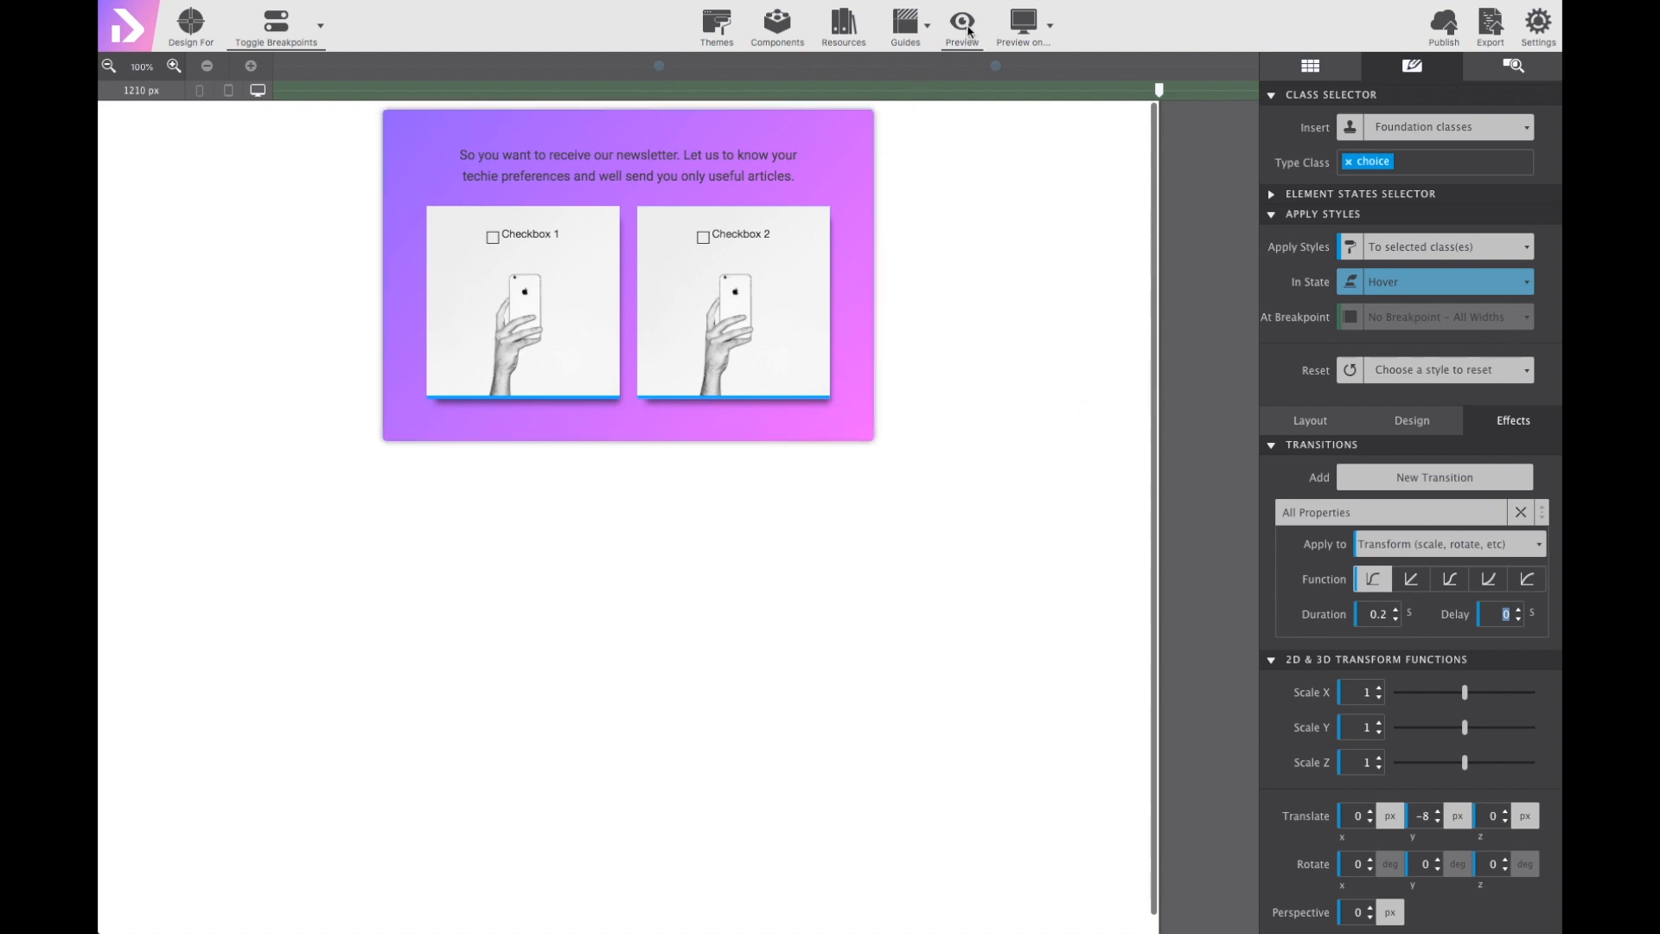
left_click(962, 22)
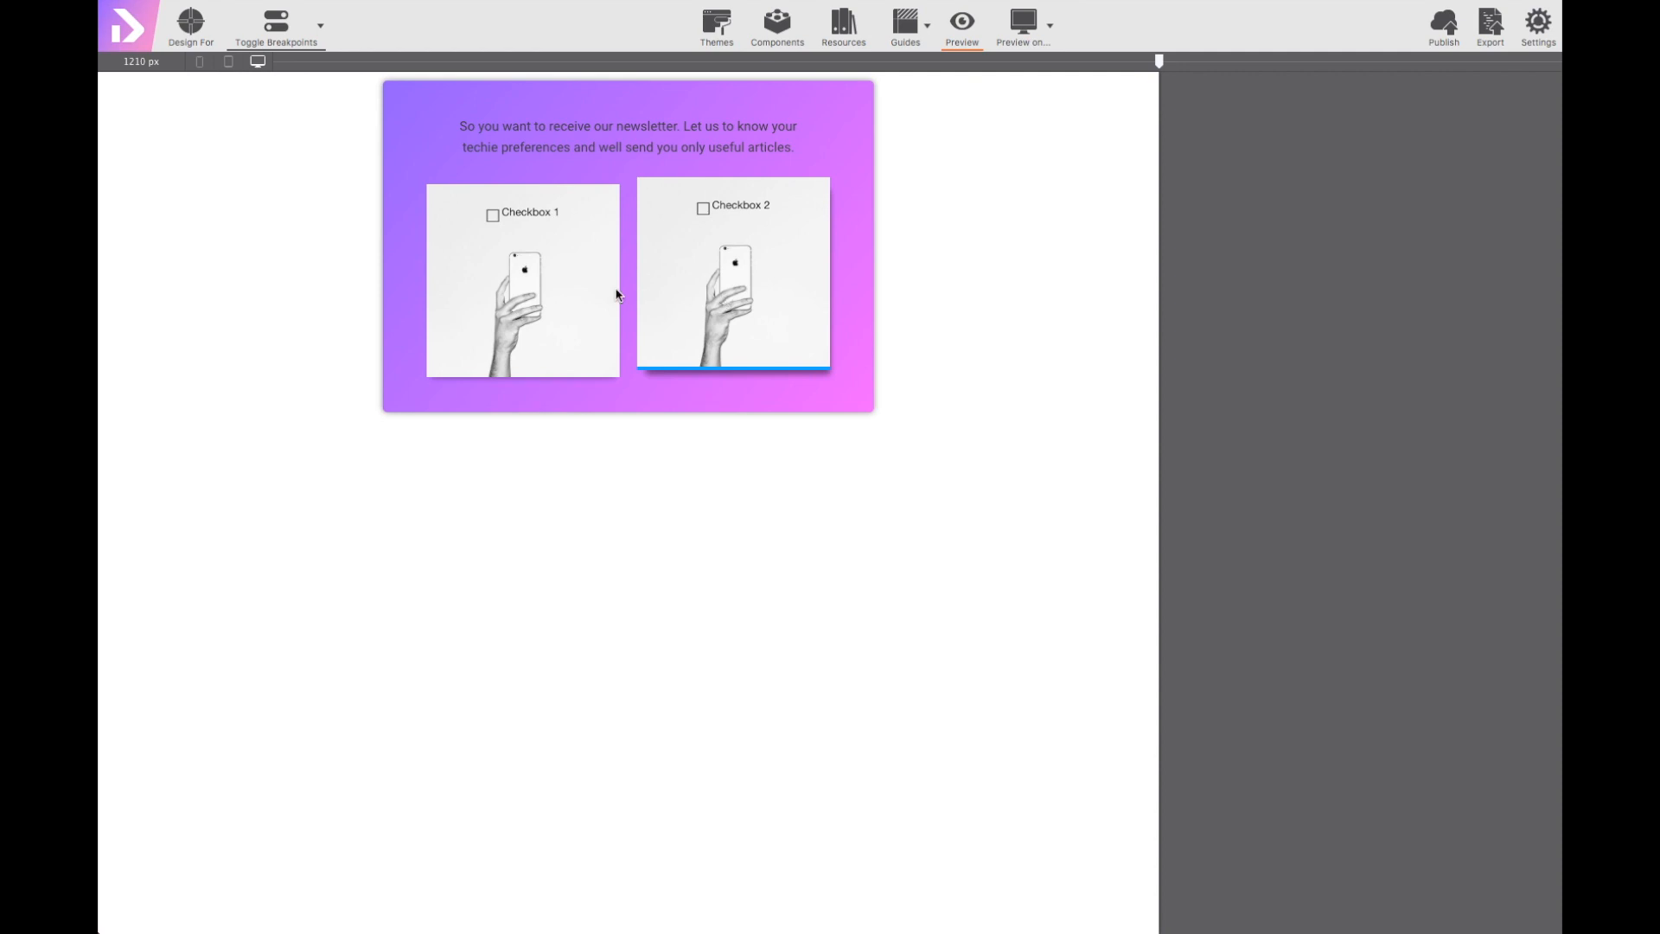
mouse_move(640, 282)
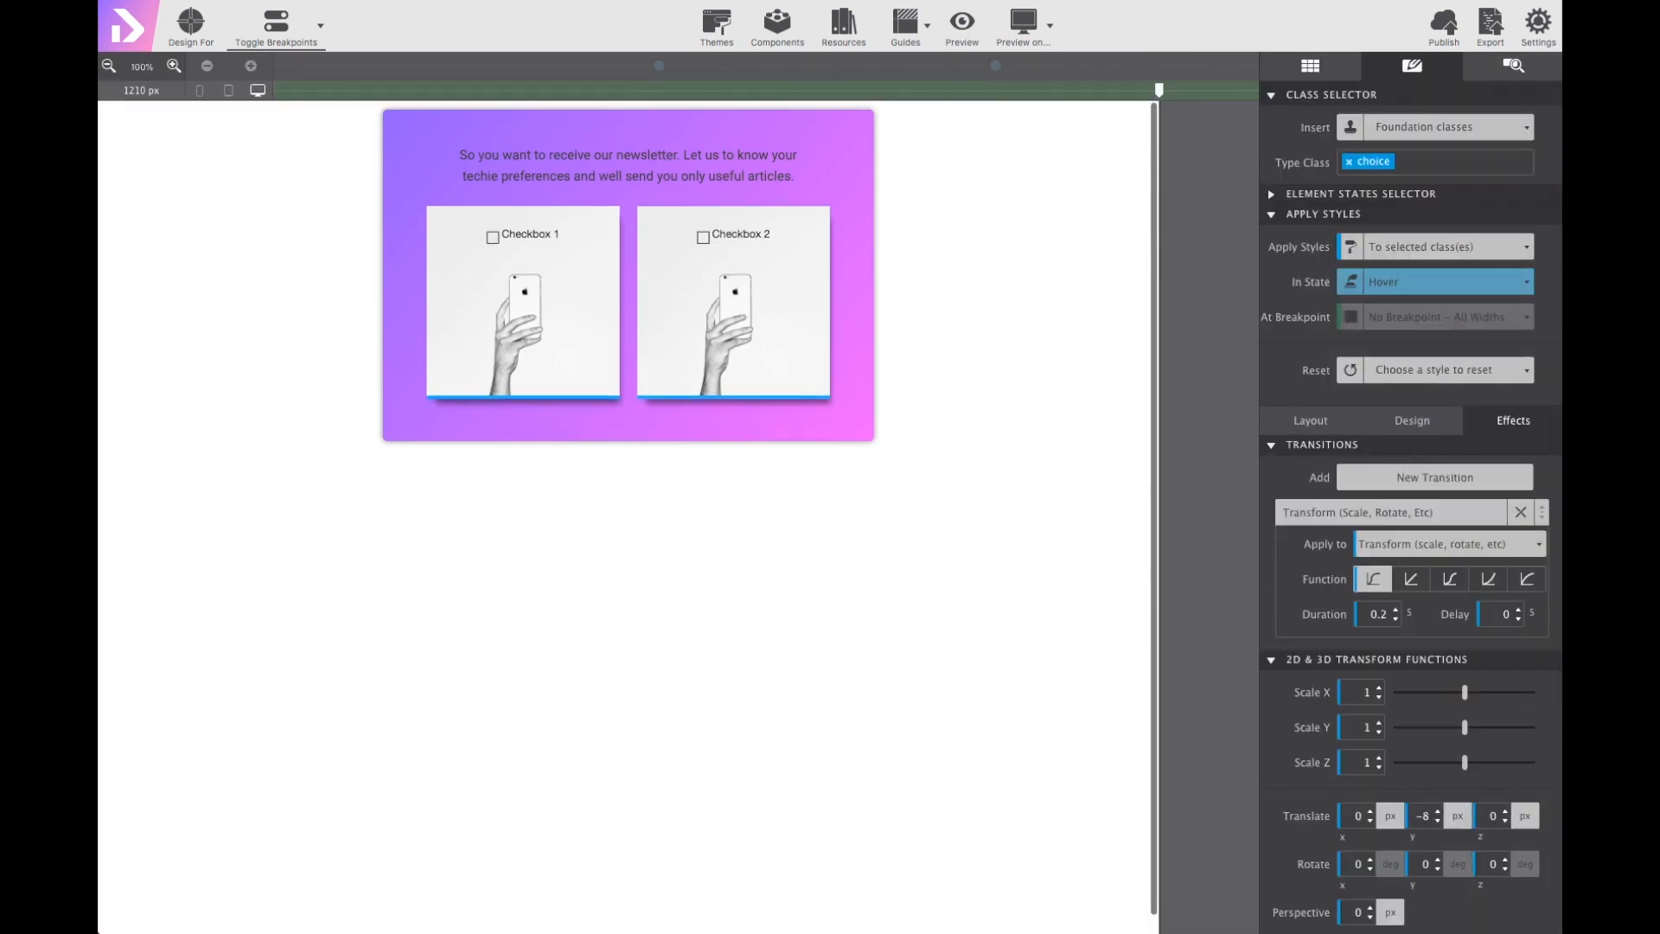
mouse_move(1200, 590)
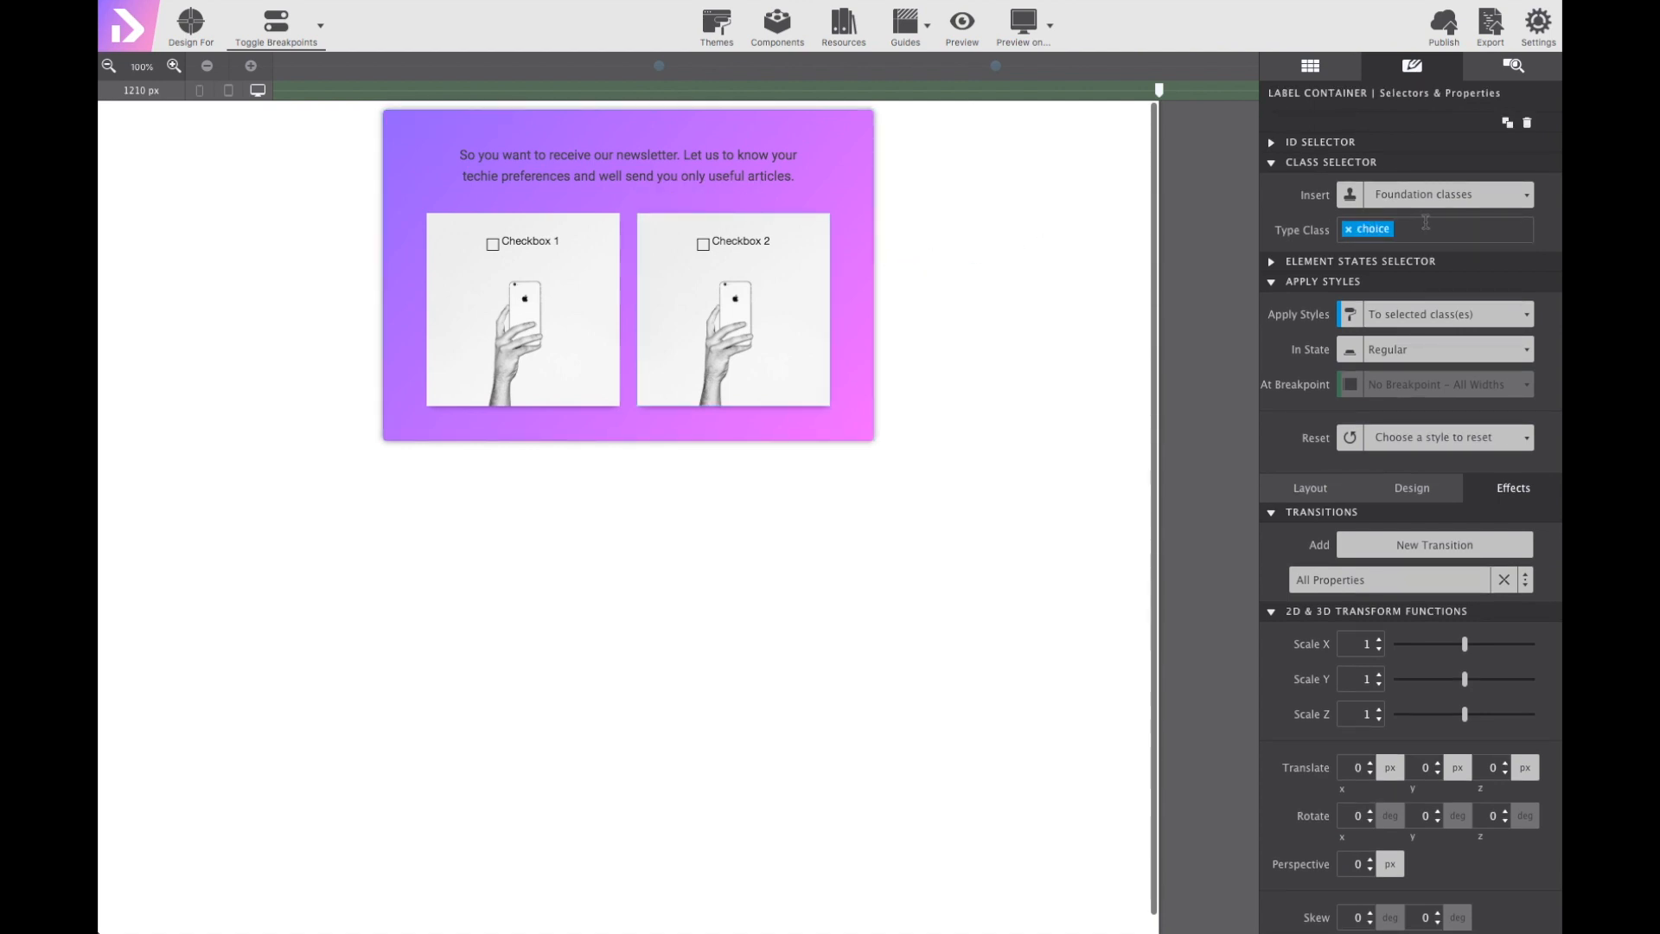
Add choice-2 as an extra class on the second card.
type("d")
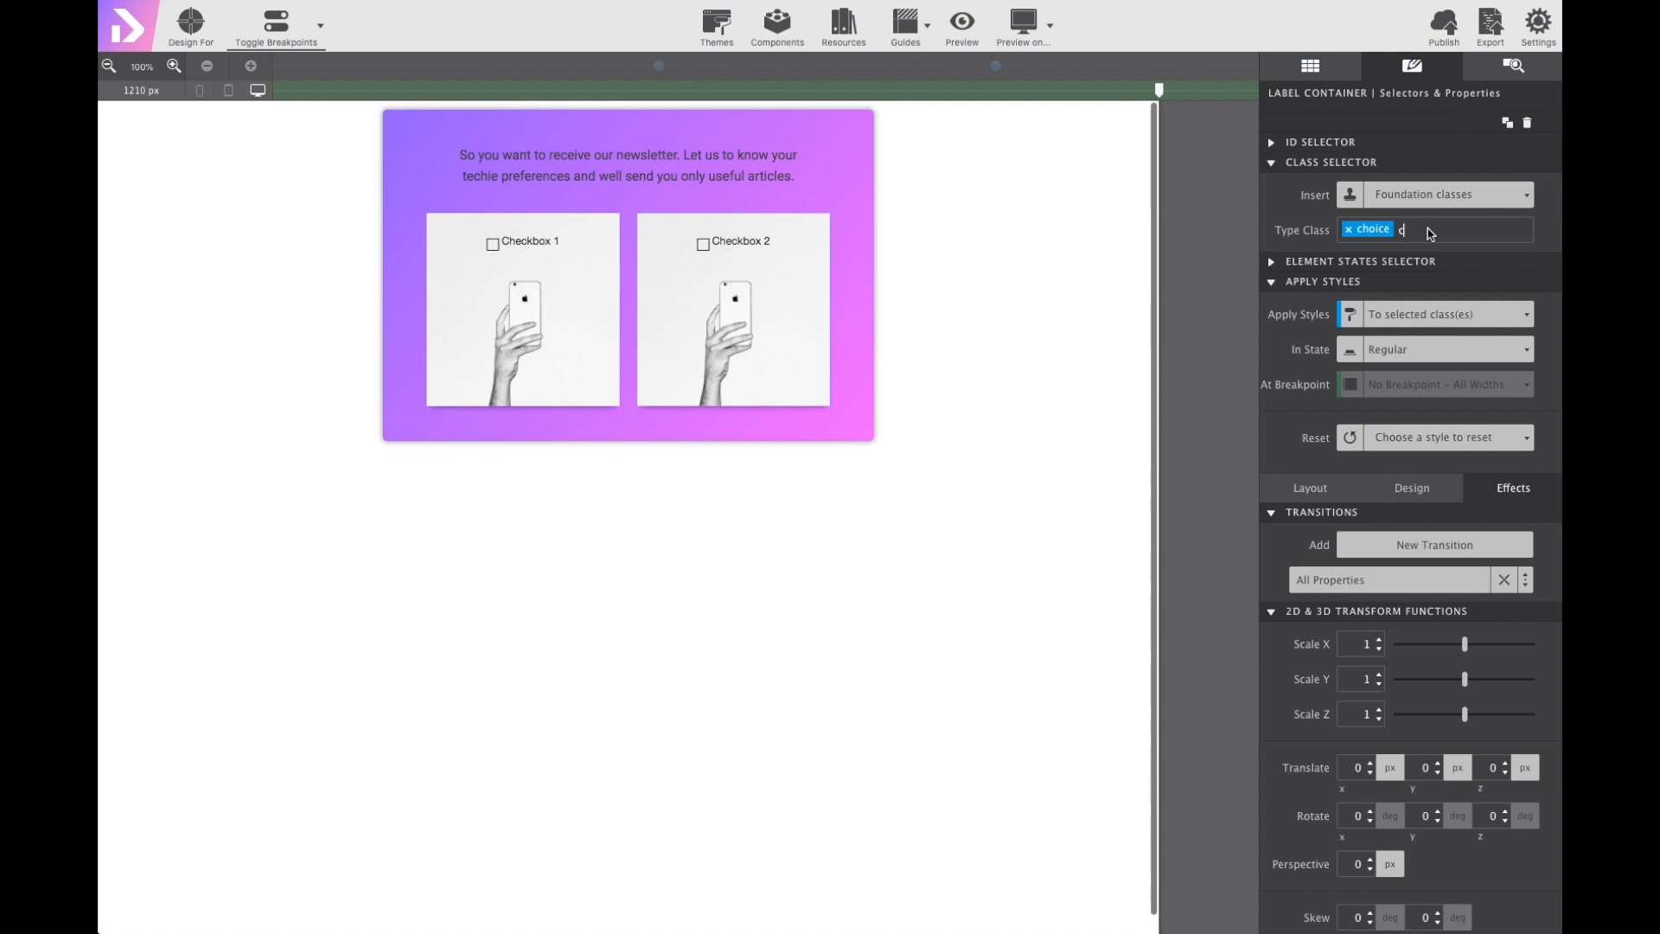
type("hoice")
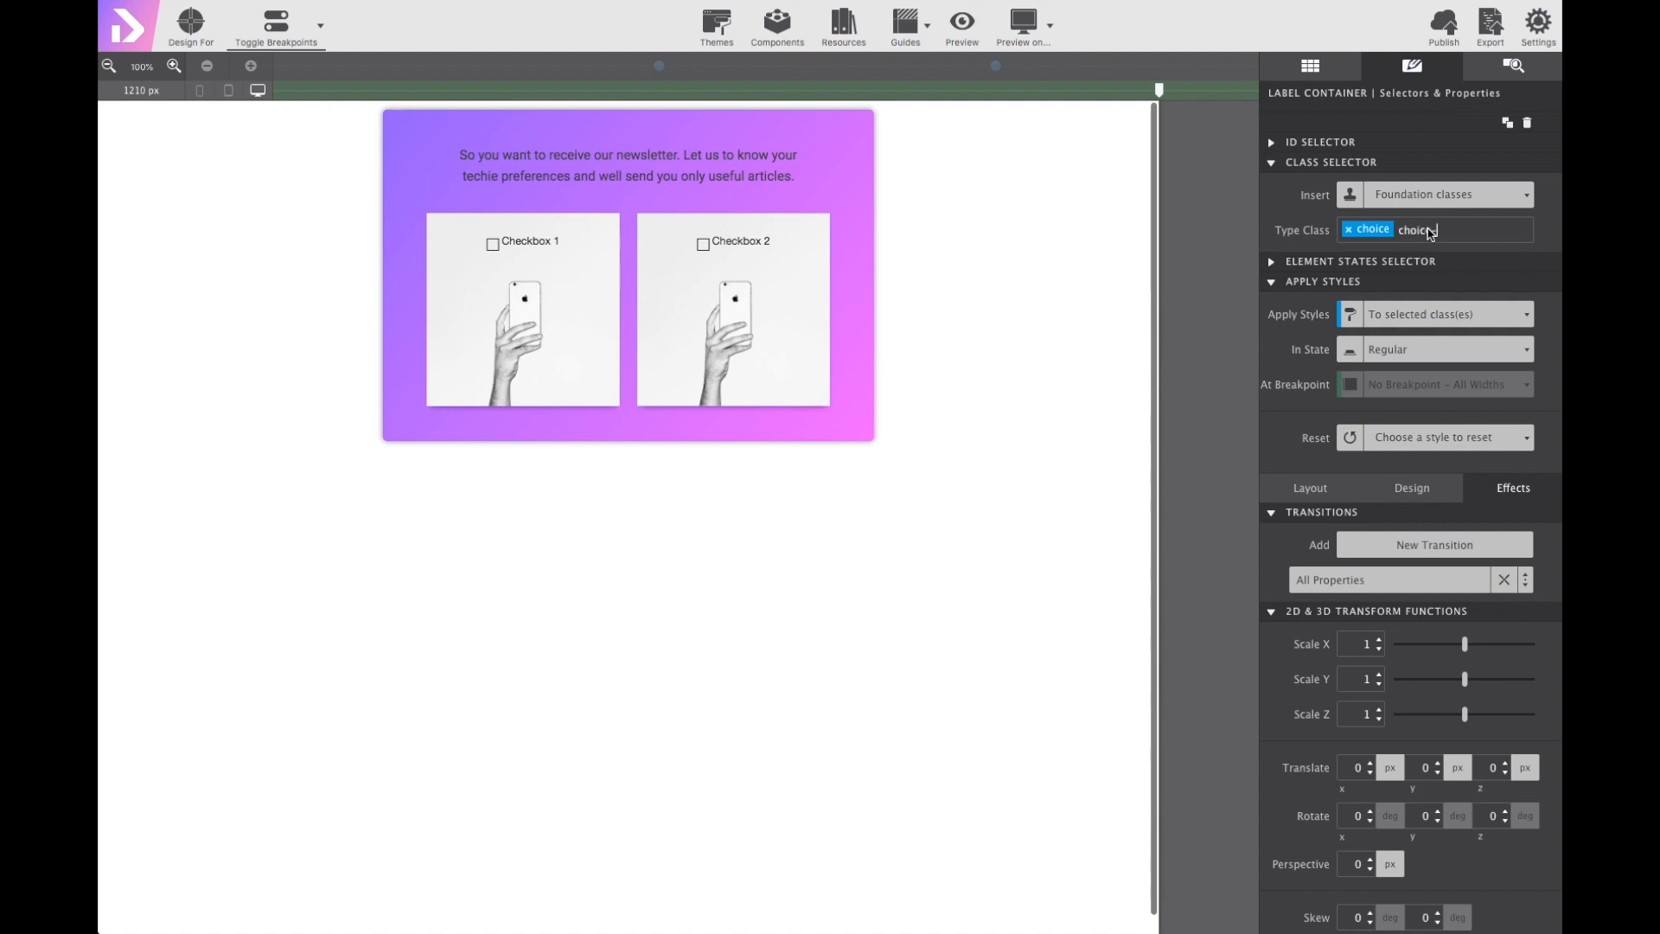
type("2")
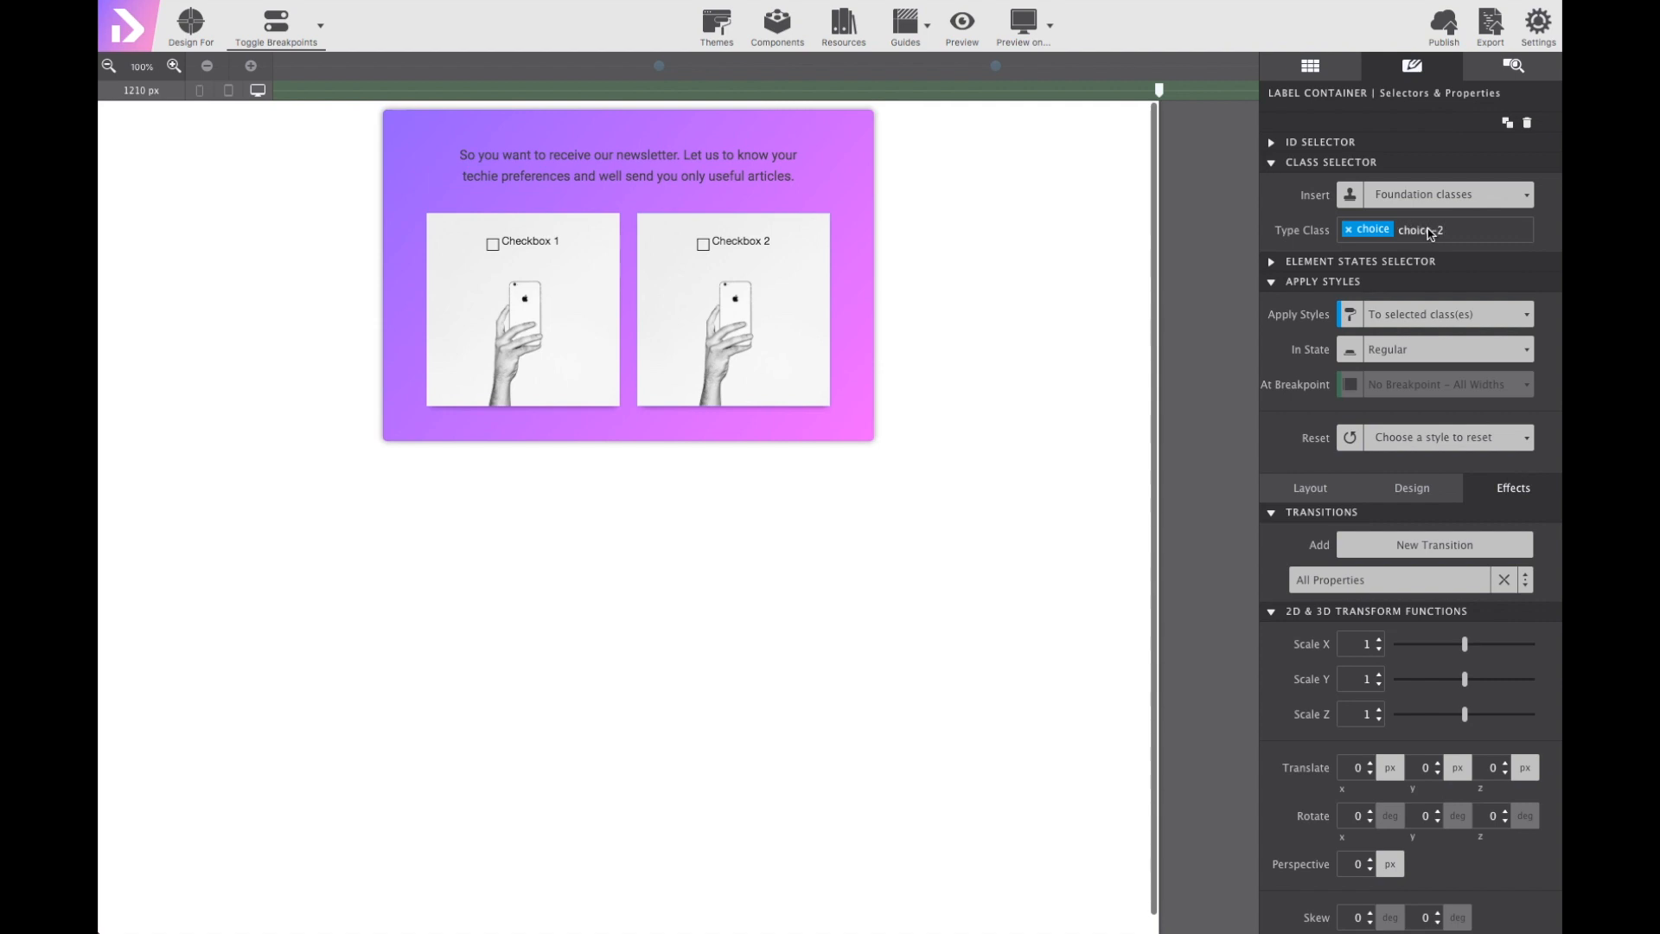
left_click(1422, 231)
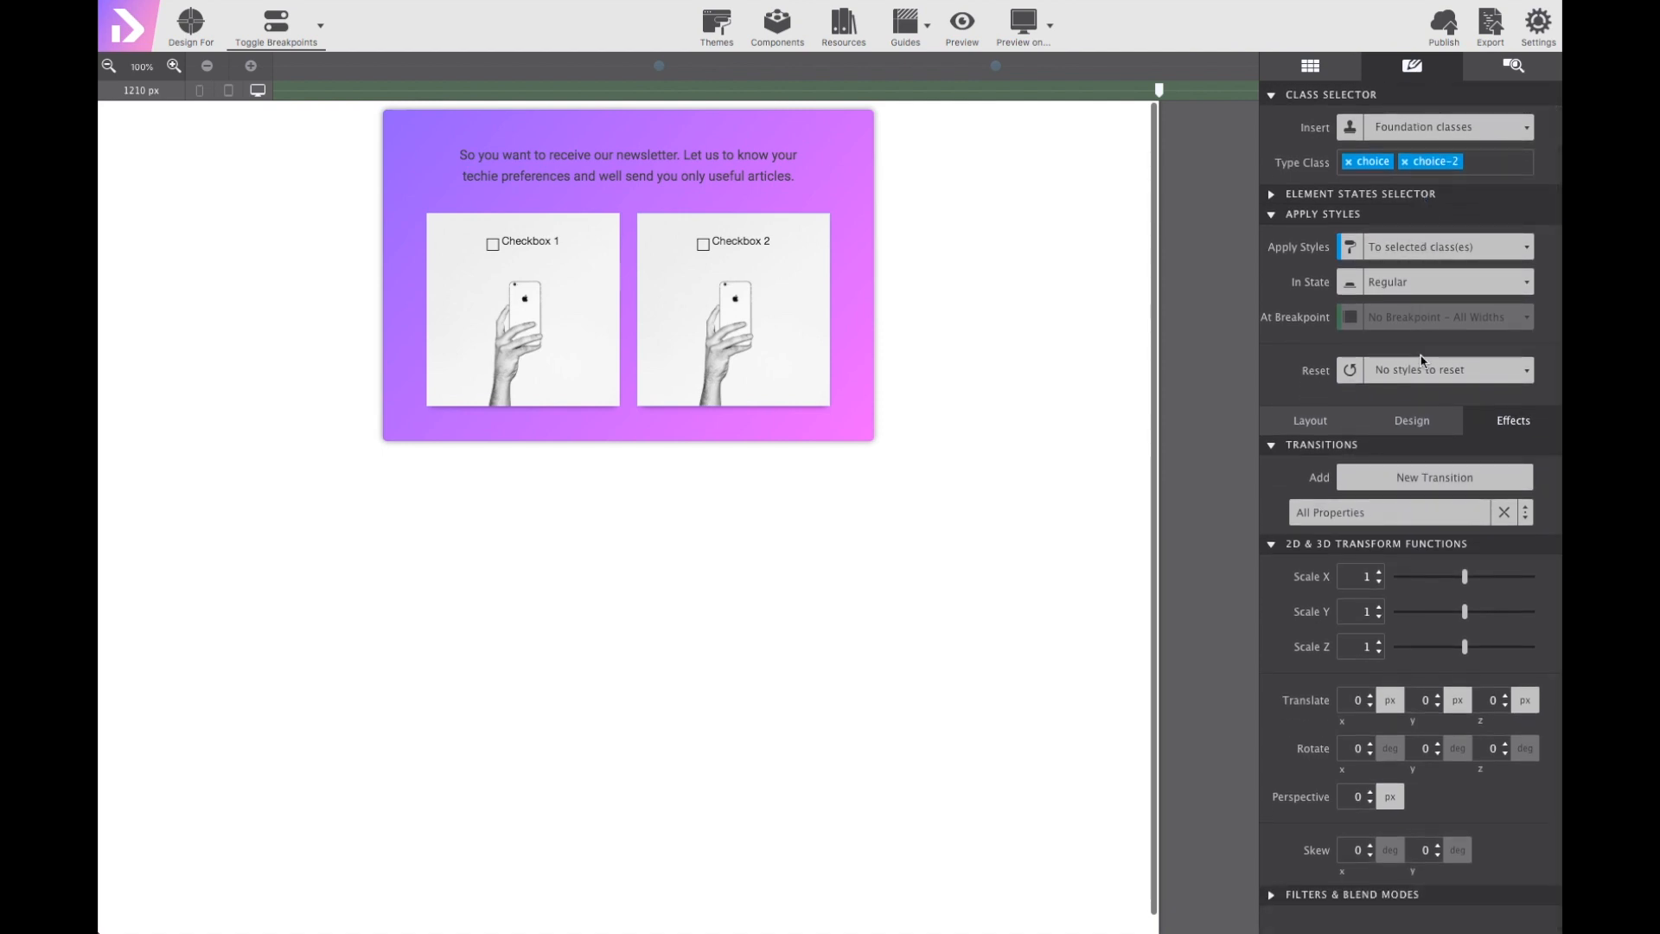
Replace the second card's background image with wearables.jpg.
left_click(1411, 487)
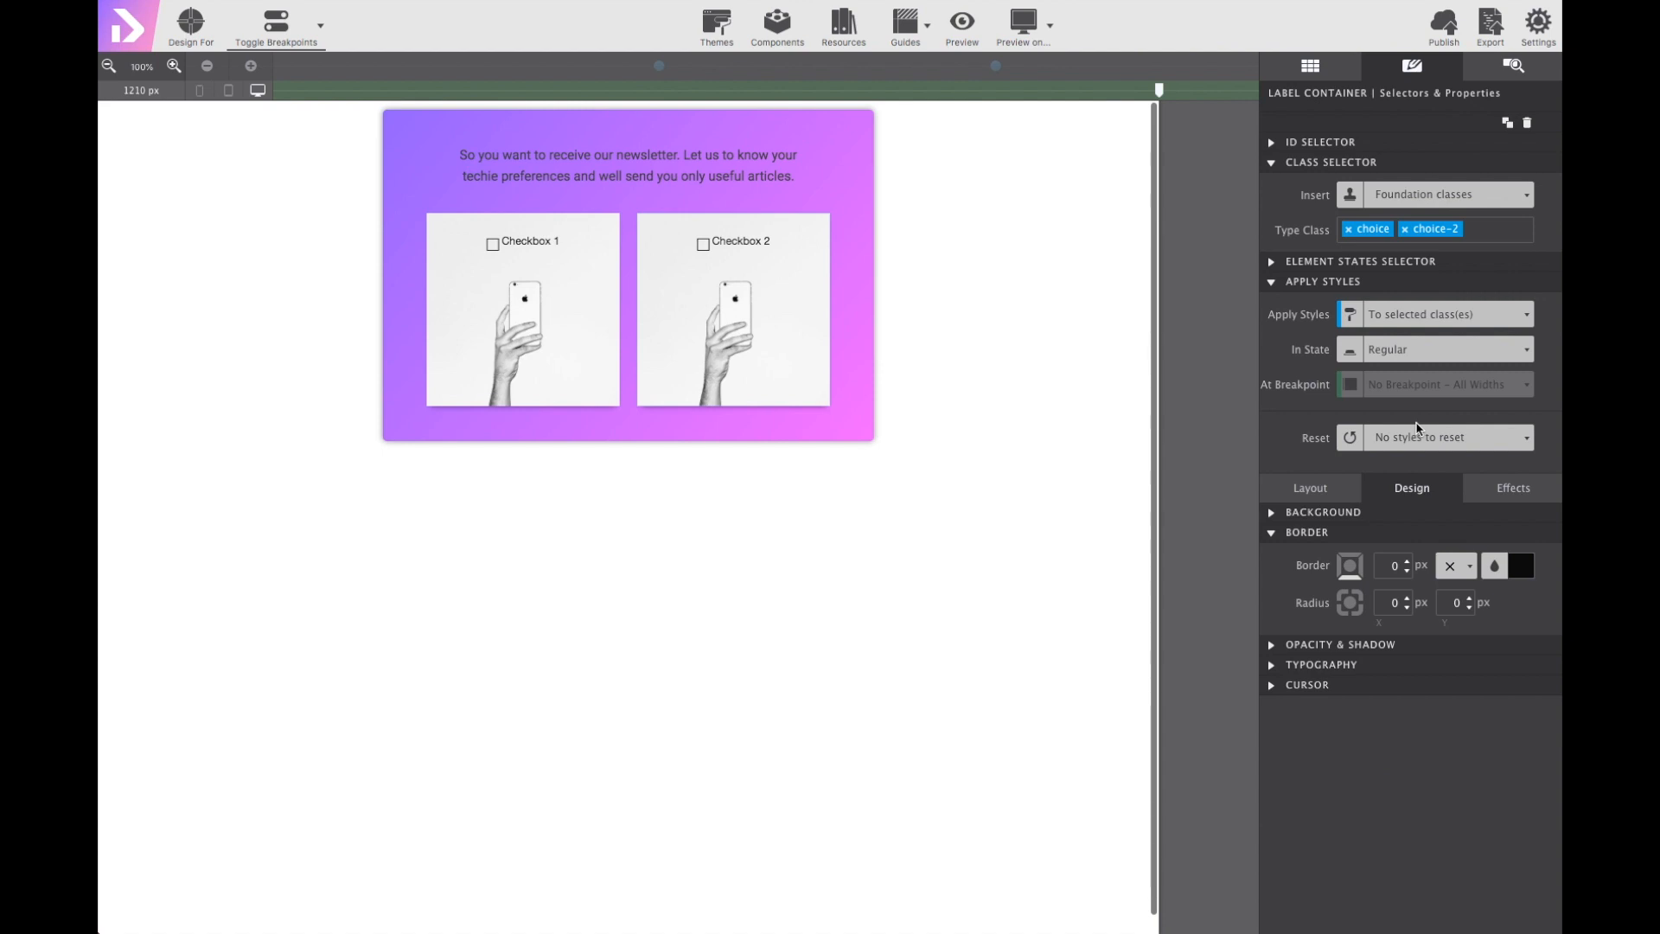
left_click(1323, 512)
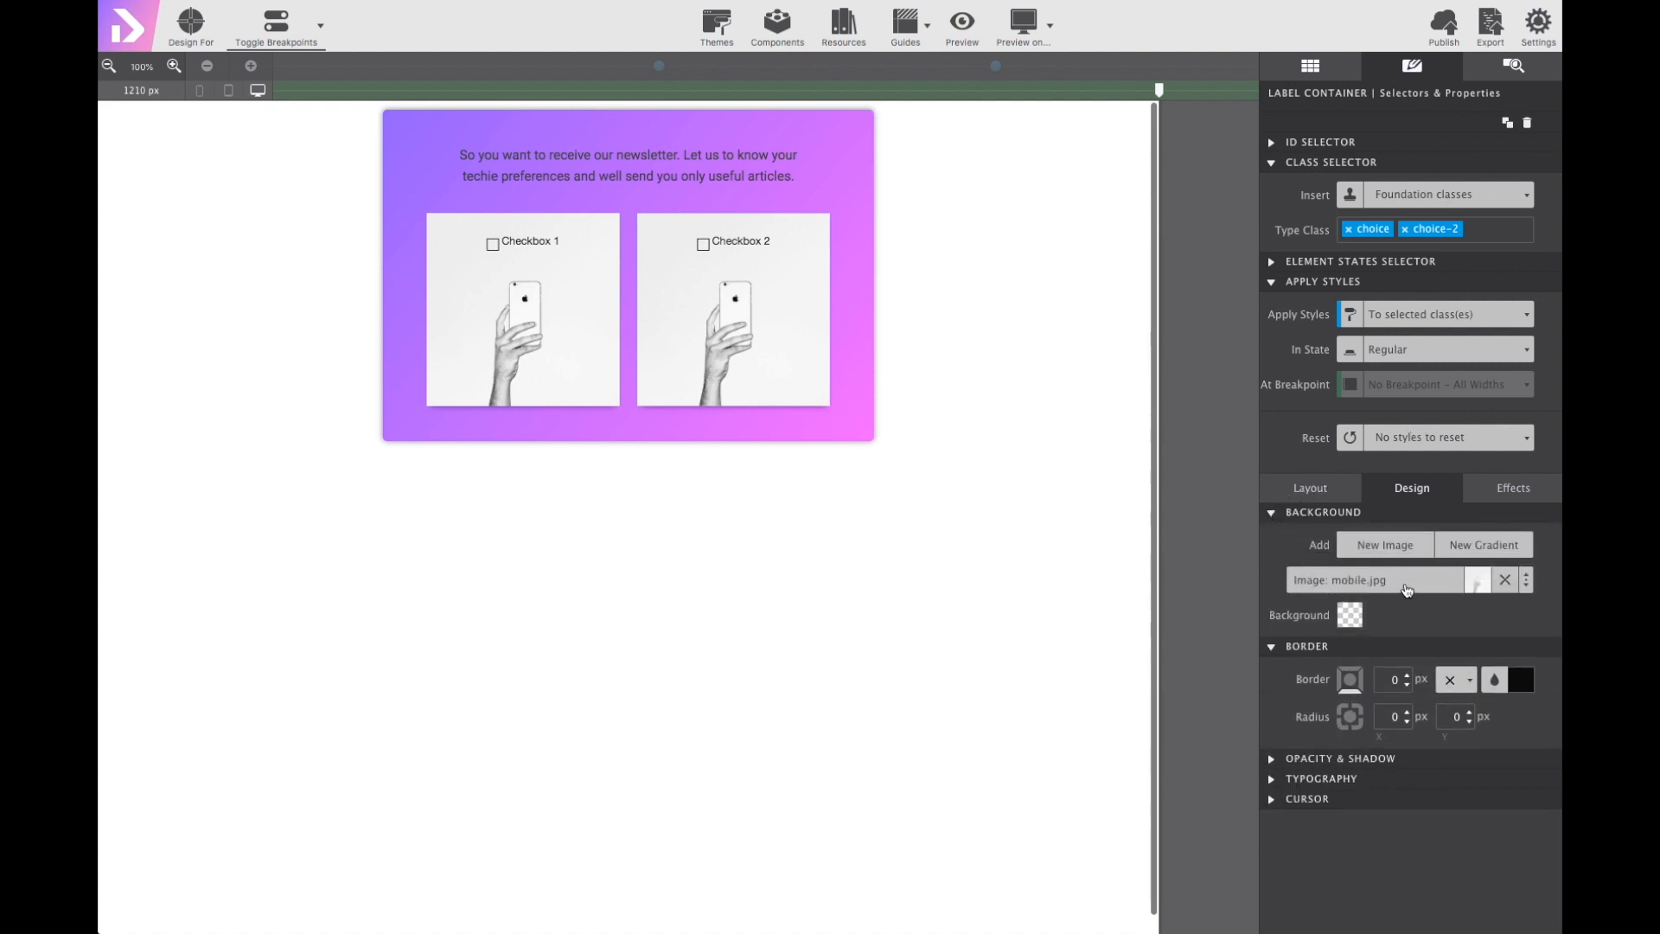
left_click(1494, 579)
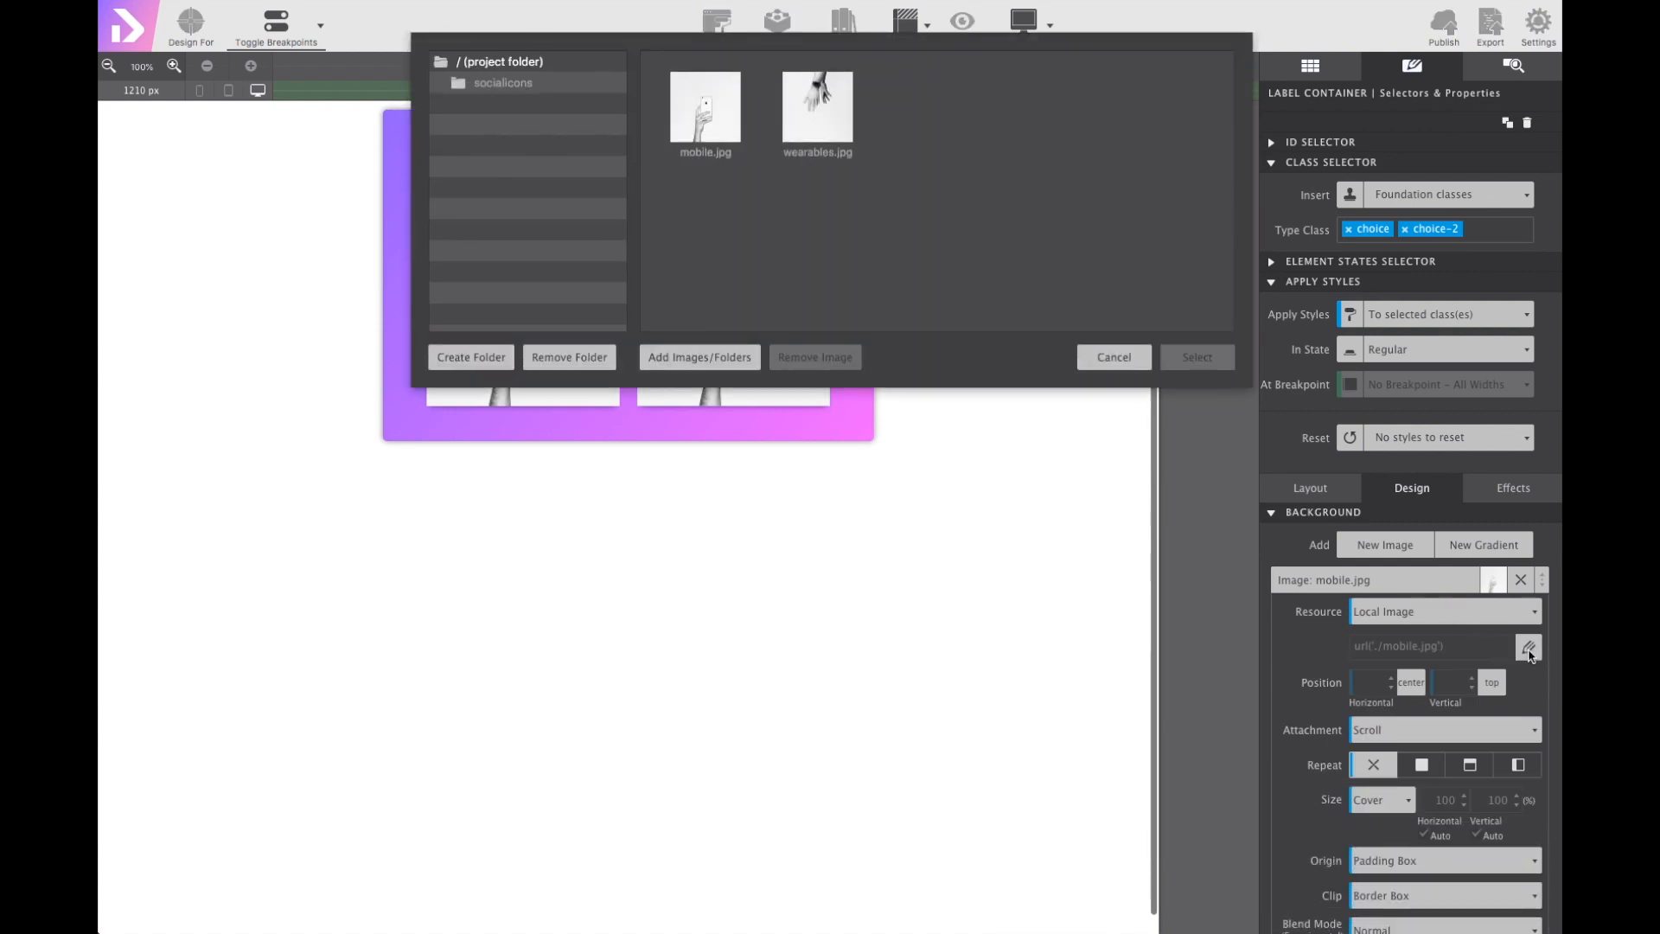
left_click(816, 106)
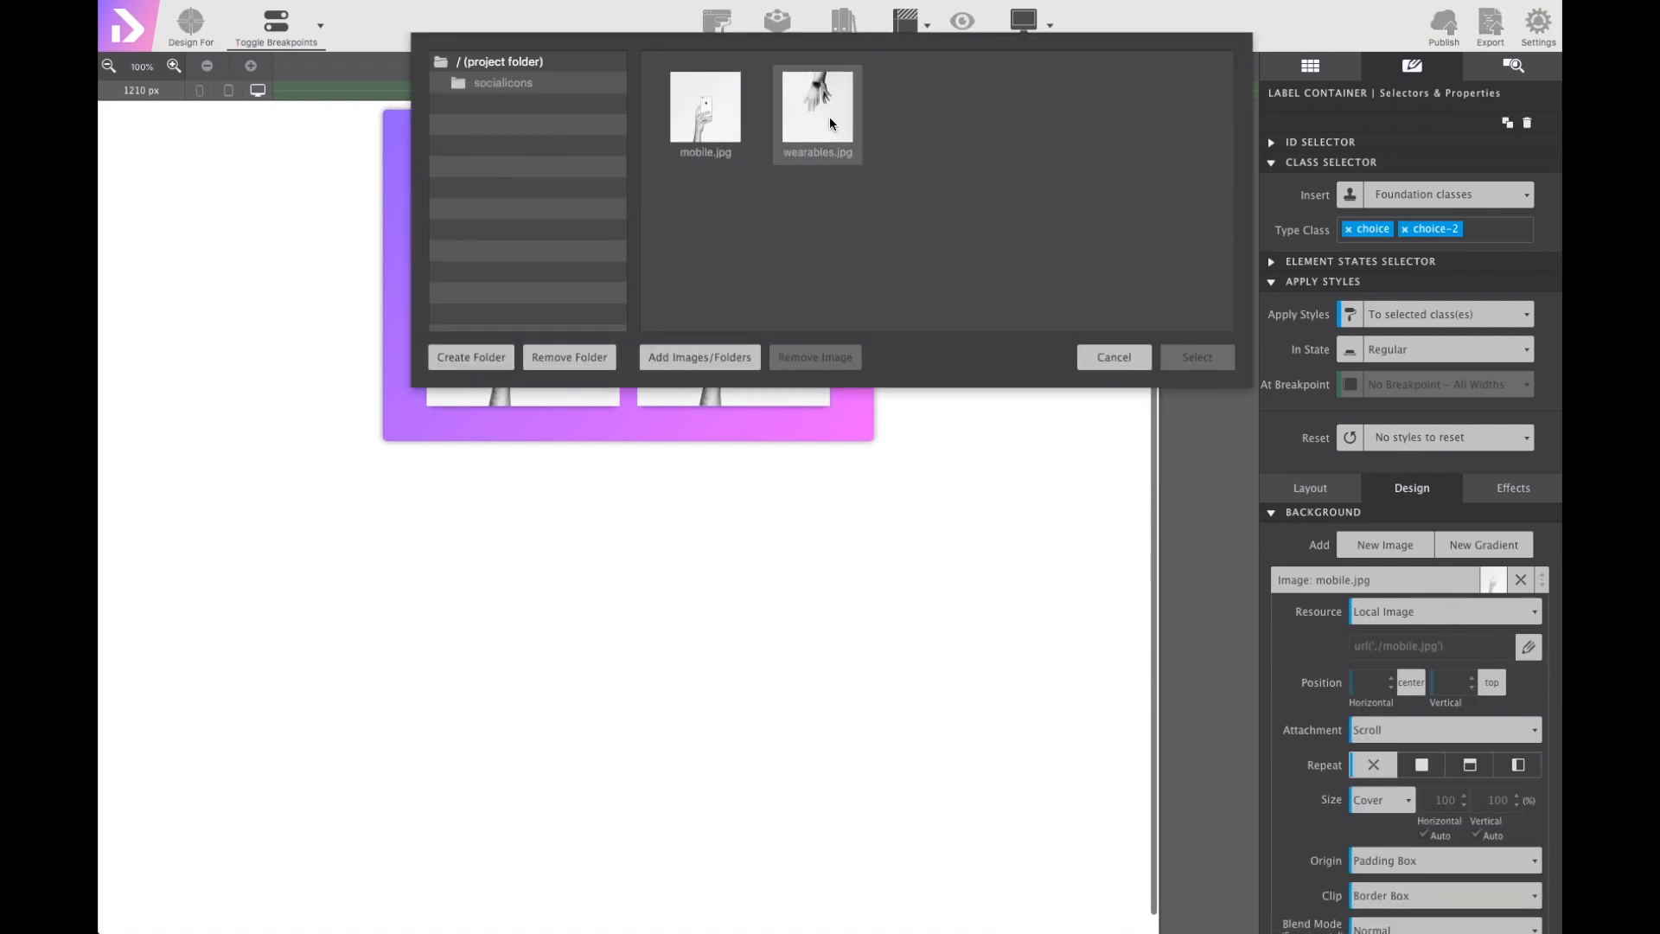
left_click(816, 108)
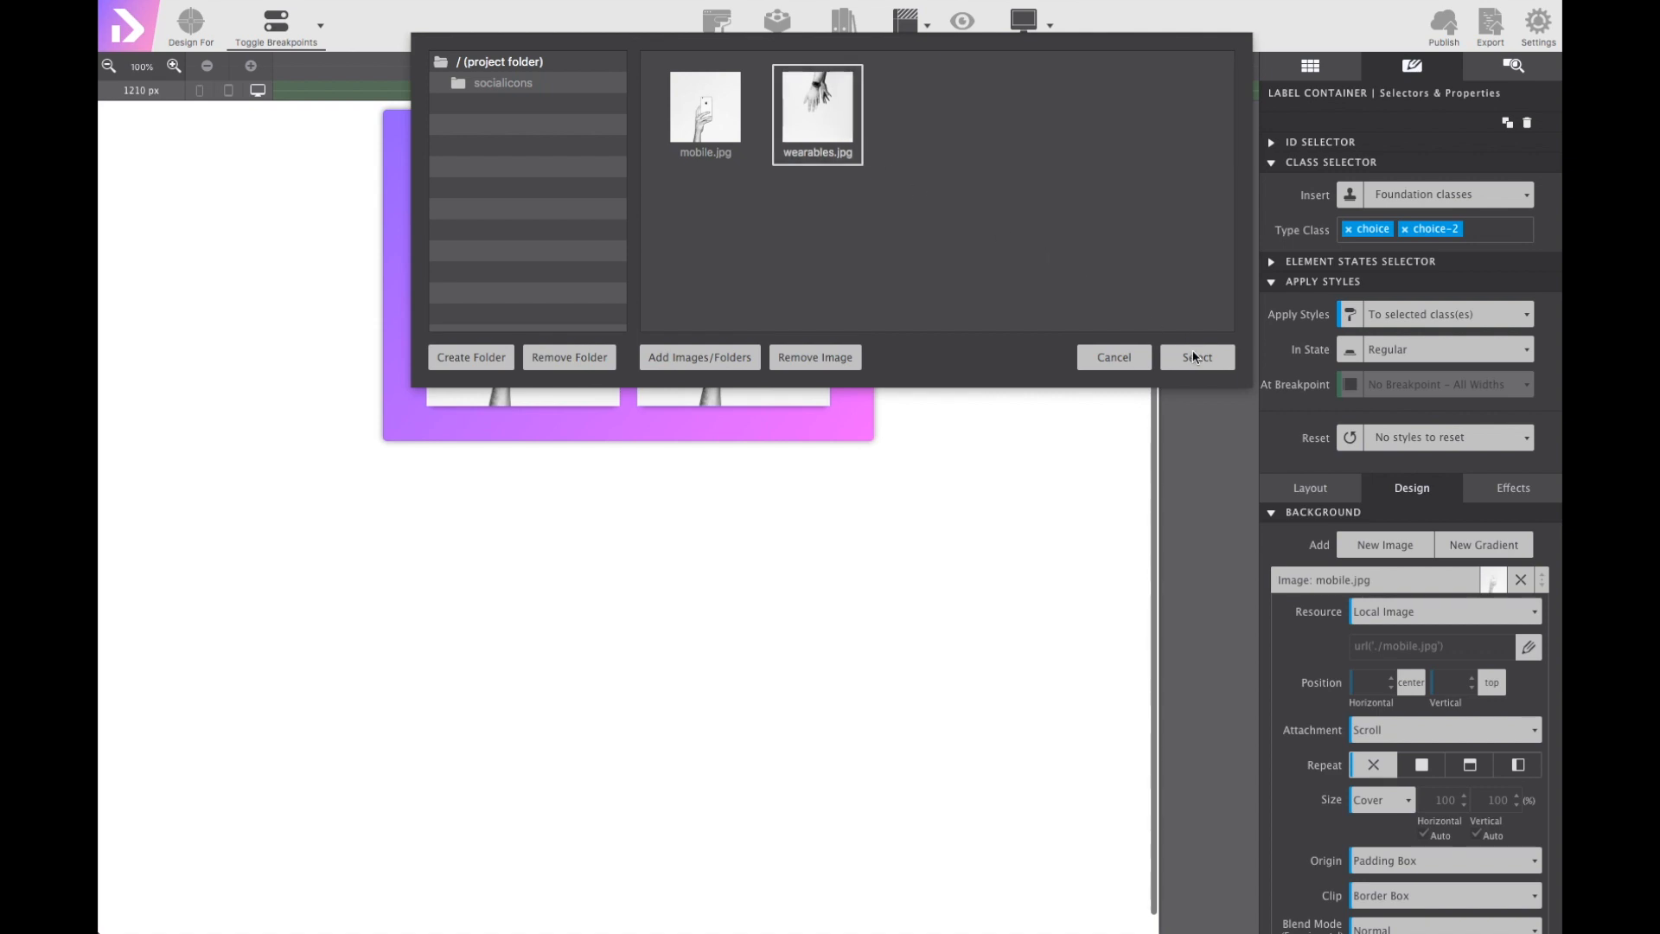
left_click(1197, 356)
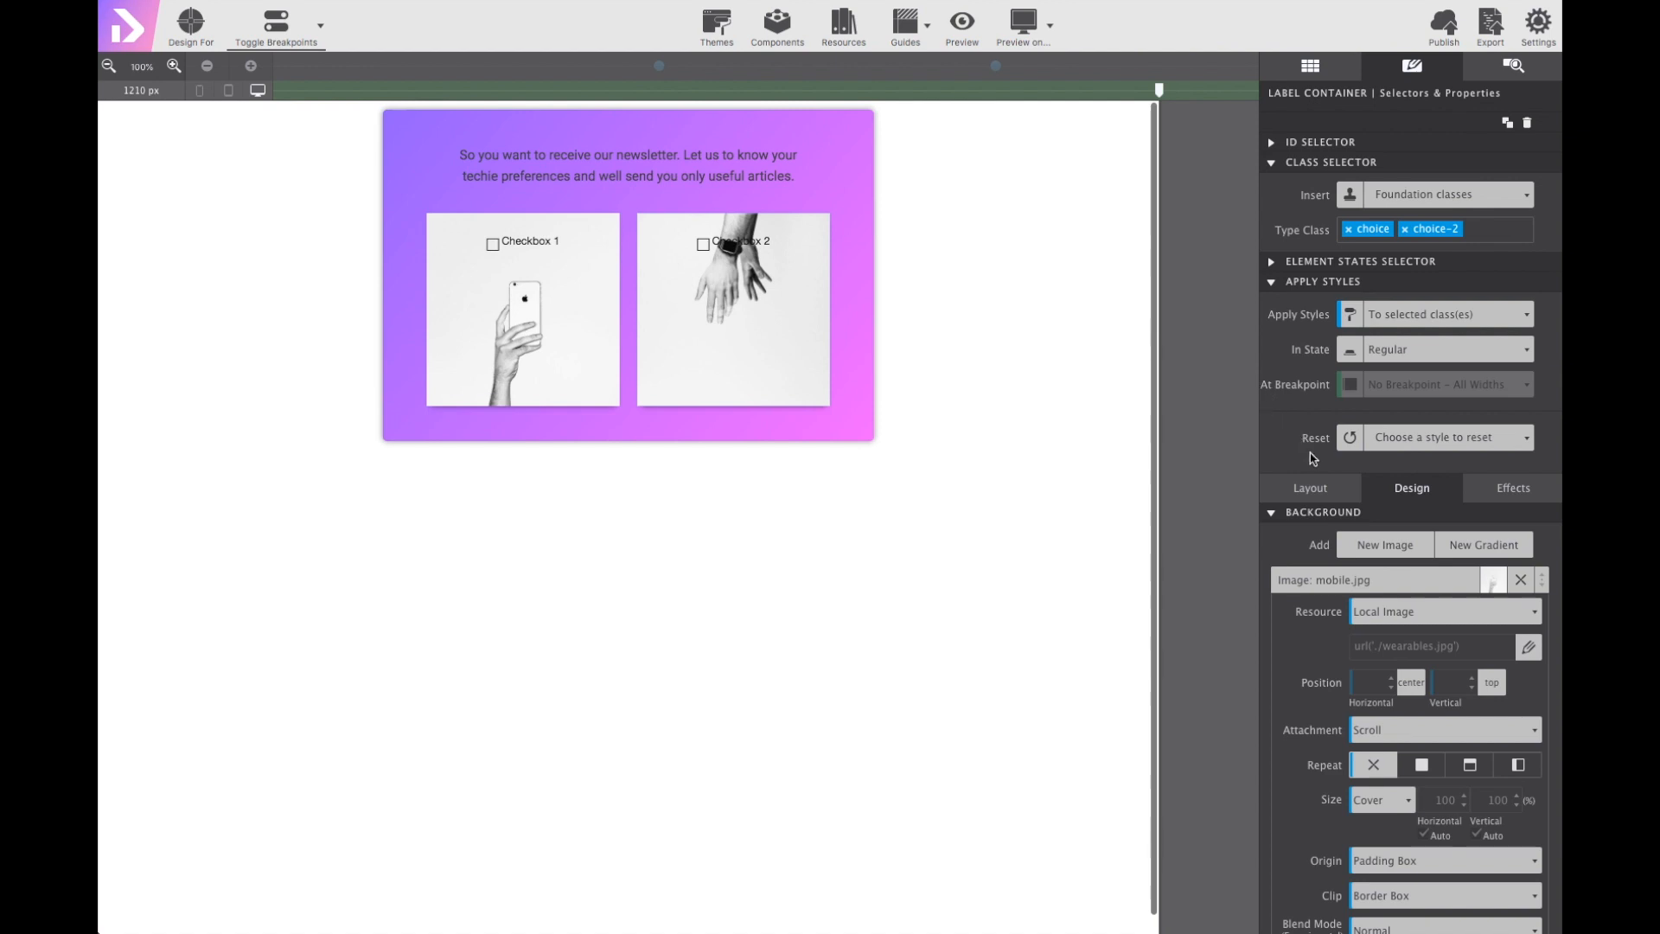
left_click(1309, 487)
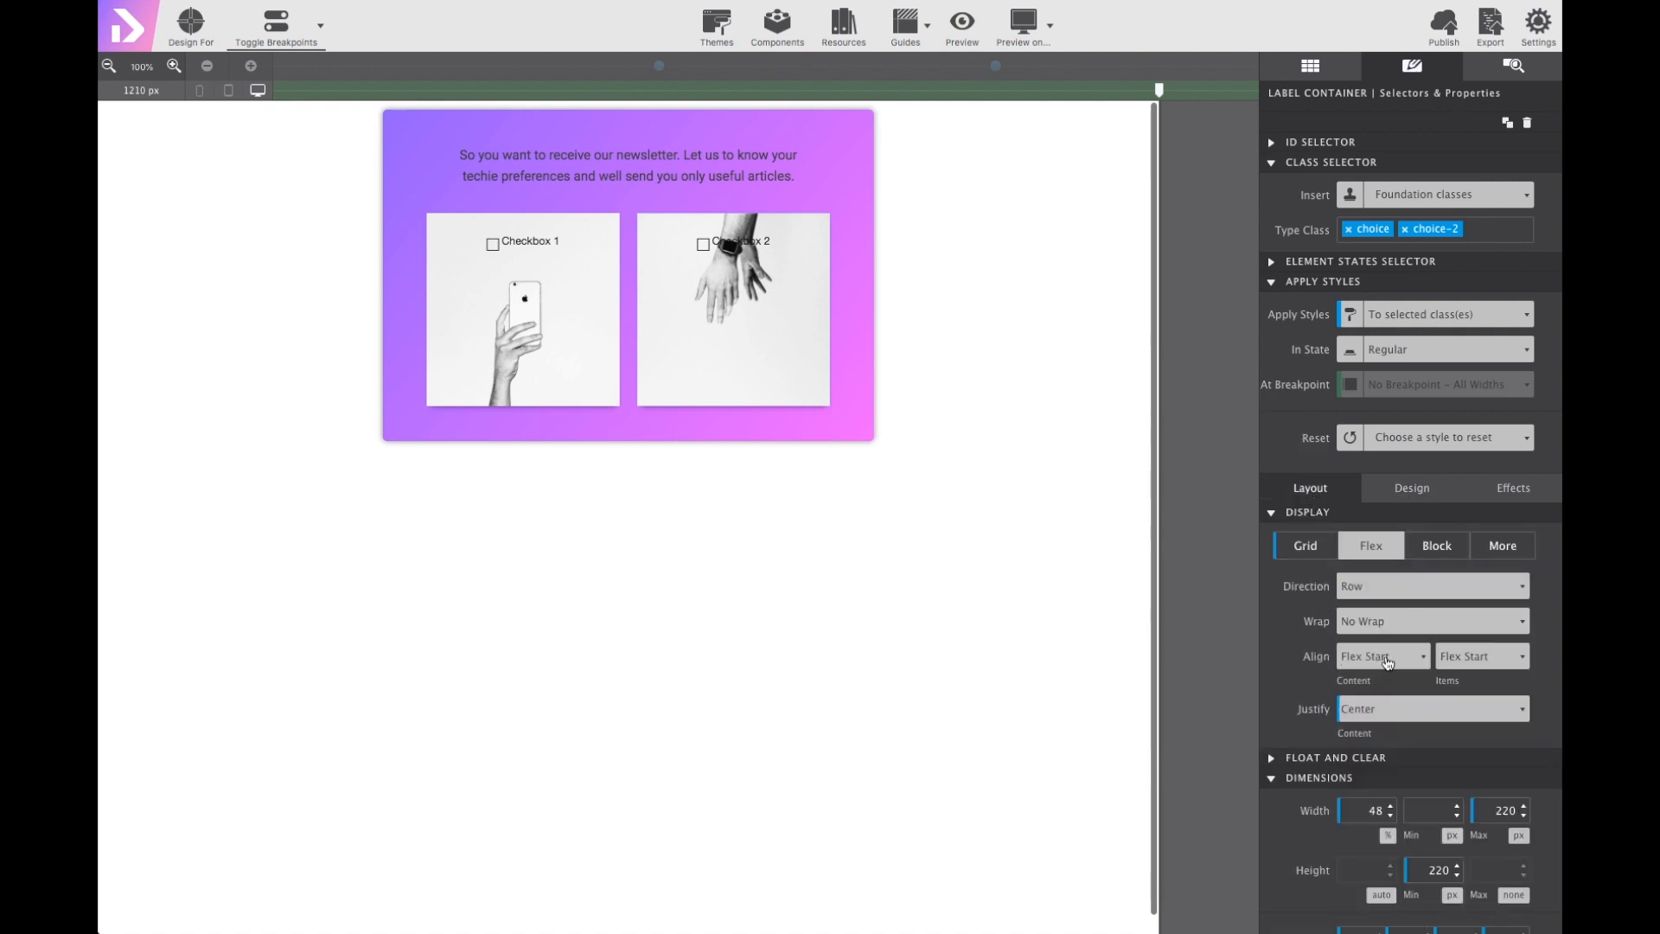
Set the card's Align Content and Align Items to Flex End, then select its checkbox label.
left_click(1382, 655)
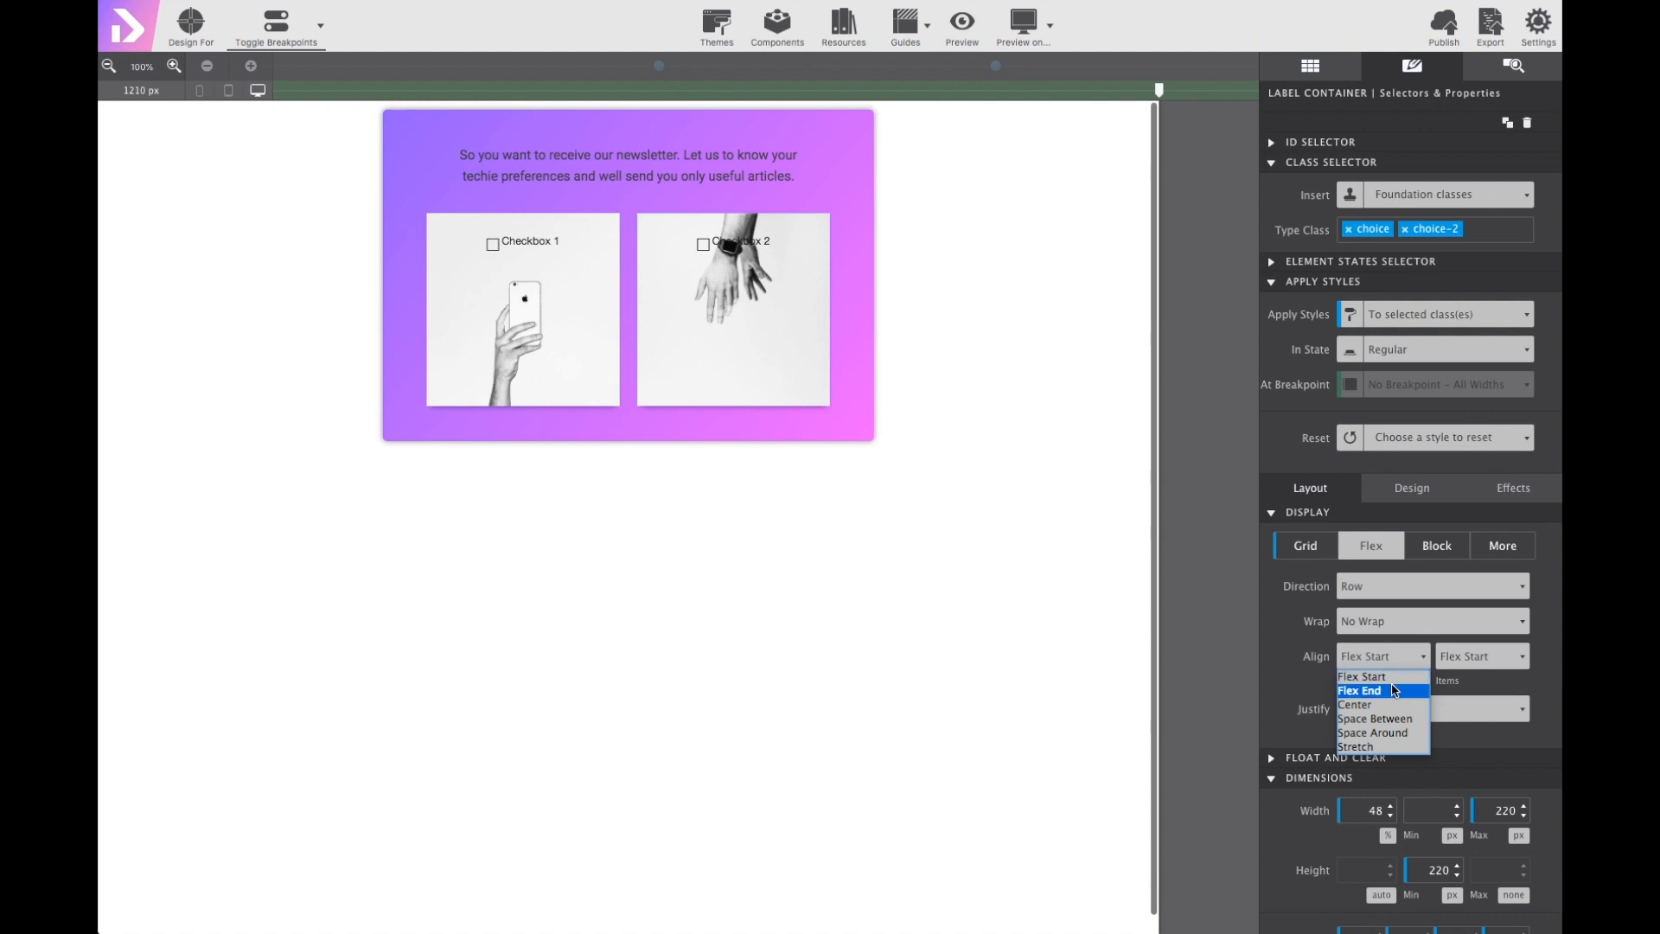
left_click(1359, 690)
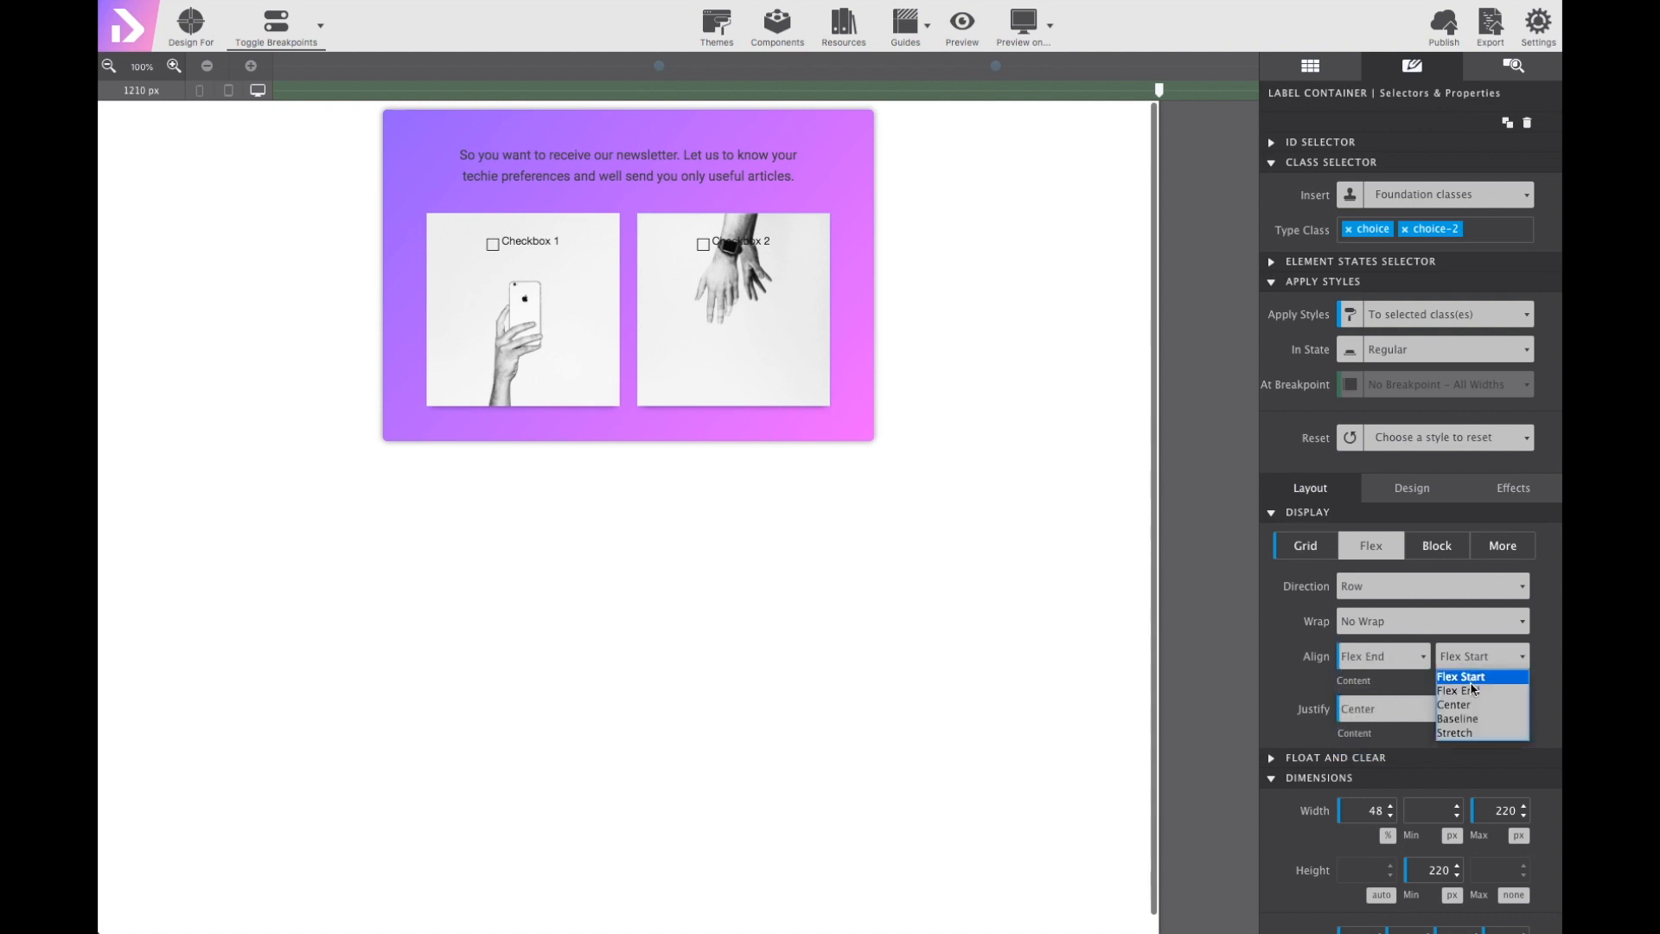
left_click(1456, 690)
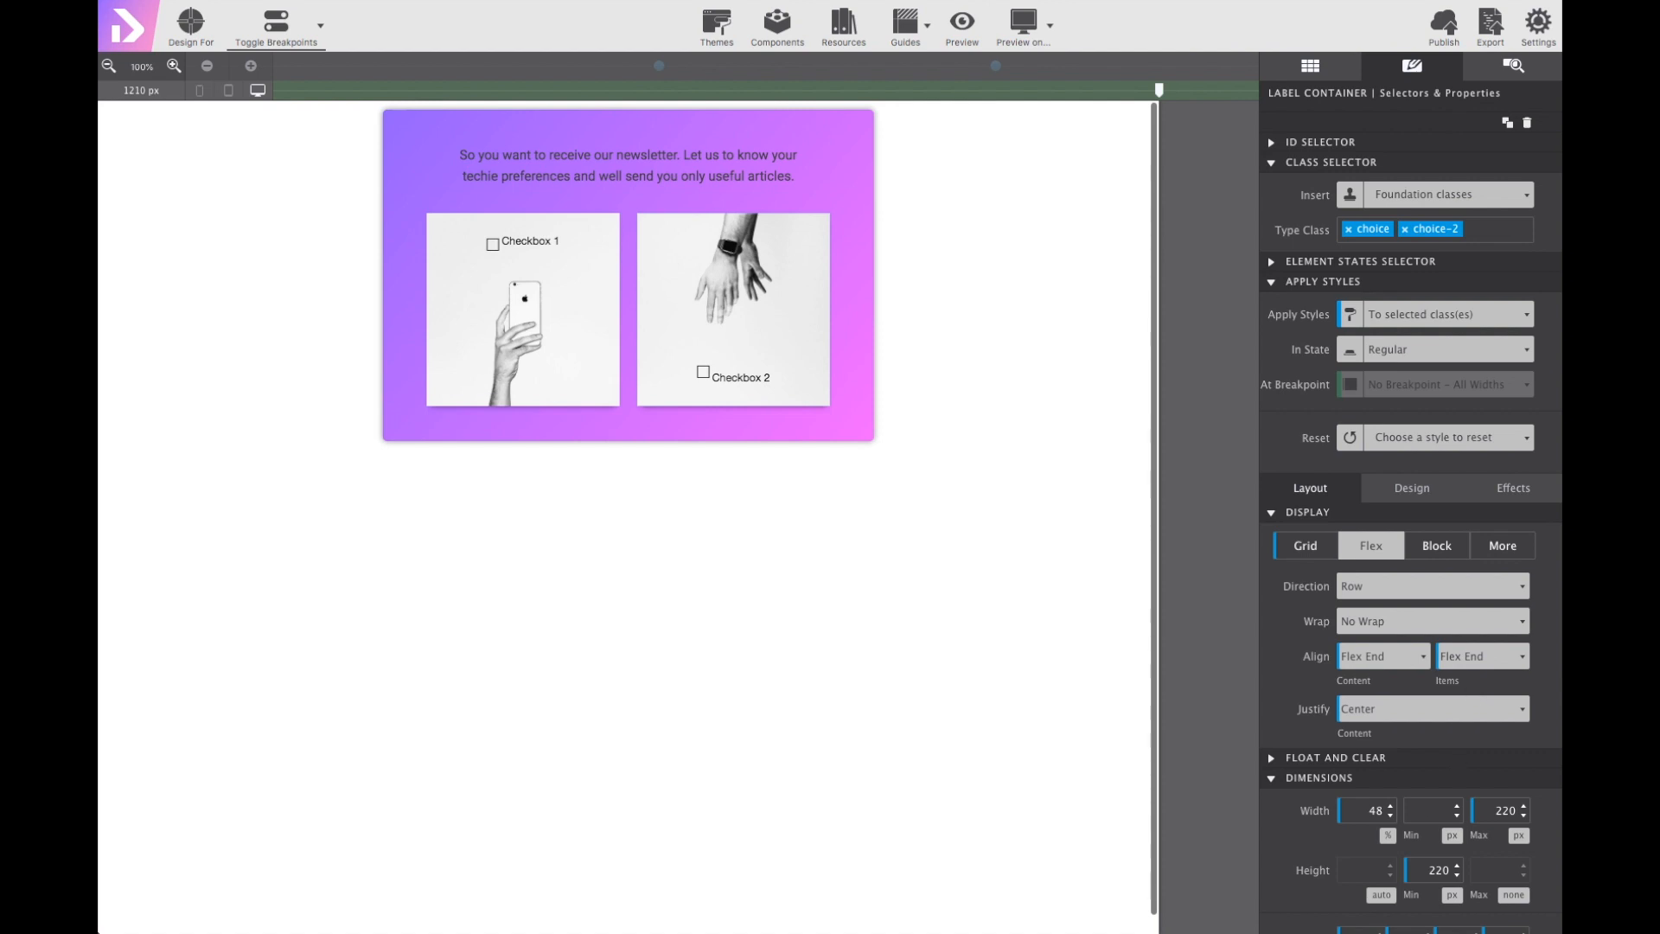
mouse_move(685, 578)
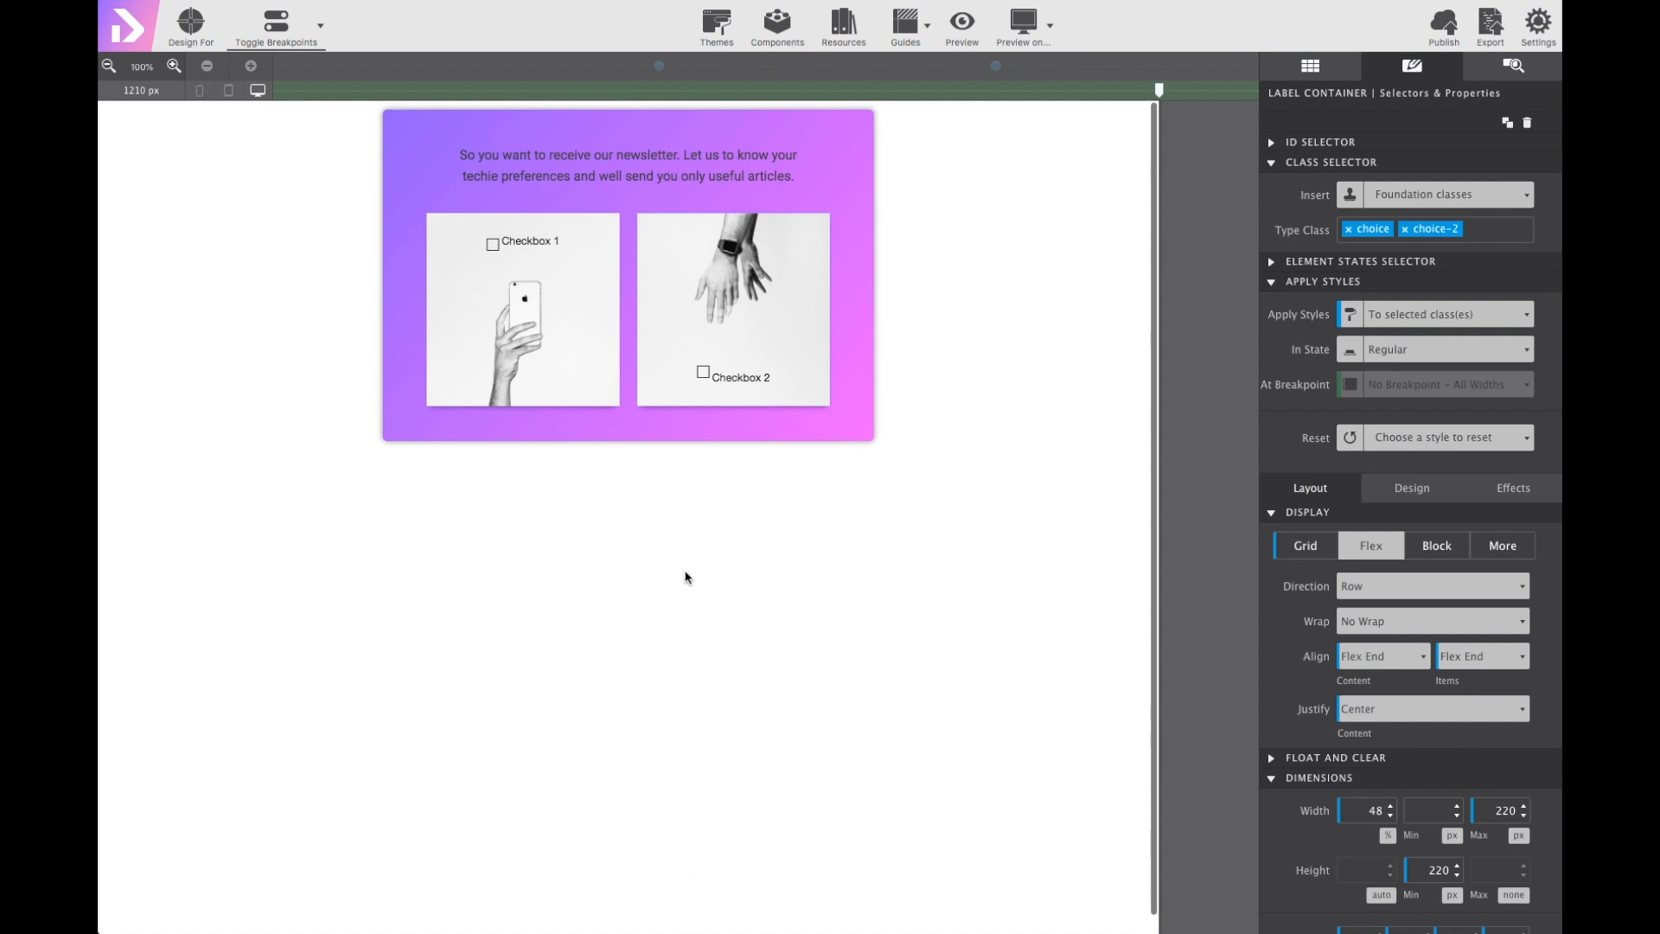
left_click(742, 377)
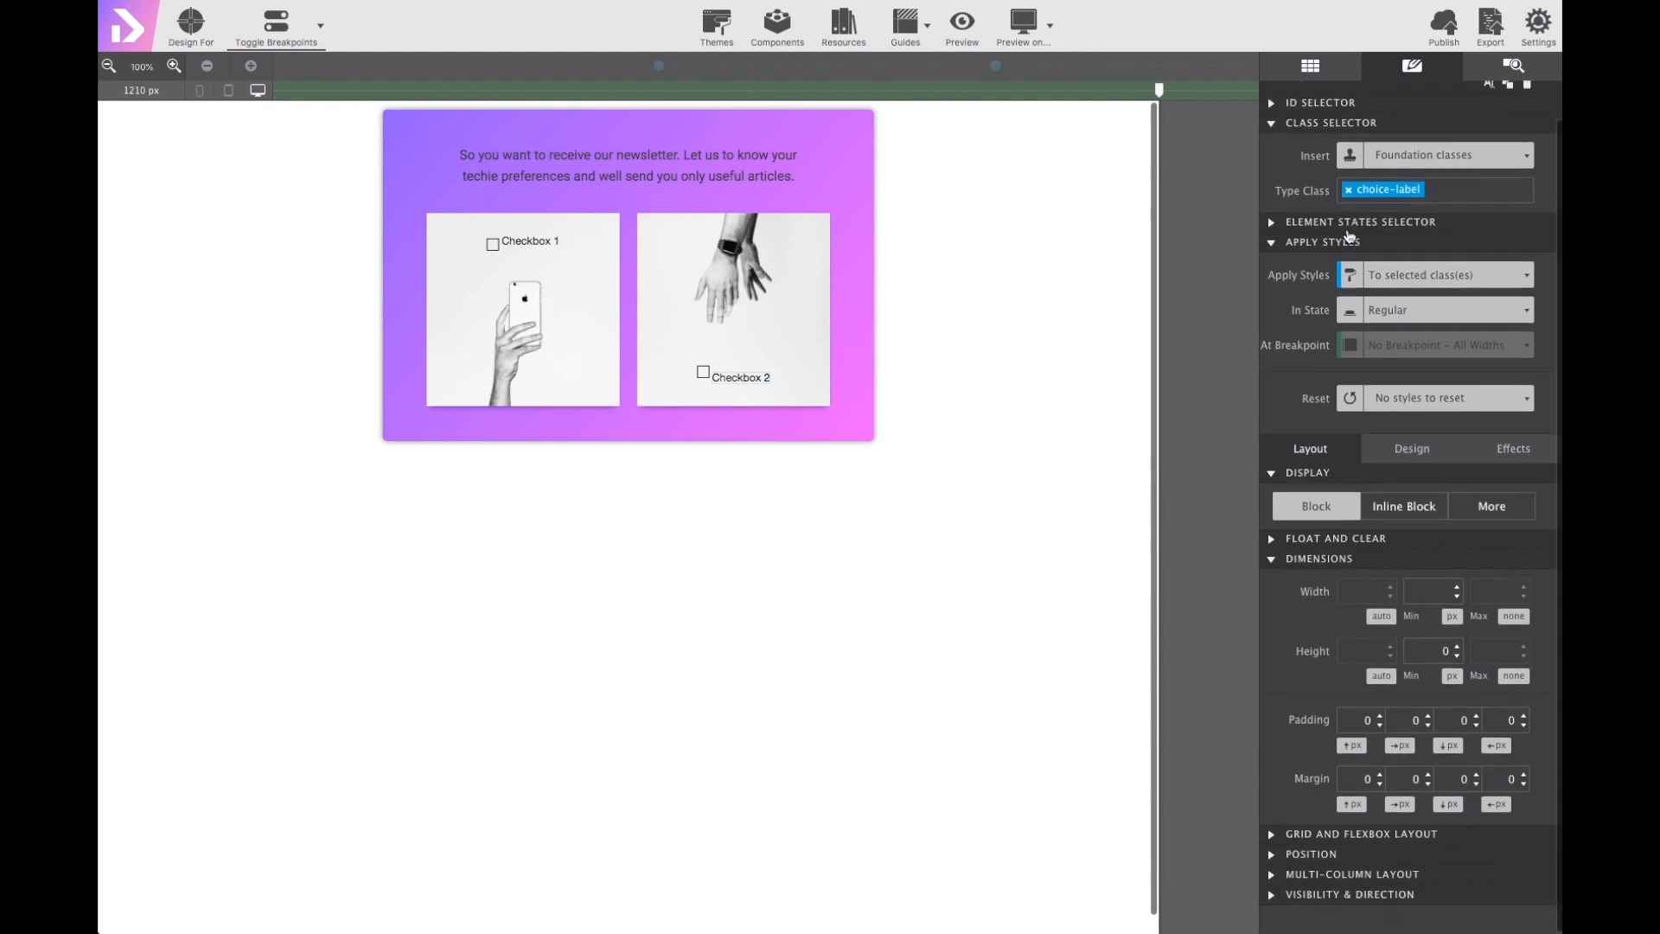
Set the choice-label typography to Roboto with Arial fallback, 300 Light weight, 15 px size.
left_click(1411, 448)
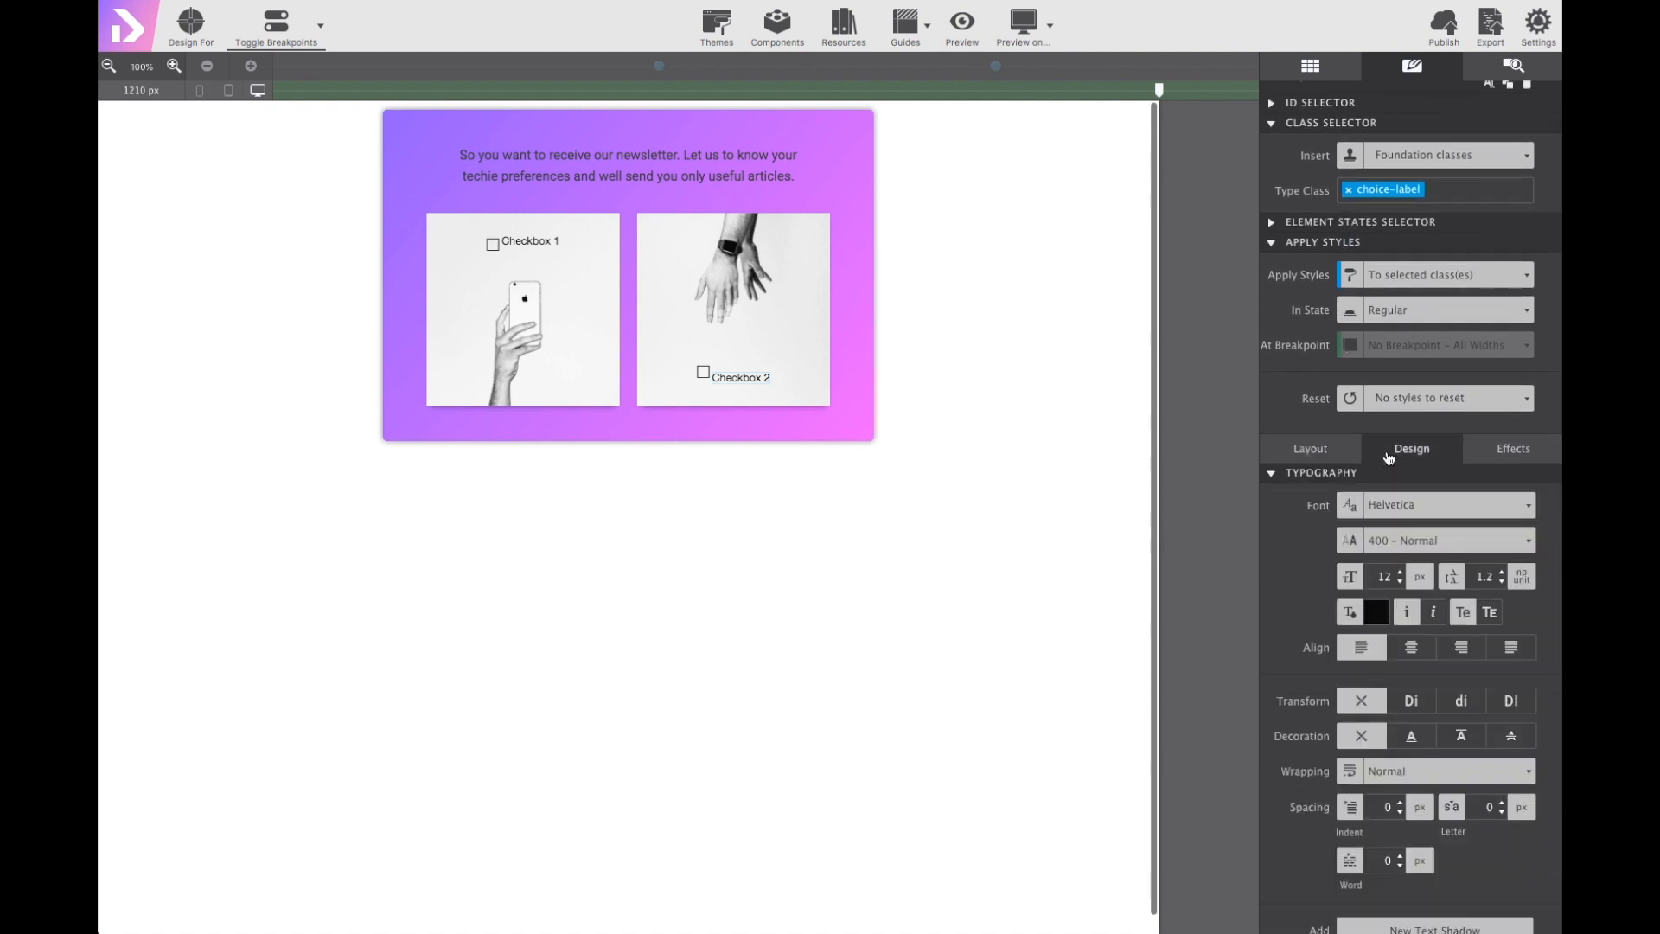
left_click(1448, 503)
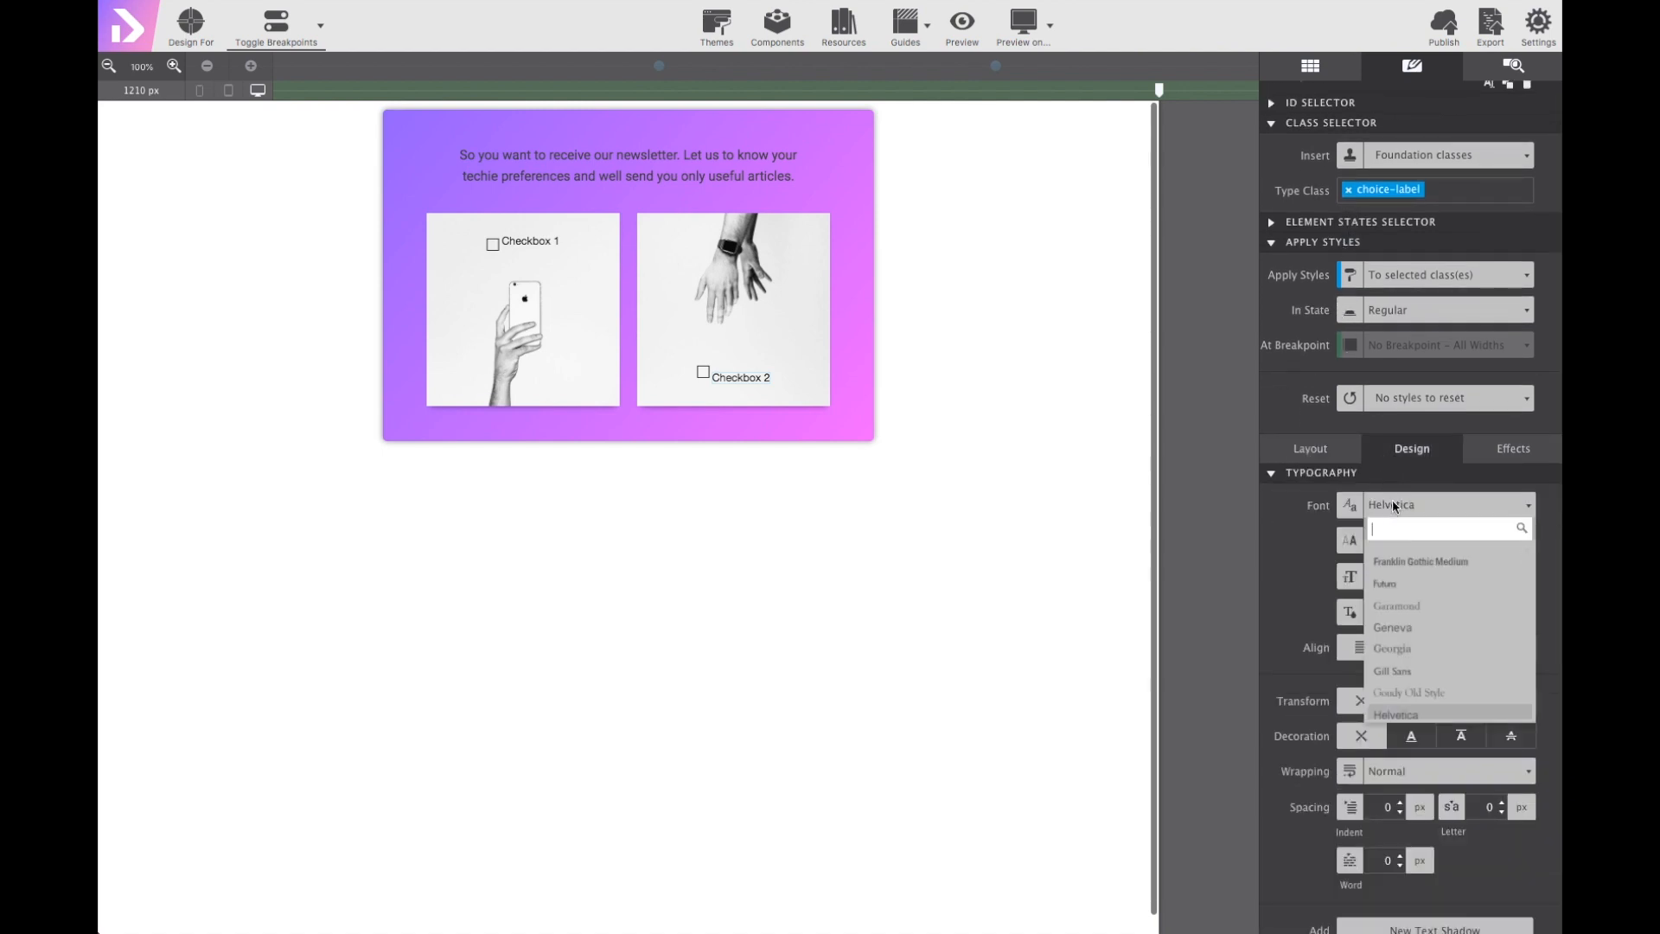
type("robot")
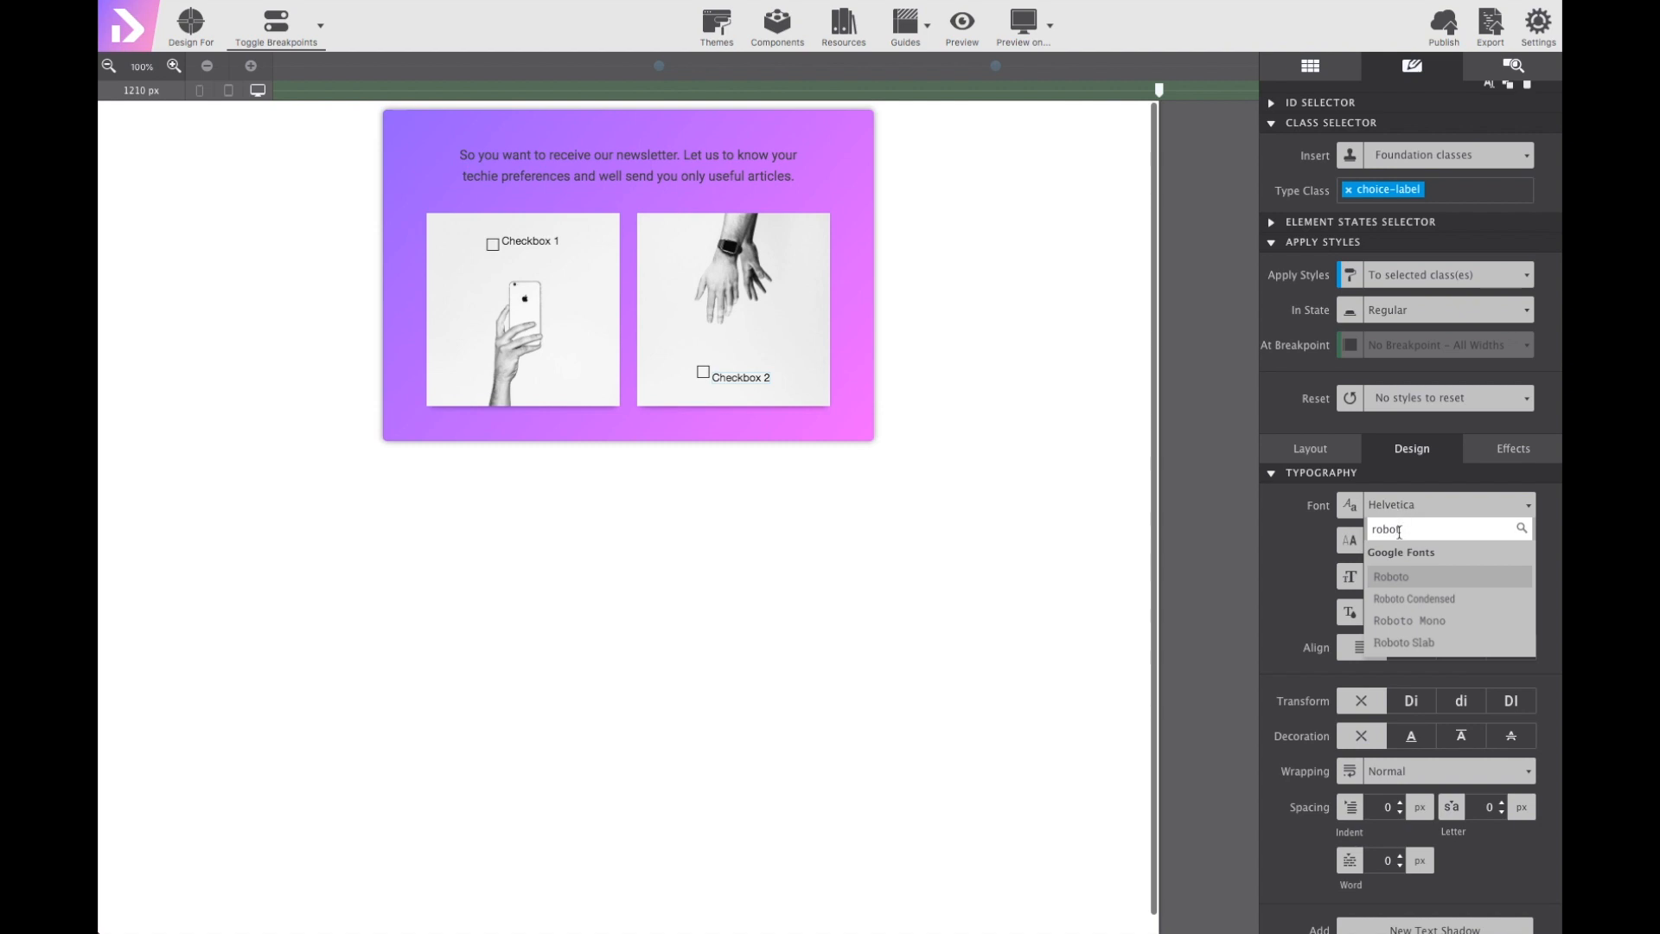
left_click(1391, 575)
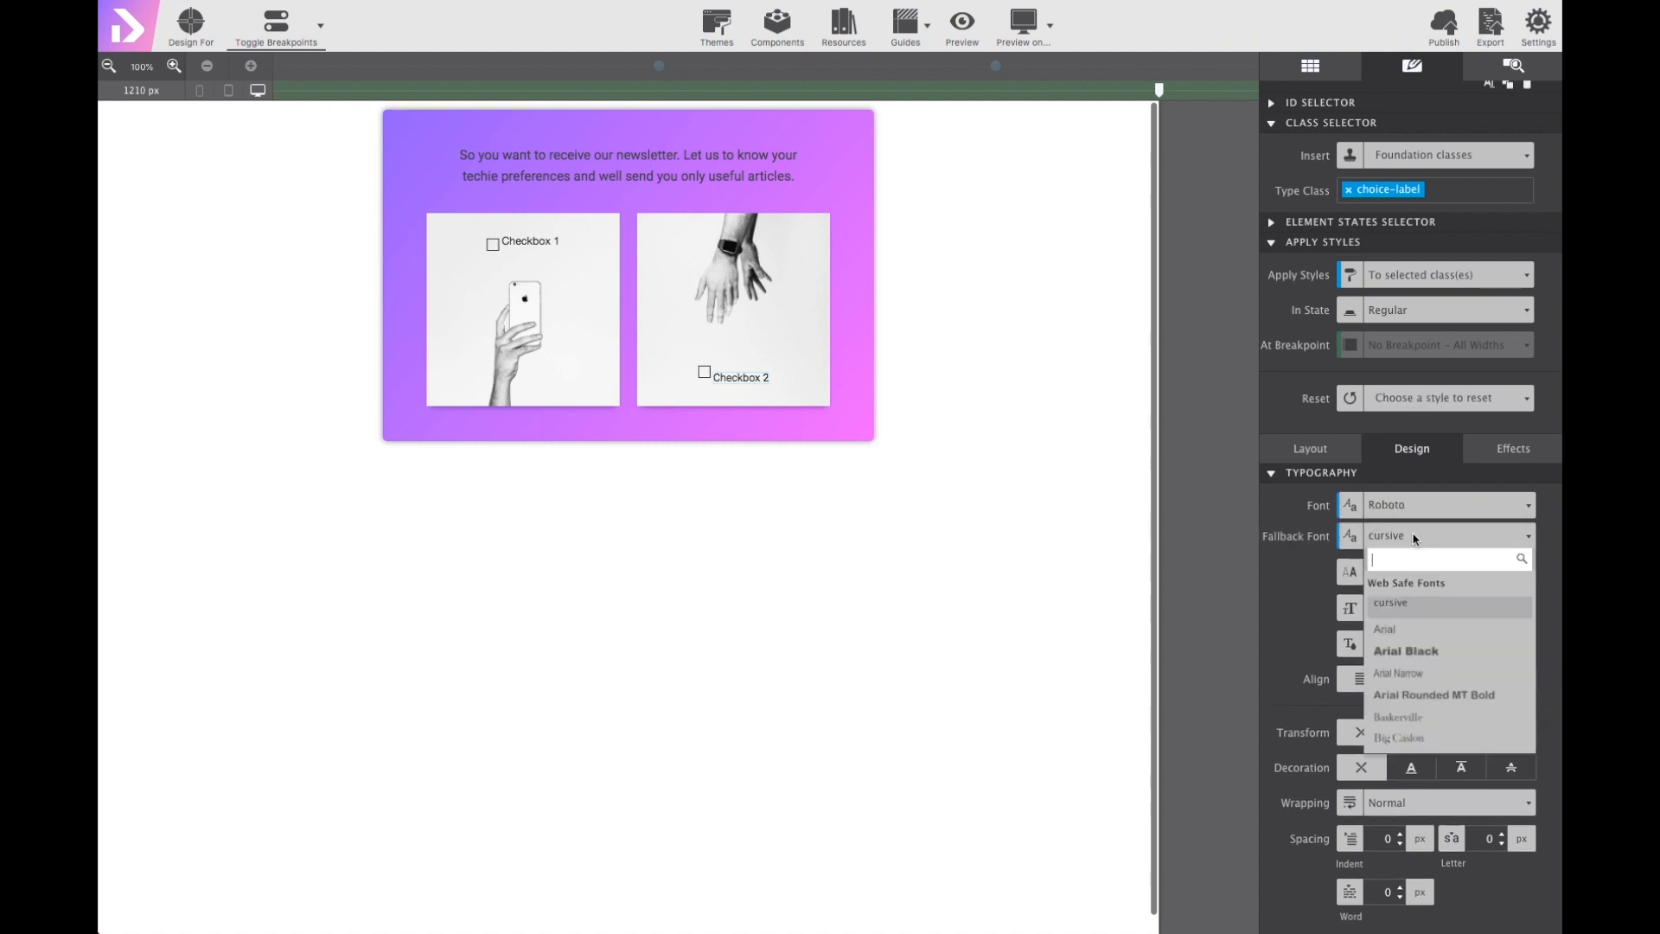
left_click(1383, 629)
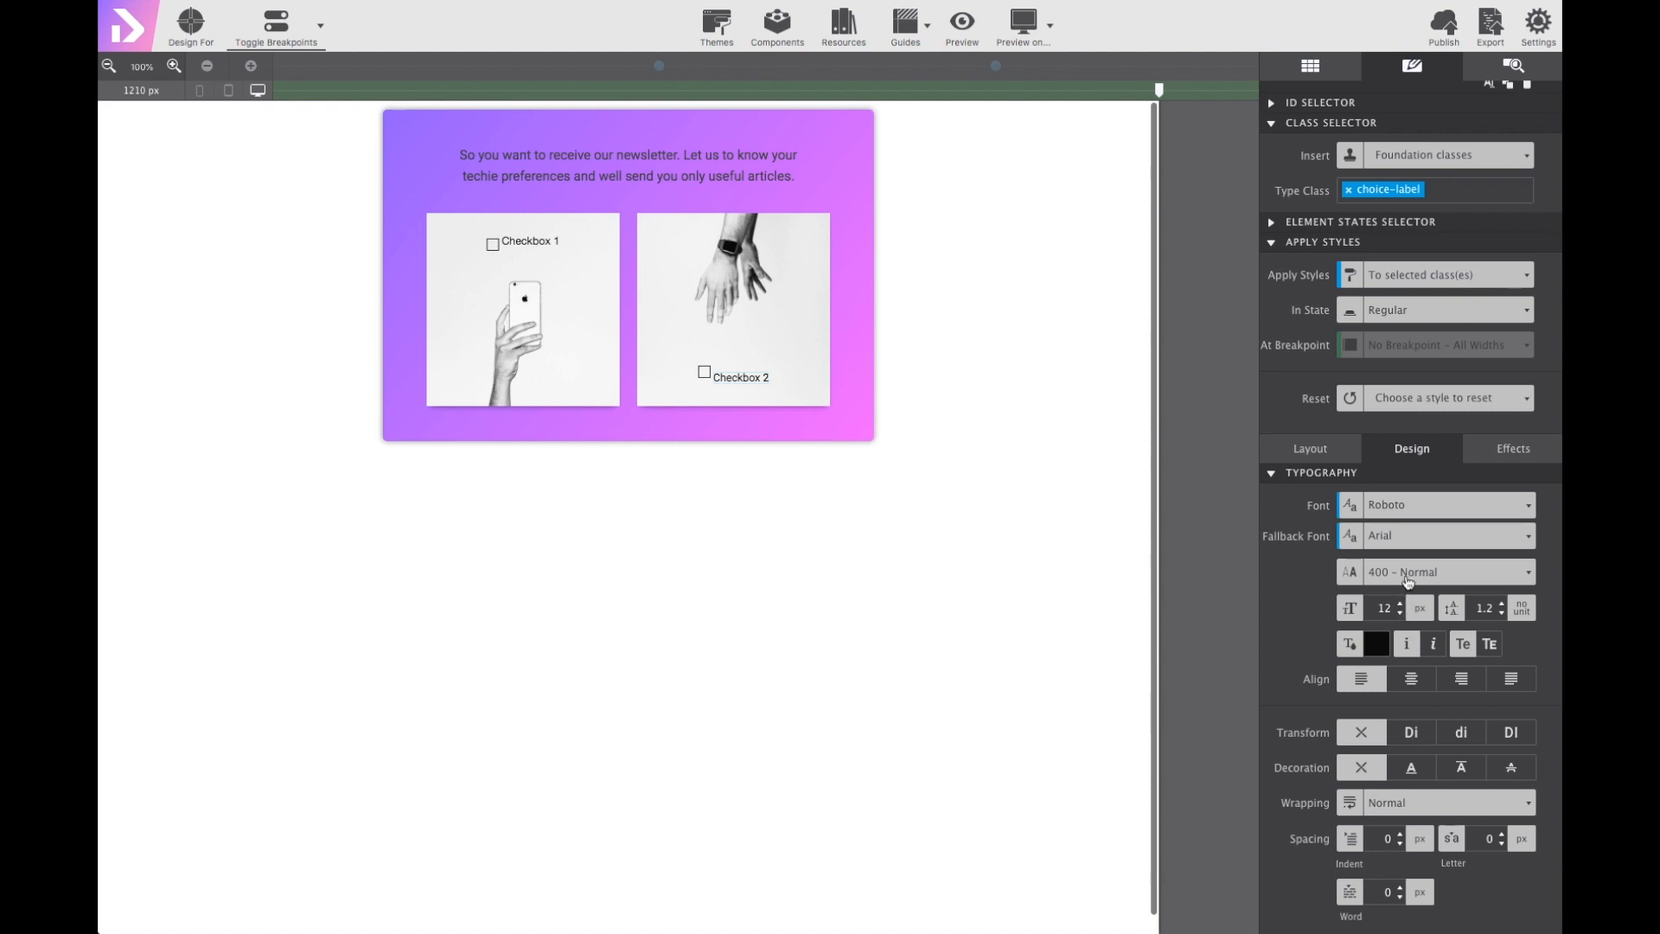
left_click(1440, 572)
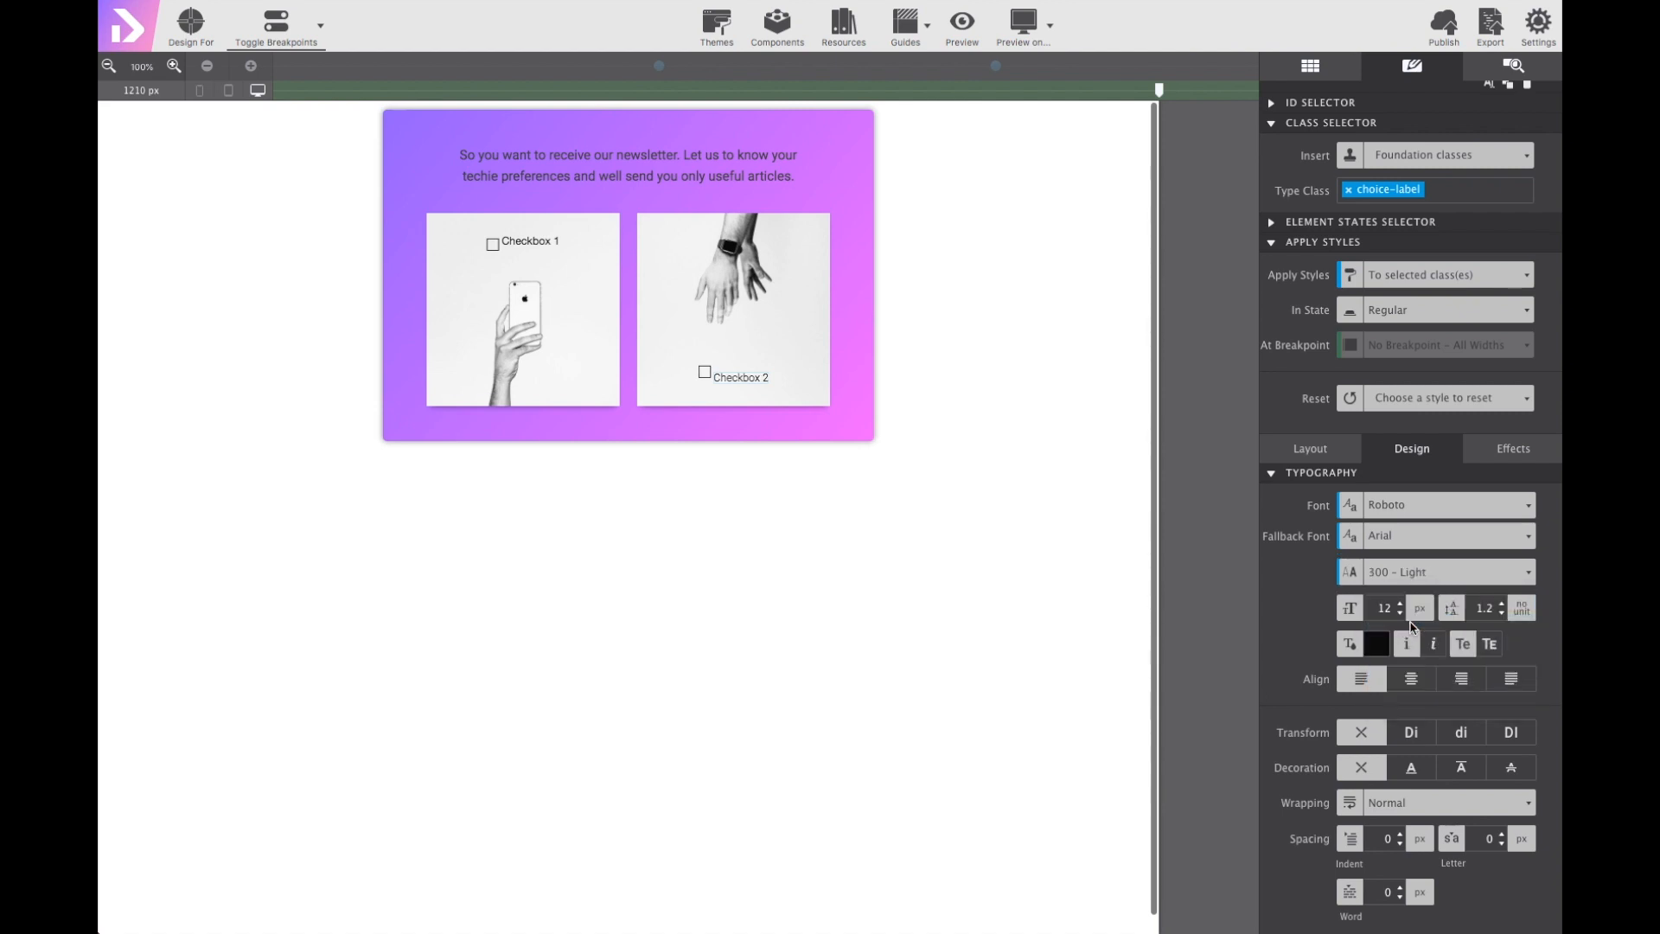
type("13")
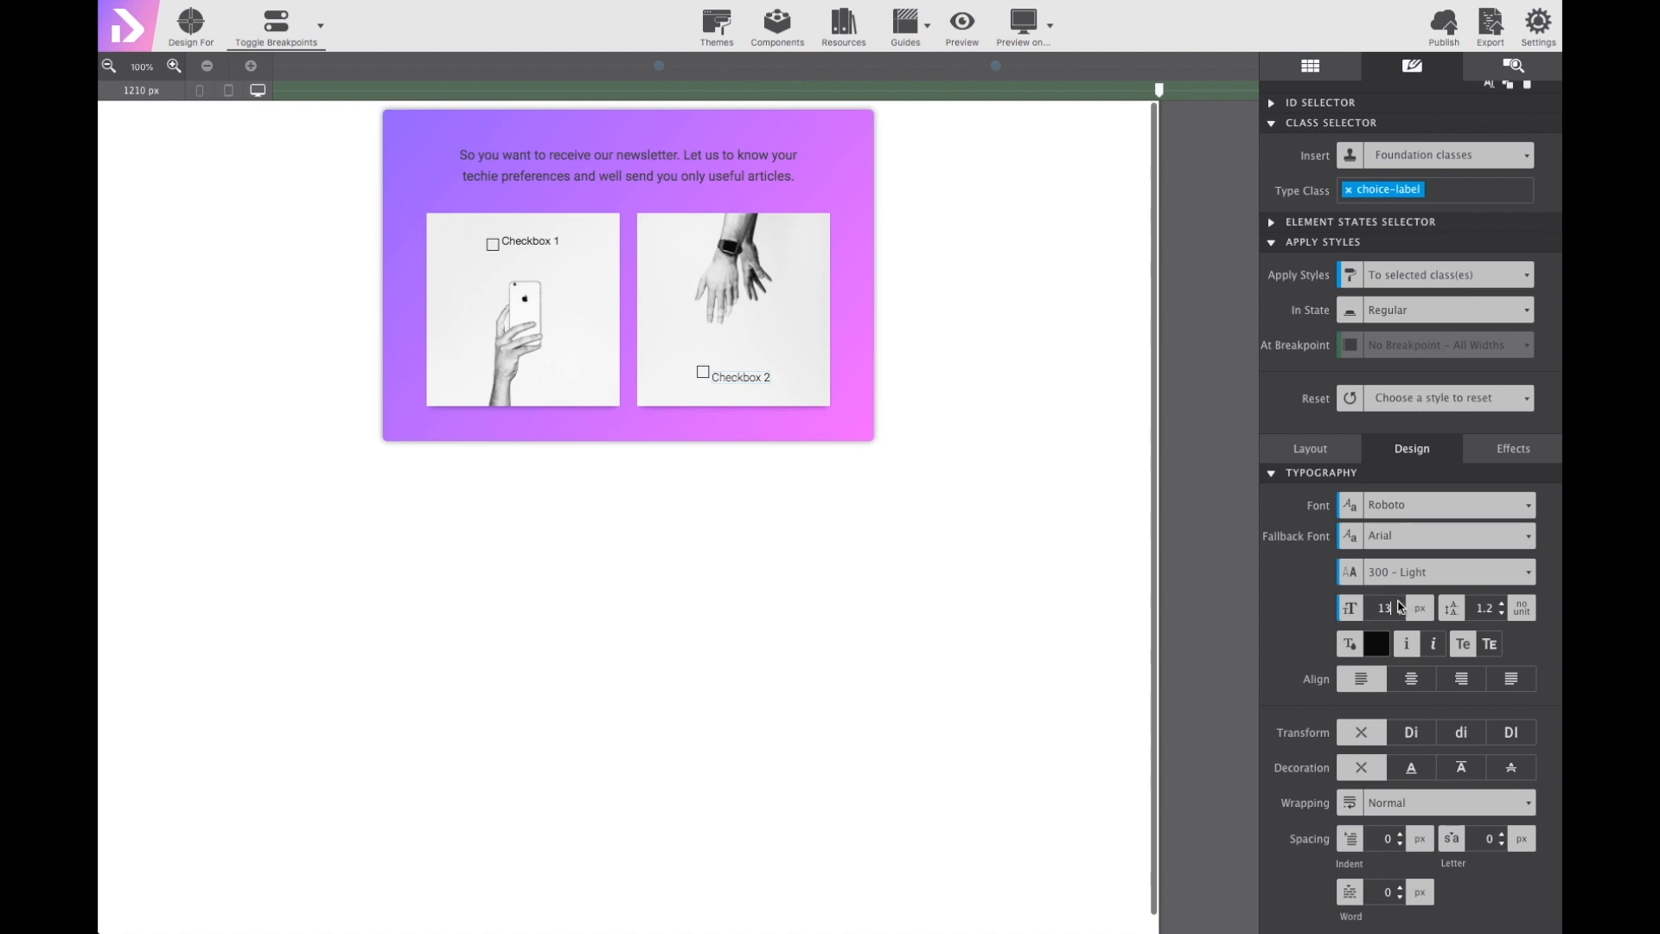
type("15")
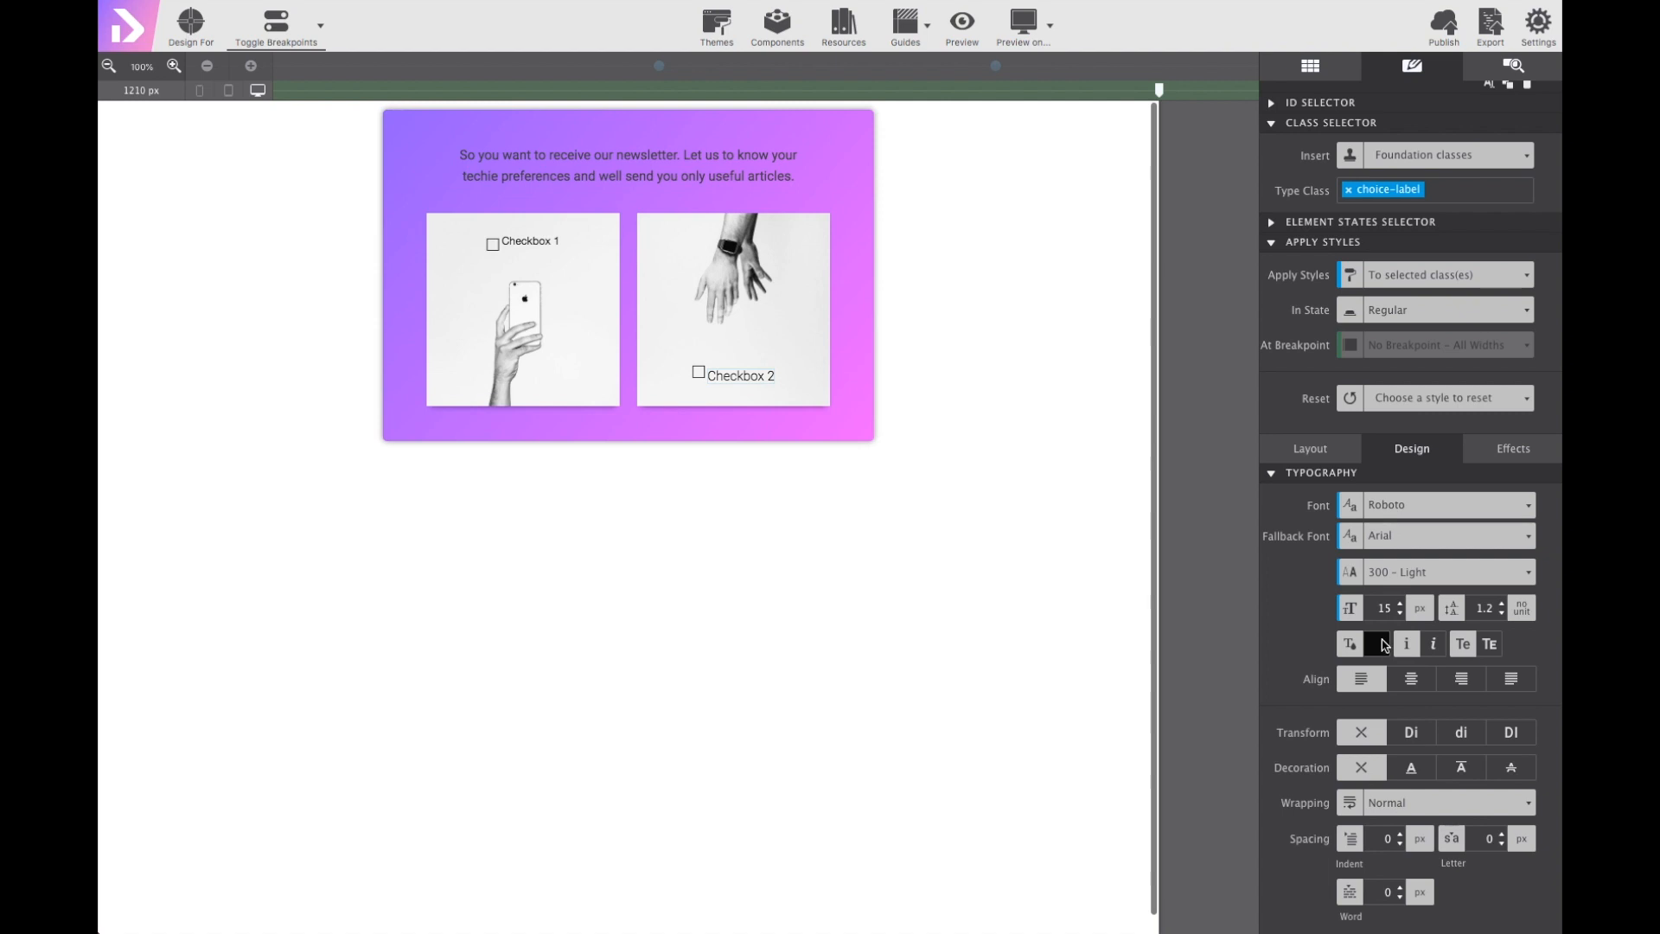
Colour the checkbox label text dark grey #606060.
left_click(1382, 644)
type("#606060")
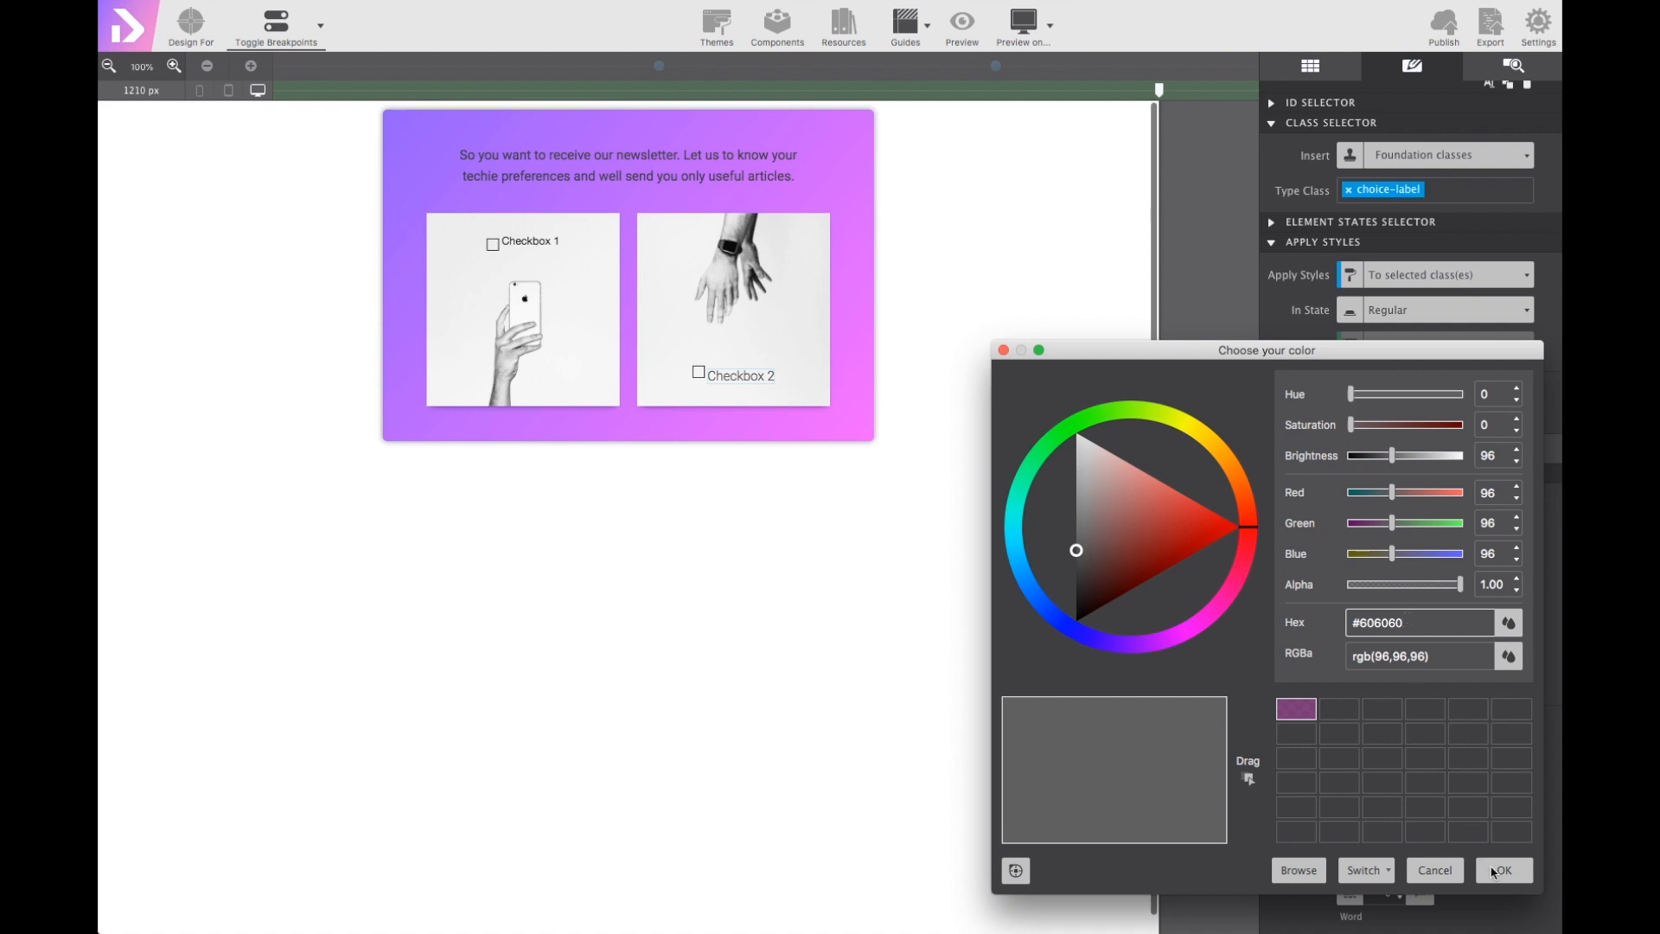
left_click(1503, 870)
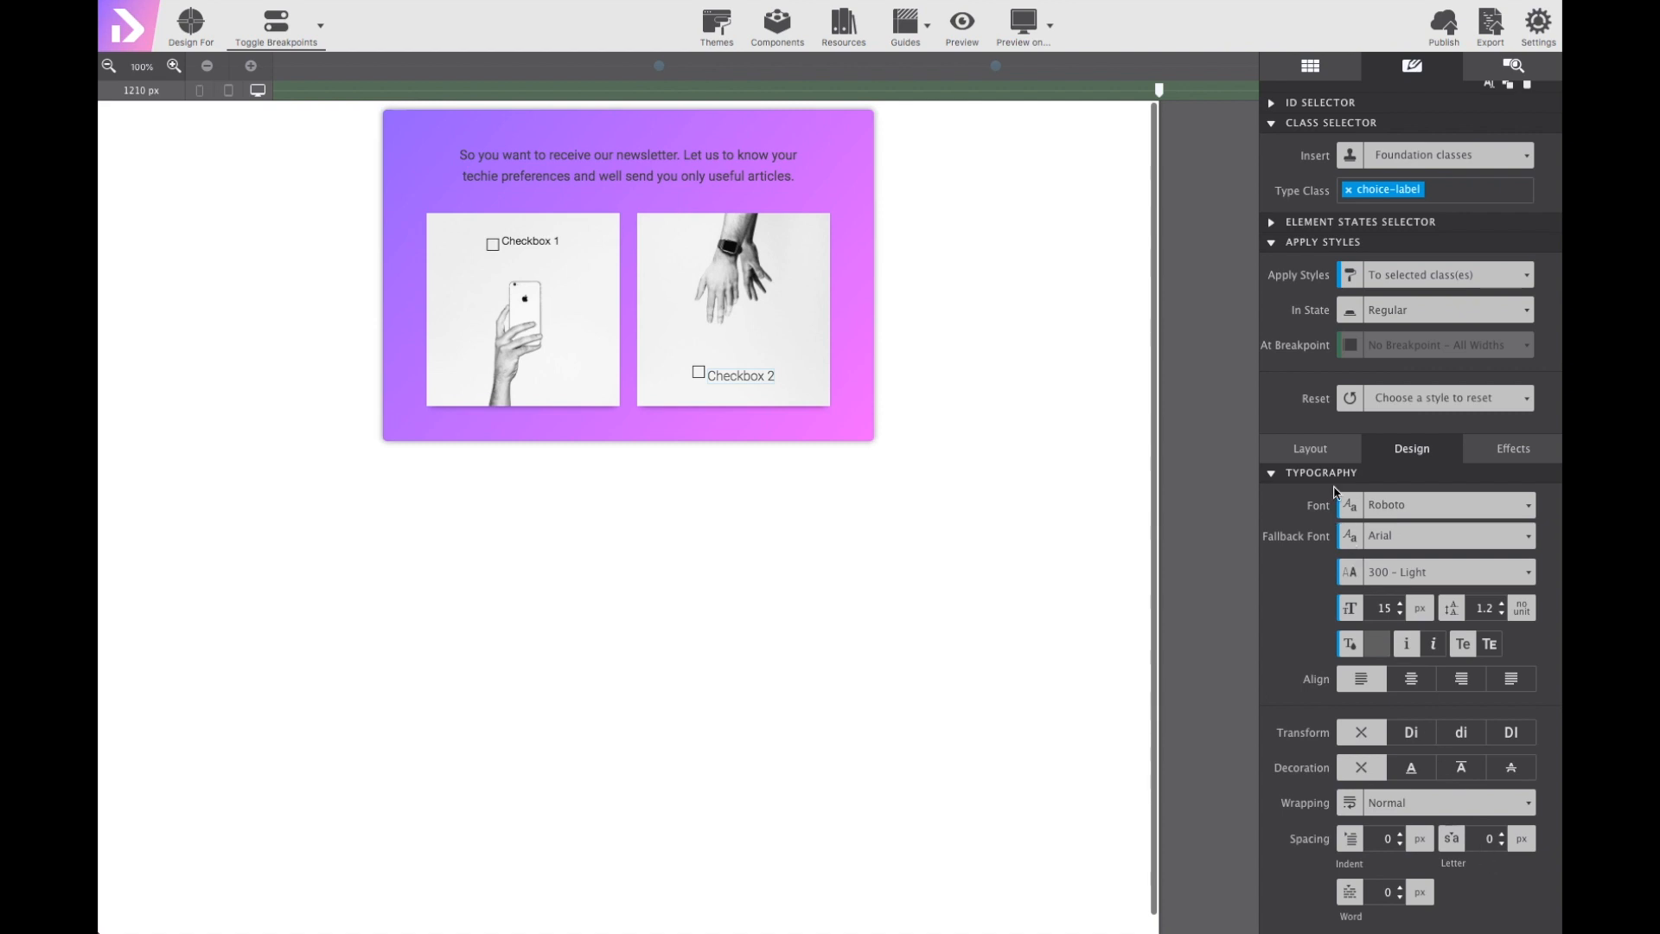
mouse_move(1337, 450)
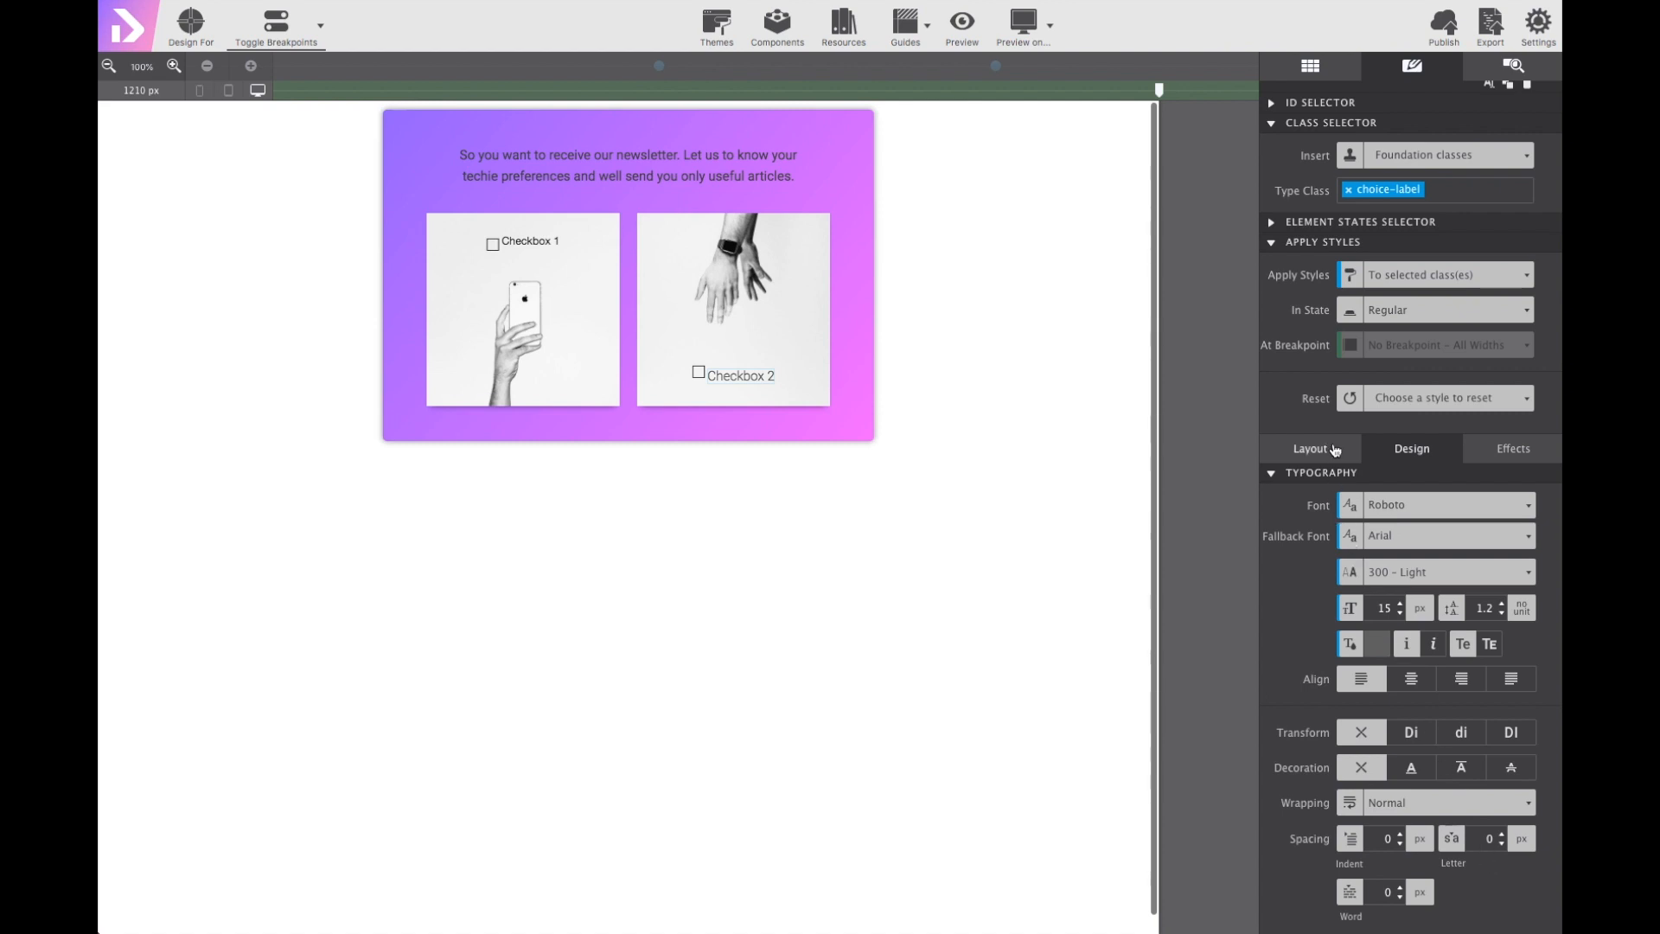
Give choice-label 5 px left and right padding and check it on the first label.
left_click(1309, 448)
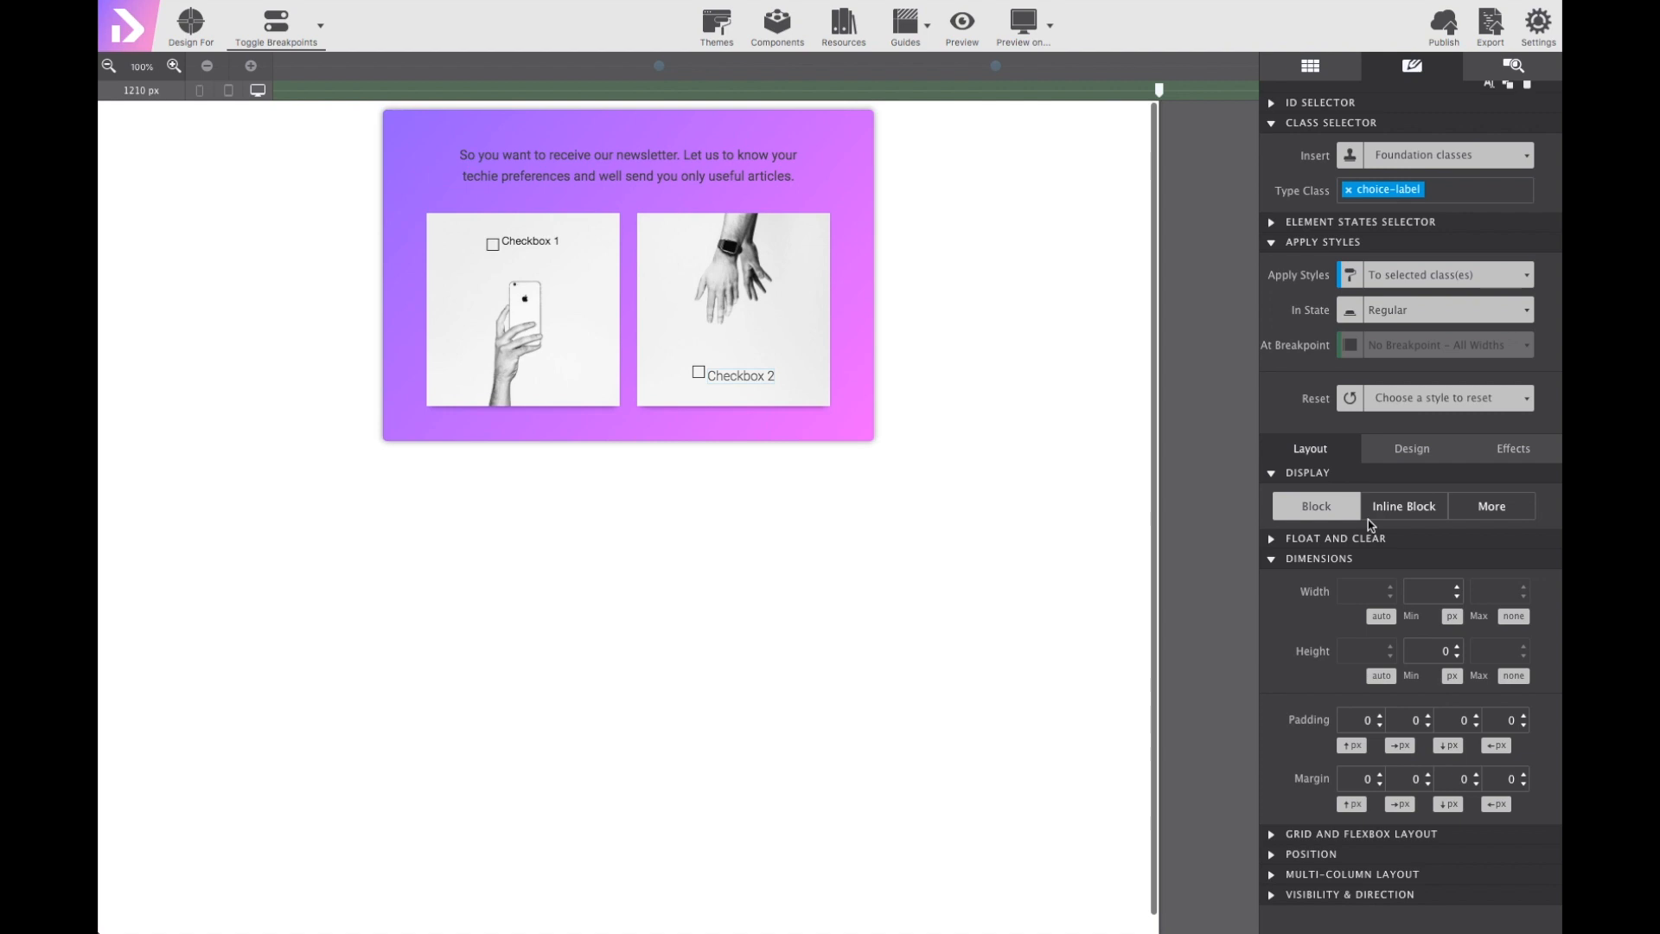
left_click(1413, 719)
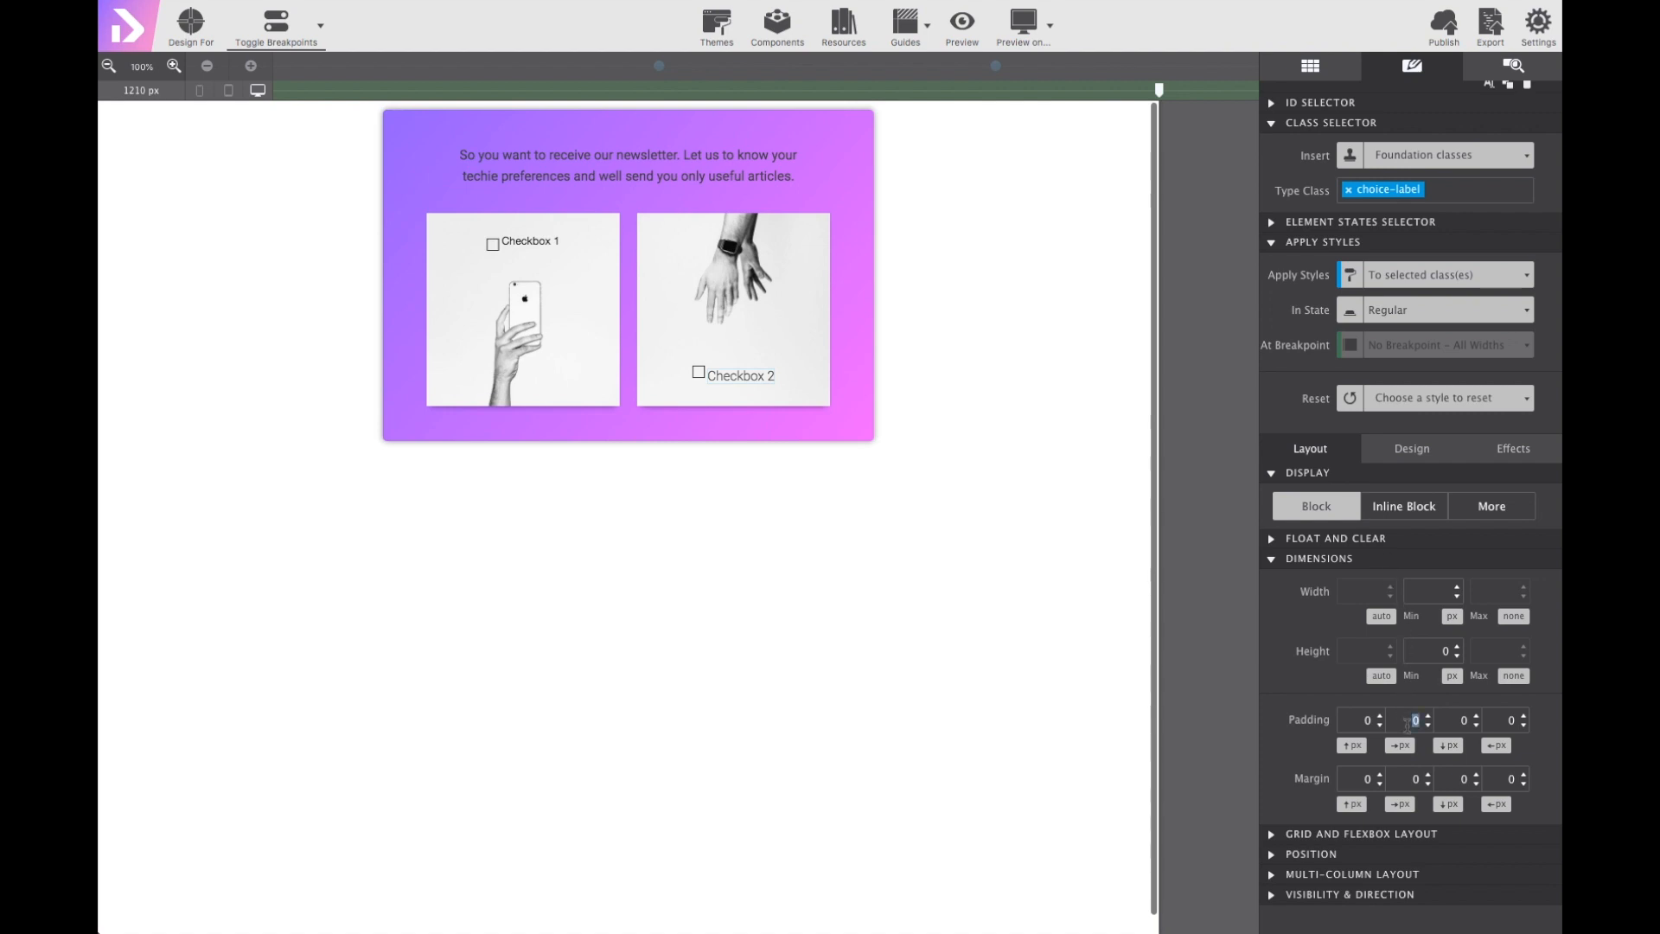
type("5")
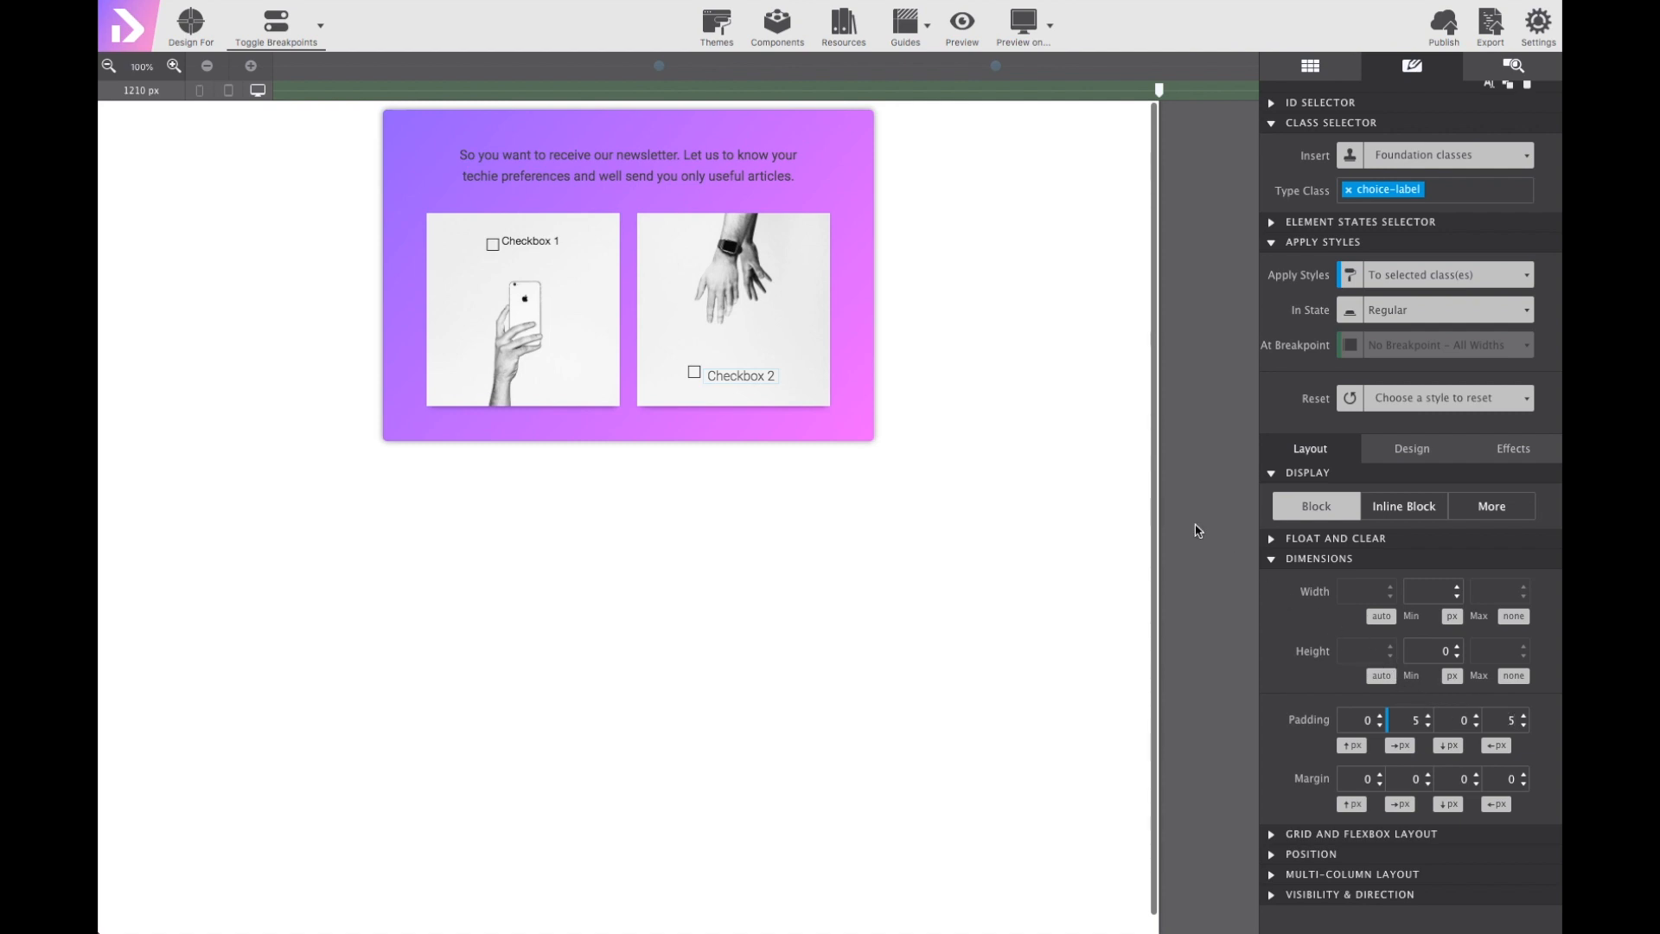
left_click(527, 242)
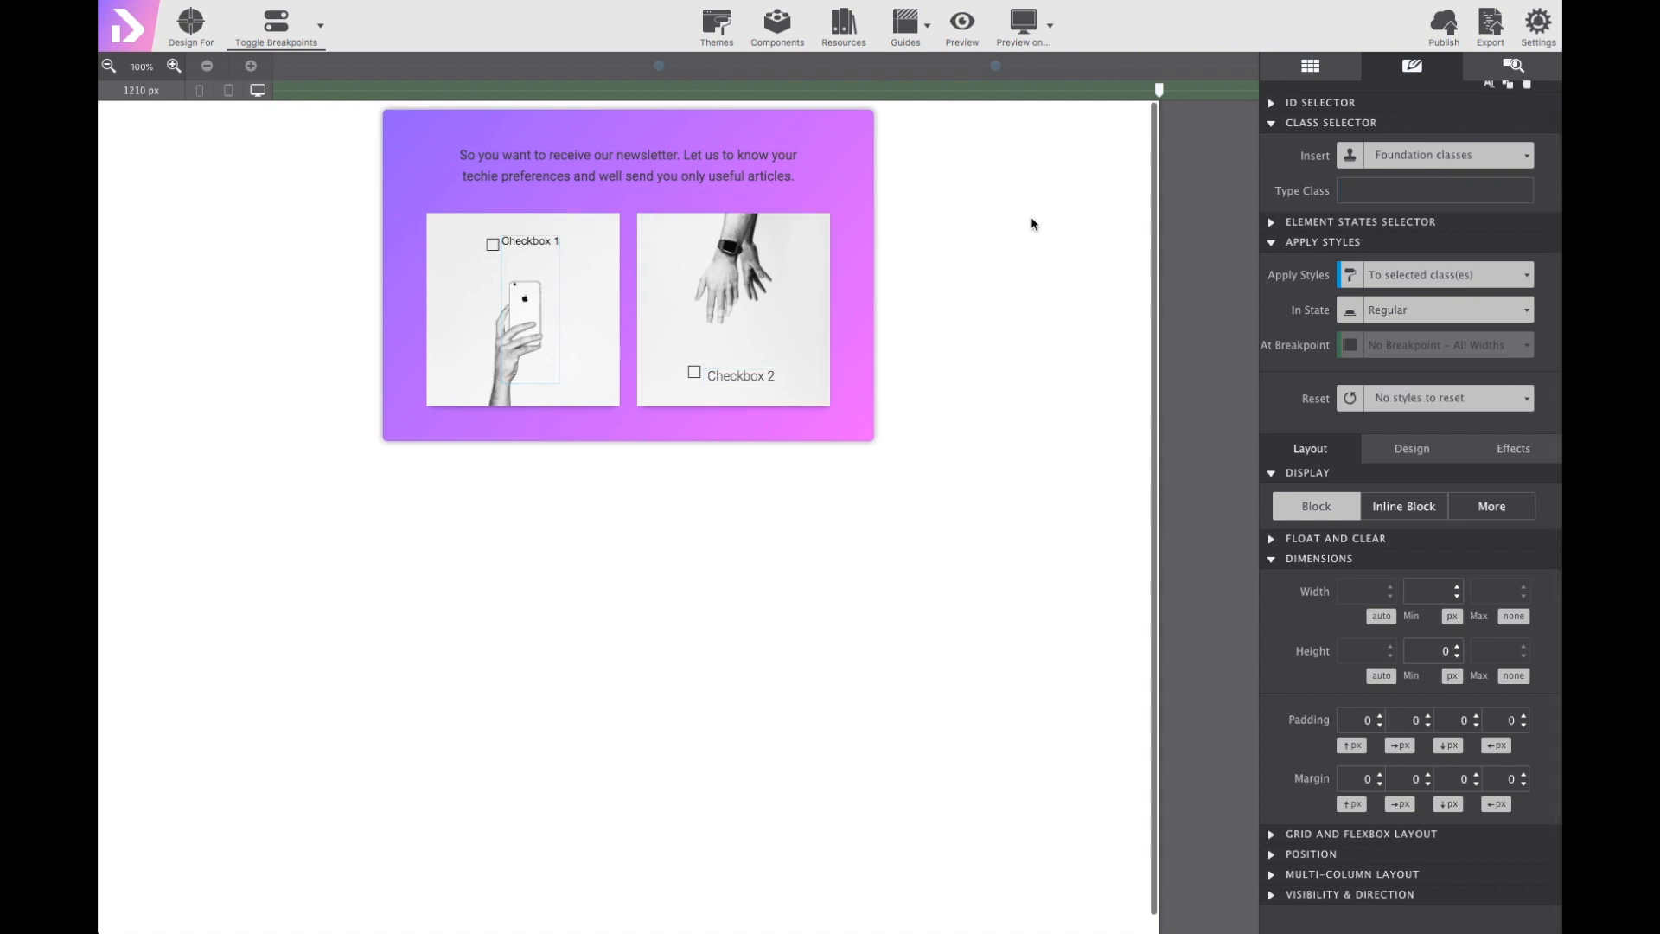
left_click(1434, 190)
type("choice-label")
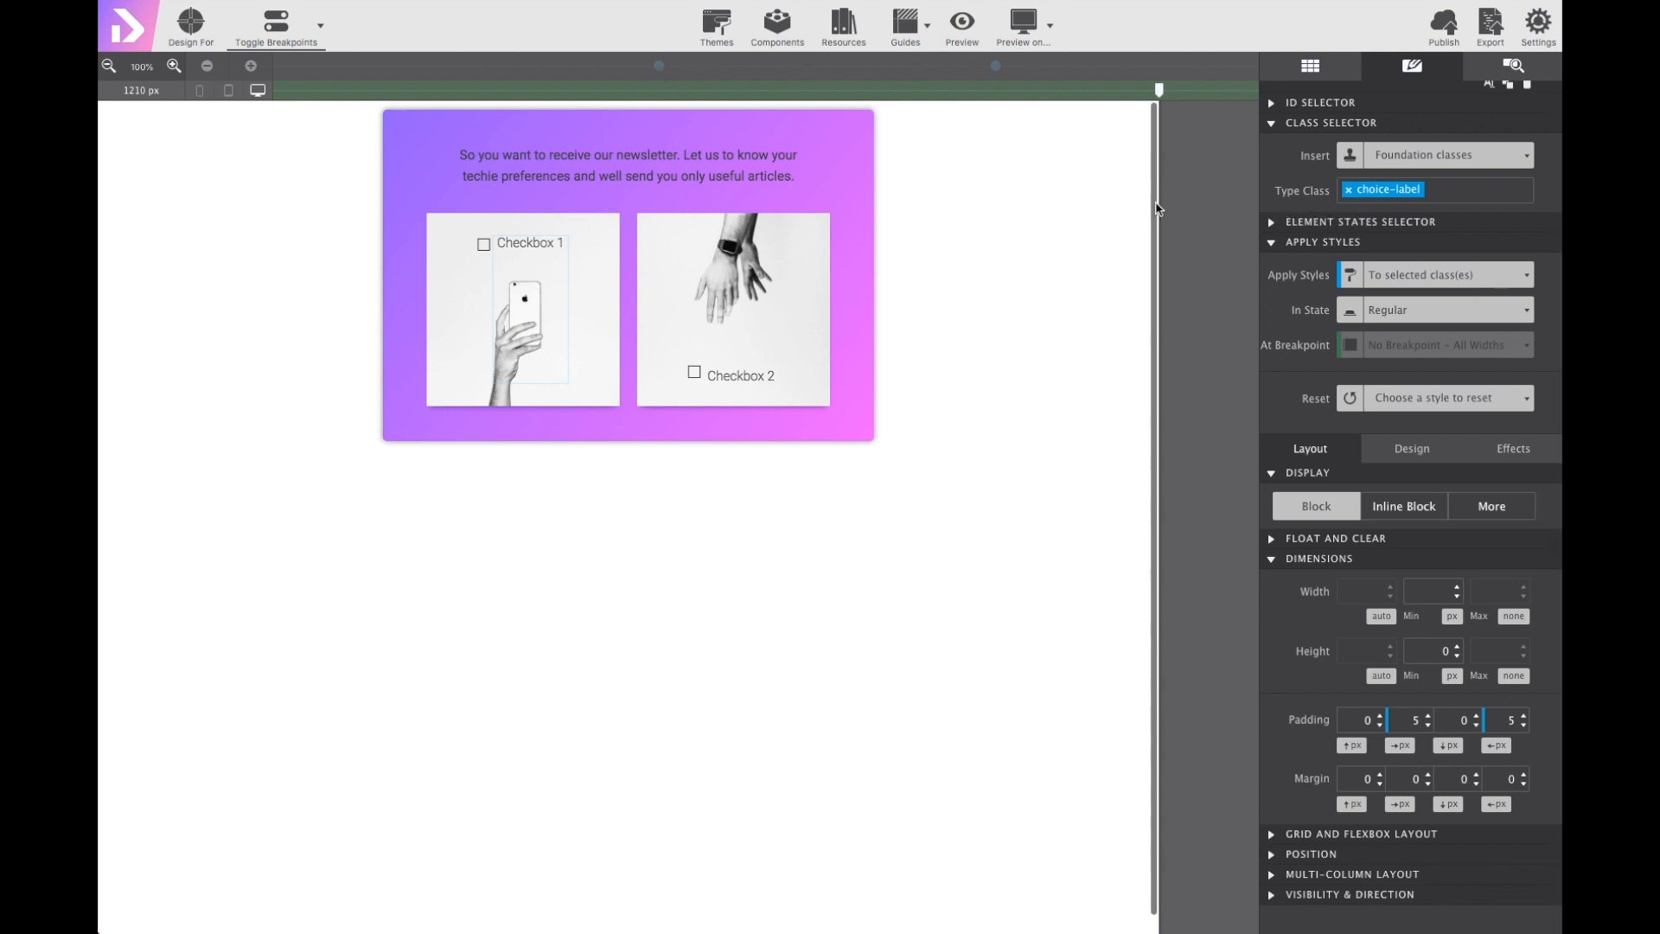
Rename the checkbox labels to Smartphones and Wearables.
double_click(529, 242)
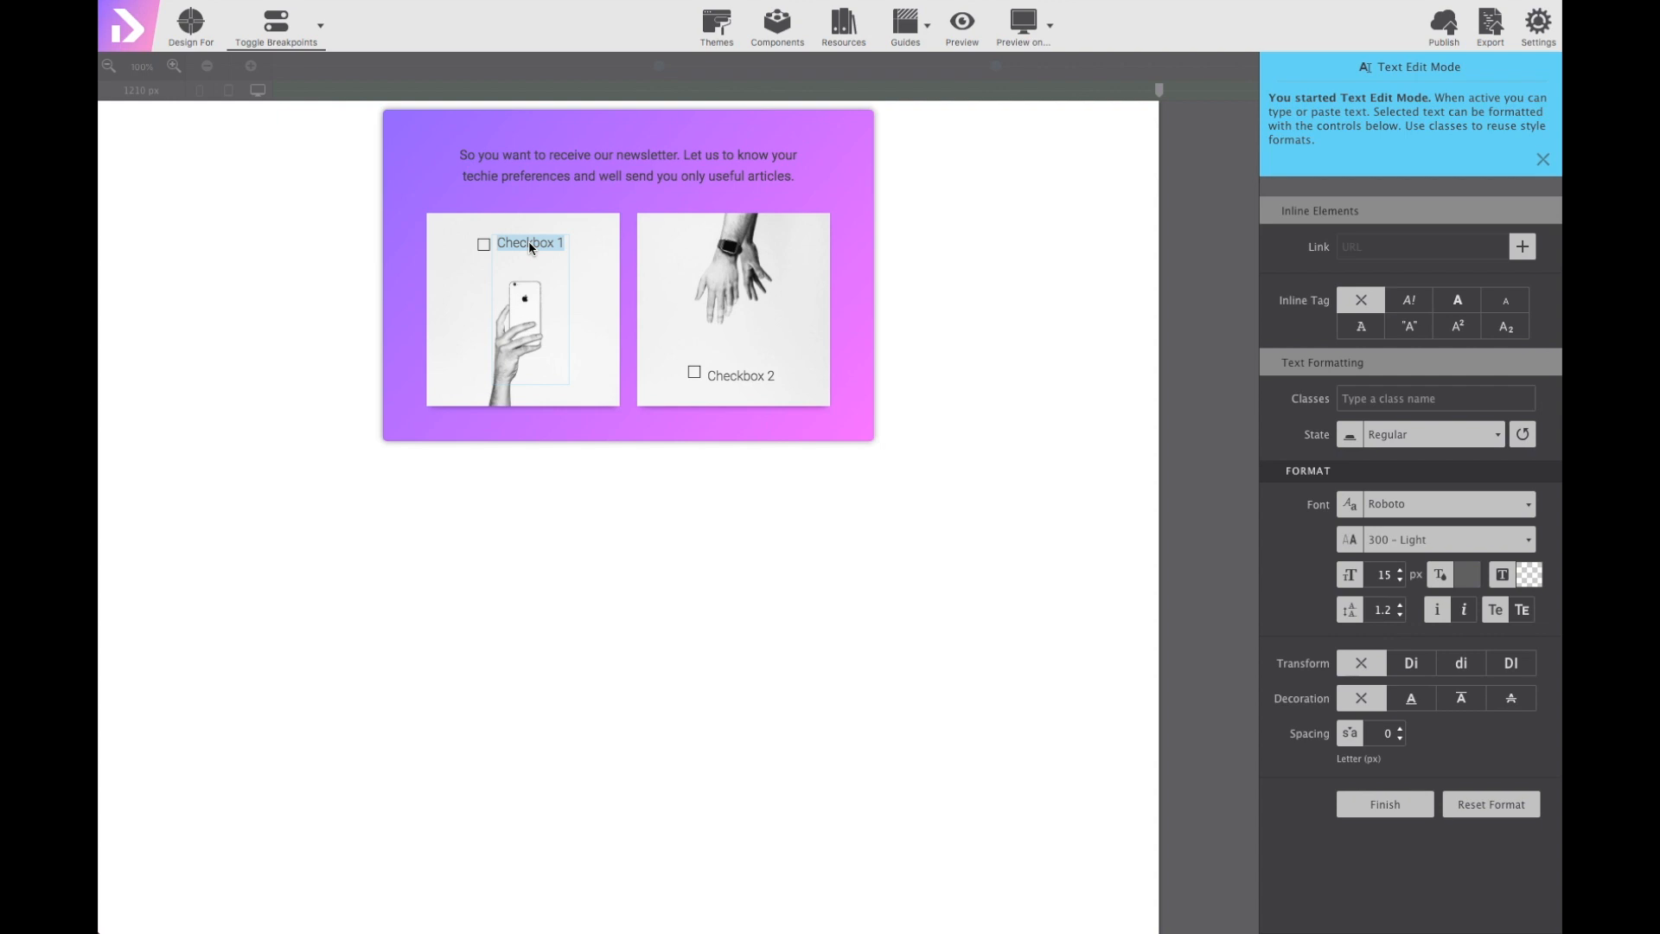
type("Smart")
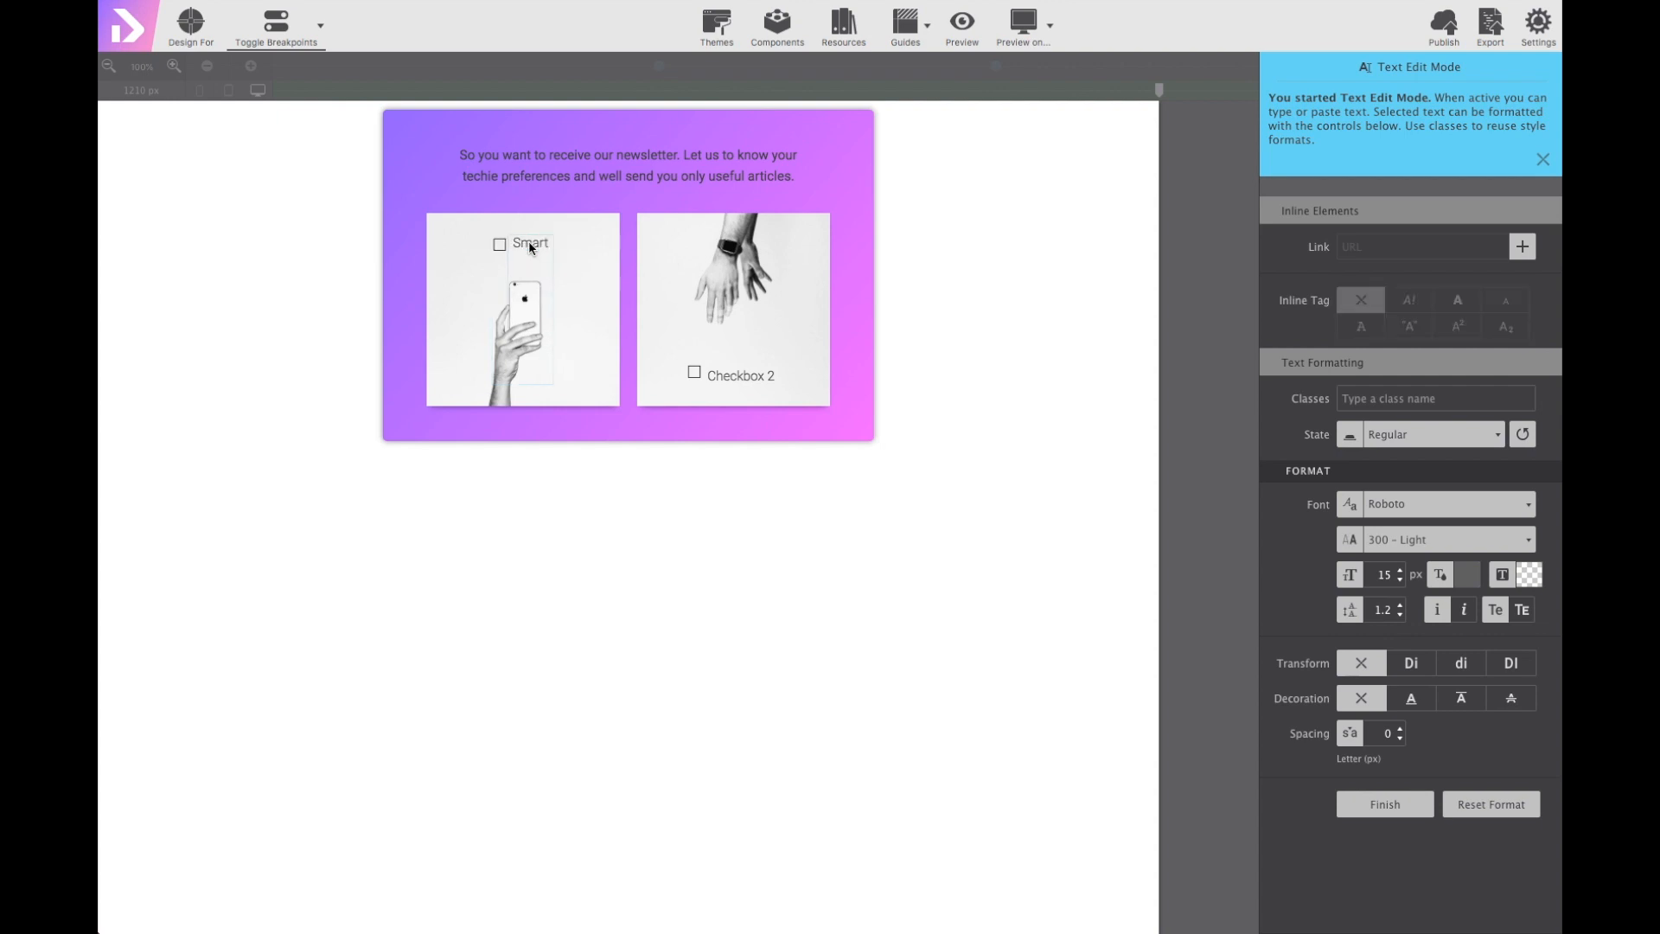
type("phones")
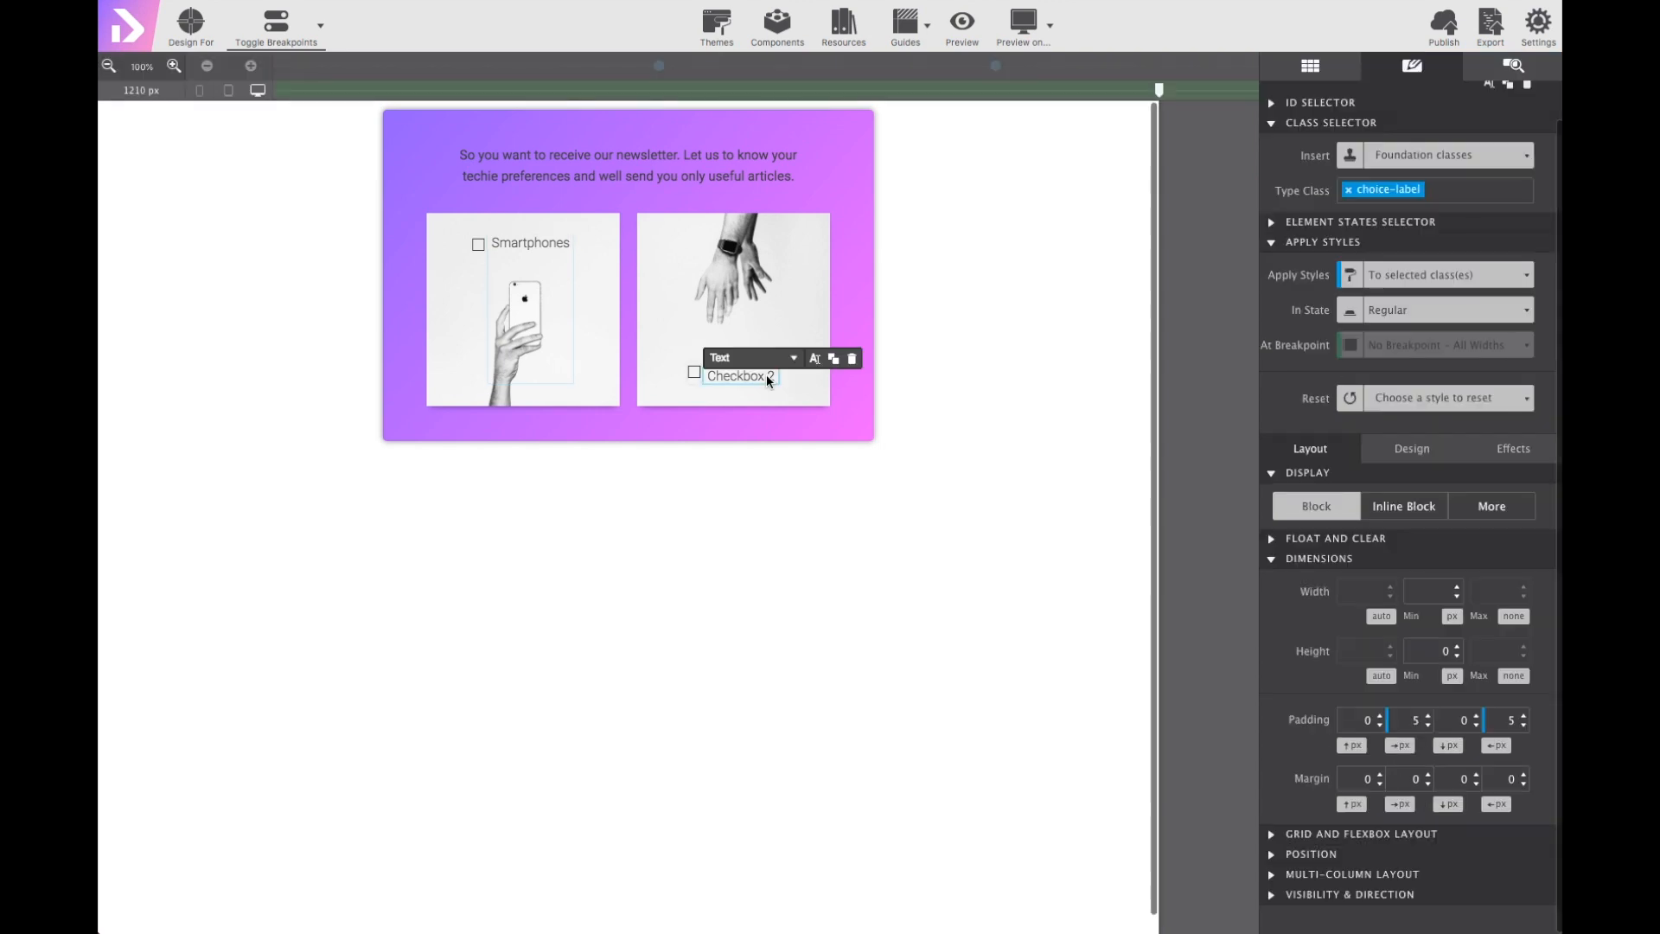
double_click(740, 375)
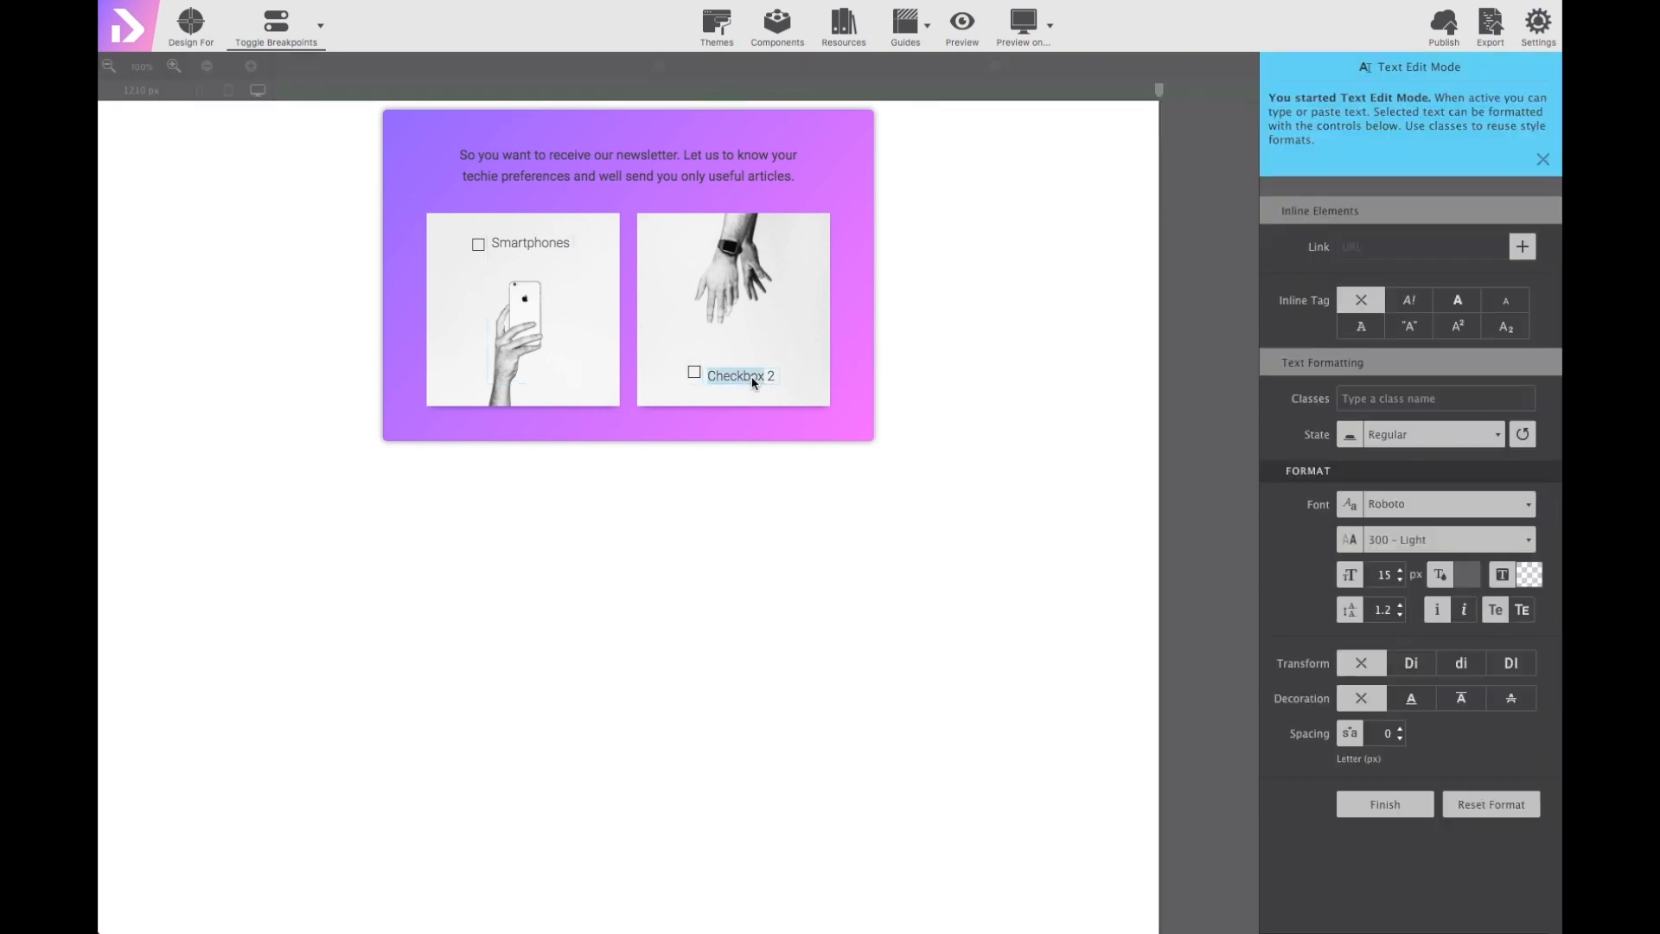
type("Wearables")
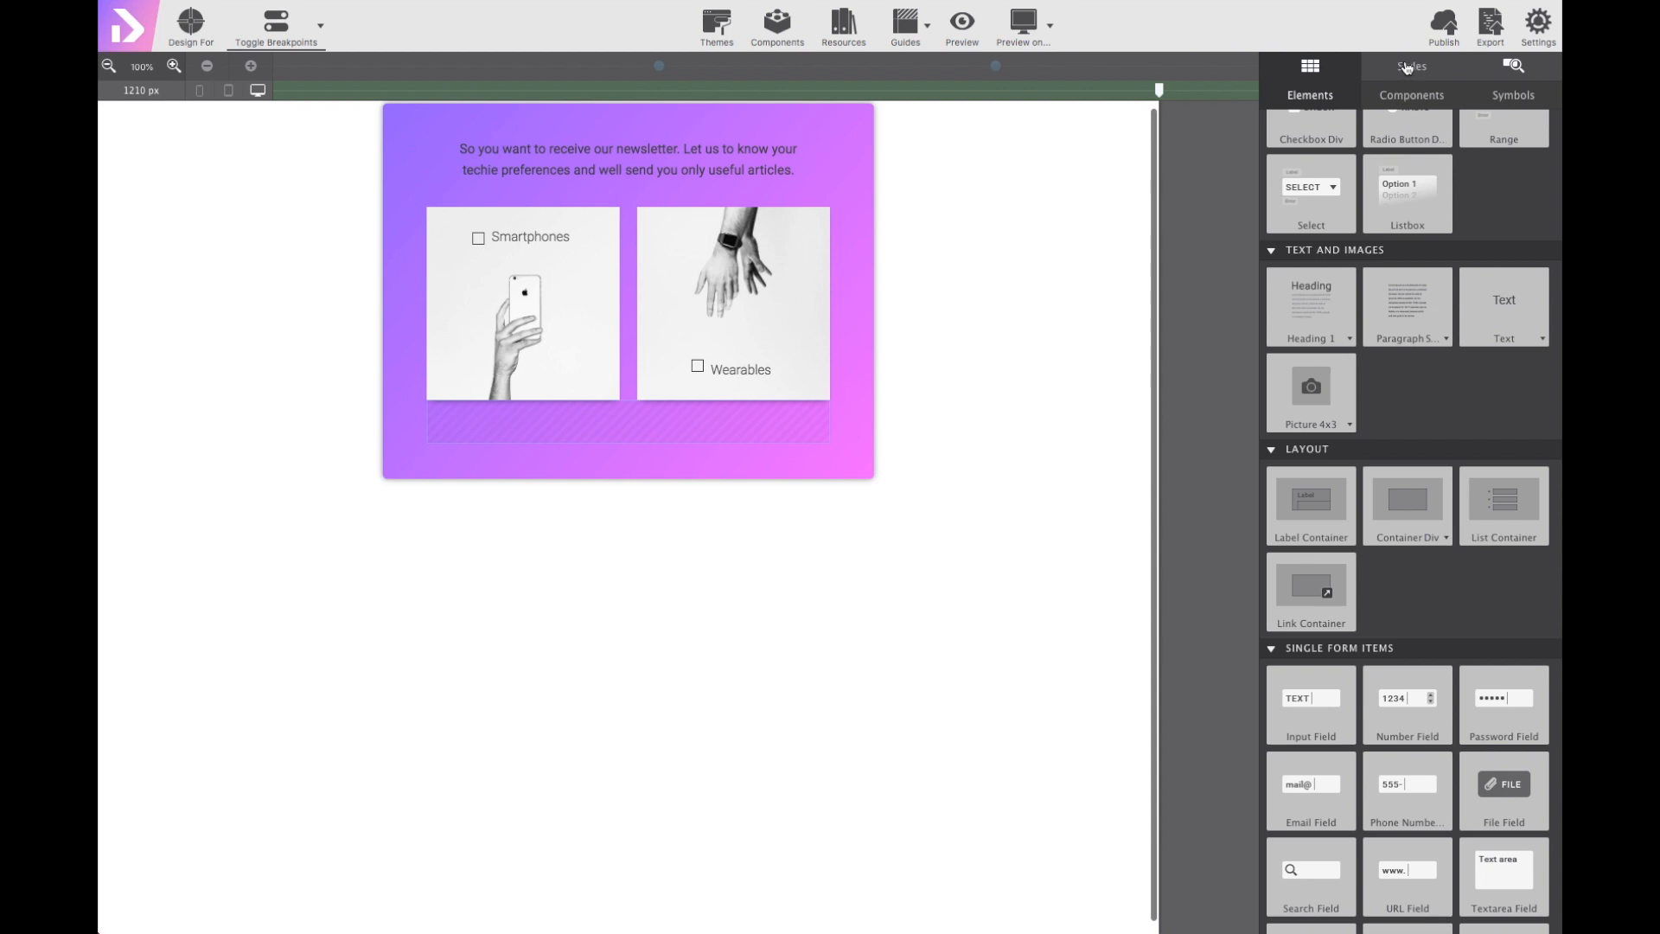
Assign the terms-container class to the new container below the cards.
left_click(1413, 68)
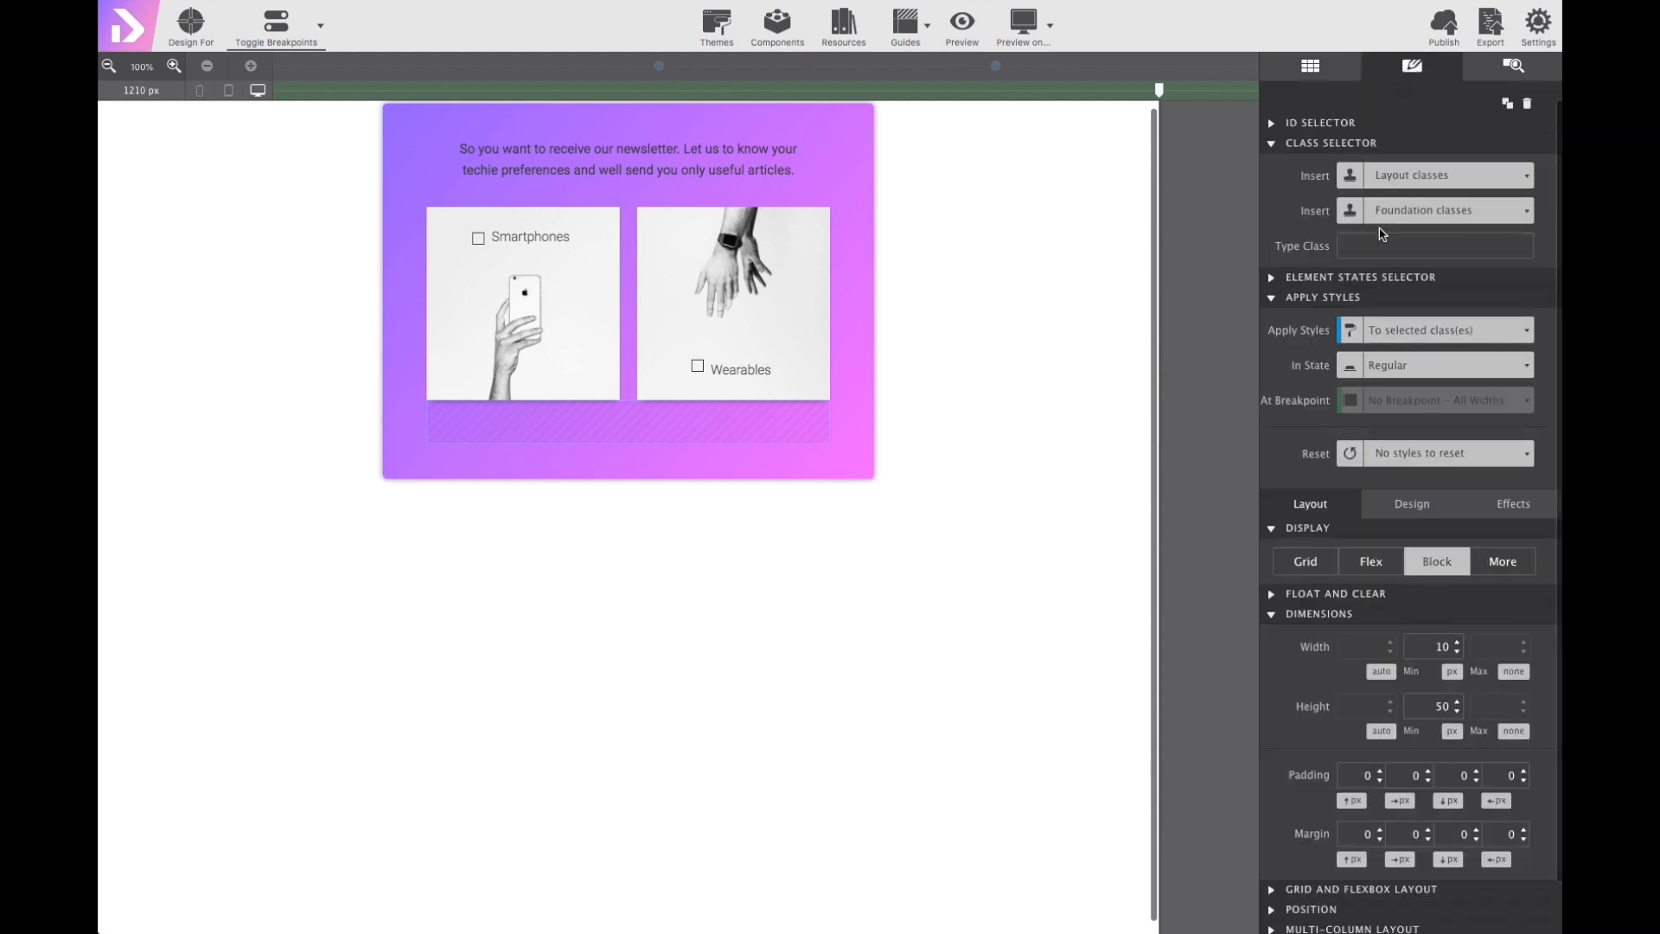
left_click(1436, 245)
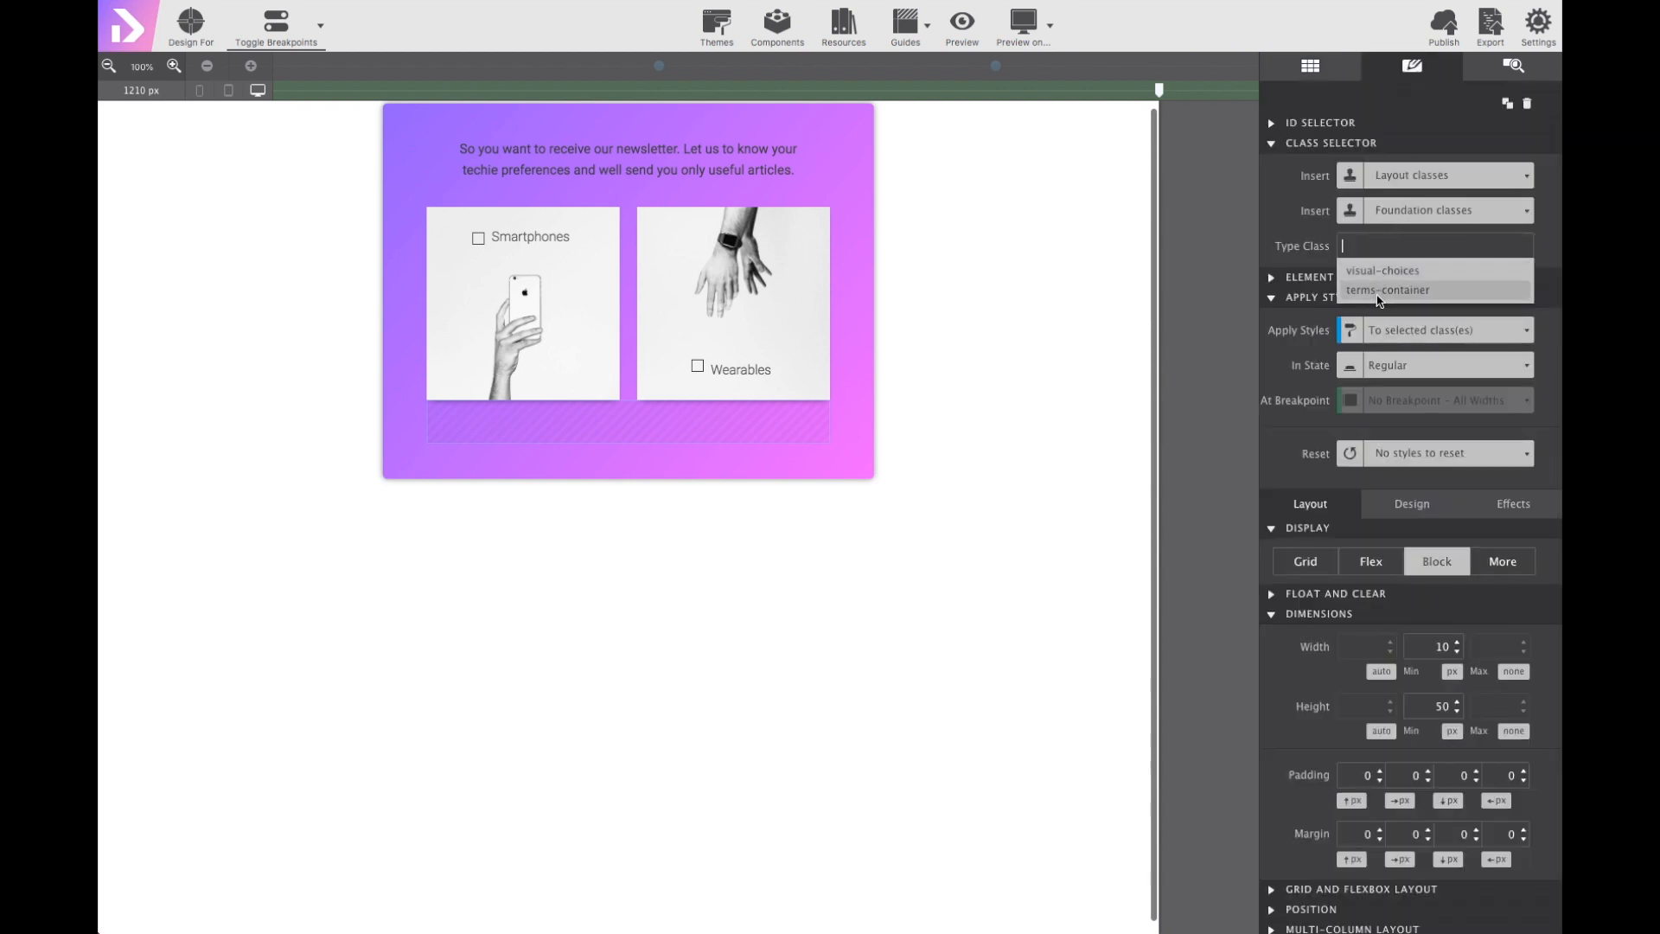
left_click(1389, 288)
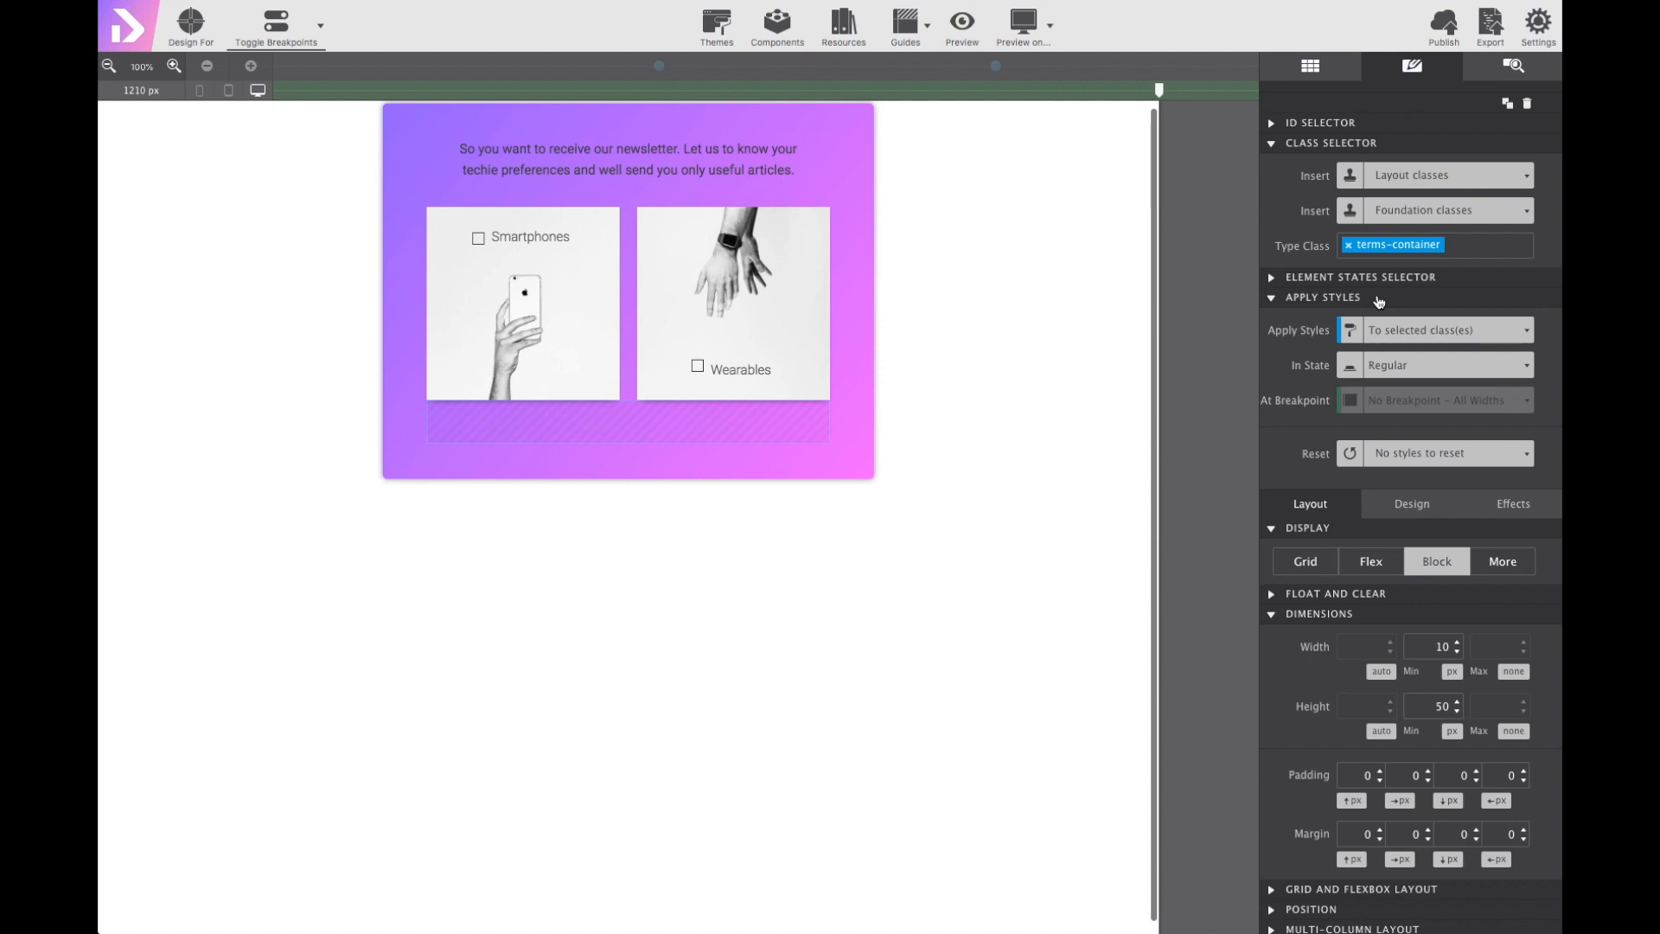
mouse_move(1356, 266)
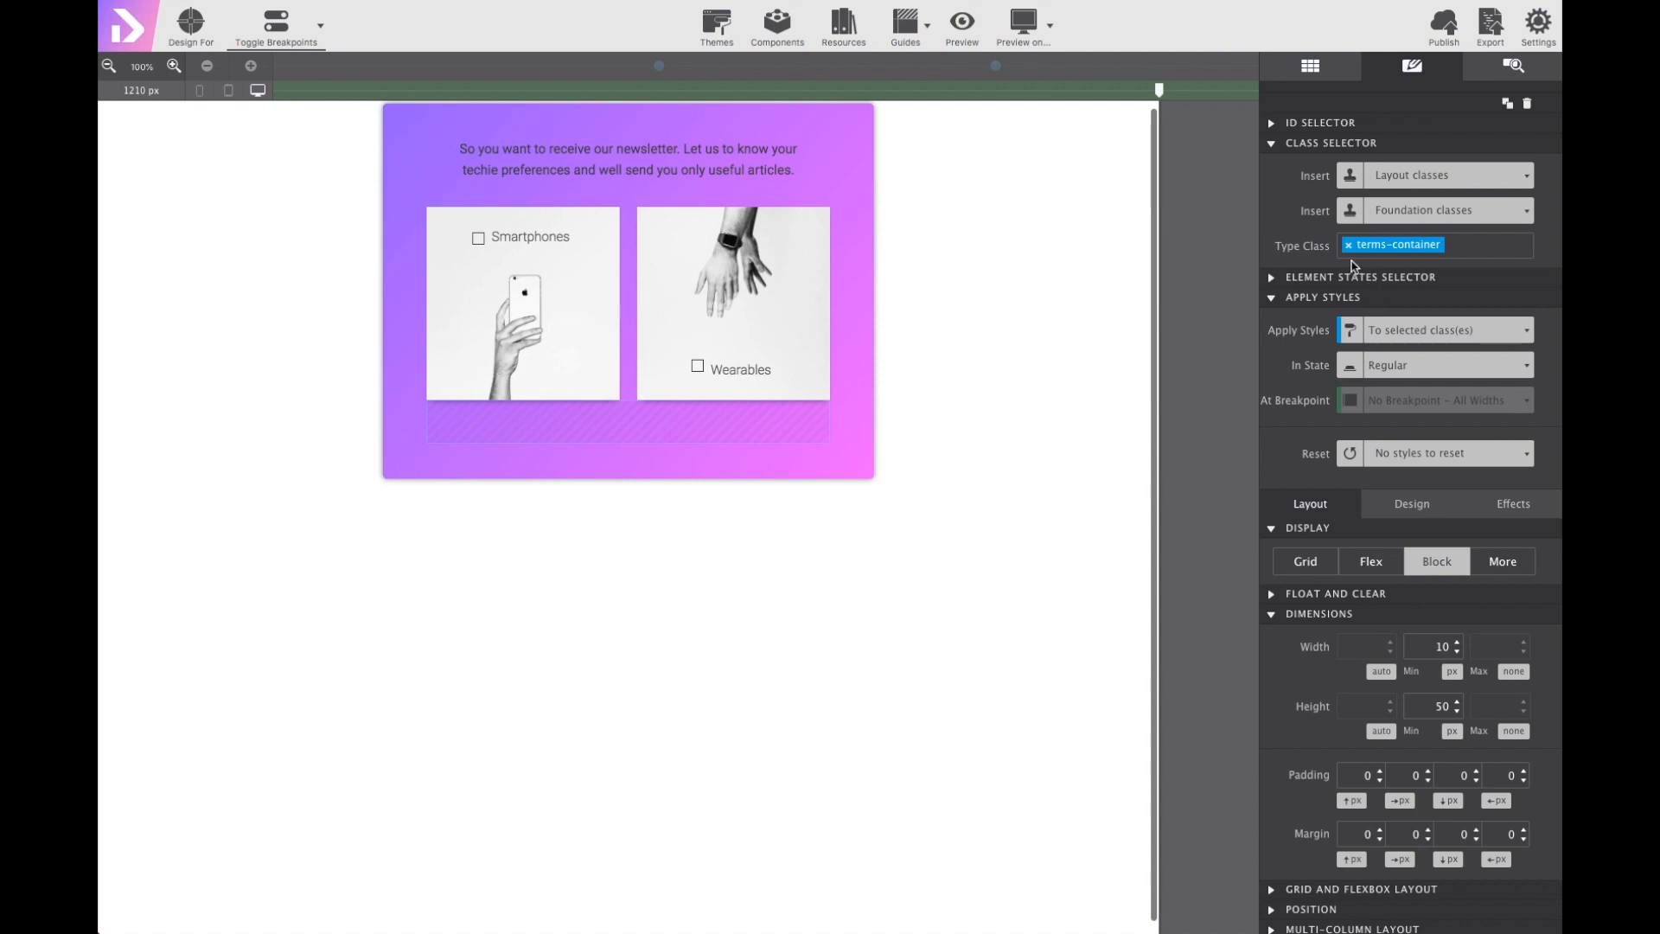
left_click(1311, 66)
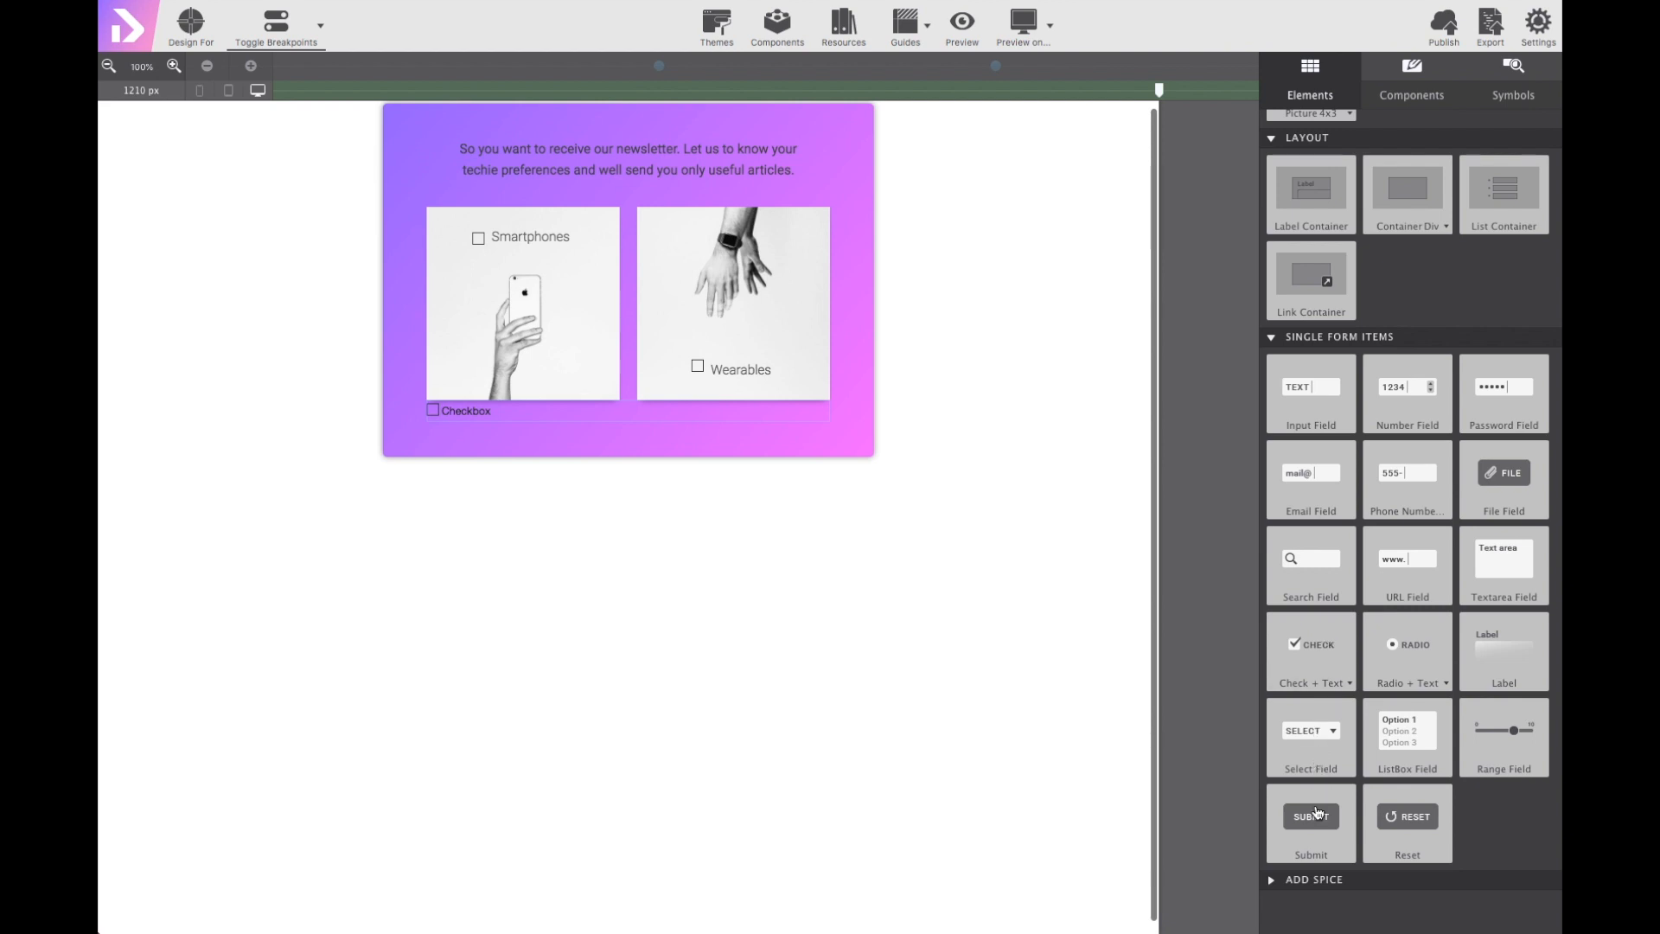
mouse_move(1129, 574)
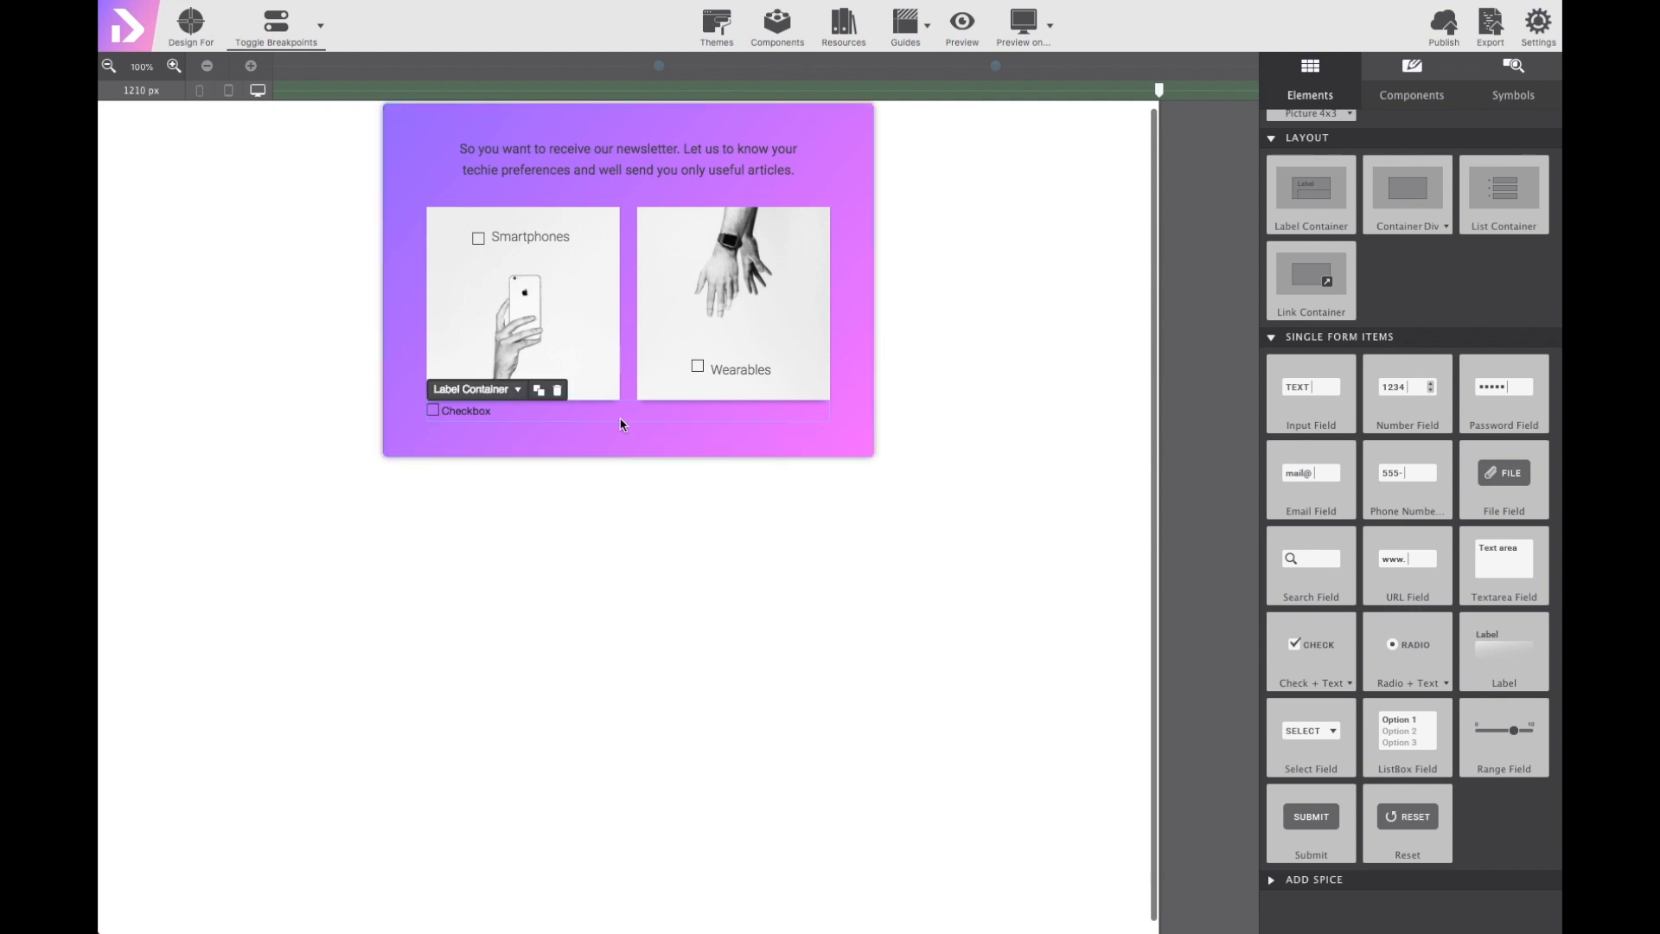
Turn the dropped checkbox's Label Container wrapper into a plain Container.
left_click(517, 389)
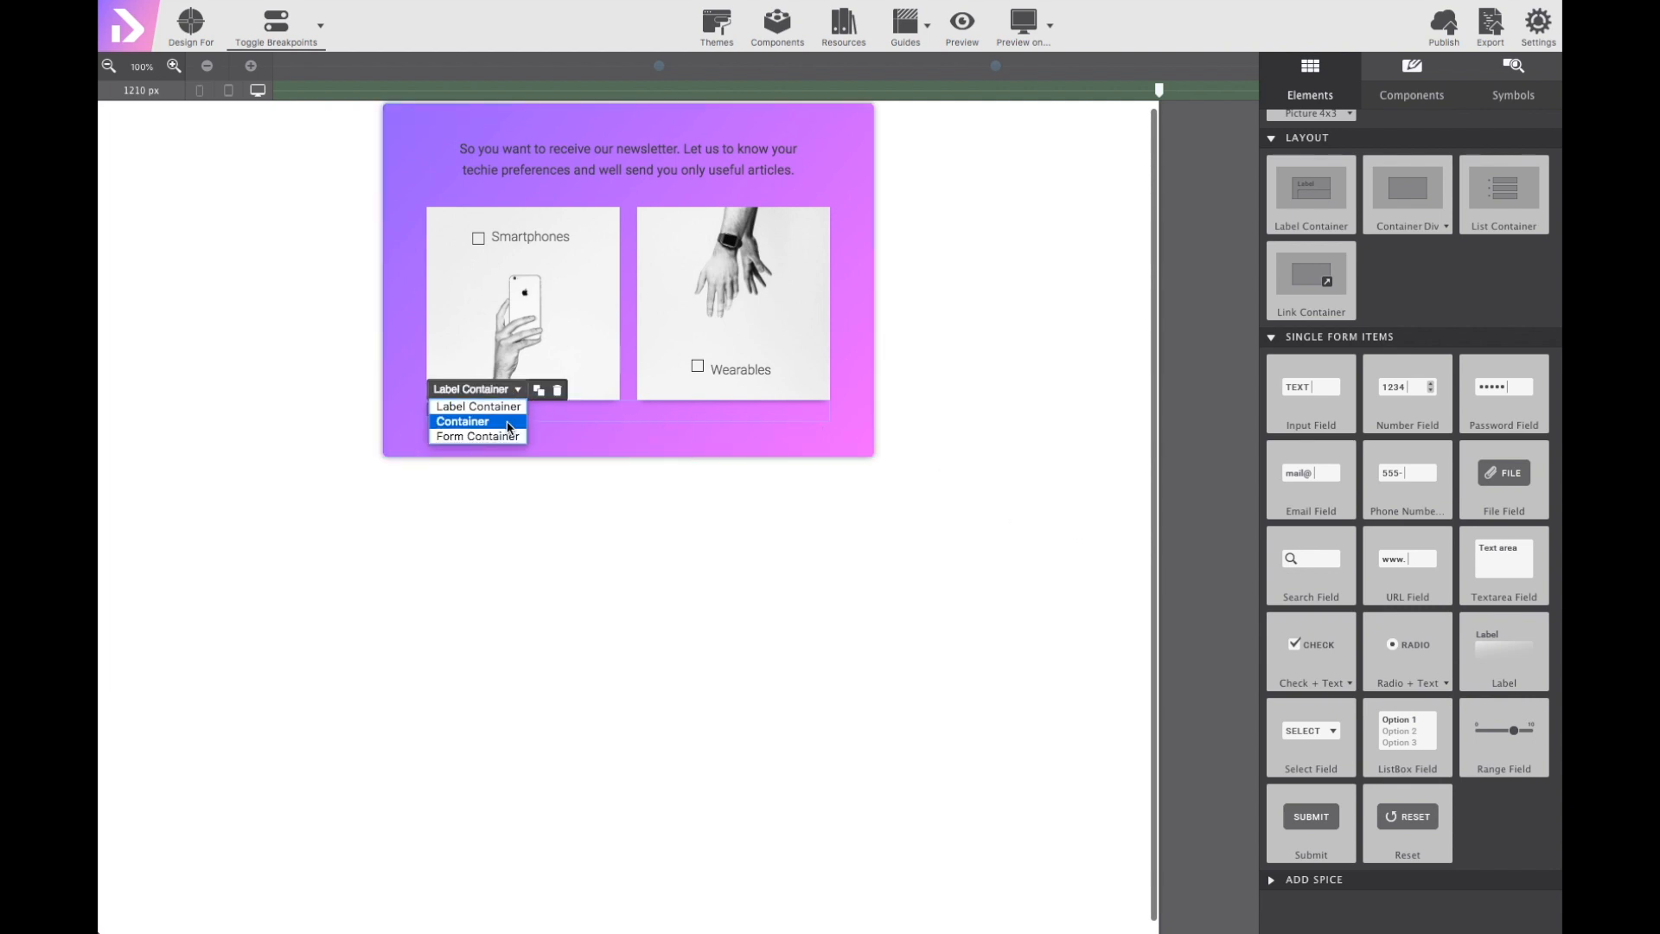
left_click(478, 420)
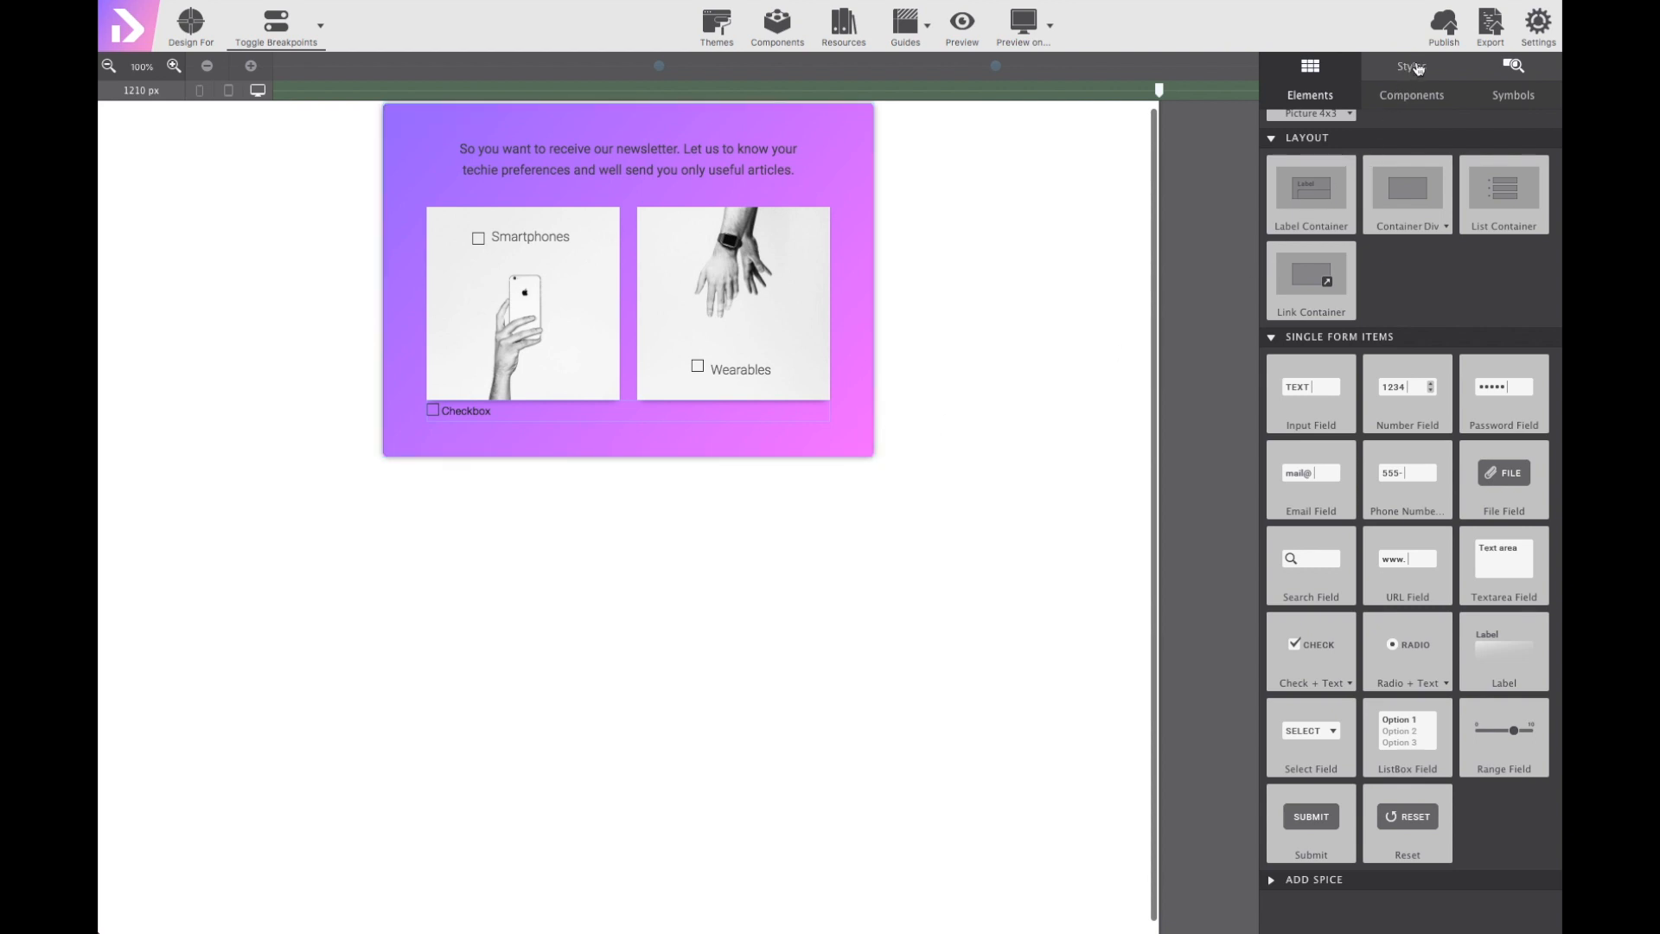
Make terms-container a wrapping flex row with Space Between justify and centred items.
left_click(1409, 68)
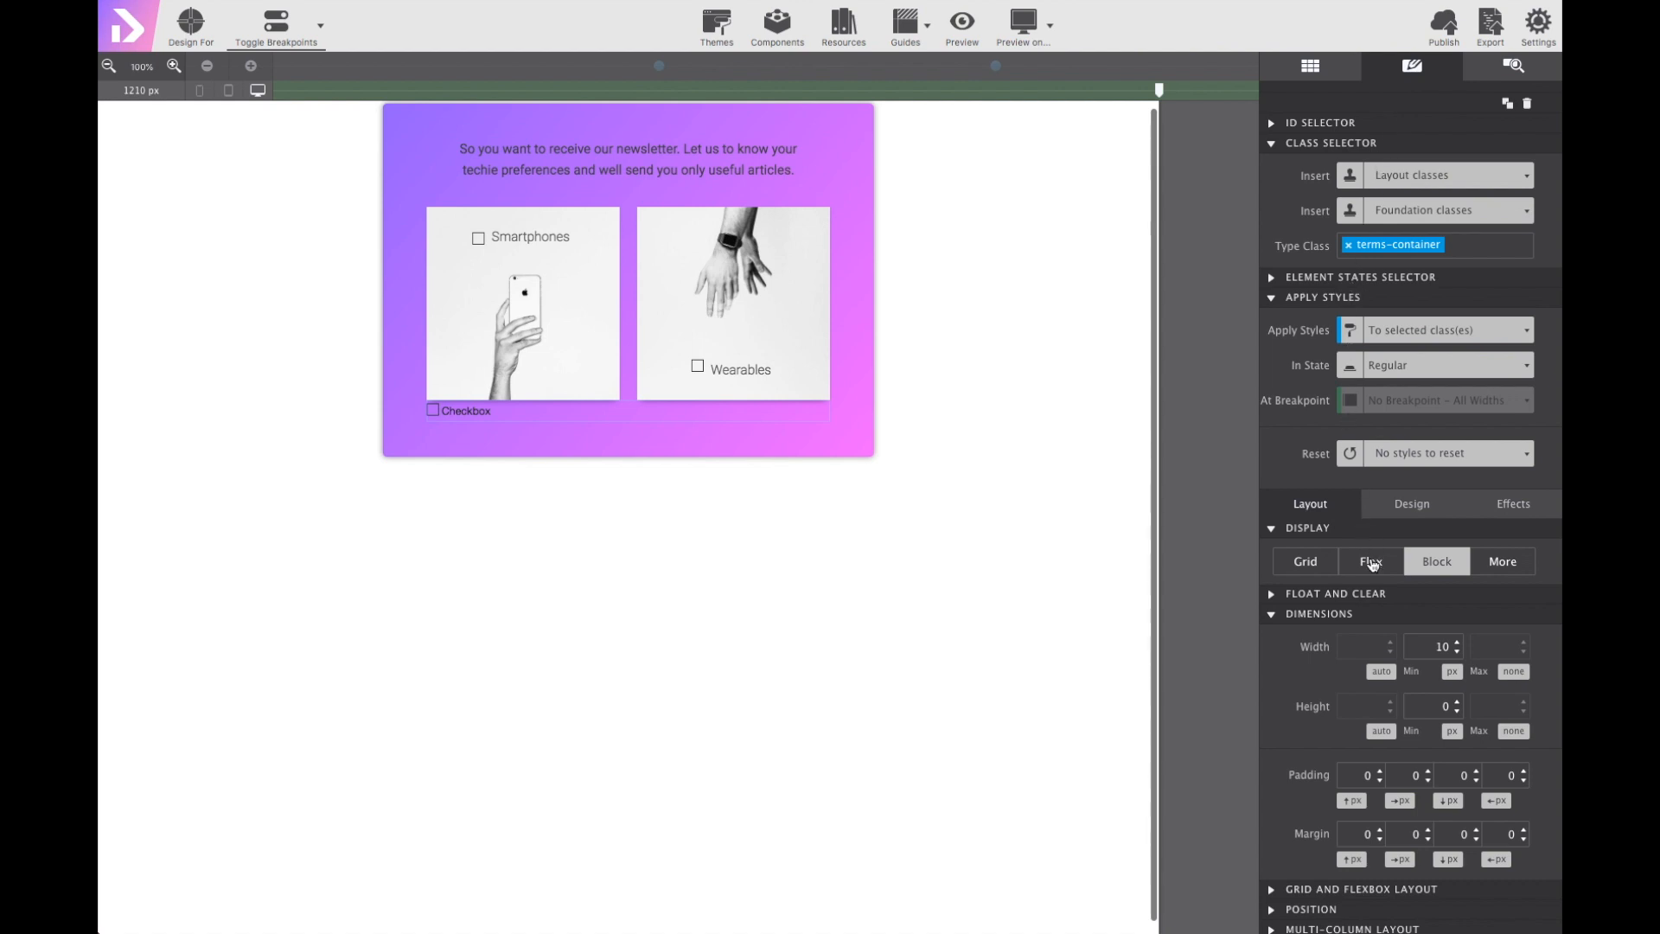
left_click(1304, 560)
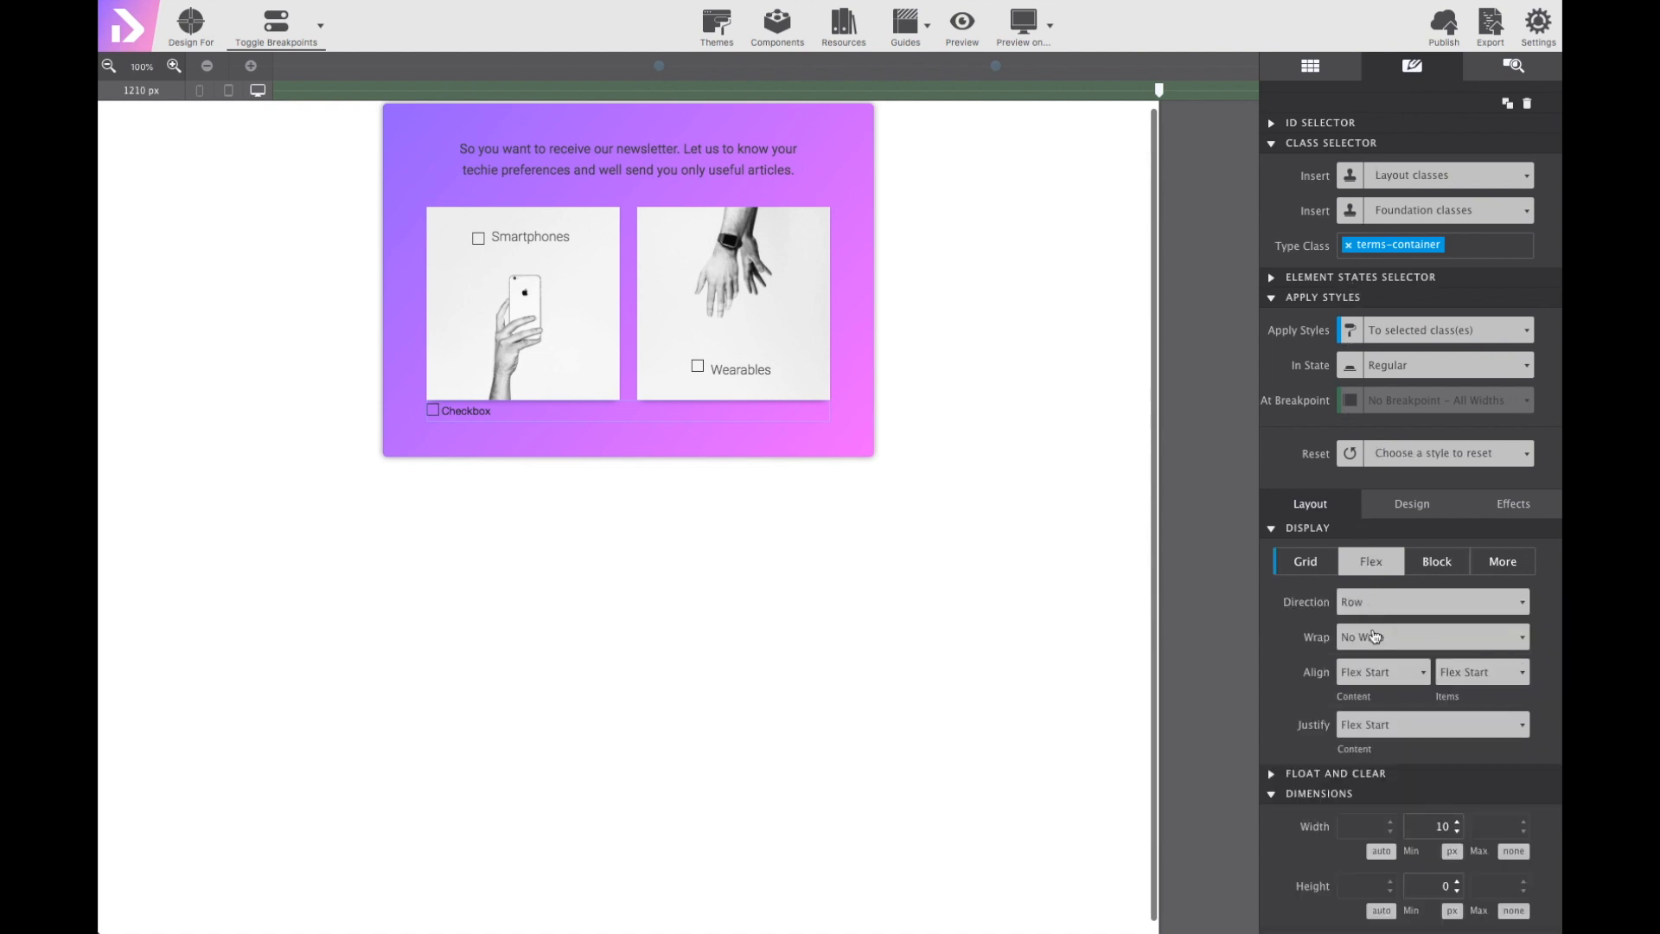
left_click(1430, 637)
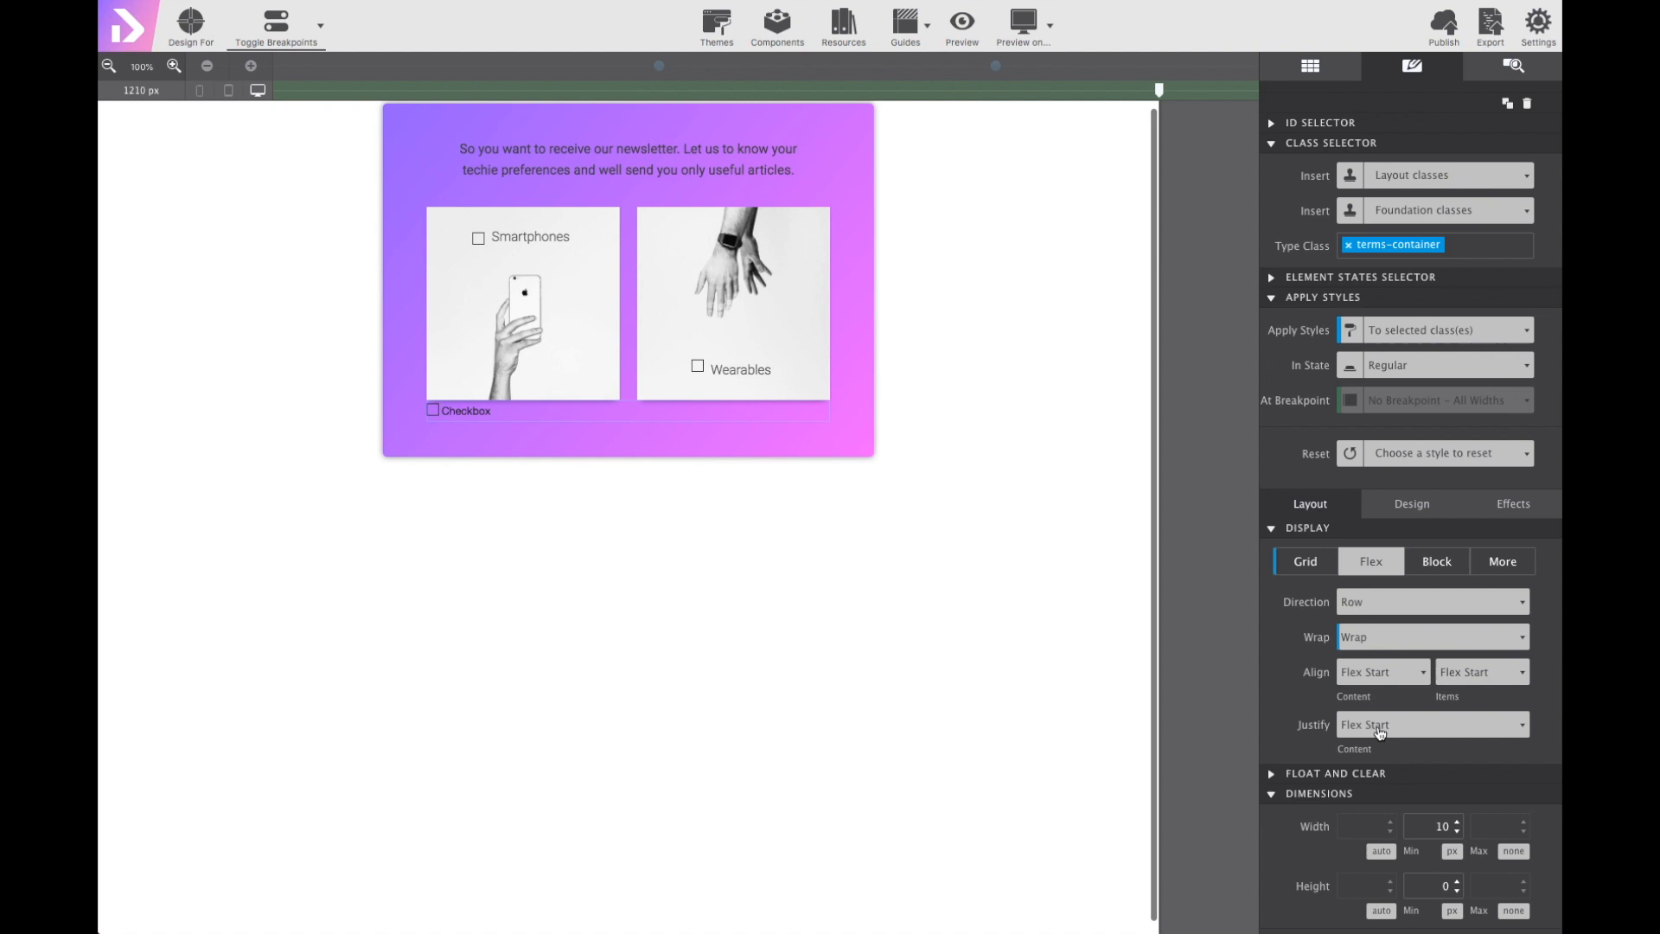
left_click(1428, 724)
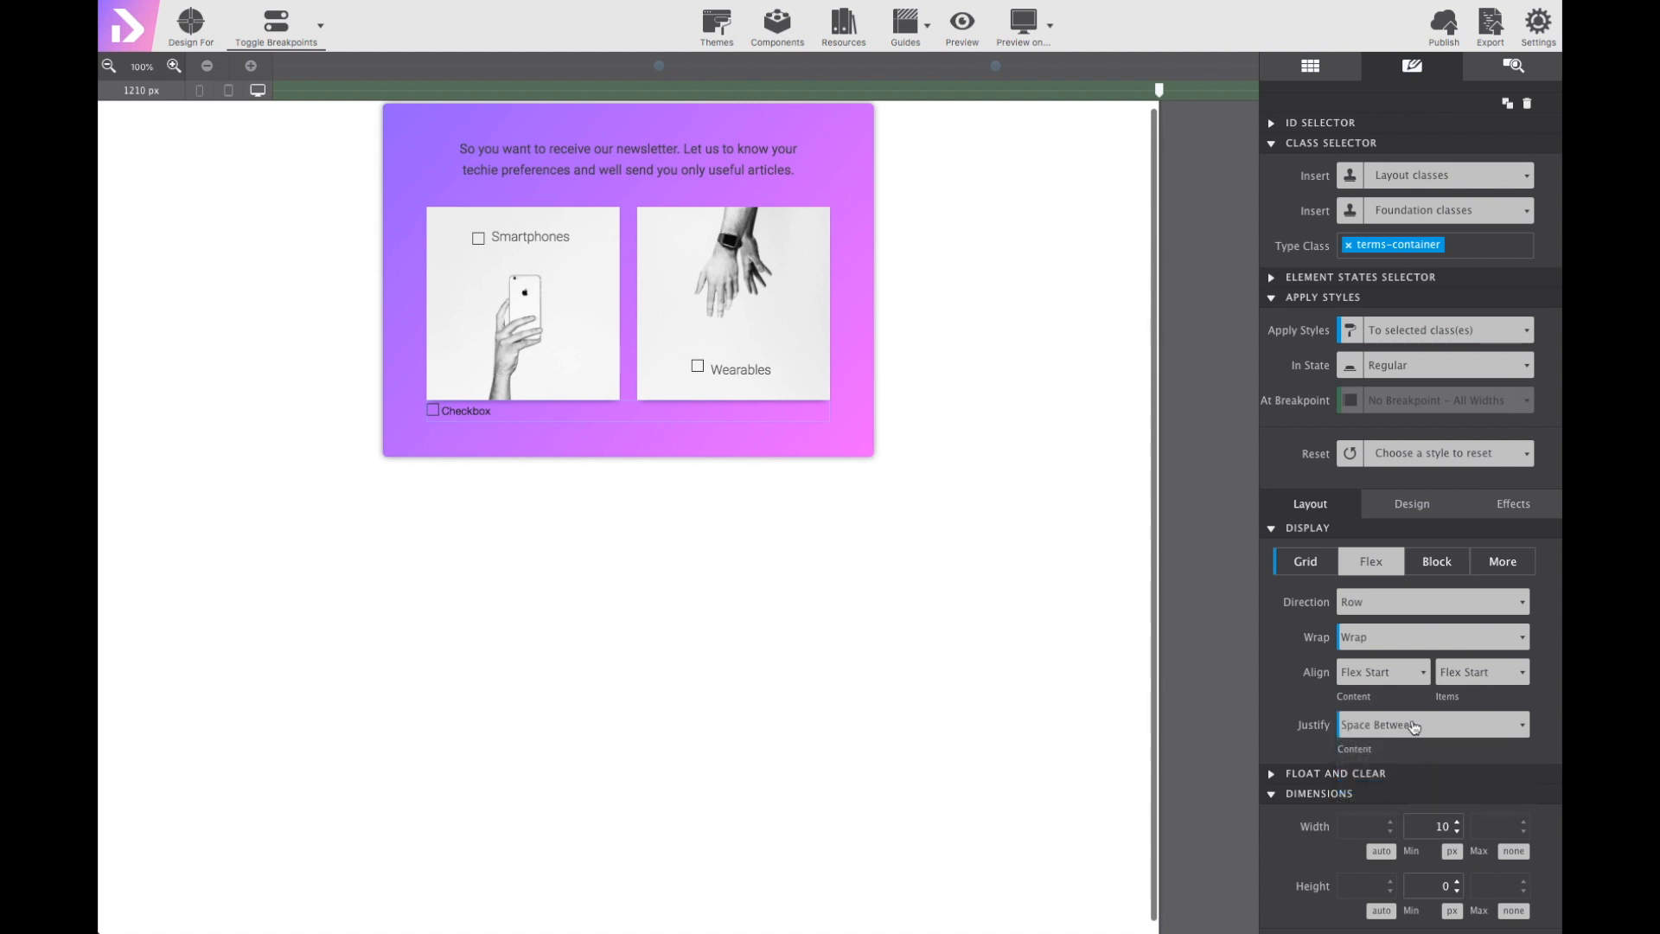
left_click(1480, 671)
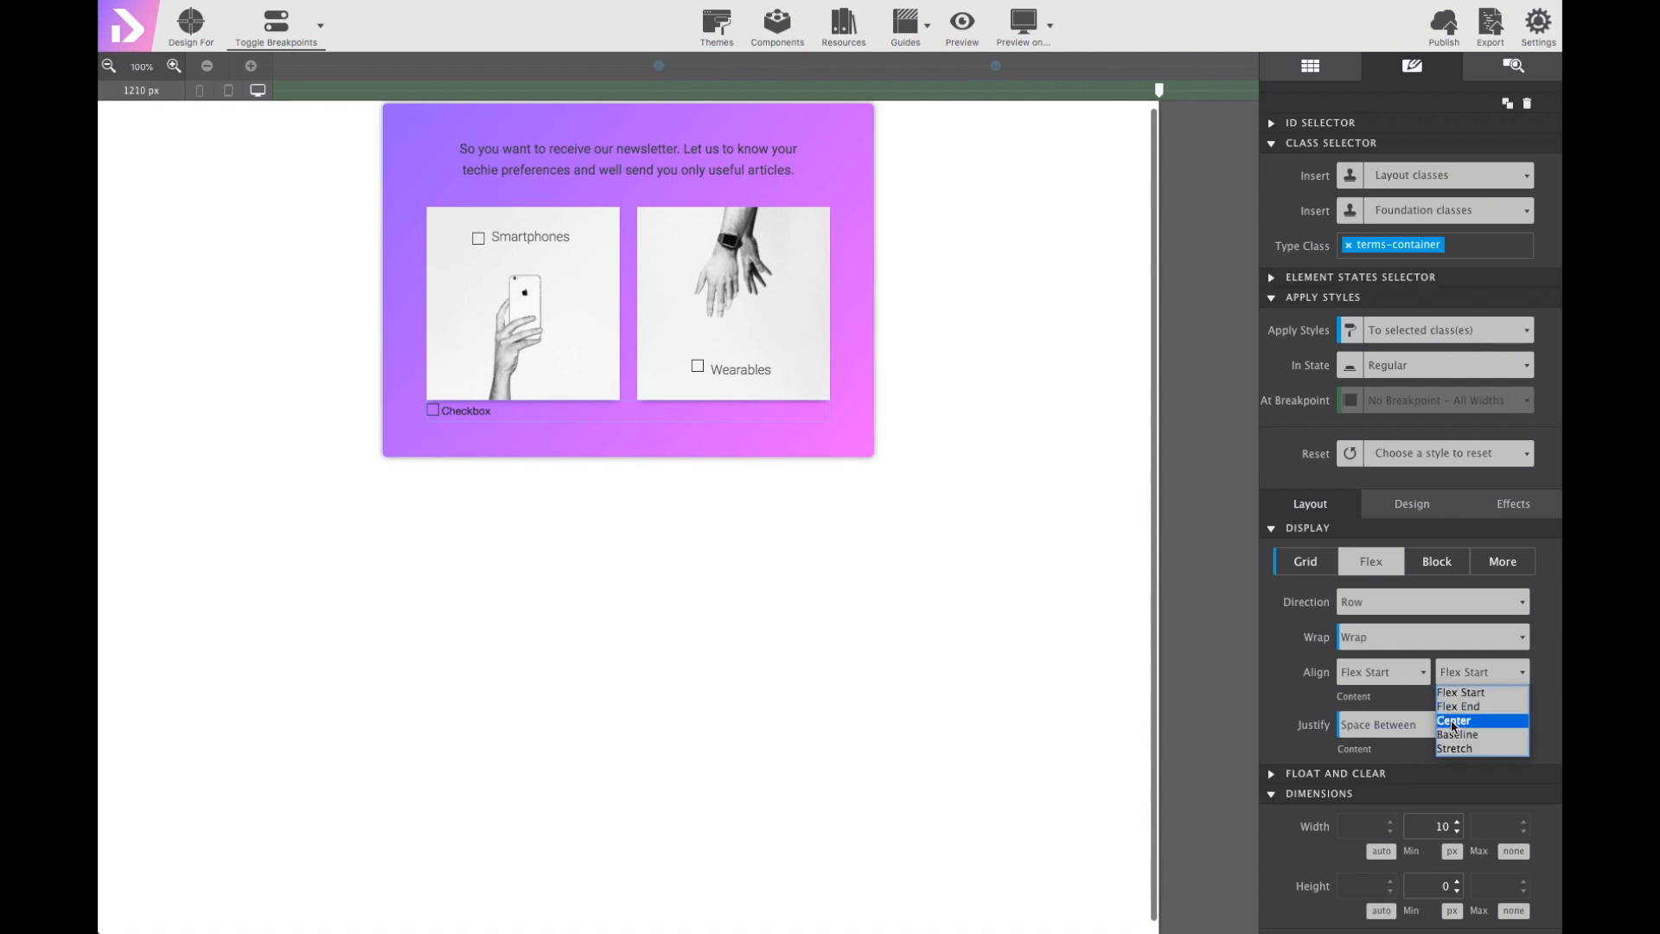
left_click(1454, 719)
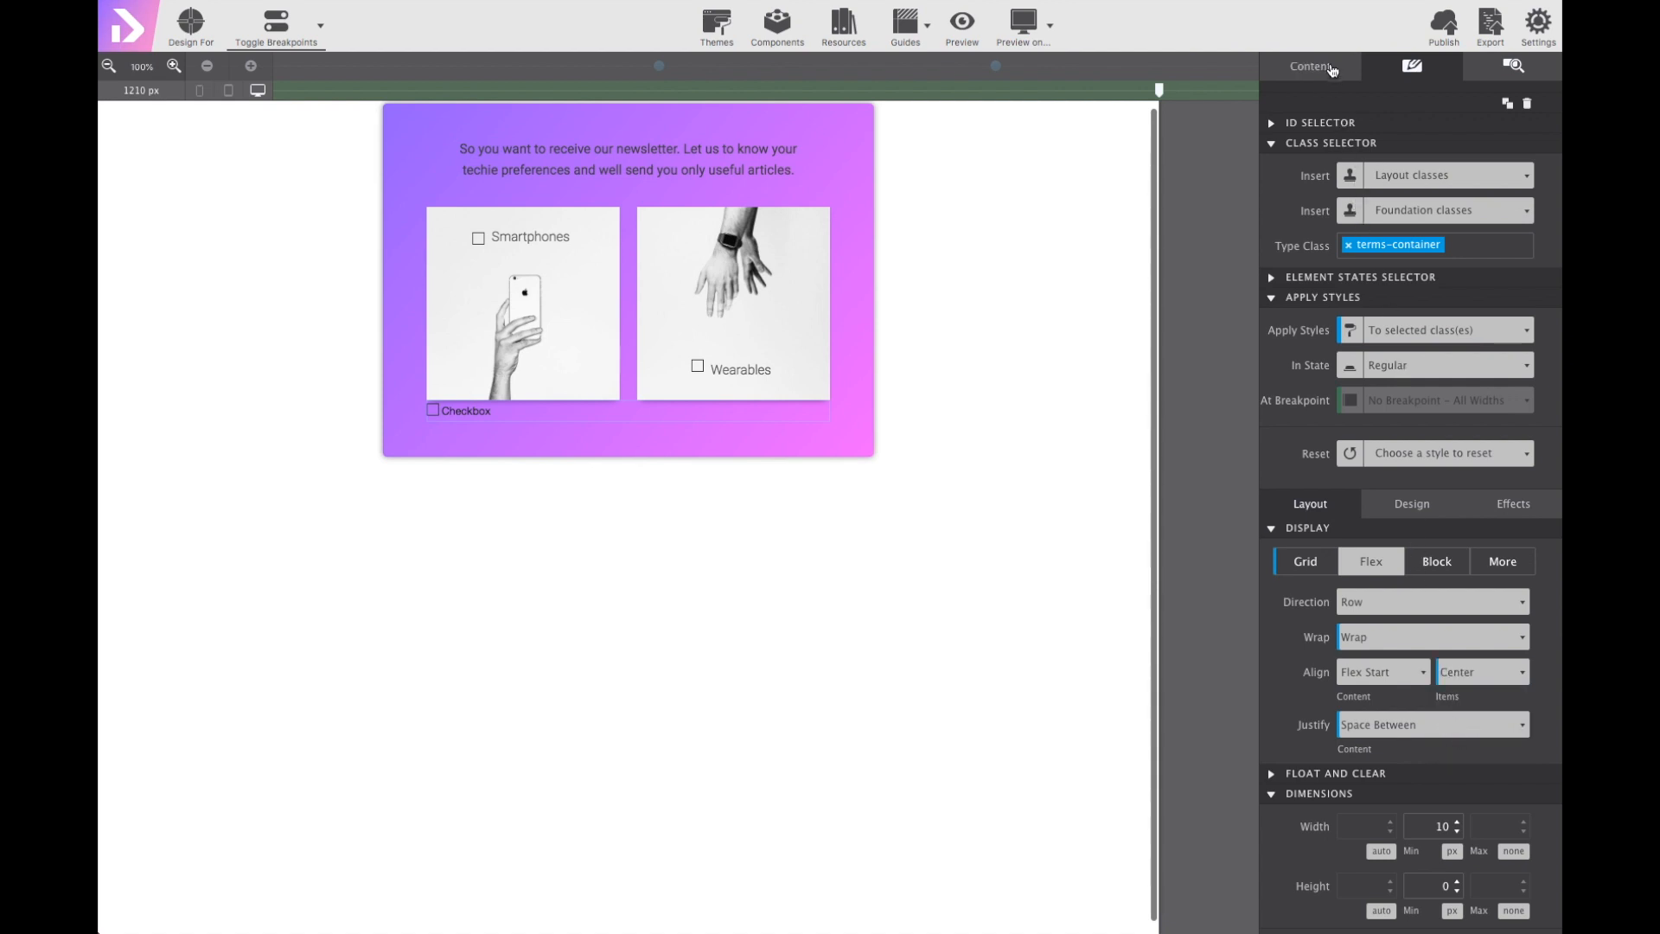
left_click(1310, 66)
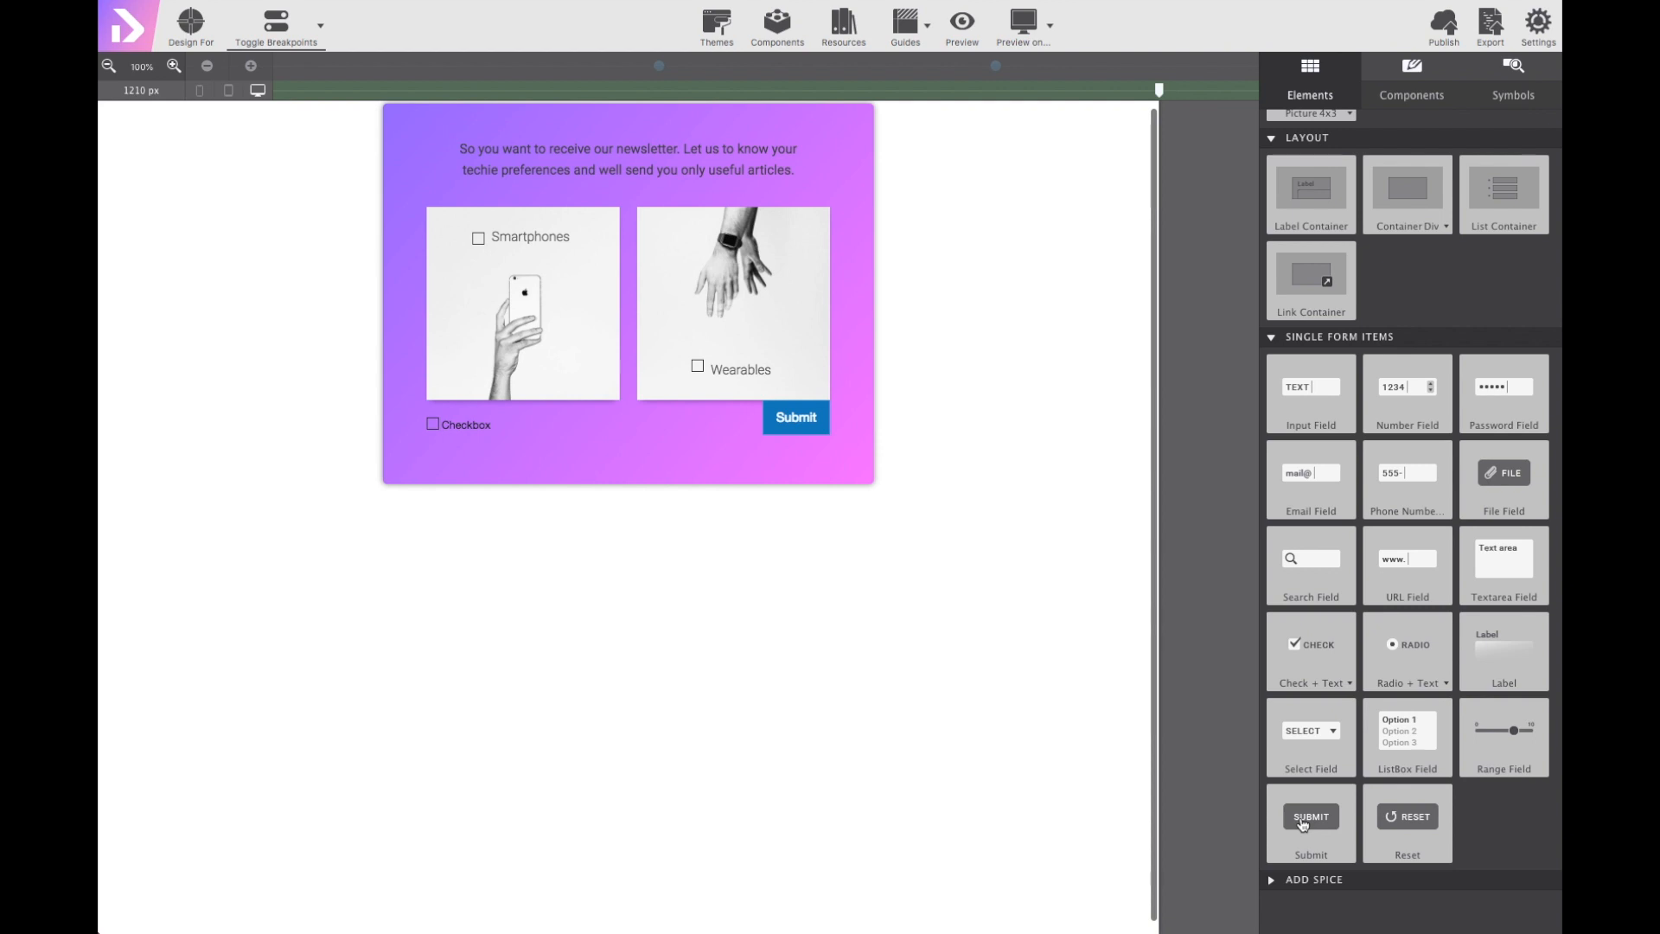
mouse_move(842, 457)
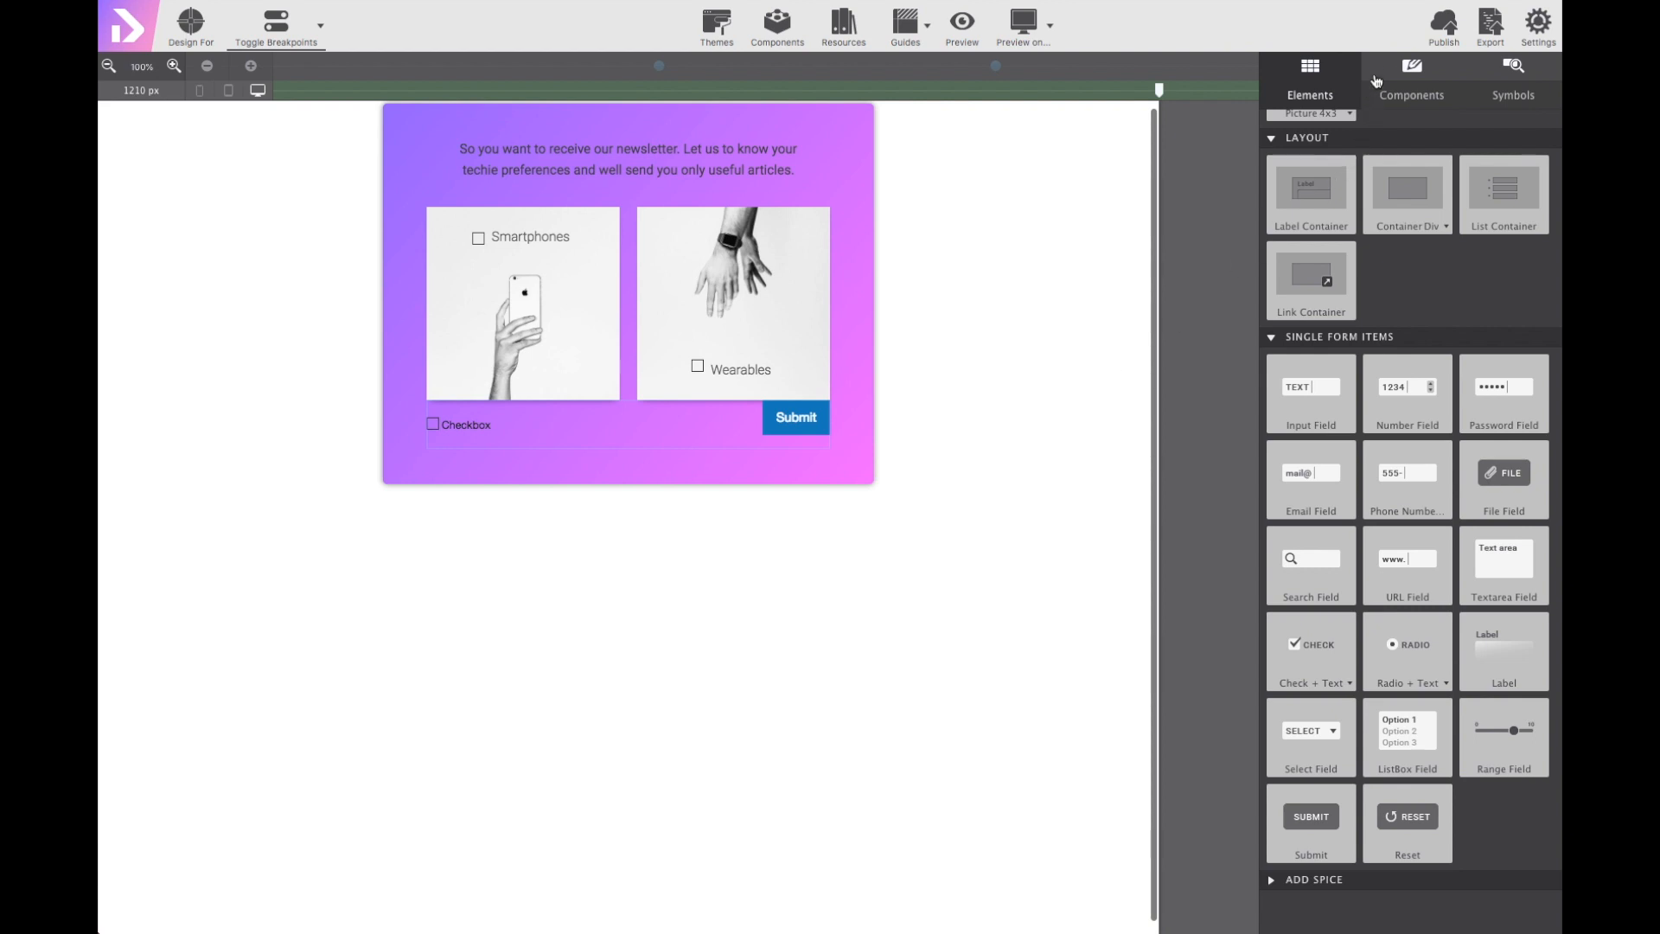
Give the terms-container a 30 px top margin, then select its checkbox label.
left_click(1413, 68)
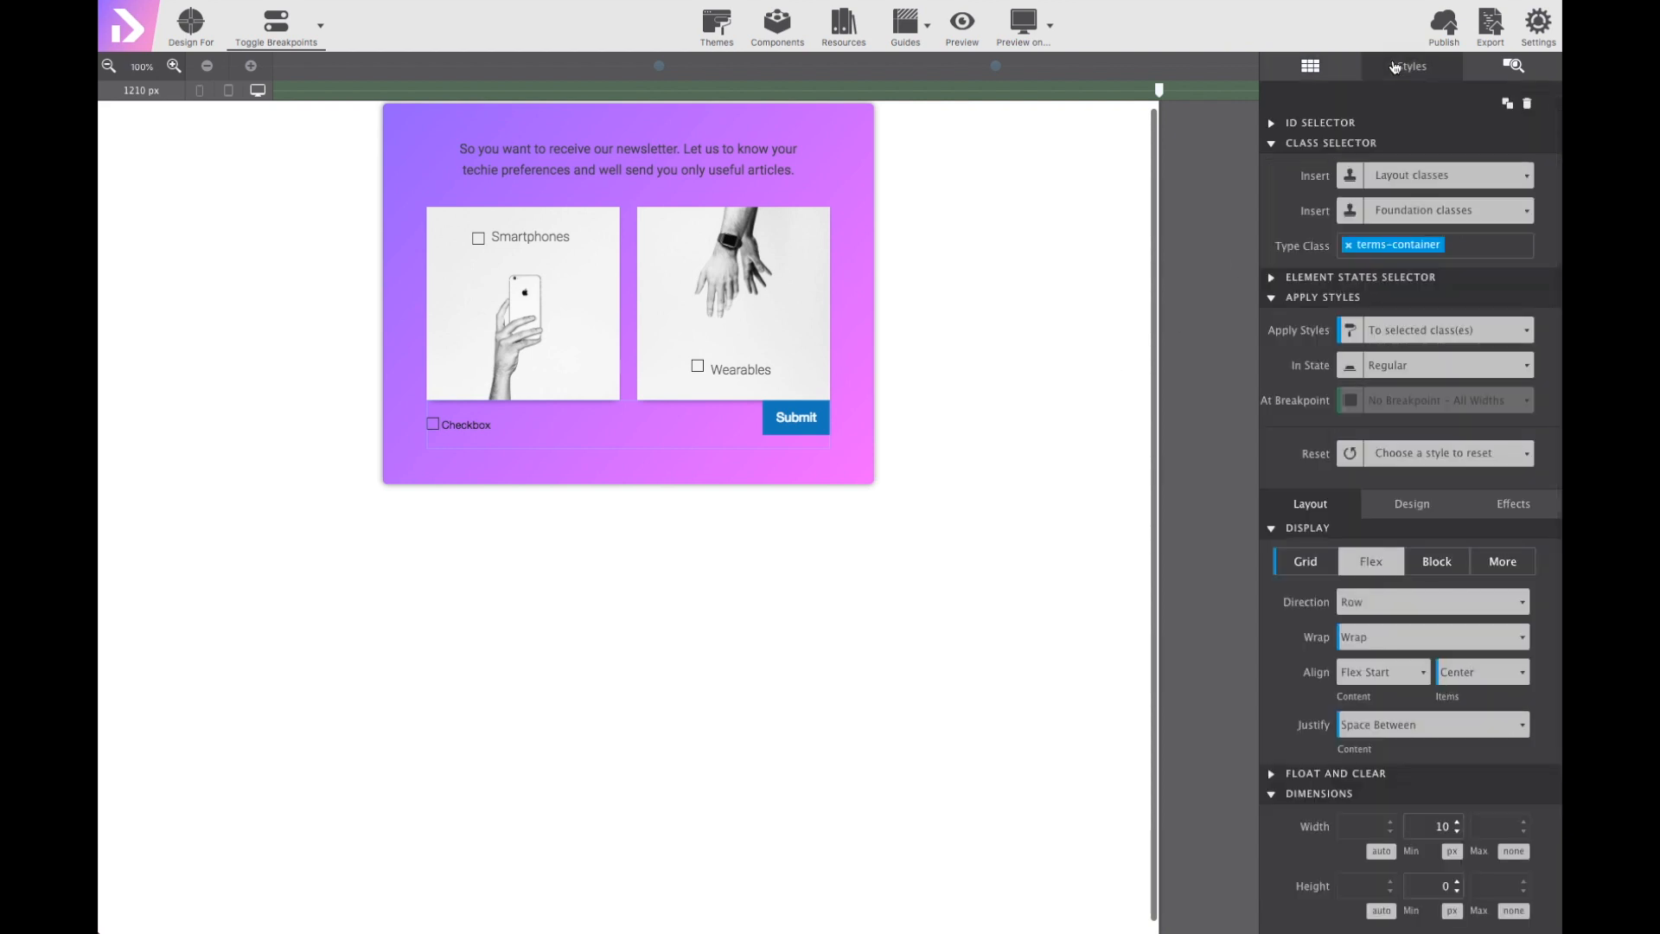
scroll("down", 3)
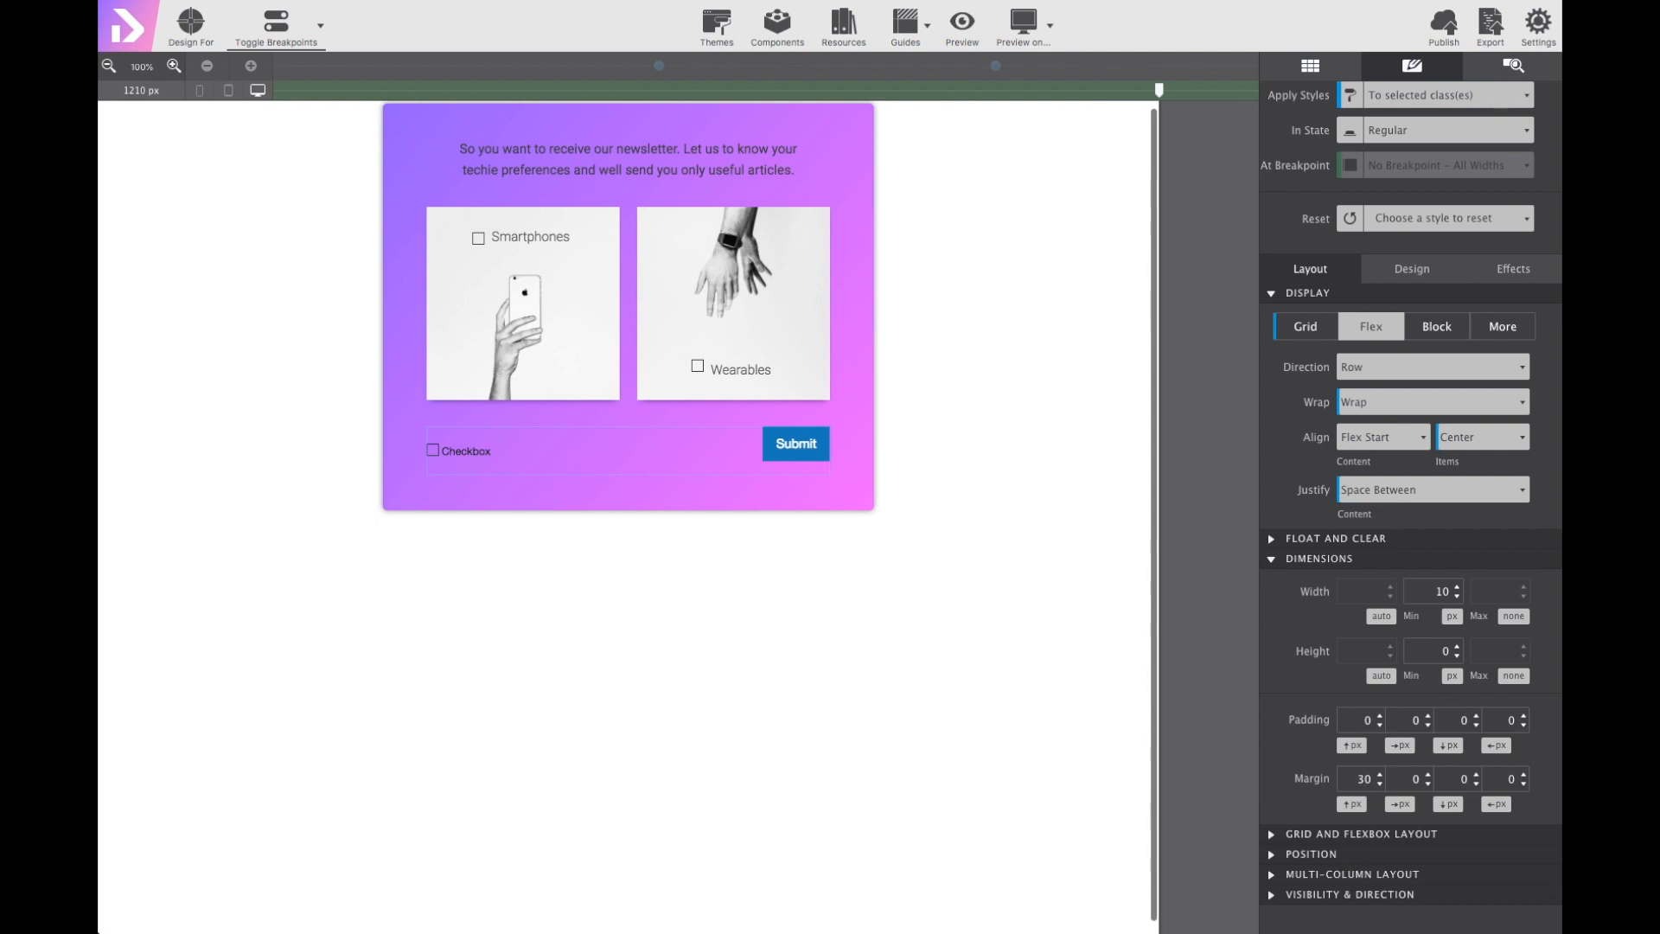
left_click(1361, 778)
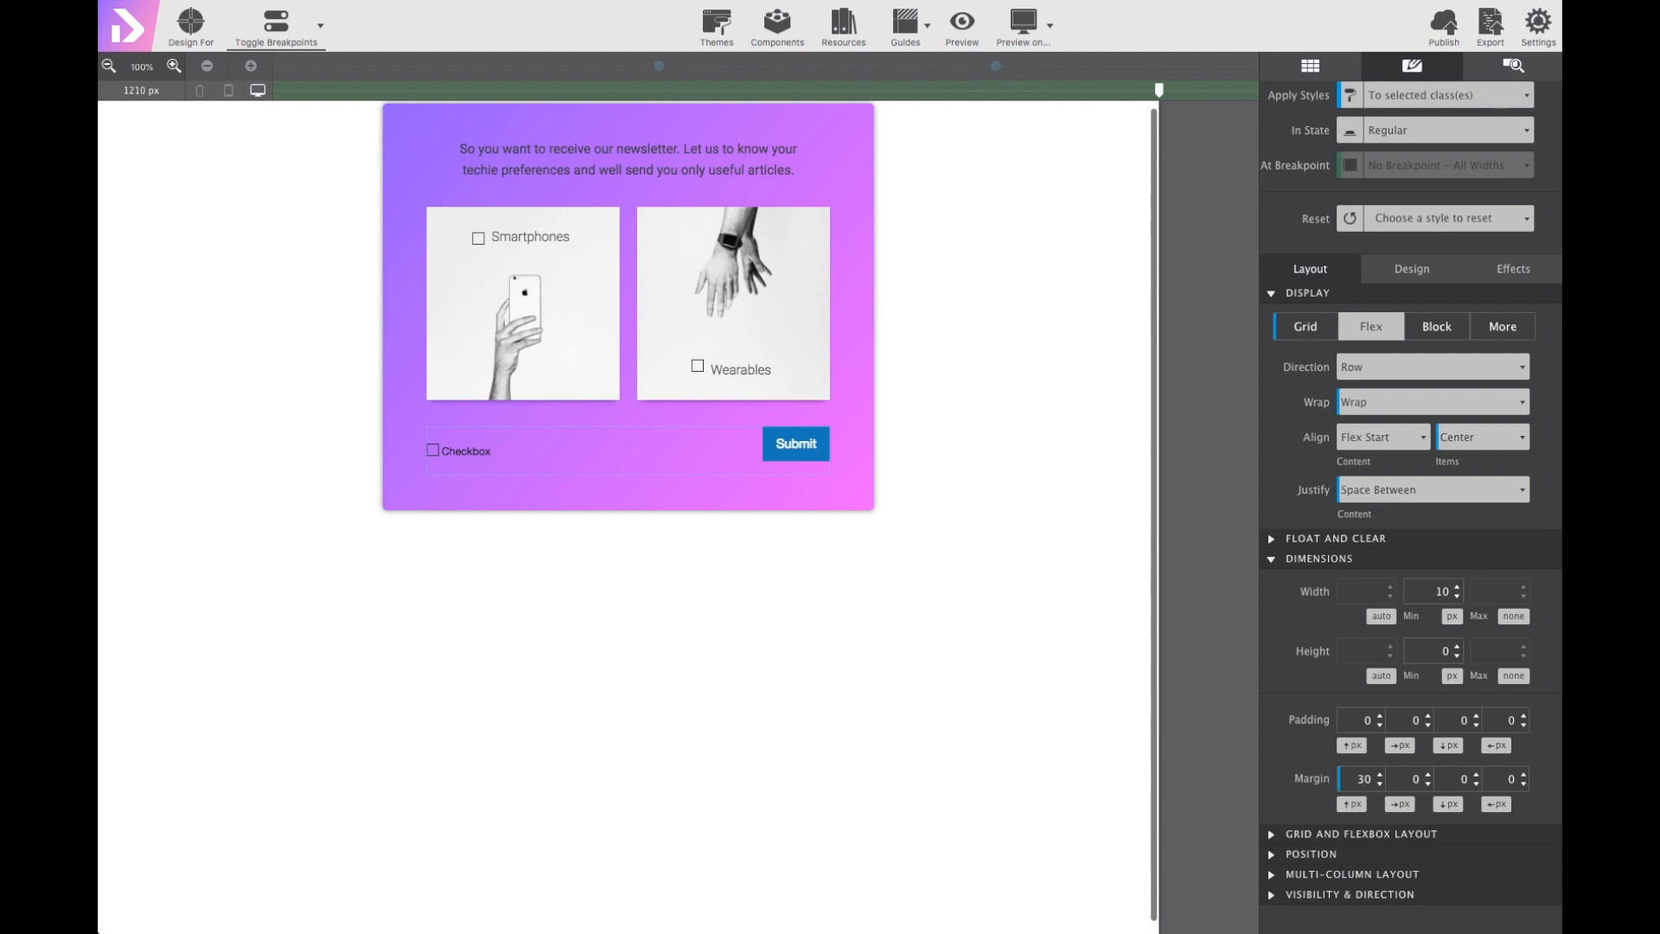
mouse_move(638, 441)
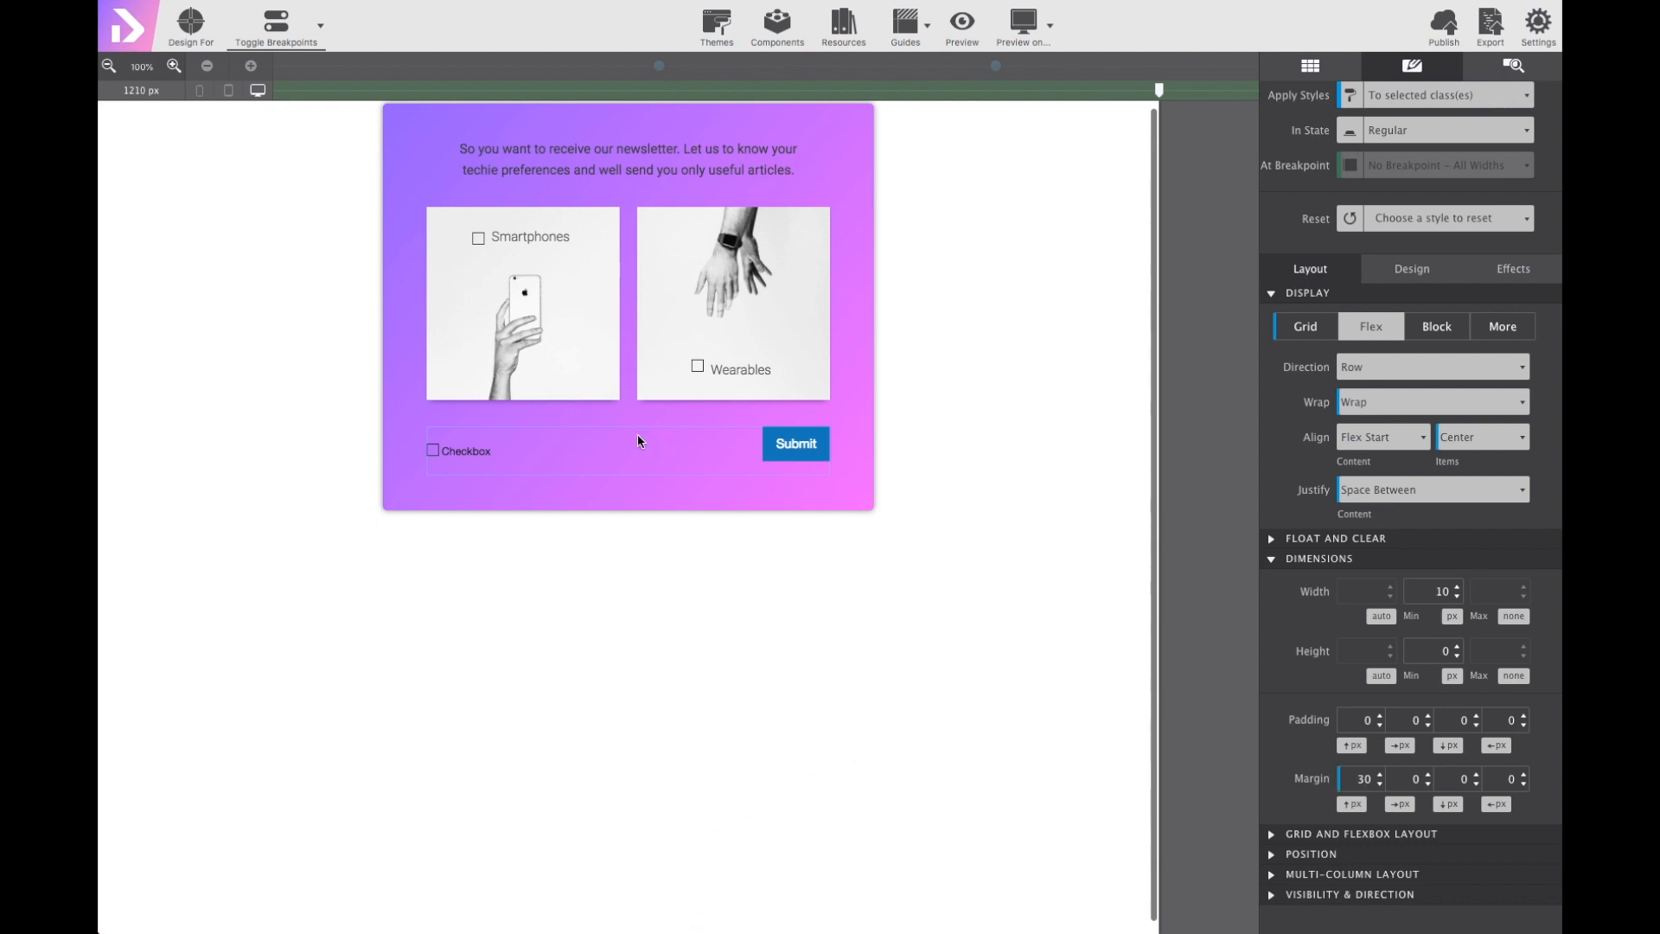
left_click(465, 450)
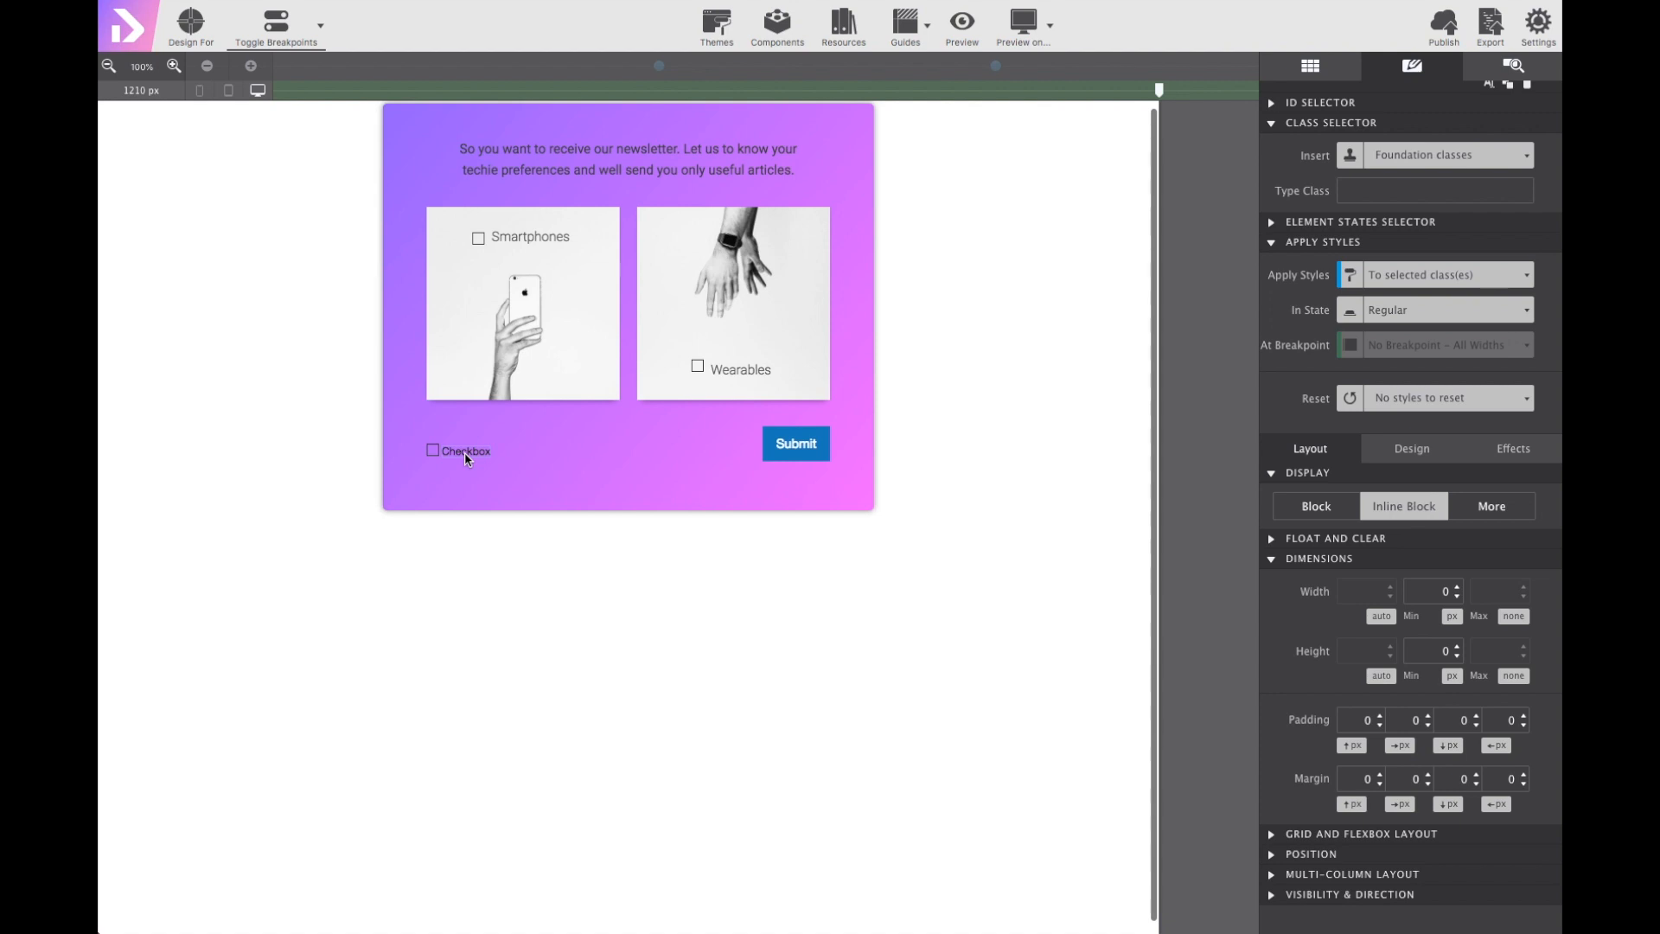
Class the label 'terms' and edit its text to the terms-of-use sentence.
left_click(1435, 190)
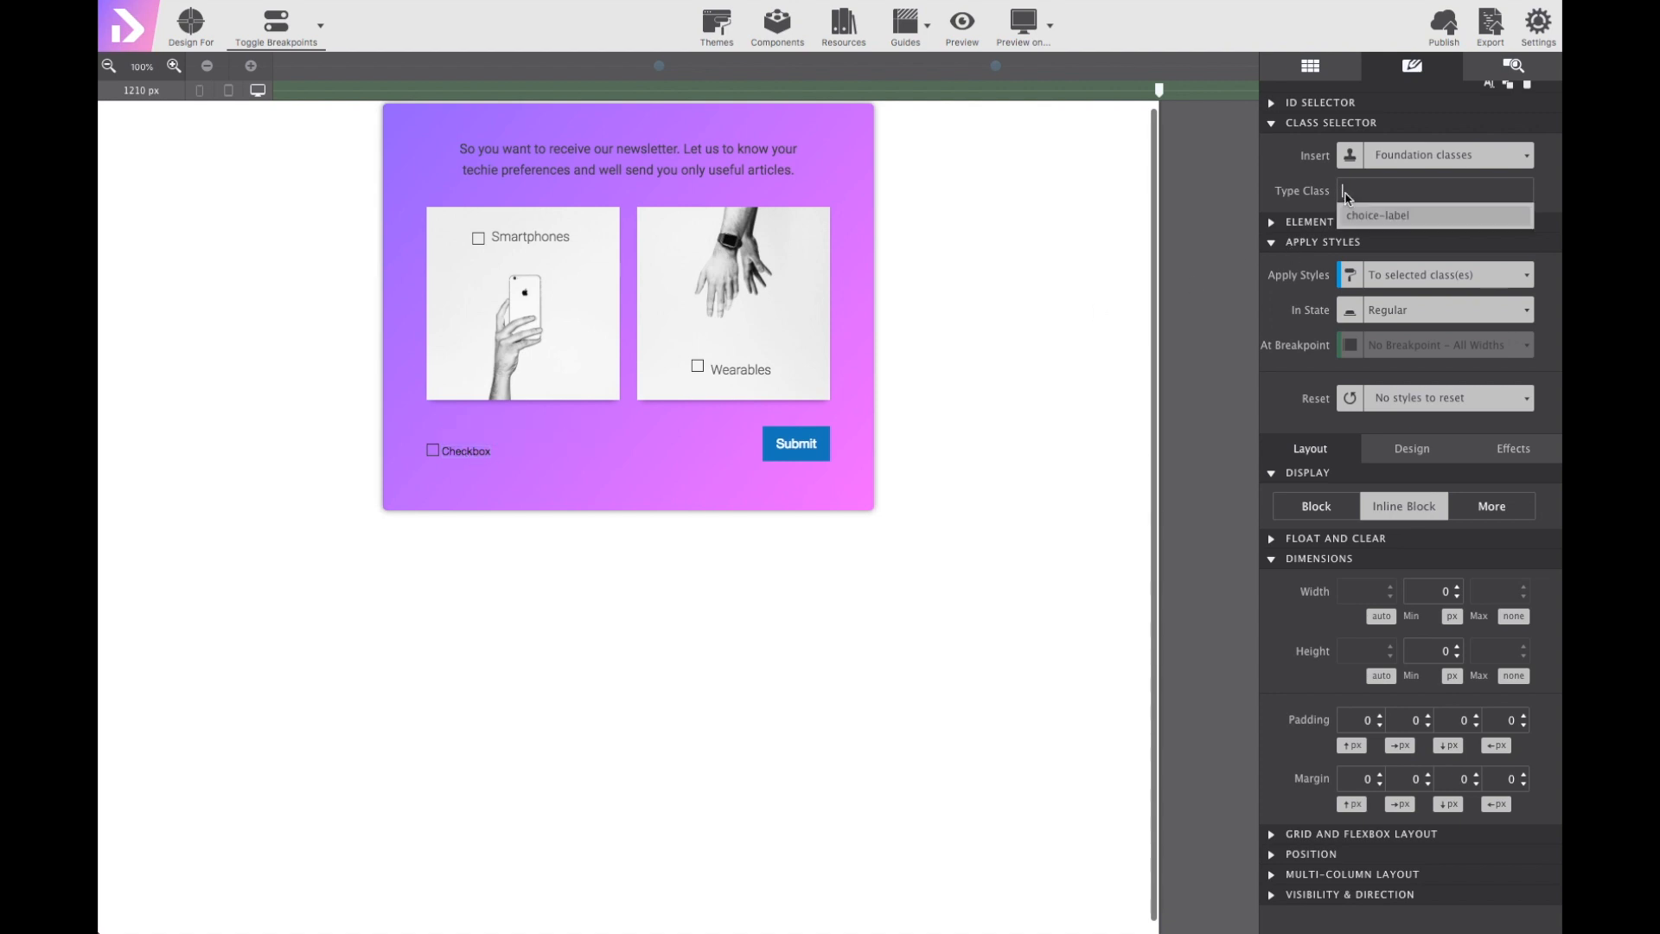
type("terms")
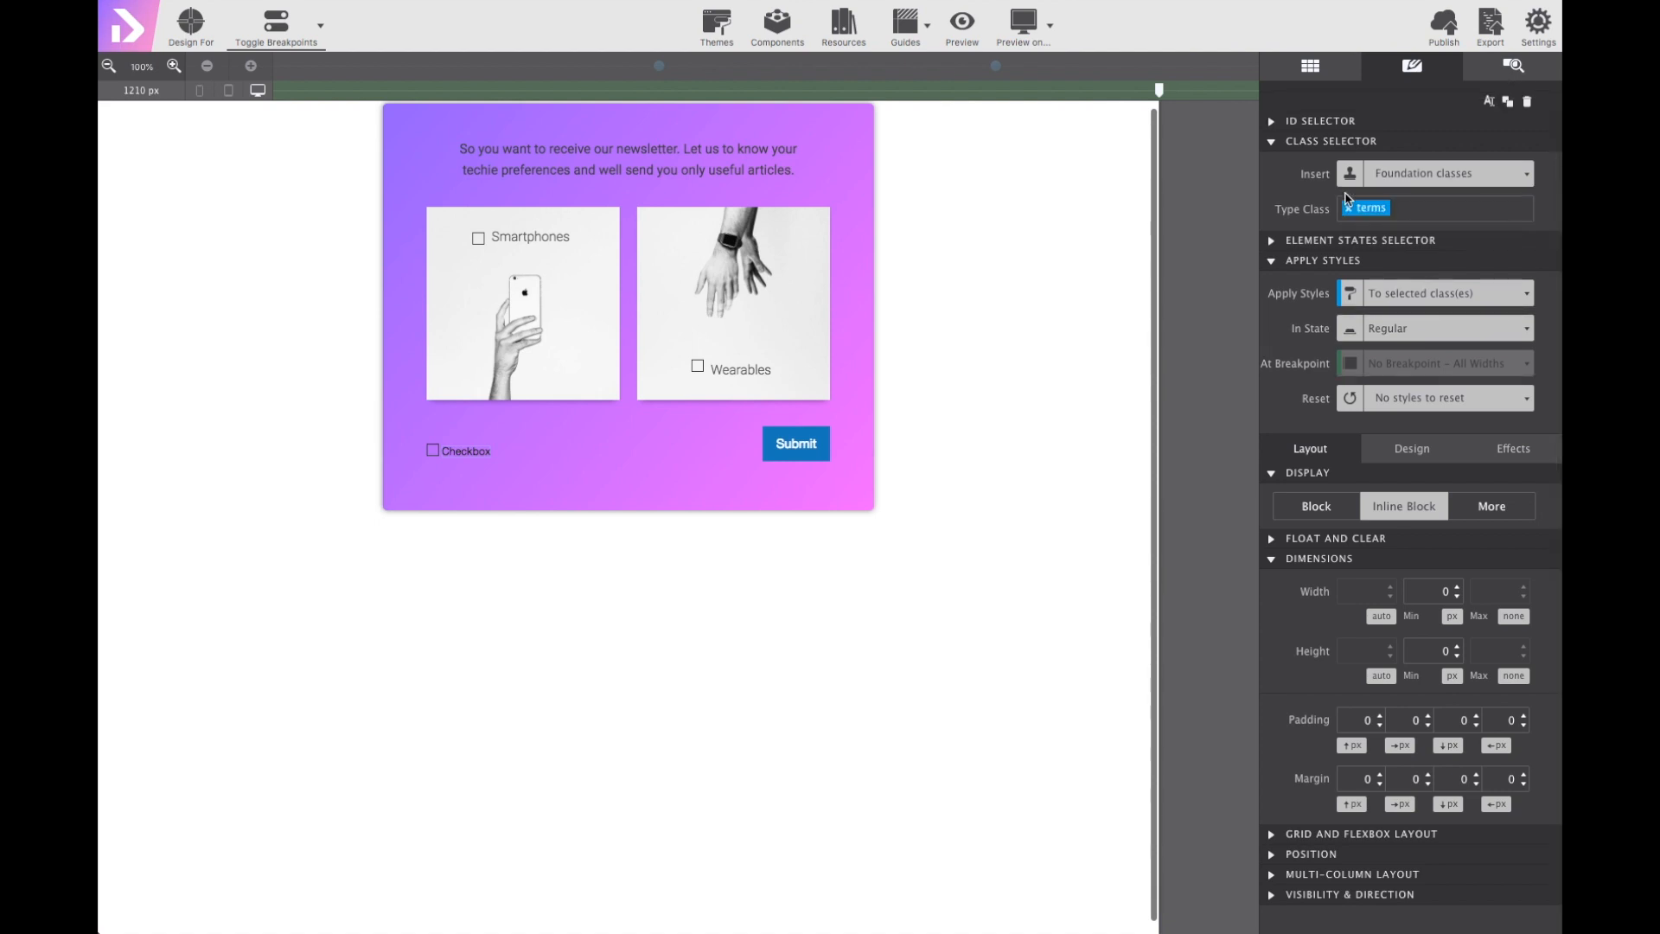
left_click(465, 449)
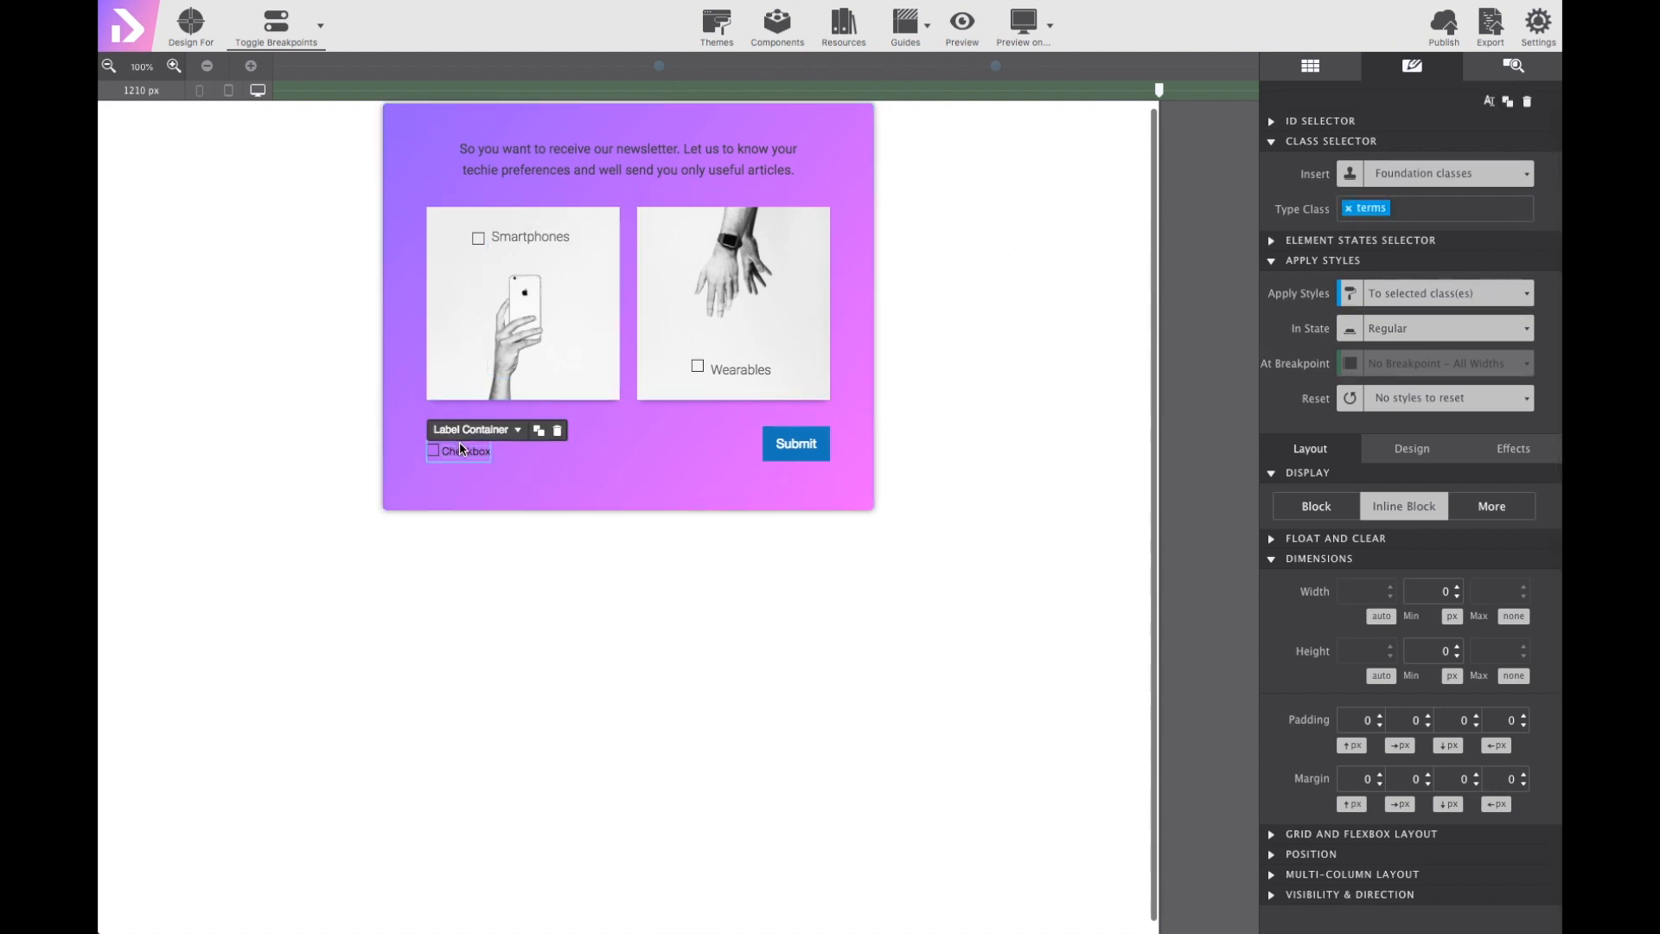
double_click(465, 449)
type("I've read and agree to the terms of use")
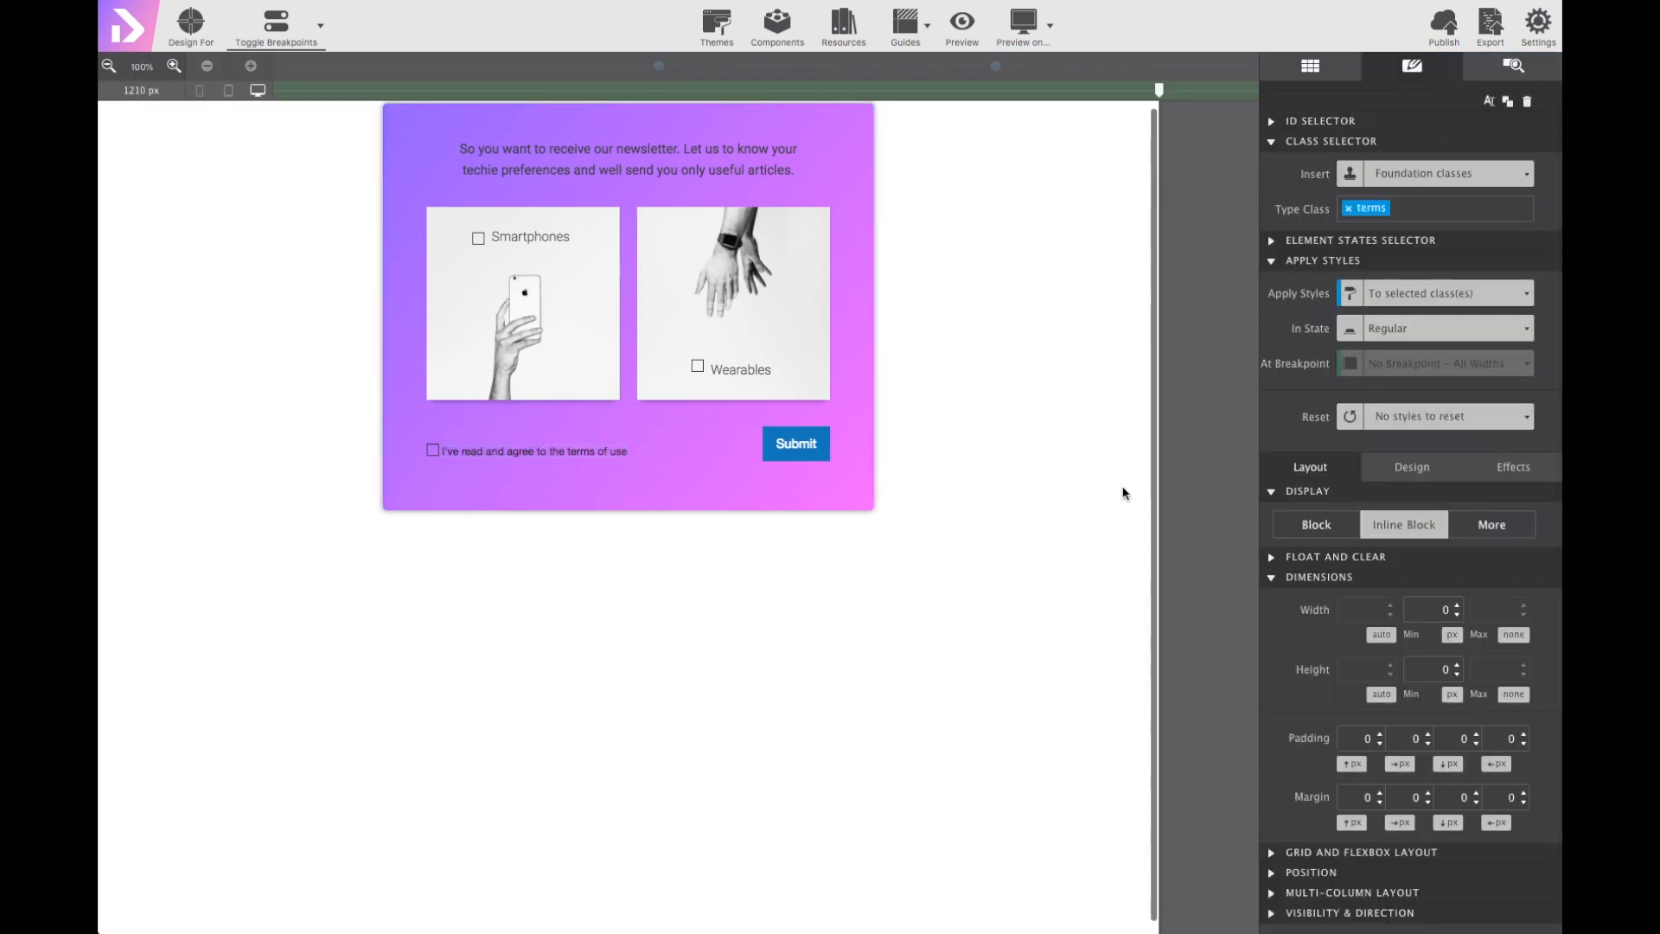
Style the terms label in Roboto, Arial fallback, 14 px, text colour #393939.
left_click(1411, 467)
type("robo")
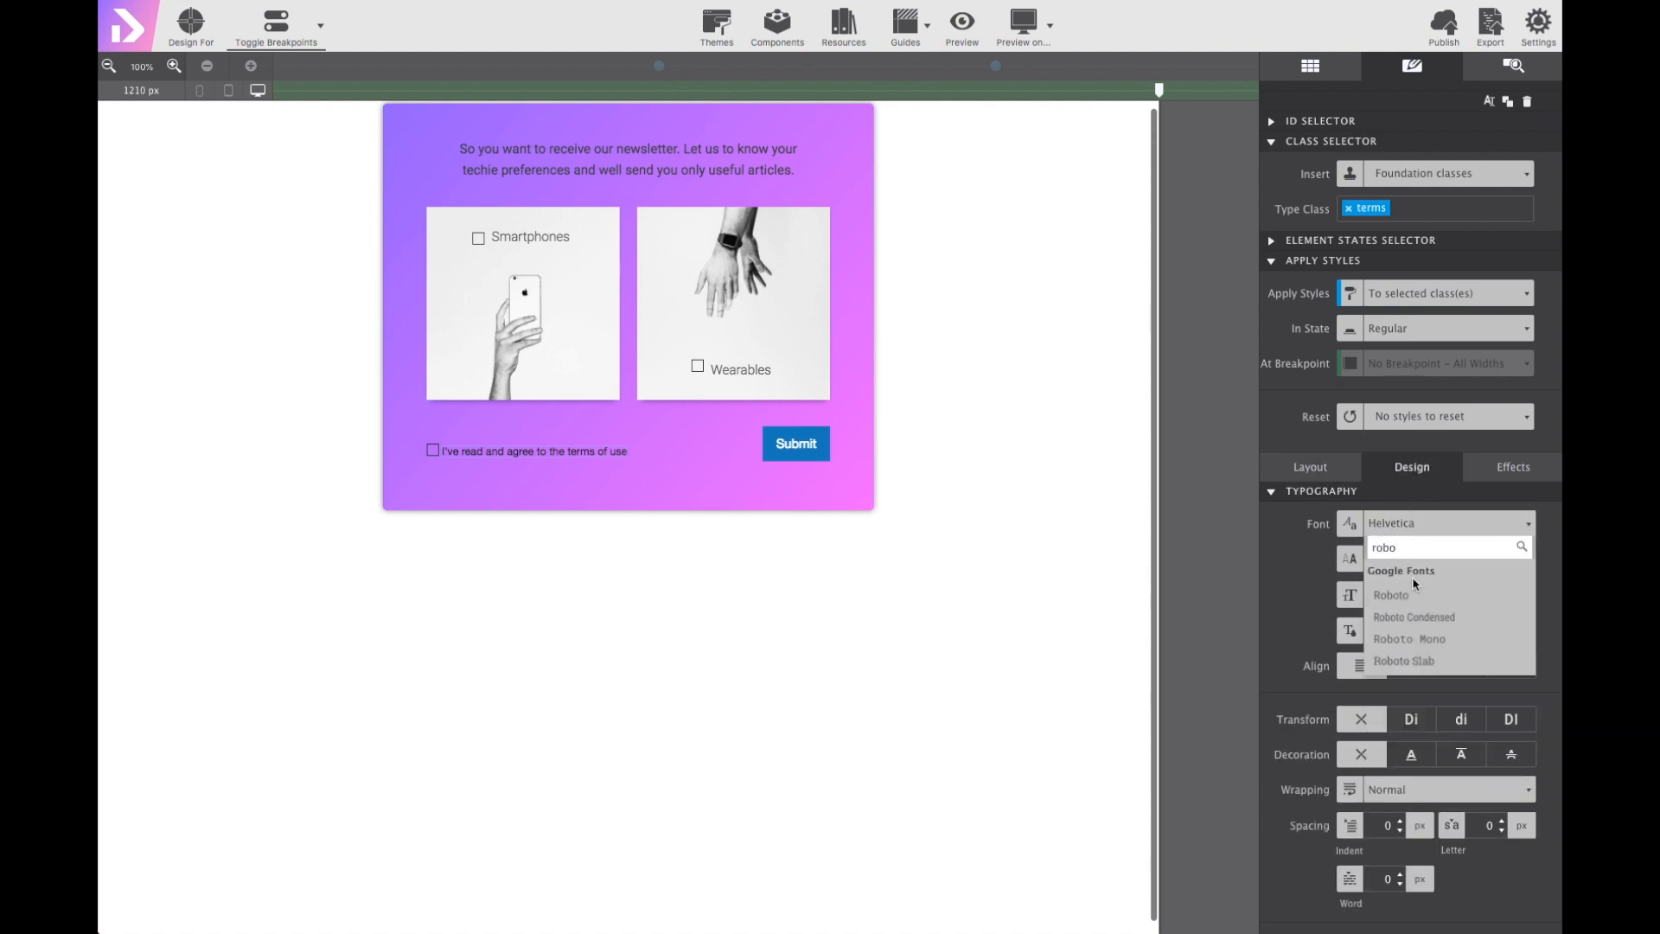
left_click(1391, 593)
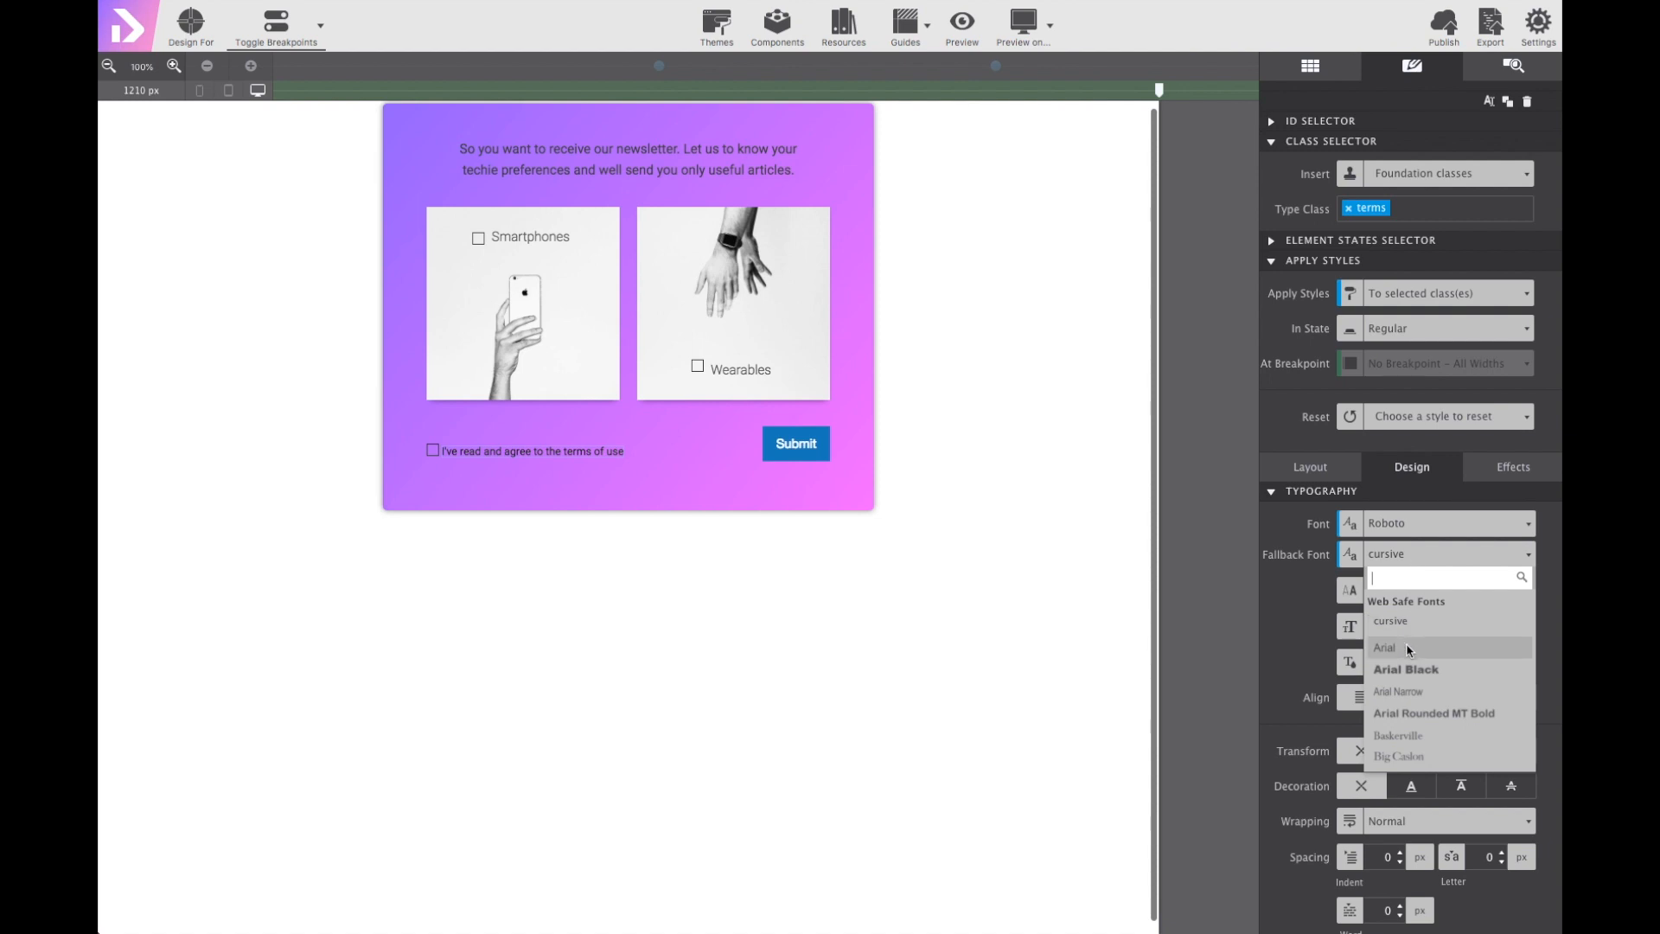
left_click(1385, 647)
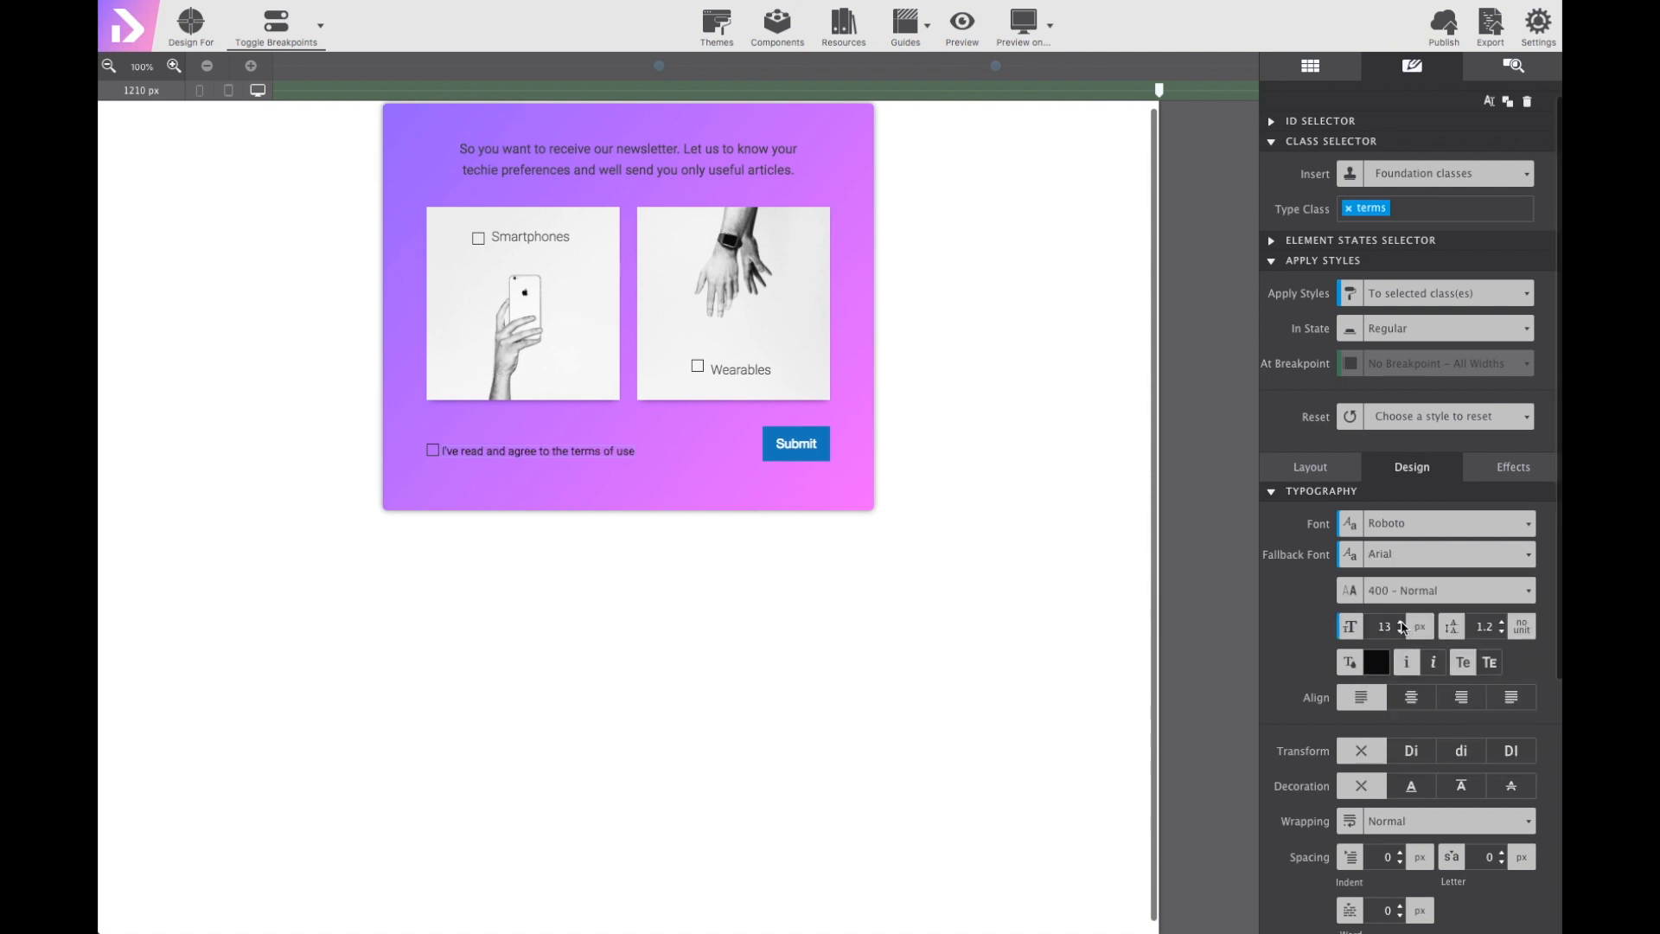
left_click(1375, 663)
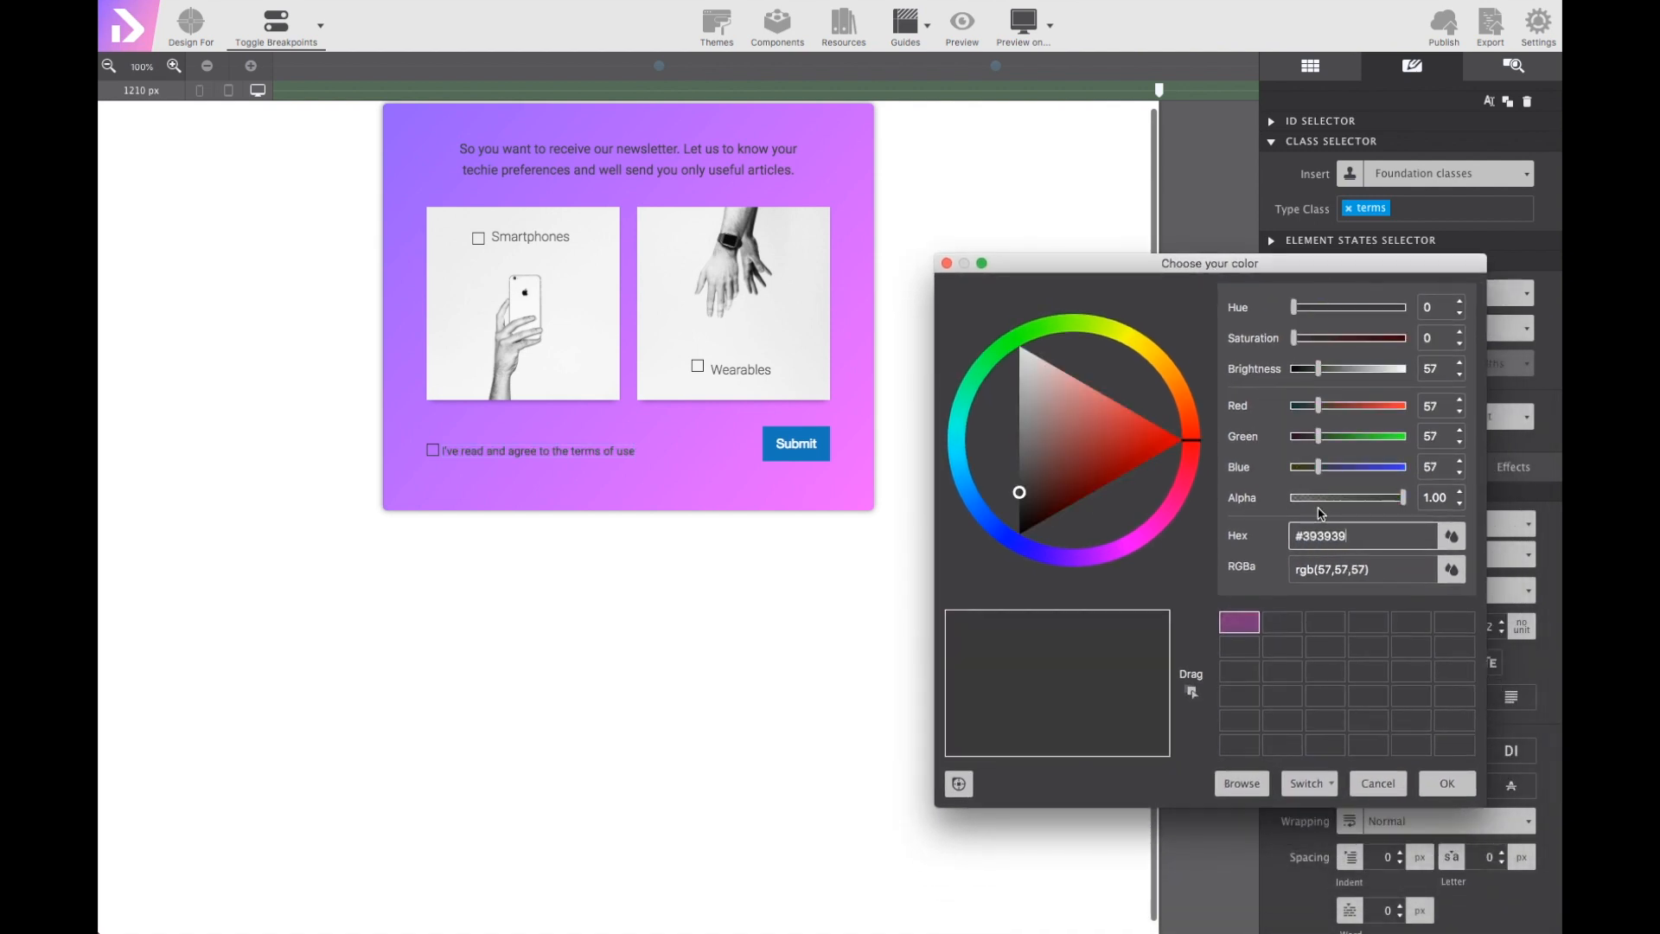
left_click(1379, 783)
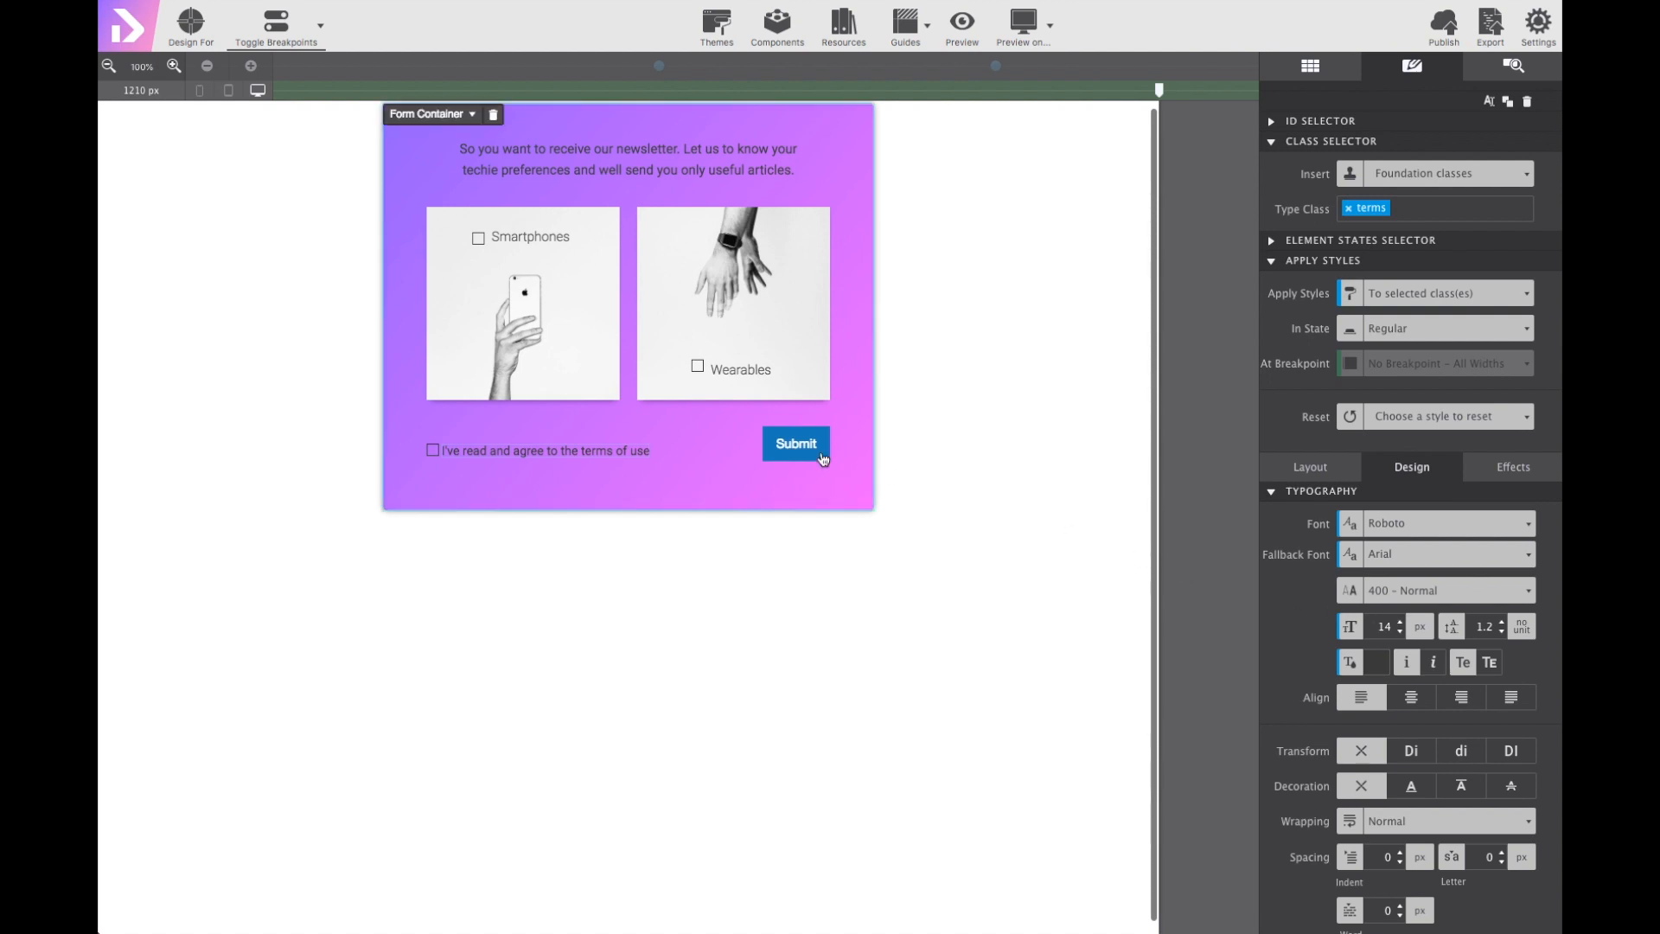
Set the Submit button font to Roboto with an Arial fallback.
left_click(796, 445)
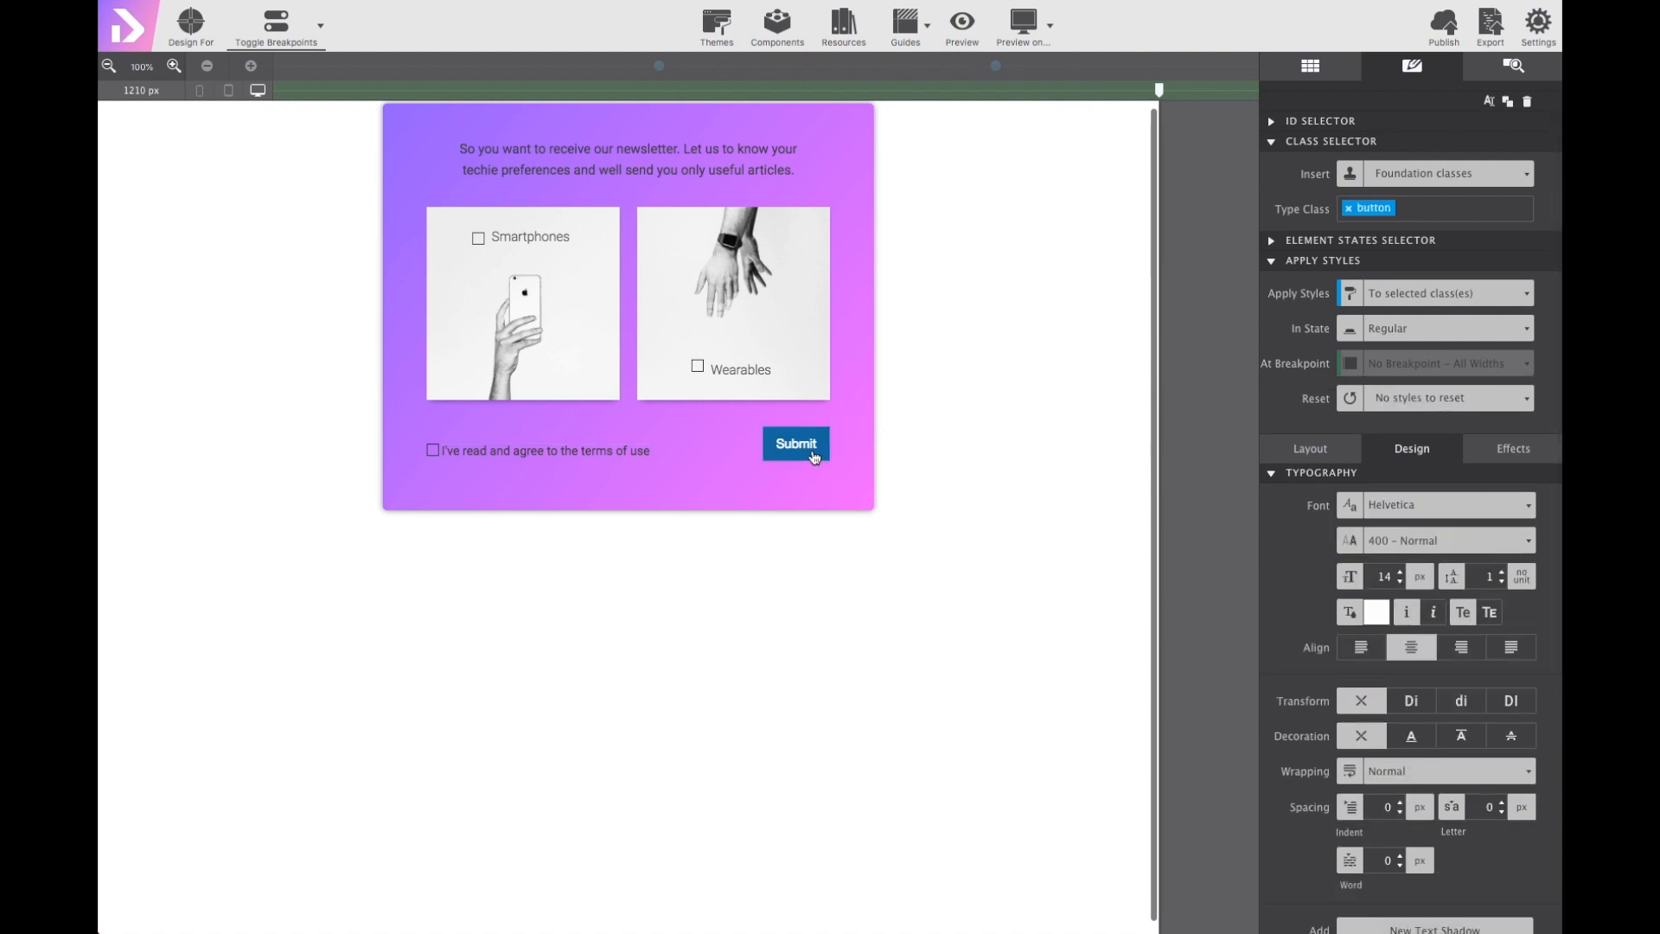
mouse_move(1202, 458)
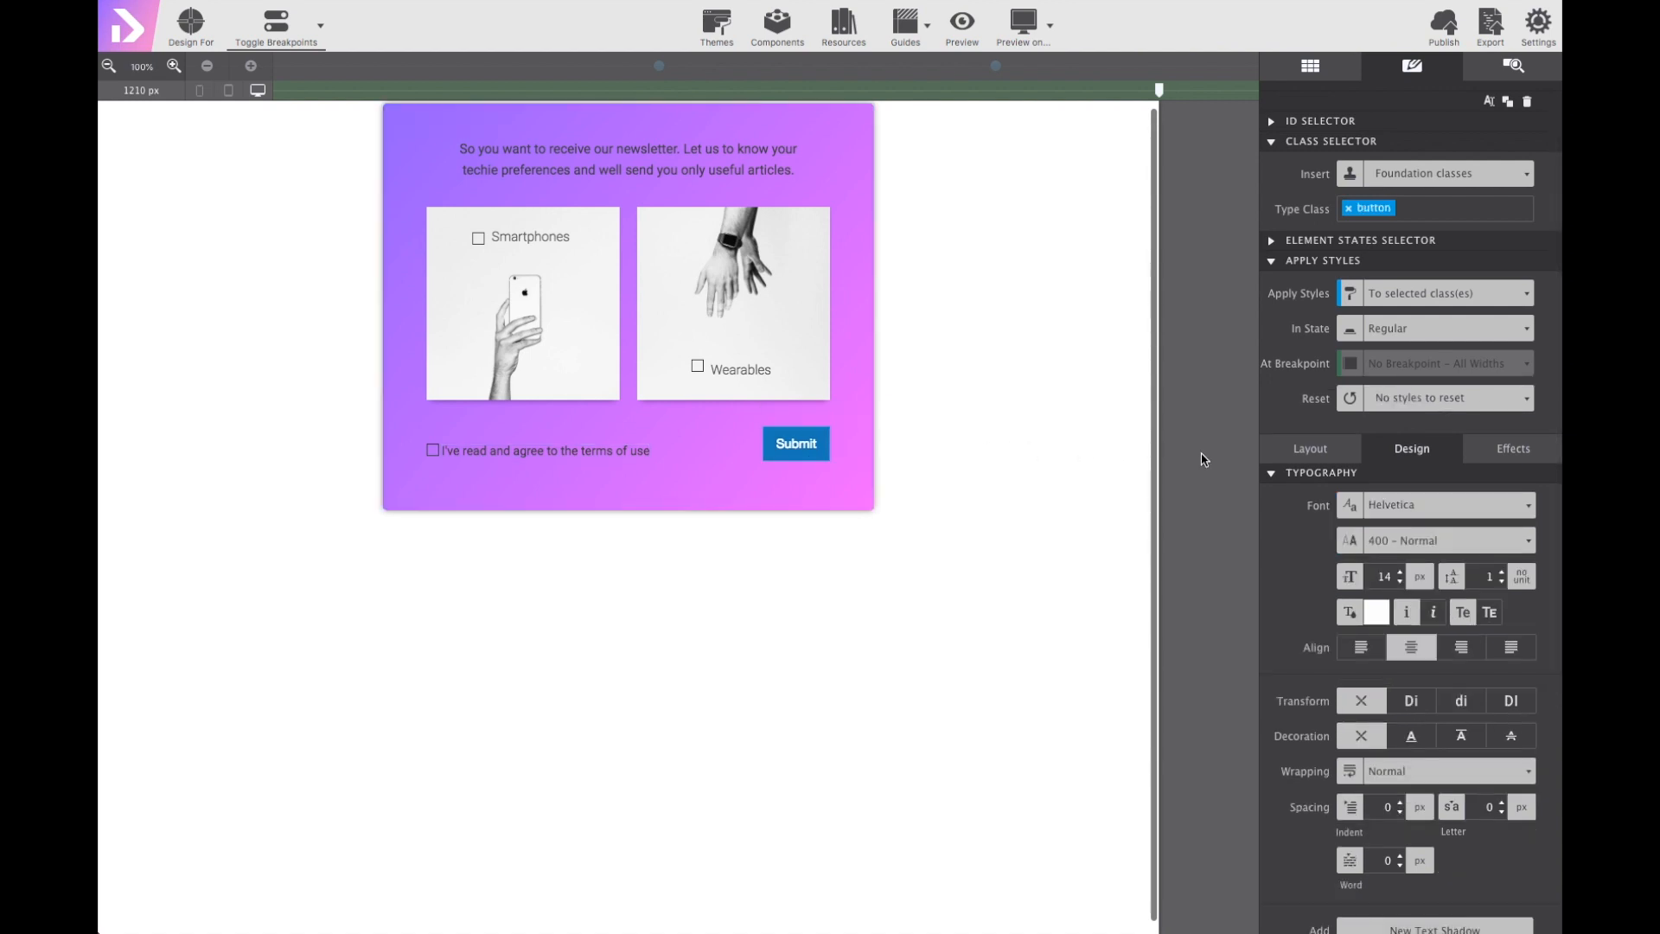
scroll("down", 3)
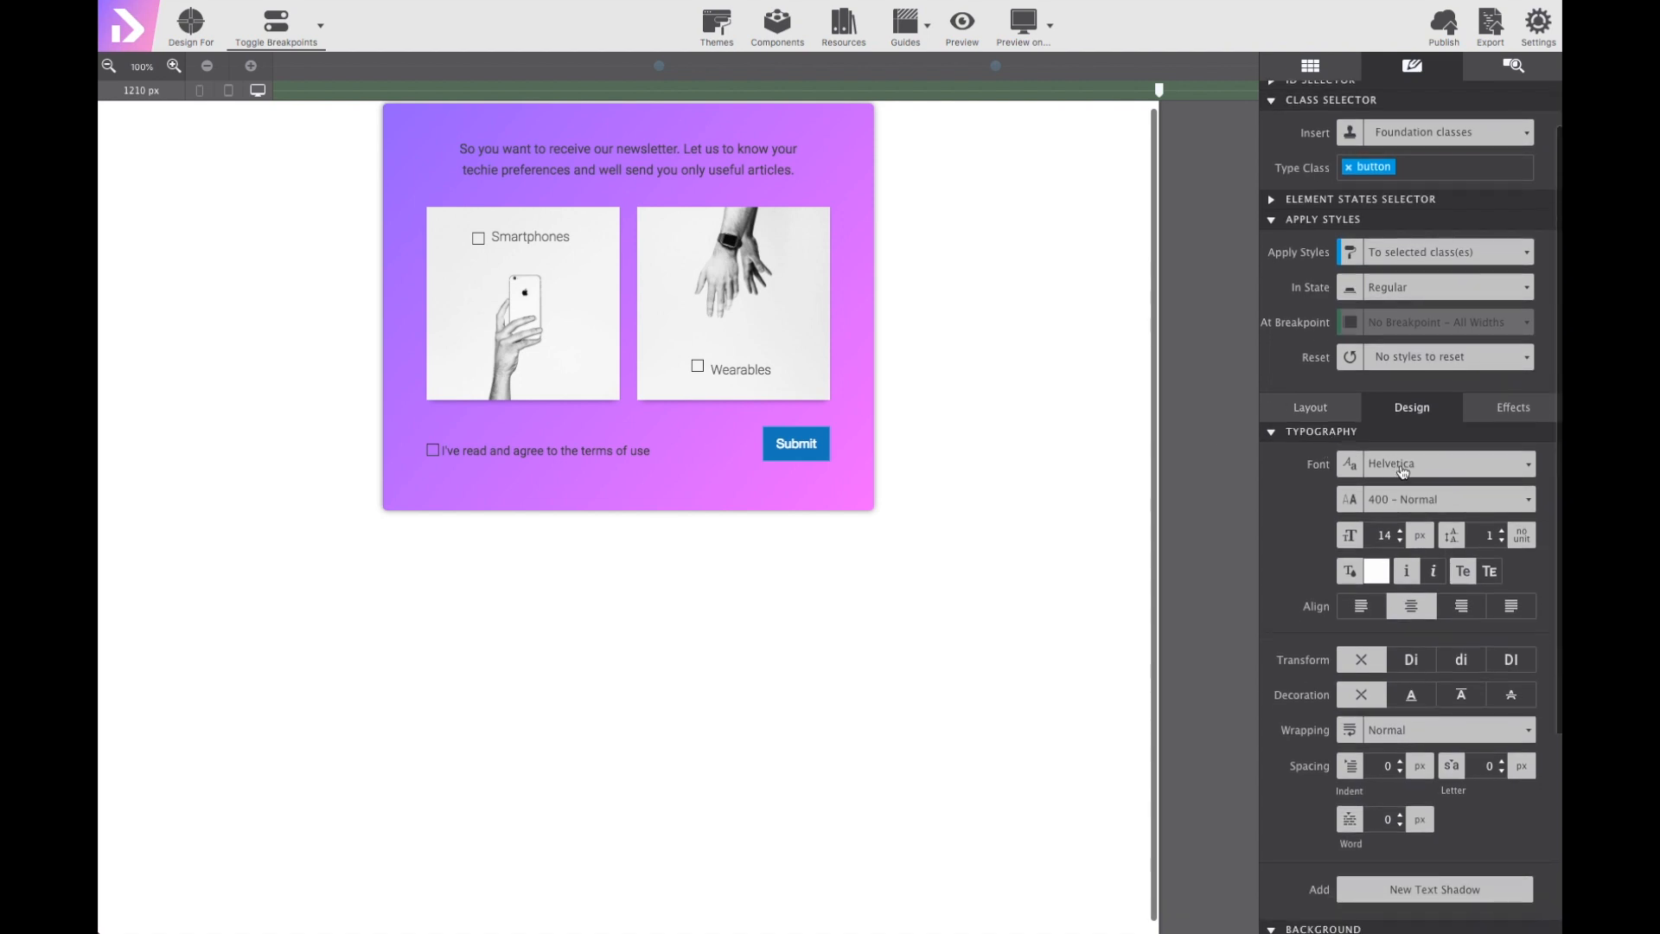
type("robo")
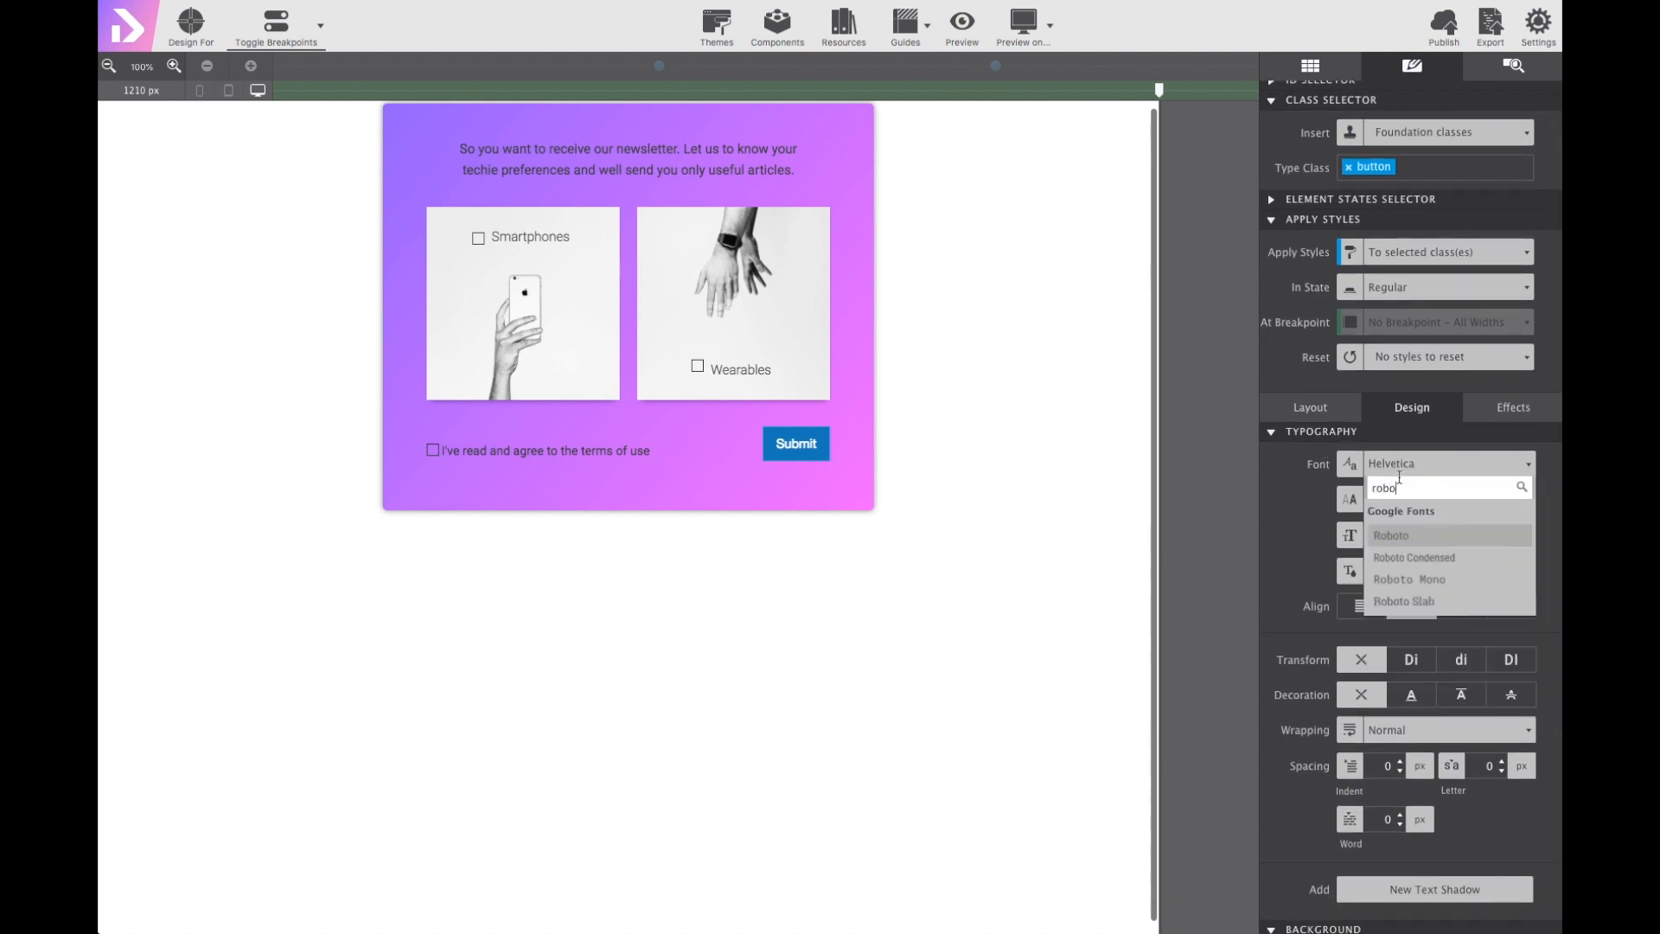
left_click(1391, 535)
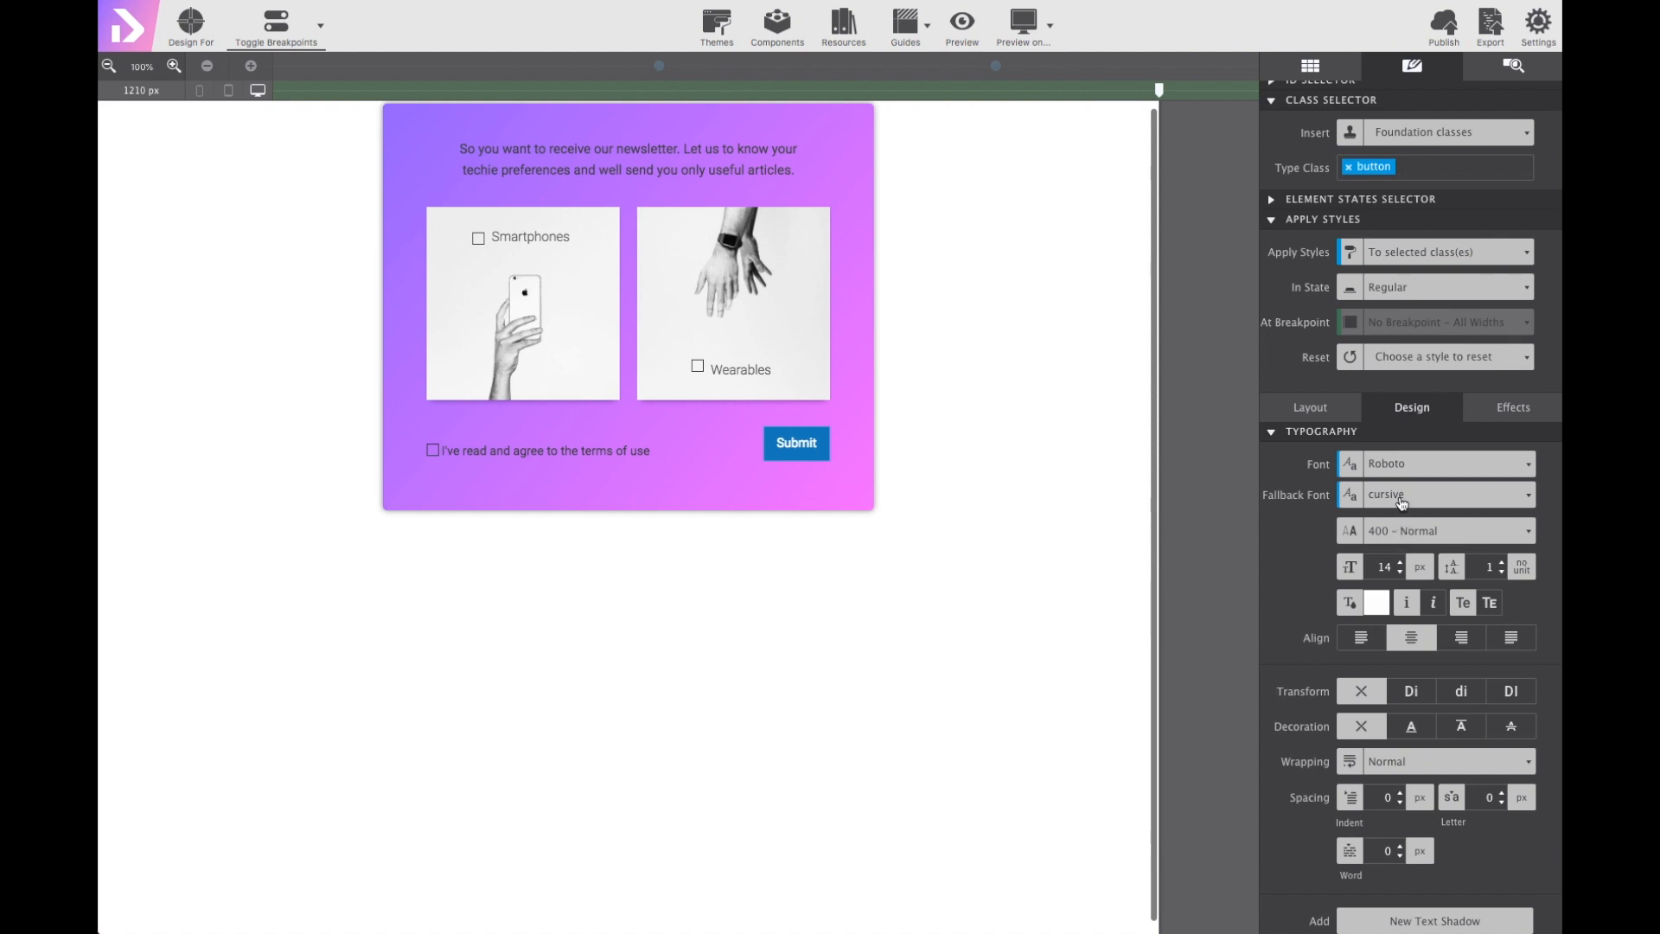
left_click(1447, 493)
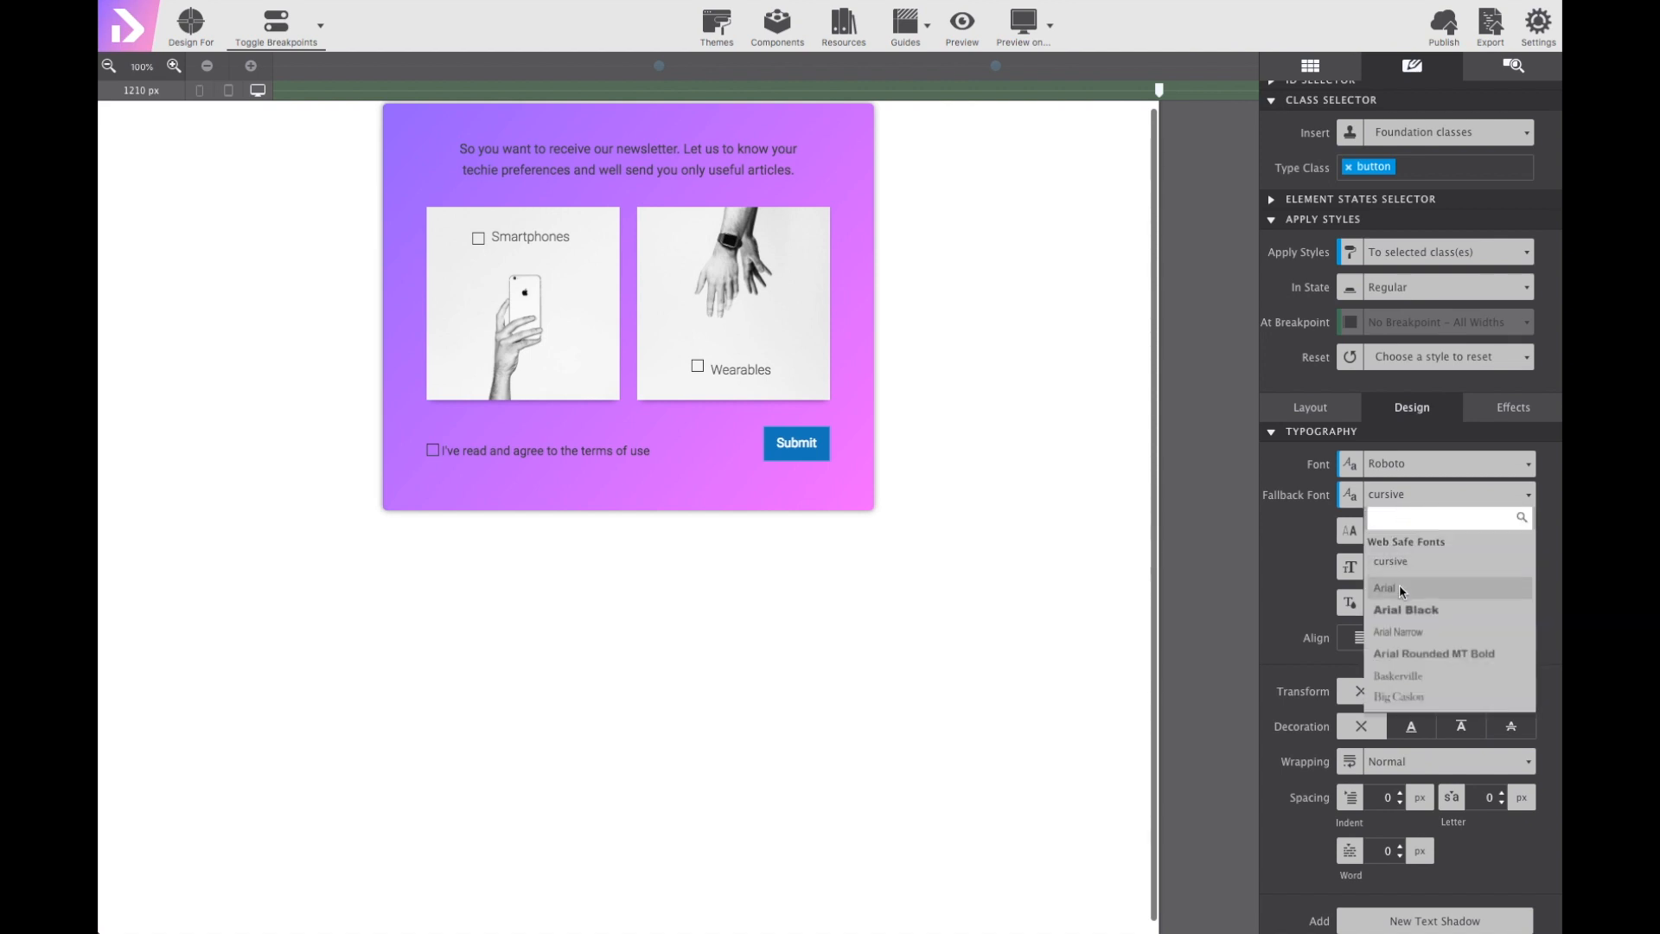
left_click(1387, 588)
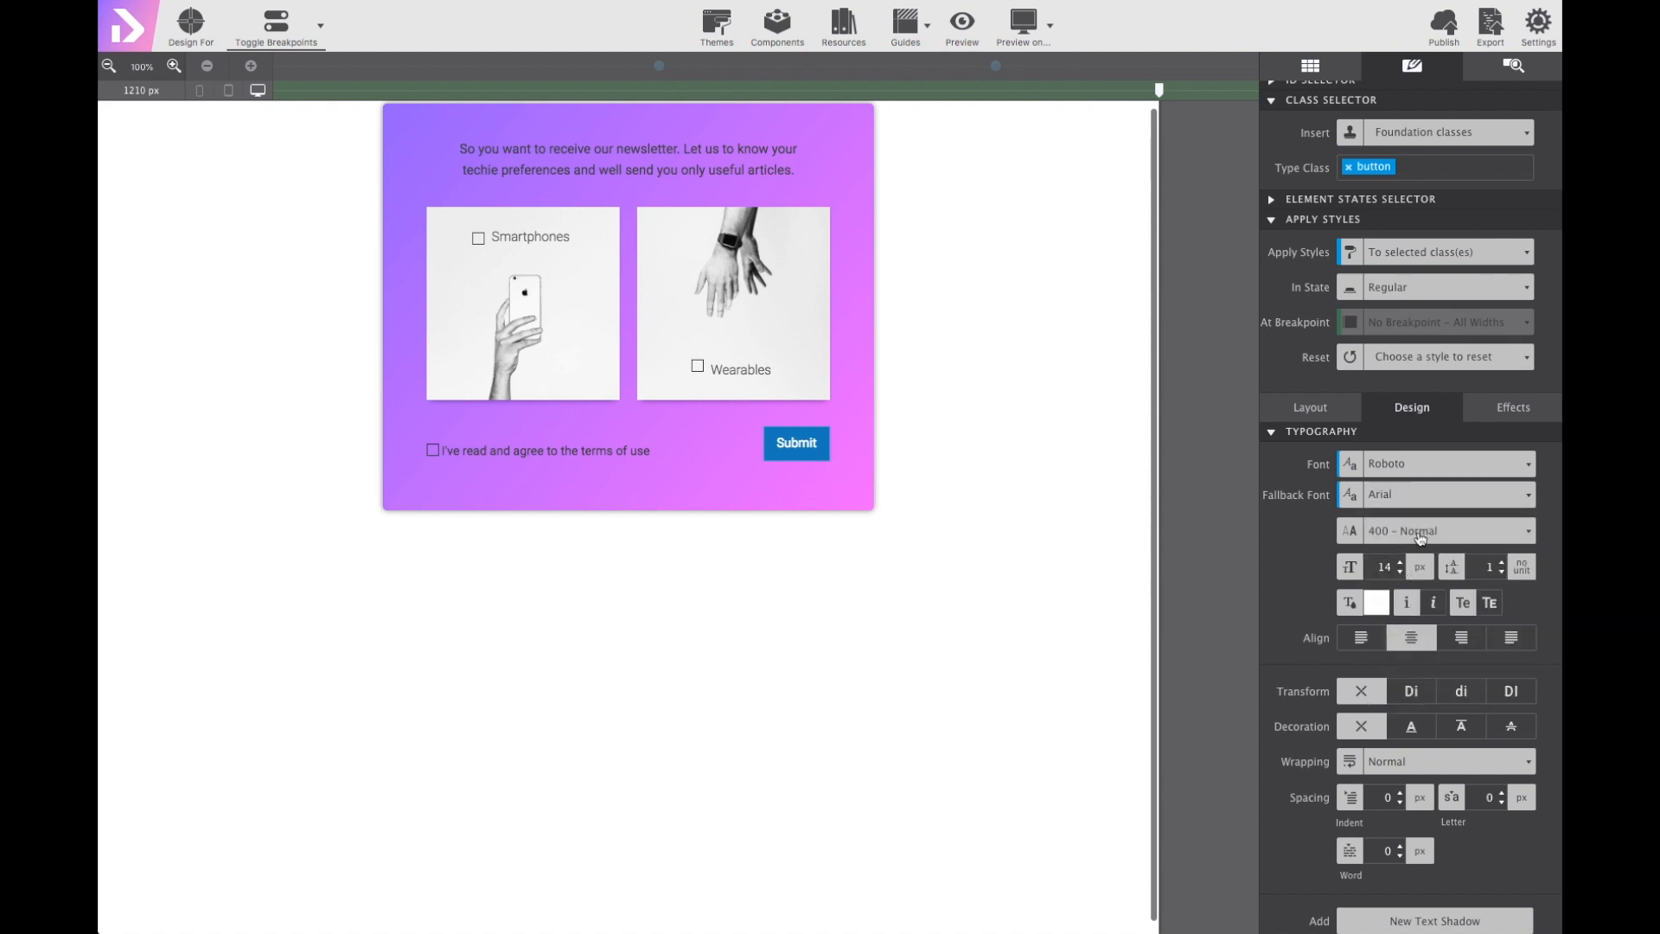
Make the button text weight 300 Light, uppercase, with 1 px letter spacing.
left_click(1448, 531)
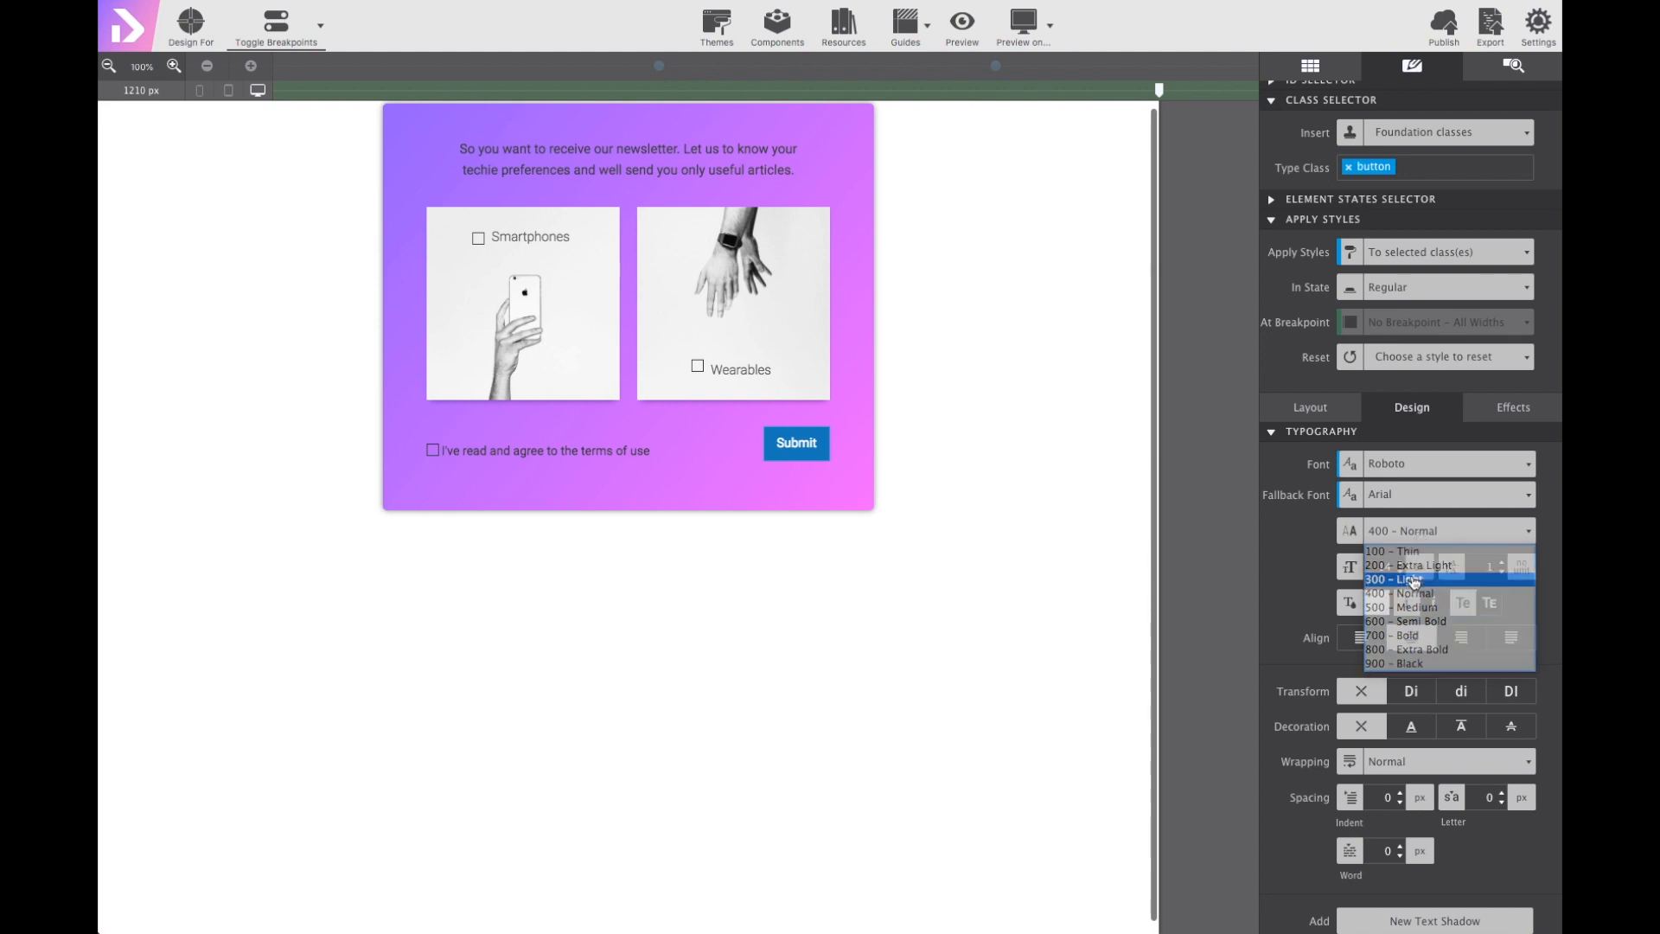
left_click(1395, 579)
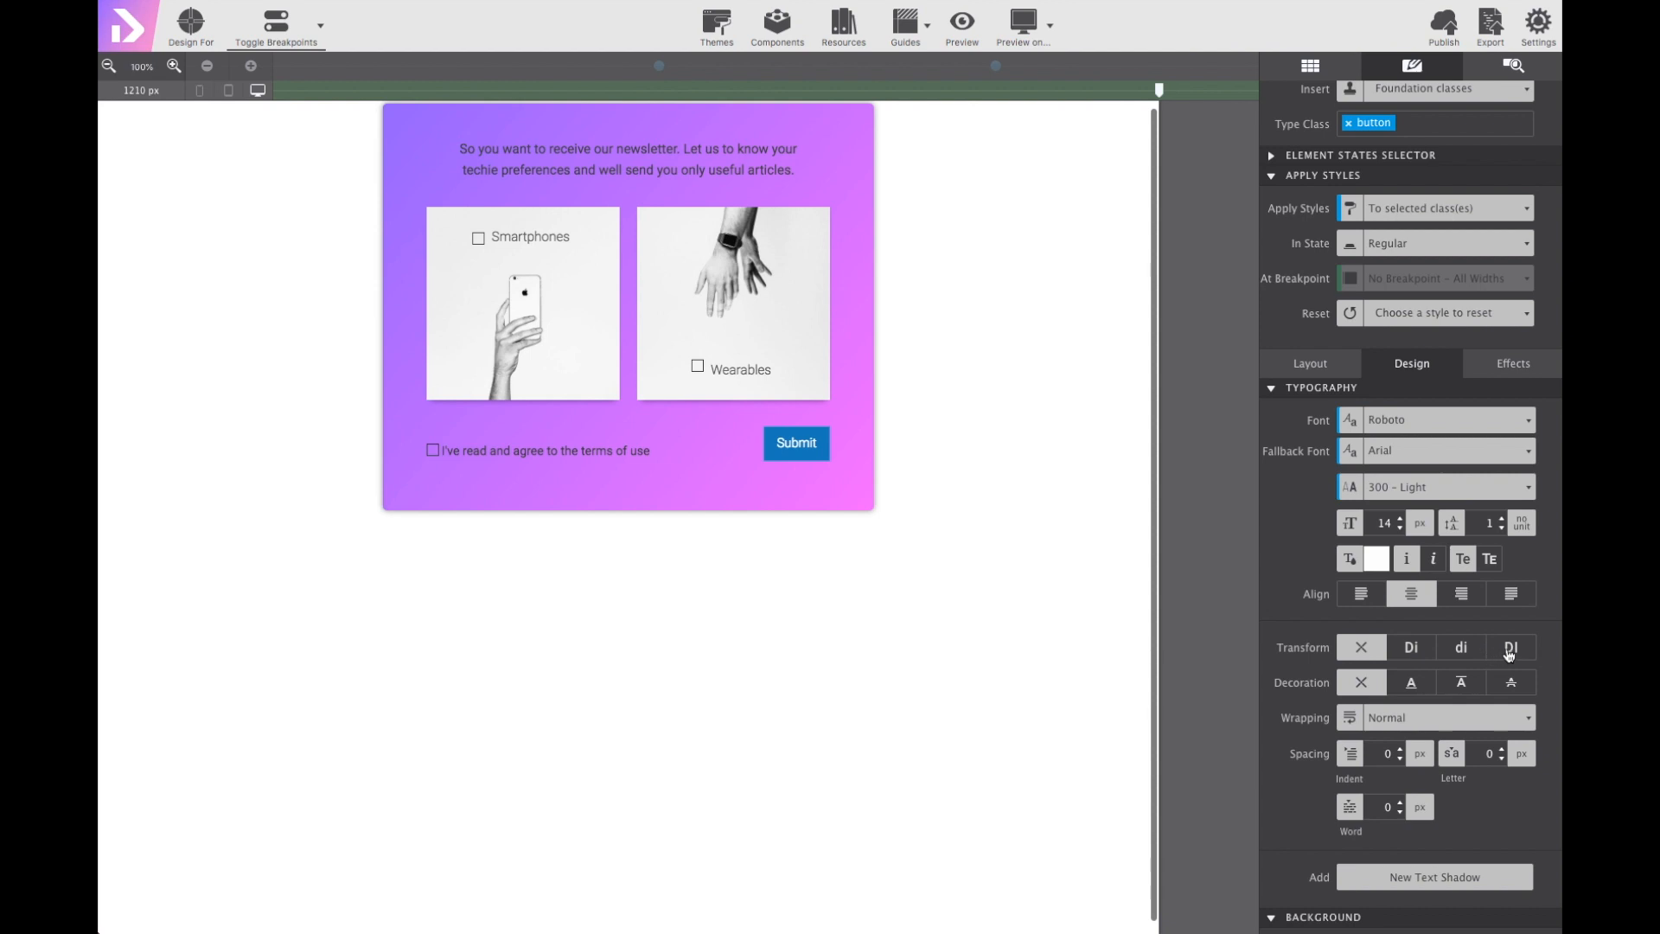
left_click(1510, 647)
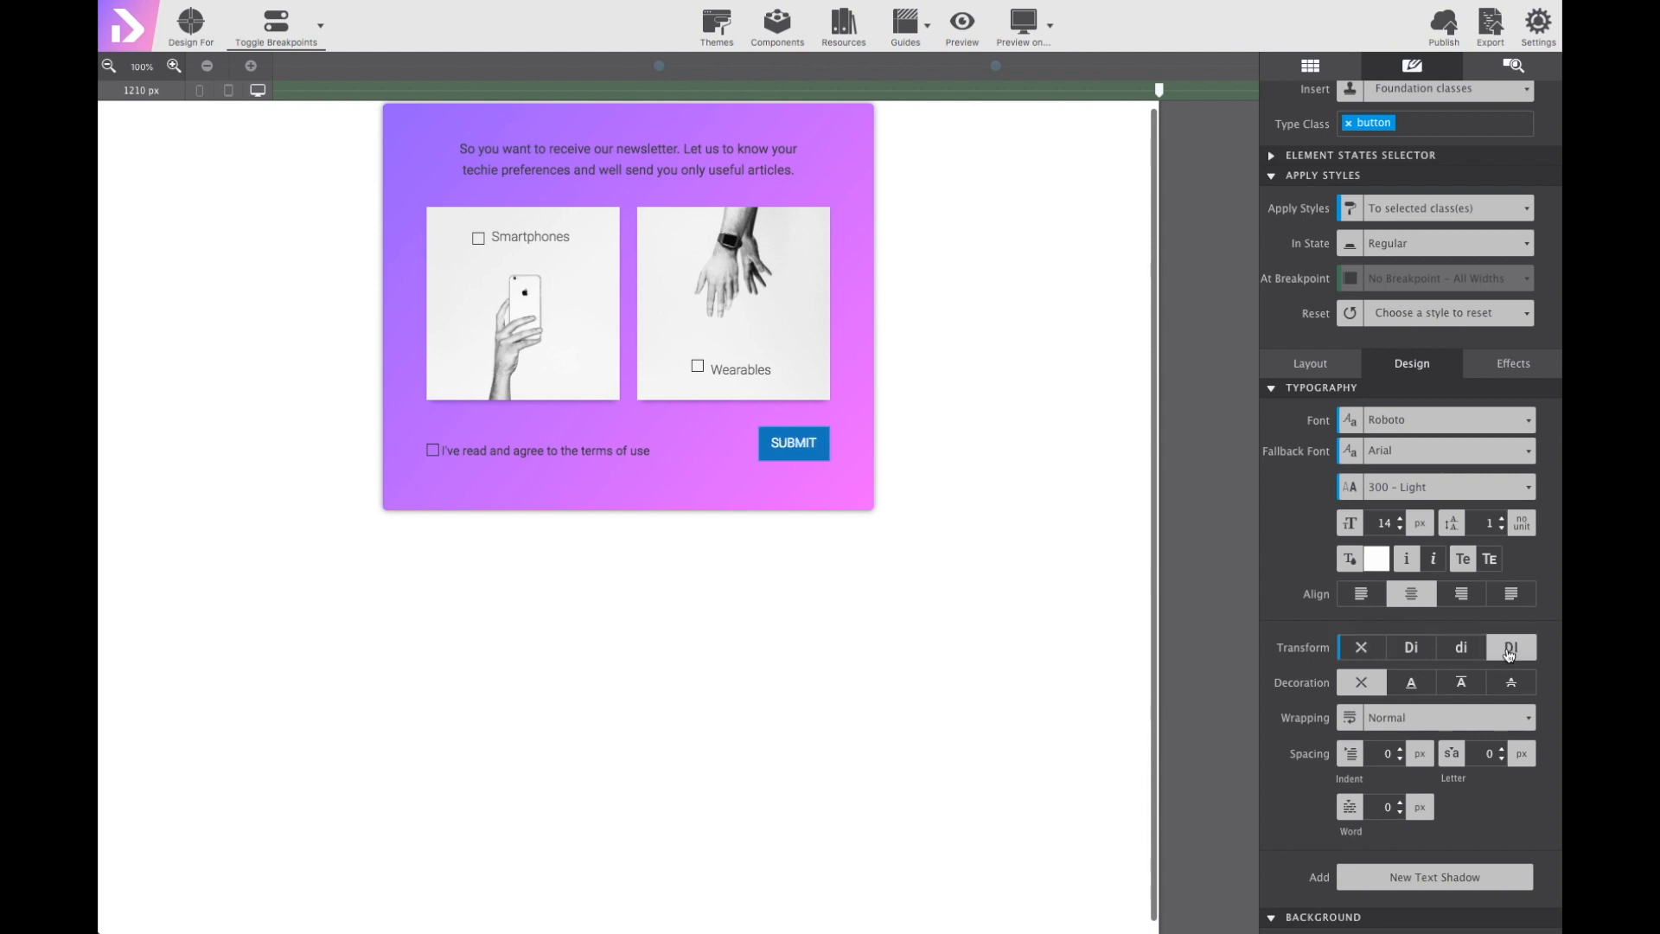
mouse_move(1484, 669)
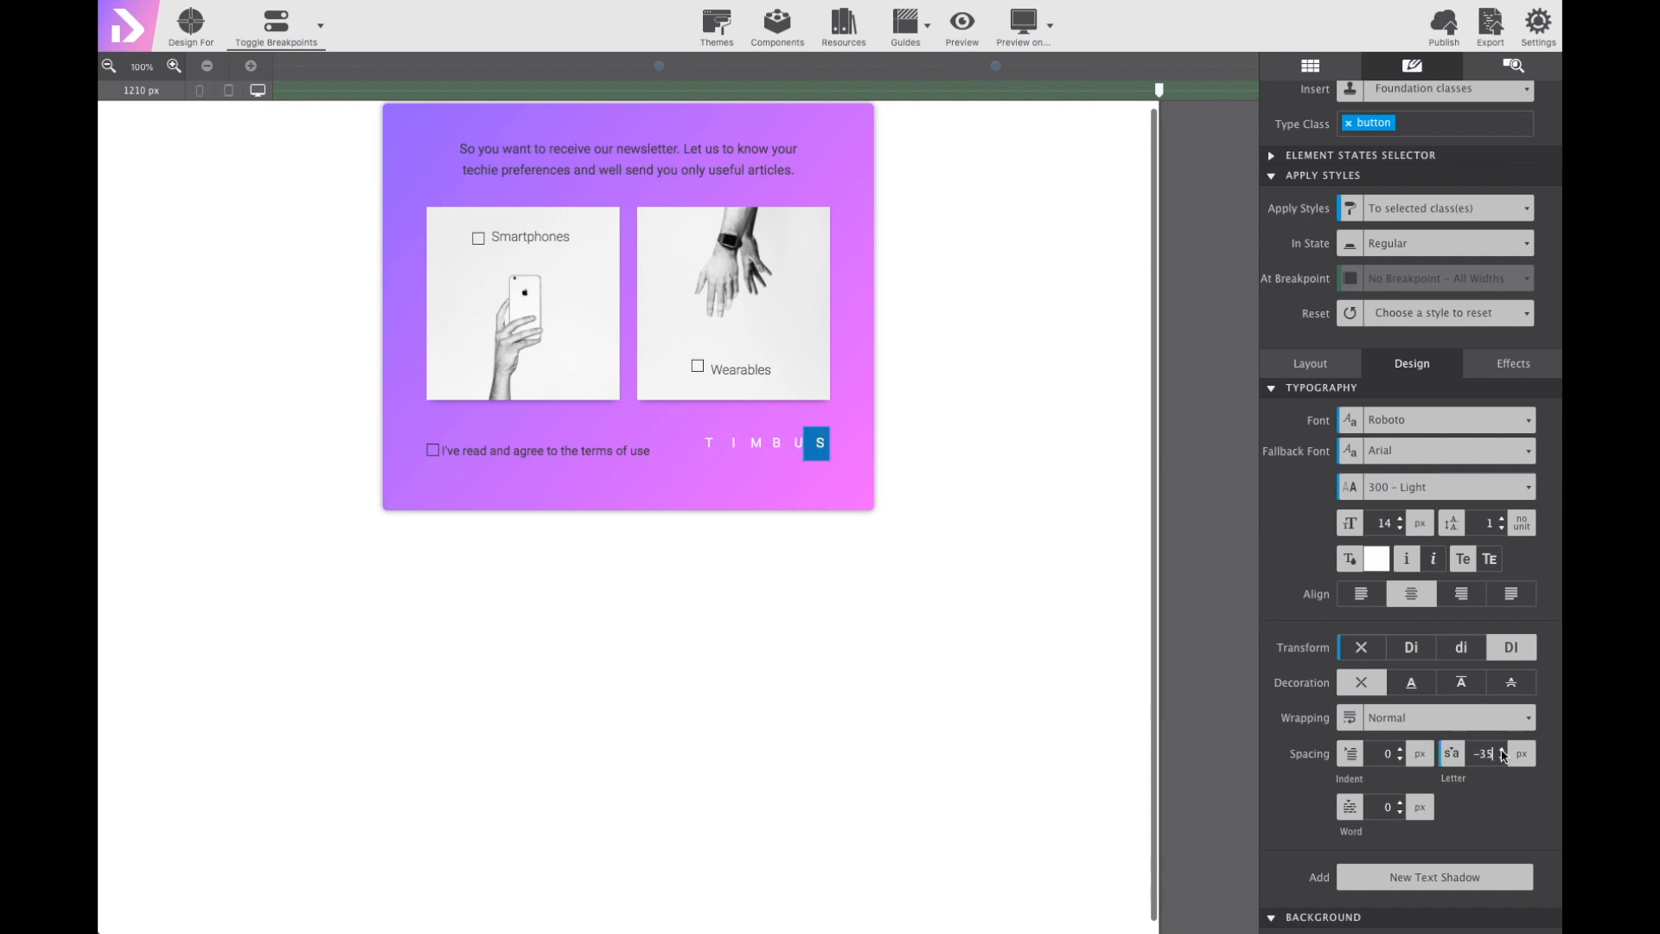
left_click(1502, 749)
type("1")
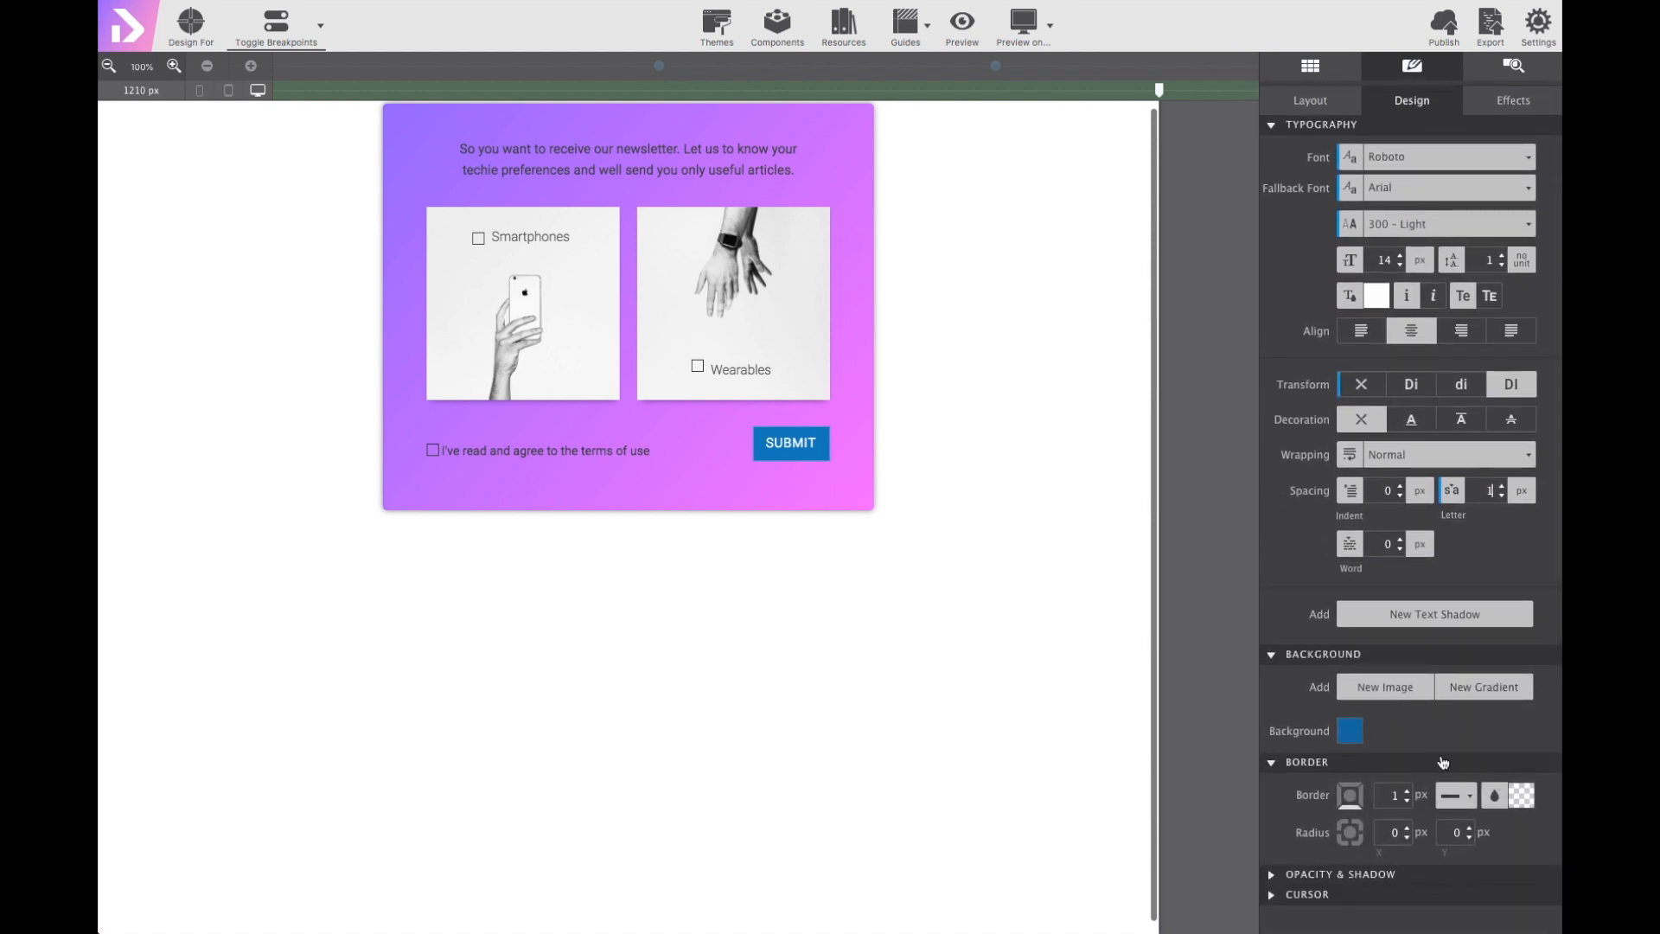
Give the Submit button a muted rose background colour in place of the default blue.
left_click(1351, 729)
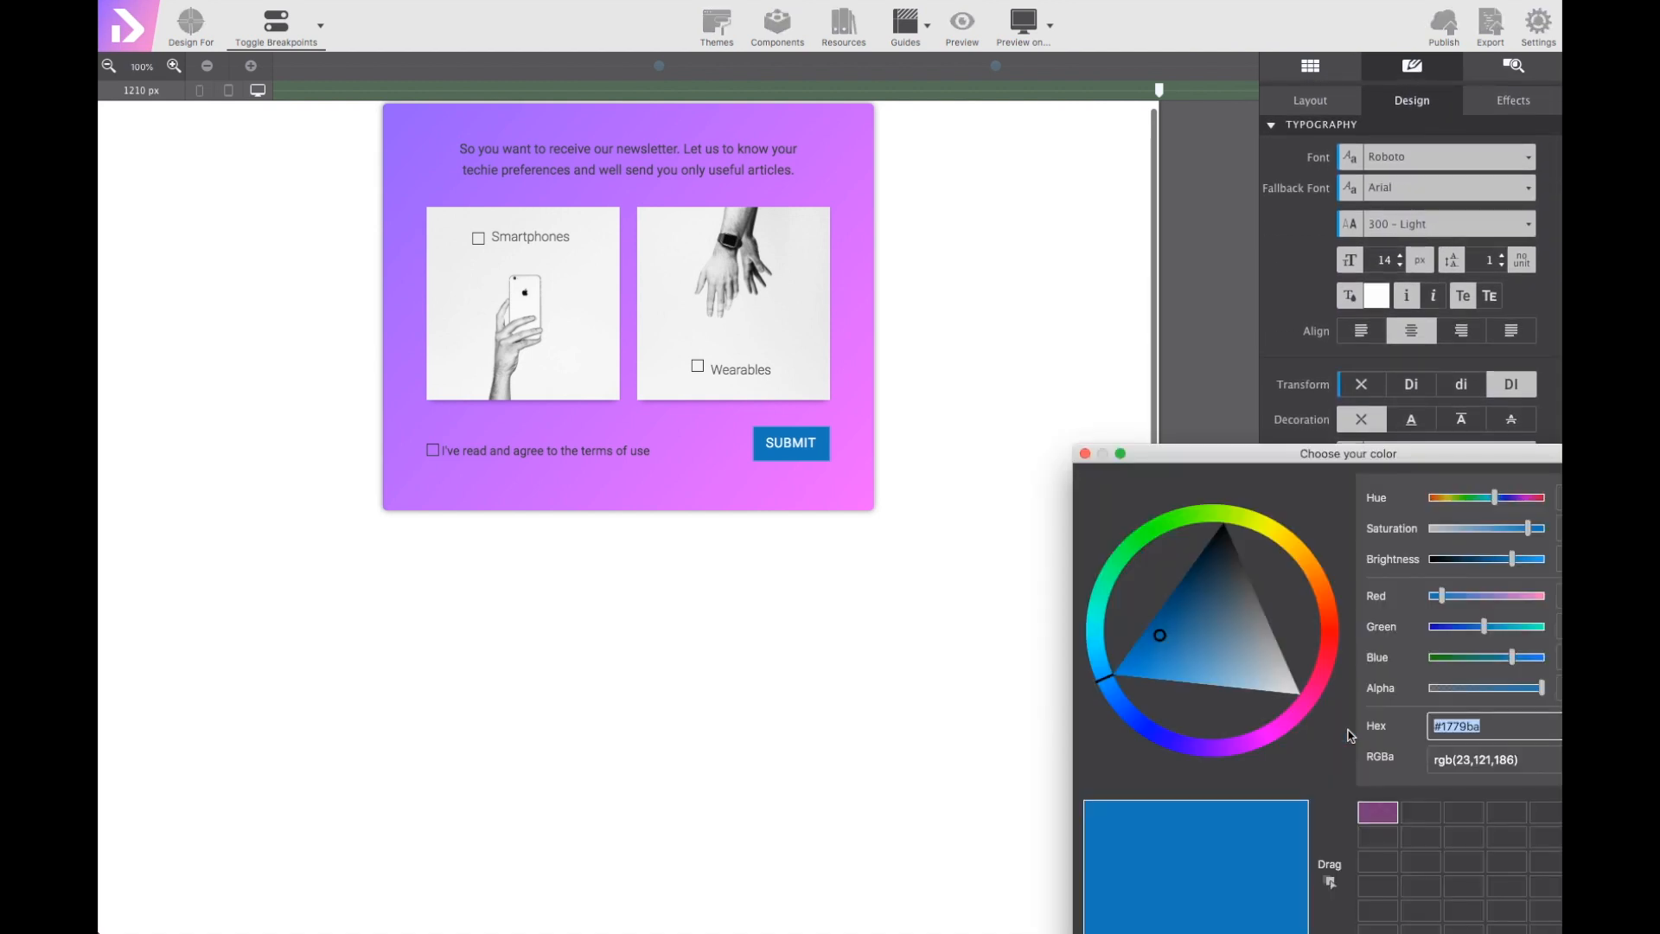
left_click_drag(1349, 453, 1228, 266)
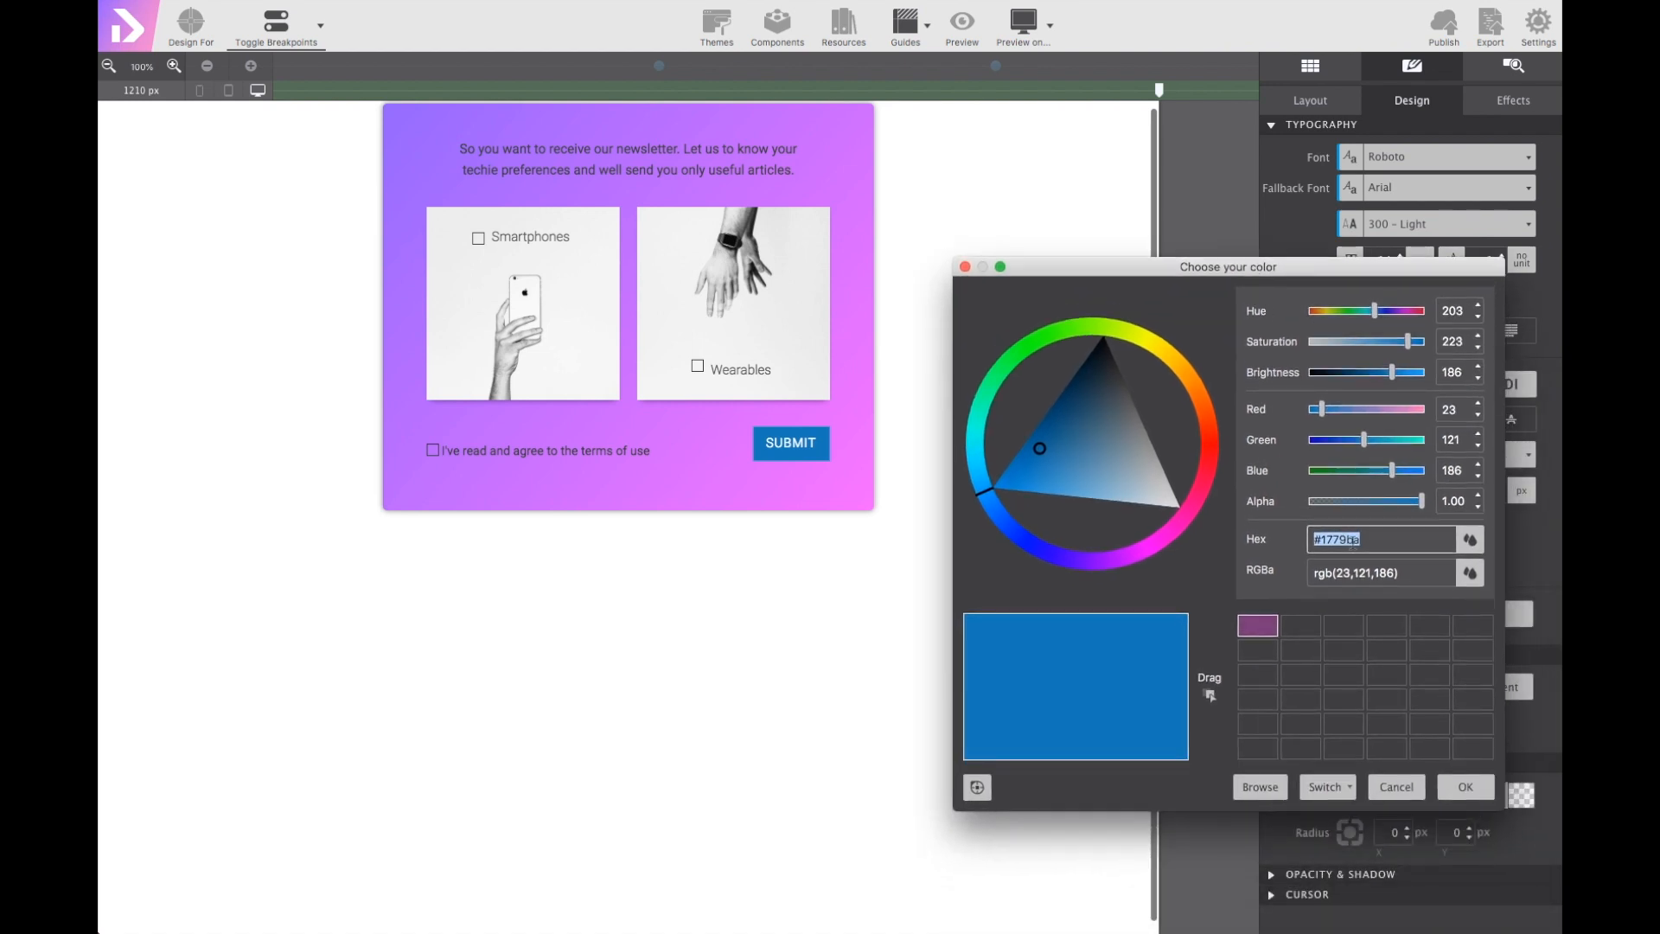
type("#b")
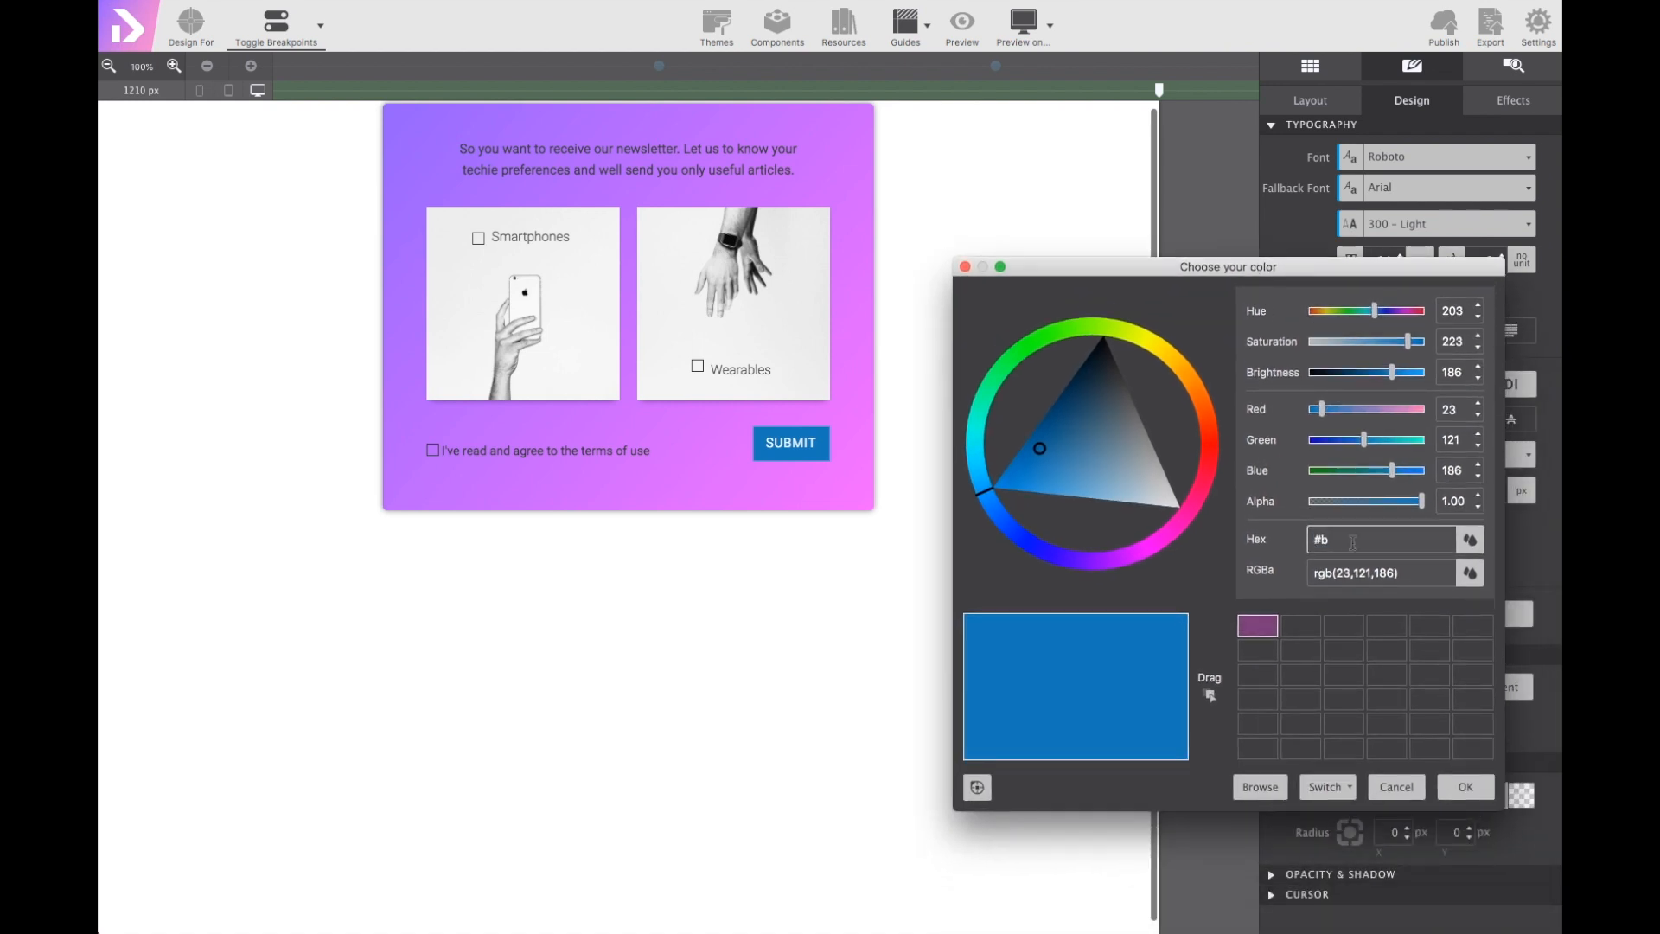
type("85")
left_click(1394, 832)
type("5")
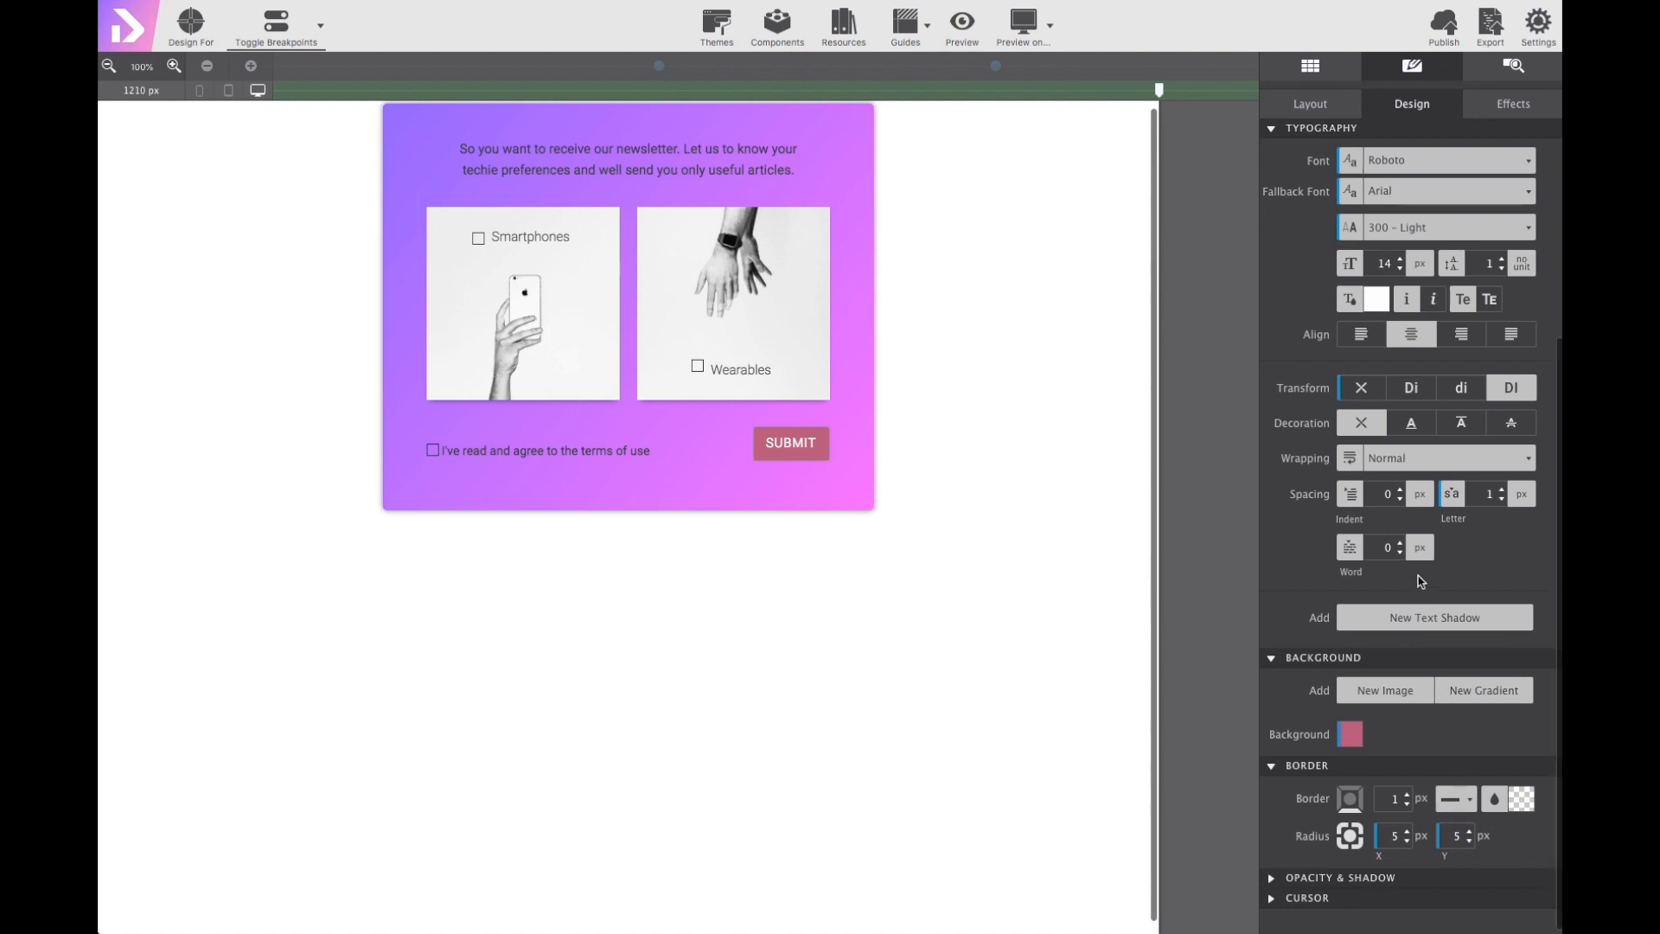
scroll("down", 3)
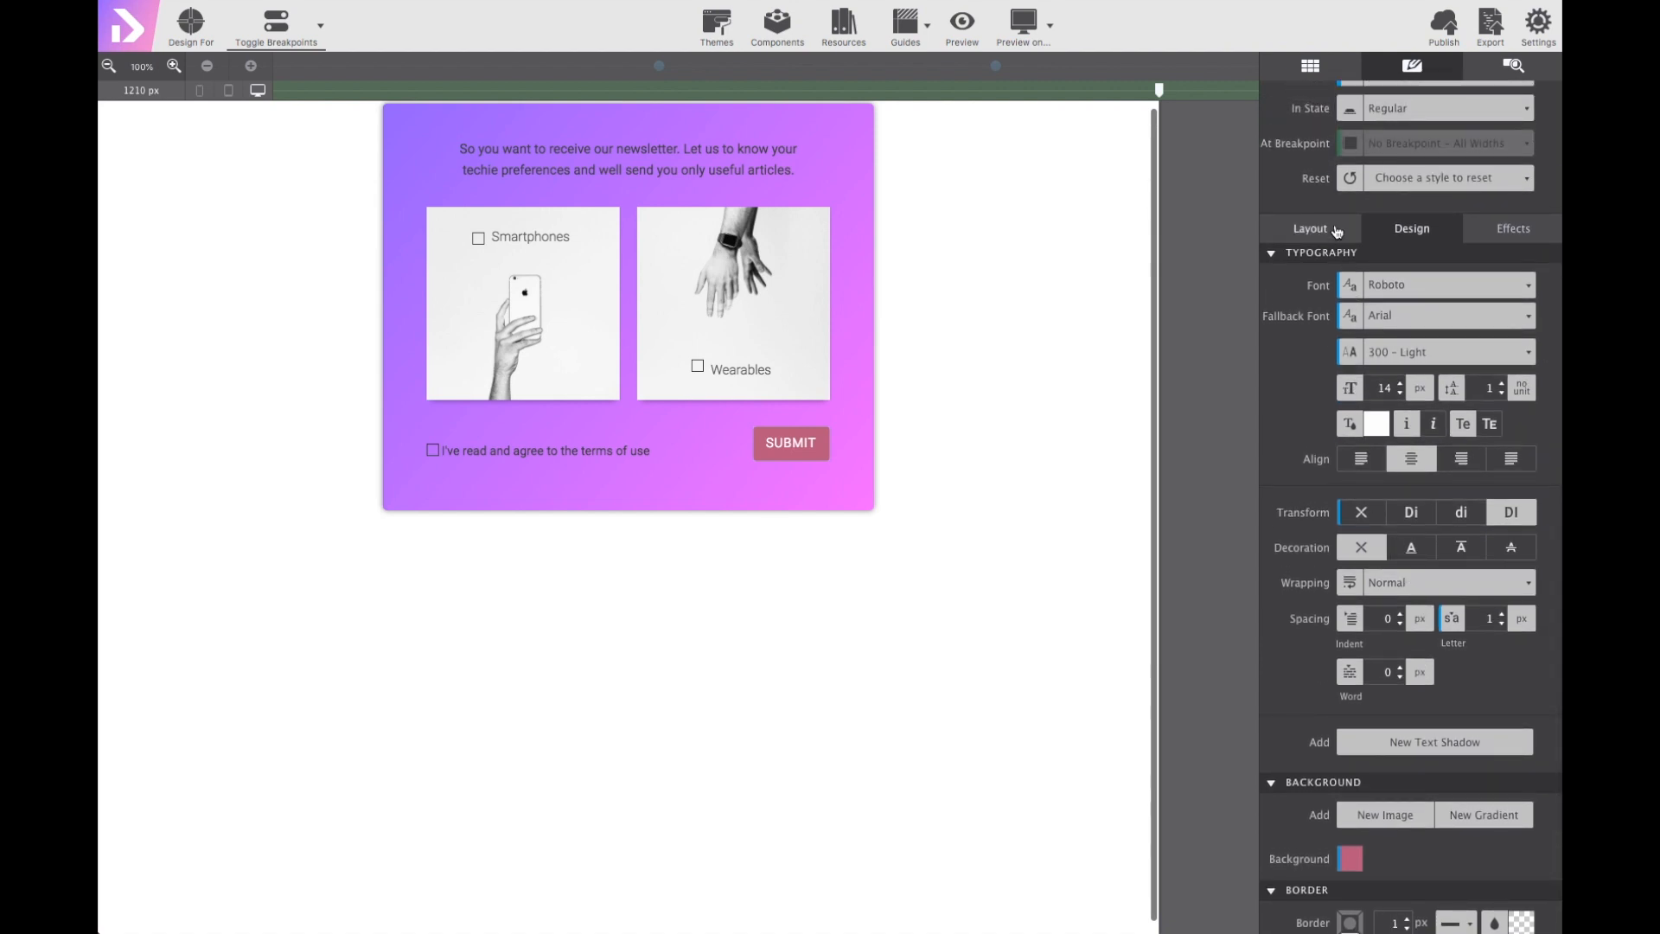
Set button padding to 0.85 em top/bottom, 1.5 em sides, and a 1 rem top margin.
left_click(1309, 228)
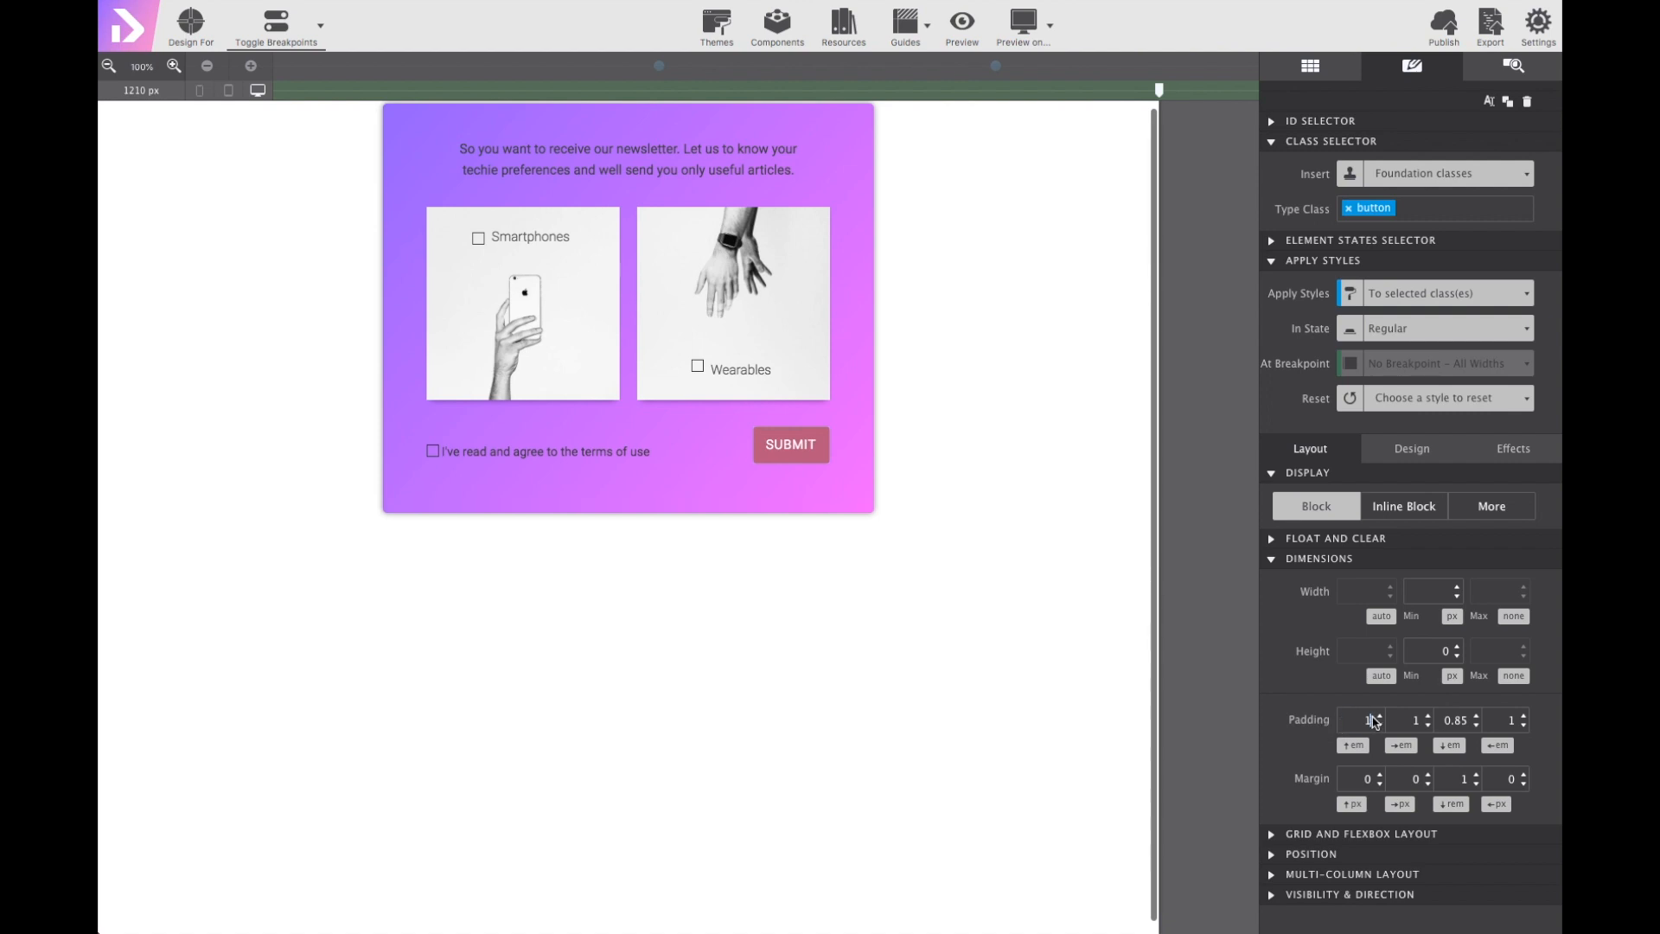
type("1.5")
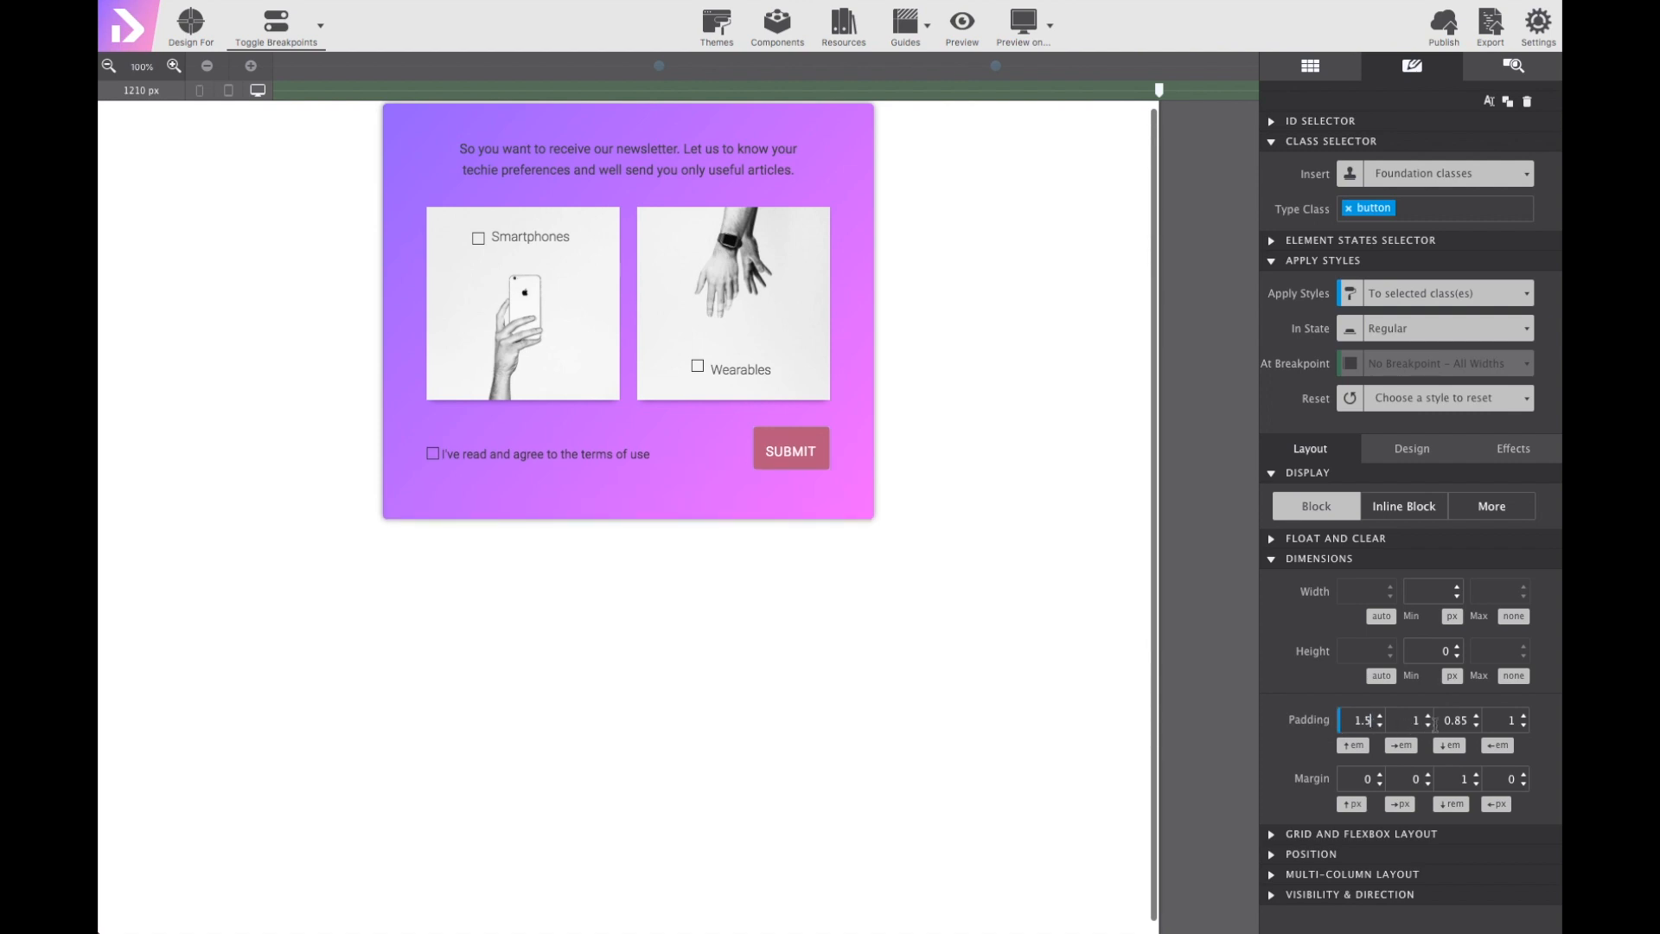
left_click(1455, 720)
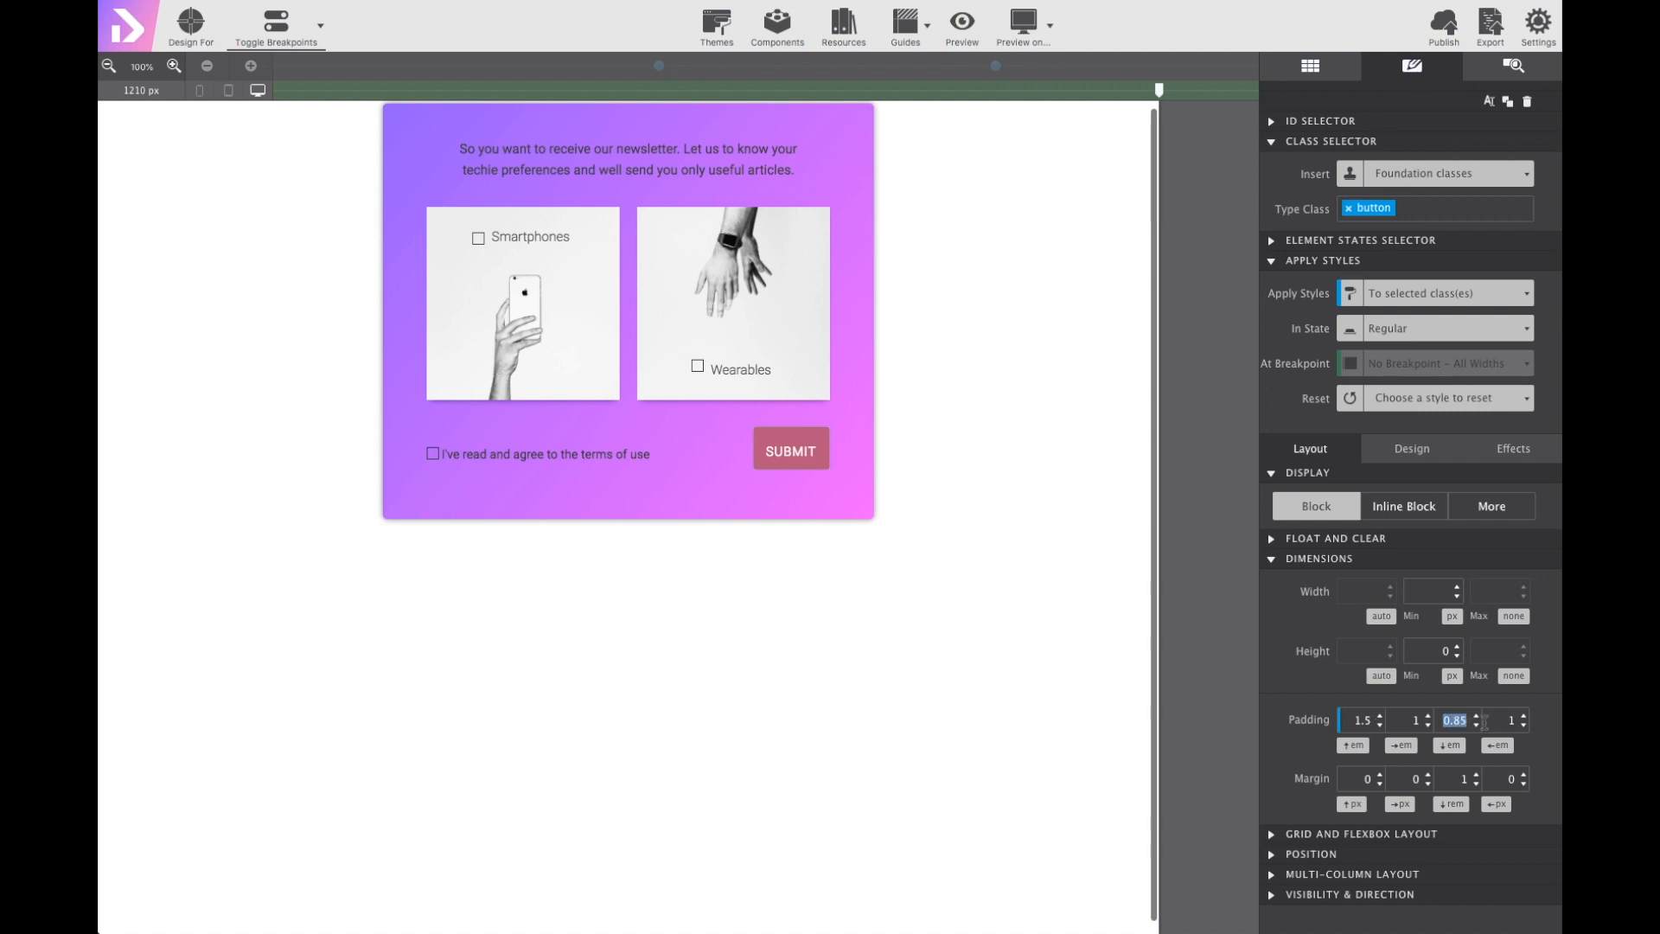
type("1.5")
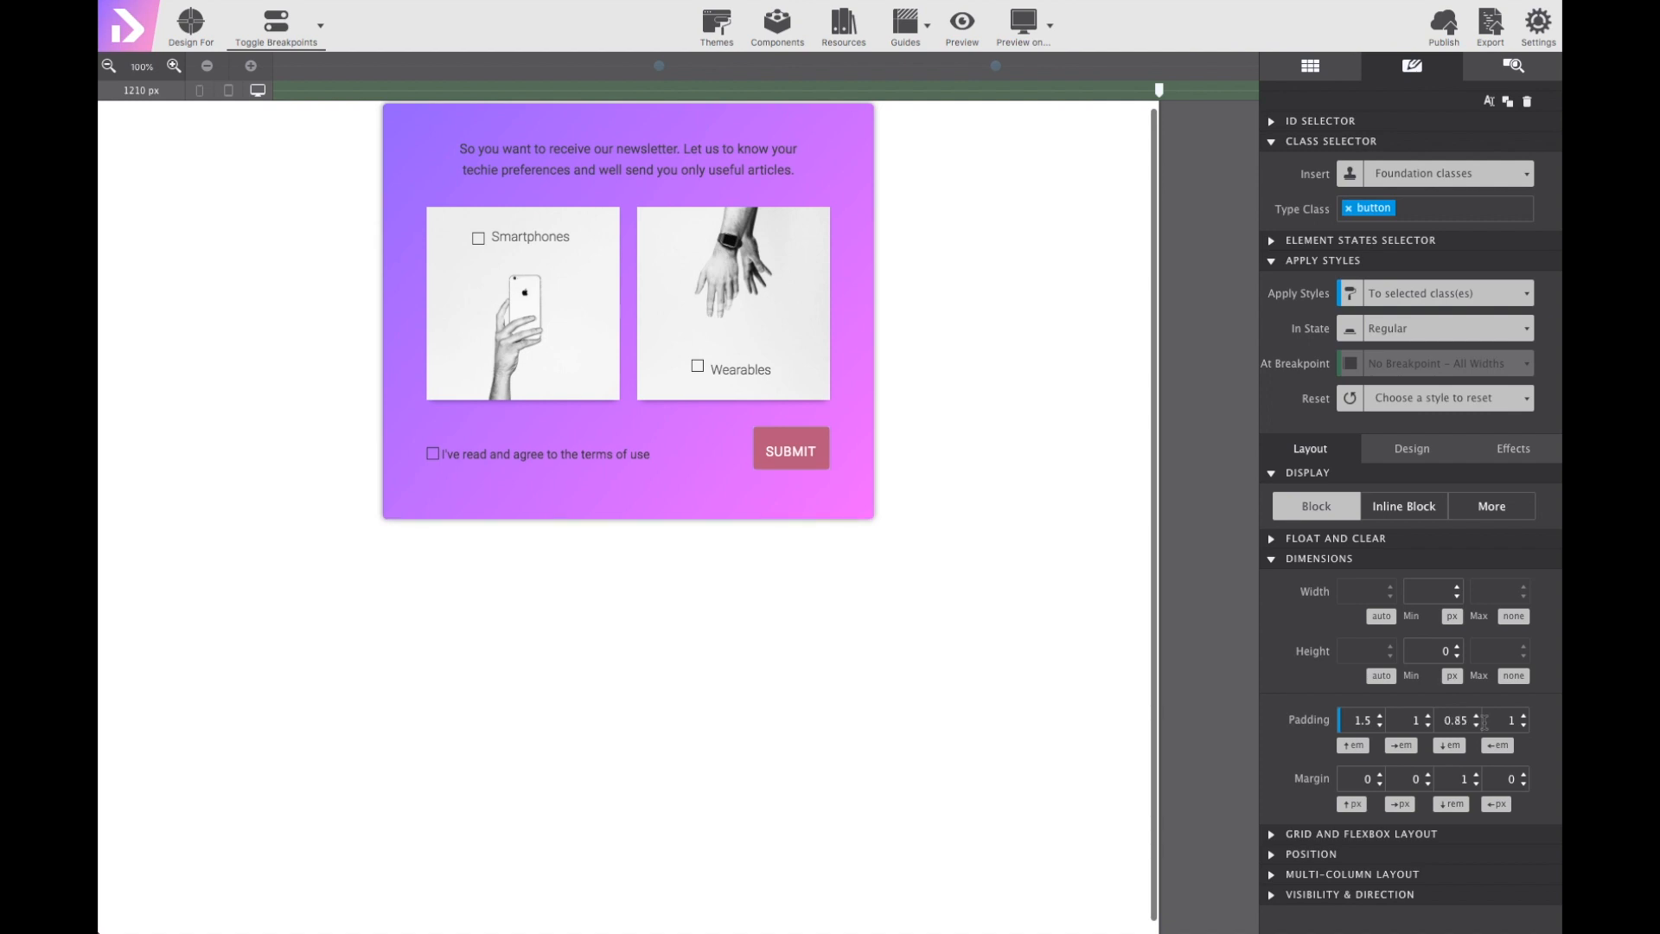
type("0.85")
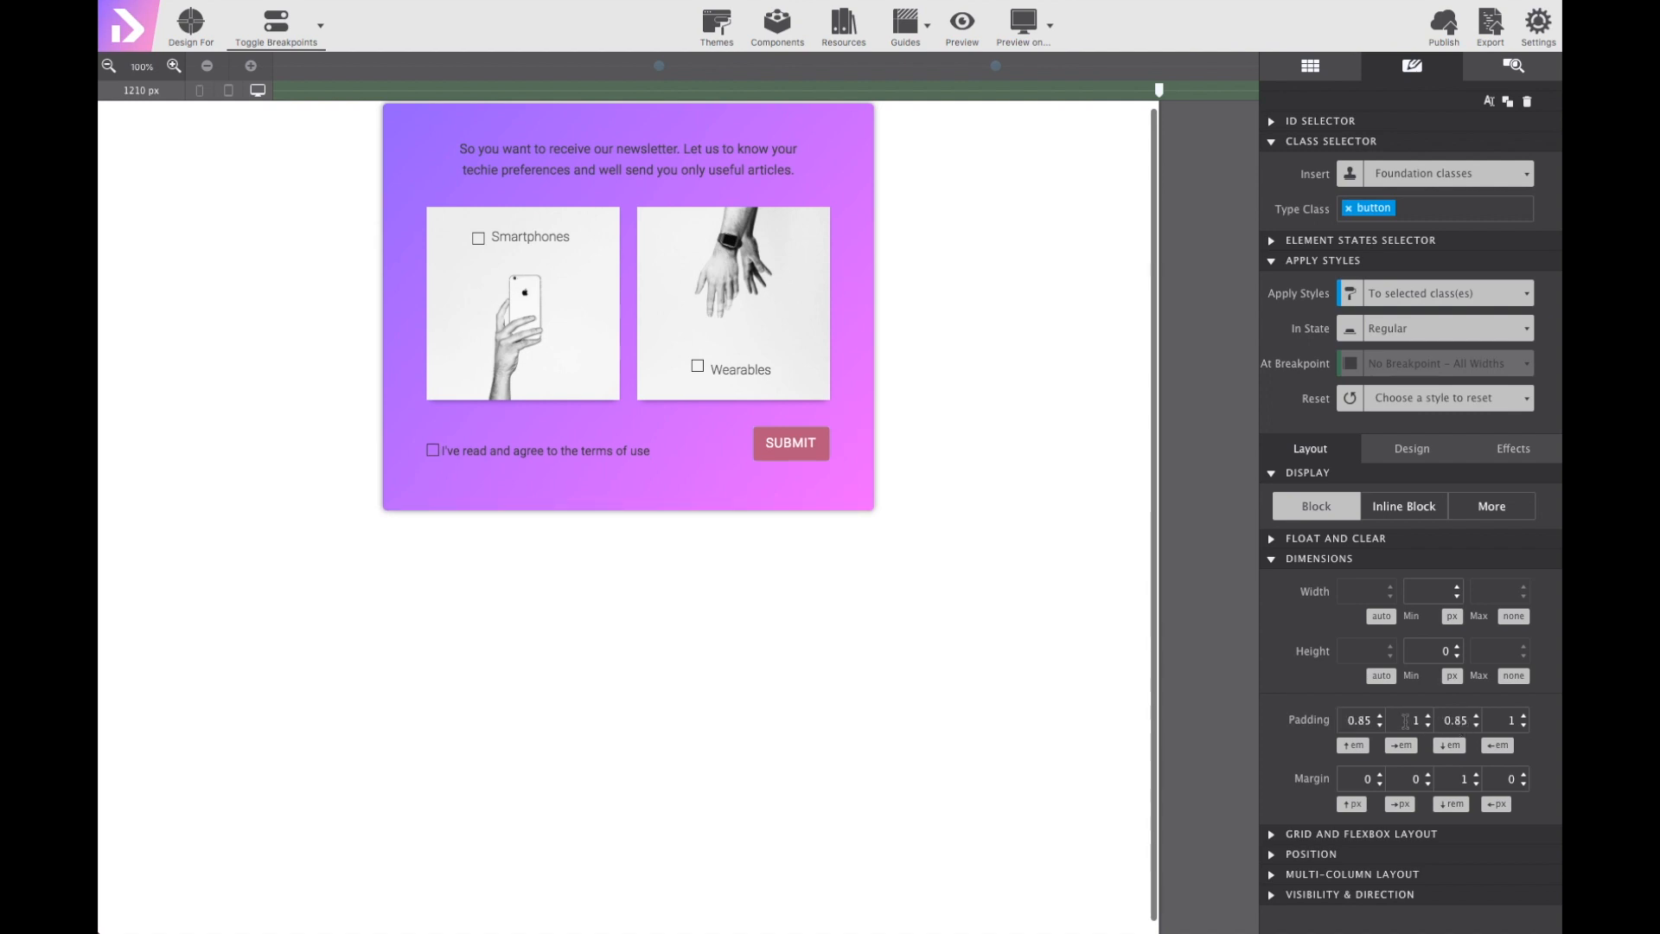
left_click(1426, 716)
type(".5")
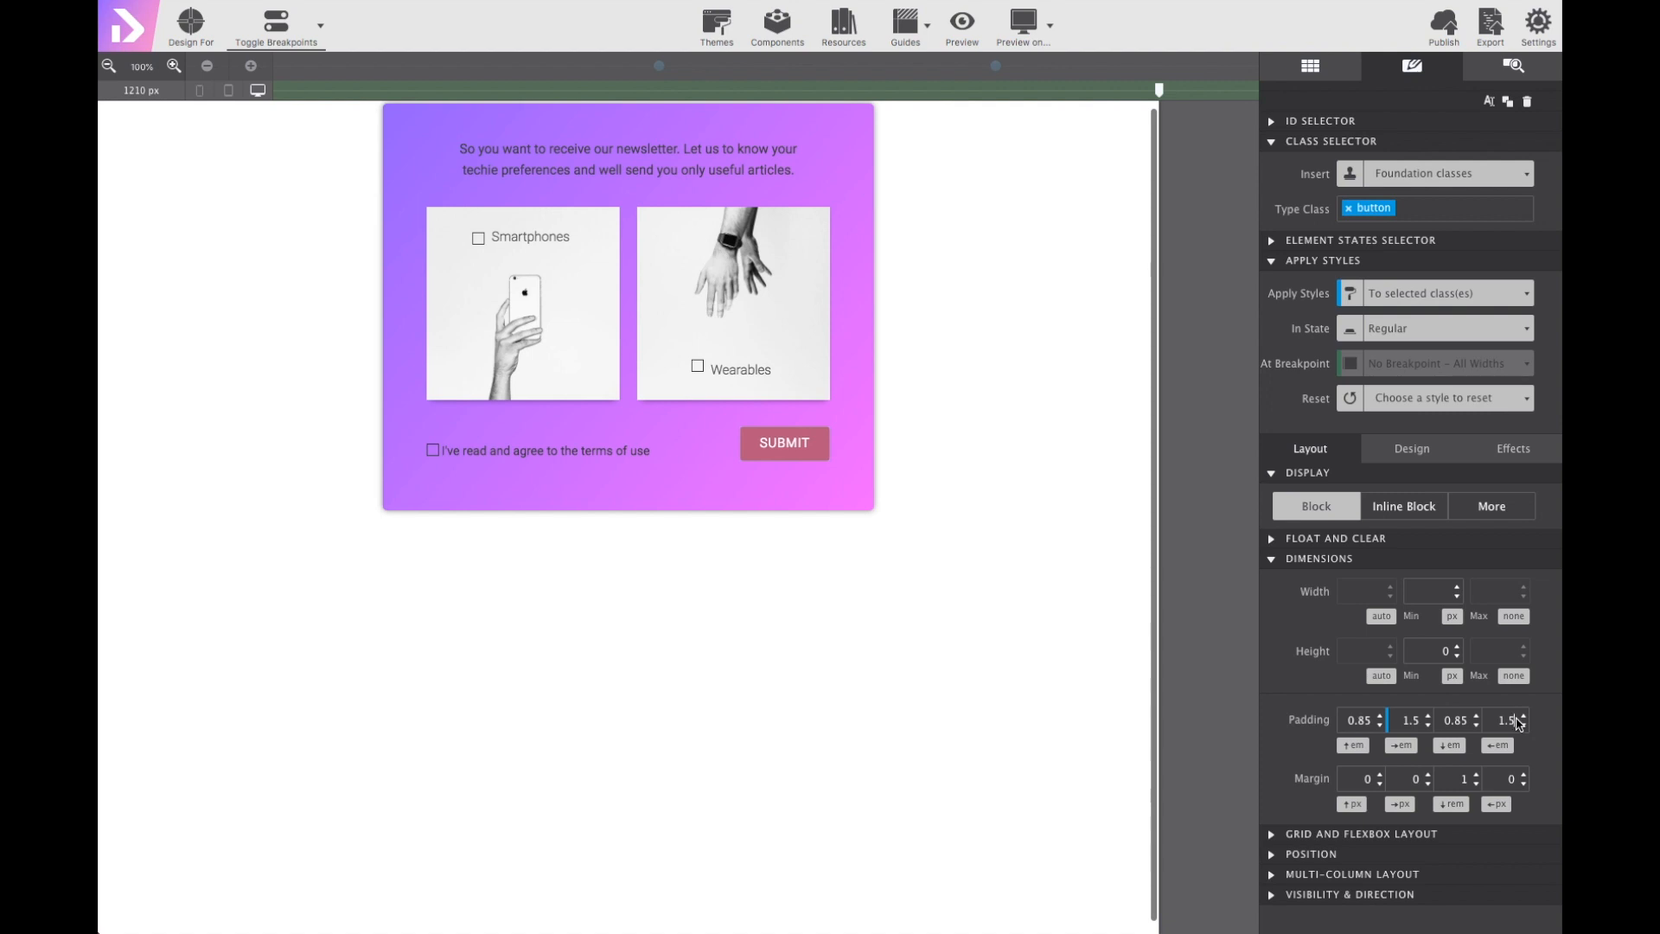
left_click(1353, 745)
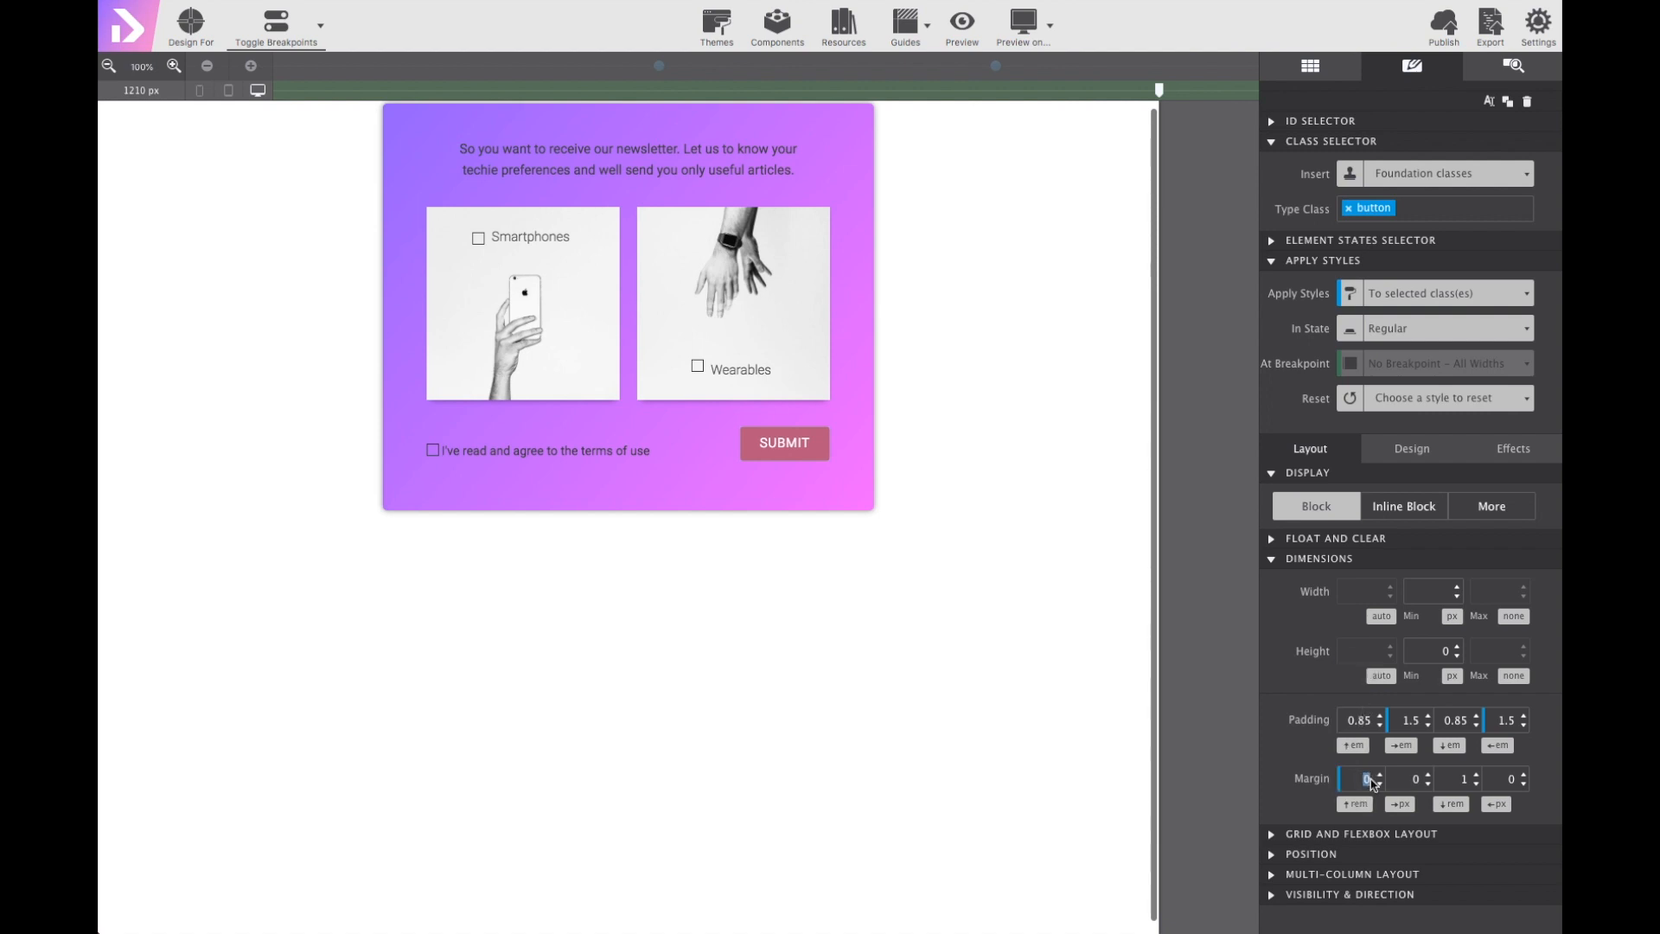
type("1")
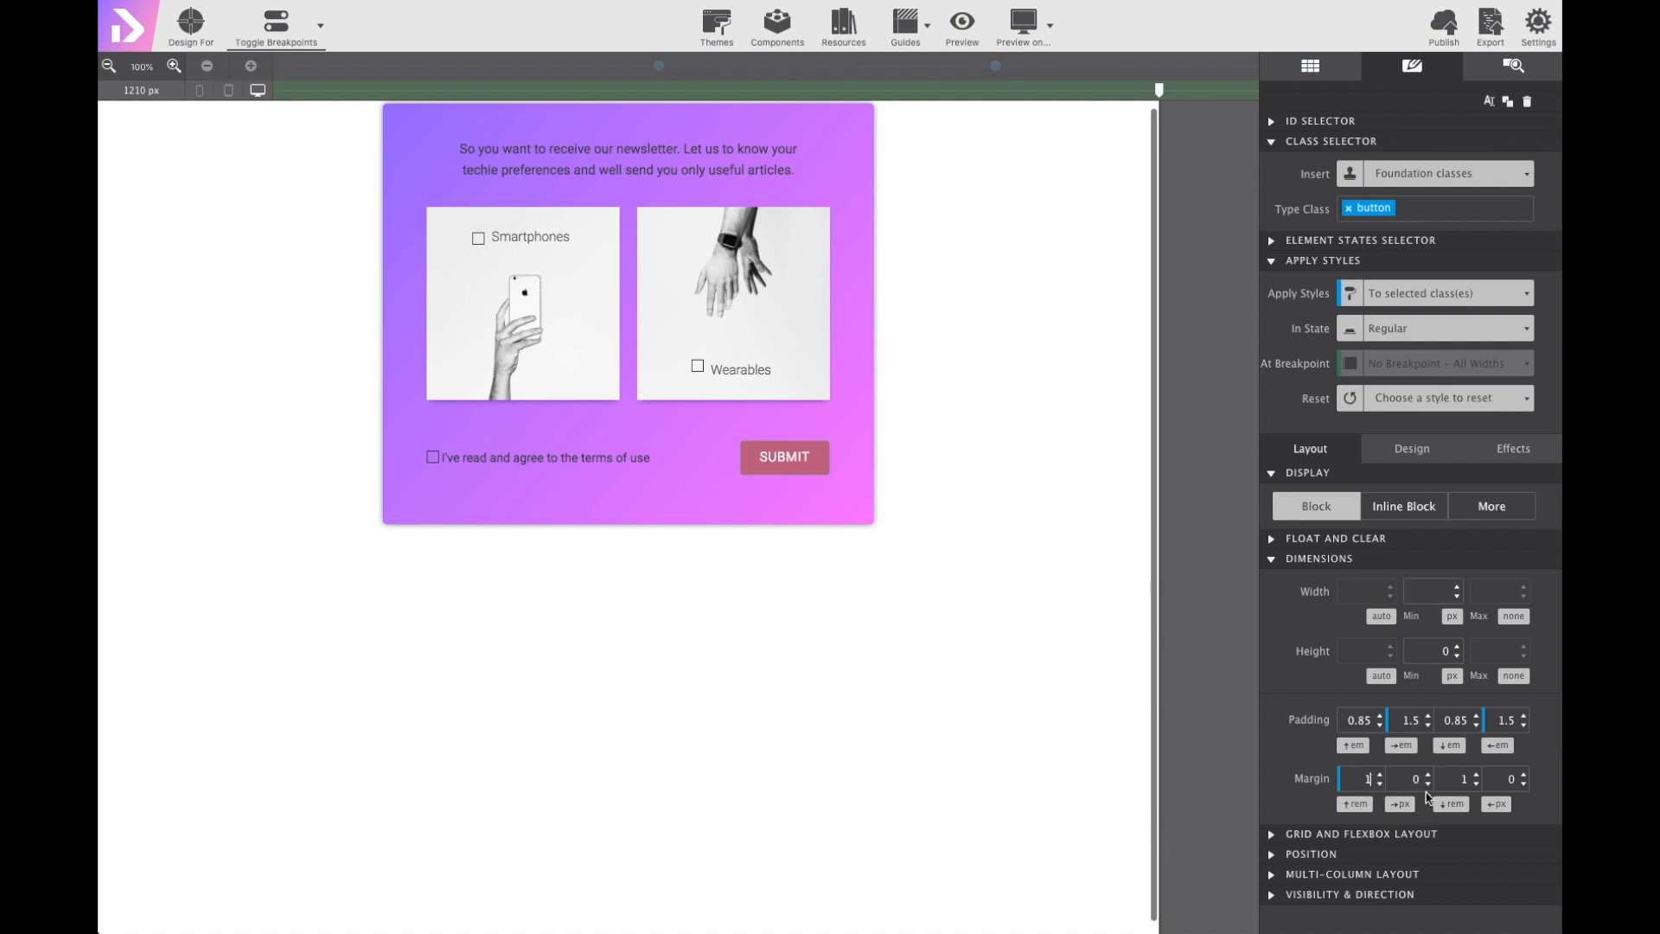
mouse_move(1367, 370)
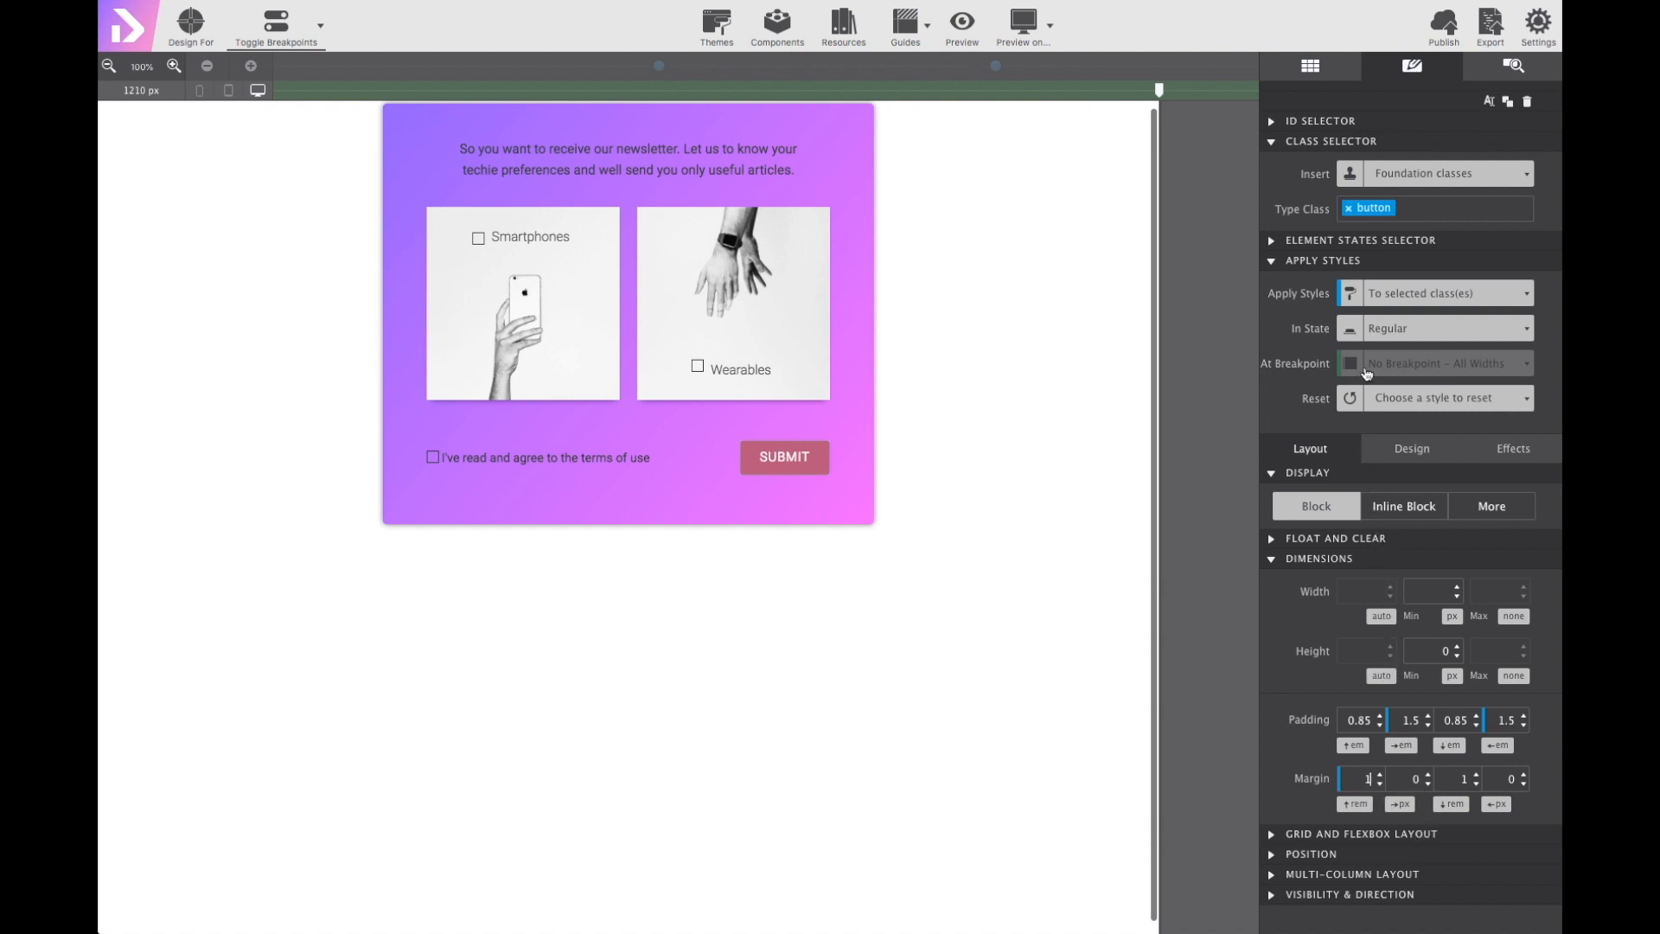
Give the button's Hover state a darker pink background, #aa5273.
left_click(1448, 328)
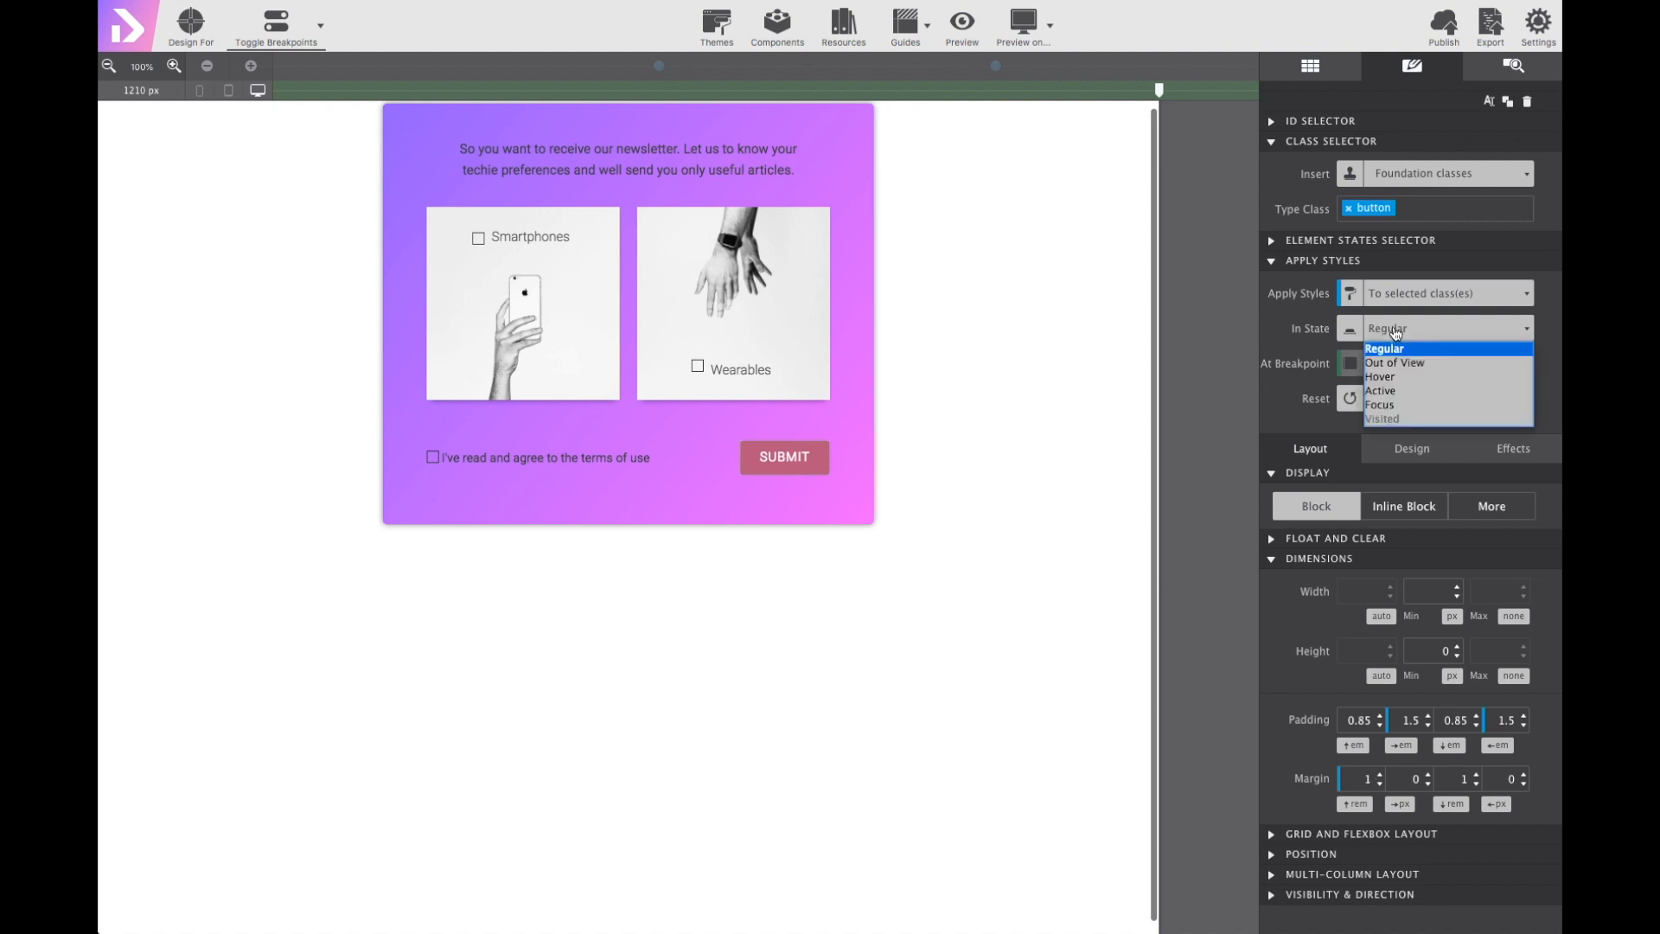
mouse_move(1380, 376)
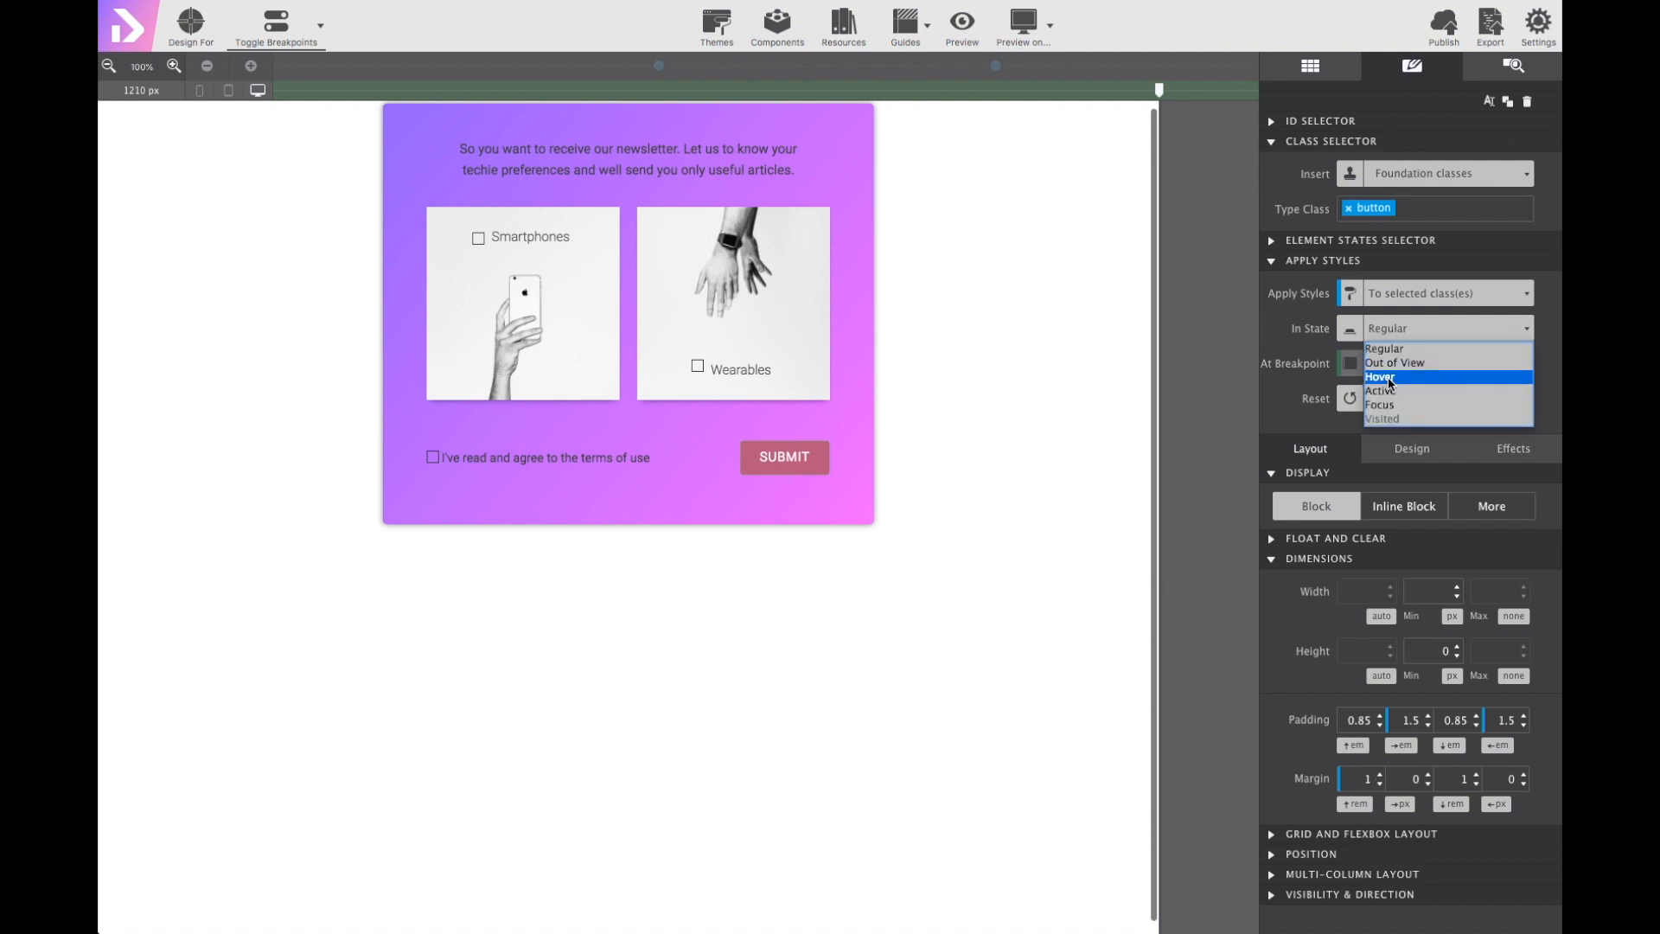
left_click(1380, 376)
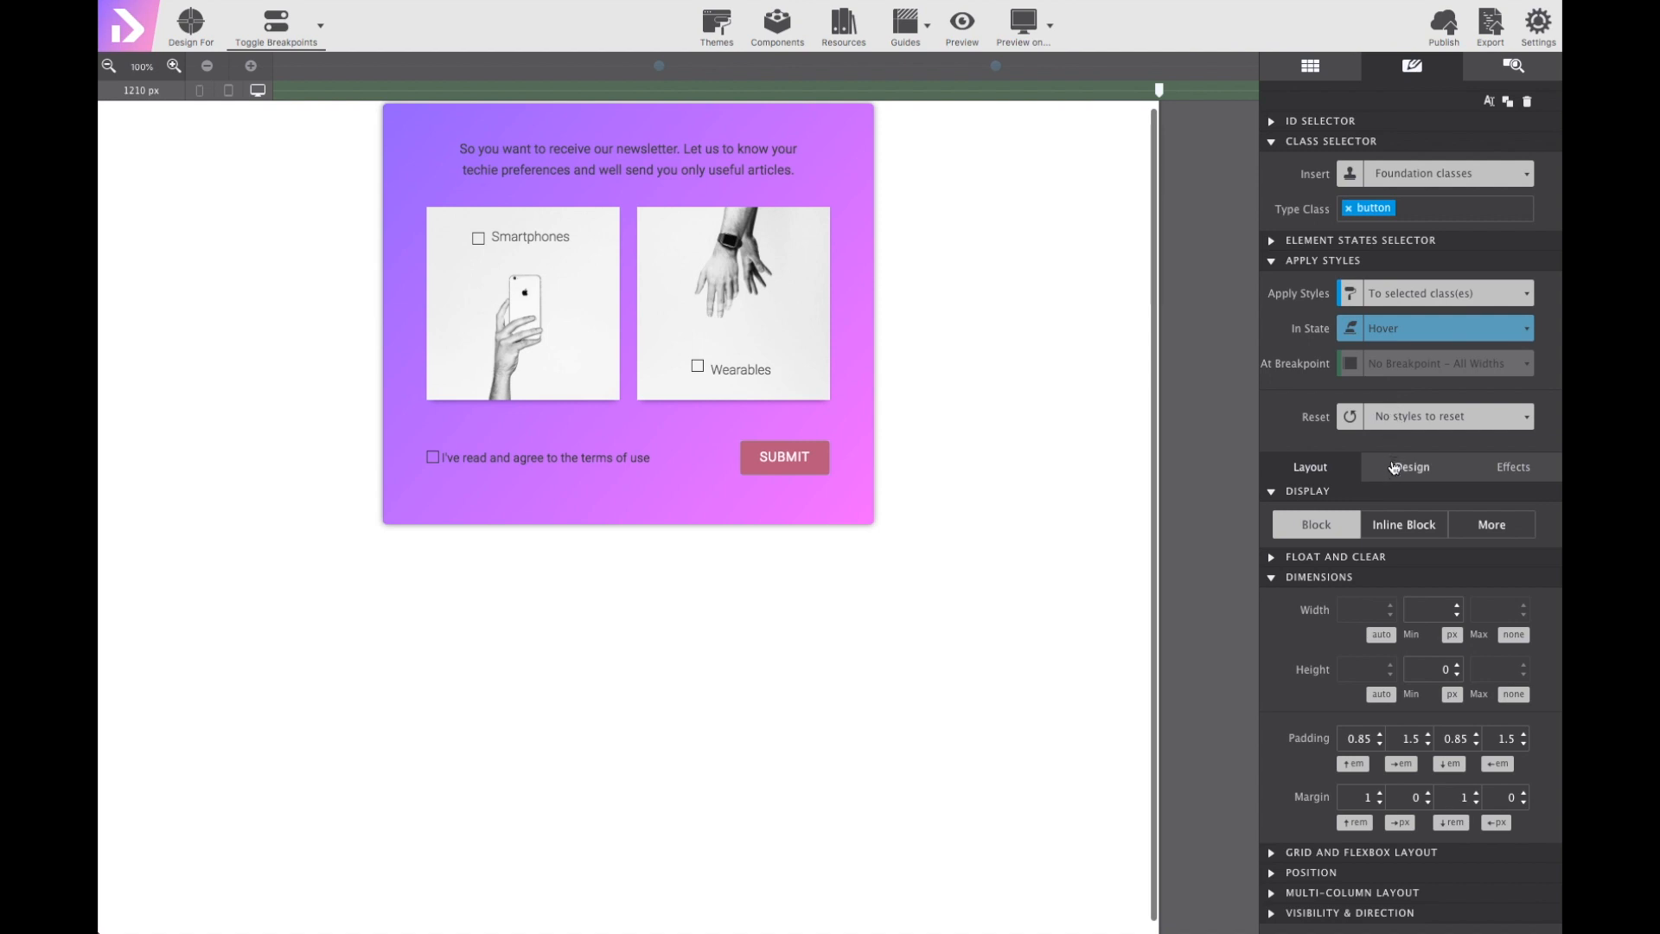
left_click(1411, 467)
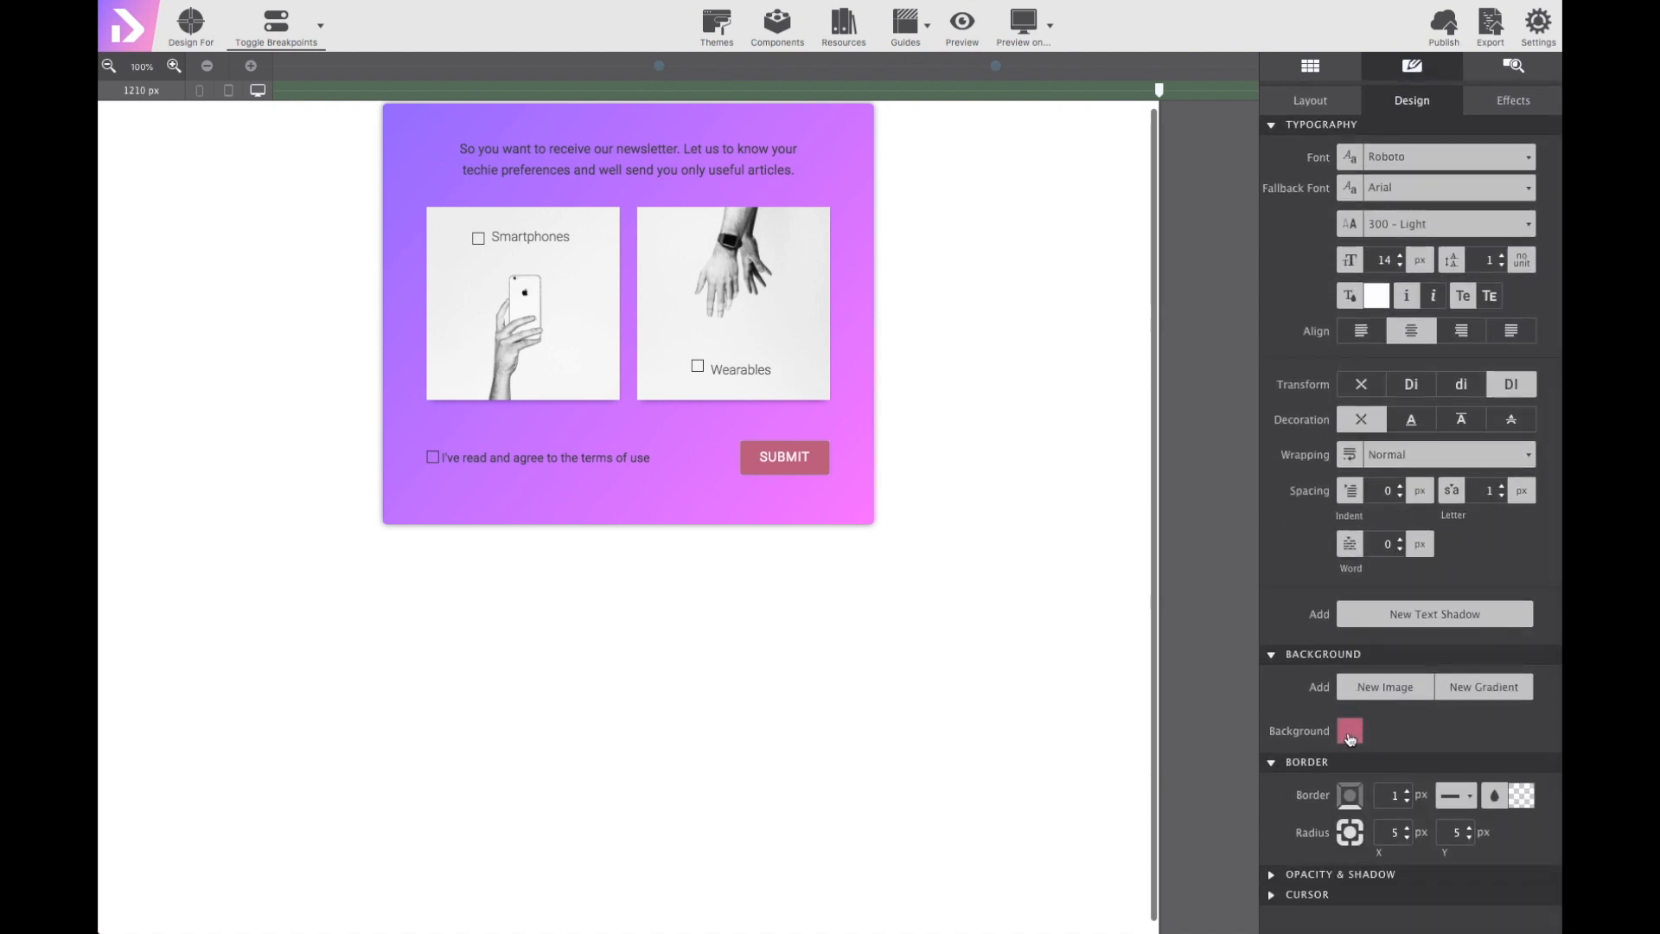
left_click(1351, 729)
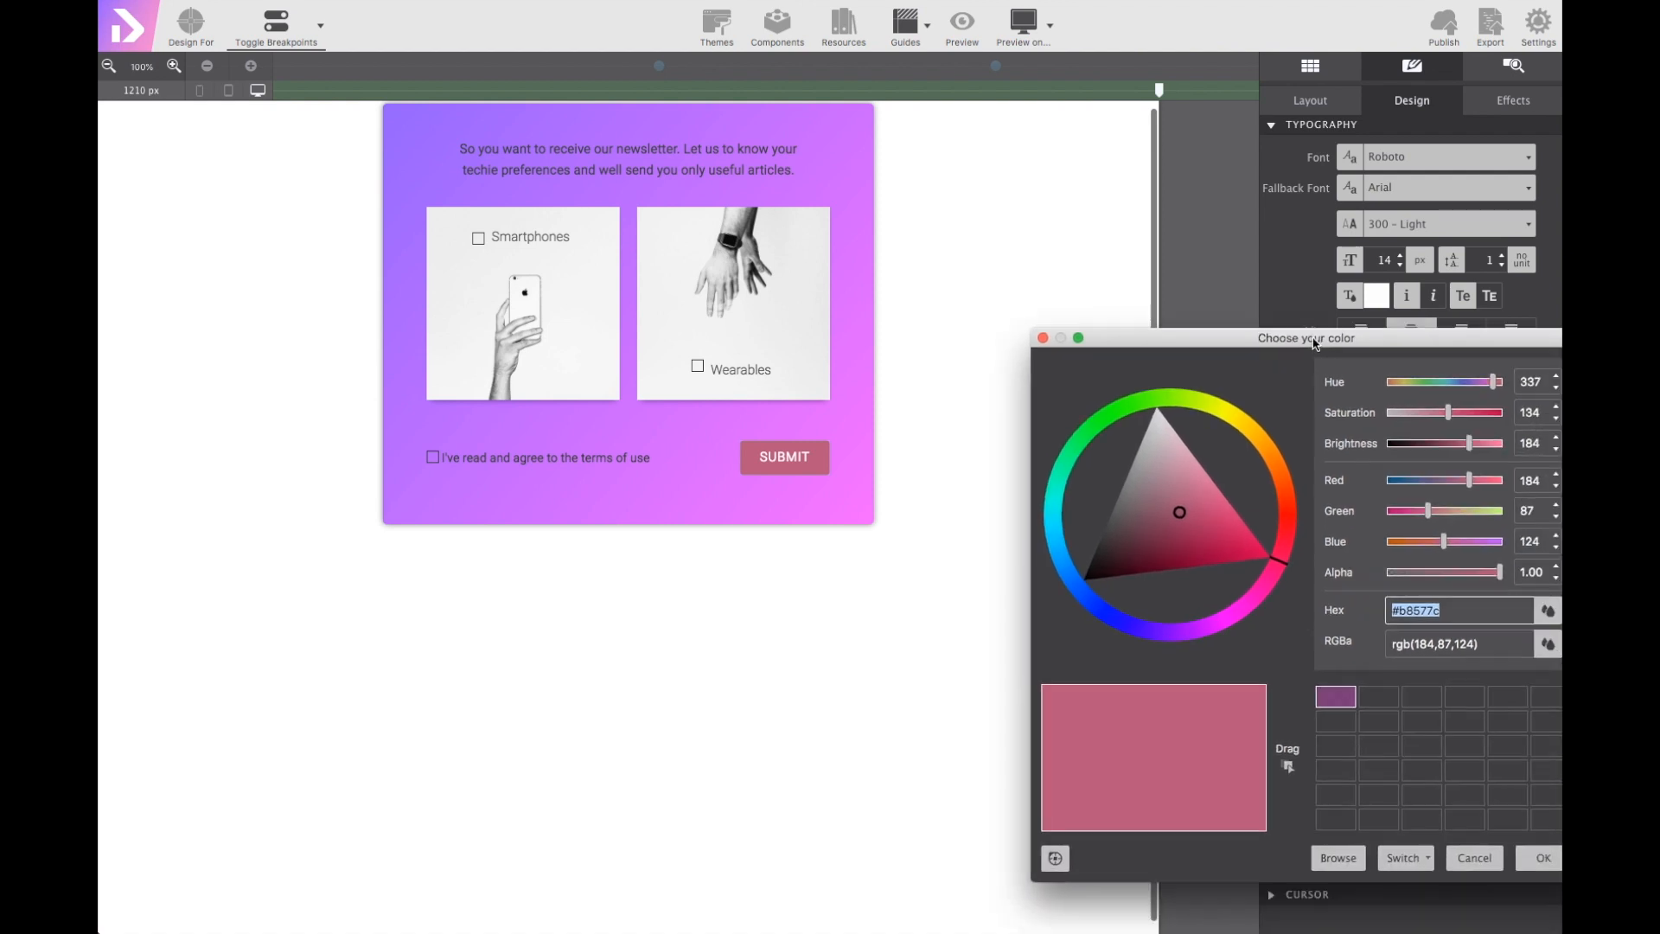
left_click_drag(1308, 337, 1242, 256)
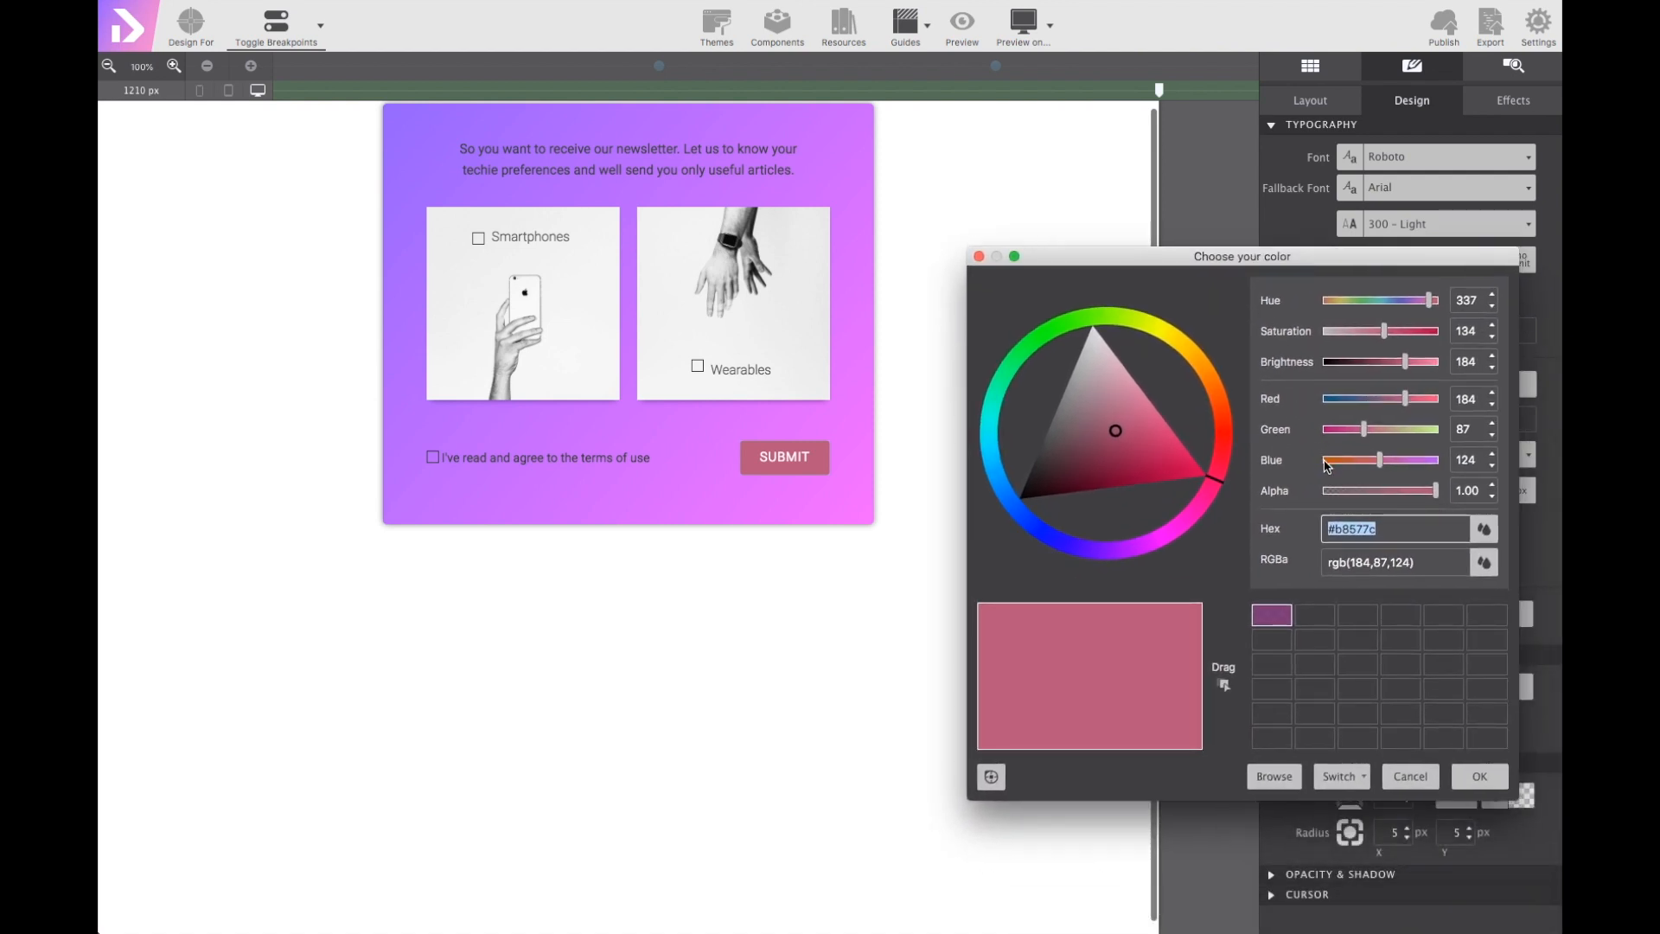
type("#aa5273")
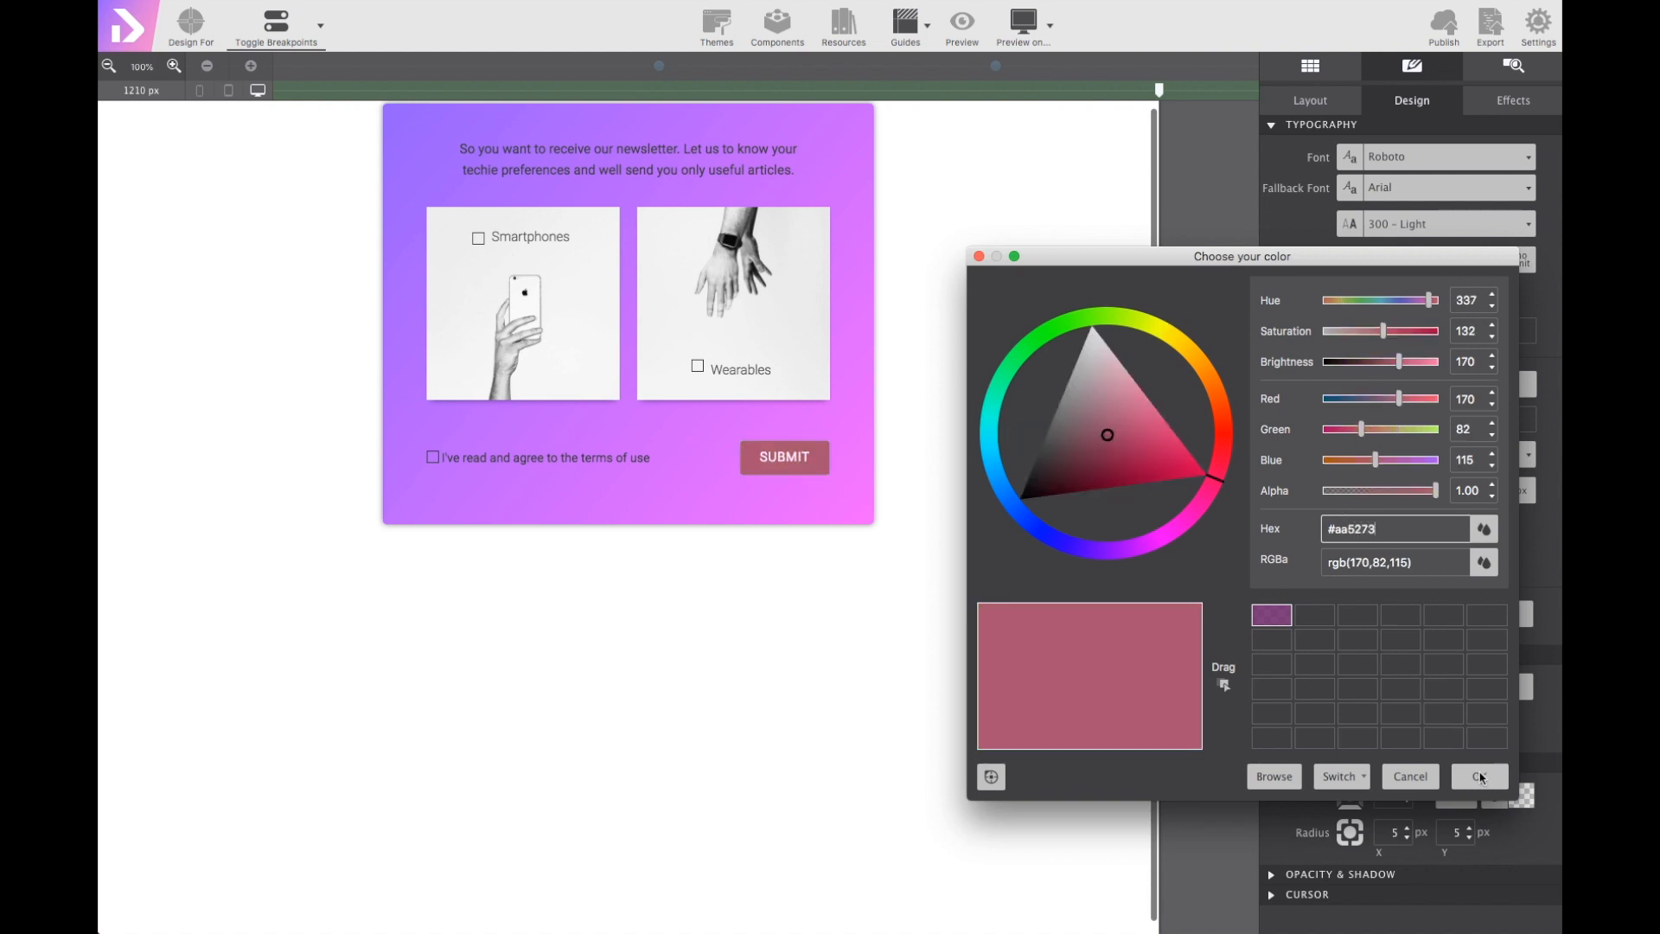
left_click(1479, 777)
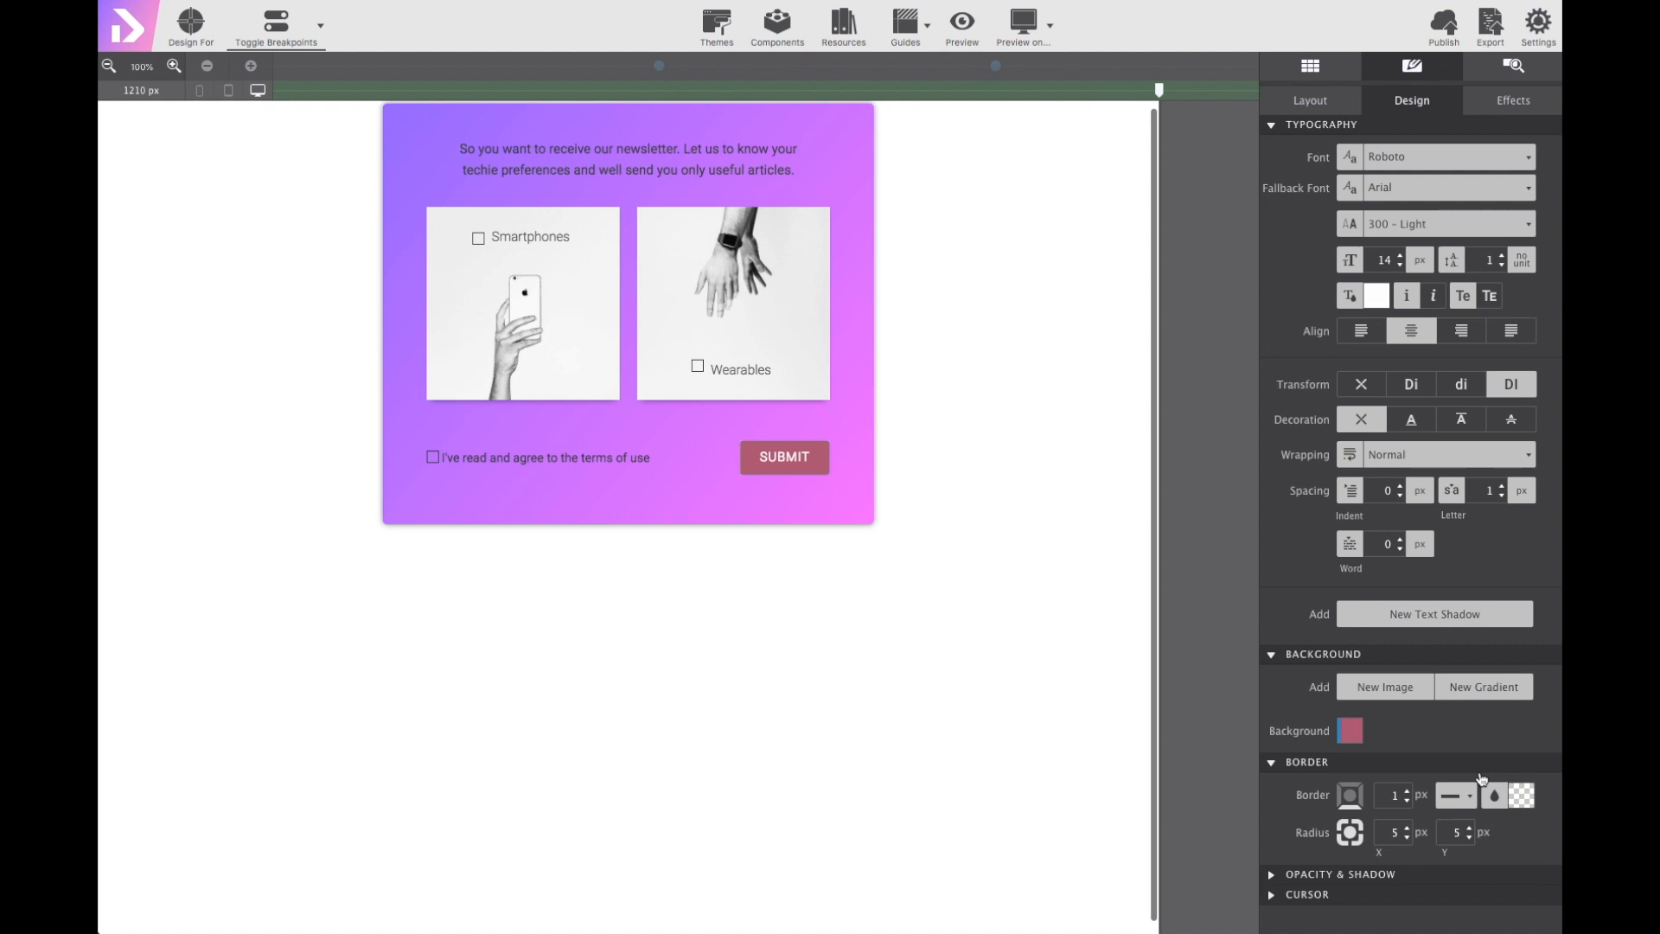
mouse_move(953, 64)
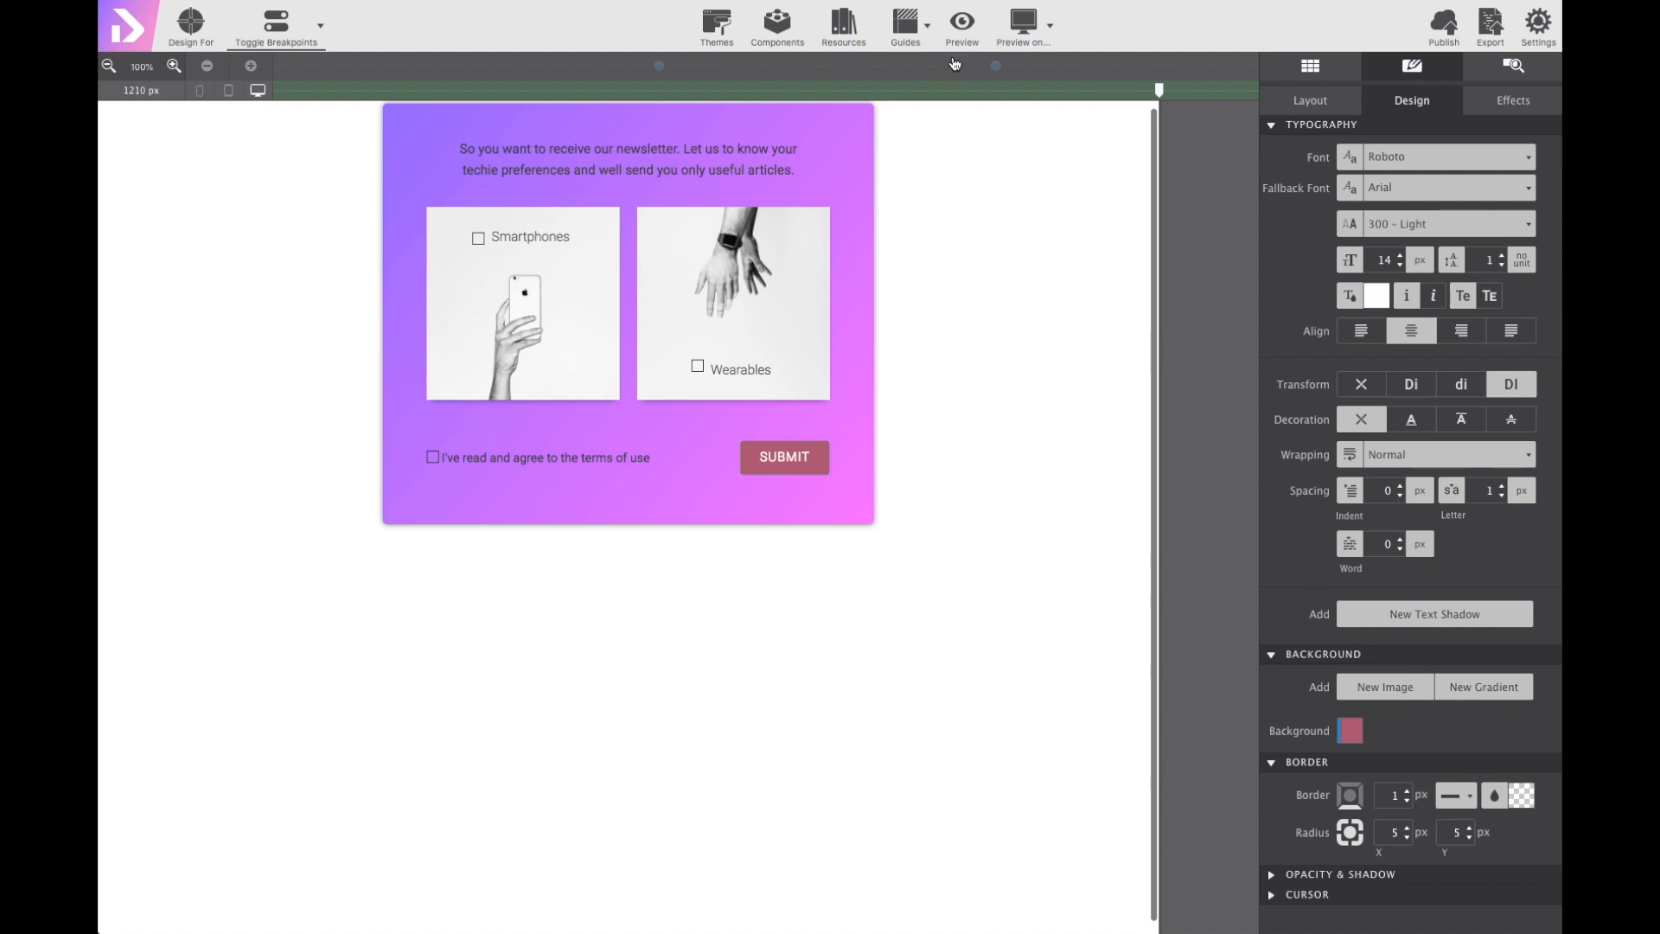
left_click(960, 21)
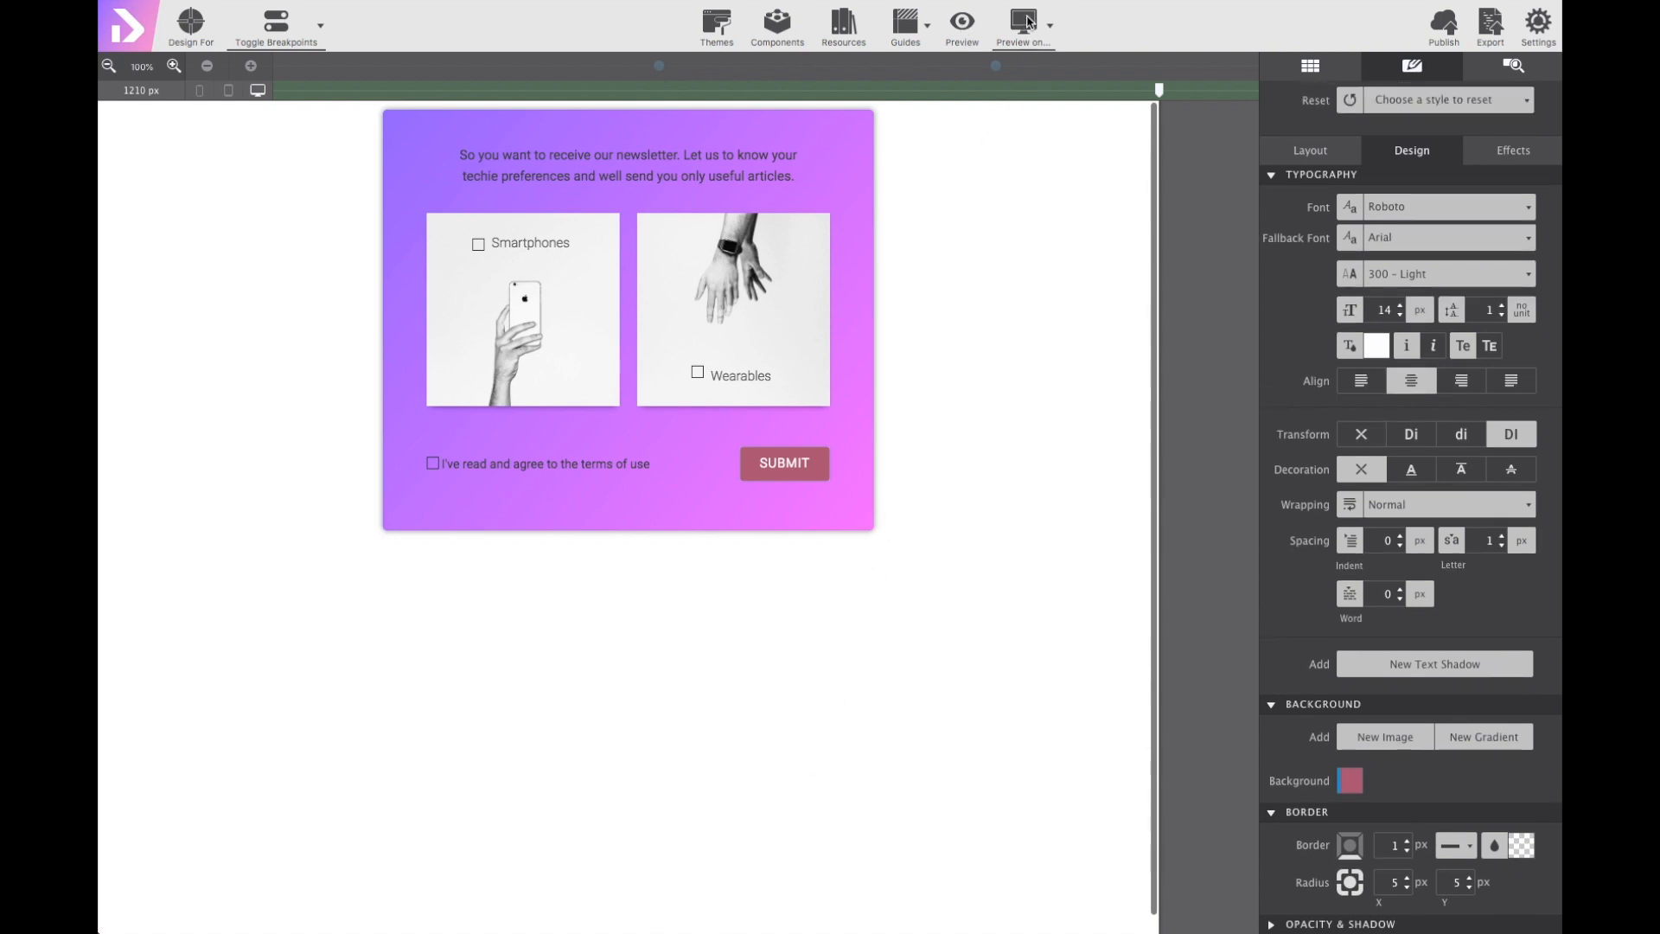
Preview the form in Google Chrome and test the Submit button once.
left_click(1022, 22)
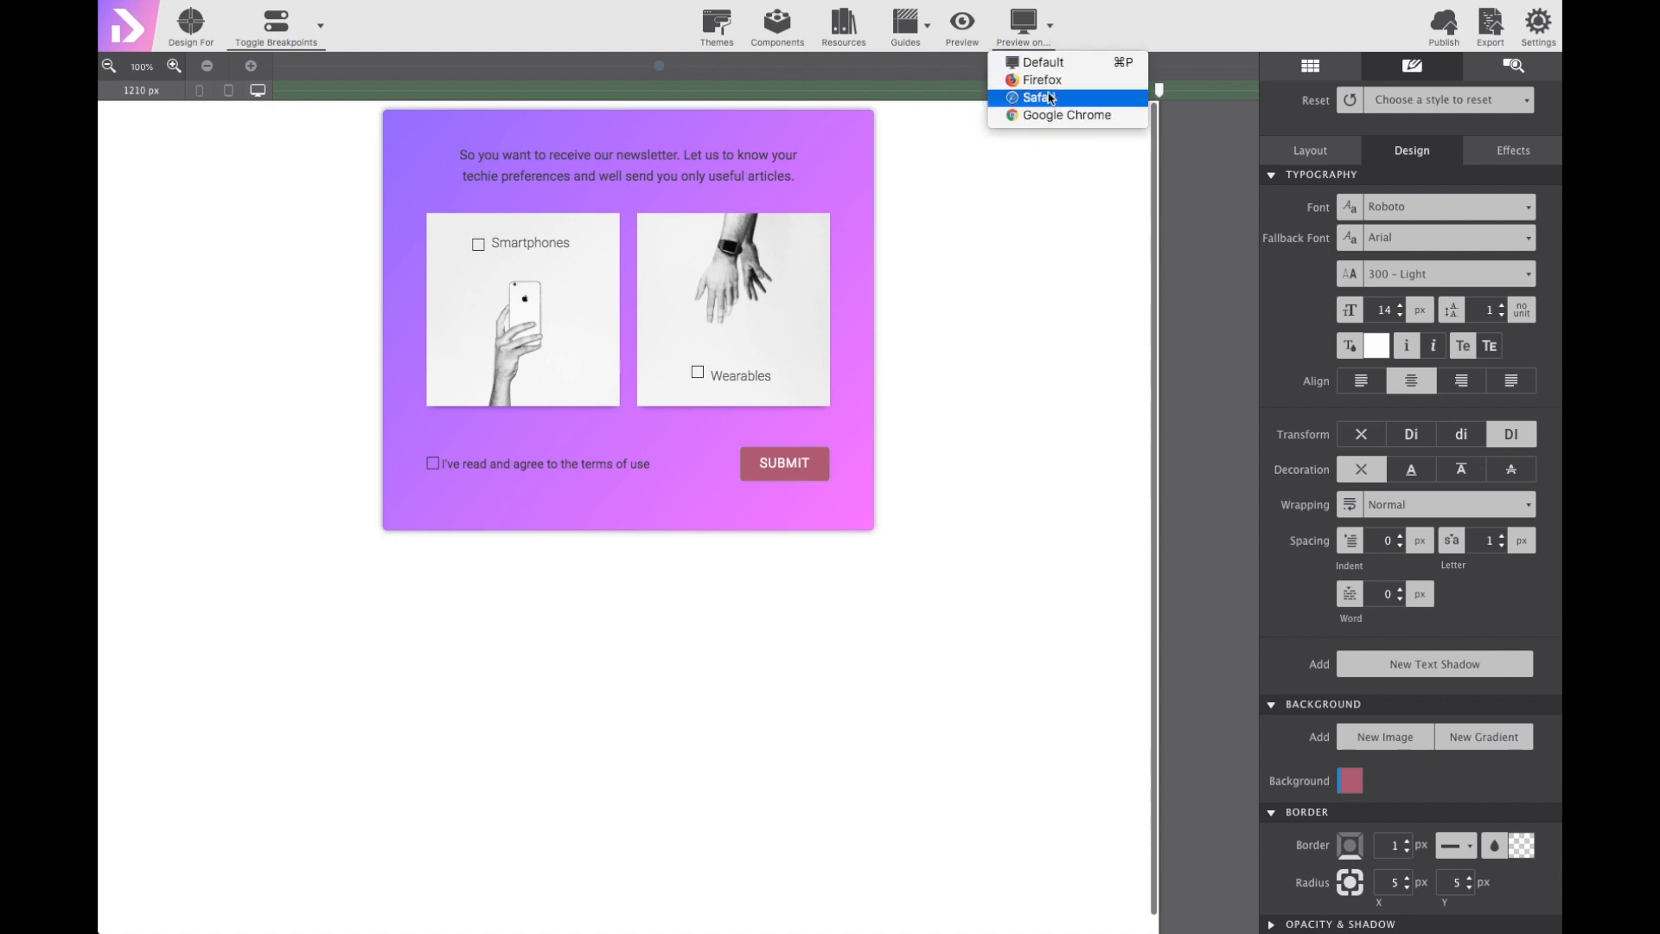
left_click(1039, 97)
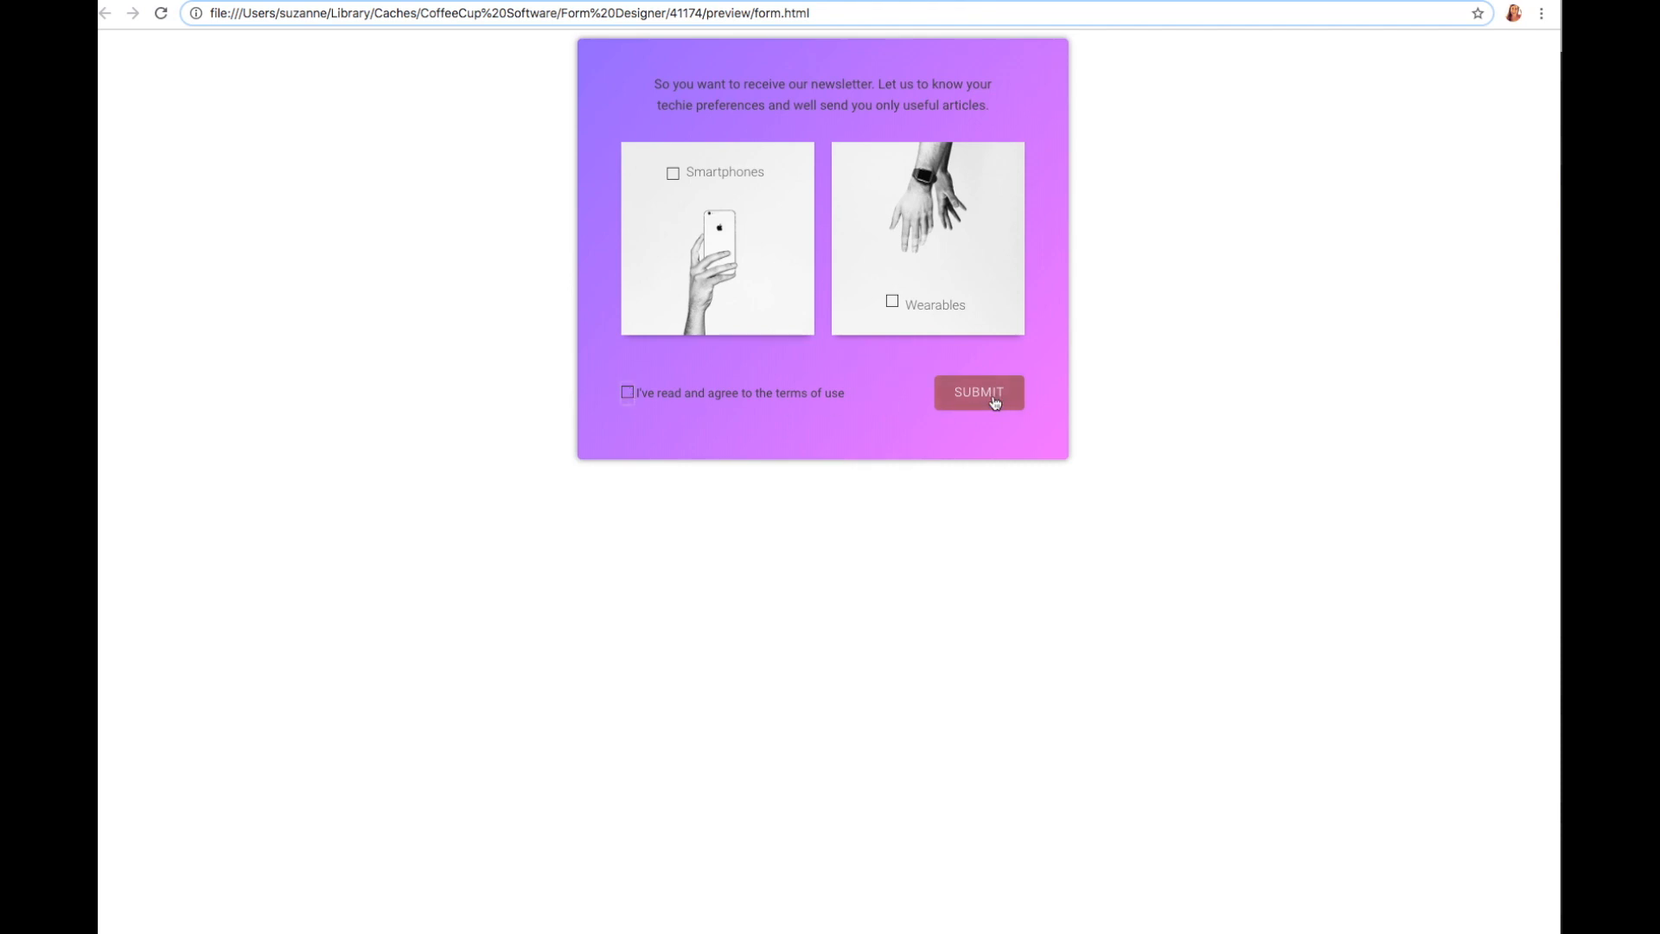
left_click(975, 392)
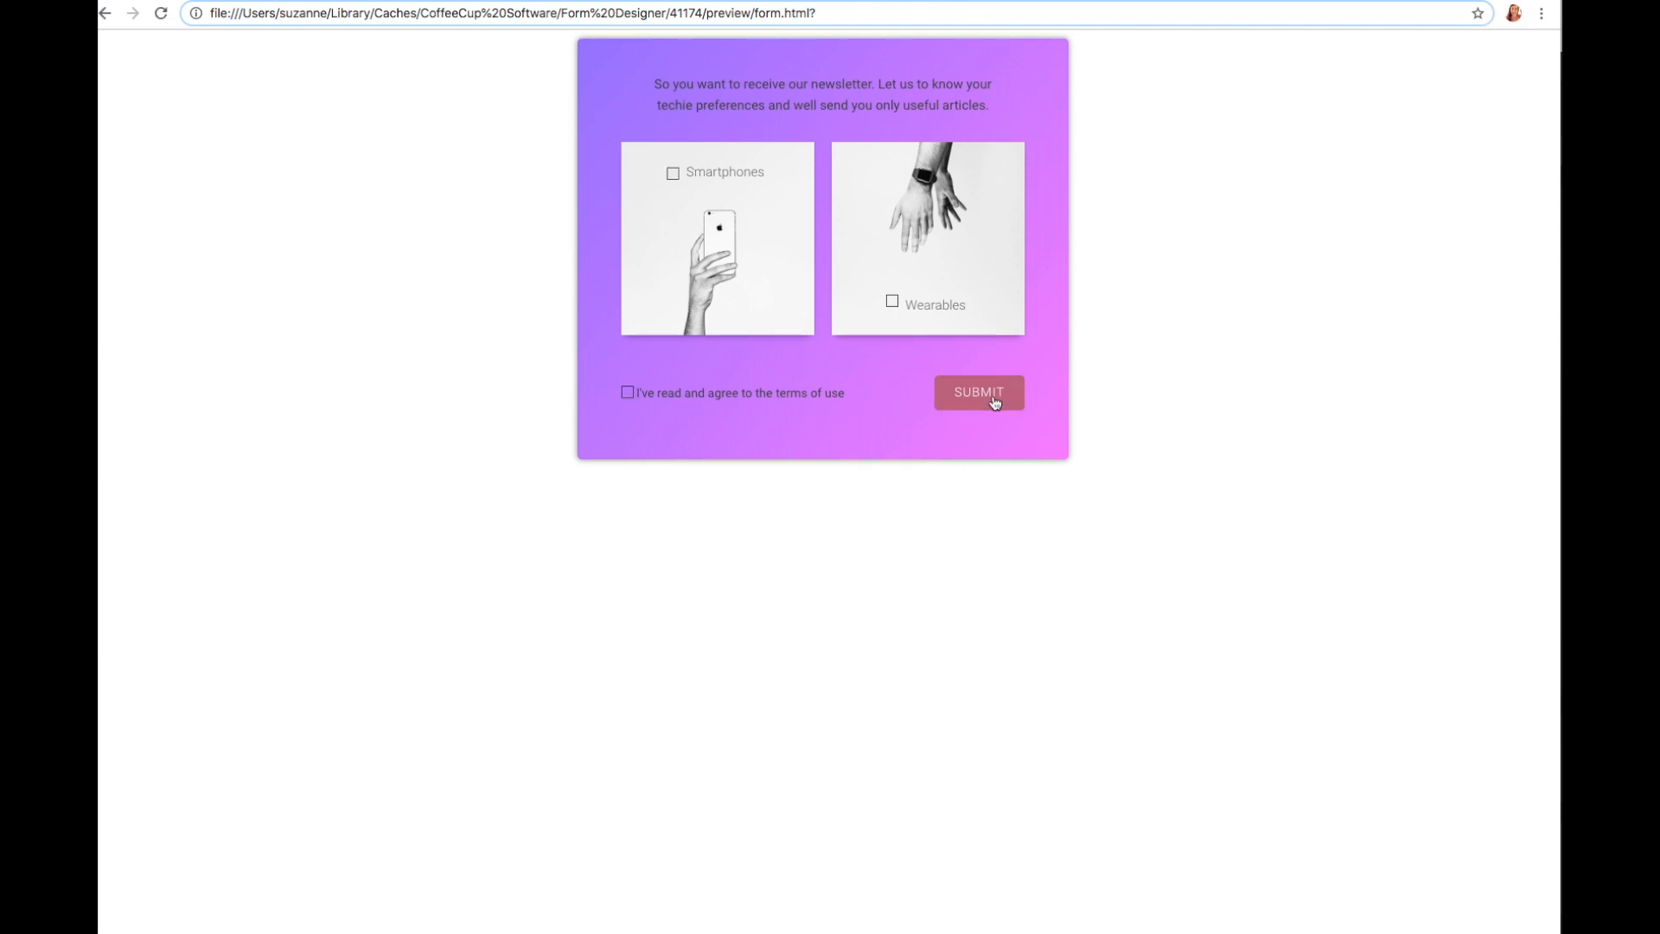
mouse_move(1053, 524)
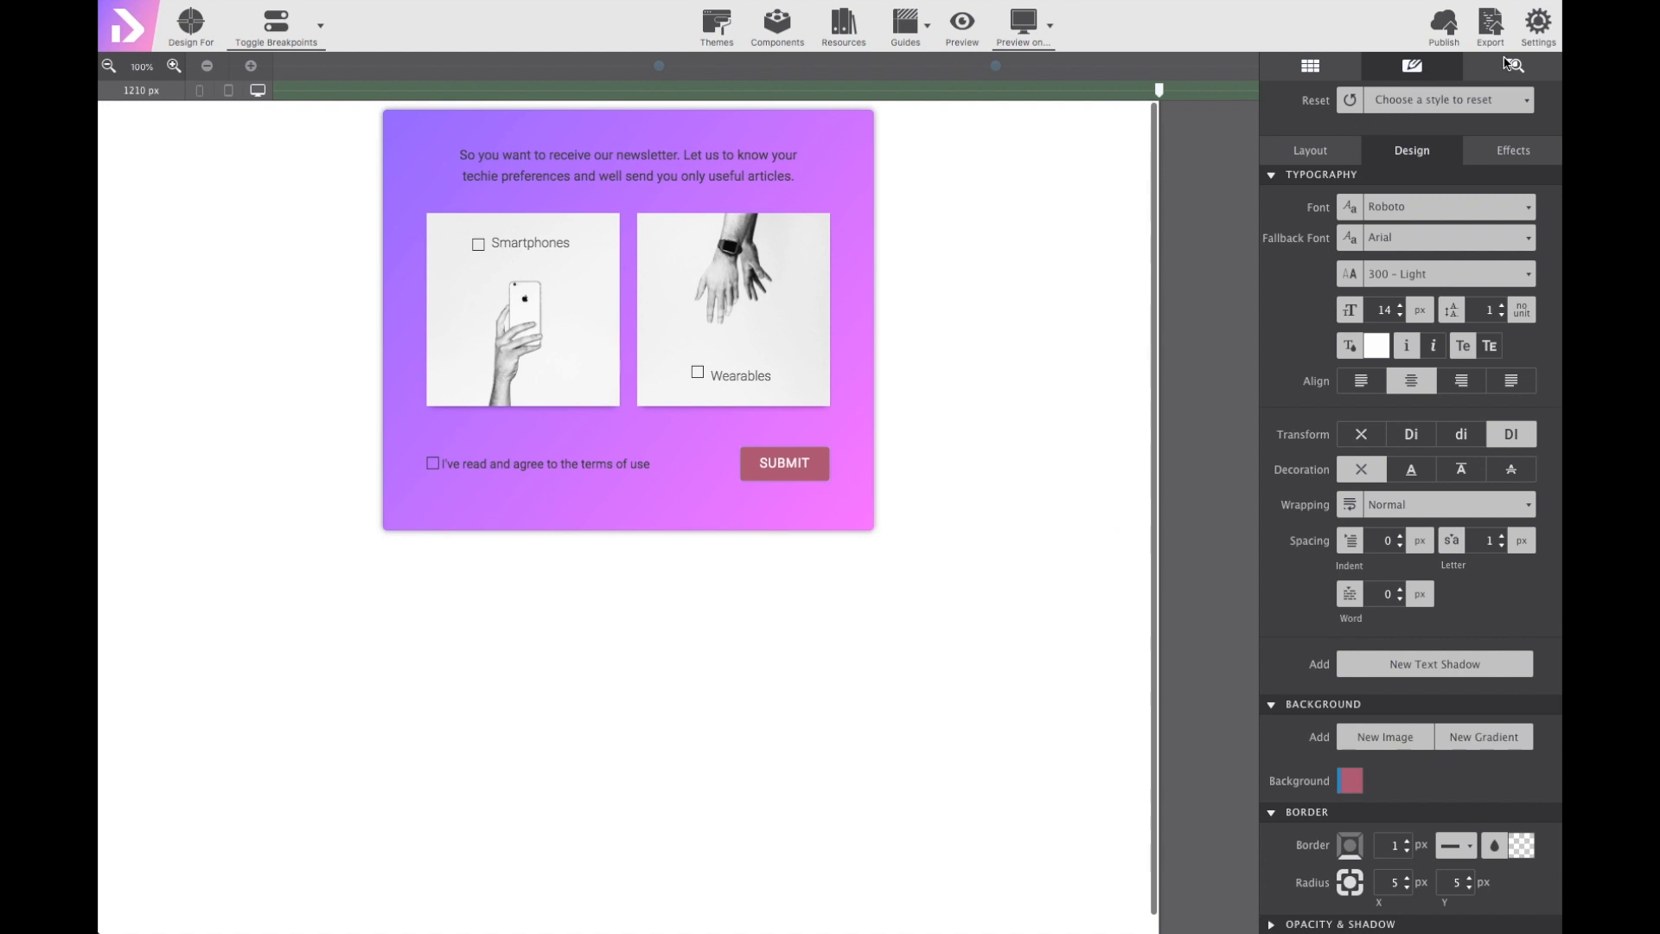
Collapse the label and terms containers in the element tree and select the Form Container.
left_click(1513, 66)
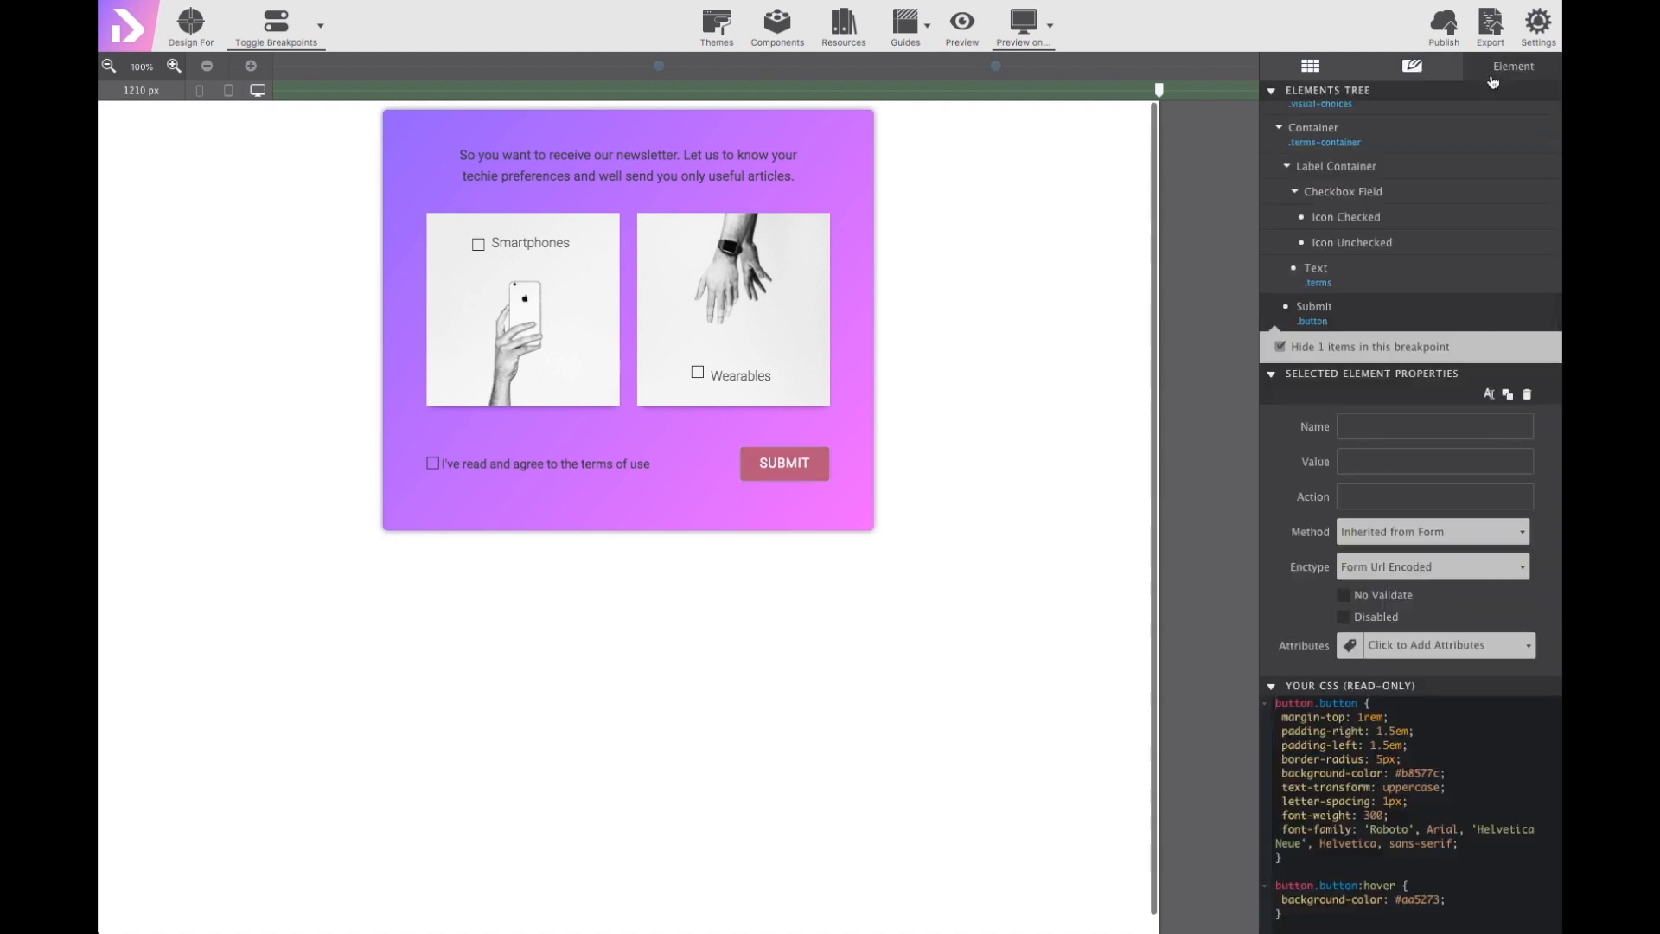
left_click(626, 166)
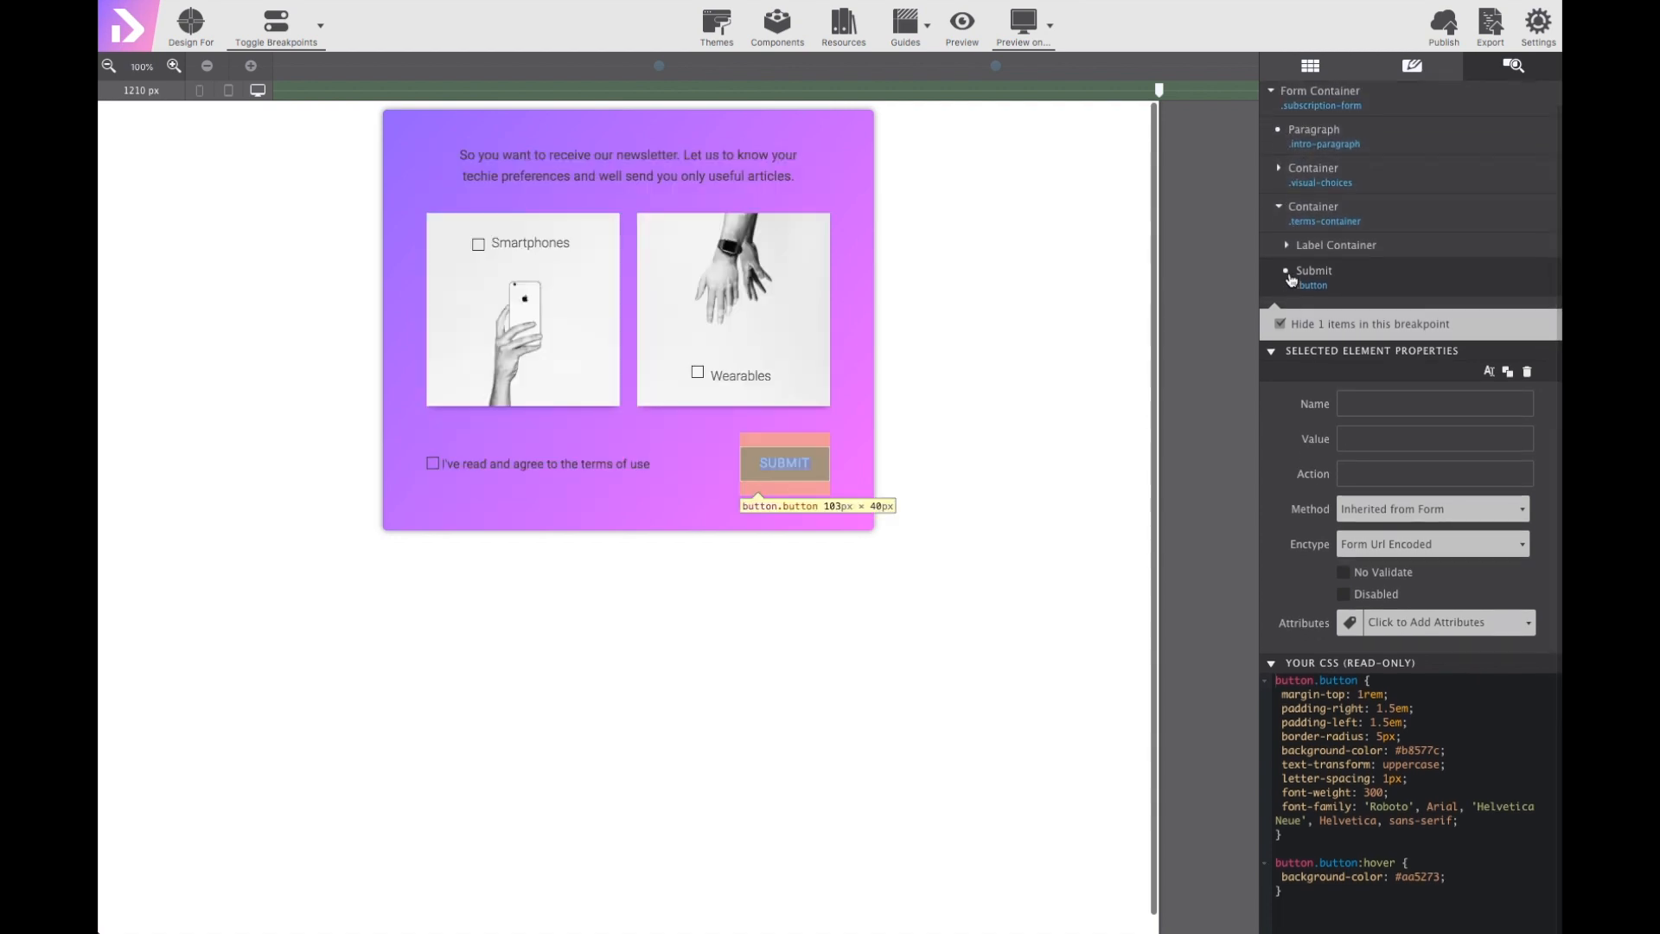
left_click(1278, 230)
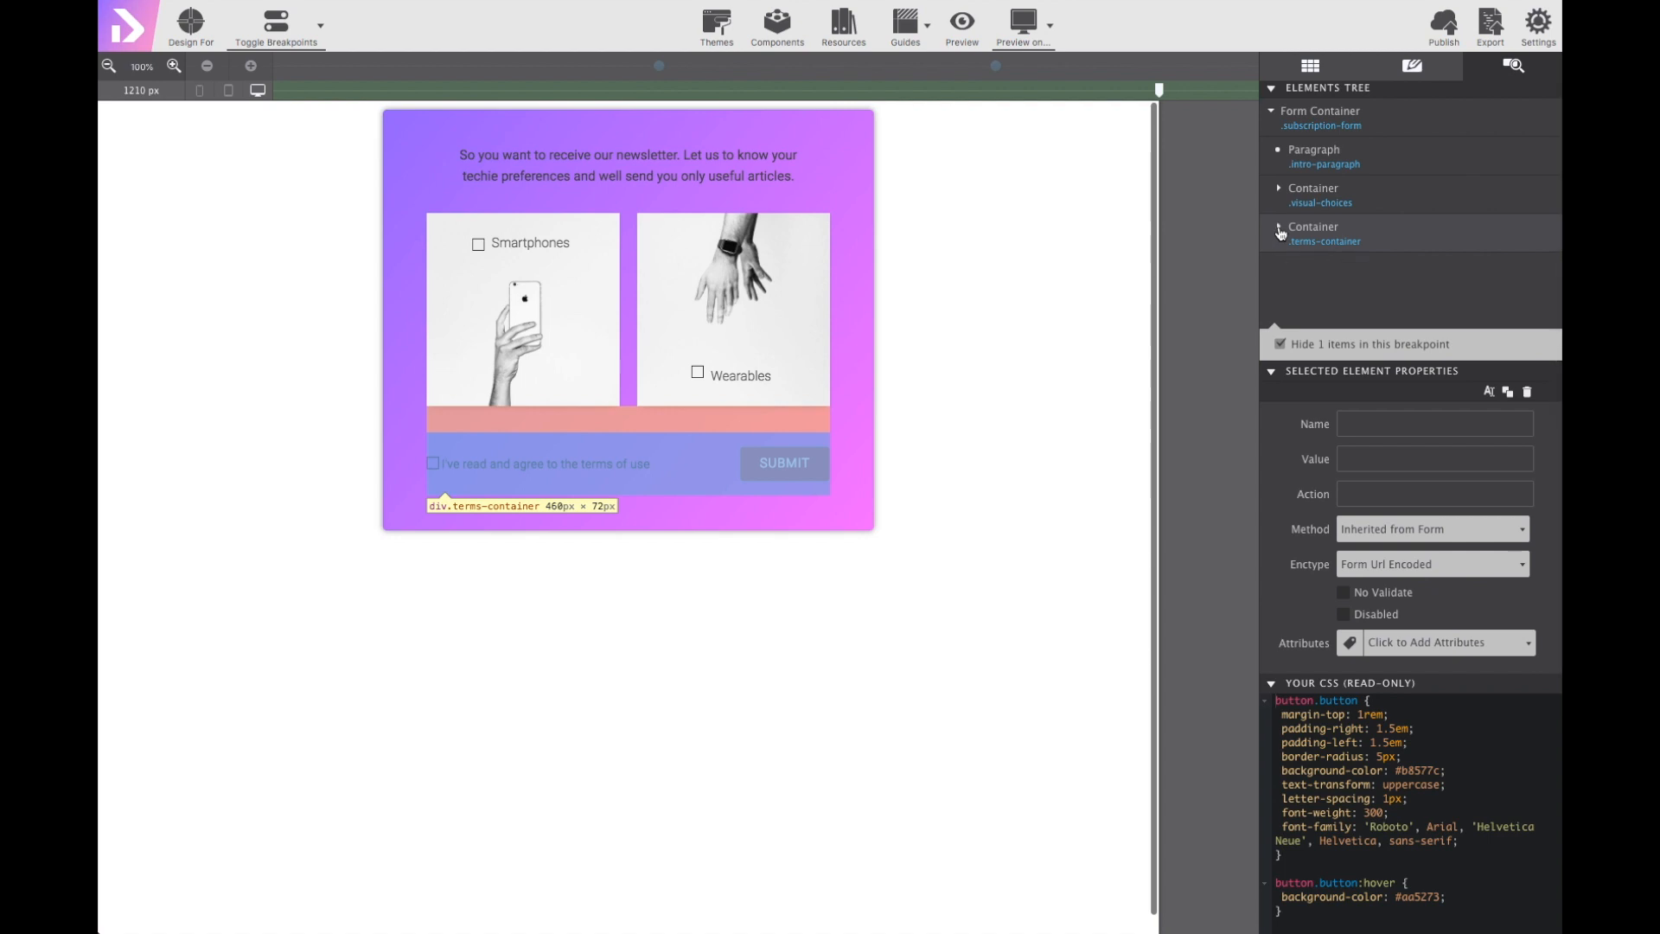
left_click(1314, 152)
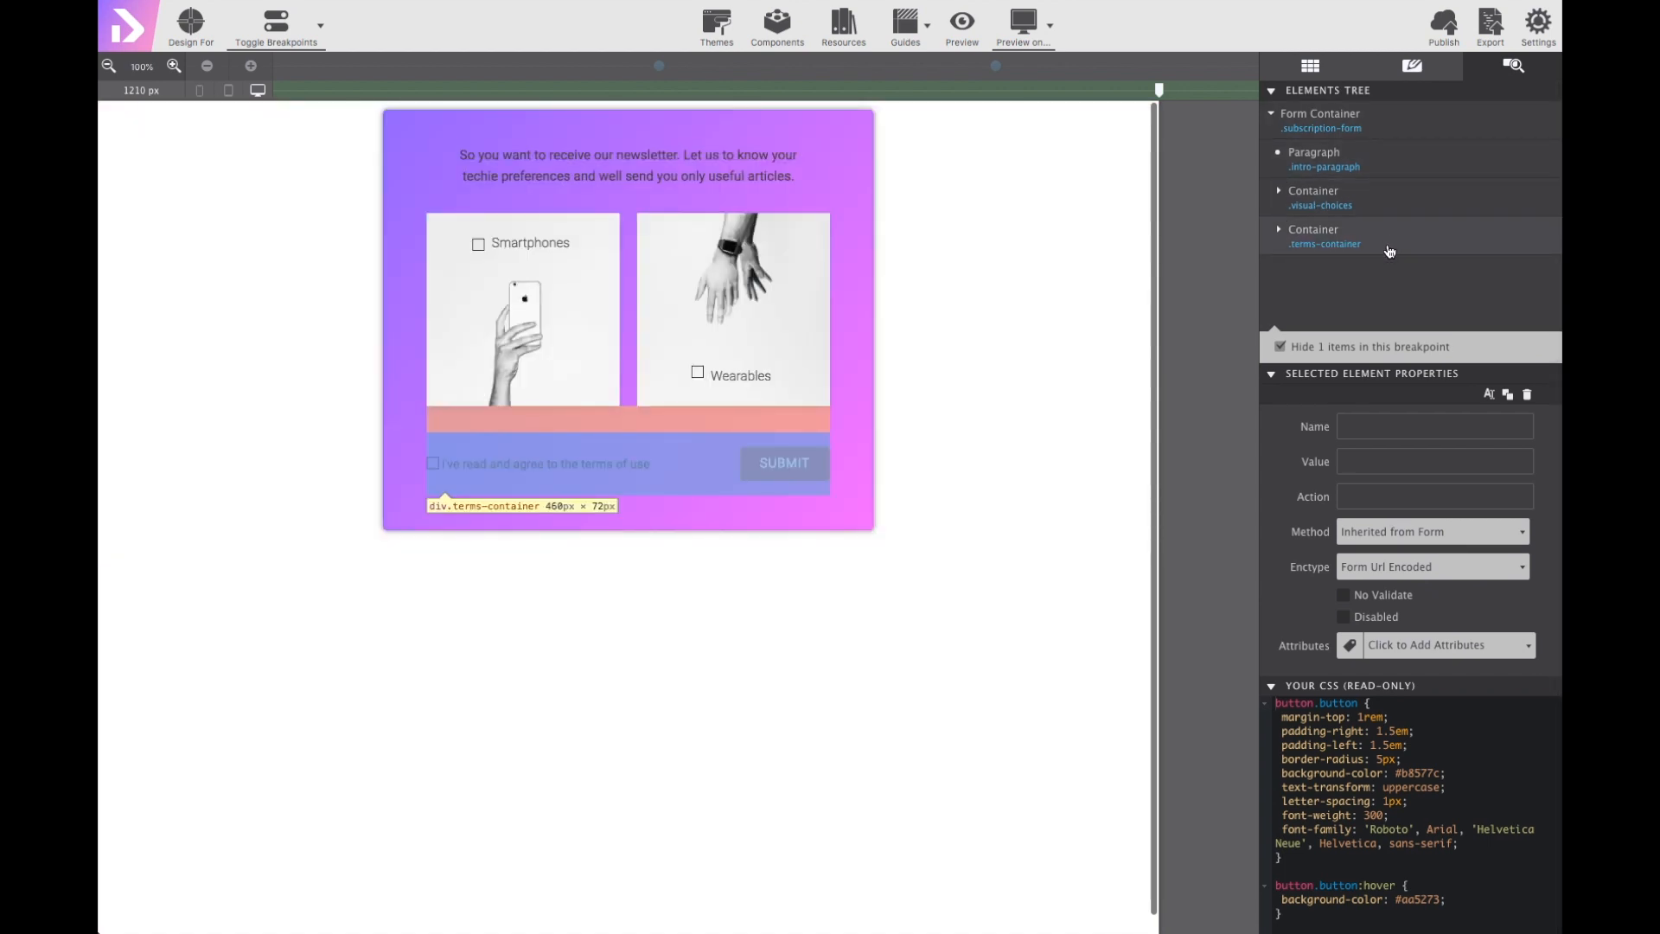
left_click(1319, 114)
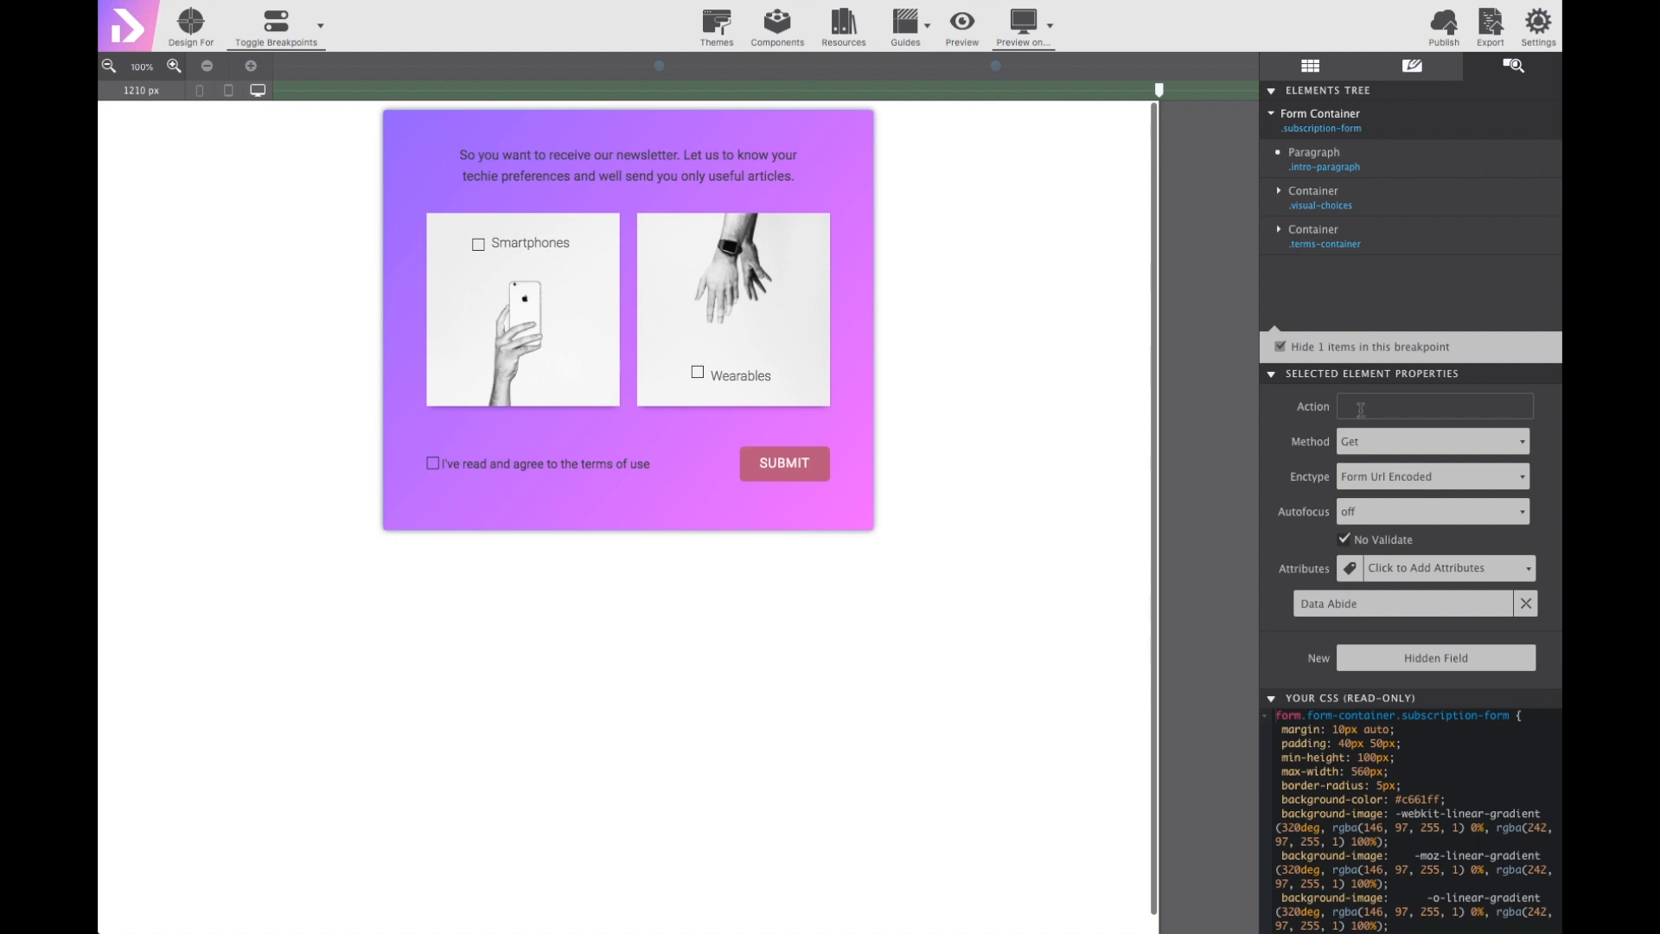
mouse_move(1328, 427)
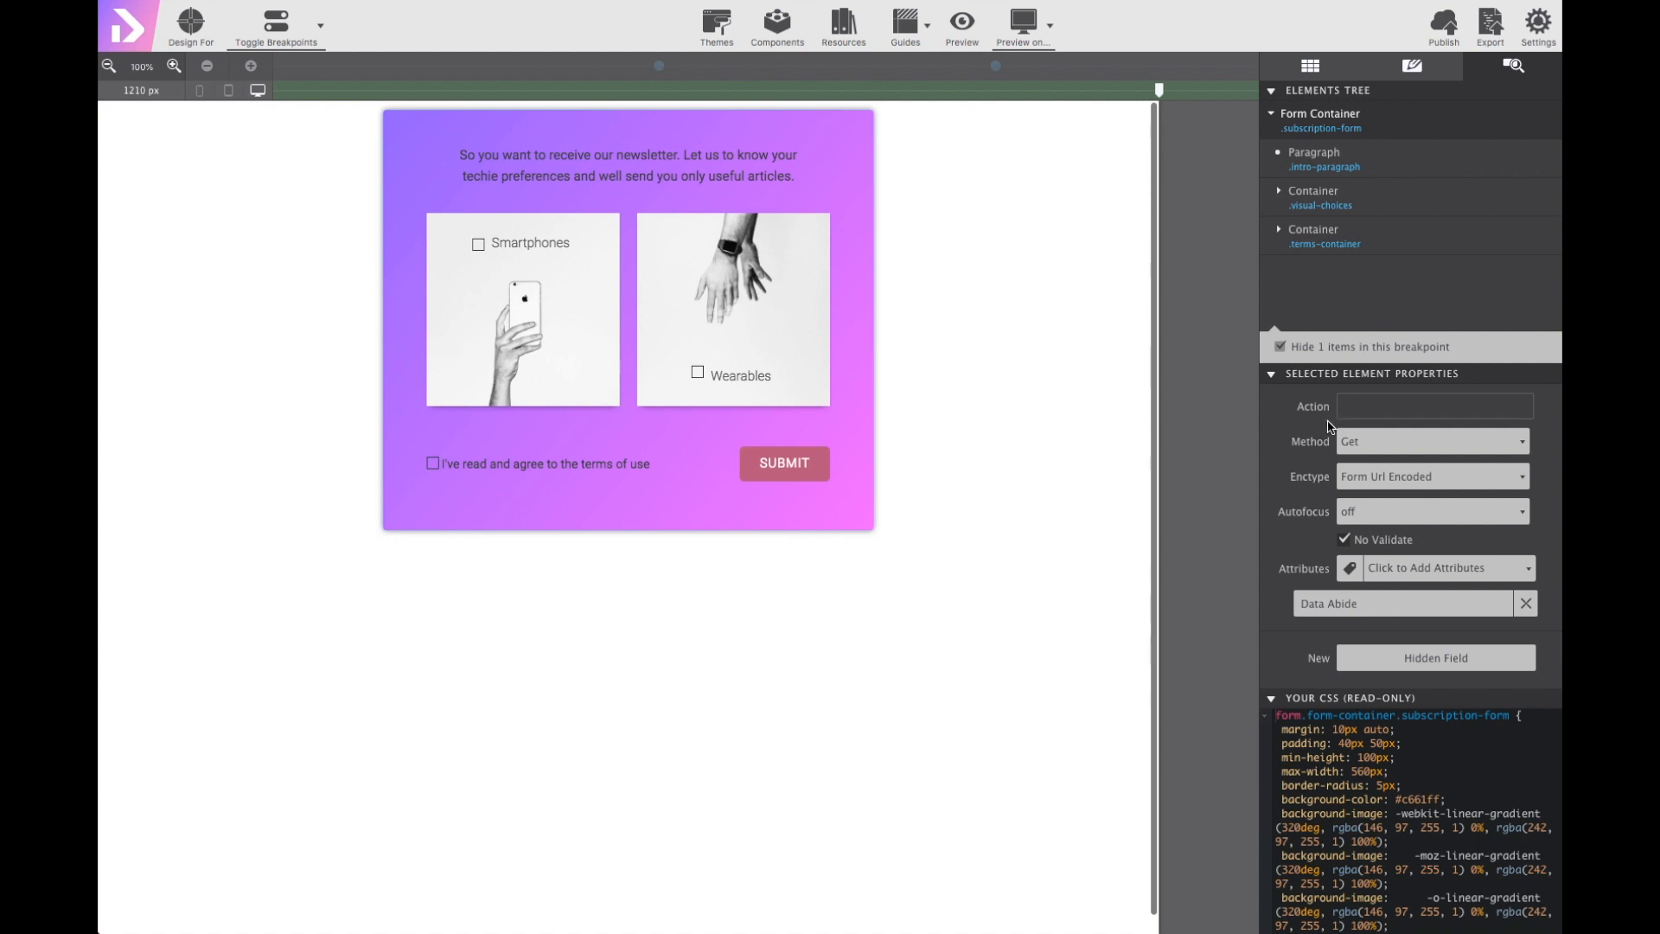